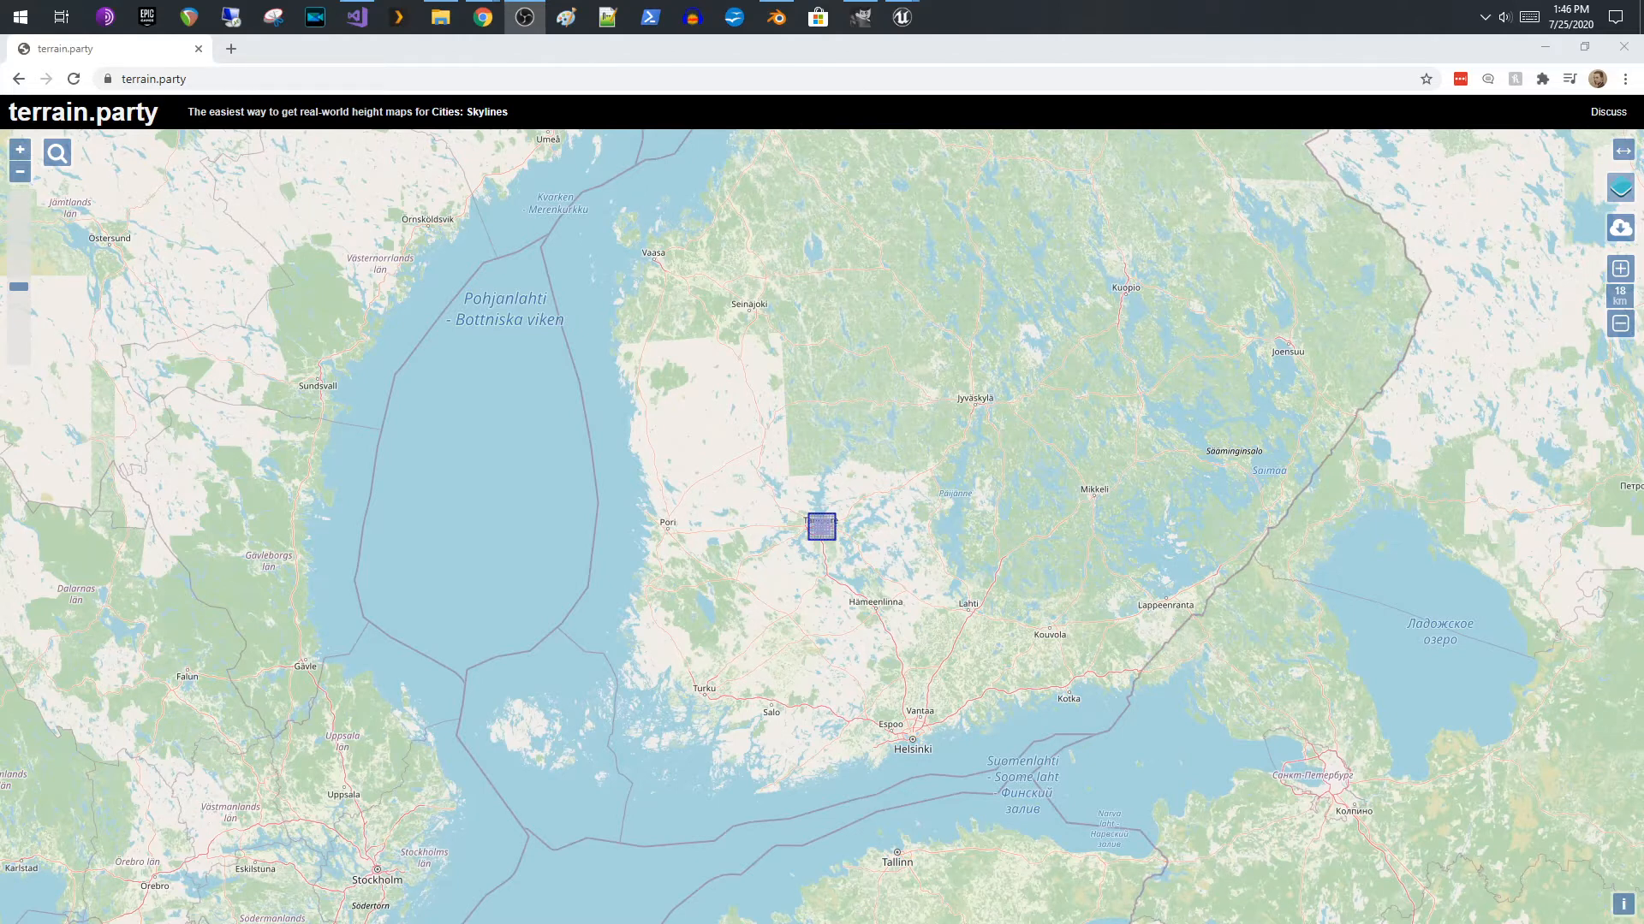
mouse_move(473, 615)
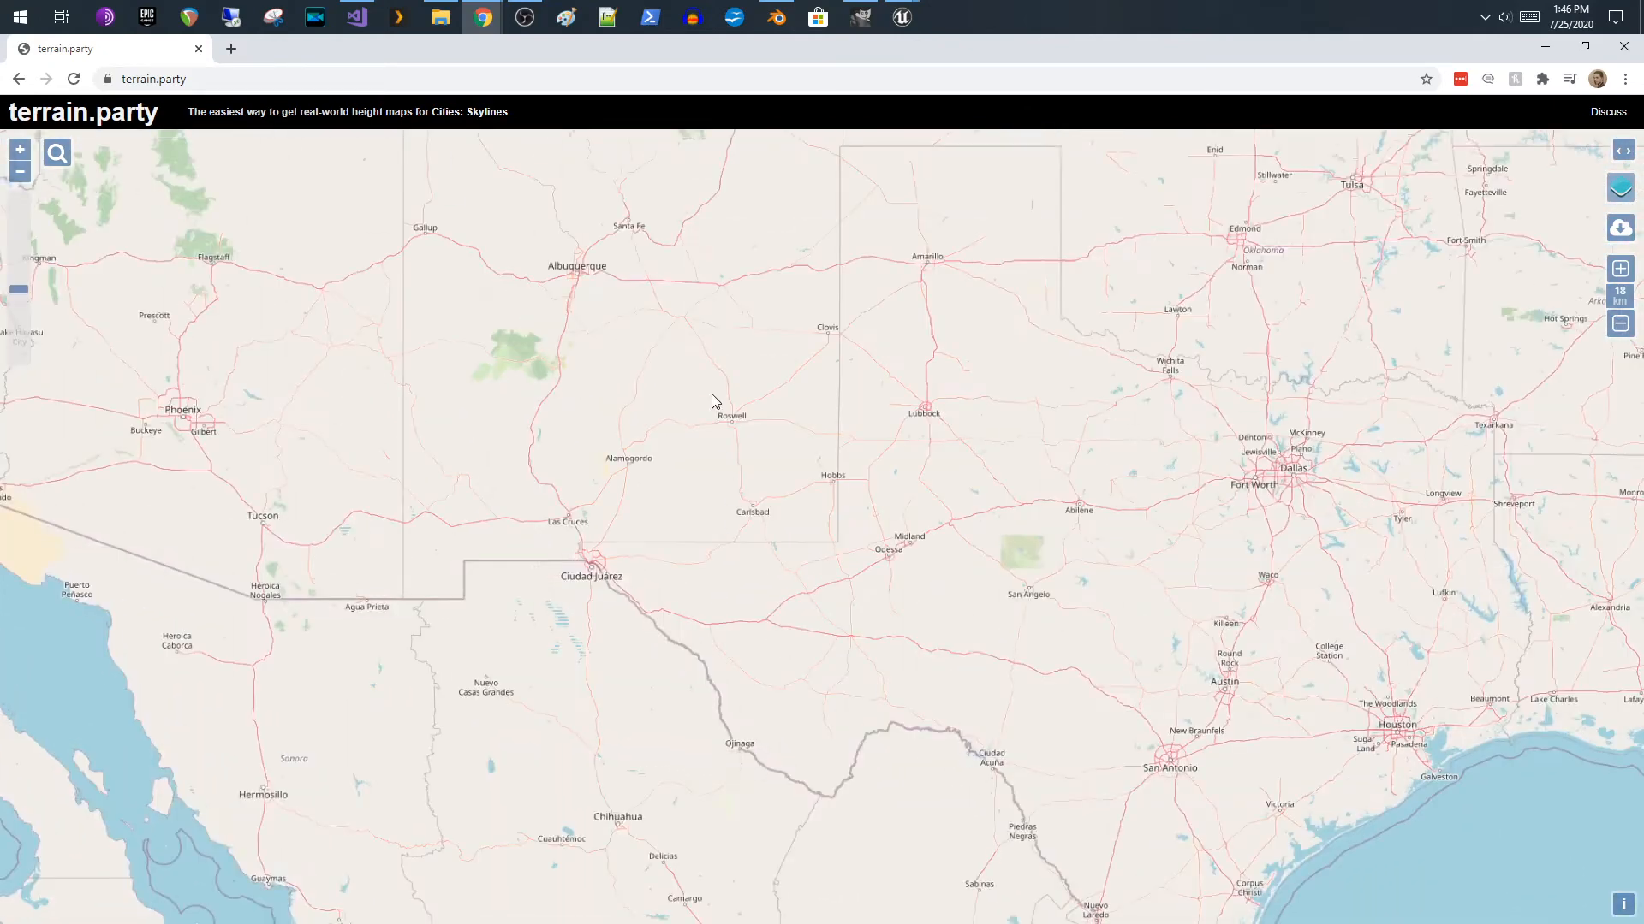
- Pan the map from Finland to the US Southwest and centre it on Red Rock Canyon State Park
left_click_drag(711, 400, 877, 467)
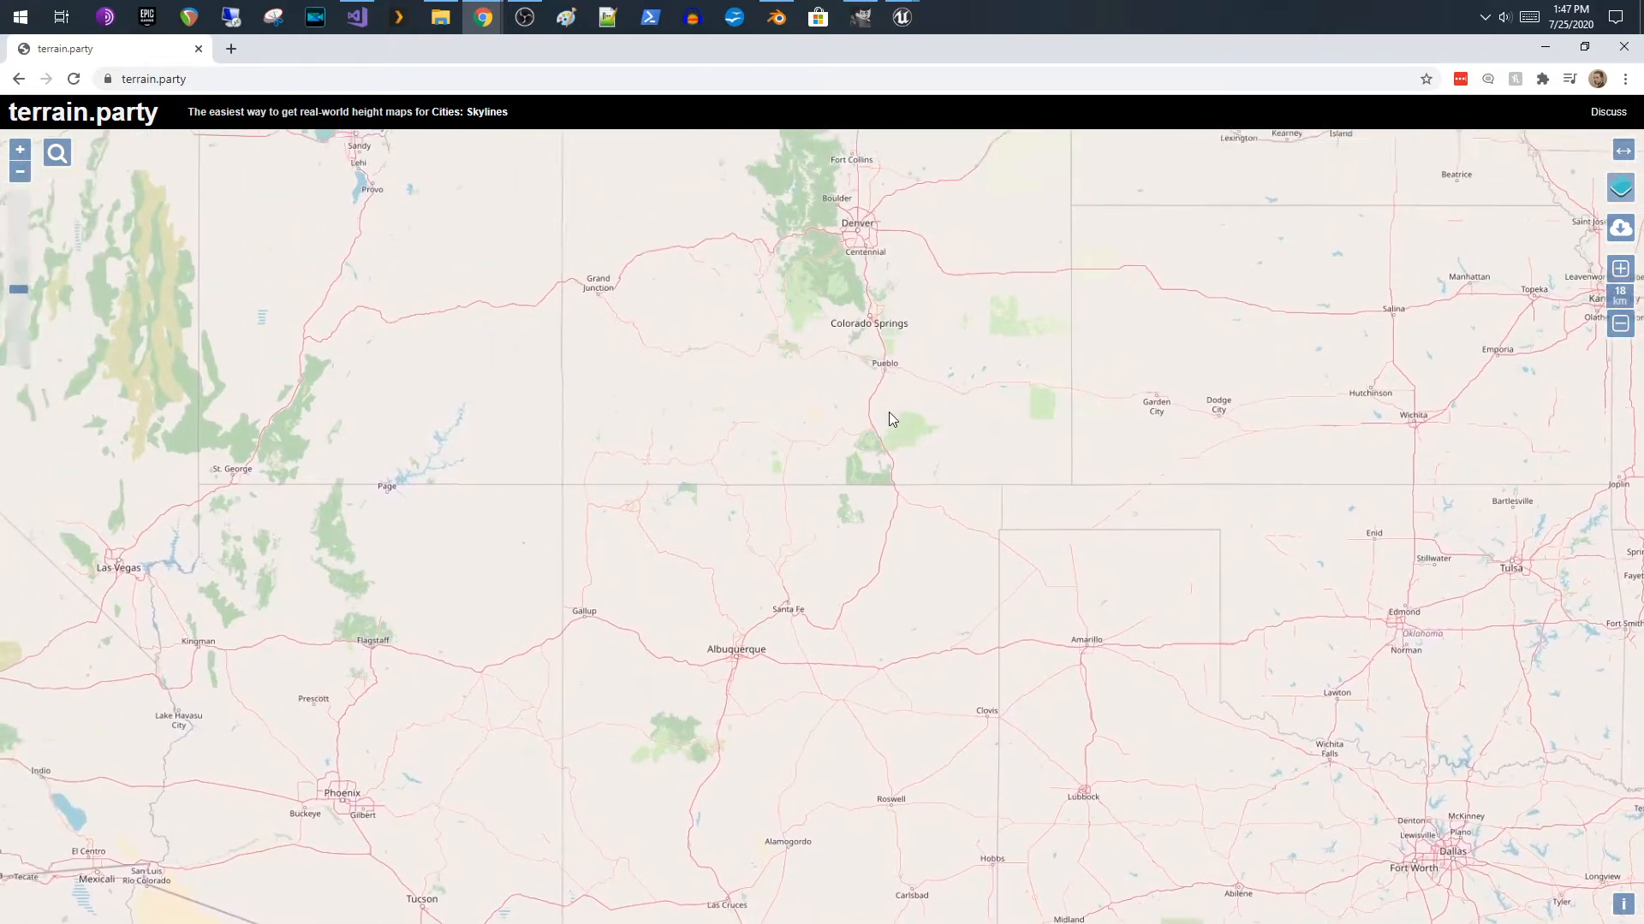
left_click_drag(891, 419, 979, 467)
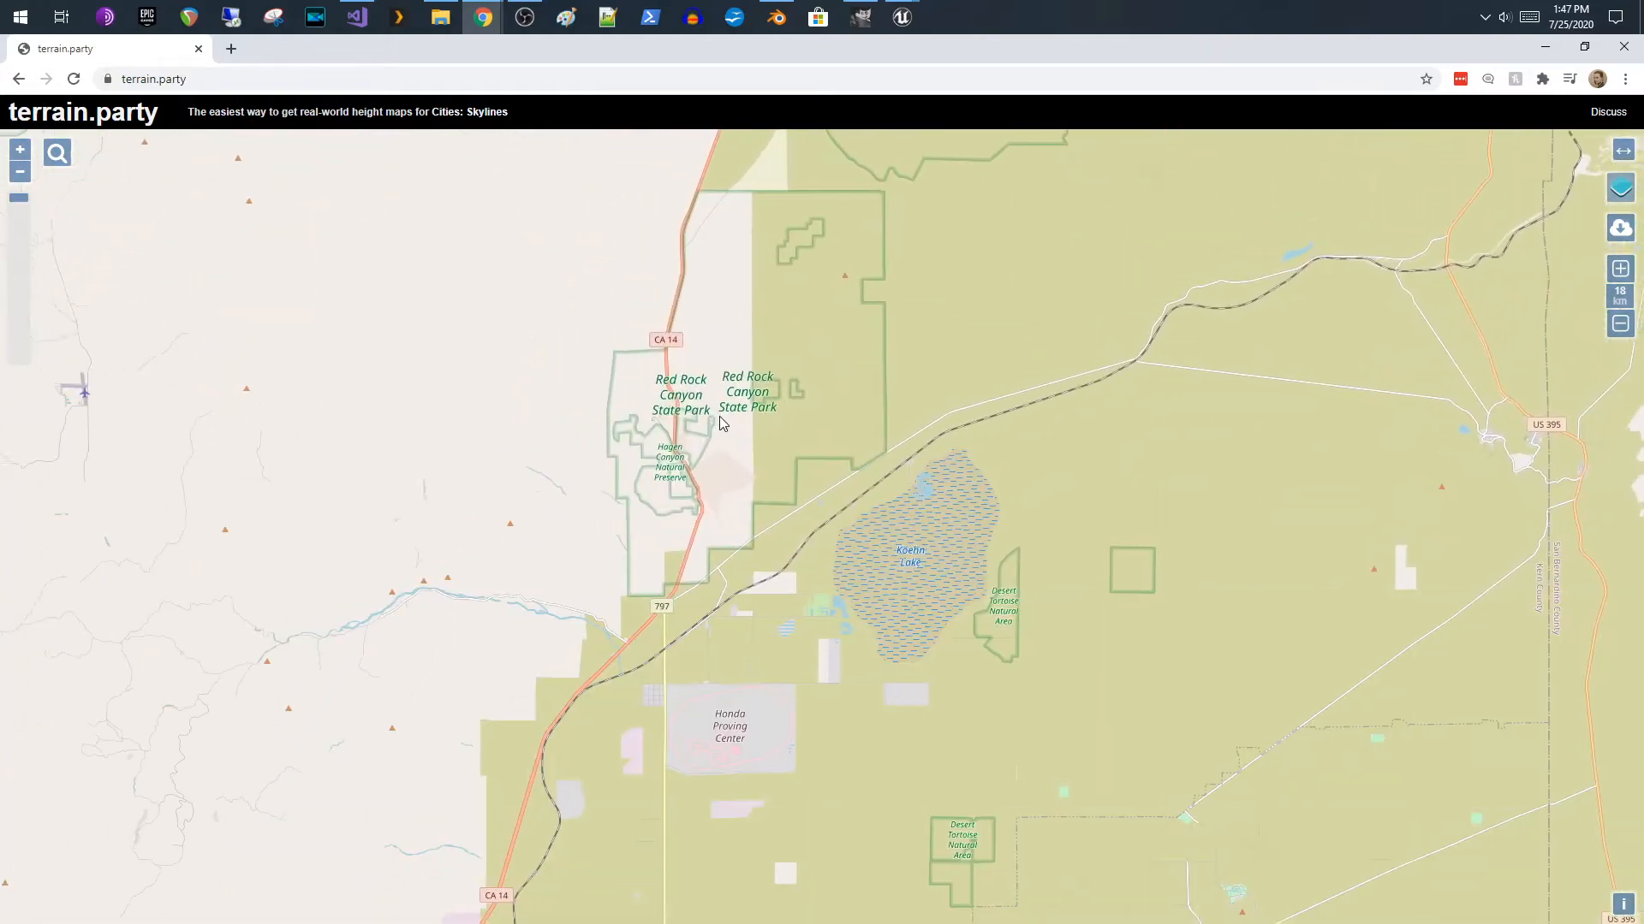
left_click_drag(717, 424, 750, 482)
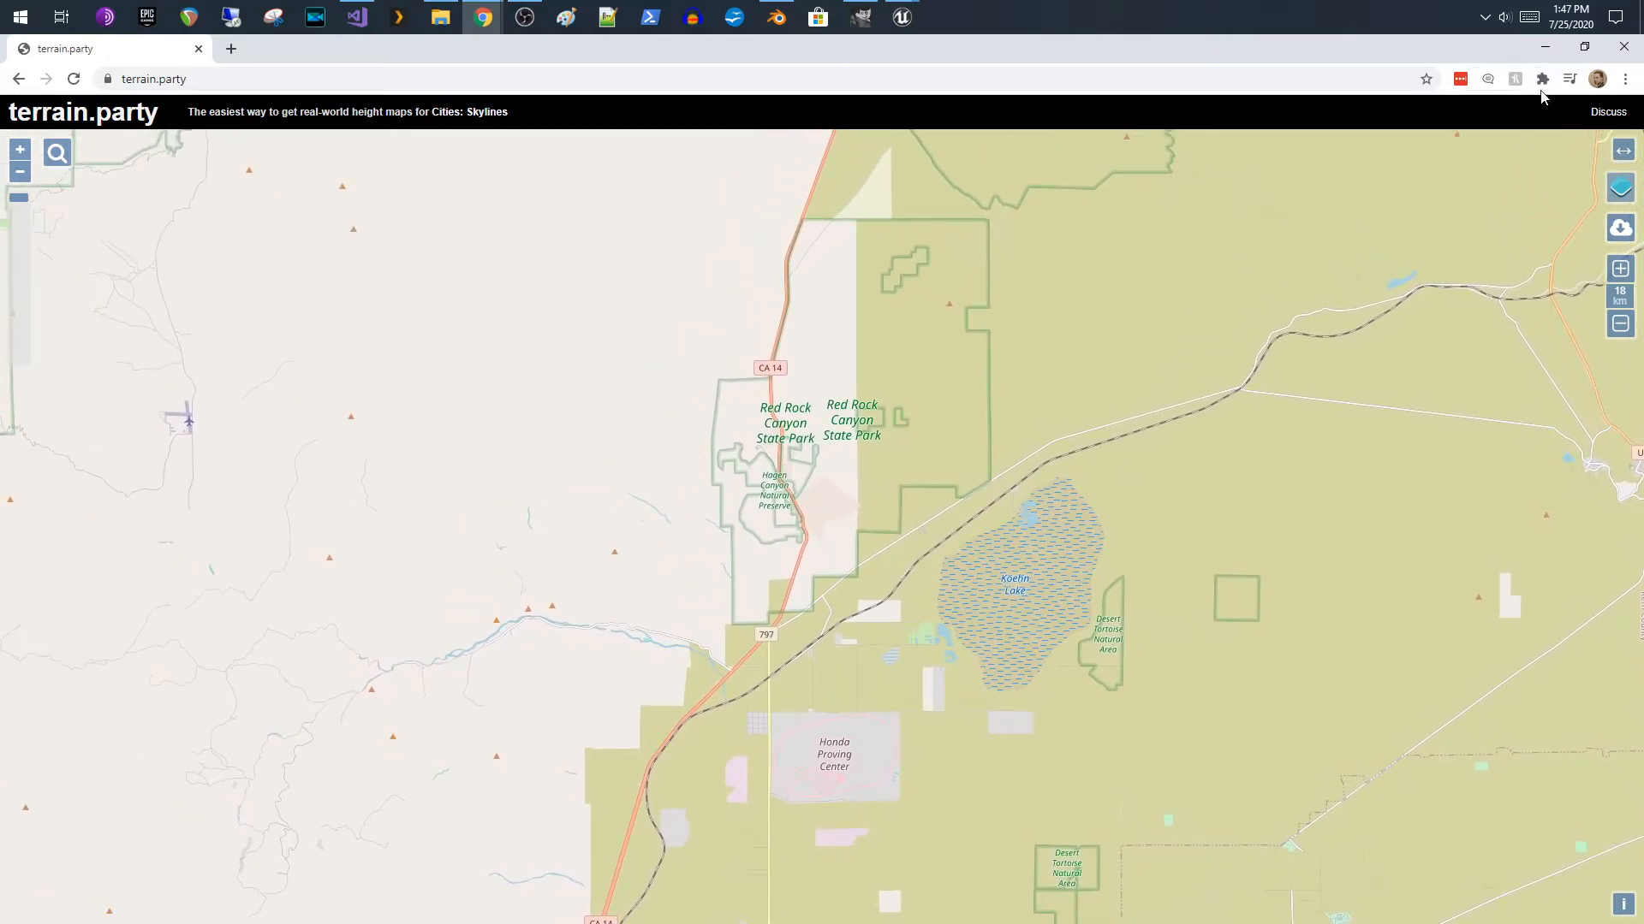
- Start a height-map export centred on the current map view and name the area 'gnv'
left_click(1620, 226)
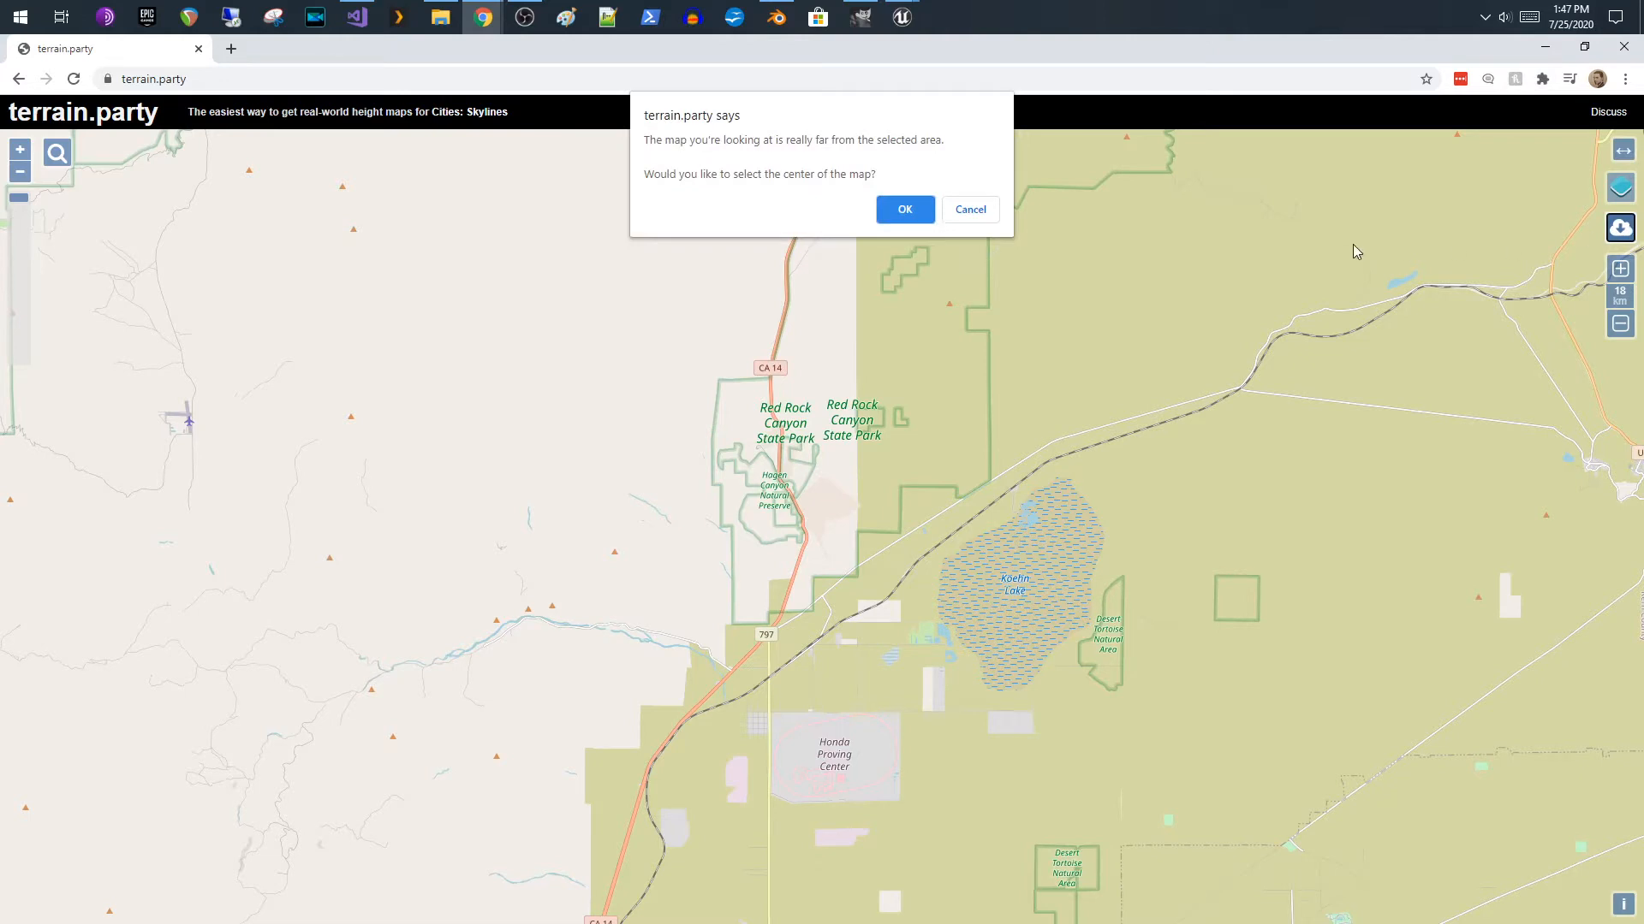
mouse_move(826, 159)
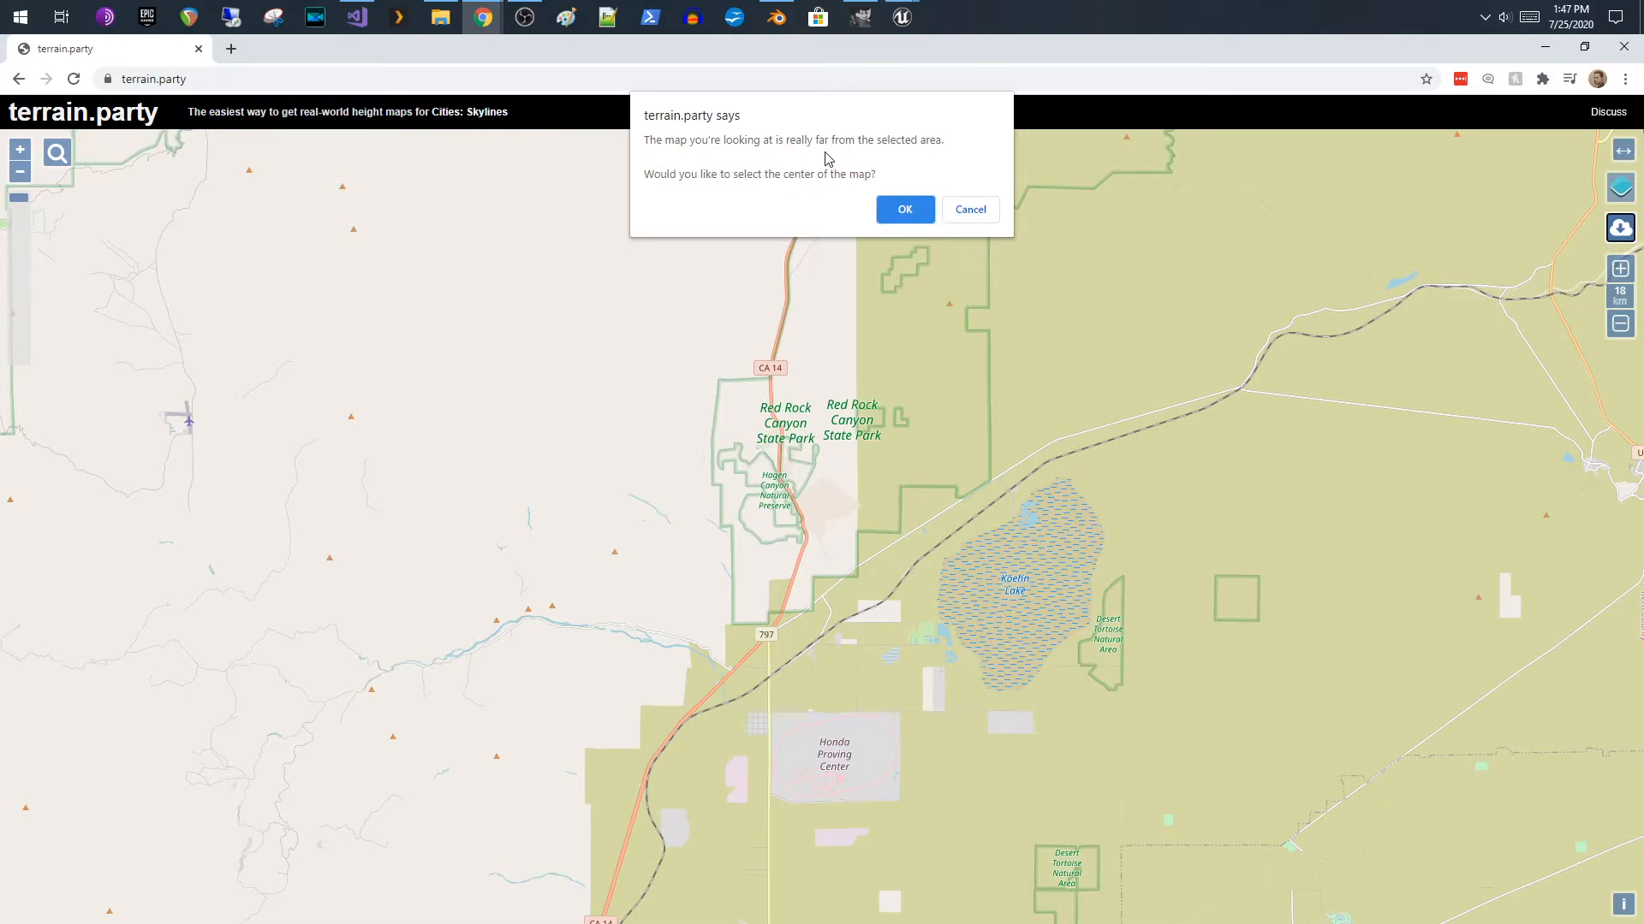
mouse_move(935, 147)
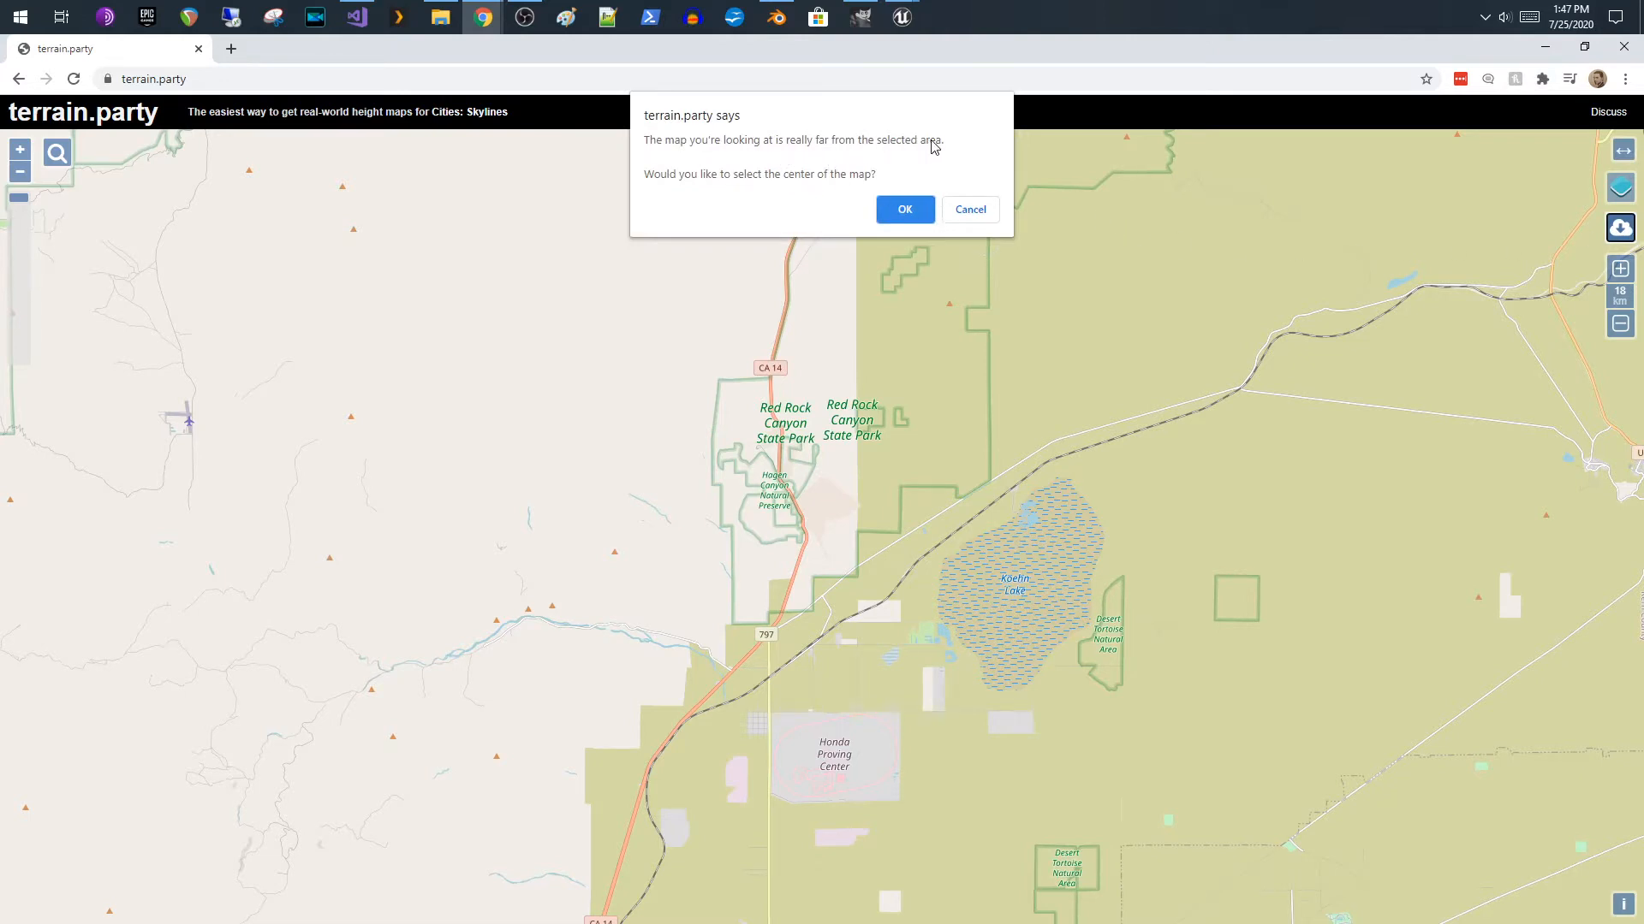
mouse_move(778, 188)
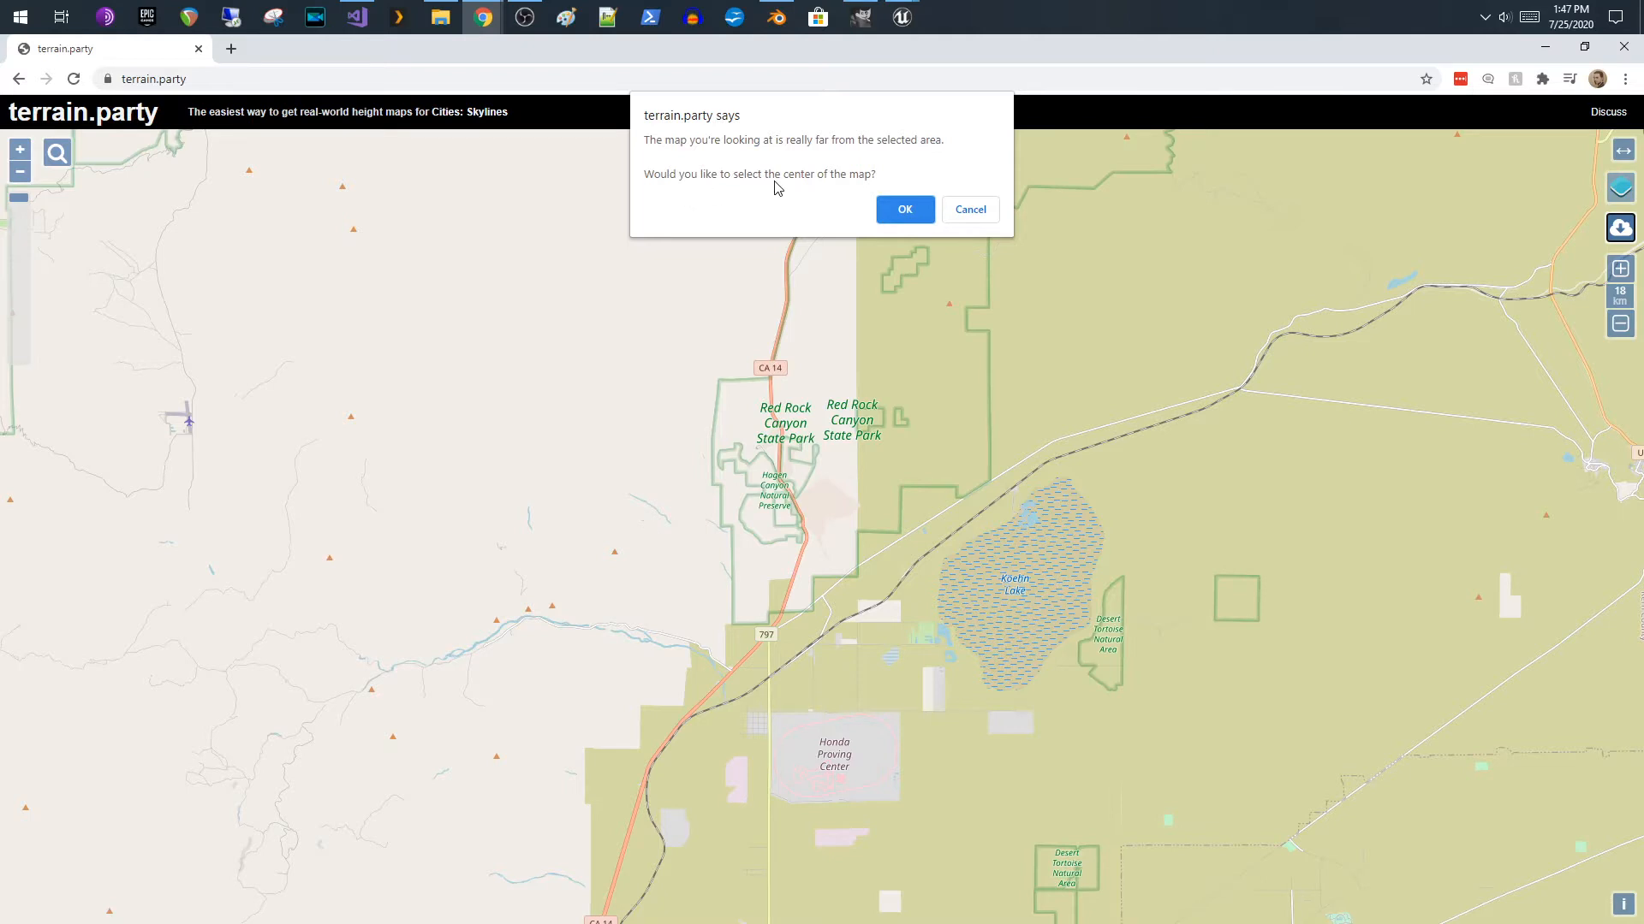
mouse_move(801, 312)
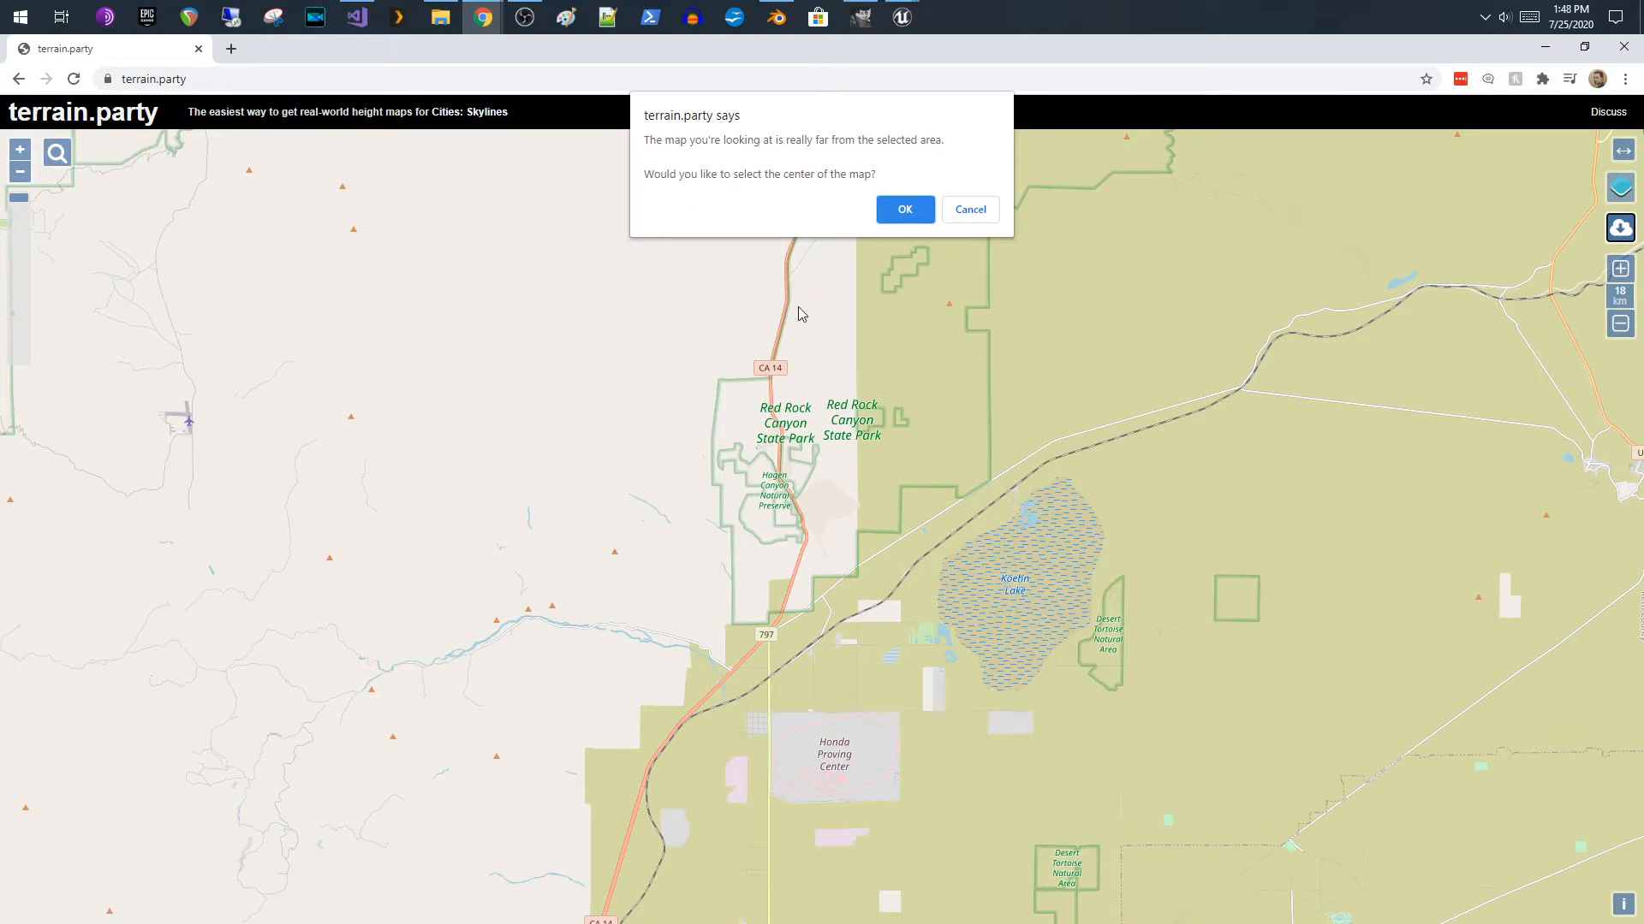
mouse_move(763, 508)
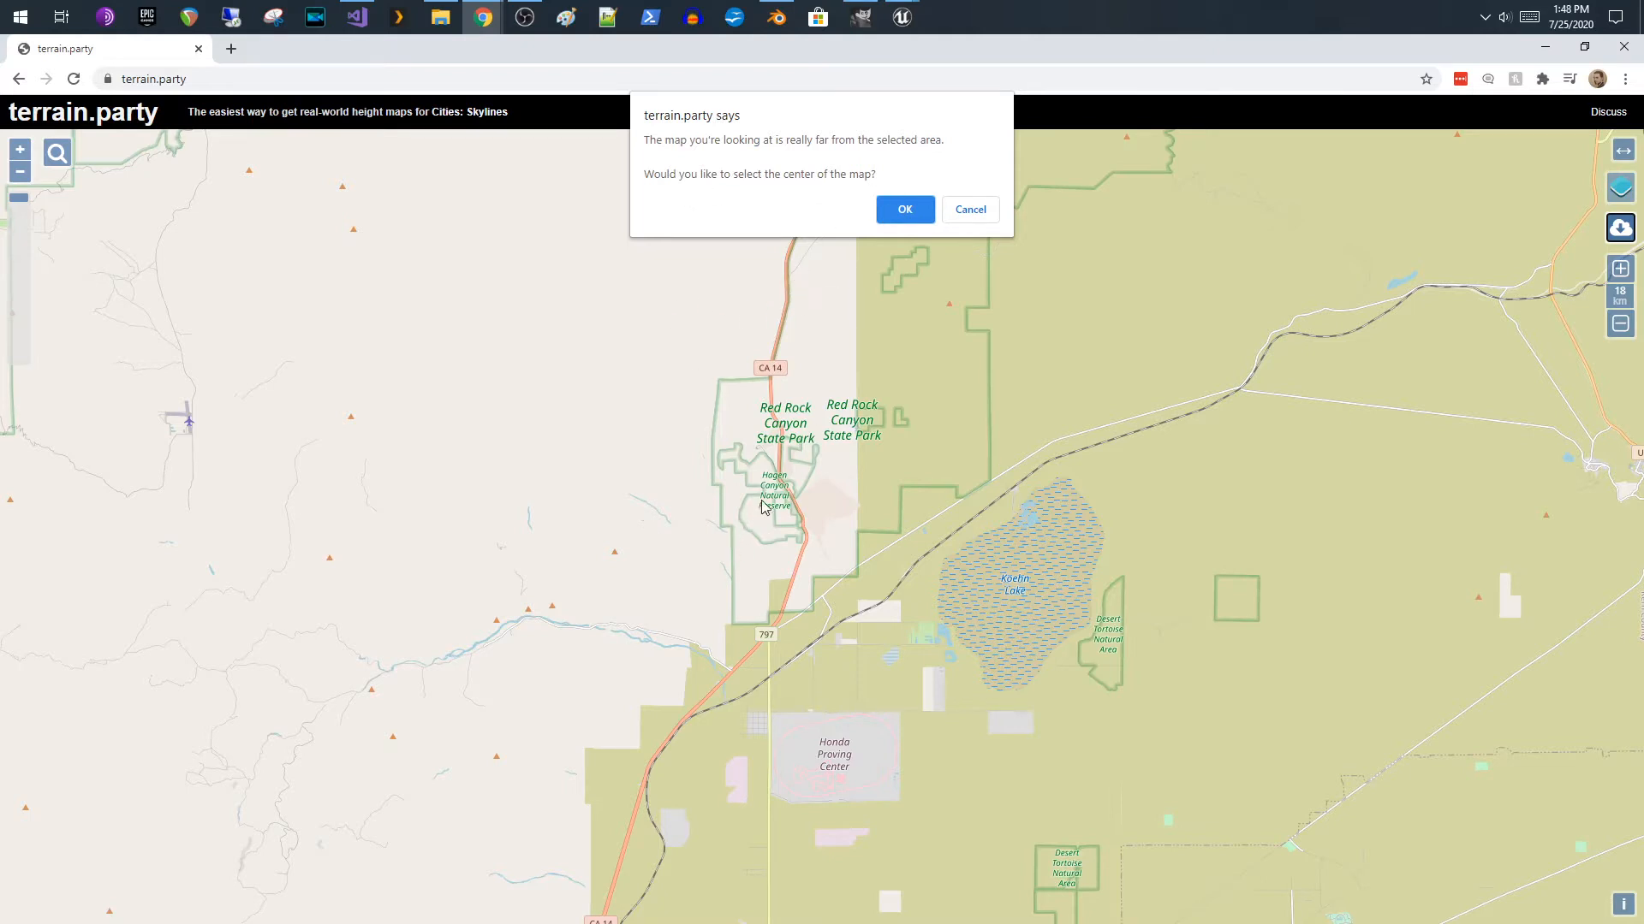
mouse_move(784, 568)
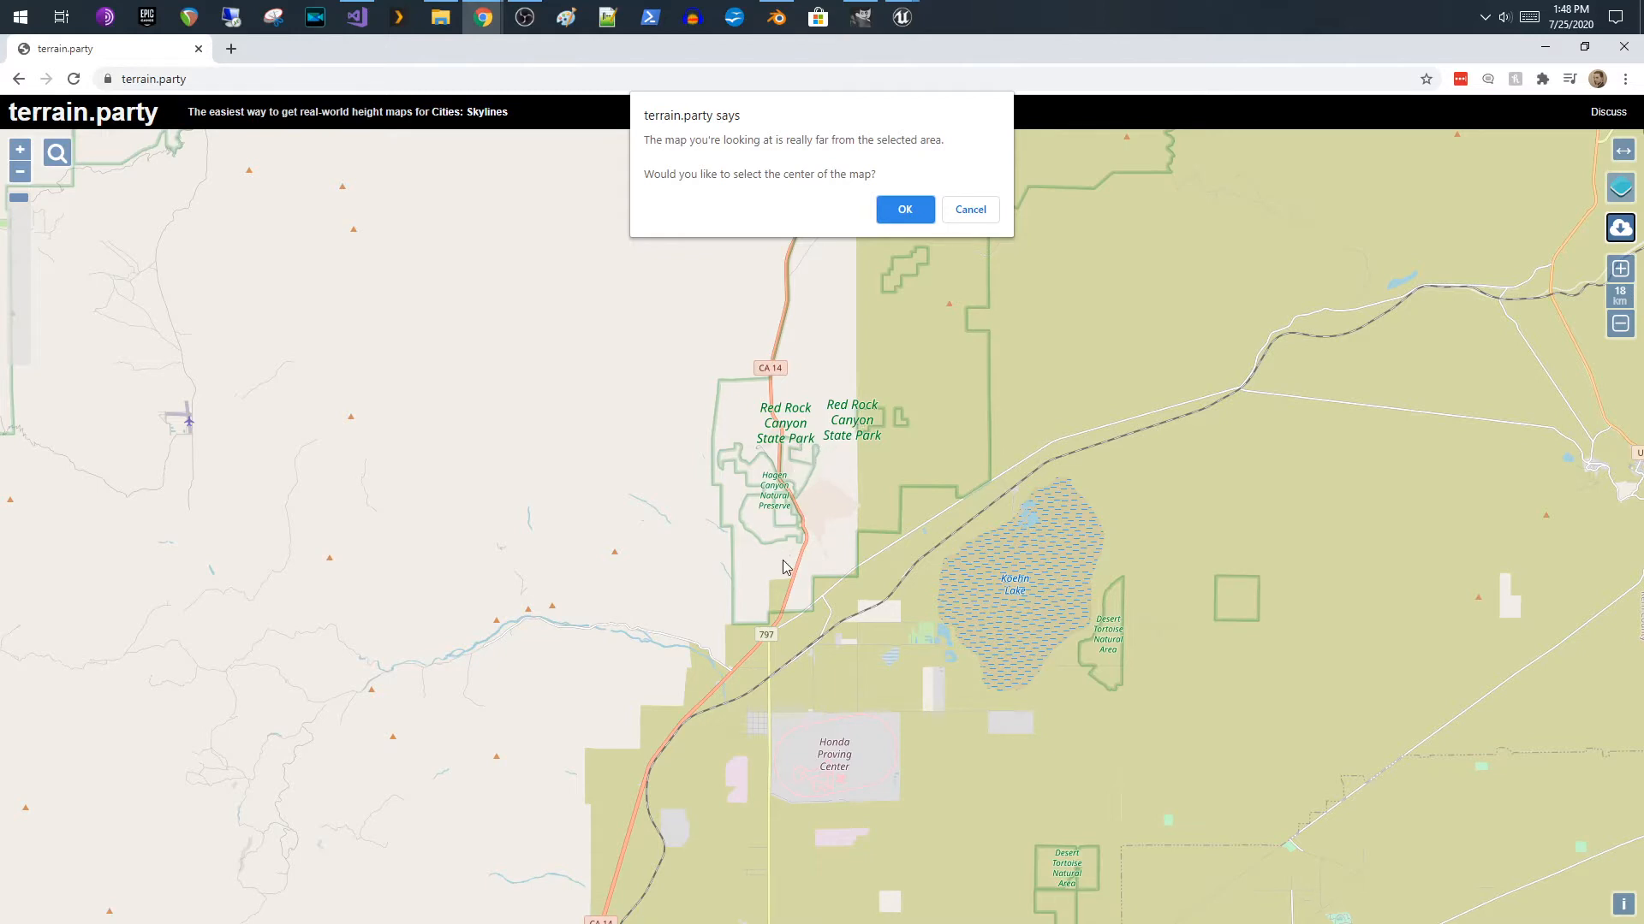
mouse_move(866, 449)
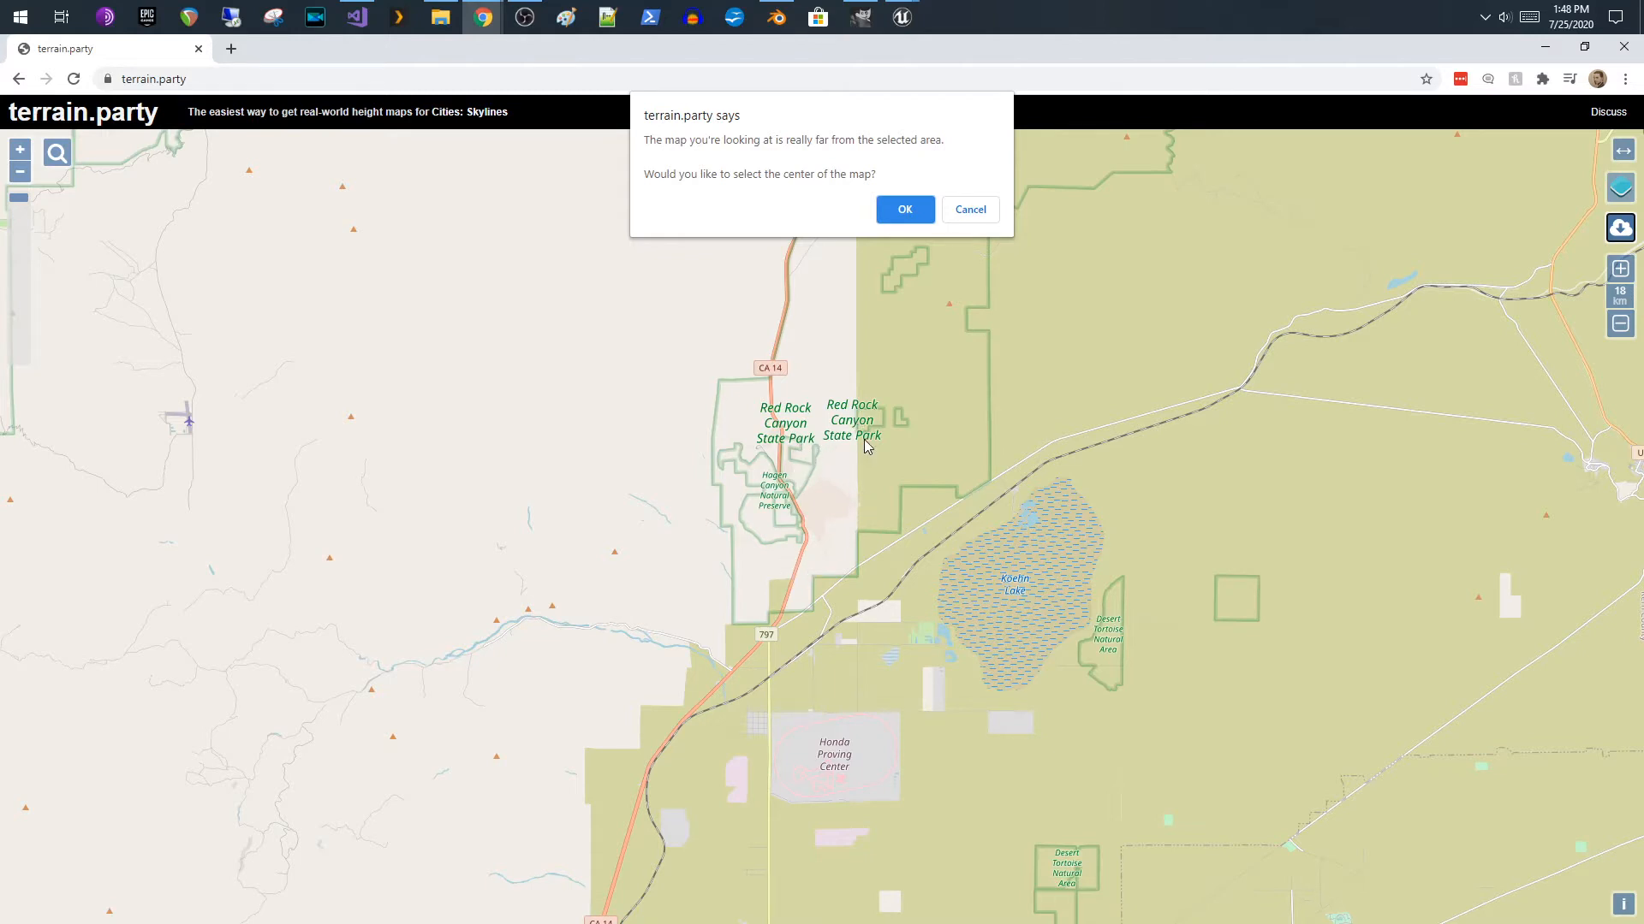
mouse_move(803, 356)
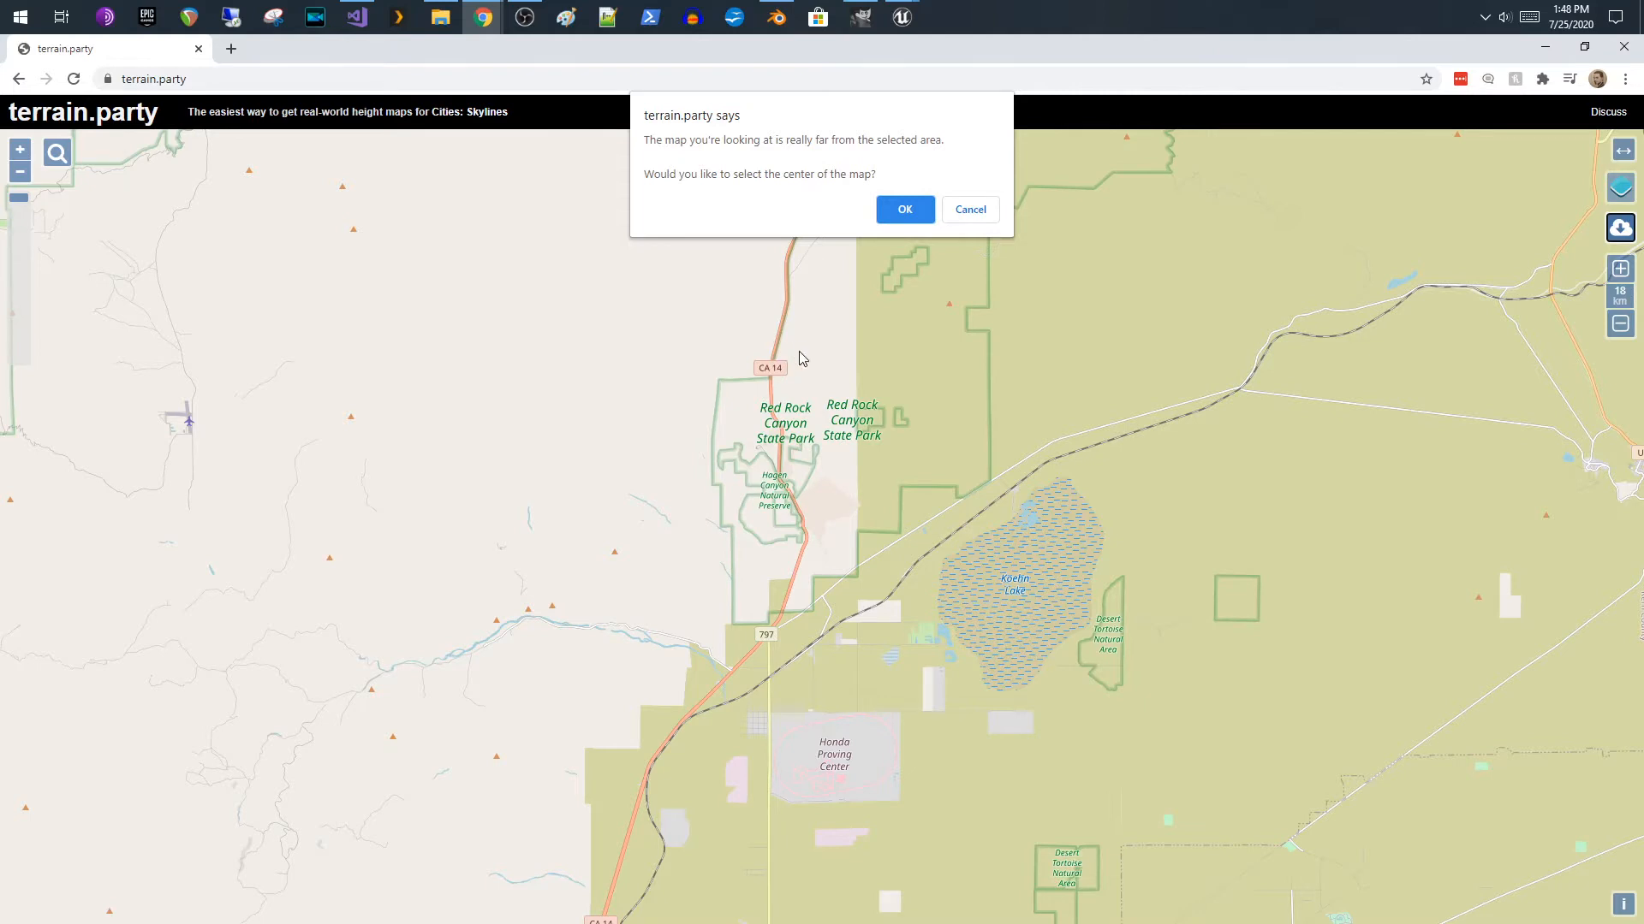
mouse_move(836, 286)
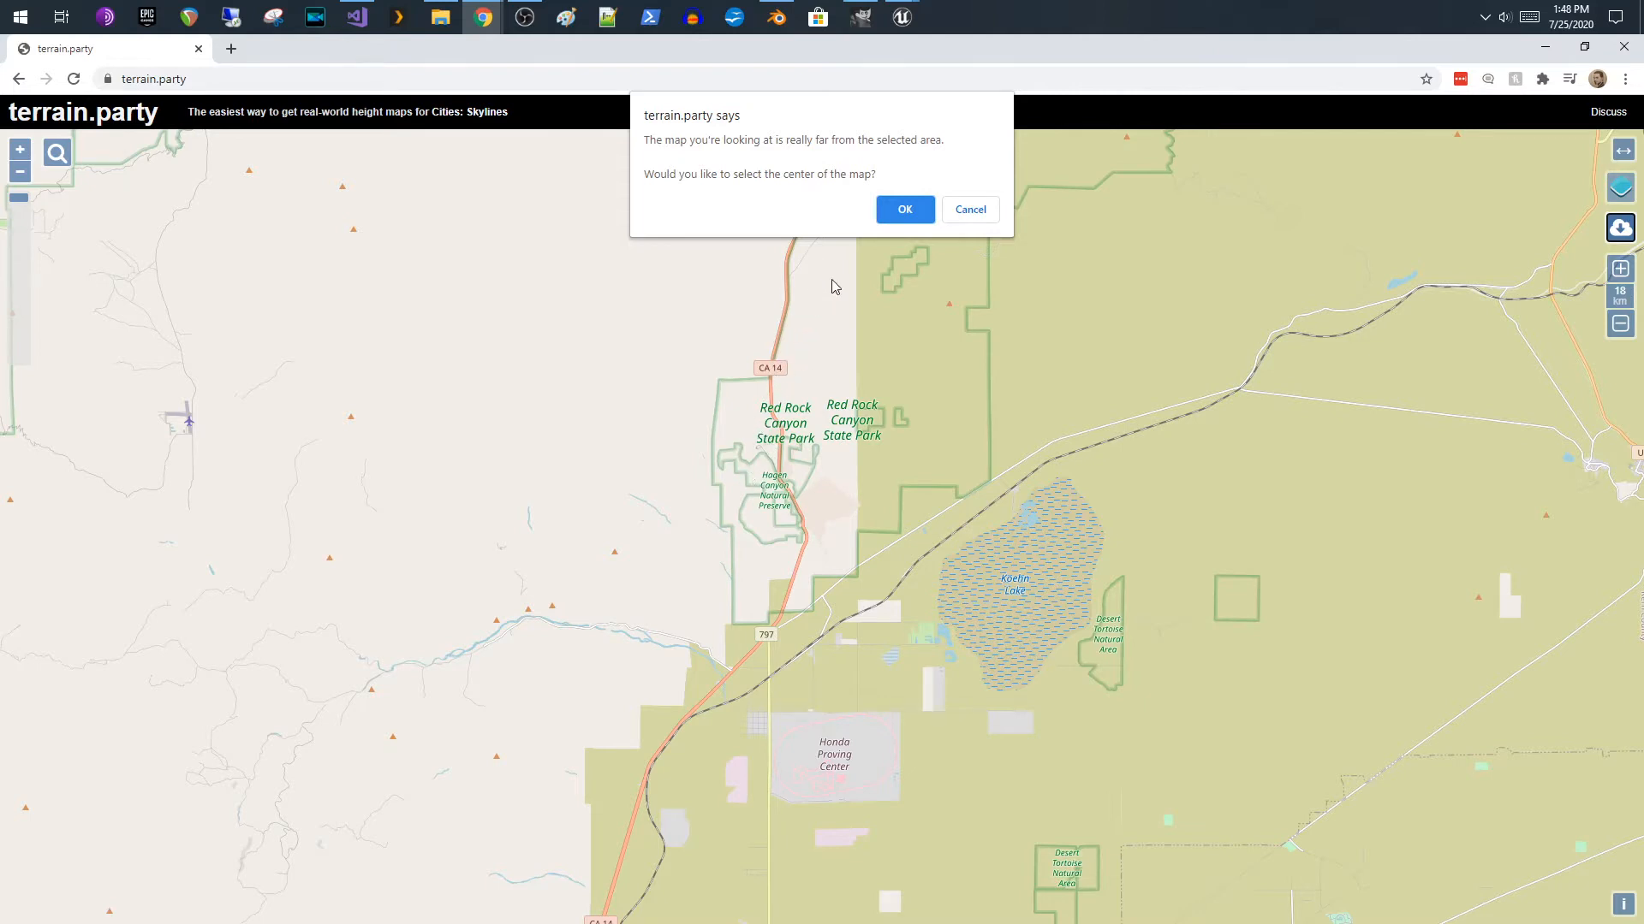
left_click(904, 209)
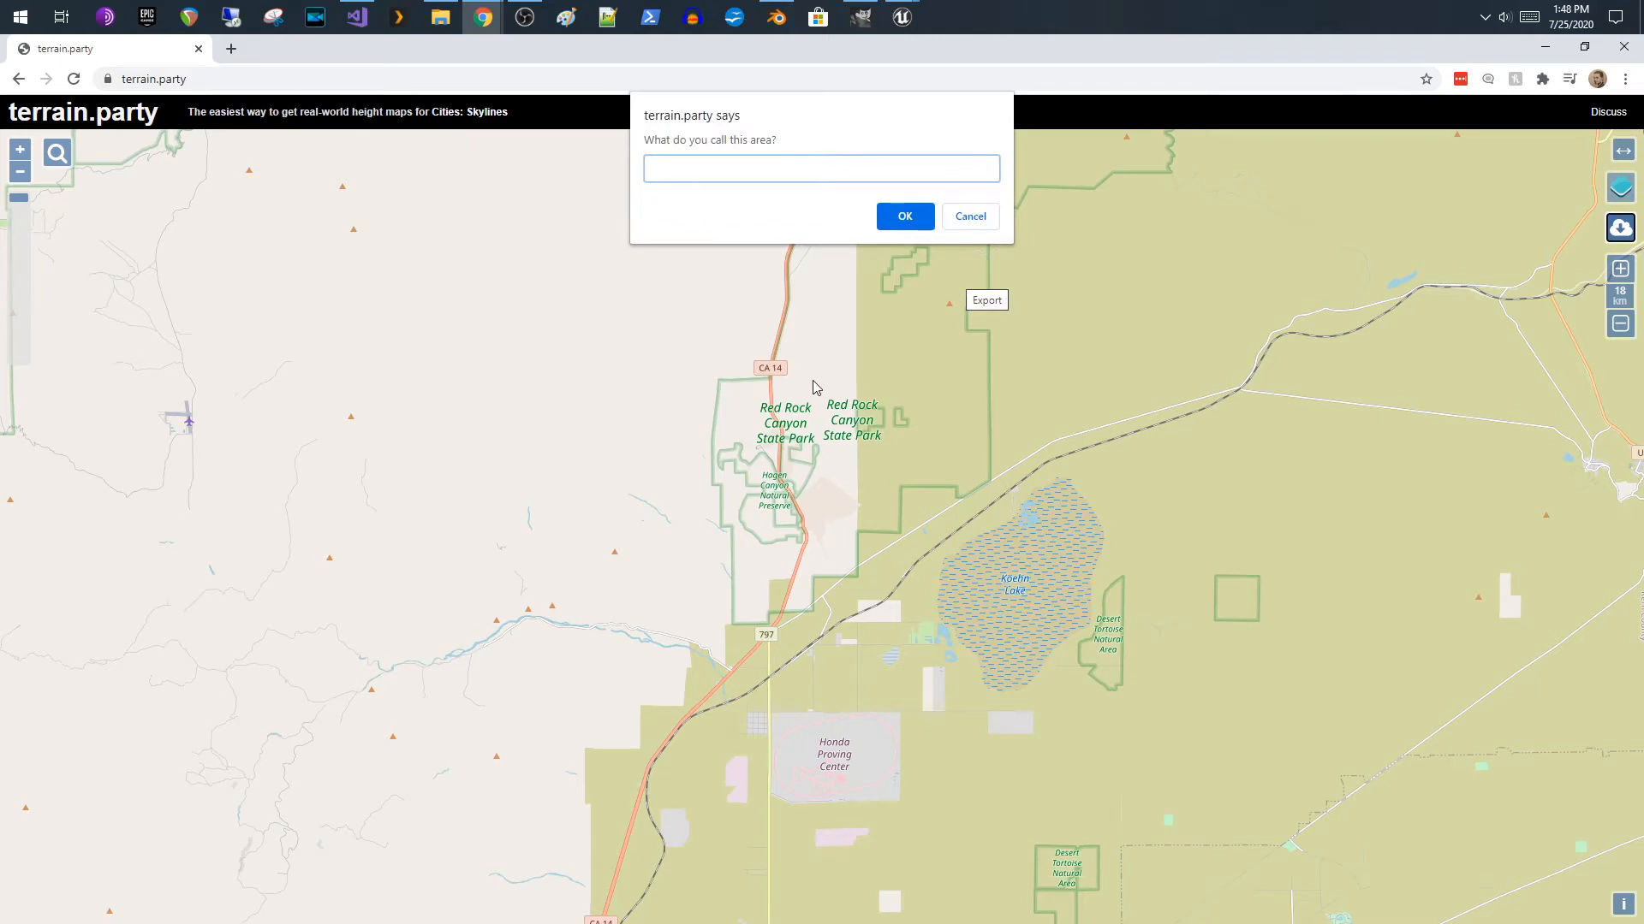
type("gn")
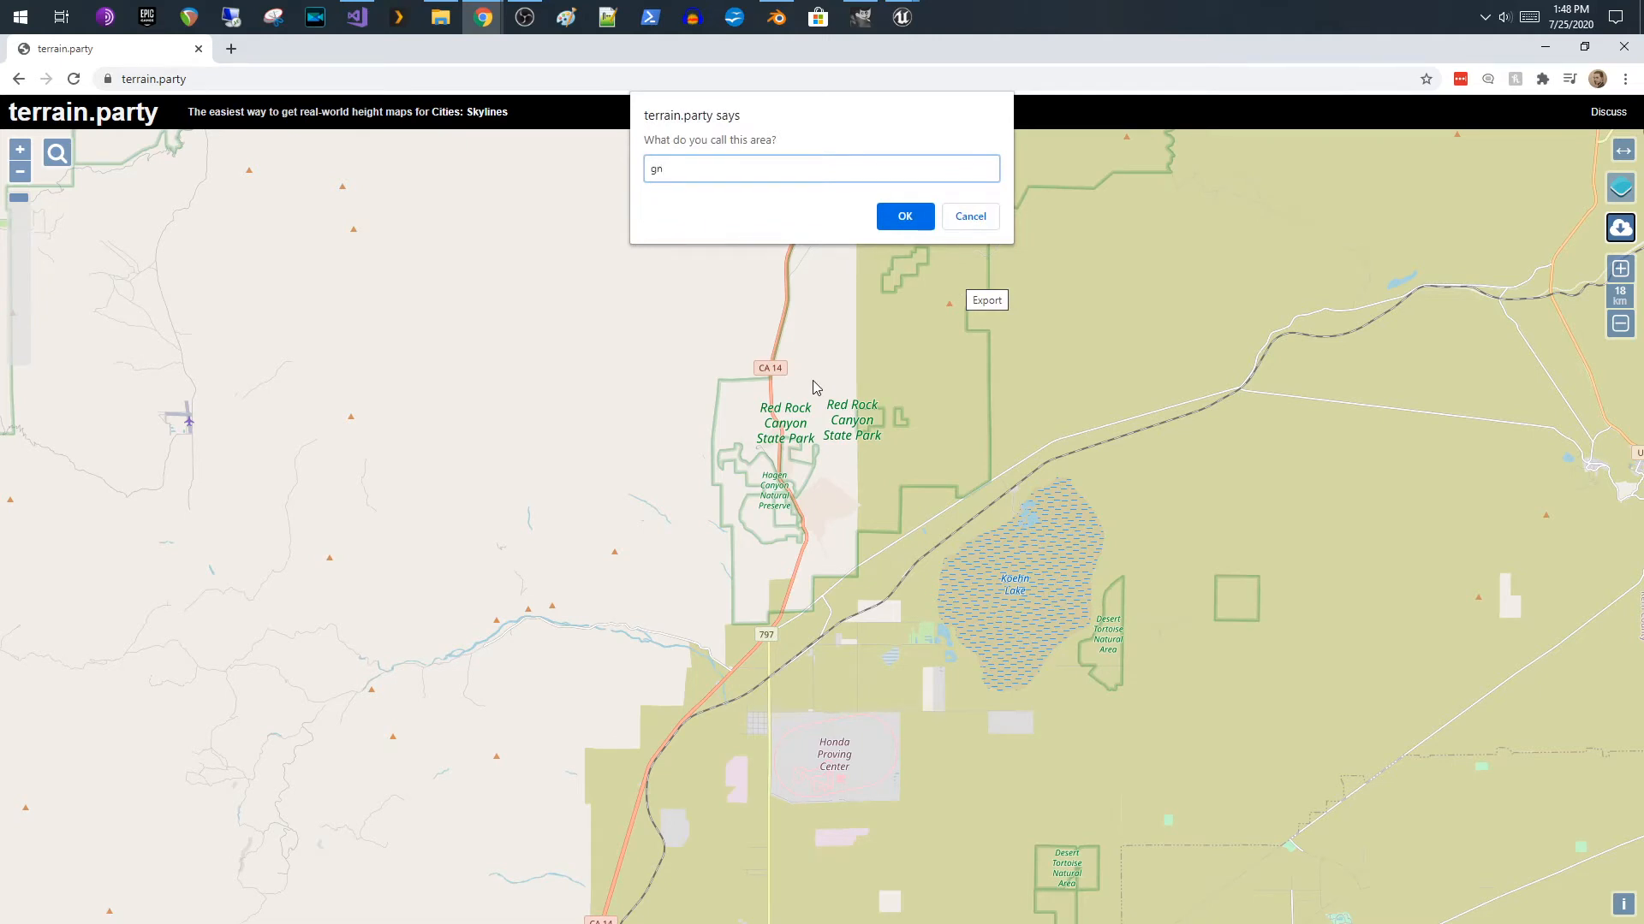
type("v")
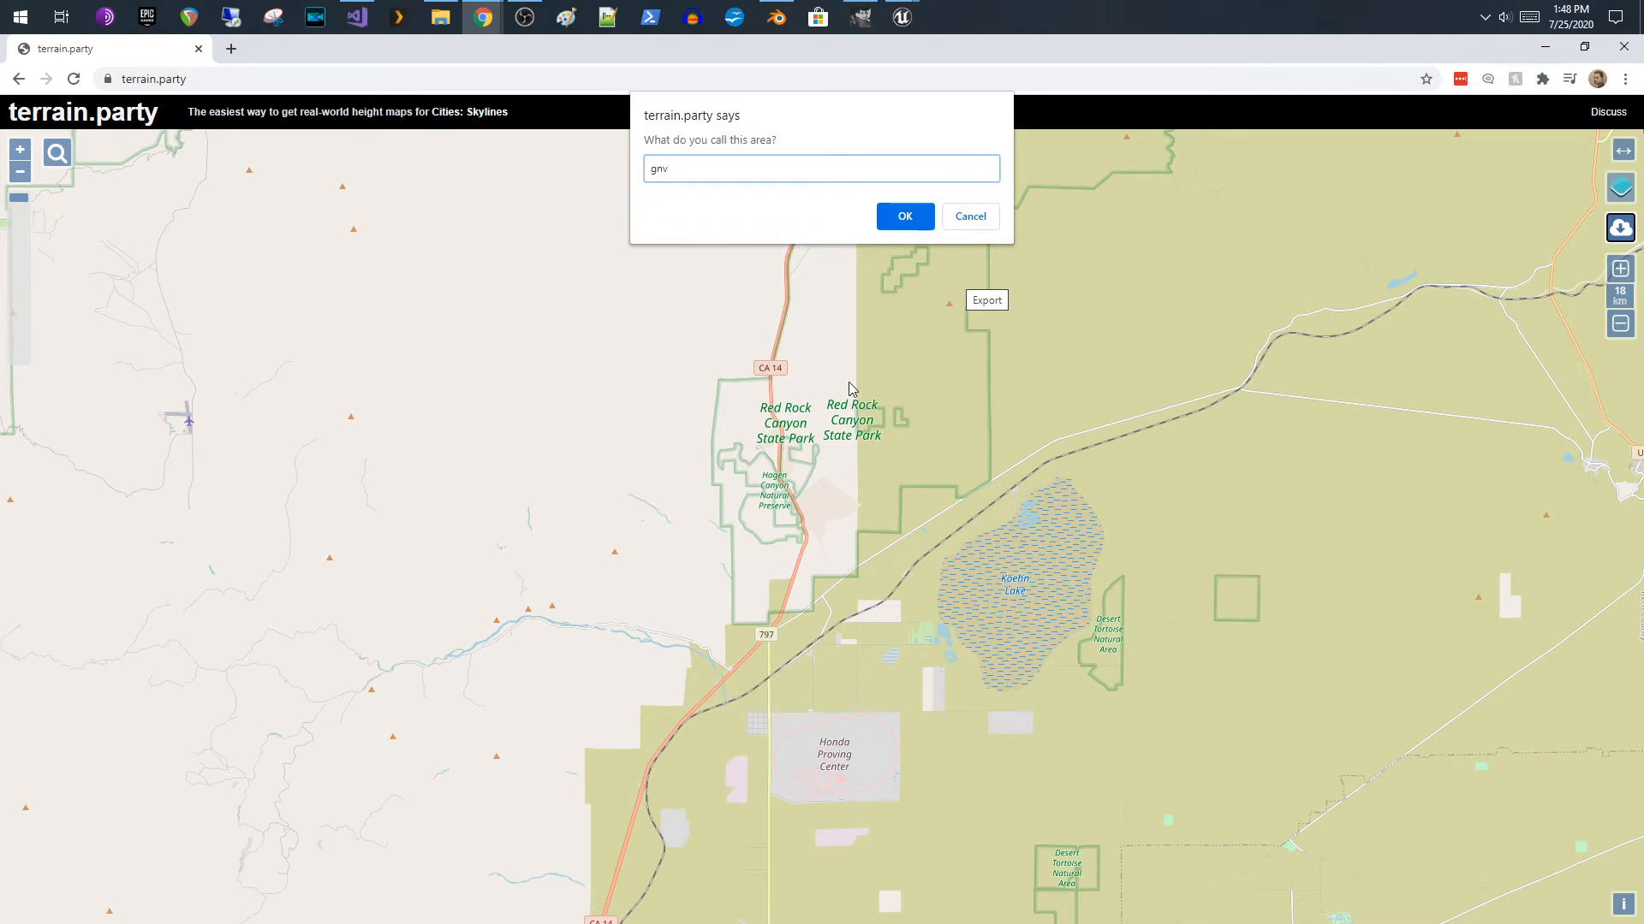
- Confirm the name so gnv terrain.zip downloads, then request its folder from the download bar
left_click(904, 215)
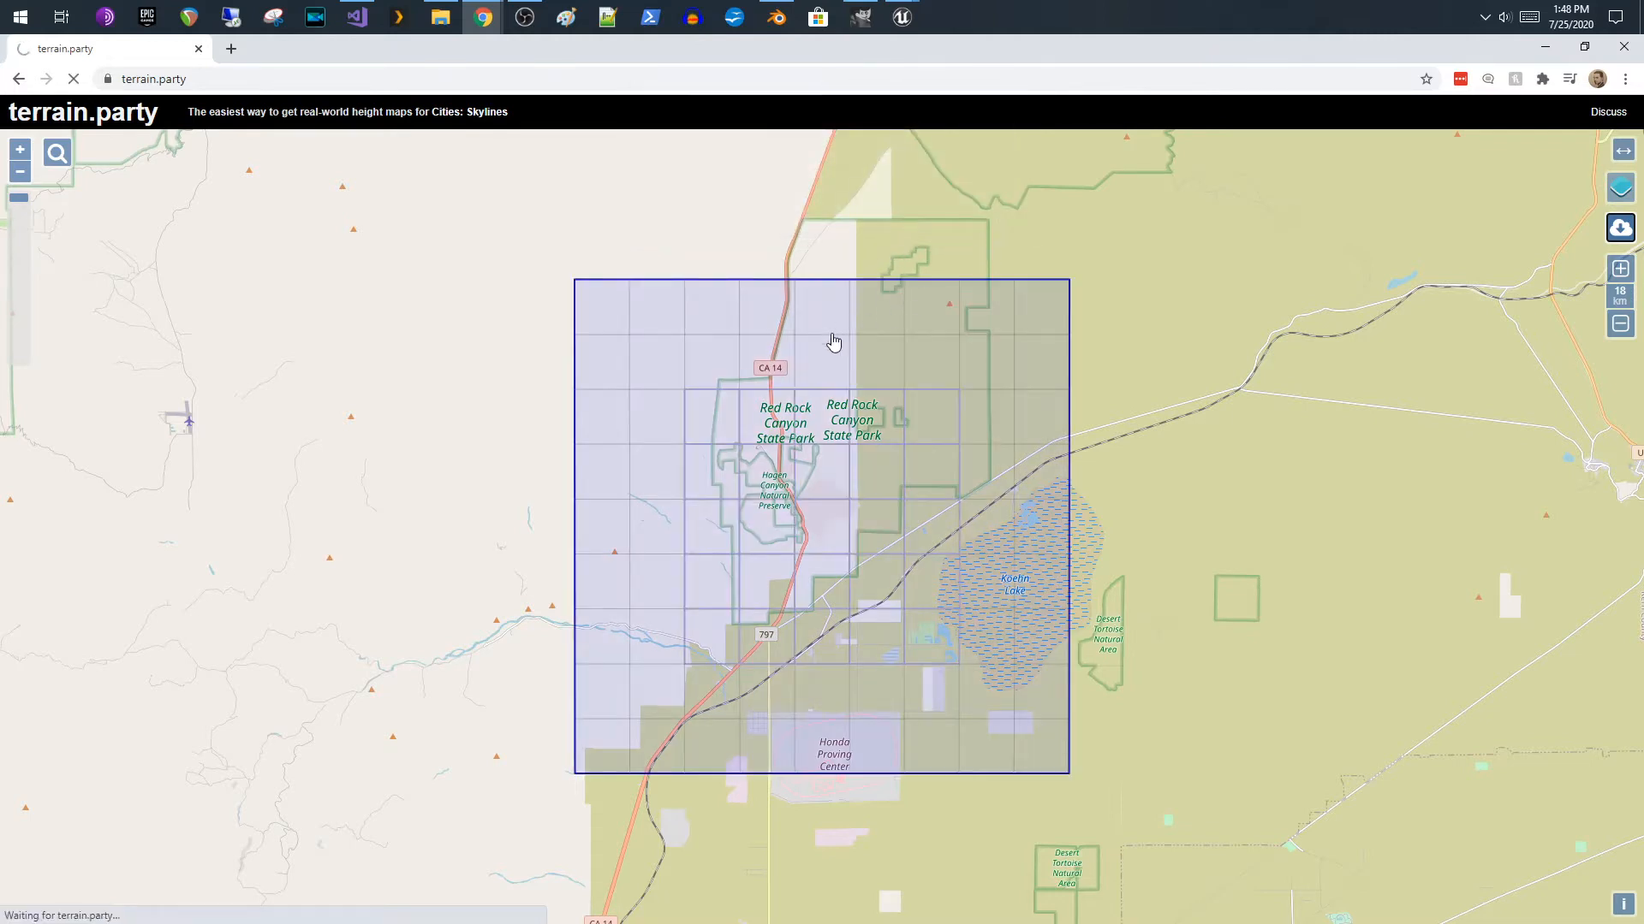
mouse_move(893, 492)
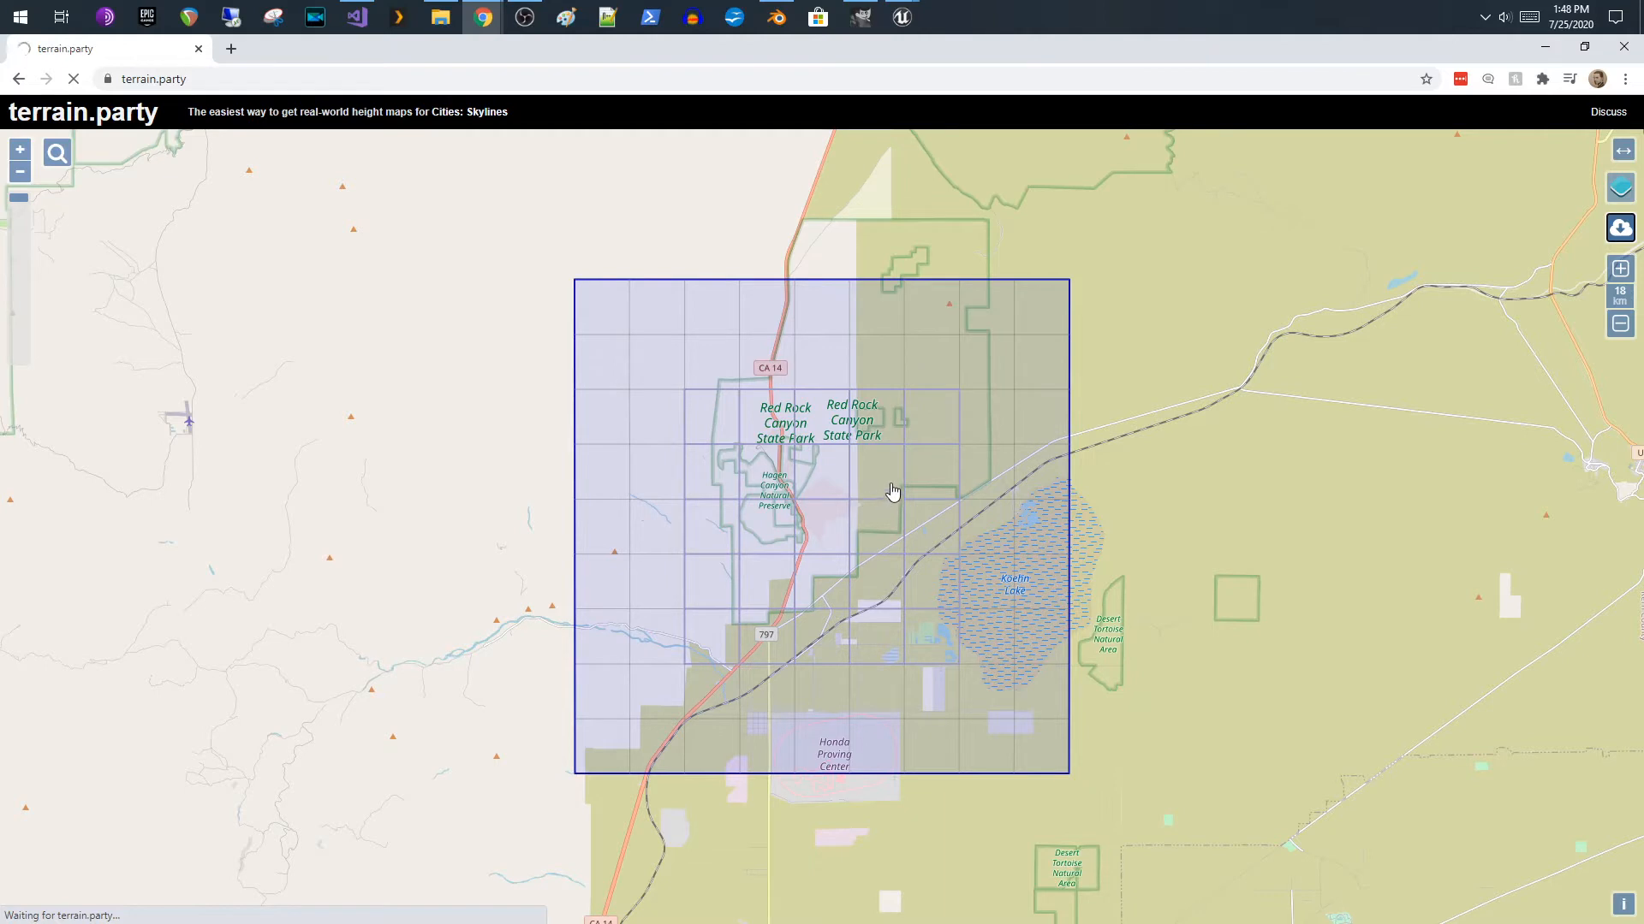
left_click(1620, 225)
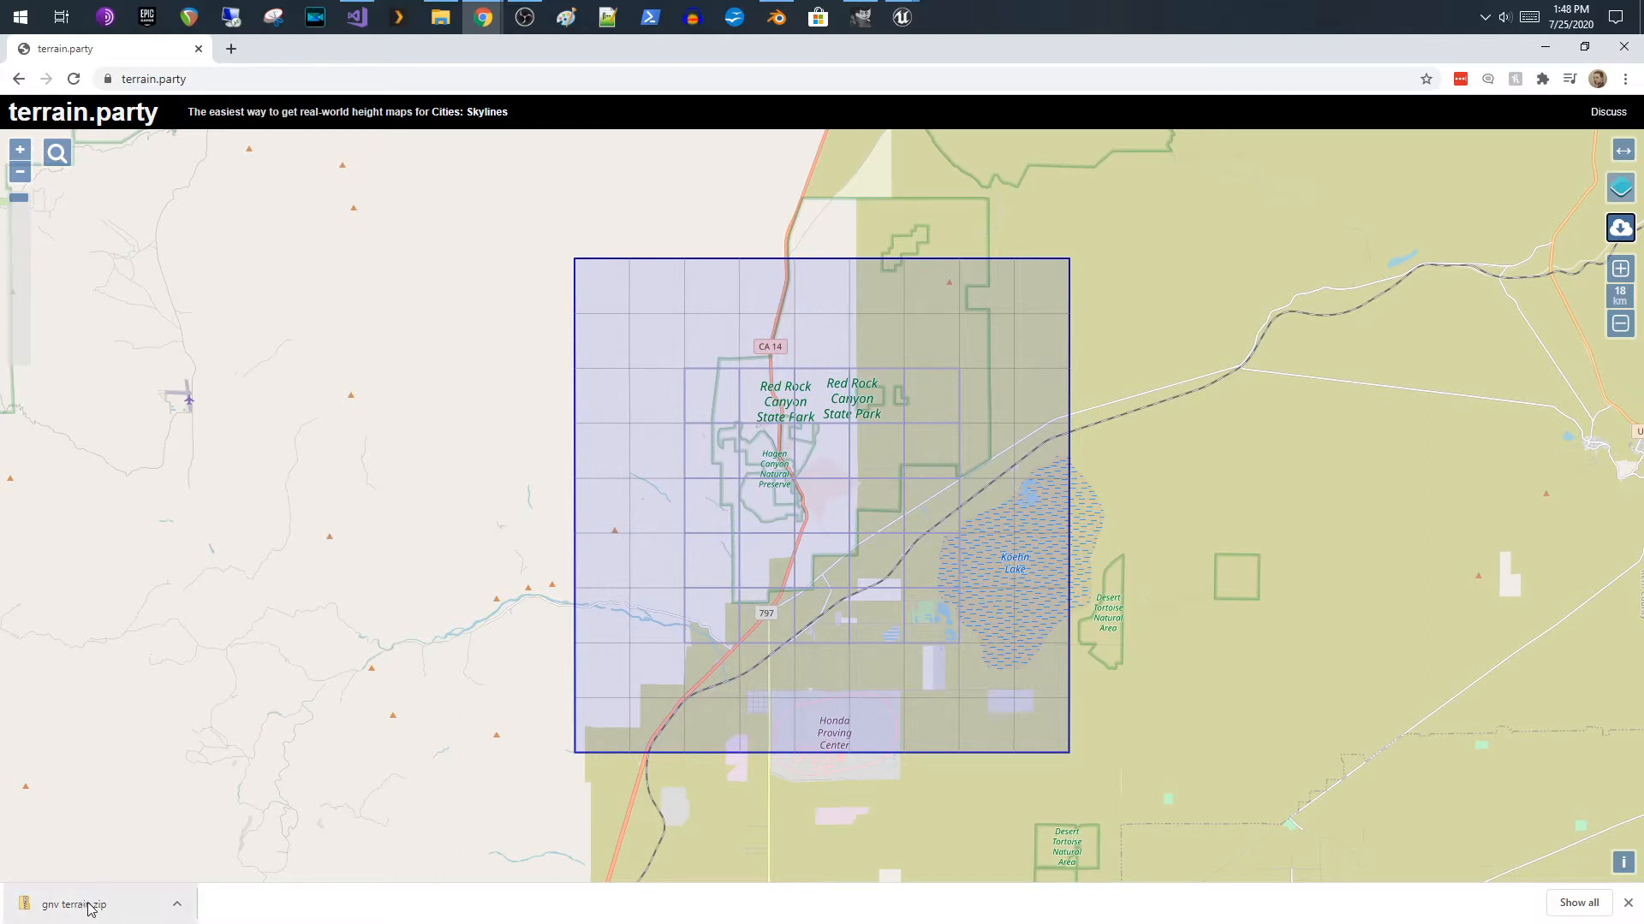
left_click(180, 904)
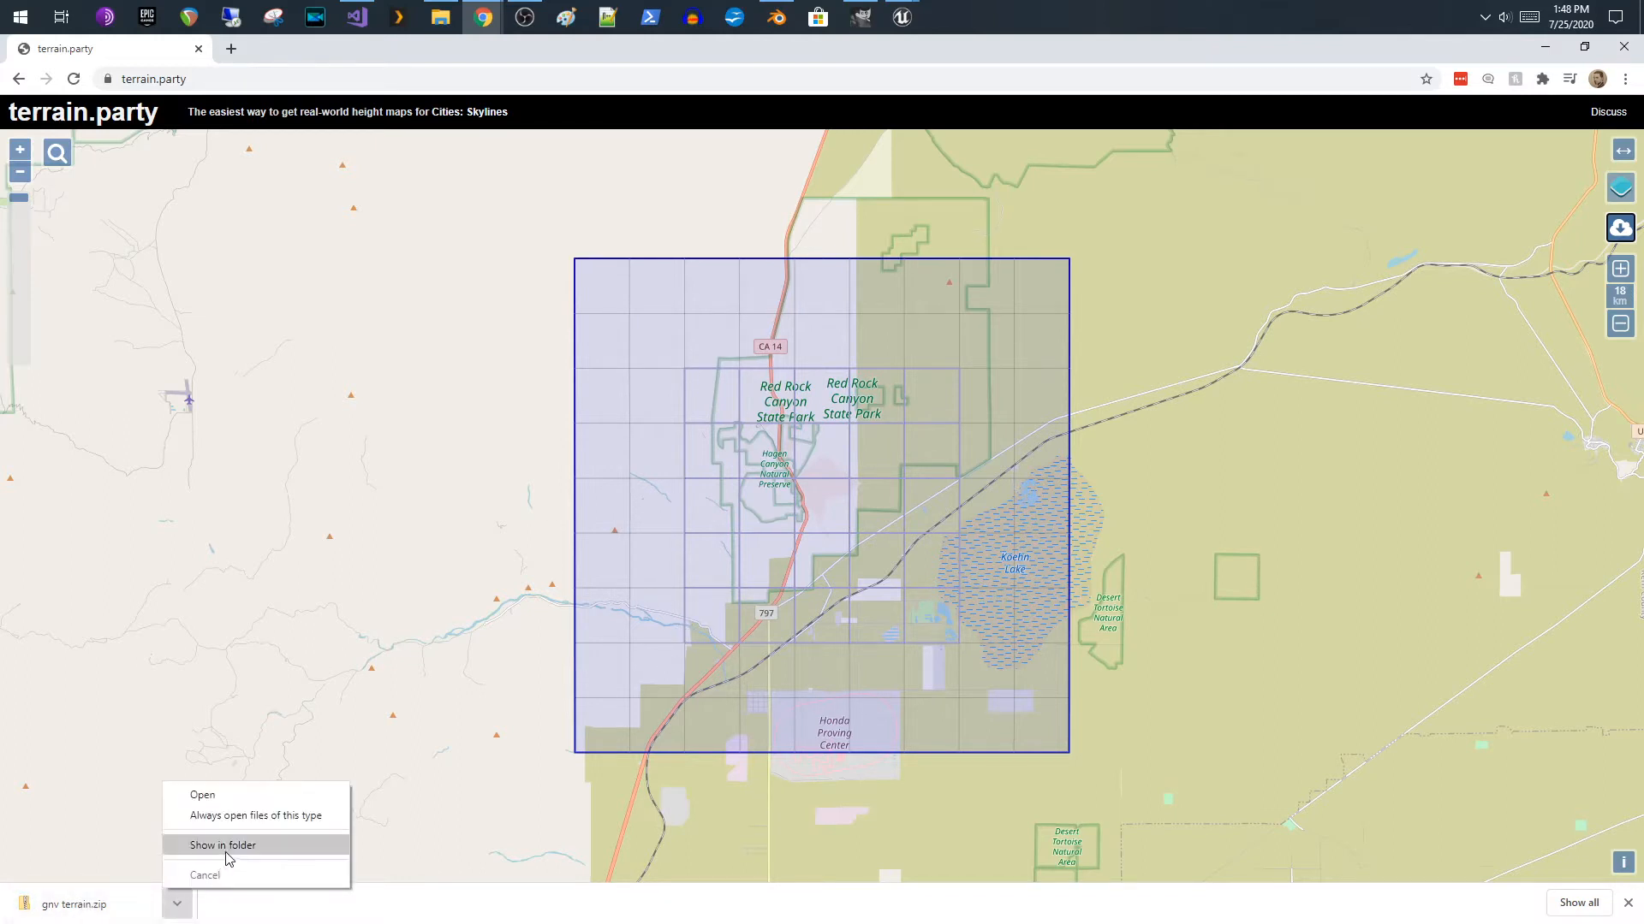
left_click(220, 845)
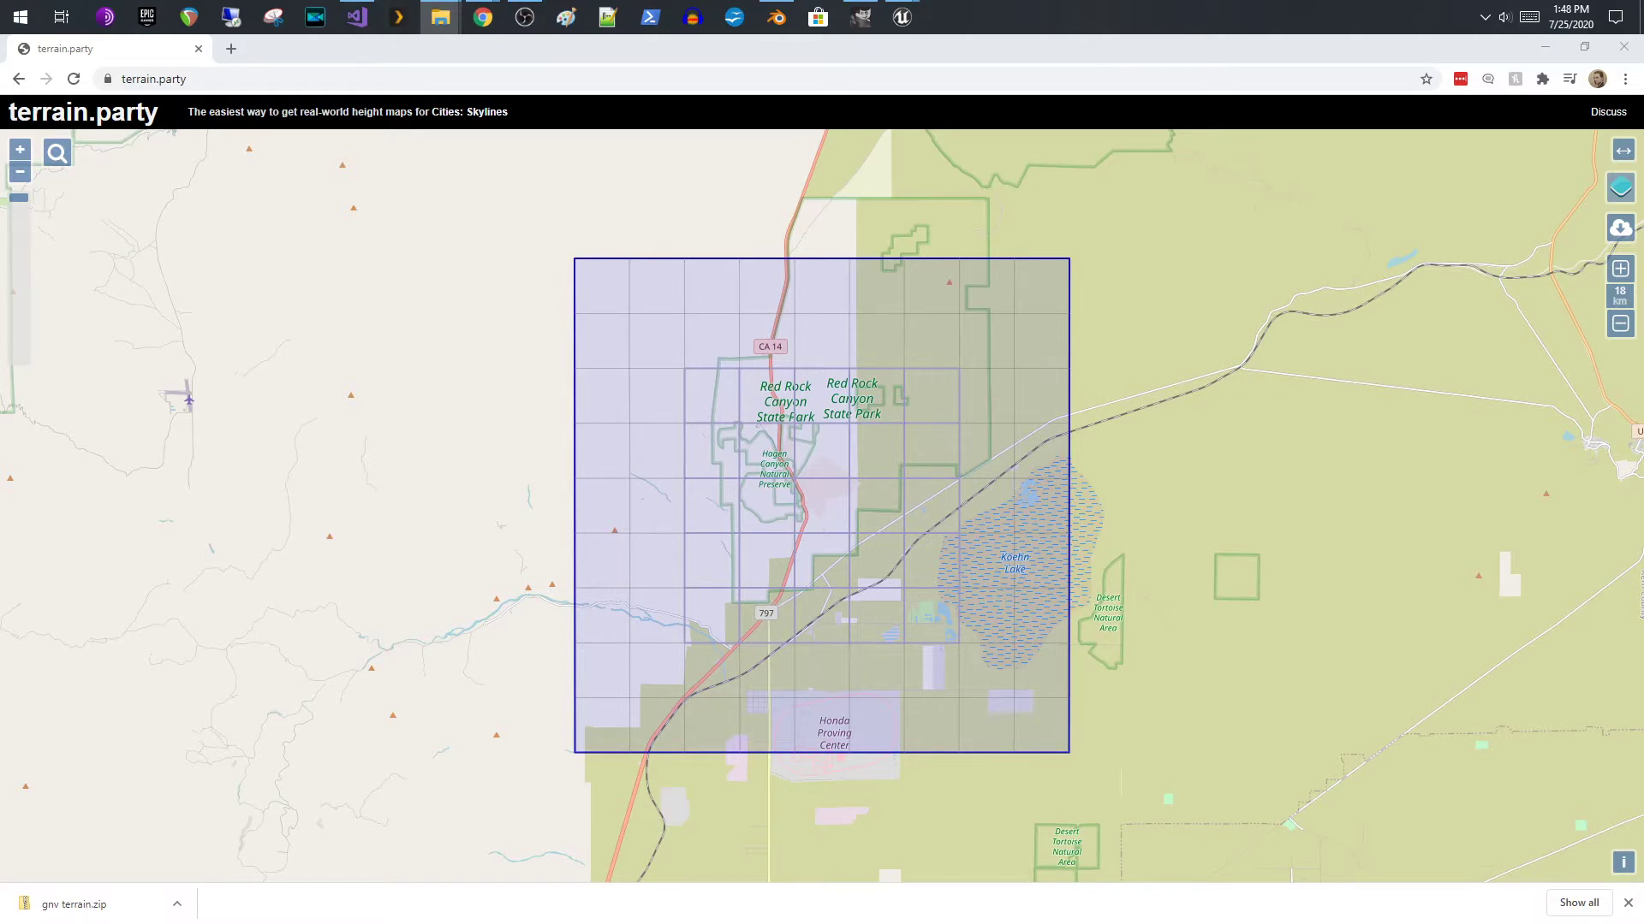
- Open gnv terrain.zip in File Explorer and select gnv Height Map (Merged).png
left_click(65, 904)
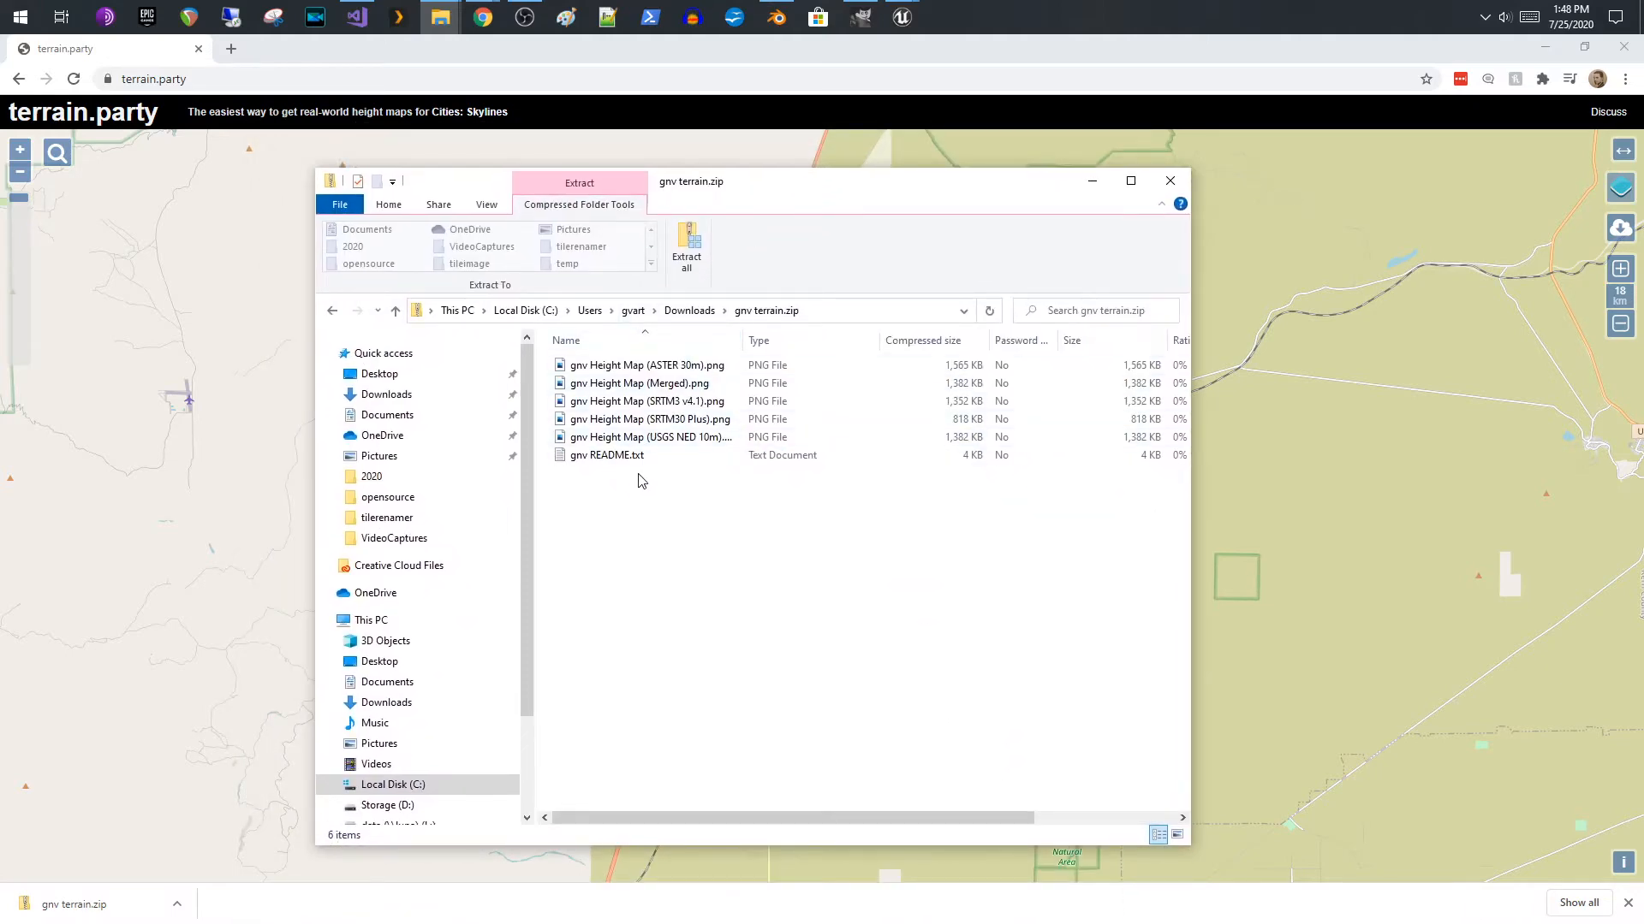
key("ctrl+a")
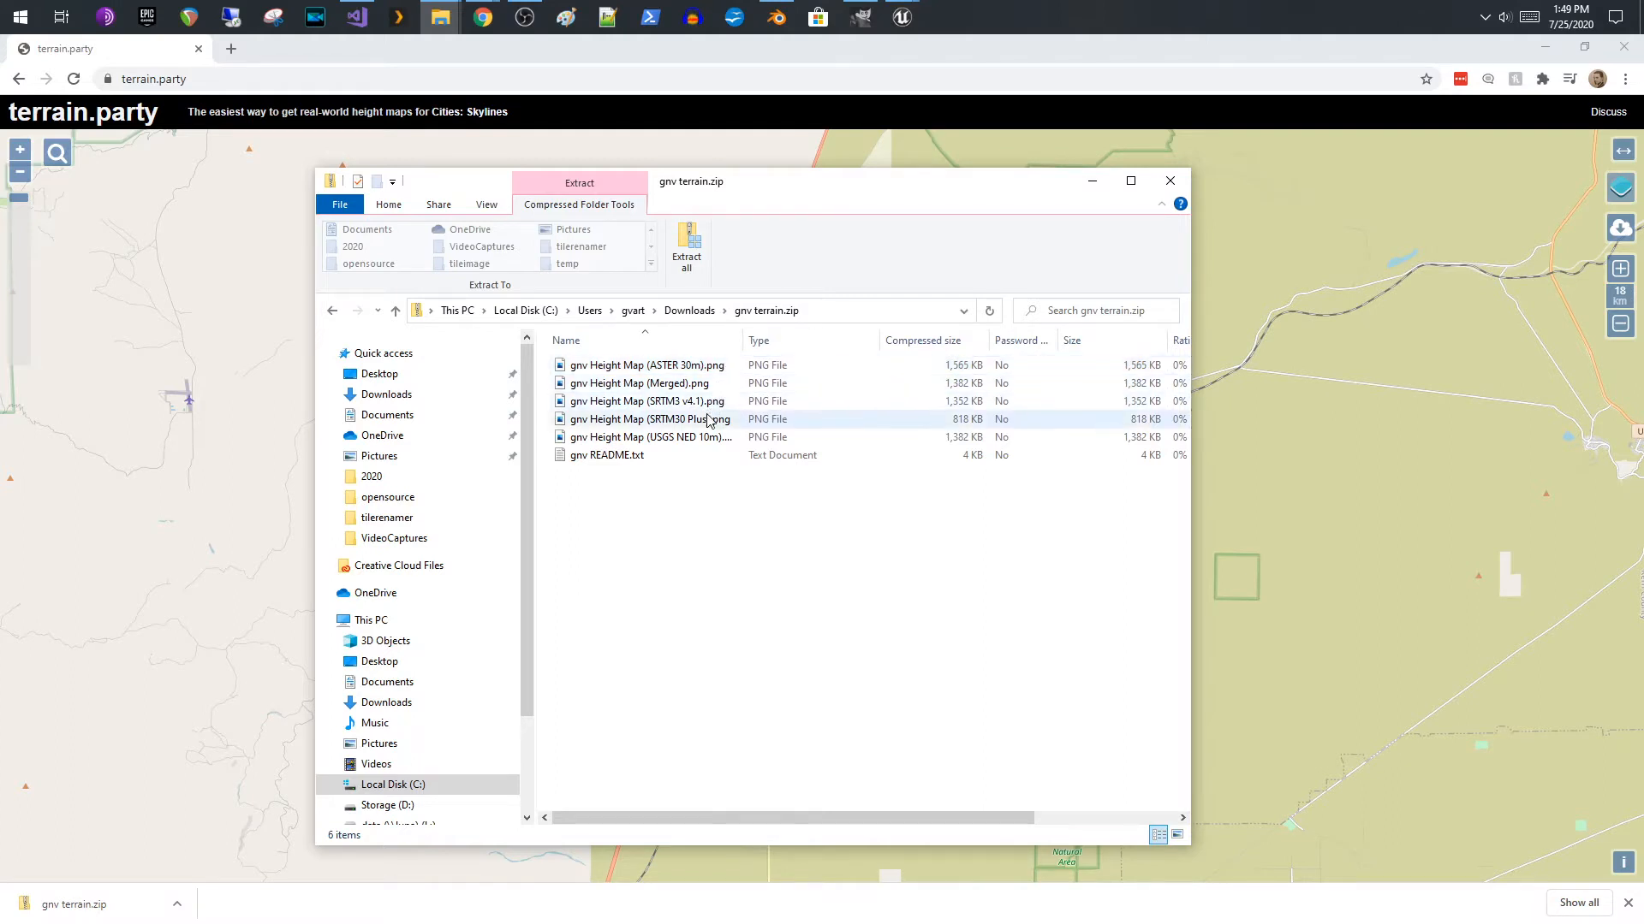
mouse_move(686, 438)
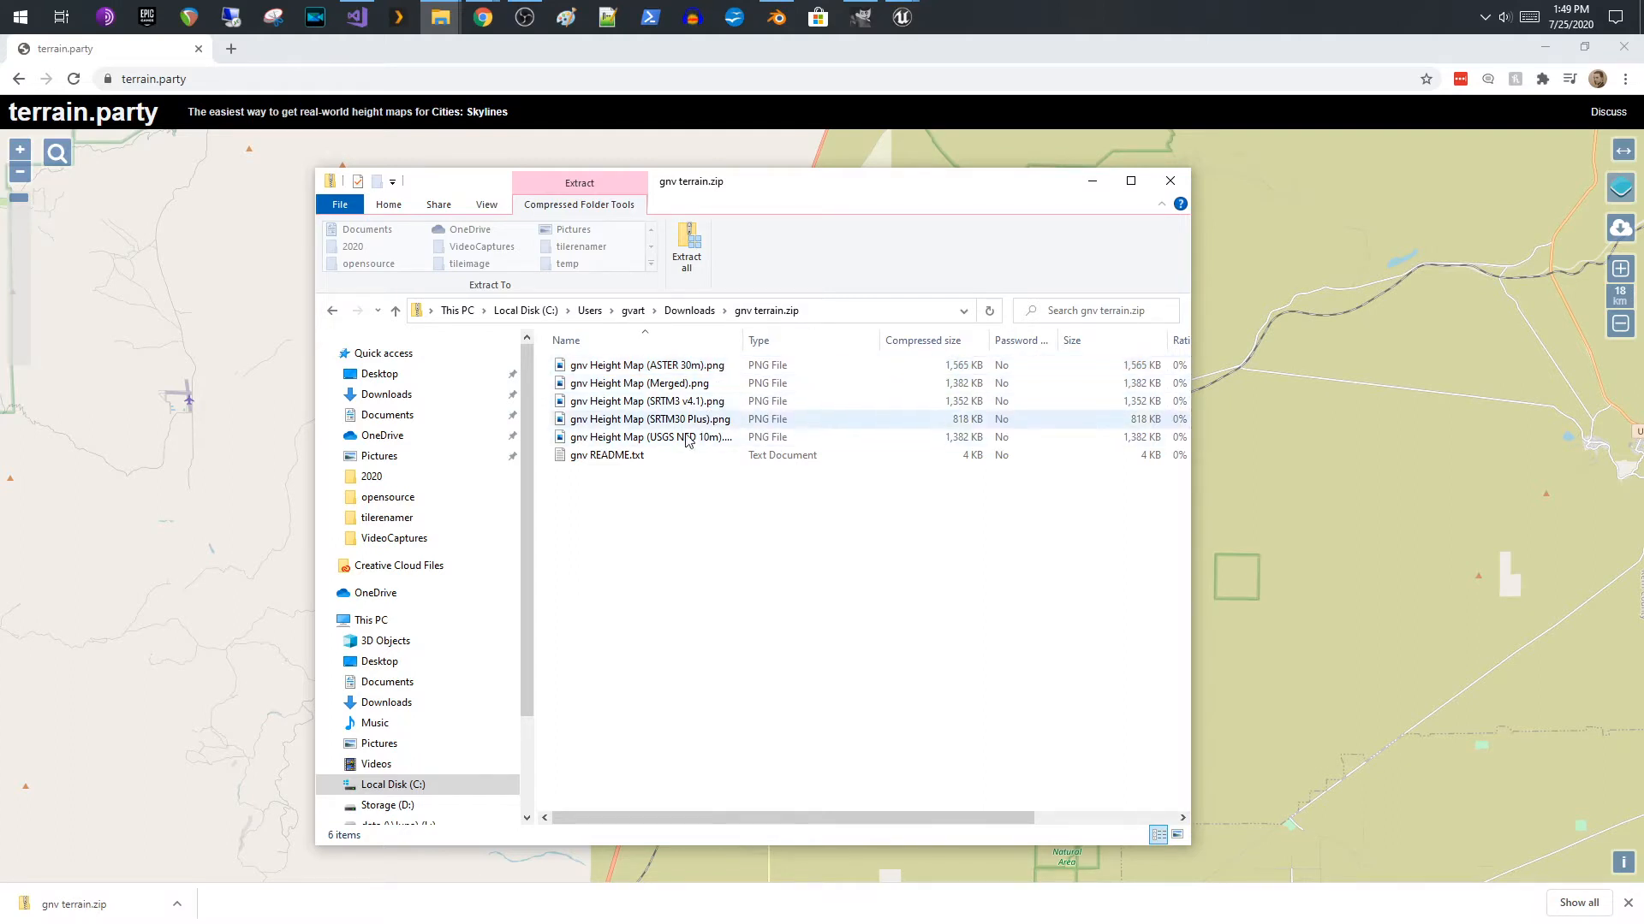
left_click(640, 383)
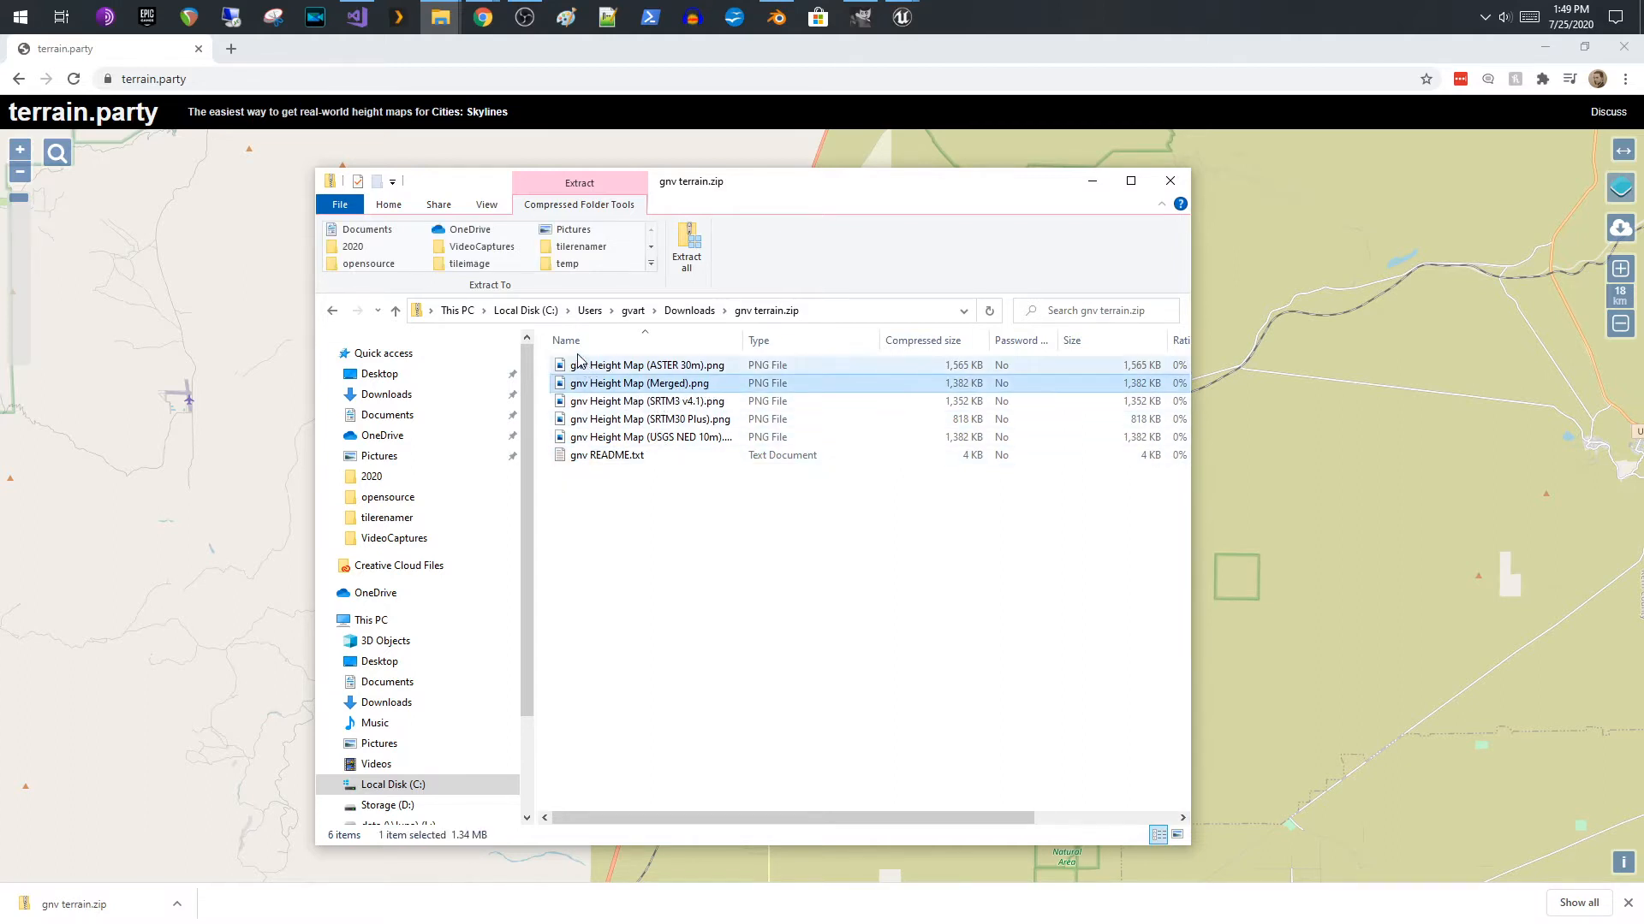
left_click(386, 205)
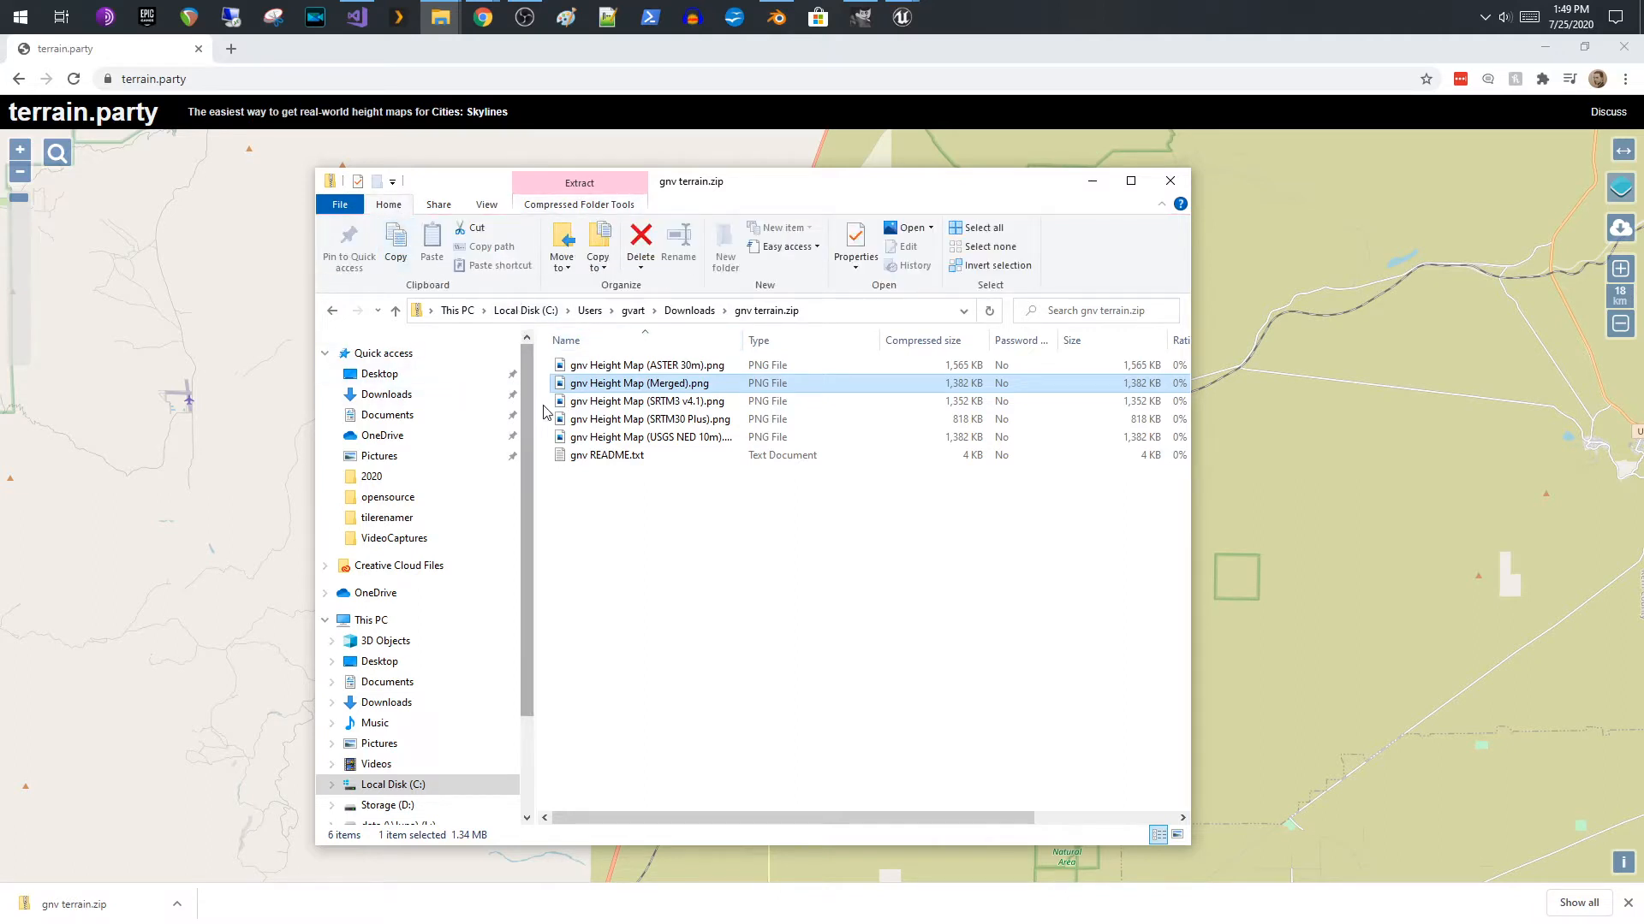
mouse_move(476, 513)
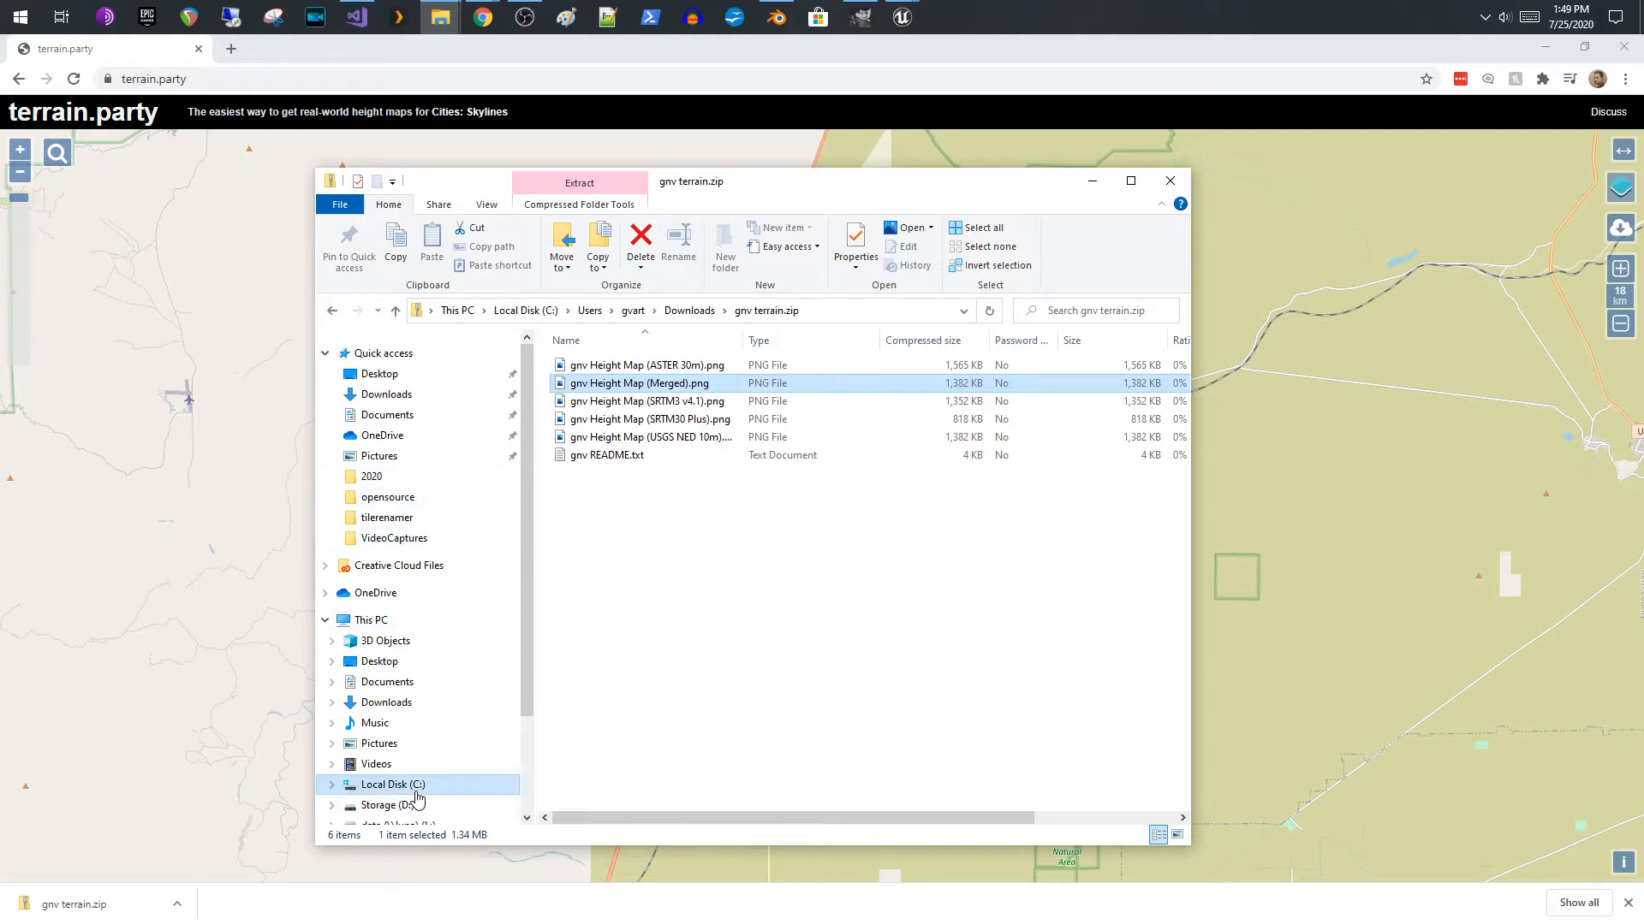
- Go to C:\temp holding the merged height map PNG, select it and minimize File Explorer
left_click(390, 784)
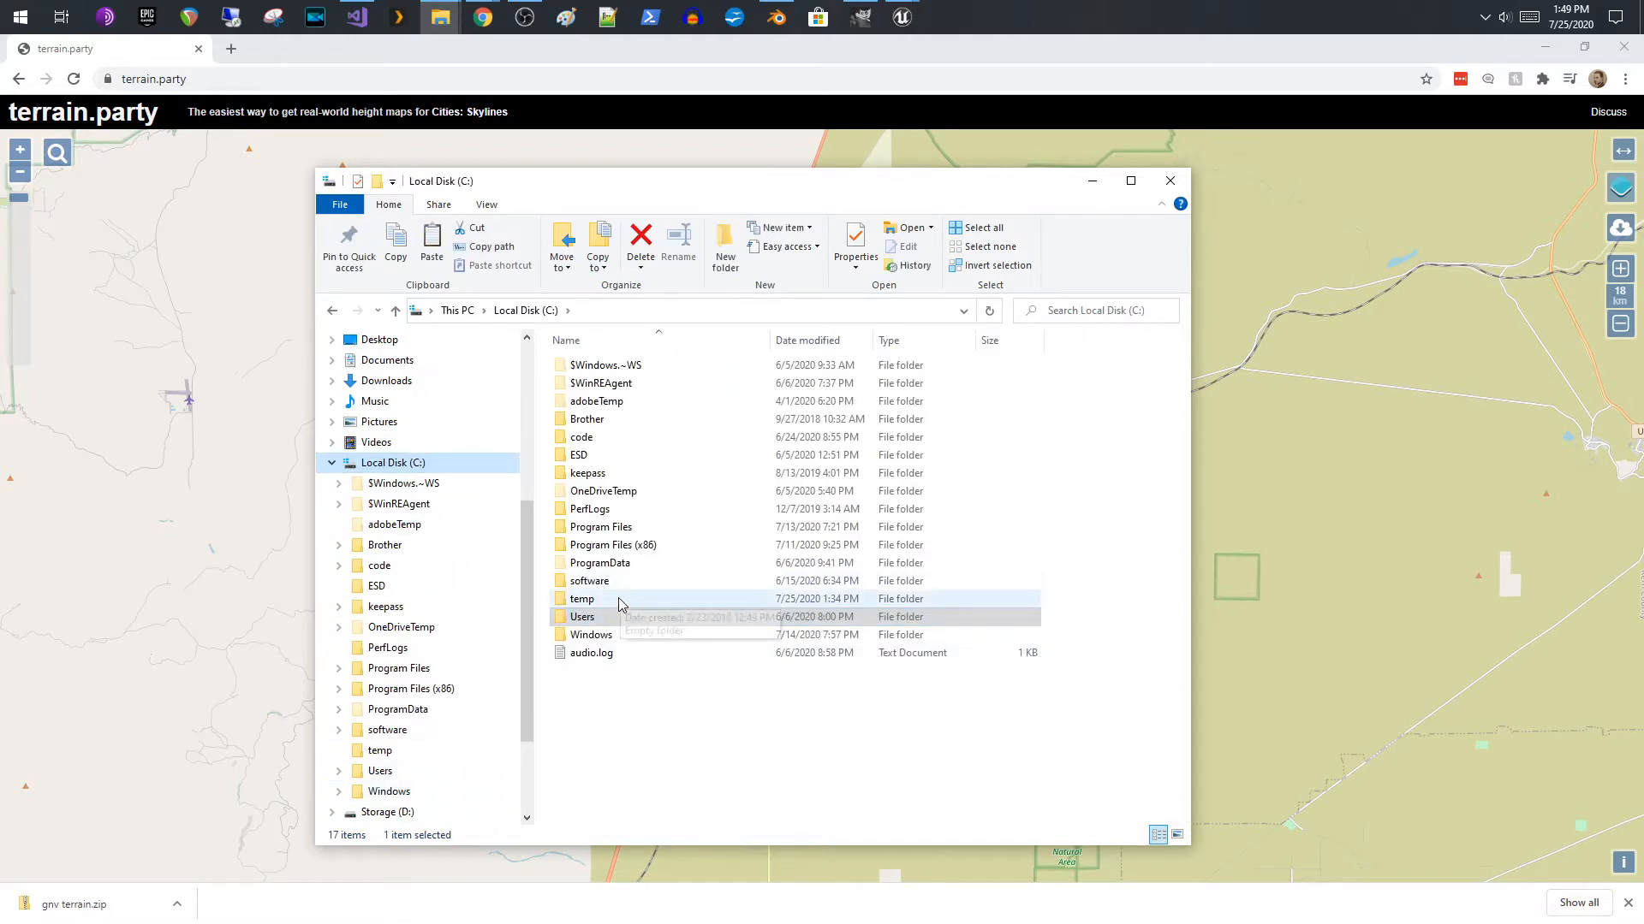
double_click(582, 599)
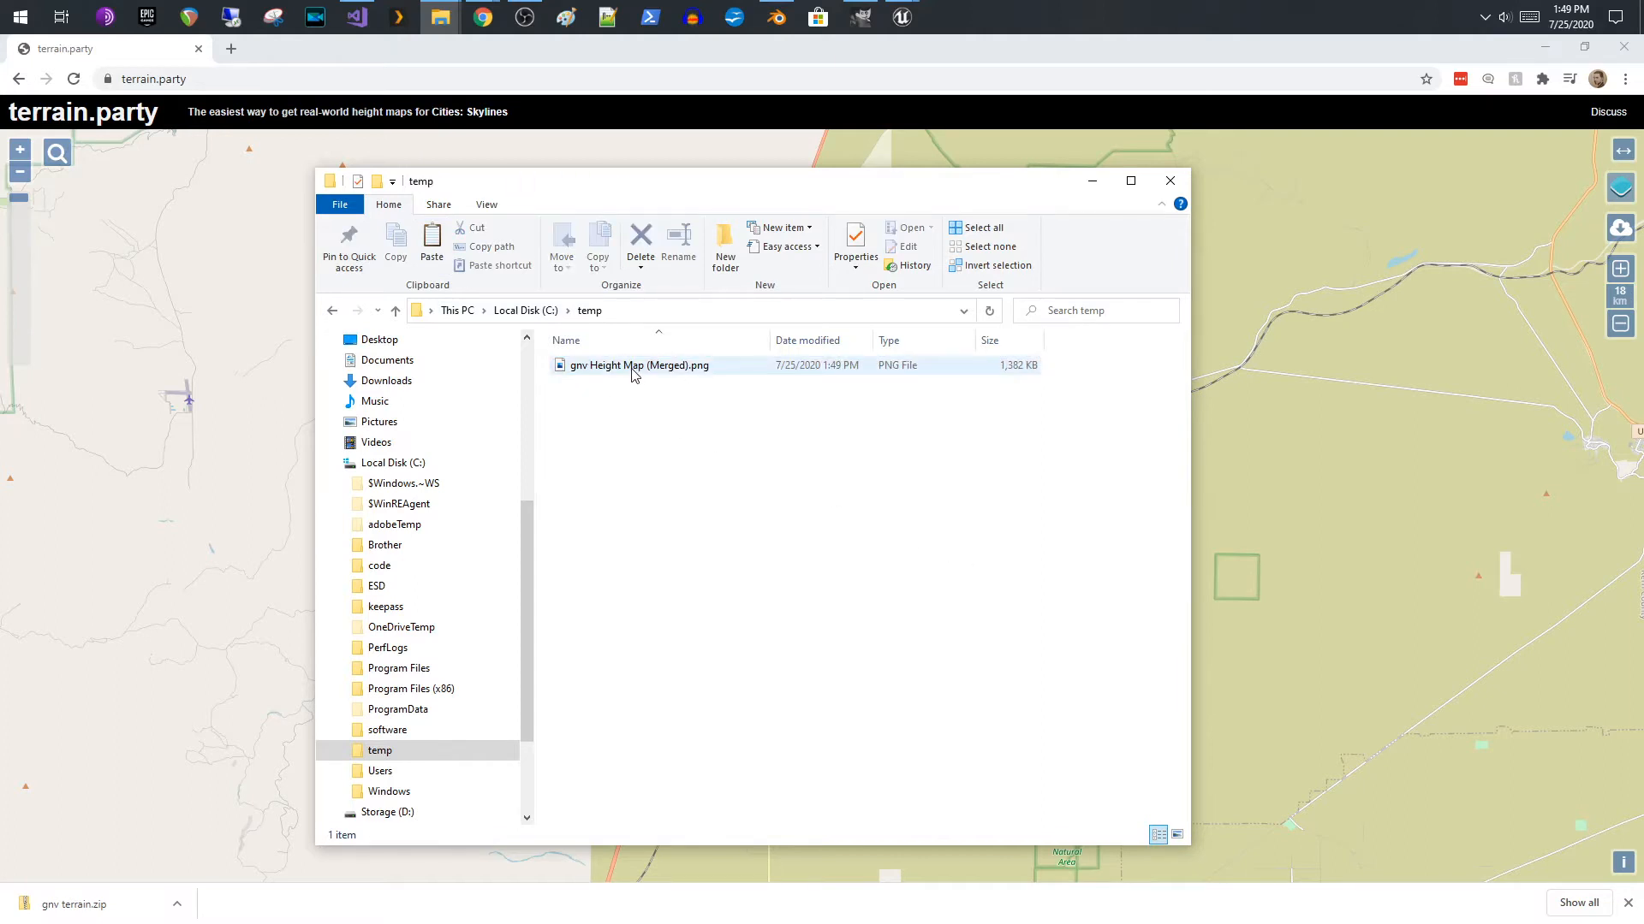
left_click(638, 364)
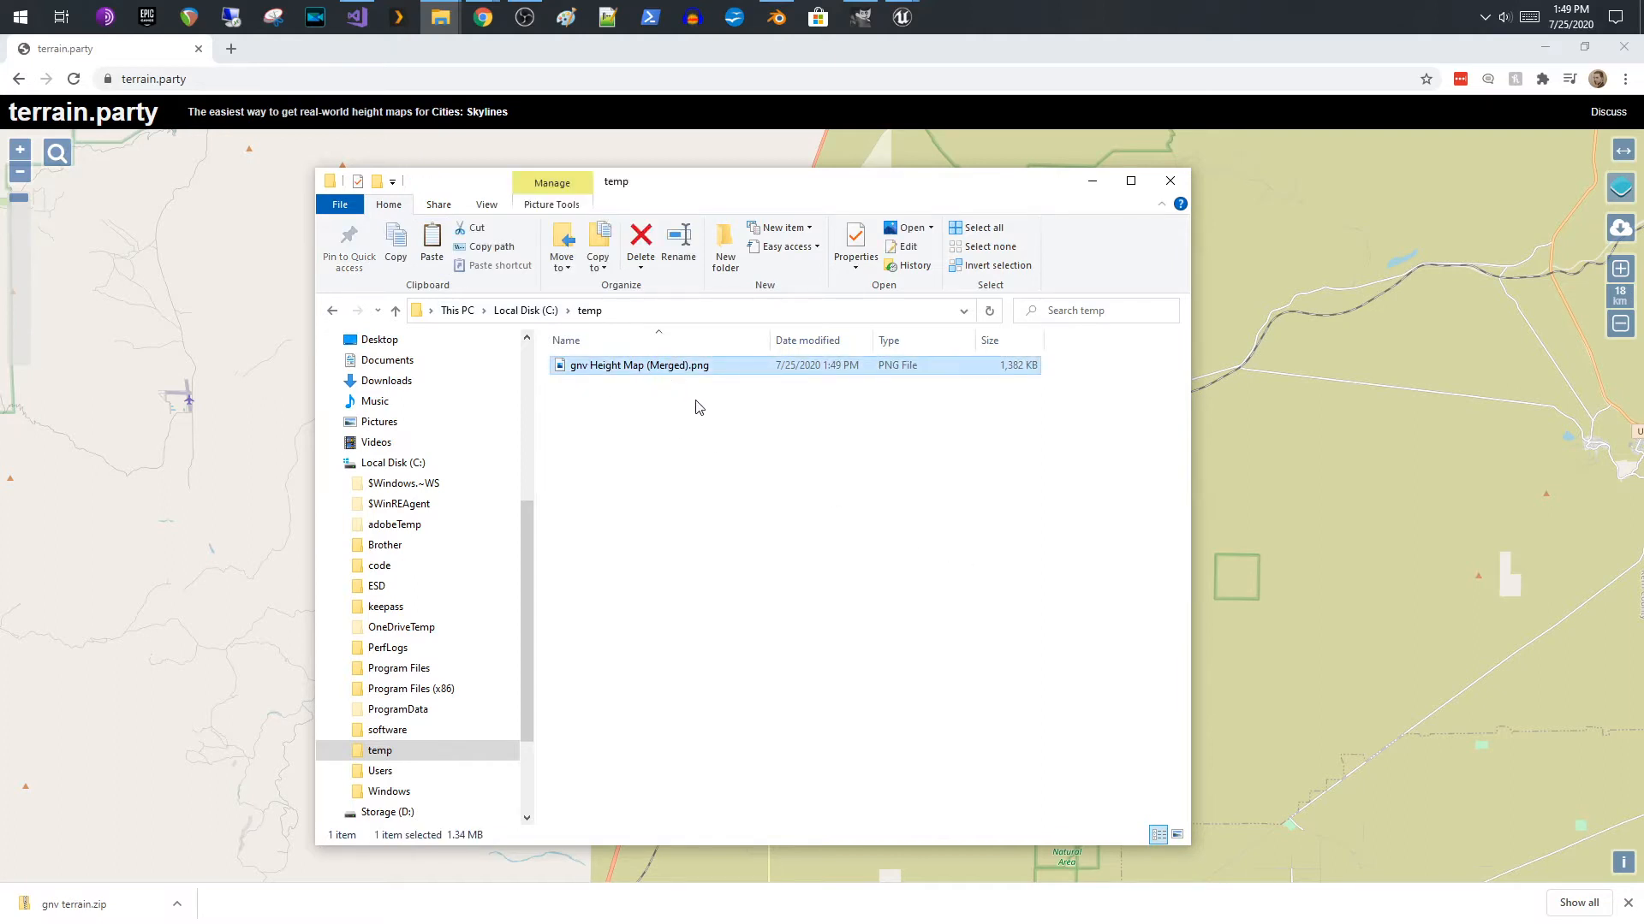
mouse_move(732, 428)
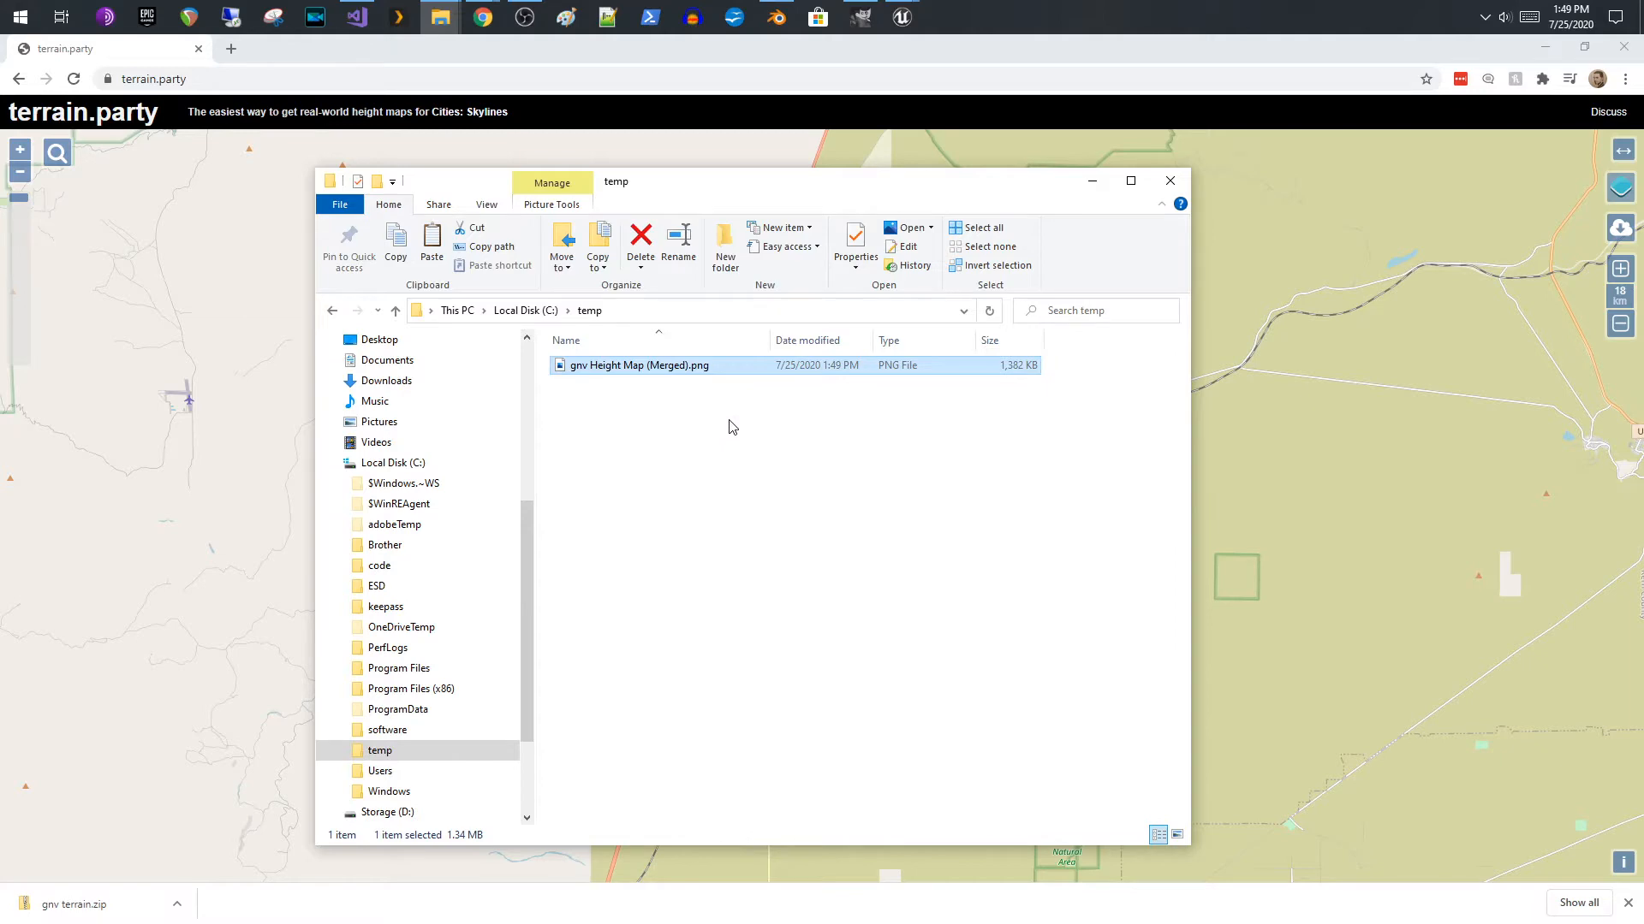
mouse_move(748, 432)
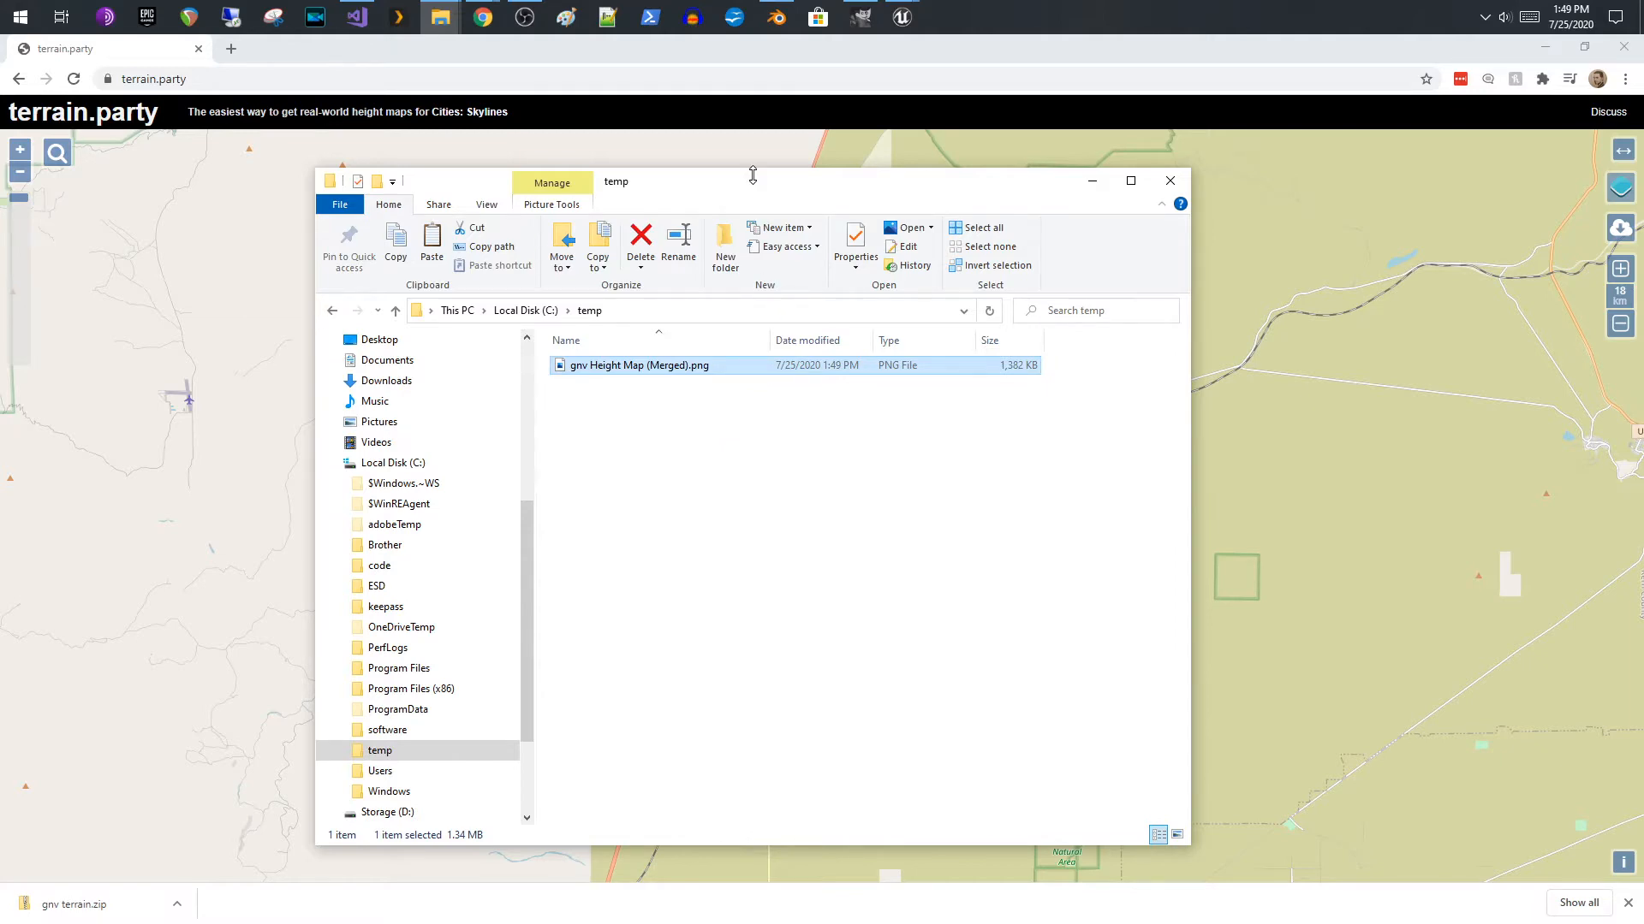
left_click(1169, 181)
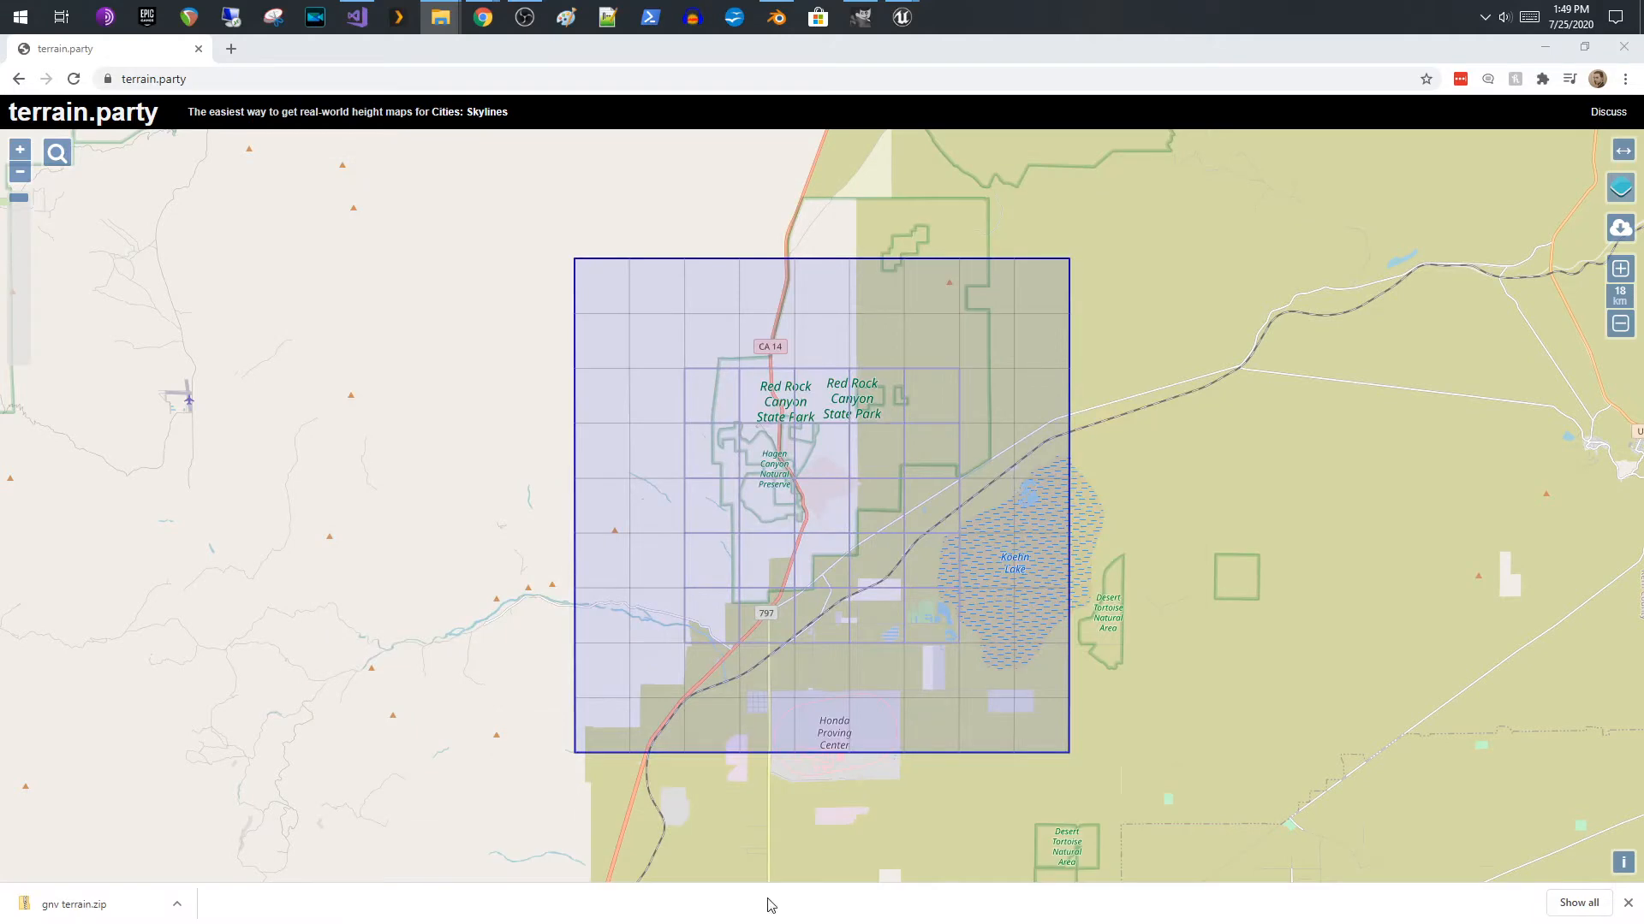
- Bring the merged height map forward in GIMP and fit the whole image in the window
left_click(860, 15)
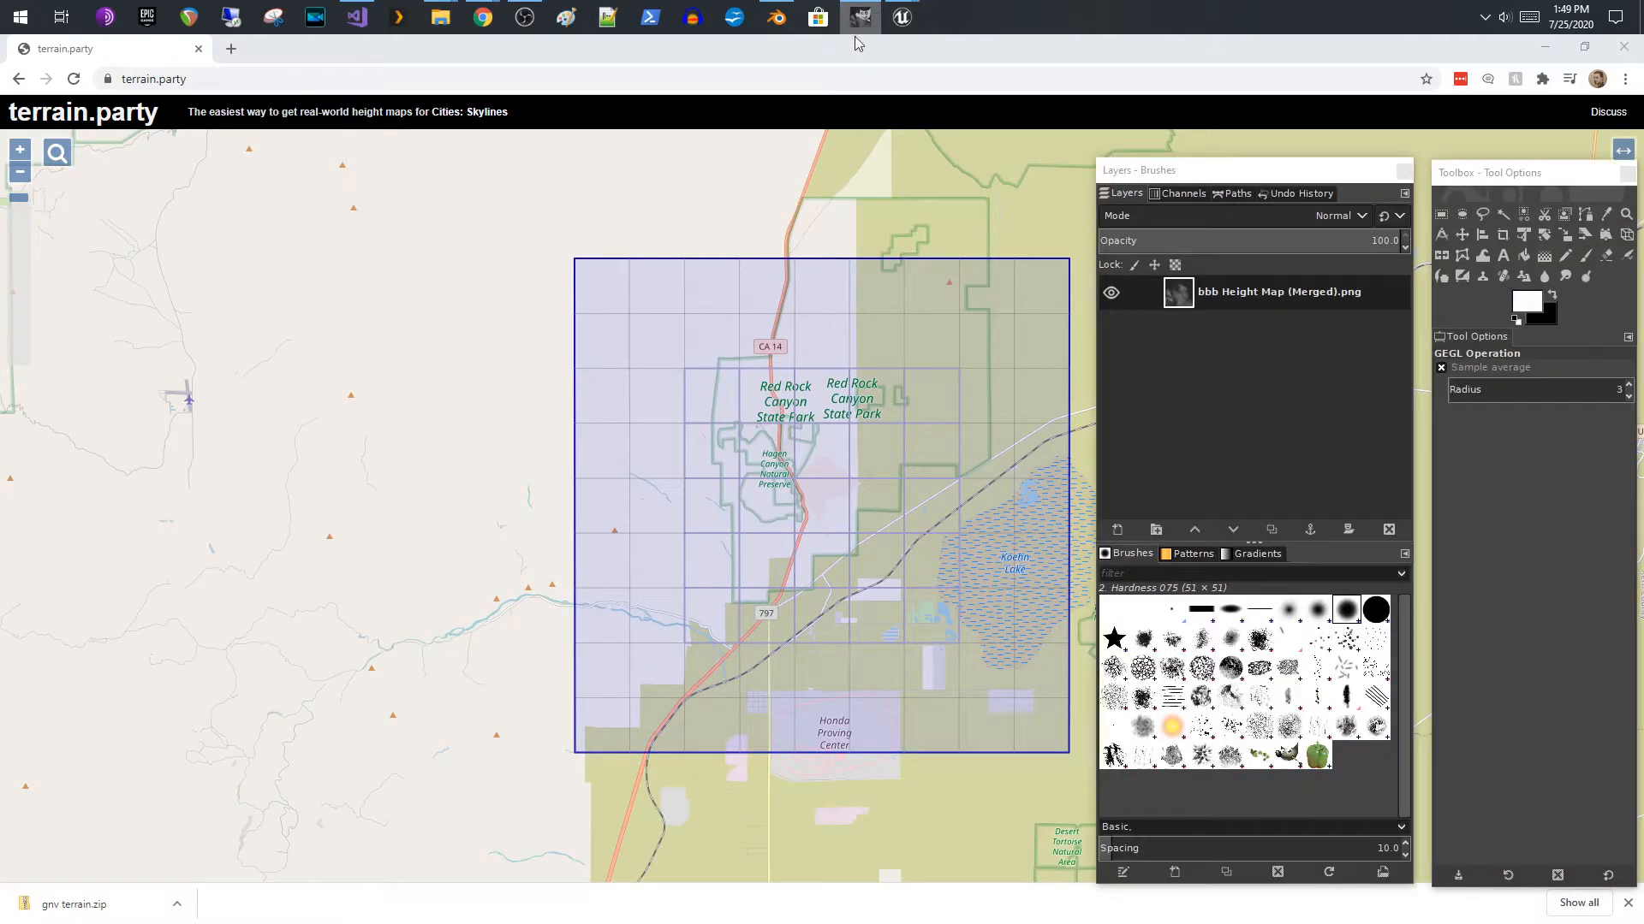
left_click(392, 79)
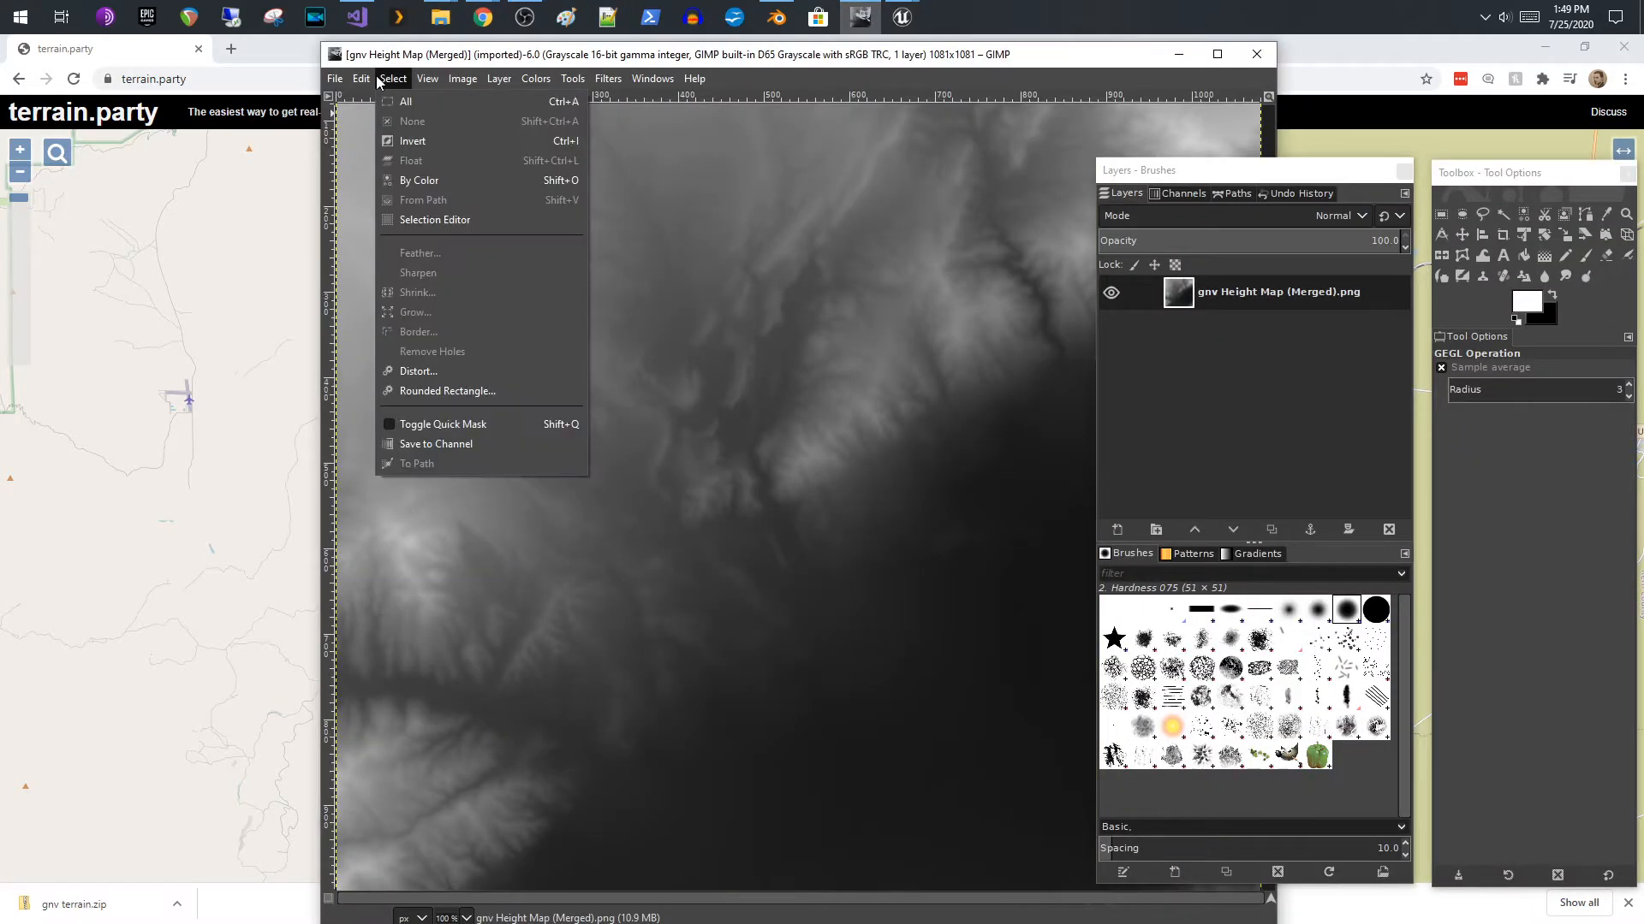
left_click(428, 79)
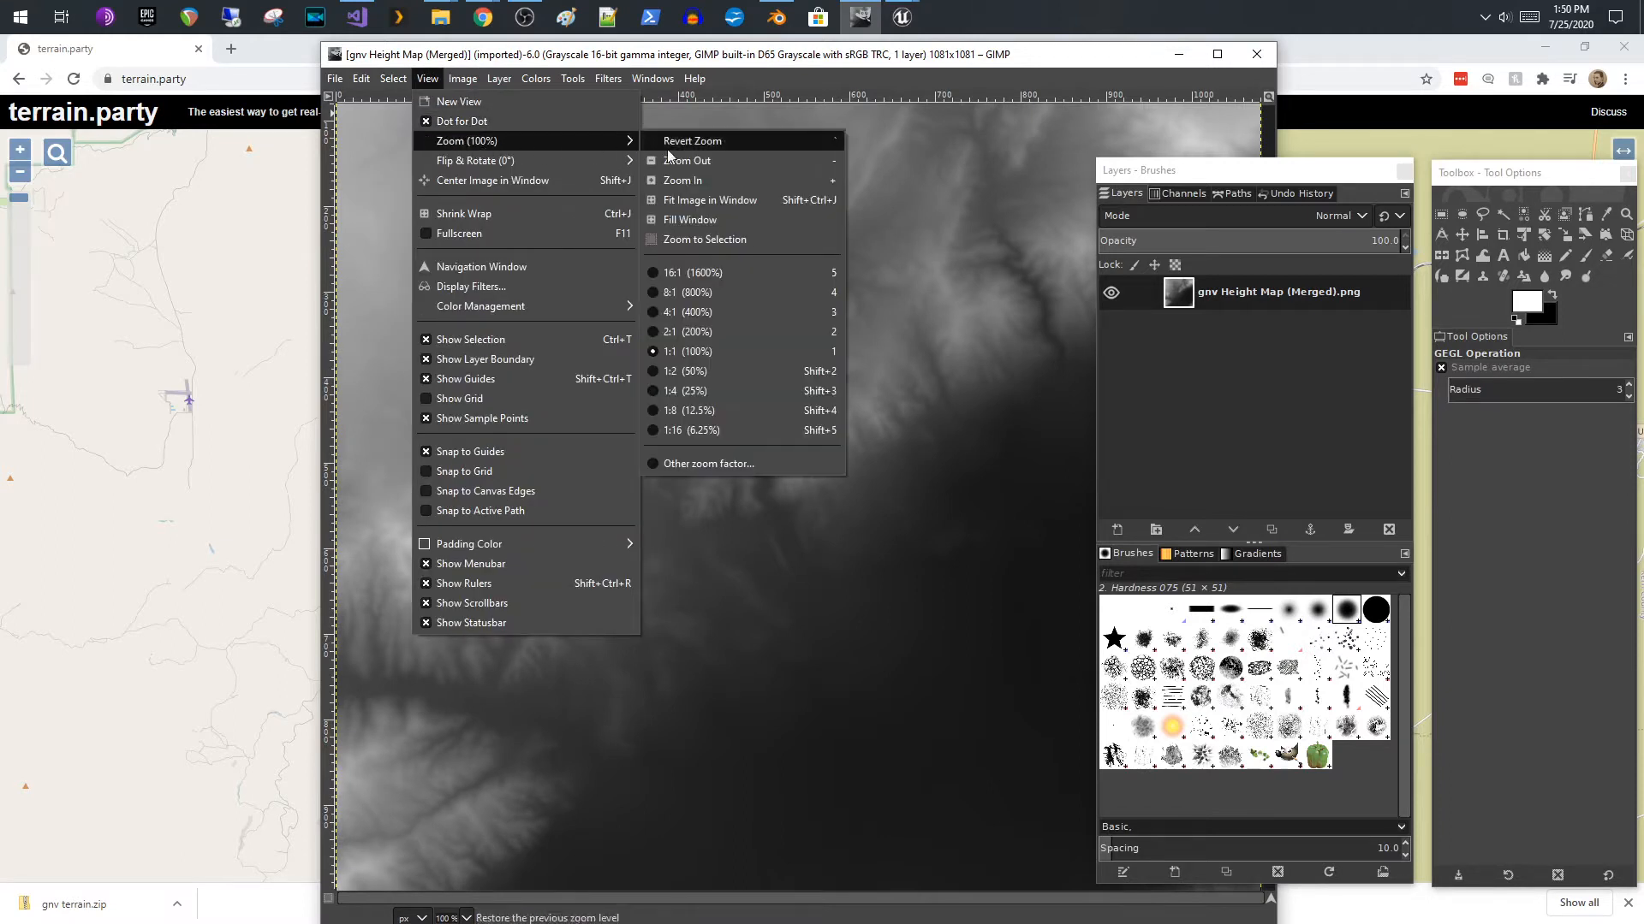
mouse_move(709, 199)
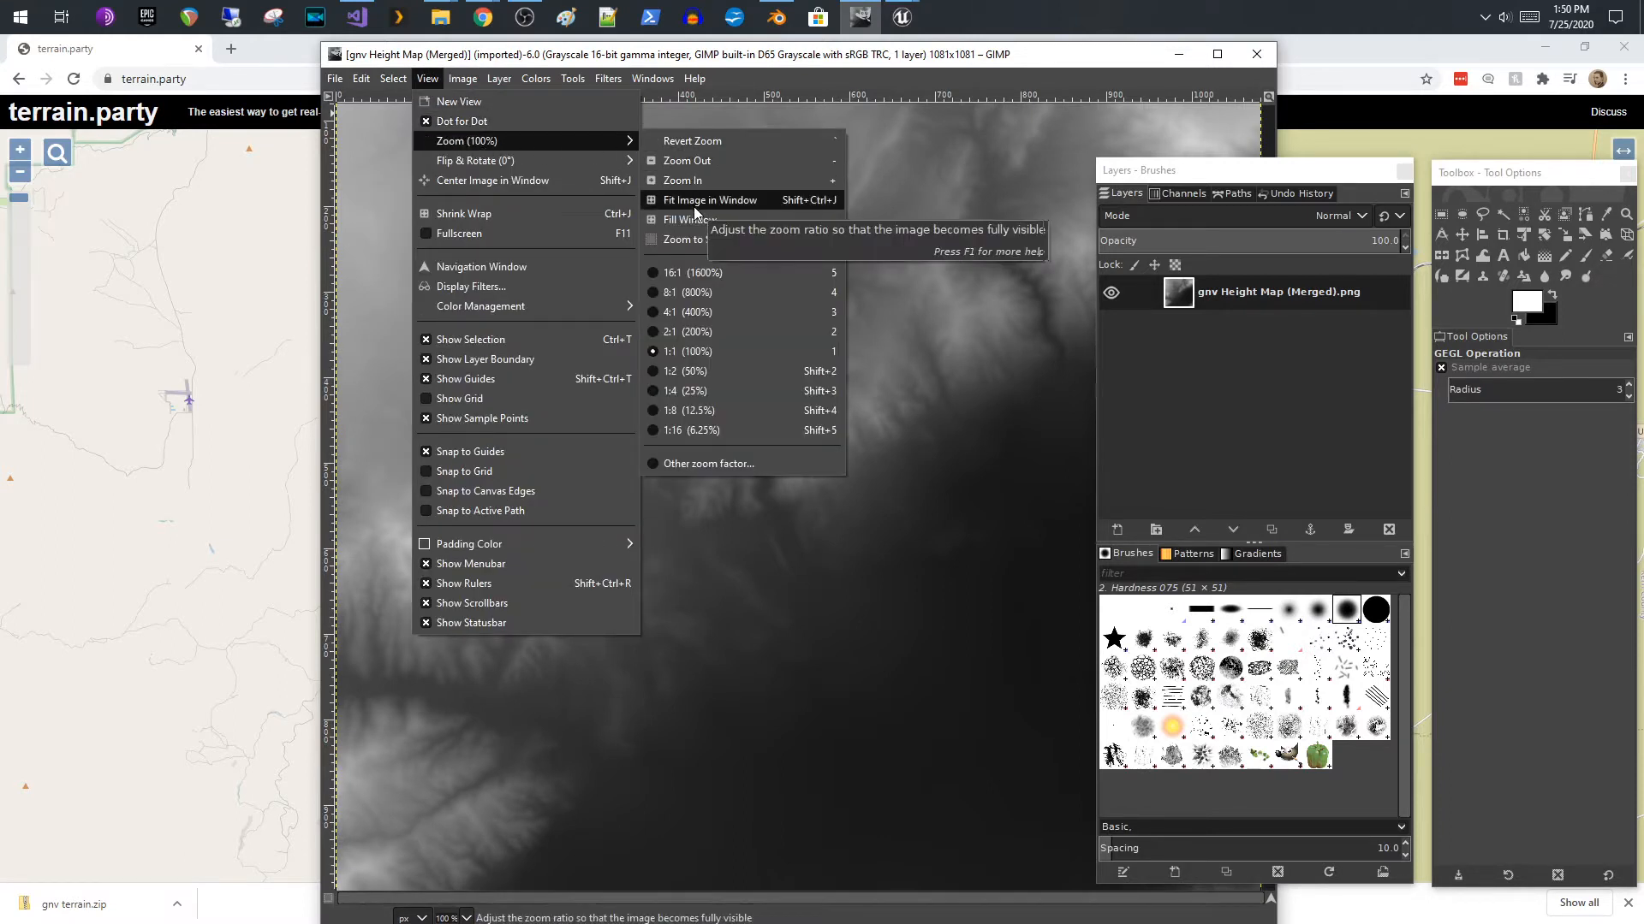
left_click(711, 199)
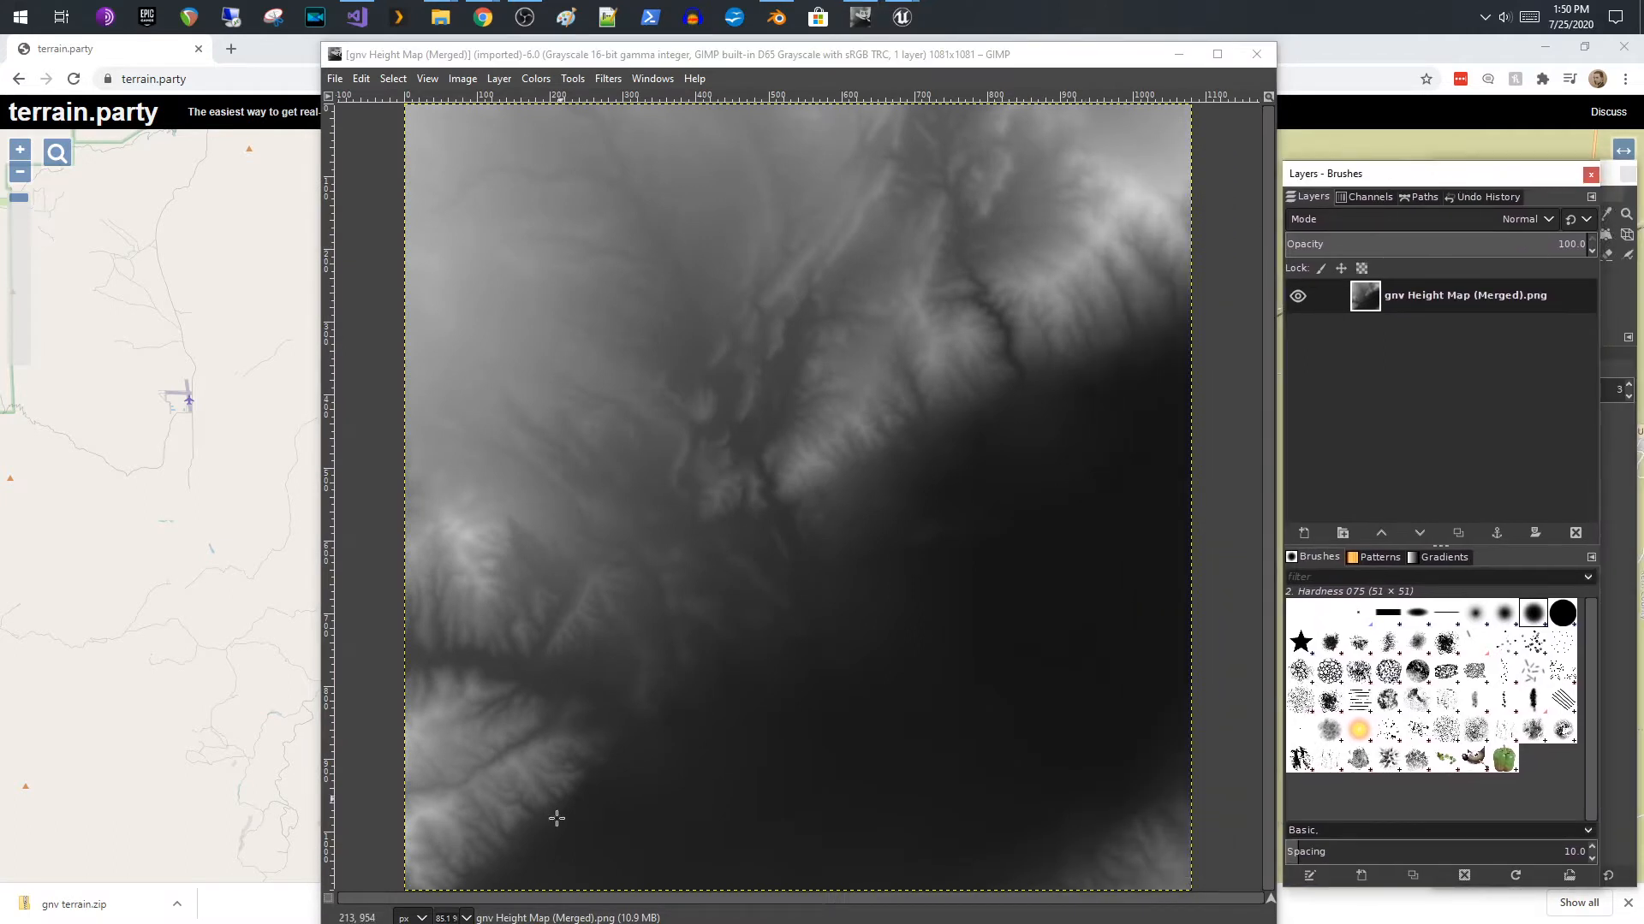
mouse_move(911, 355)
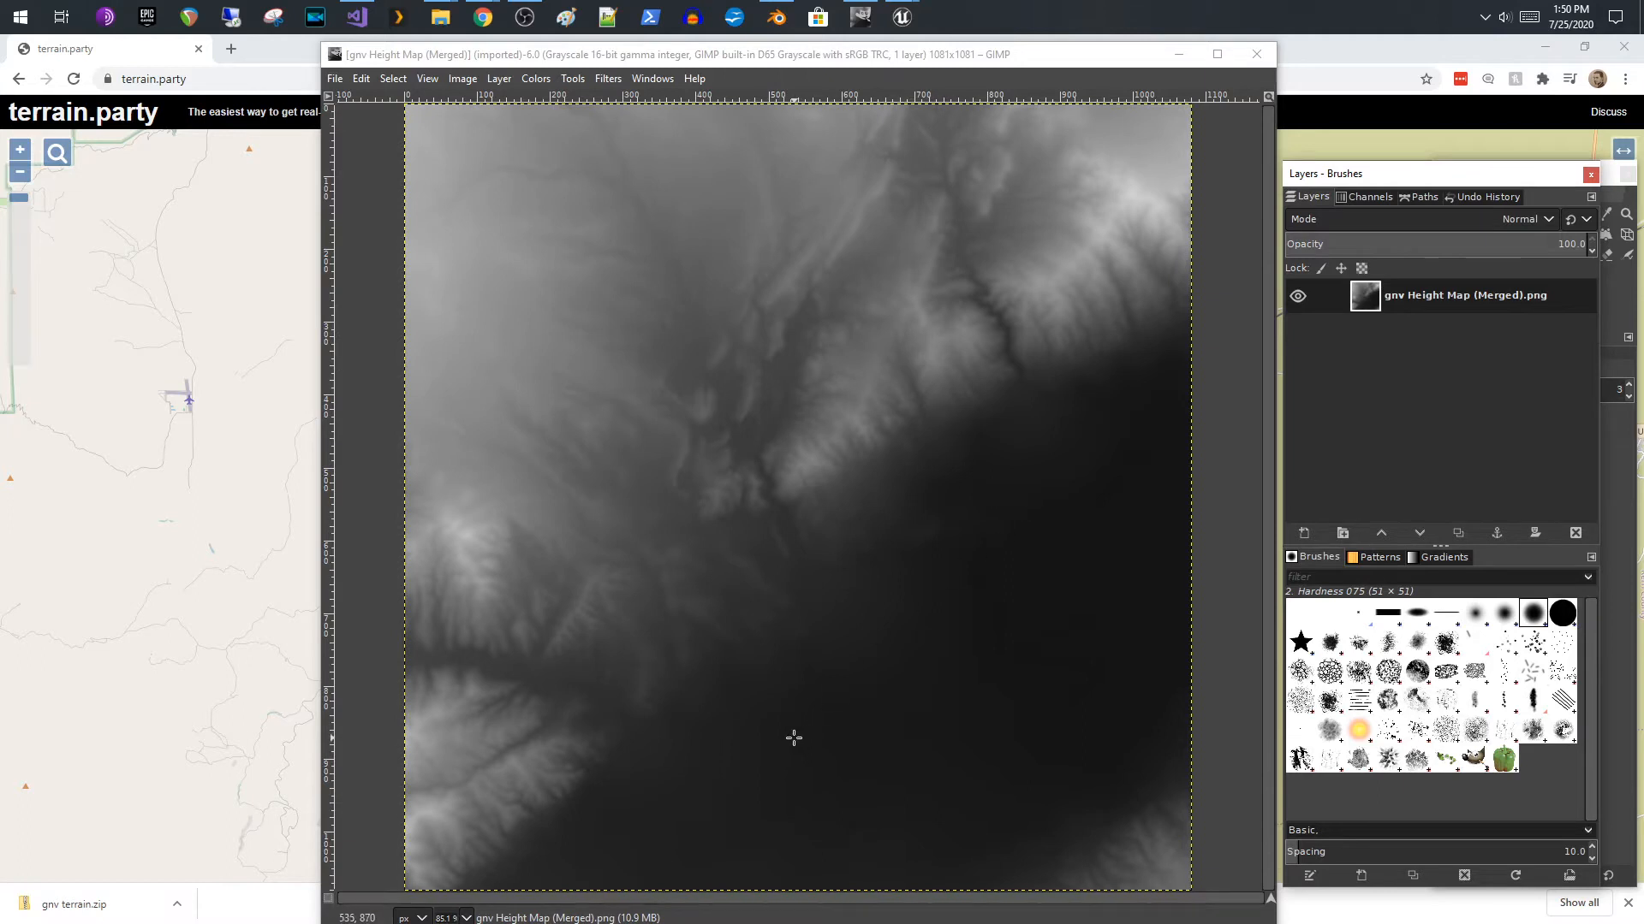
mouse_move(772, 781)
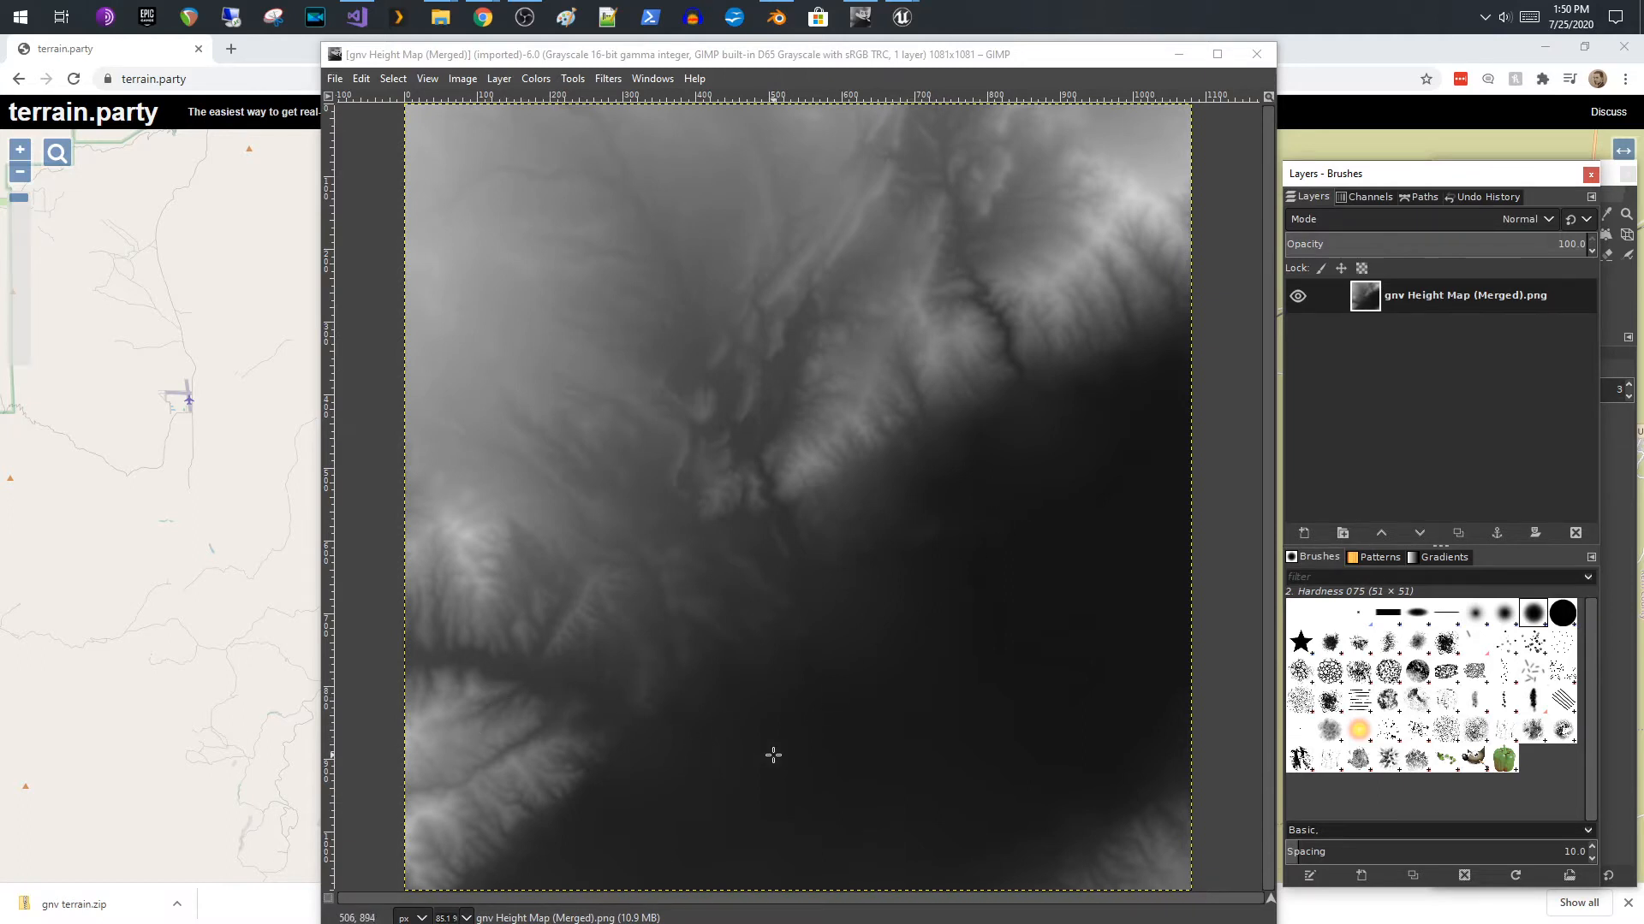
mouse_move(781, 440)
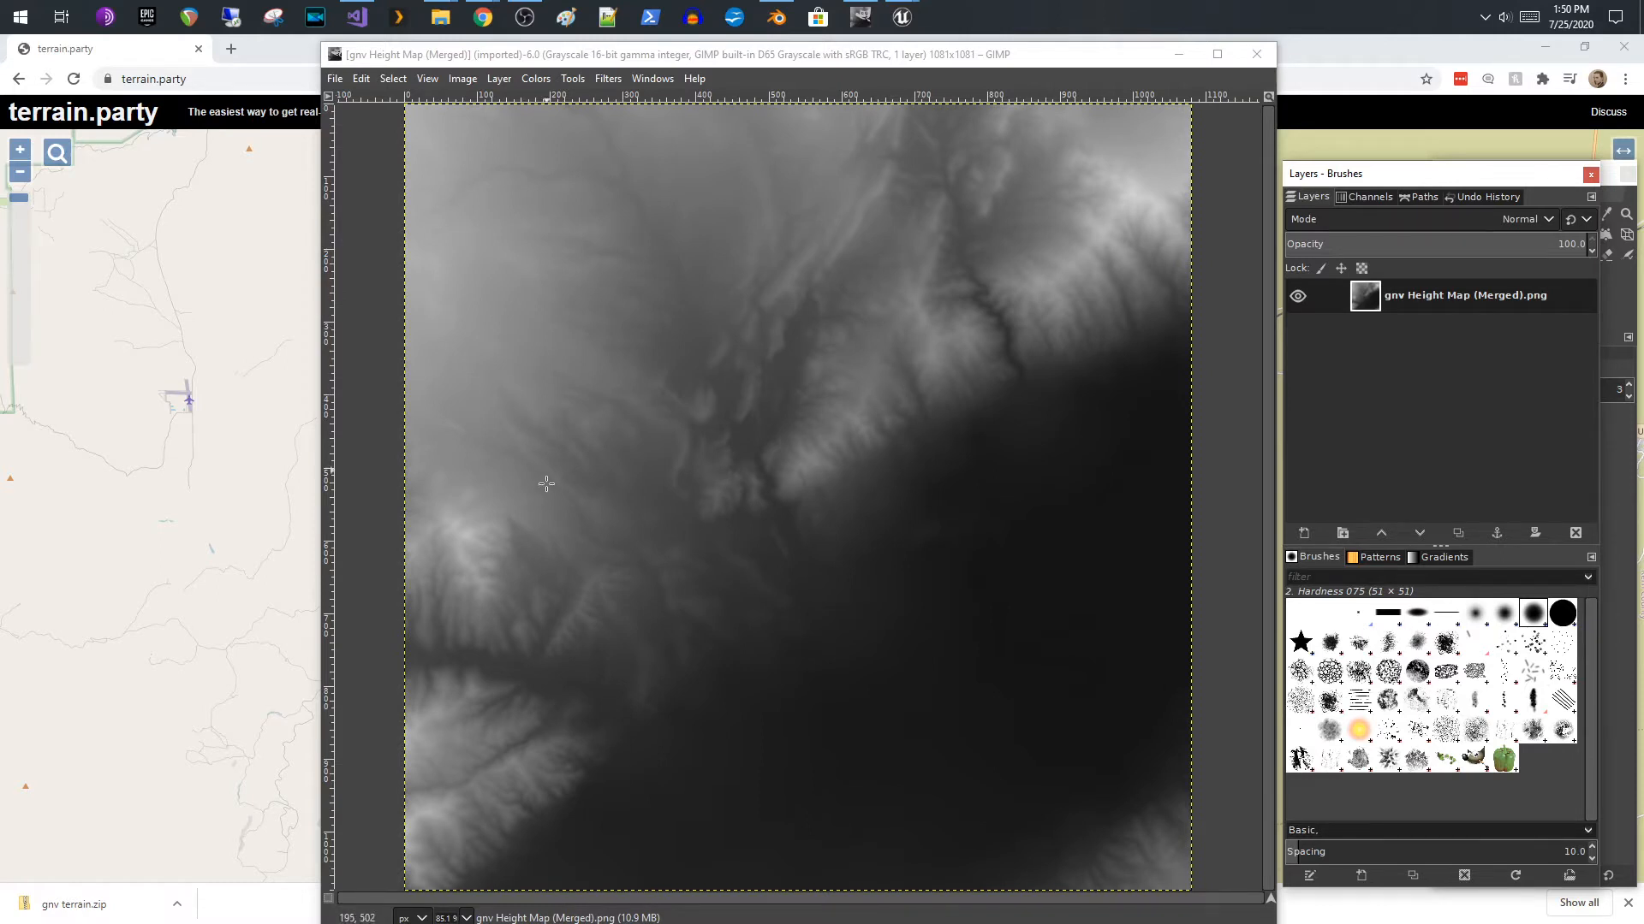
mouse_move(881, 675)
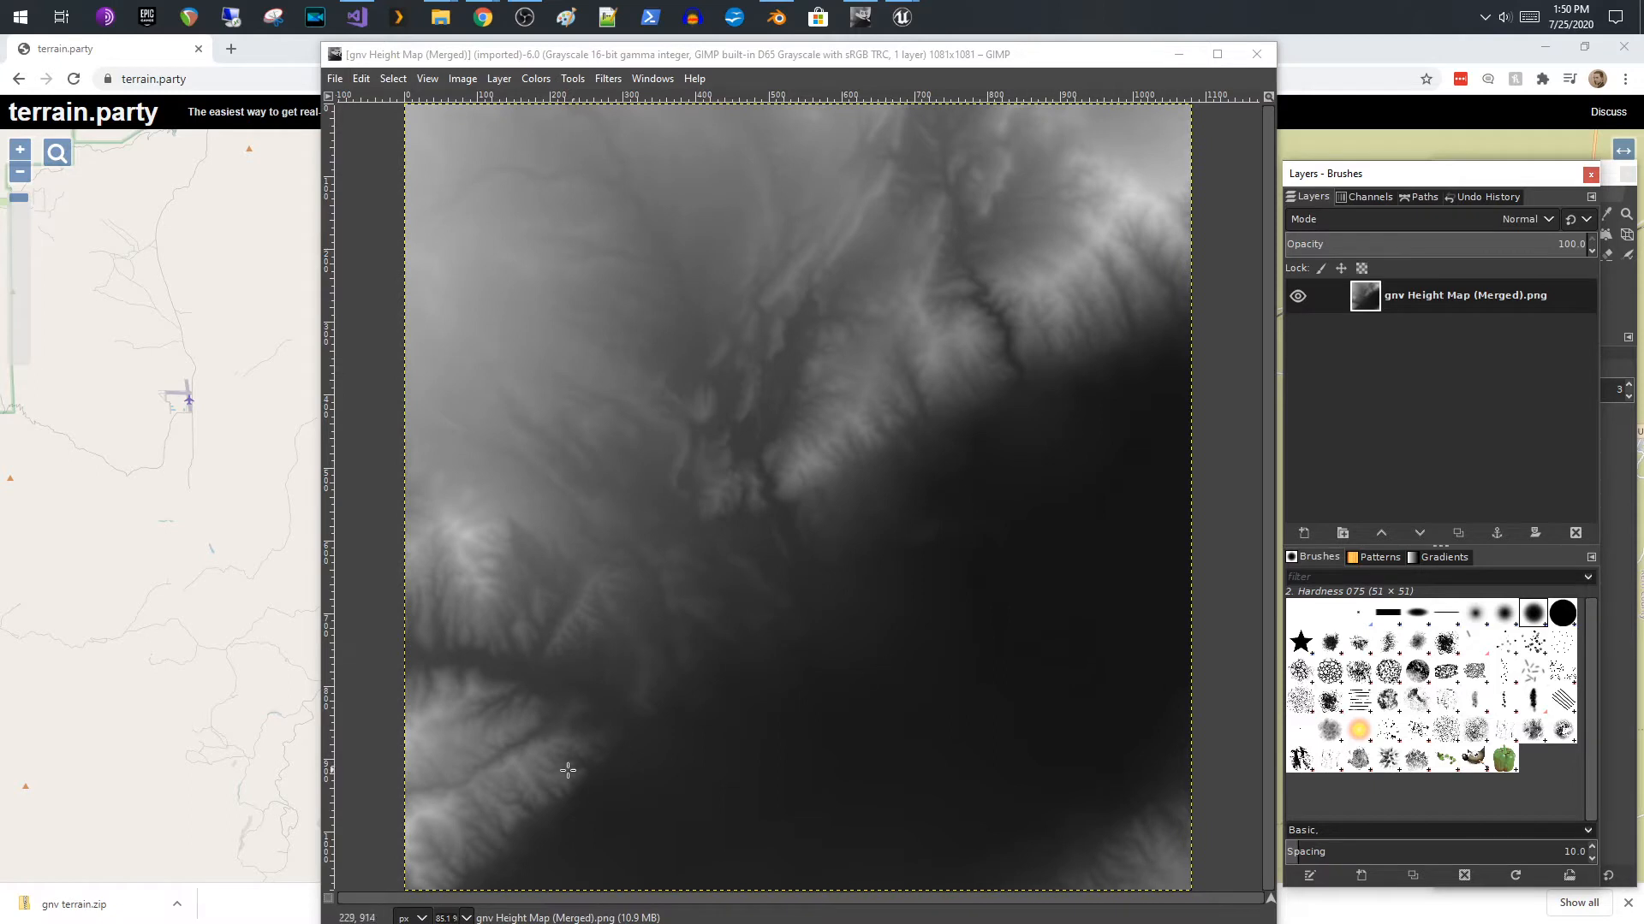
mouse_move(1096, 263)
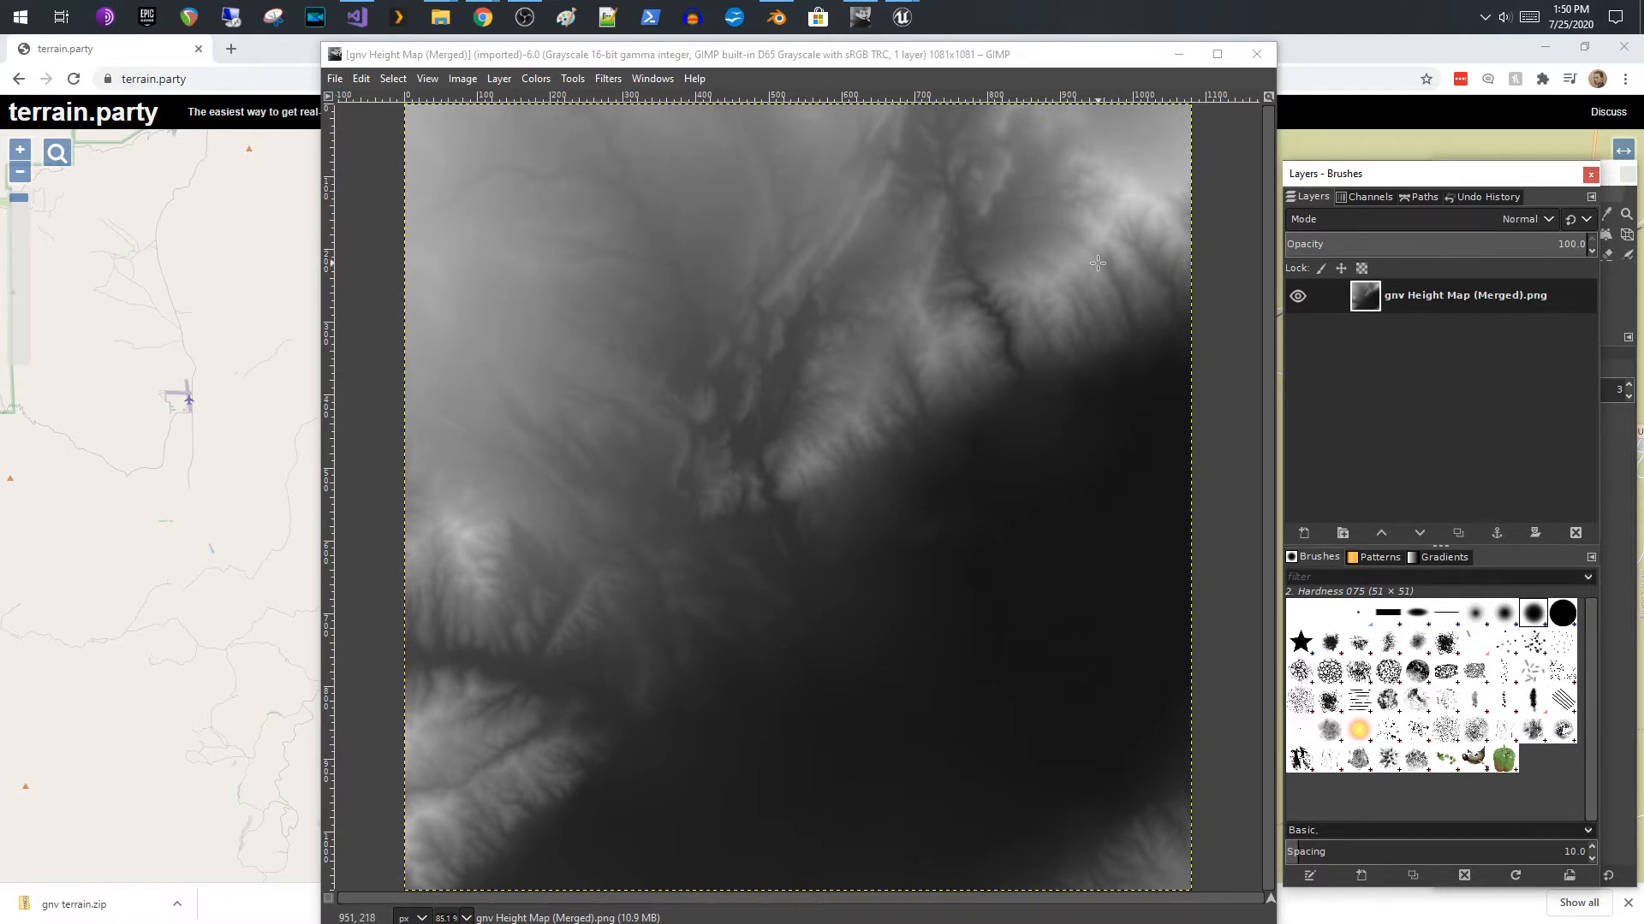
mouse_move(956, 108)
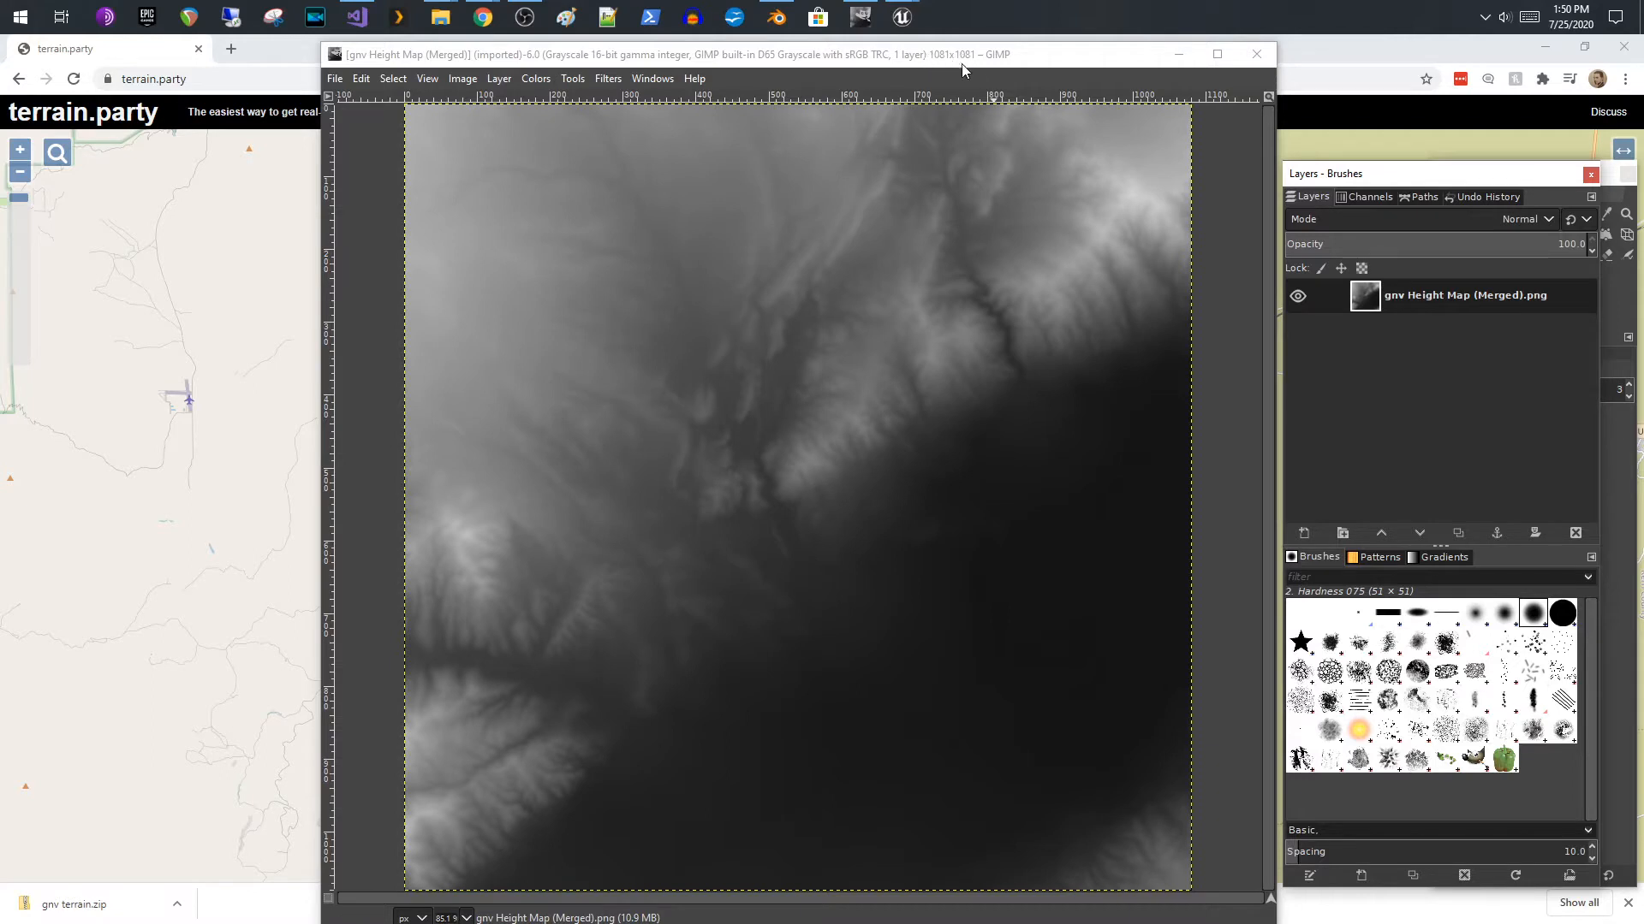
mouse_move(981, 65)
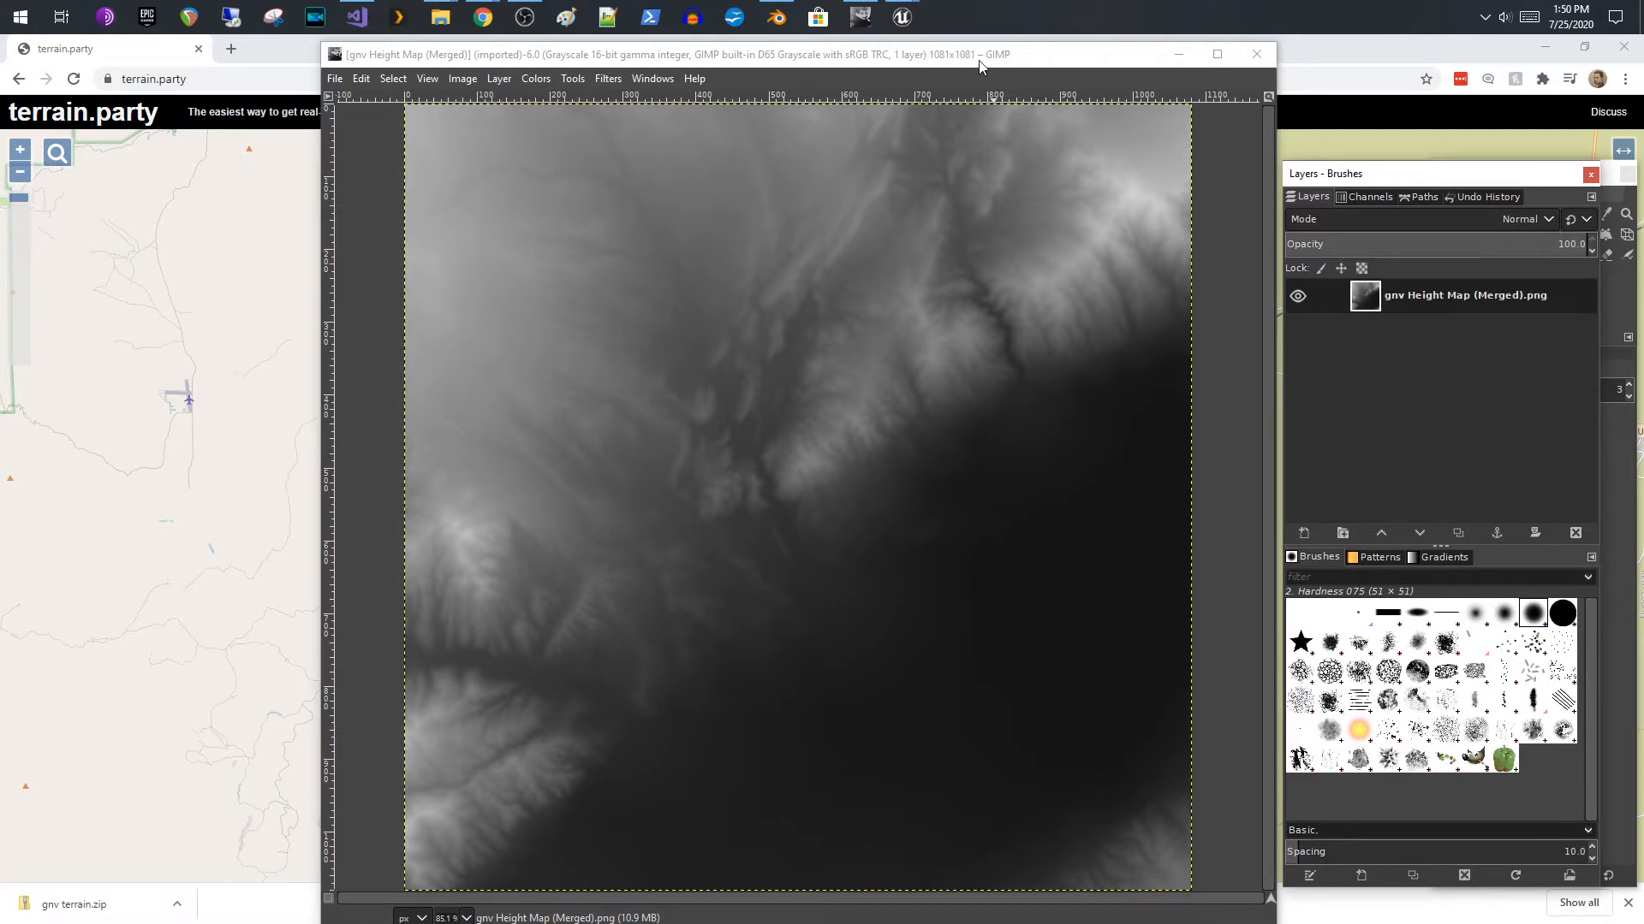
mouse_move(1024, 298)
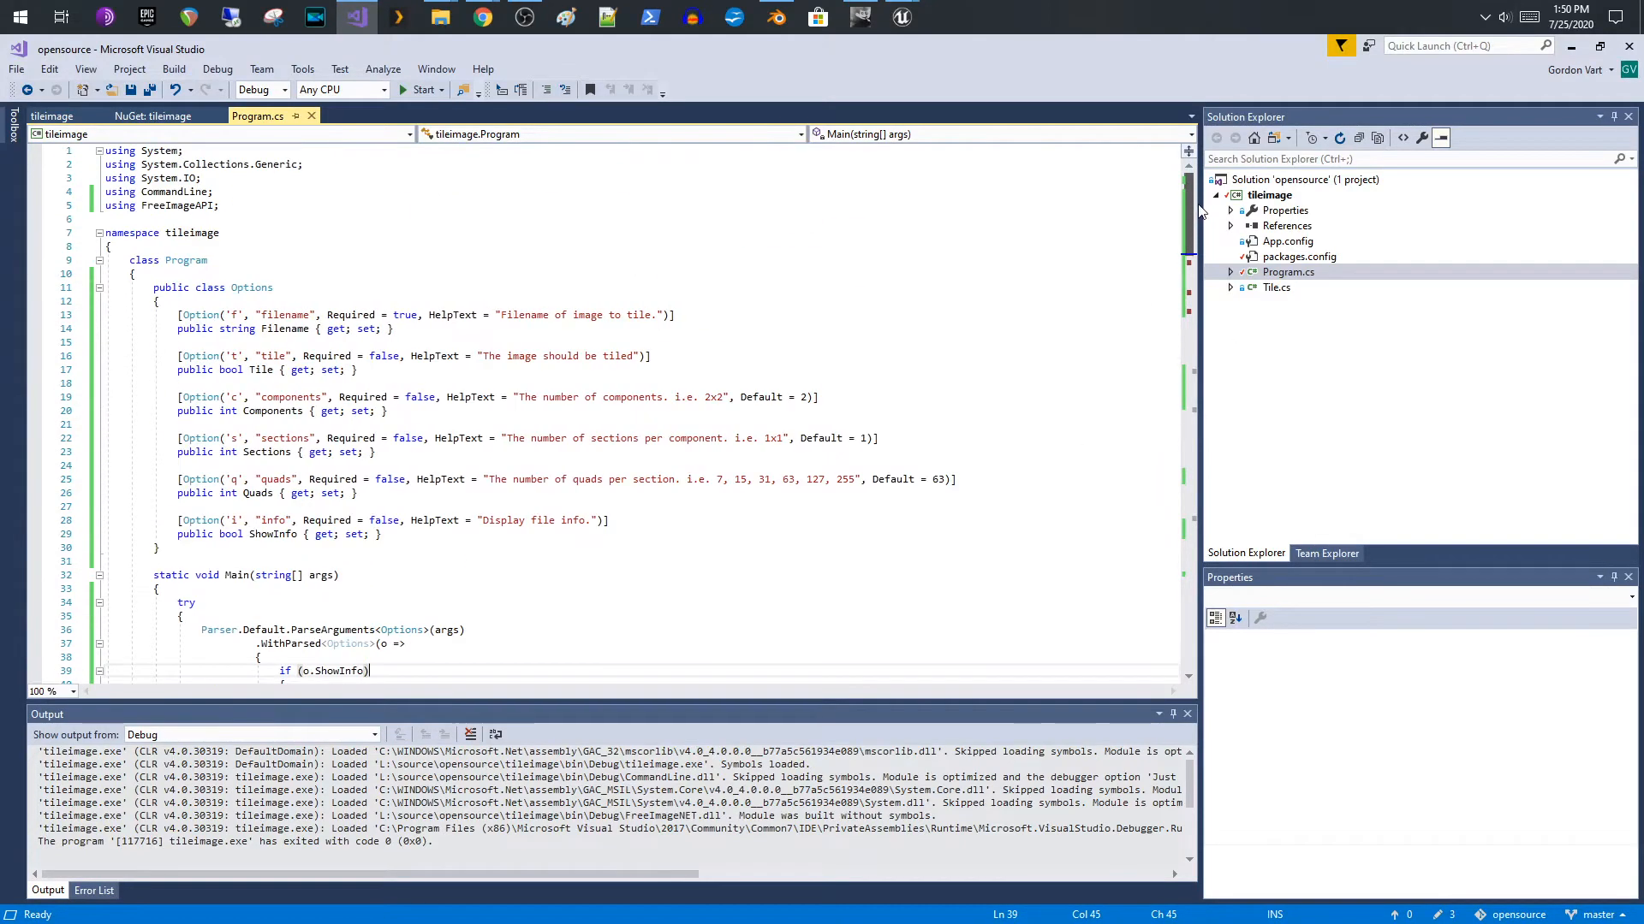
mouse_move(190, 245)
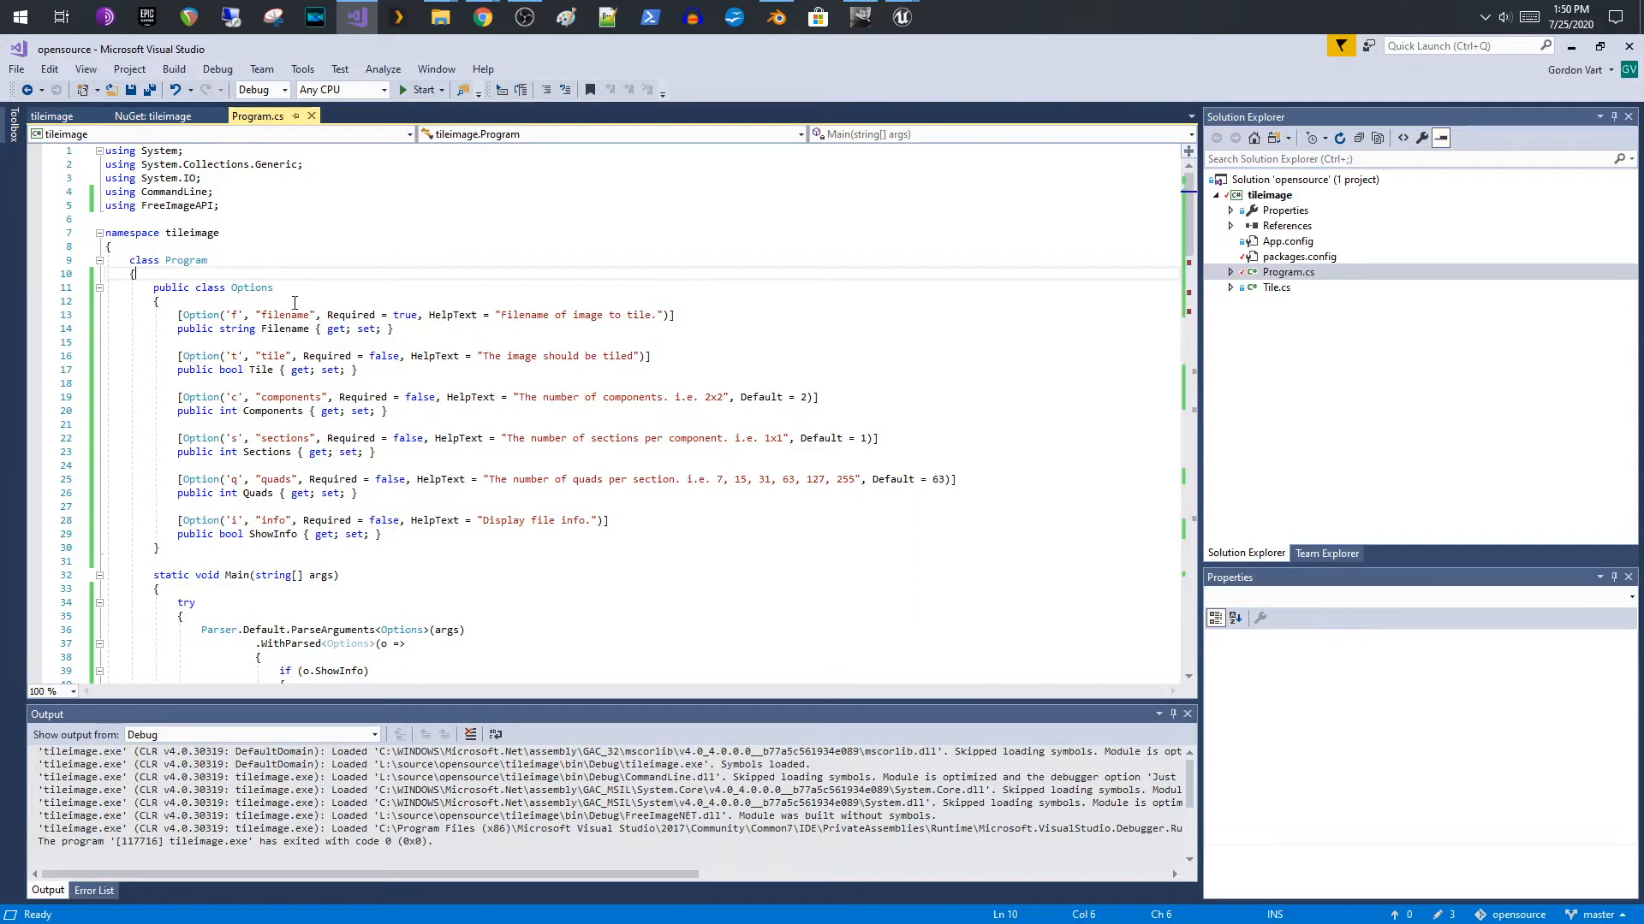
- Scroll Program.cs down through the Options class to the Main tiling method
scroll("down", 3)
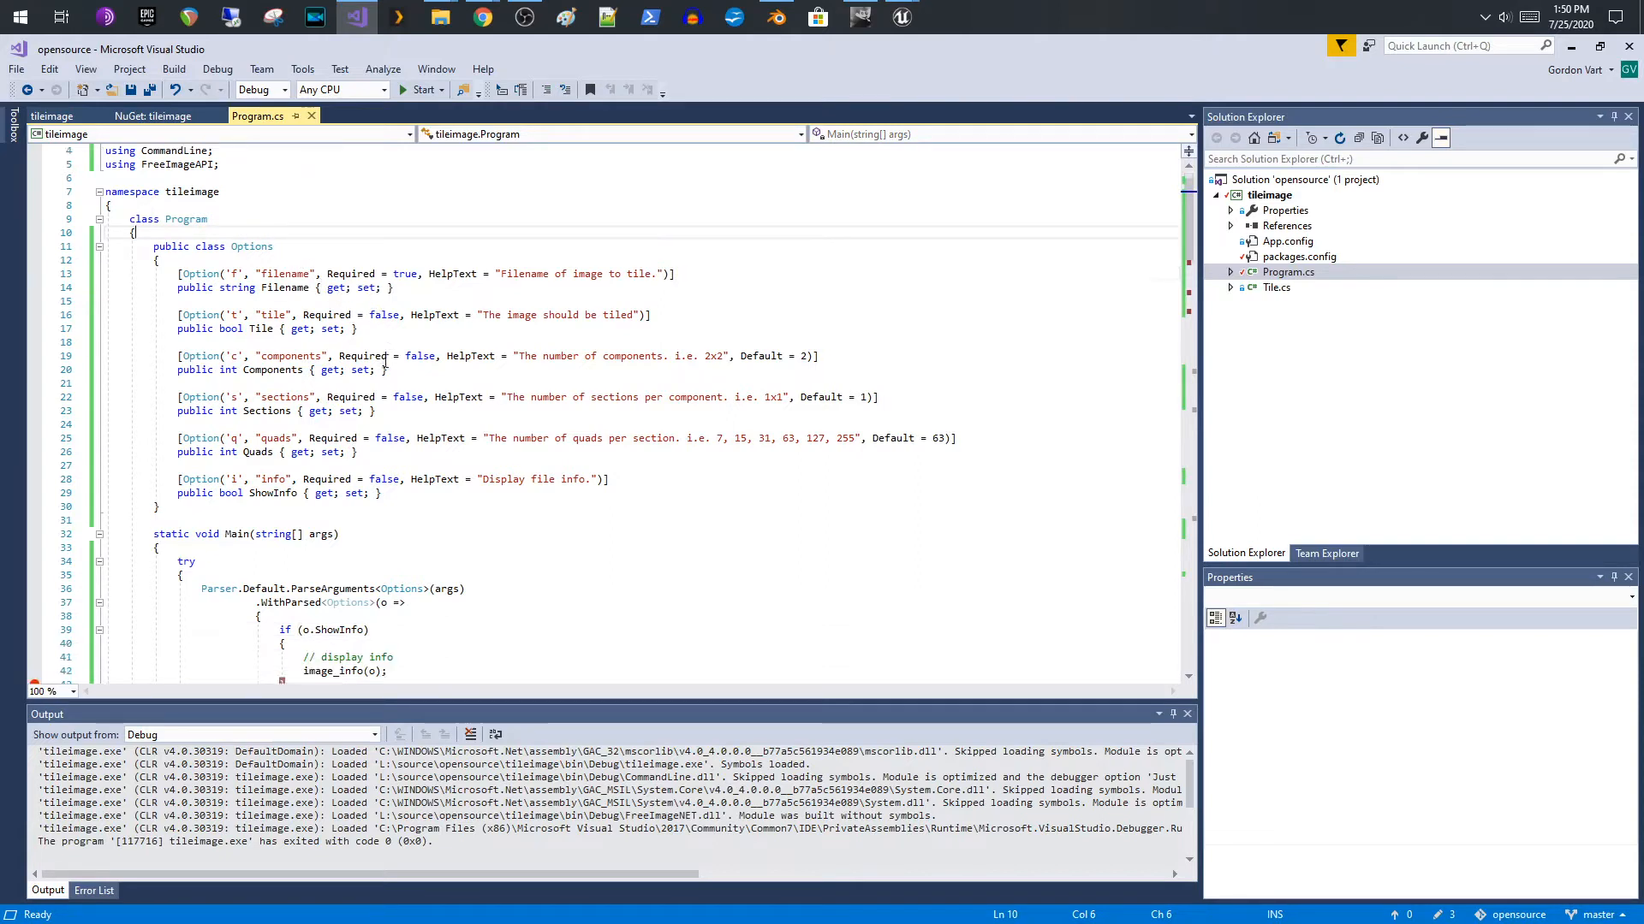
scroll("down", 3)
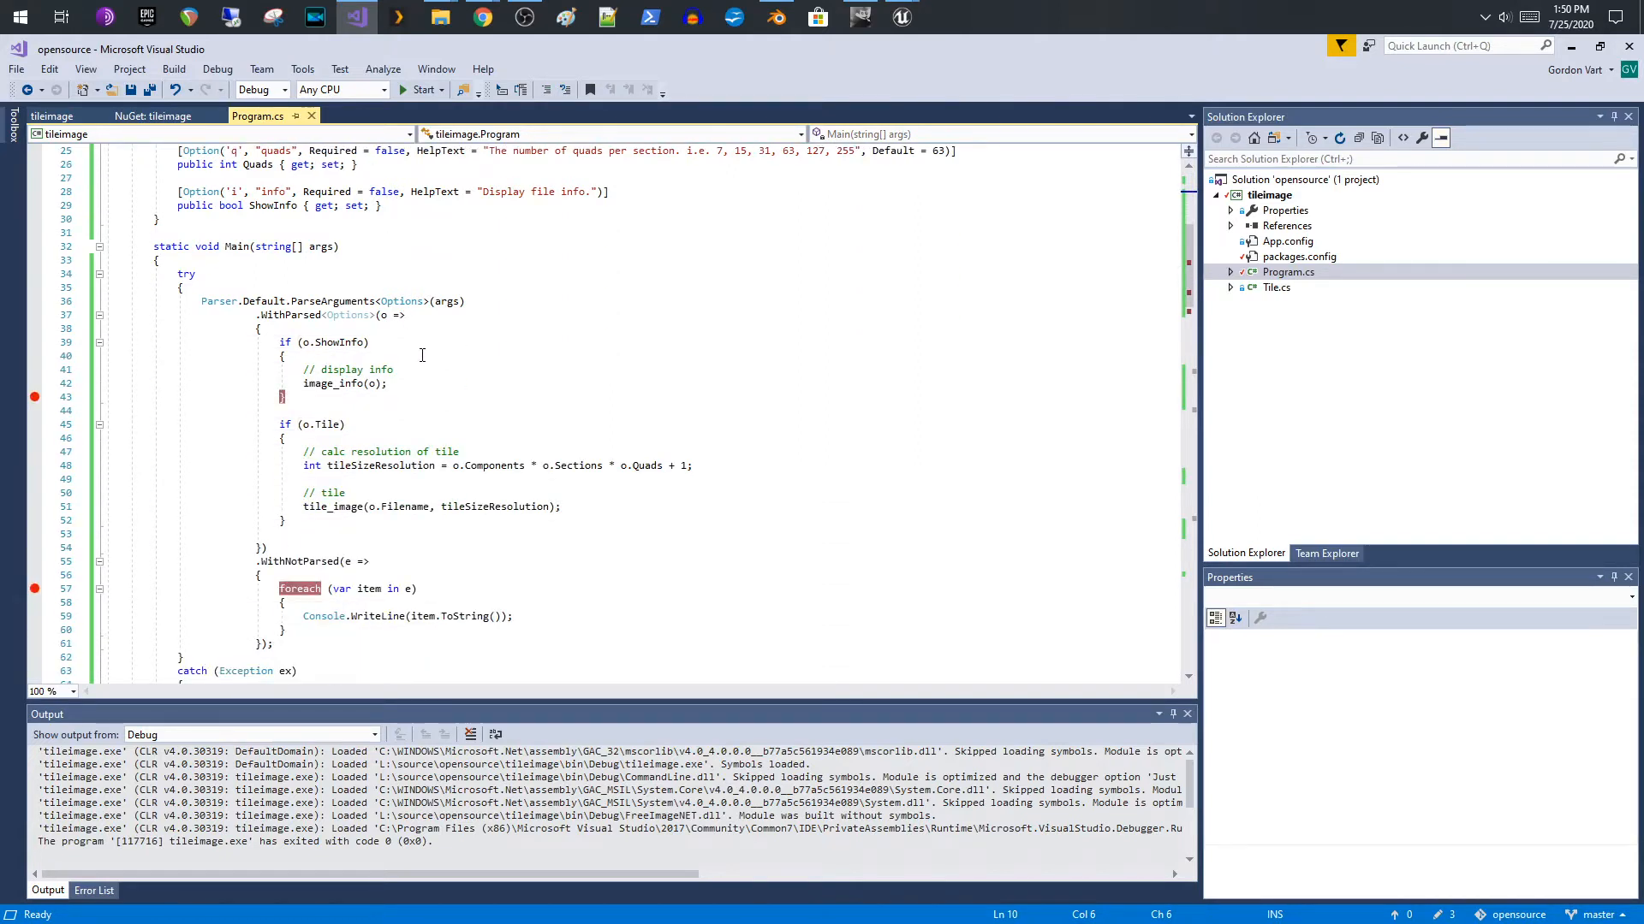
left_click(154, 89)
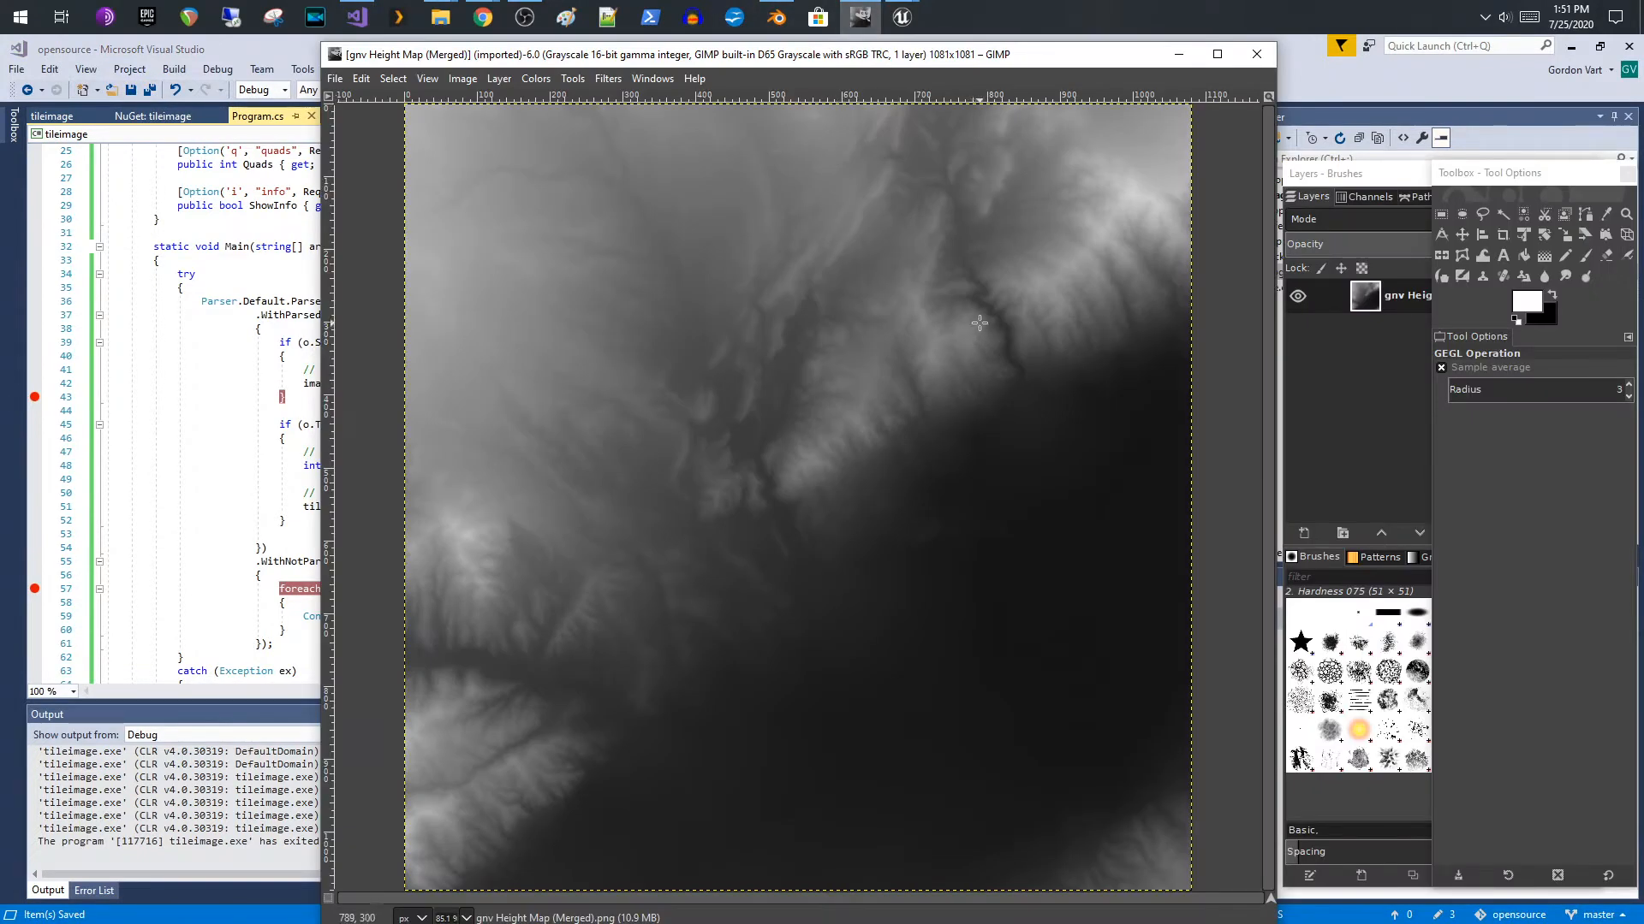
mouse_move(584, 261)
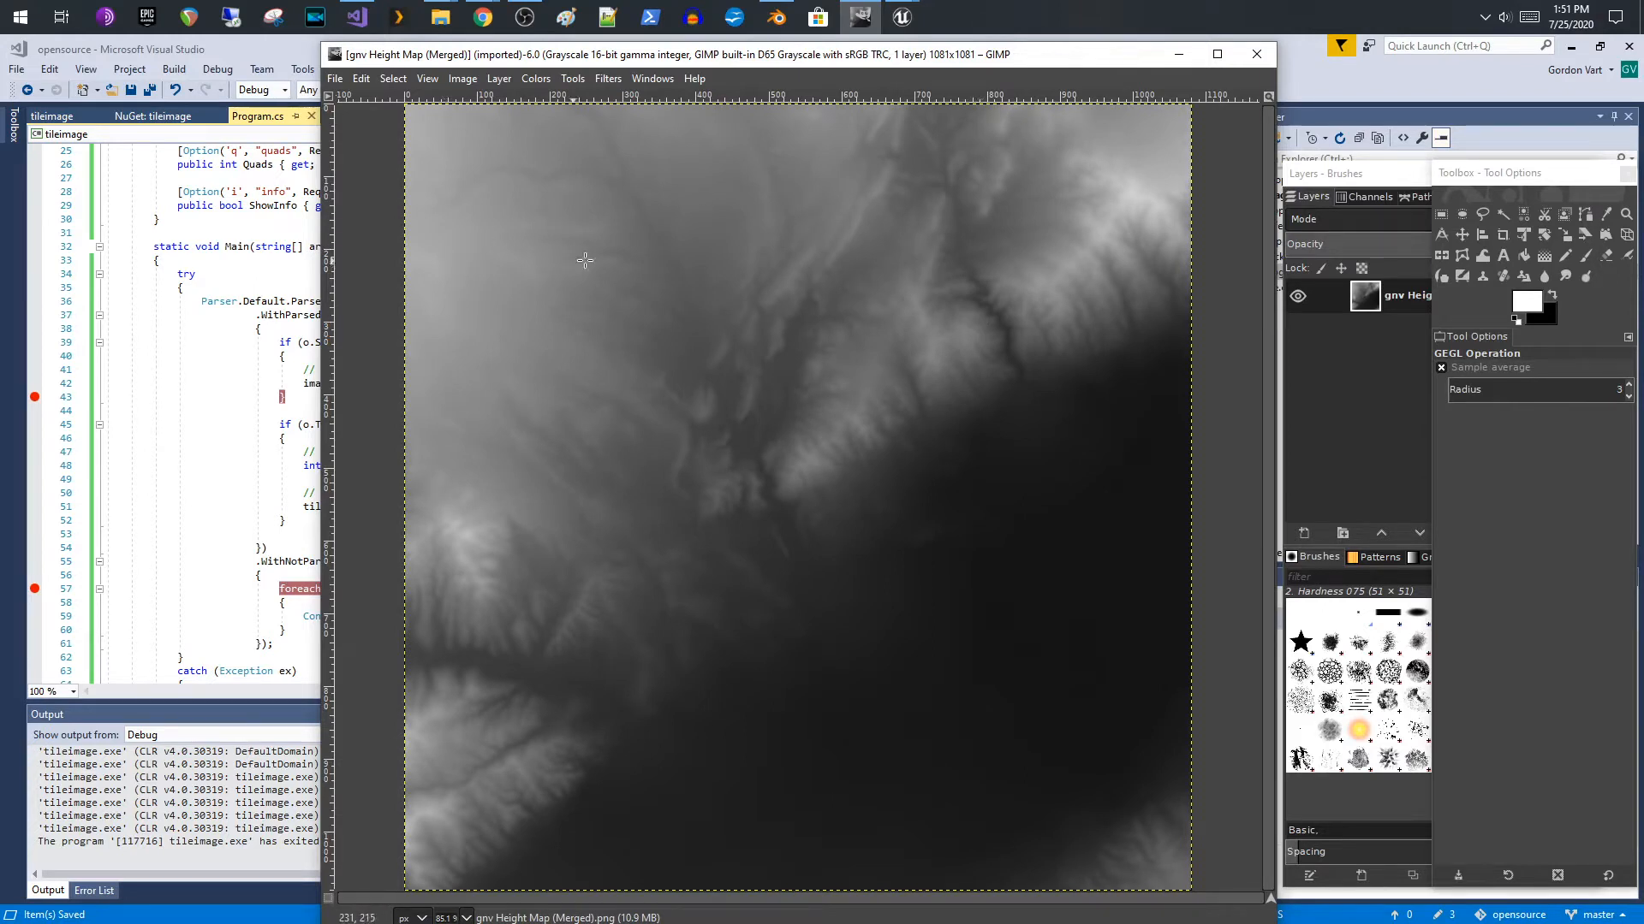
mouse_move(706, 565)
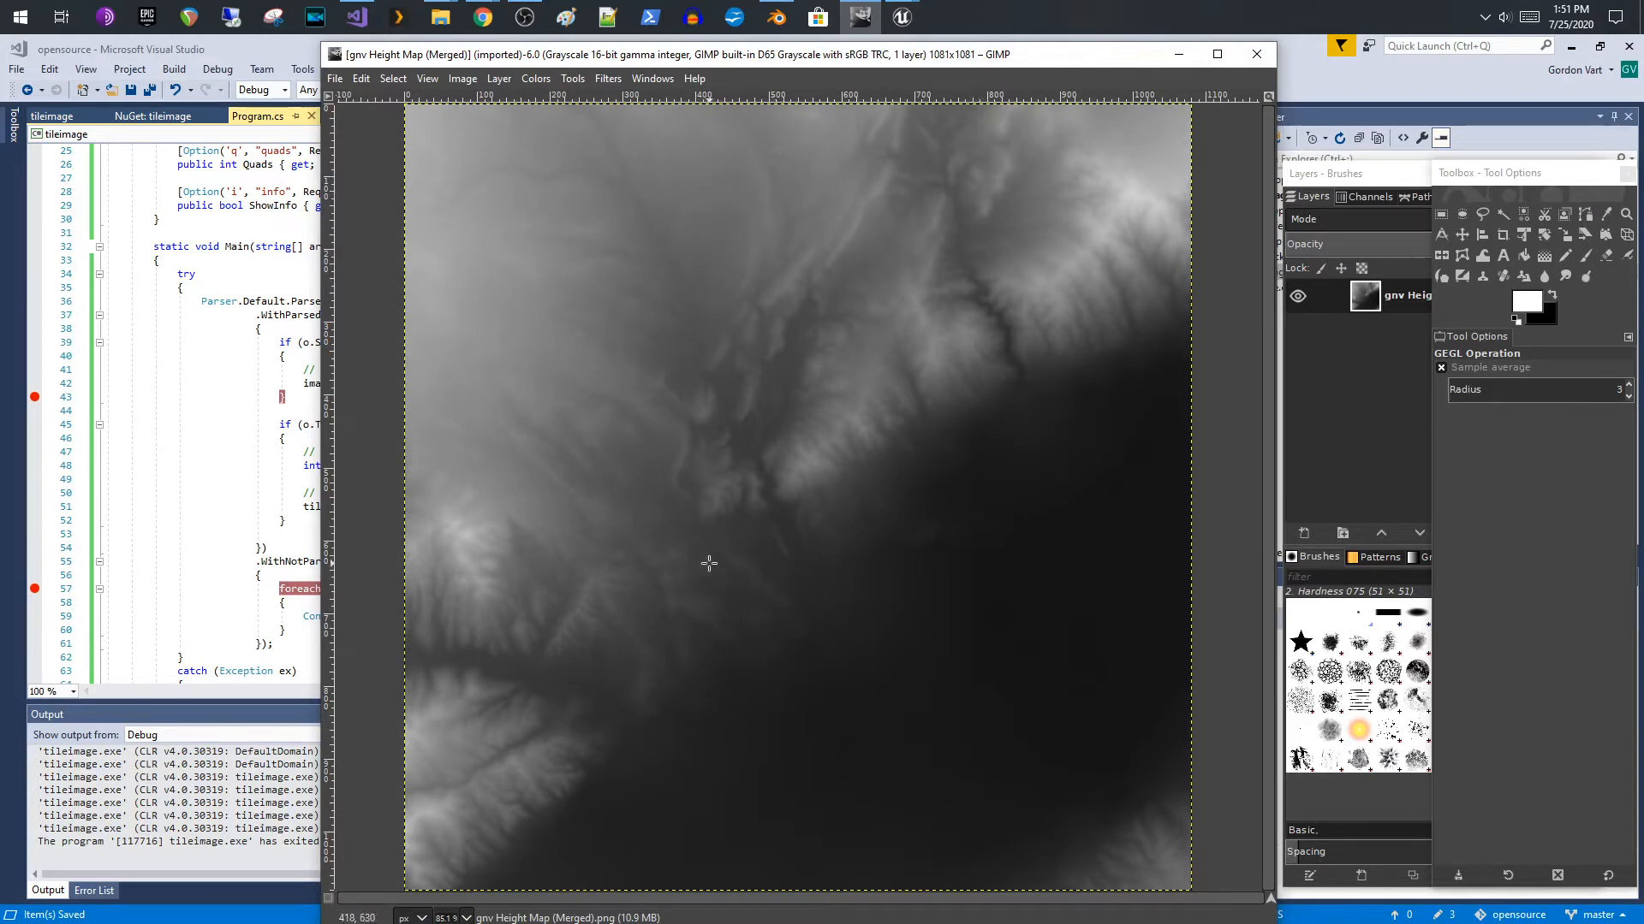
mouse_move(775, 510)
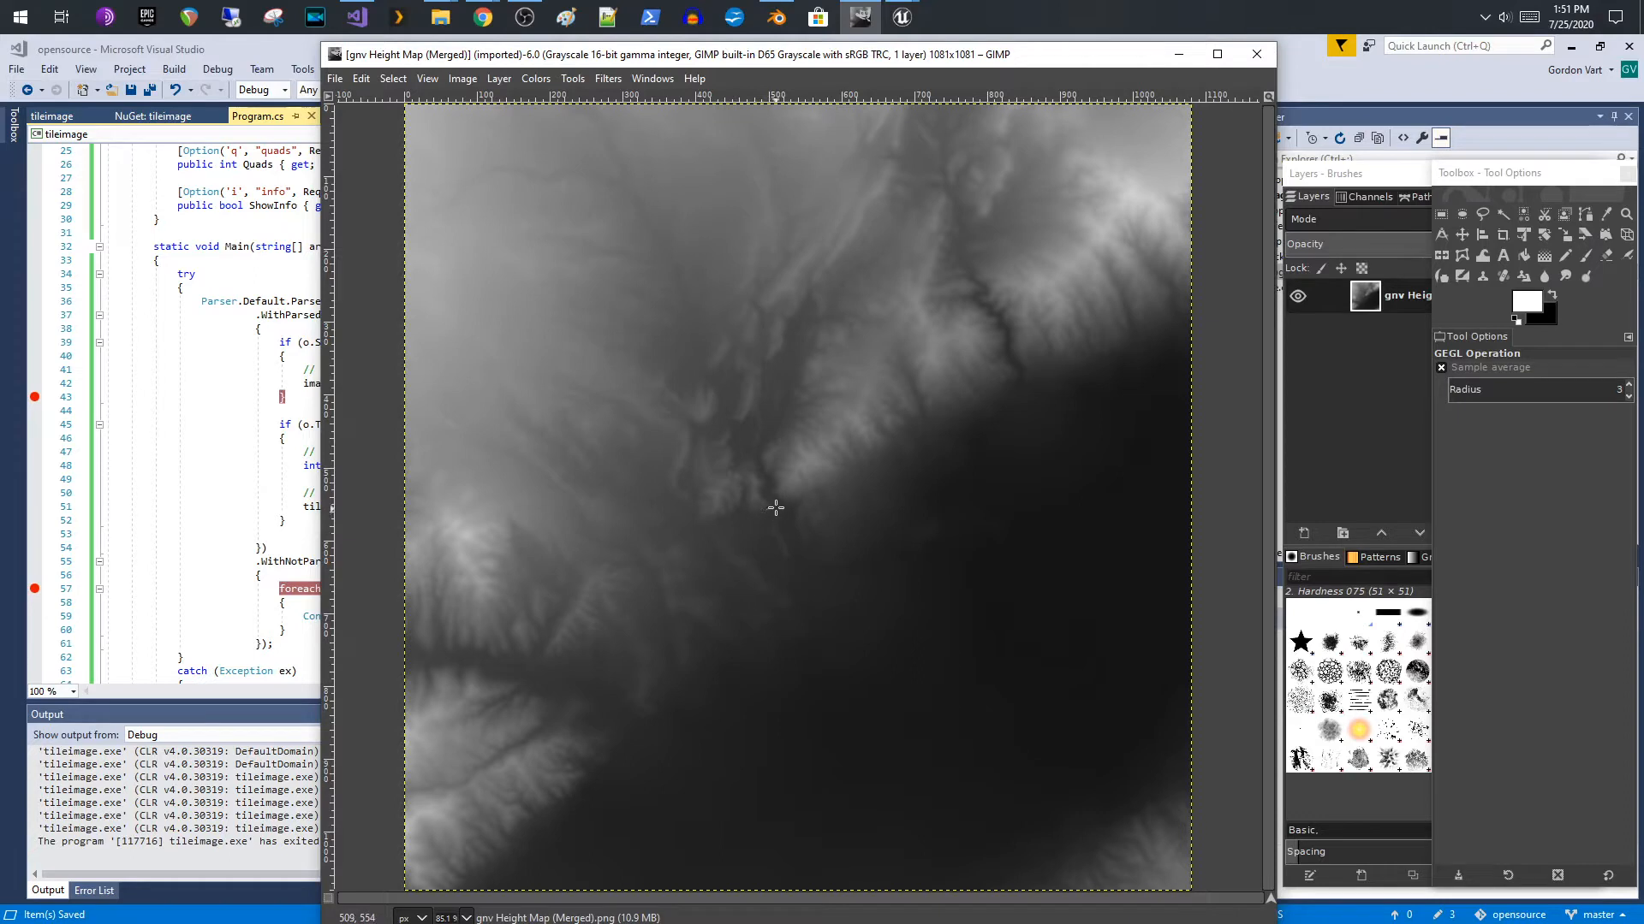
mouse_move(784, 495)
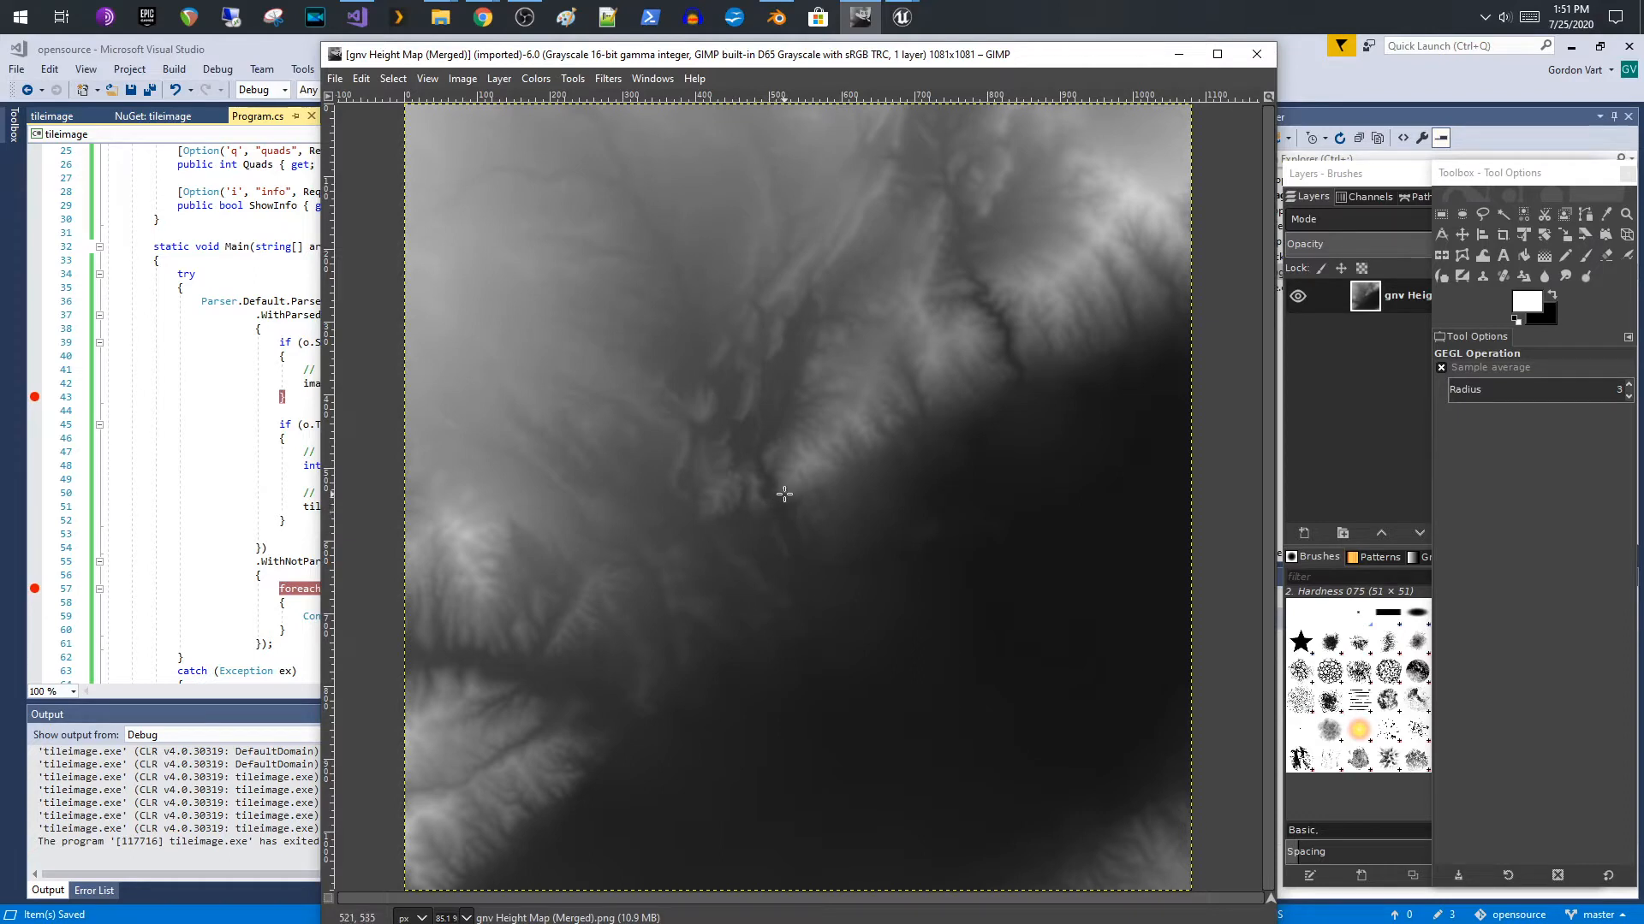
mouse_move(477, 250)
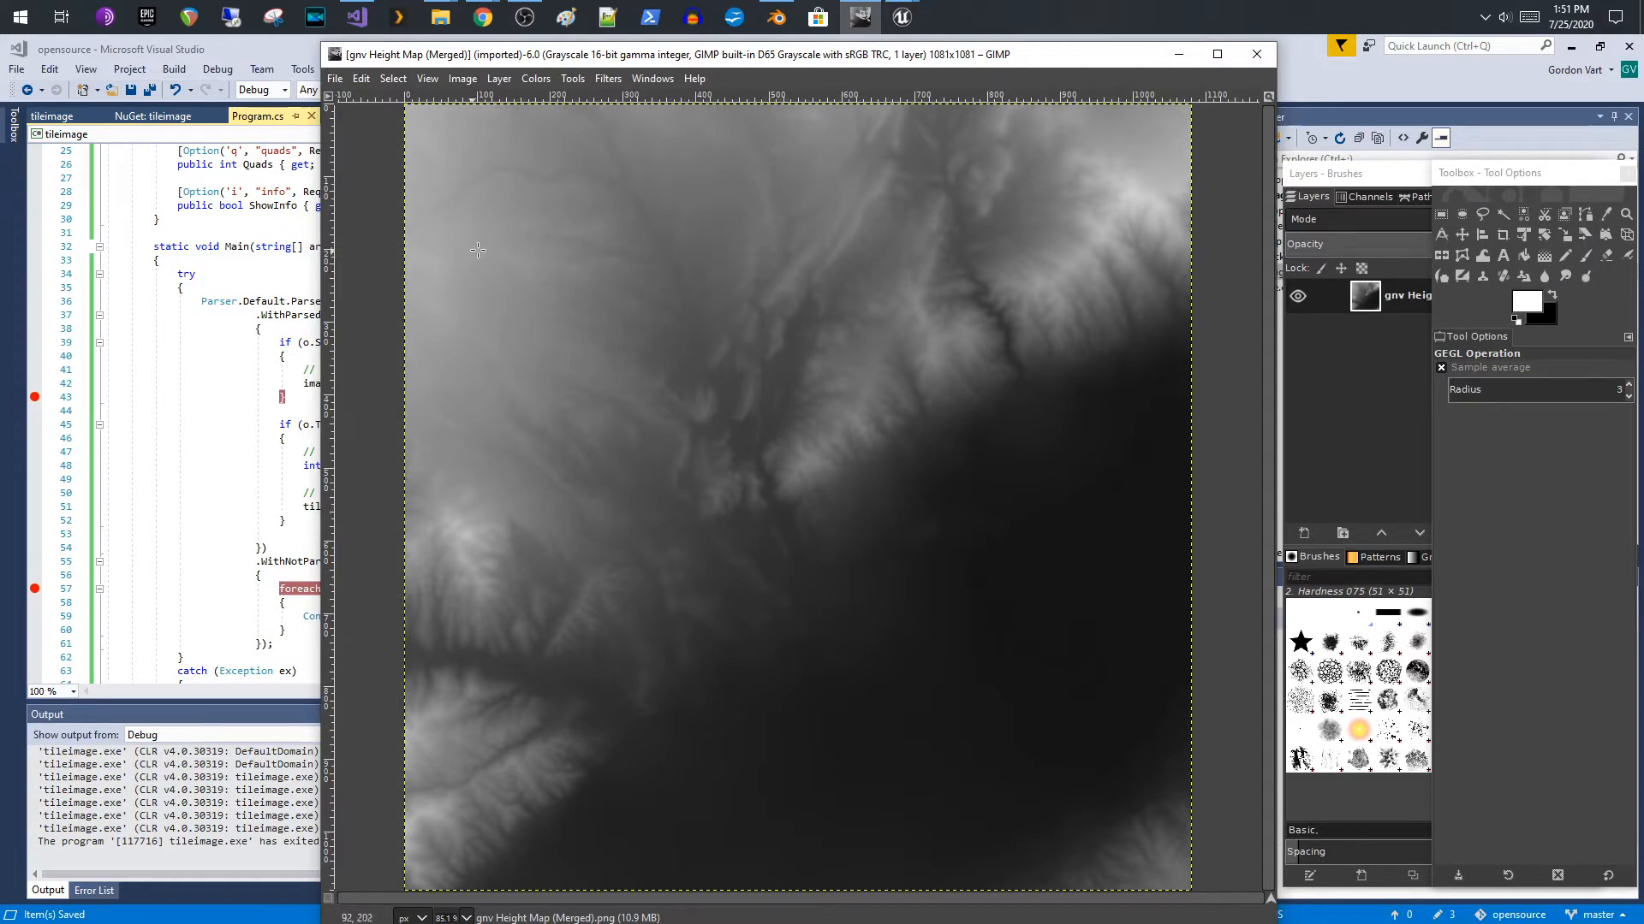
left_click(428, 79)
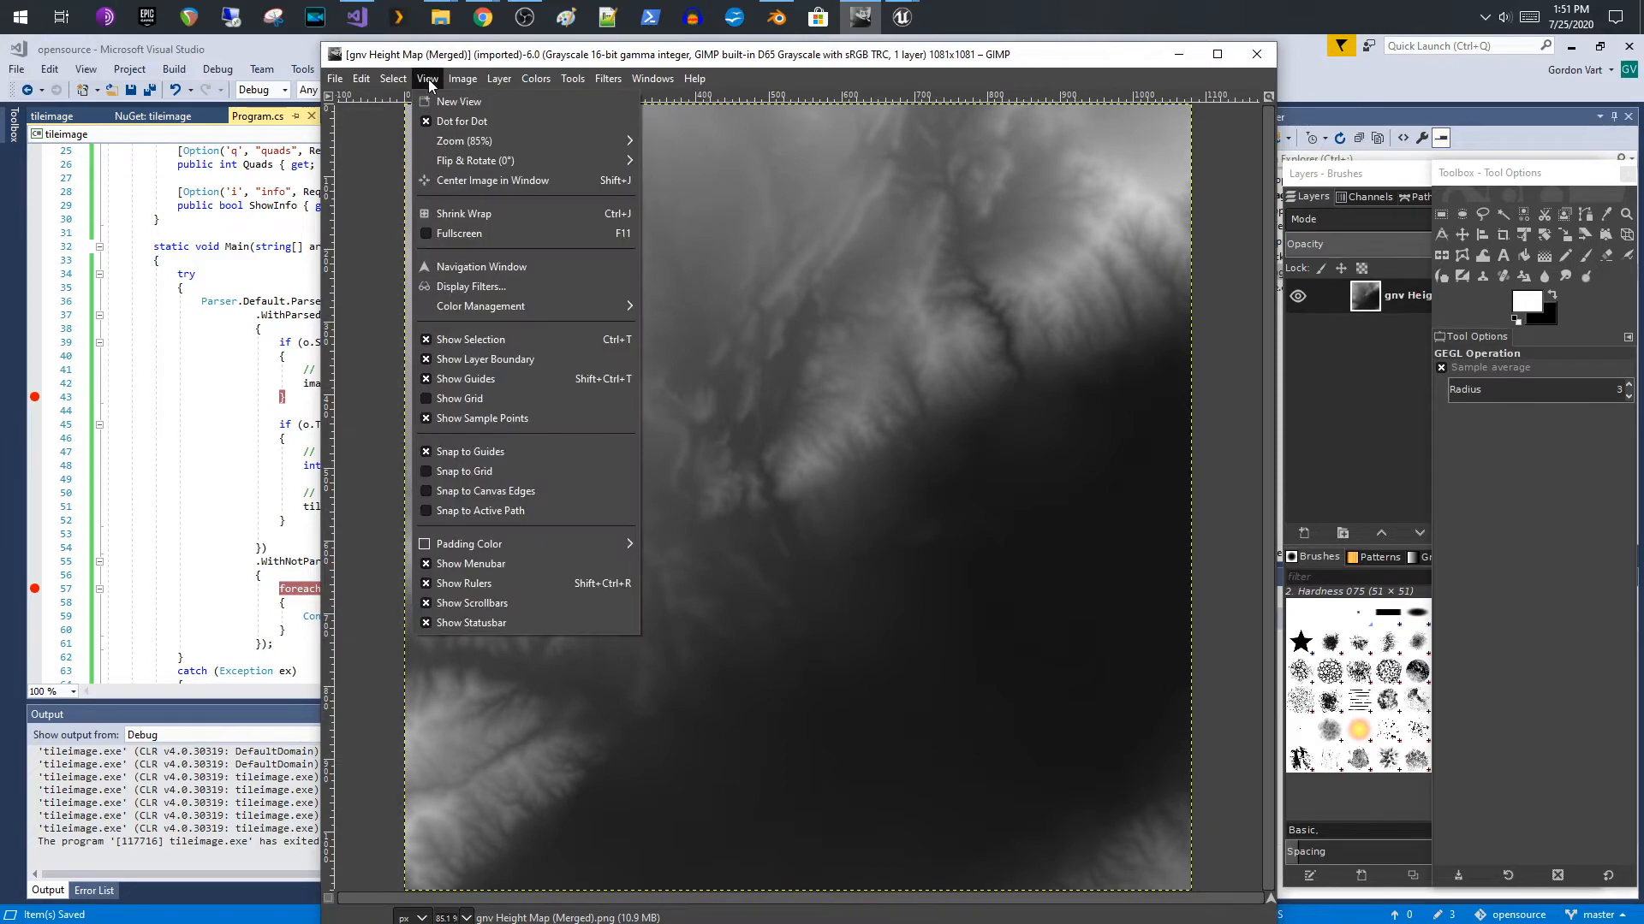
mouse_move(459, 397)
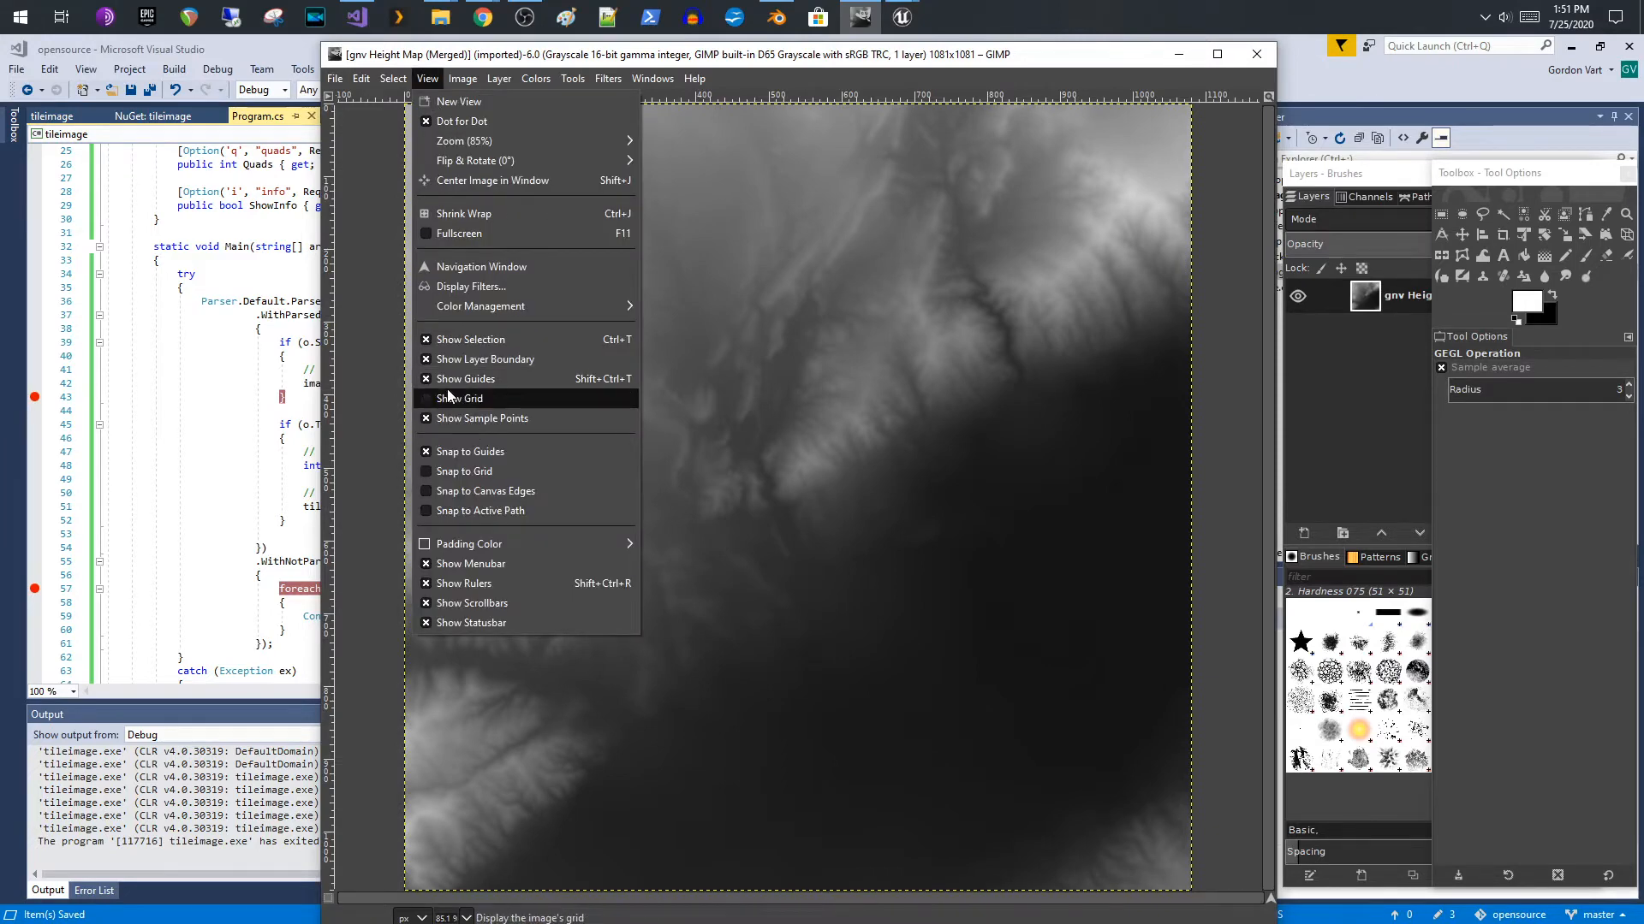
left_click(461, 397)
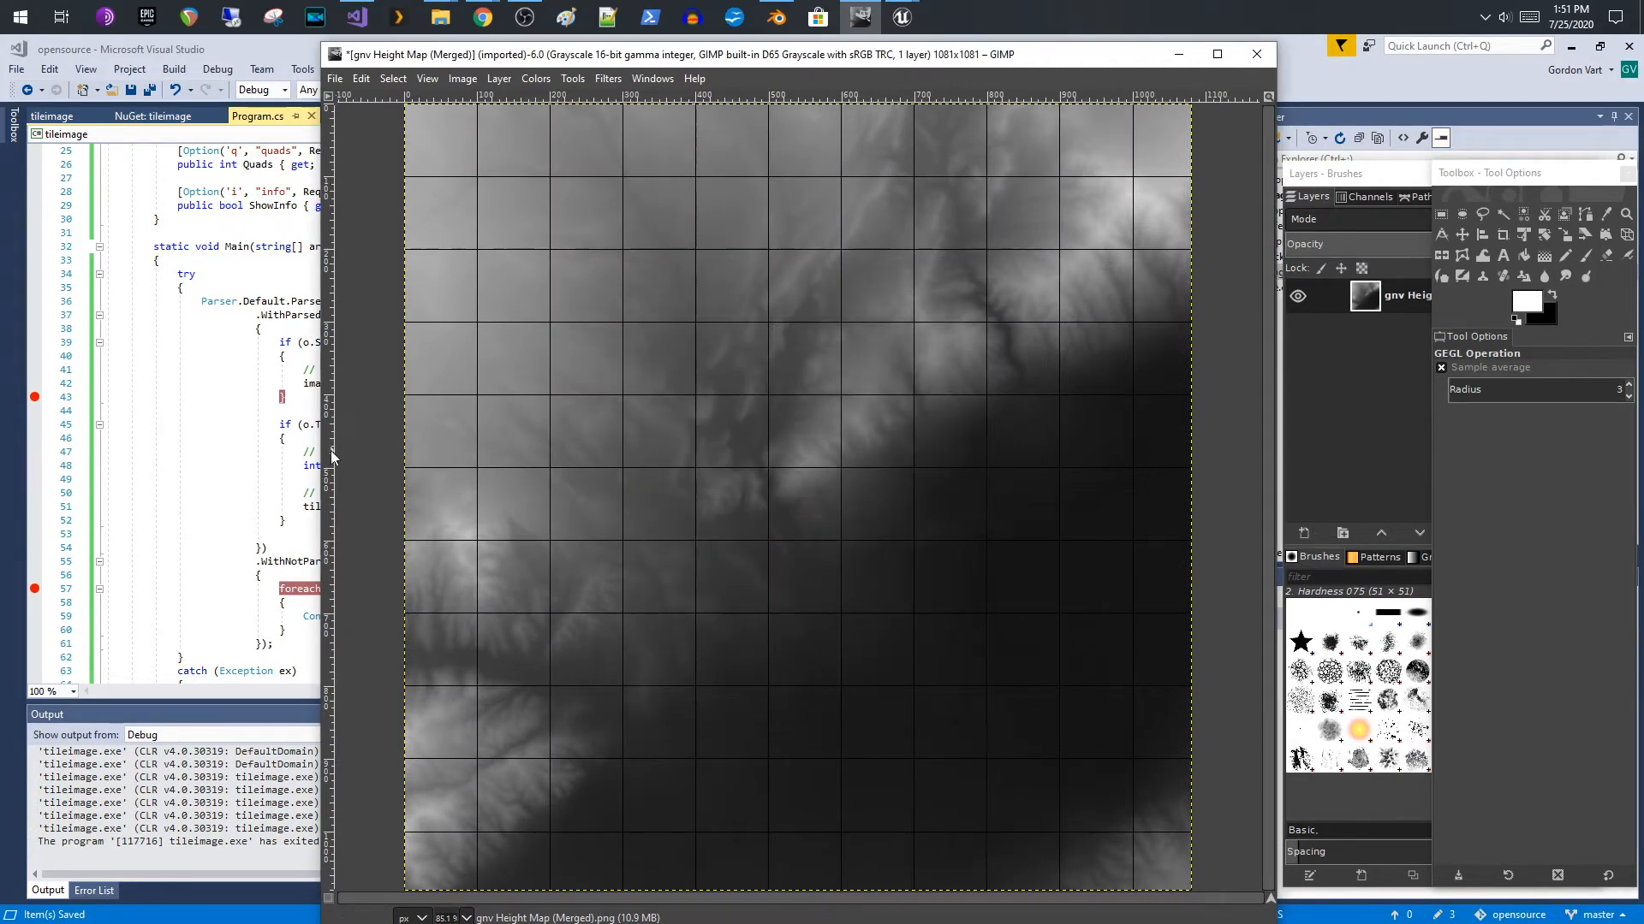
mouse_move(661, 288)
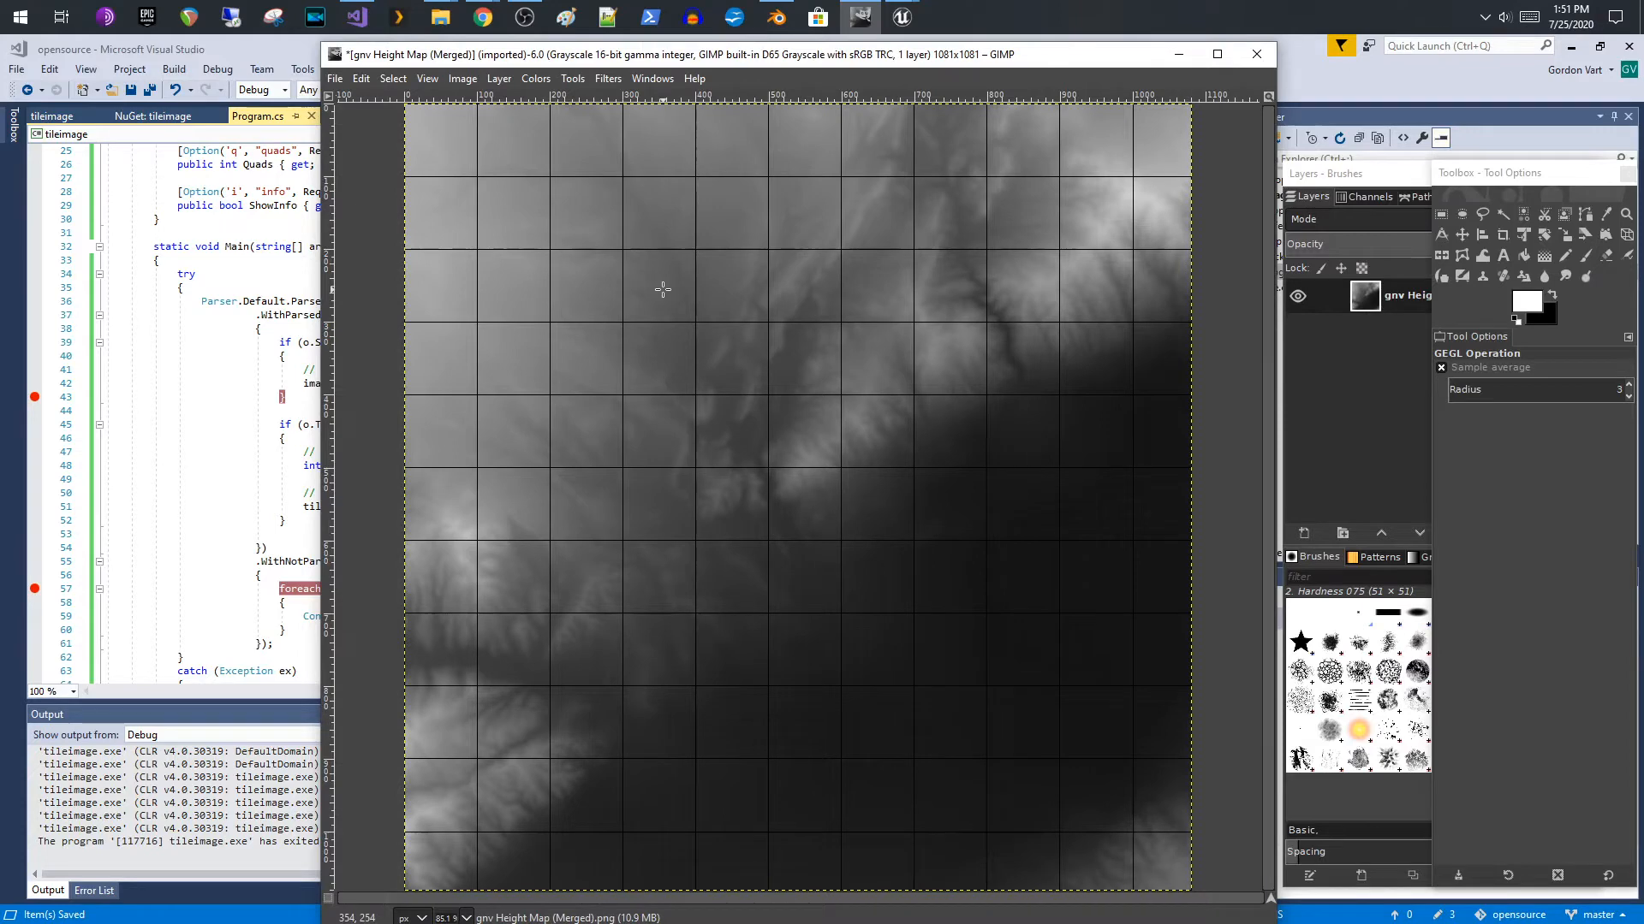
mouse_move(500, 164)
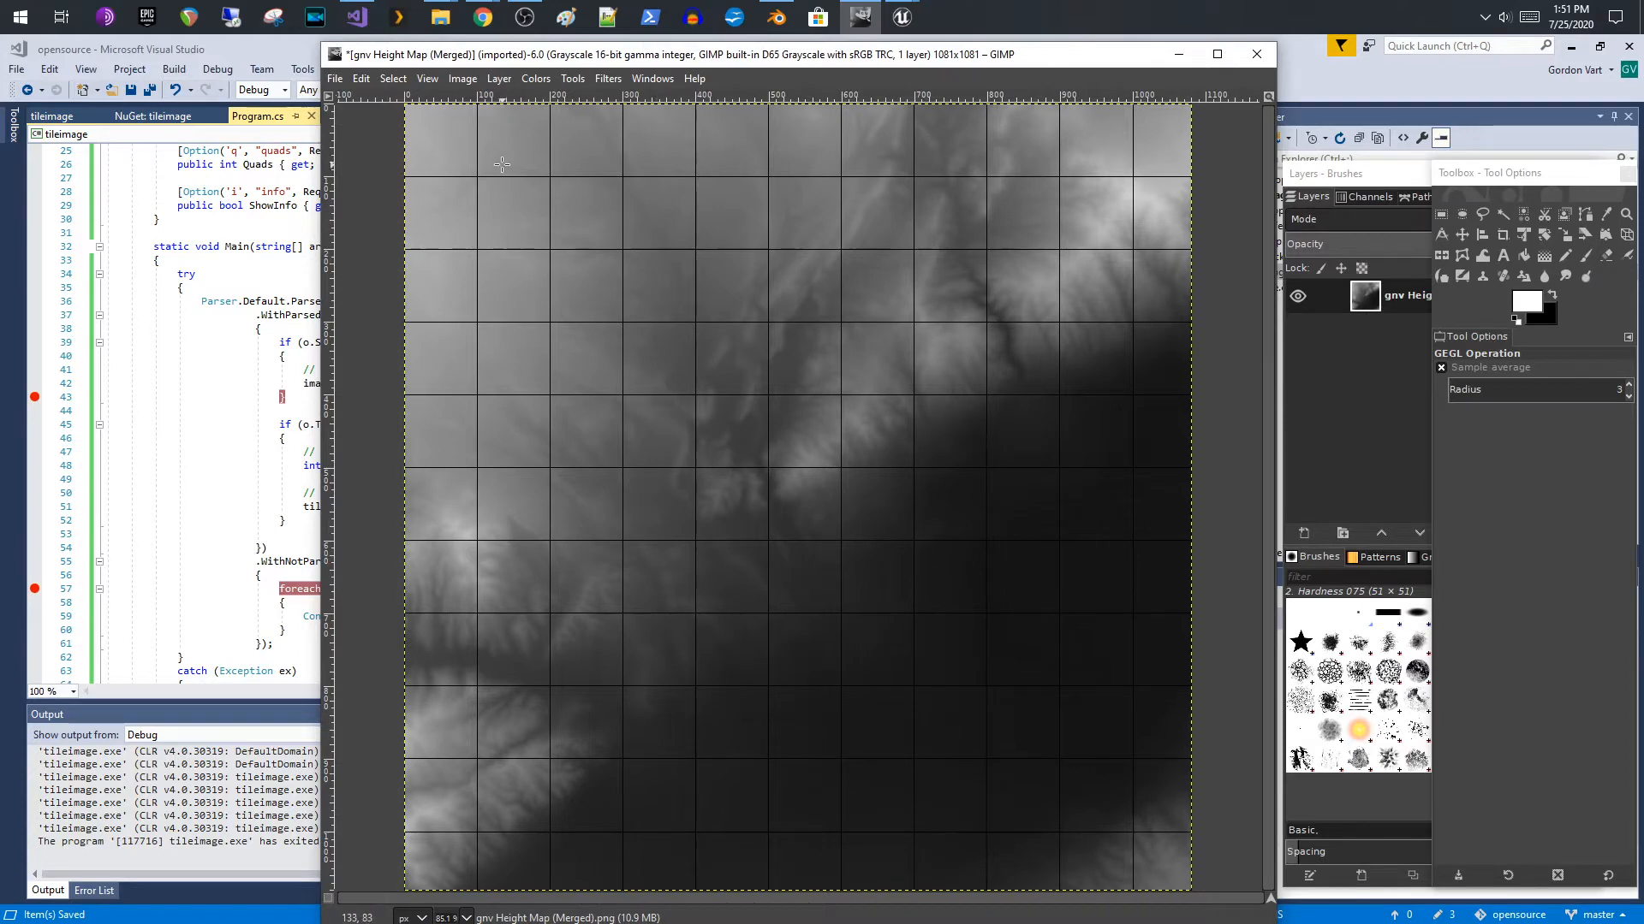
mouse_move(480, 143)
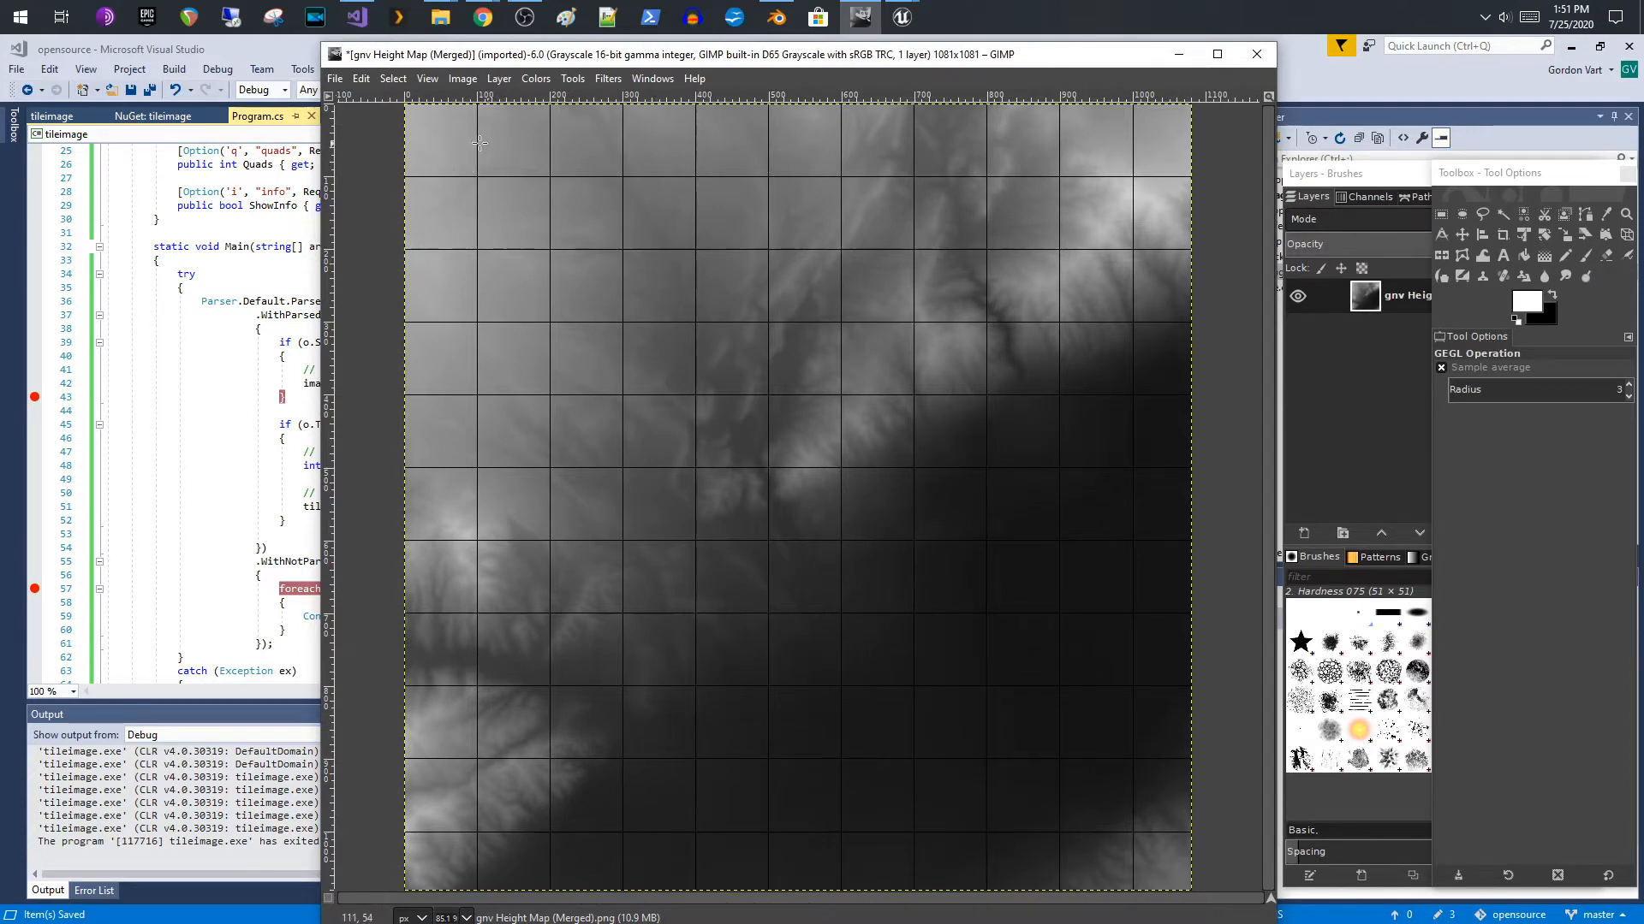
mouse_move(507, 188)
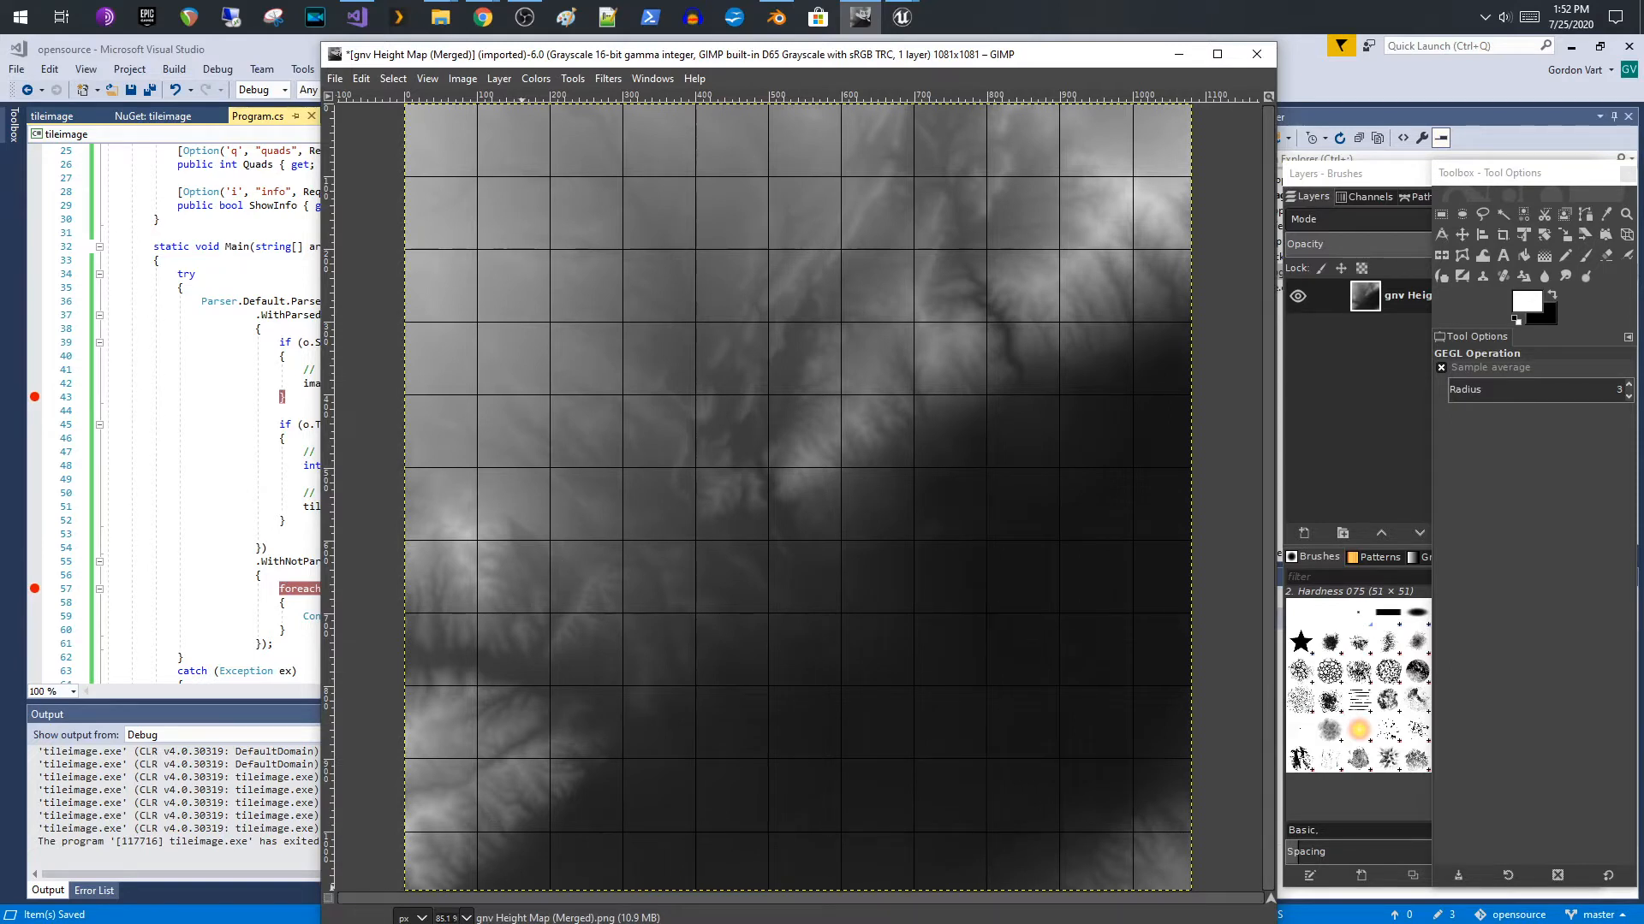
mouse_move(942, 796)
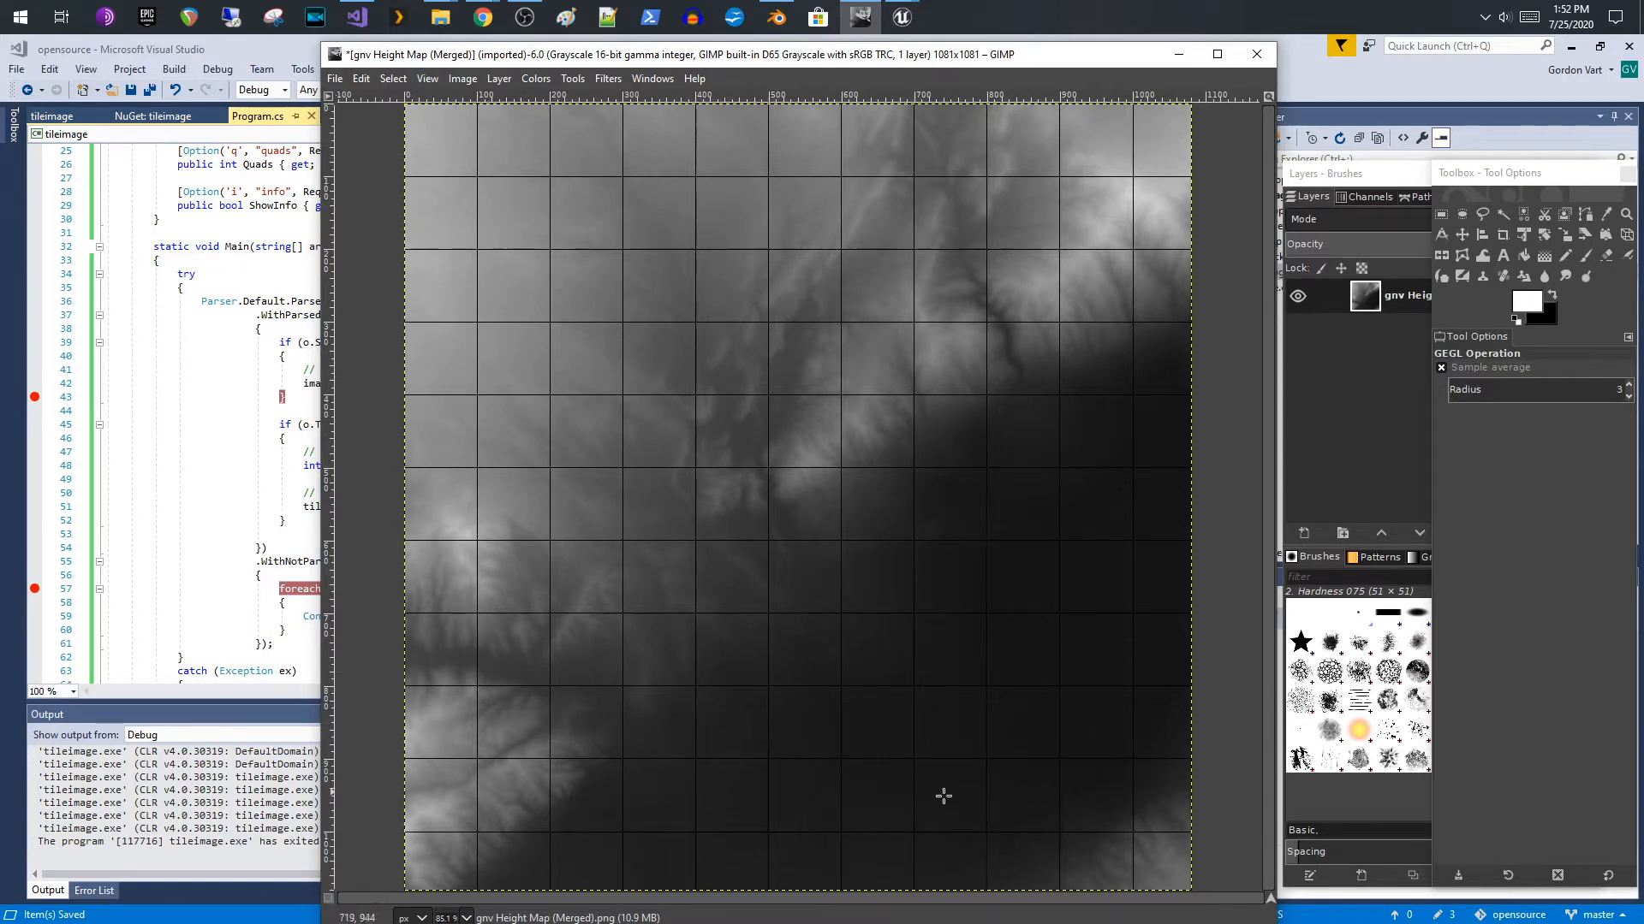
mouse_move(462, 870)
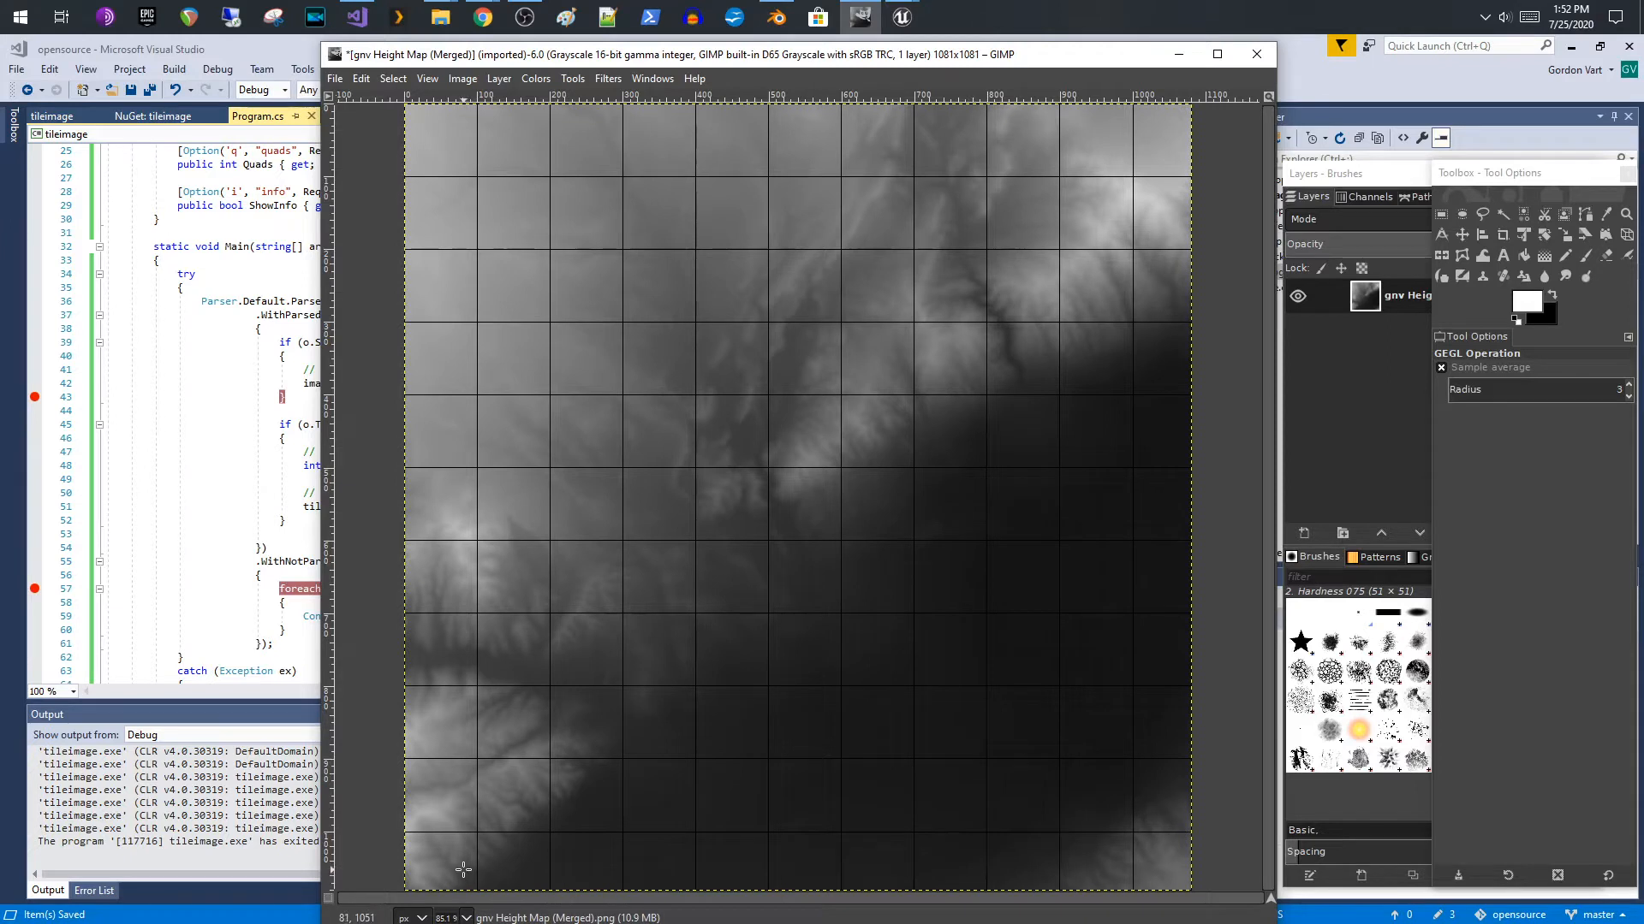
mouse_move(615, 654)
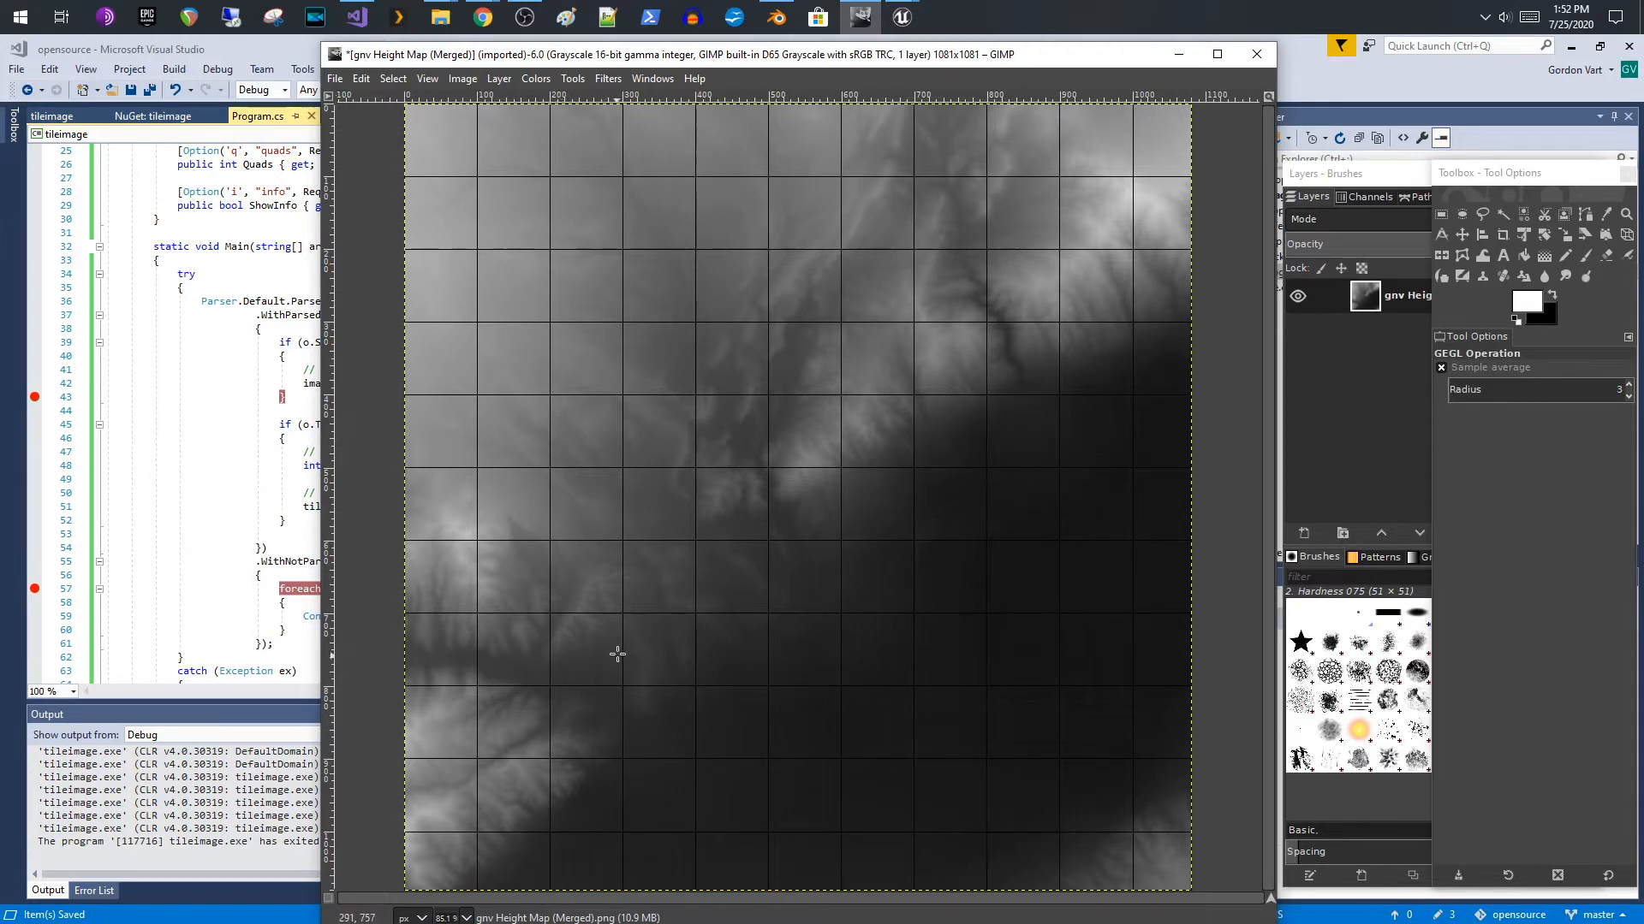
mouse_move(705, 500)
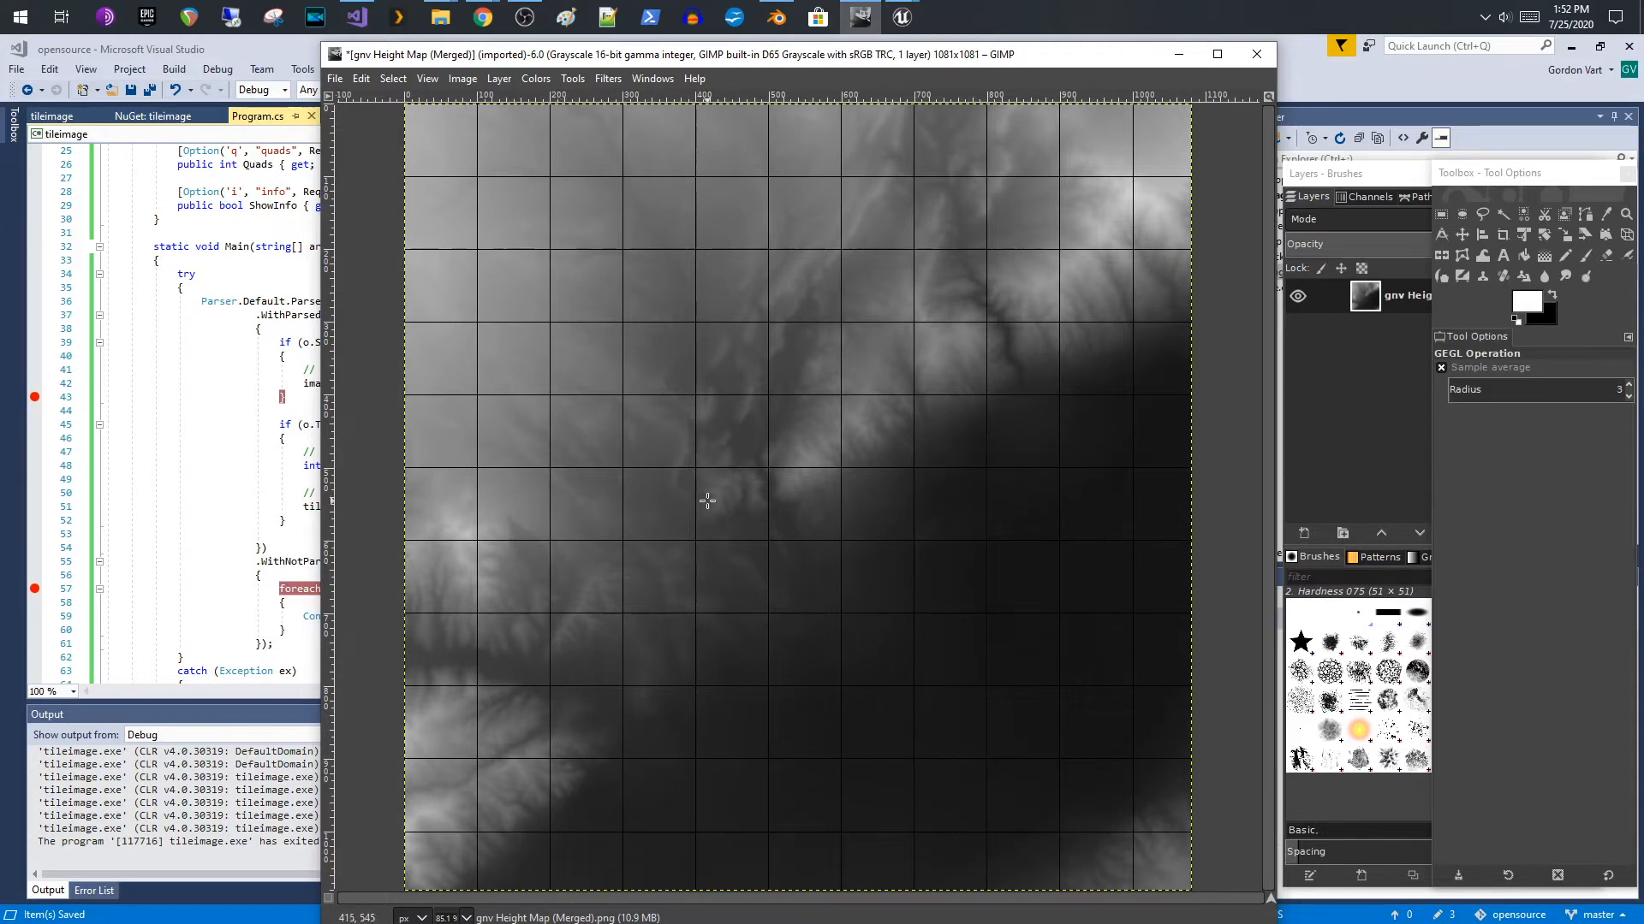
mouse_move(935, 563)
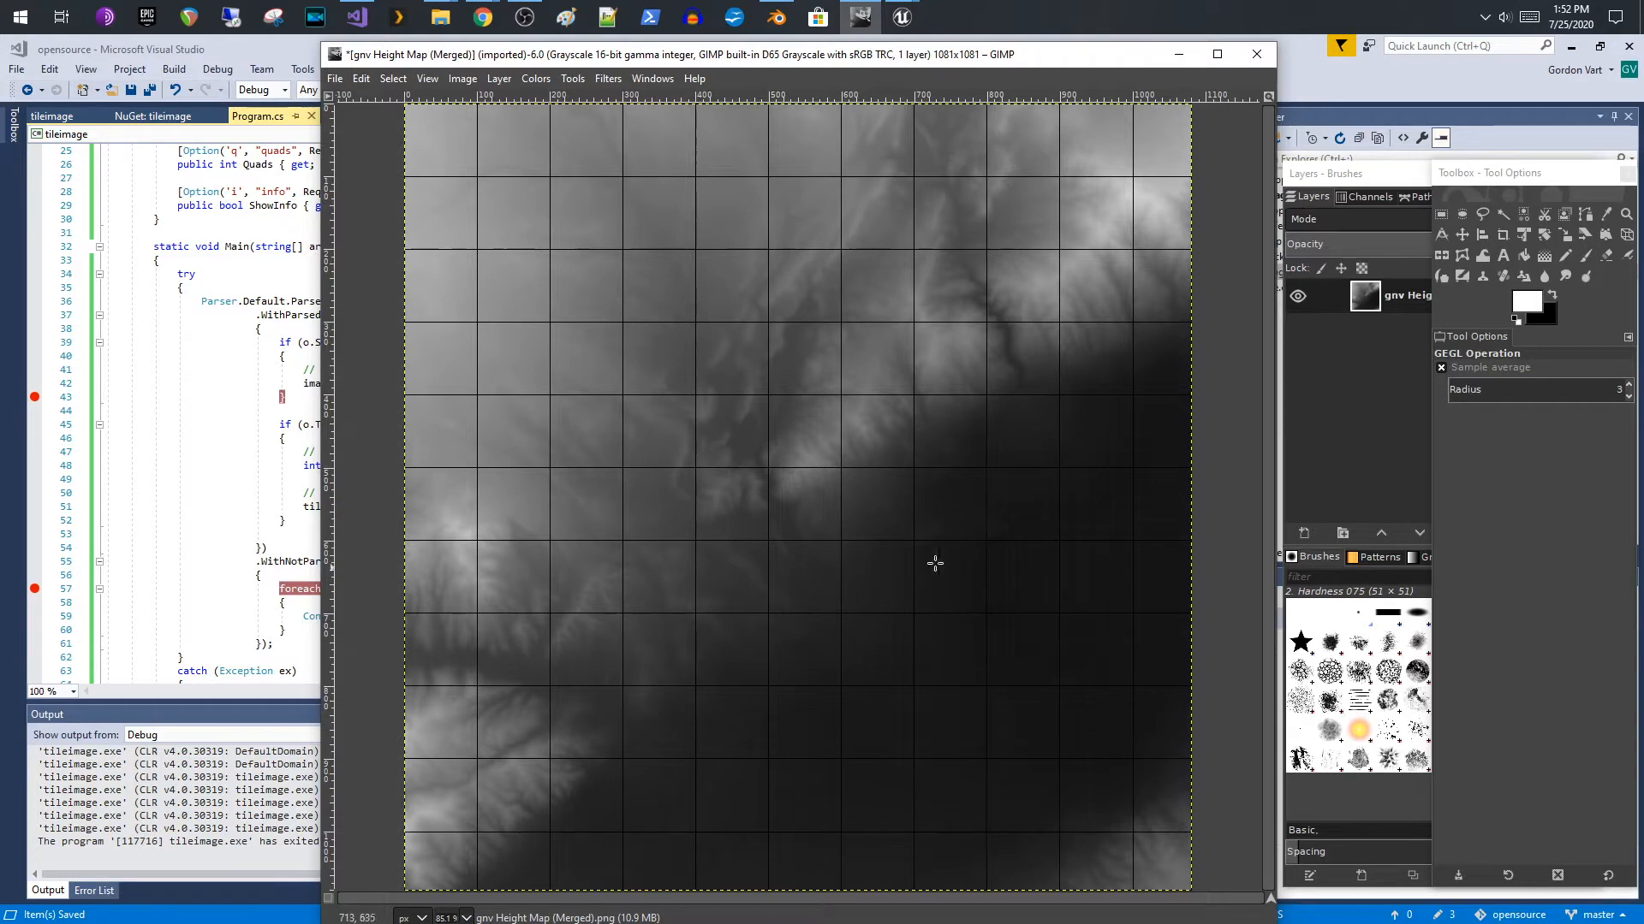
mouse_move(979, 486)
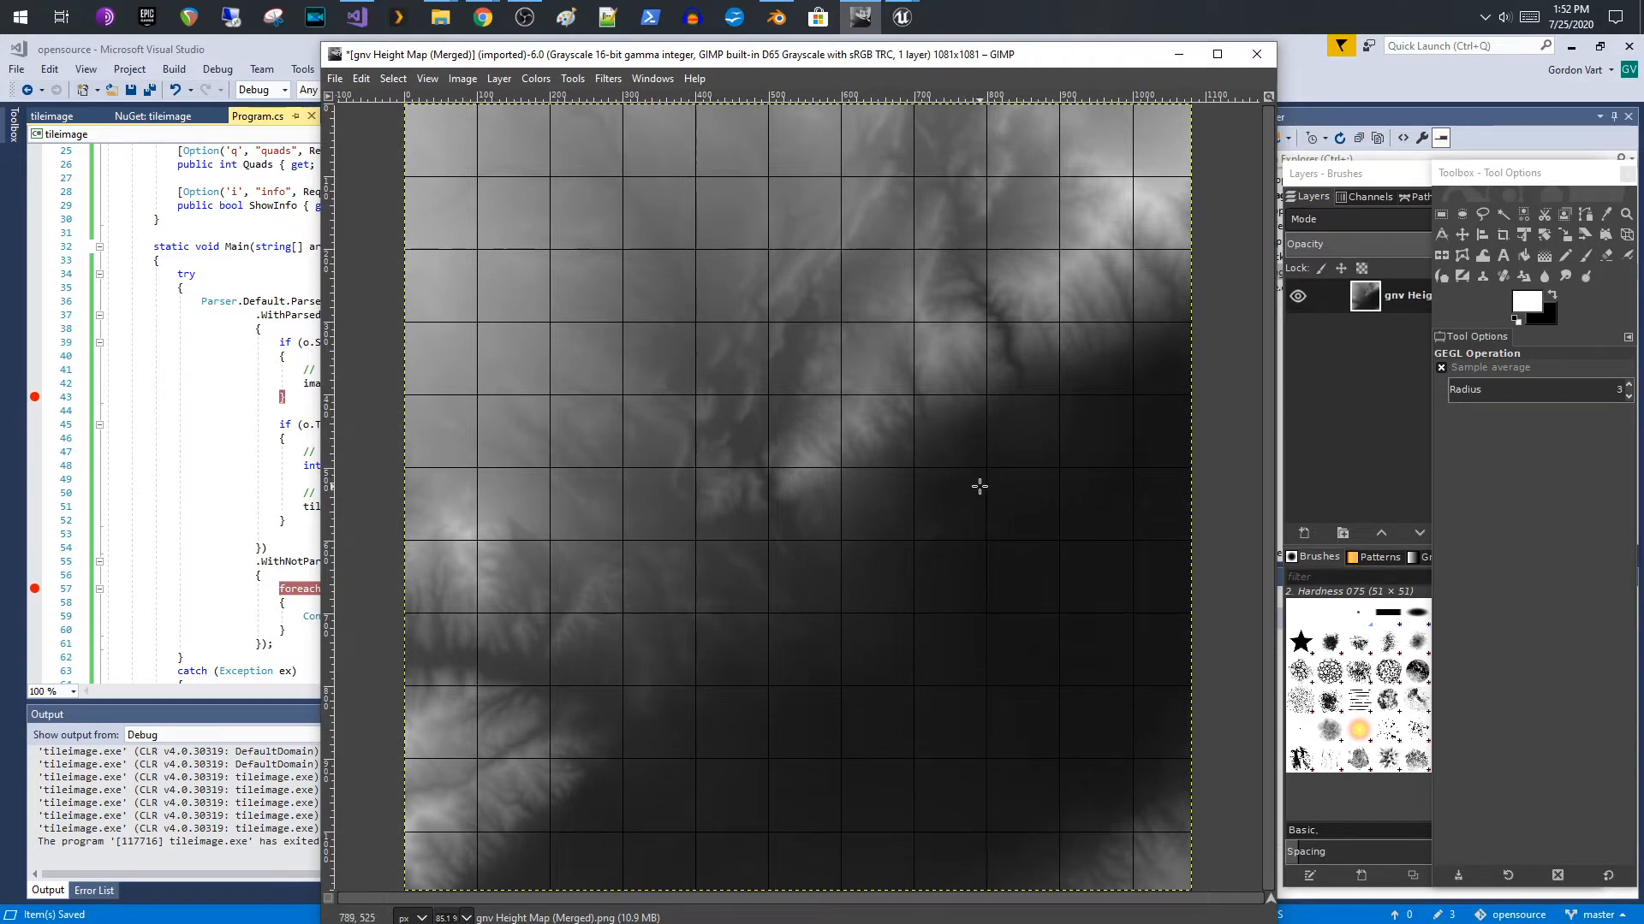
mouse_move(719, 562)
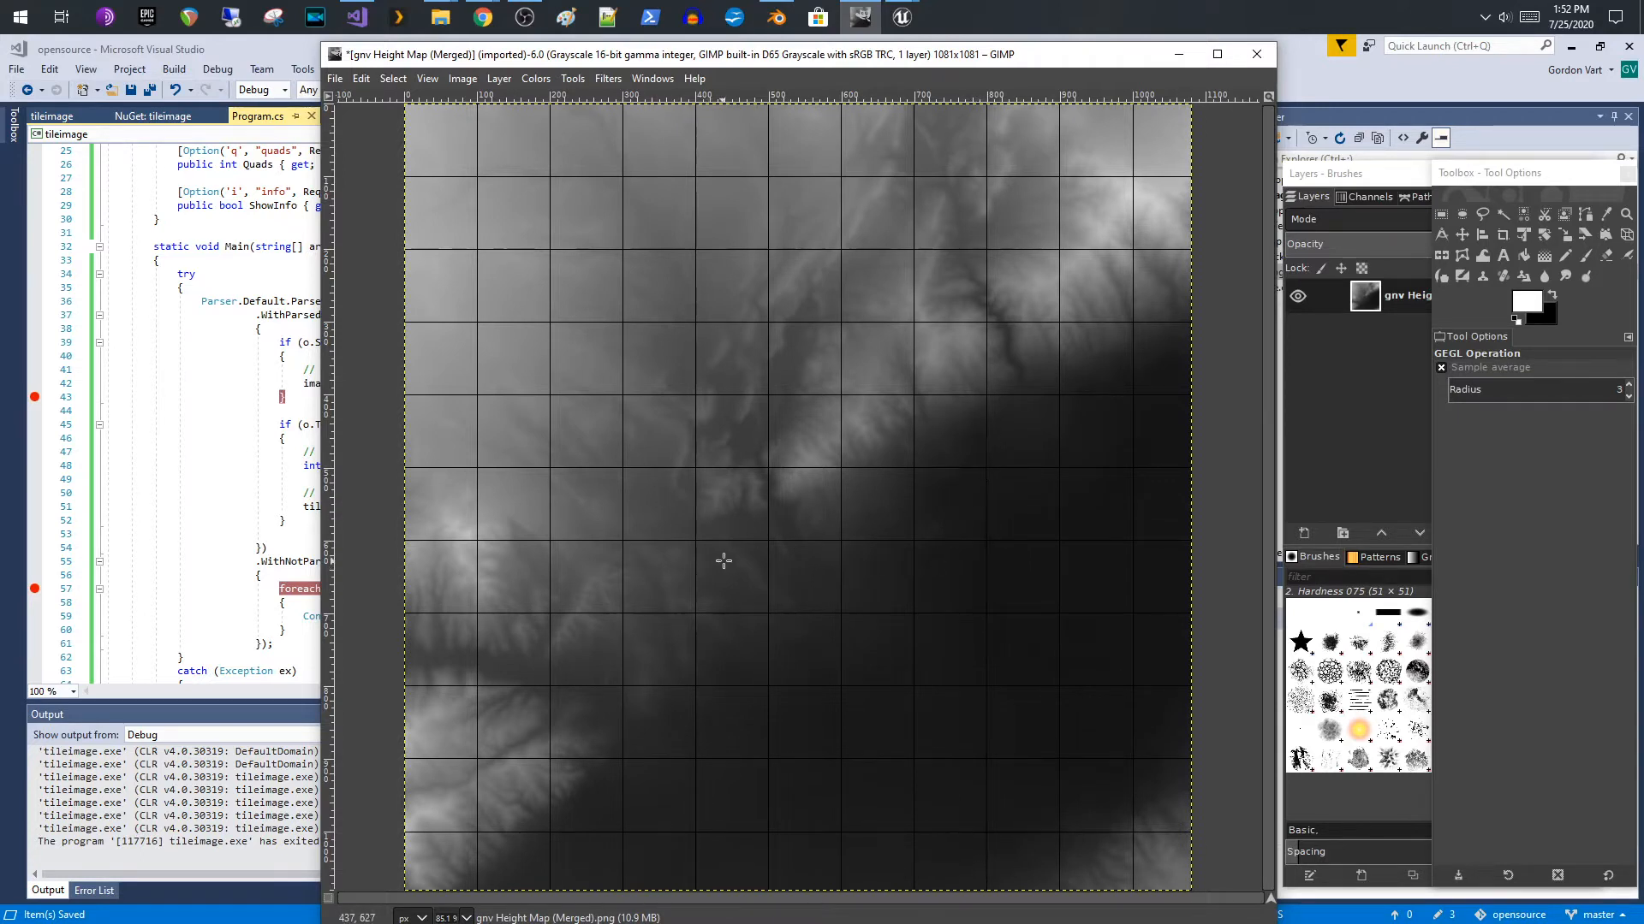
mouse_move(875, 579)
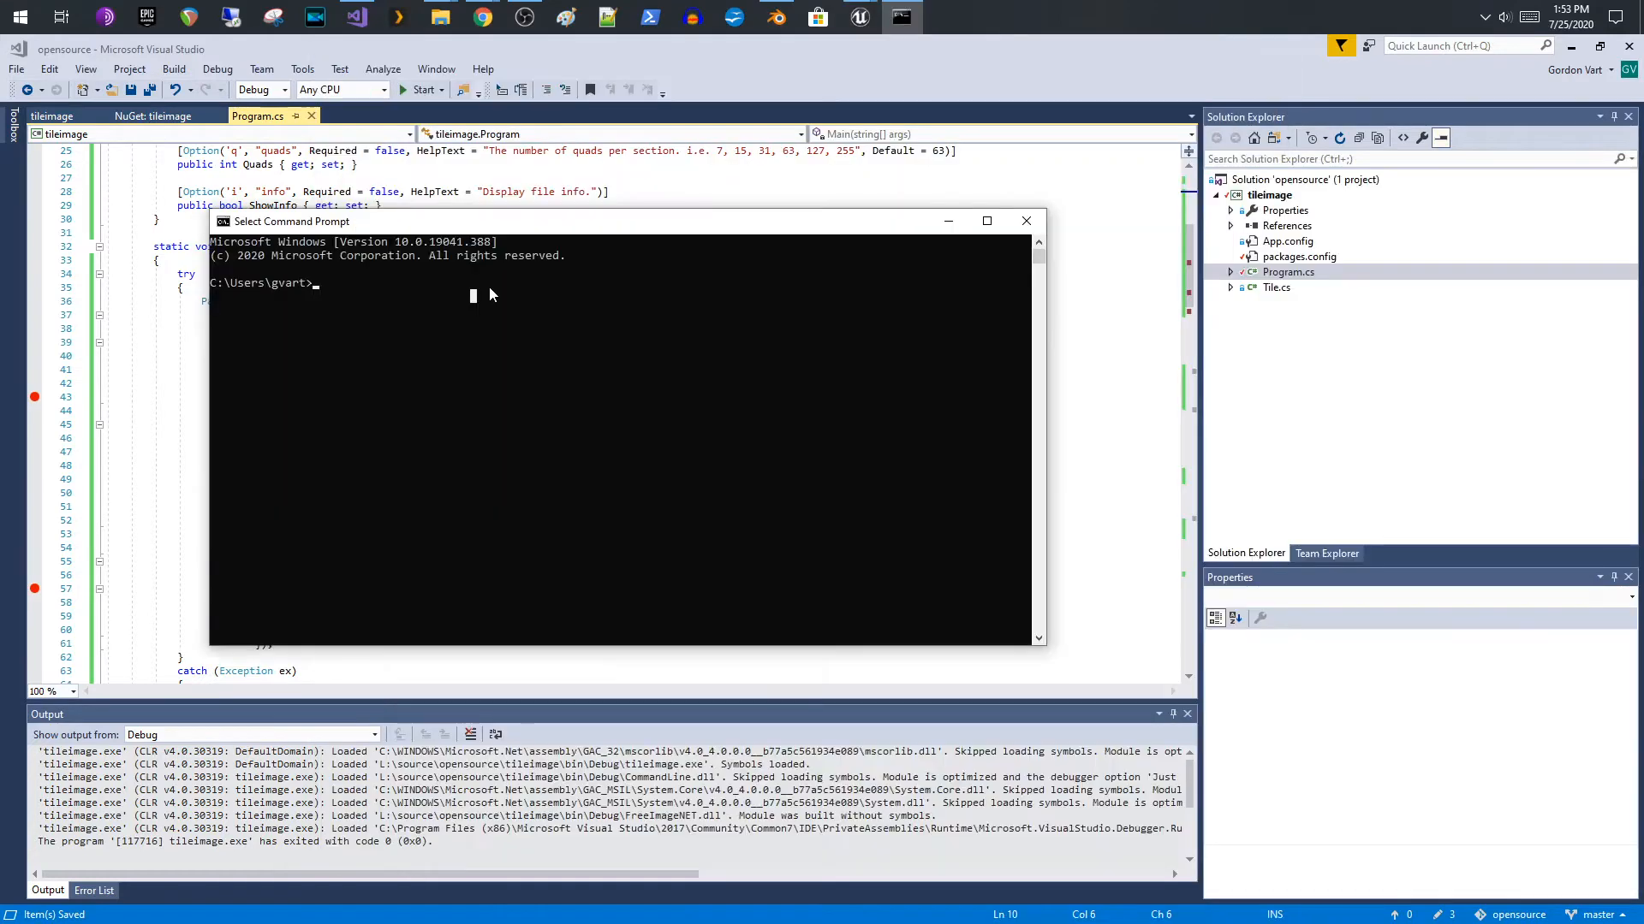
mouse_move(476, 298)
type("cd")
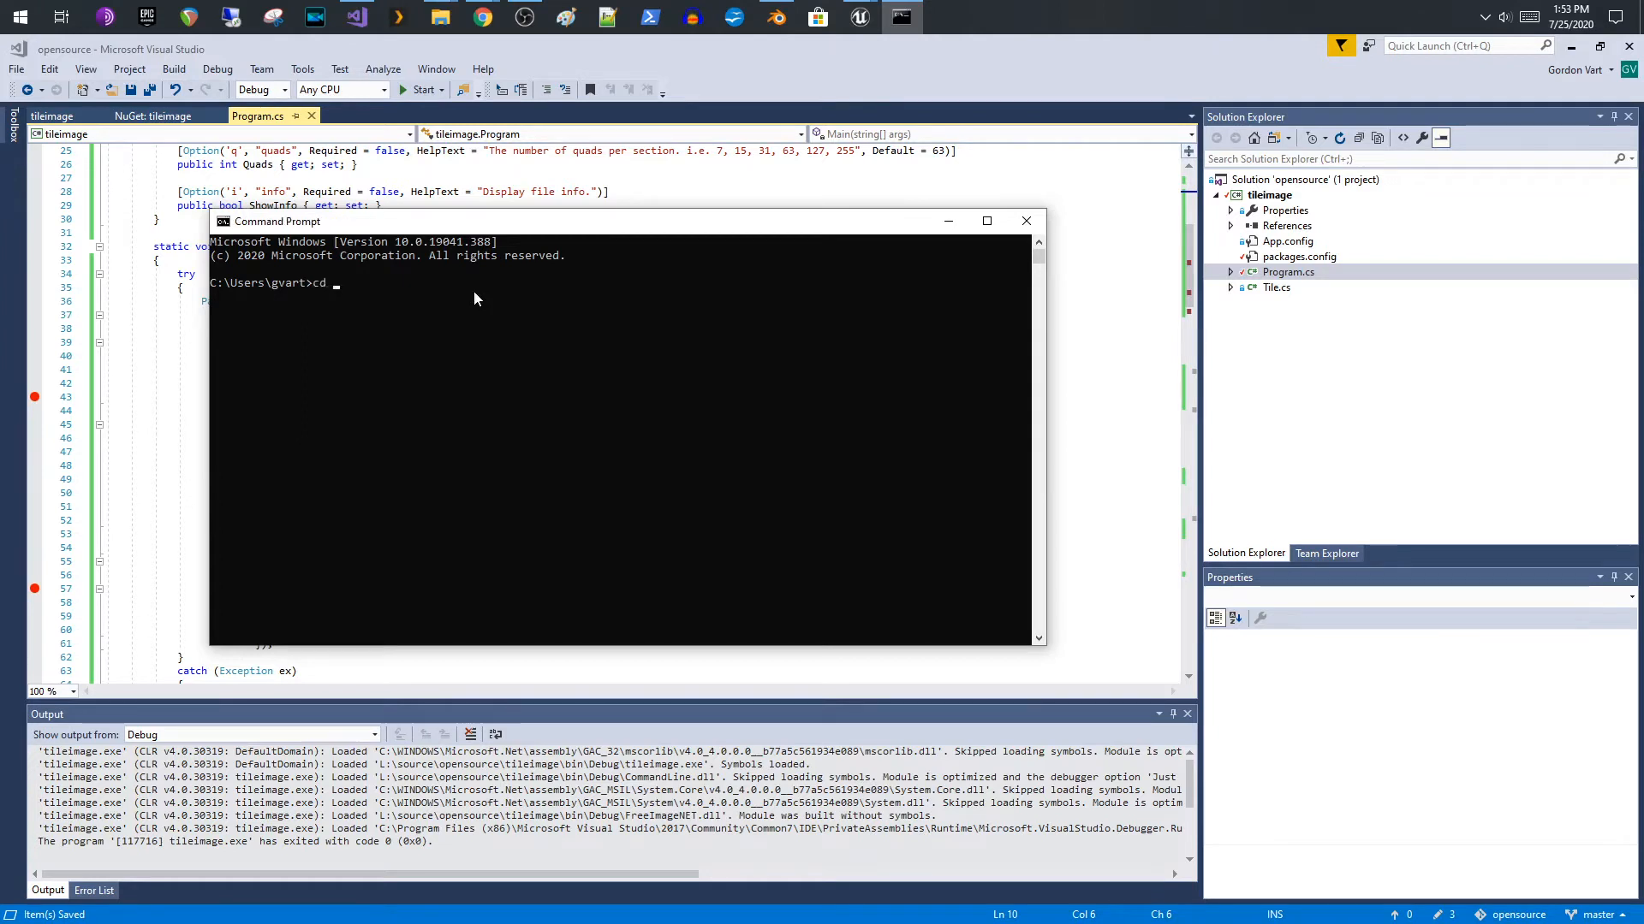
- Change directory to C:\temp and list it, showing gnv Height Map (Merged).png
type("\\t")
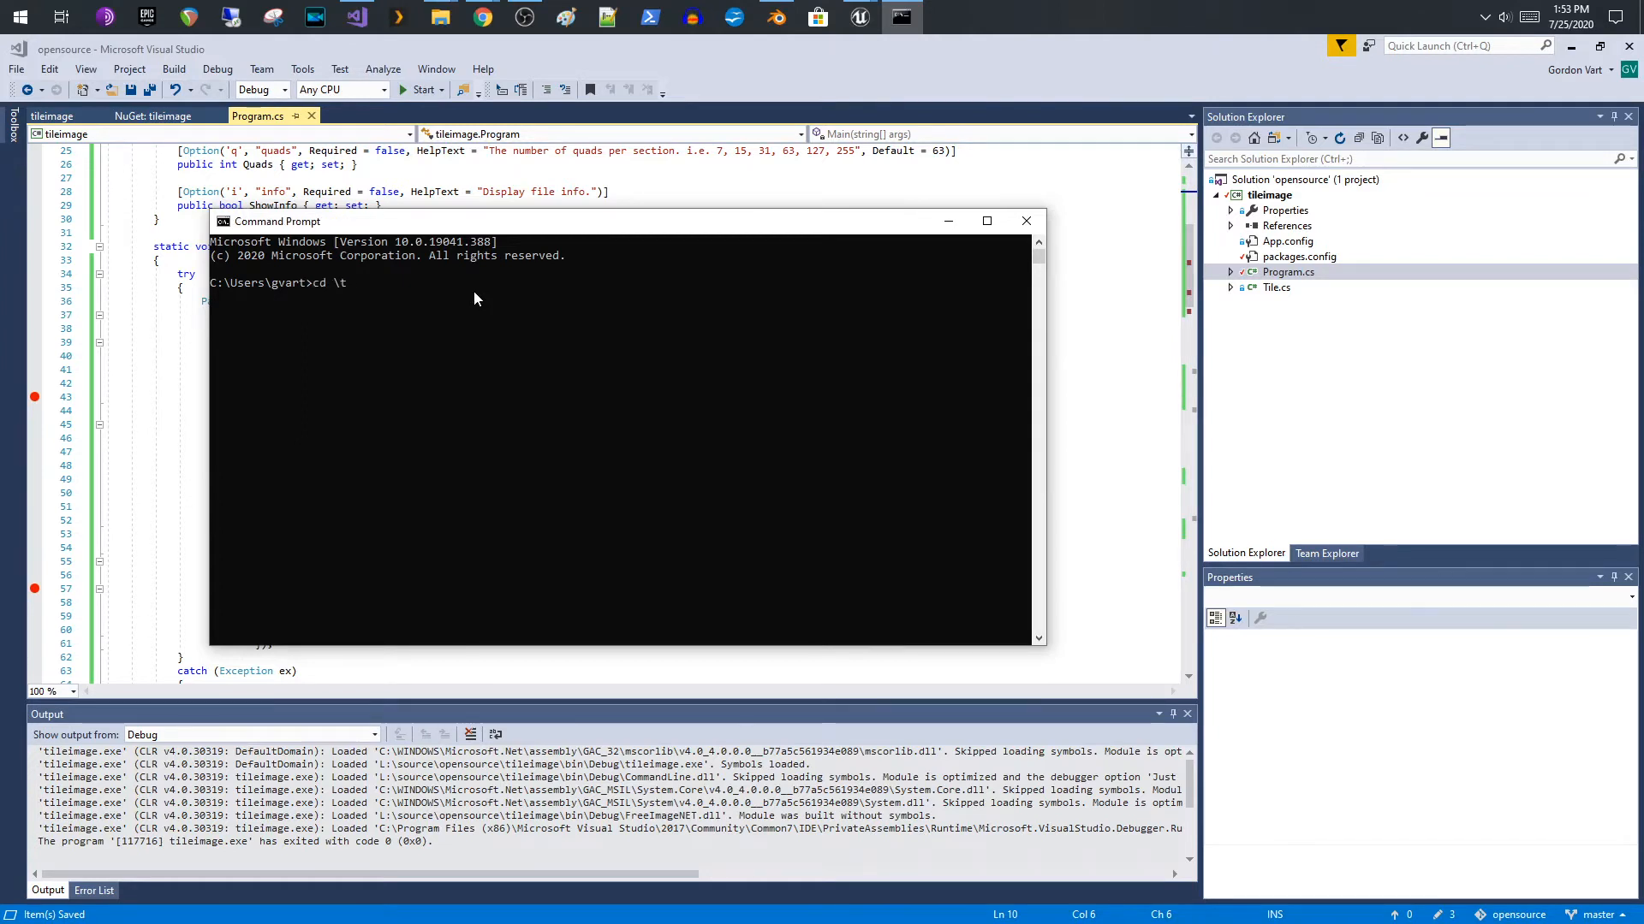
type("em")
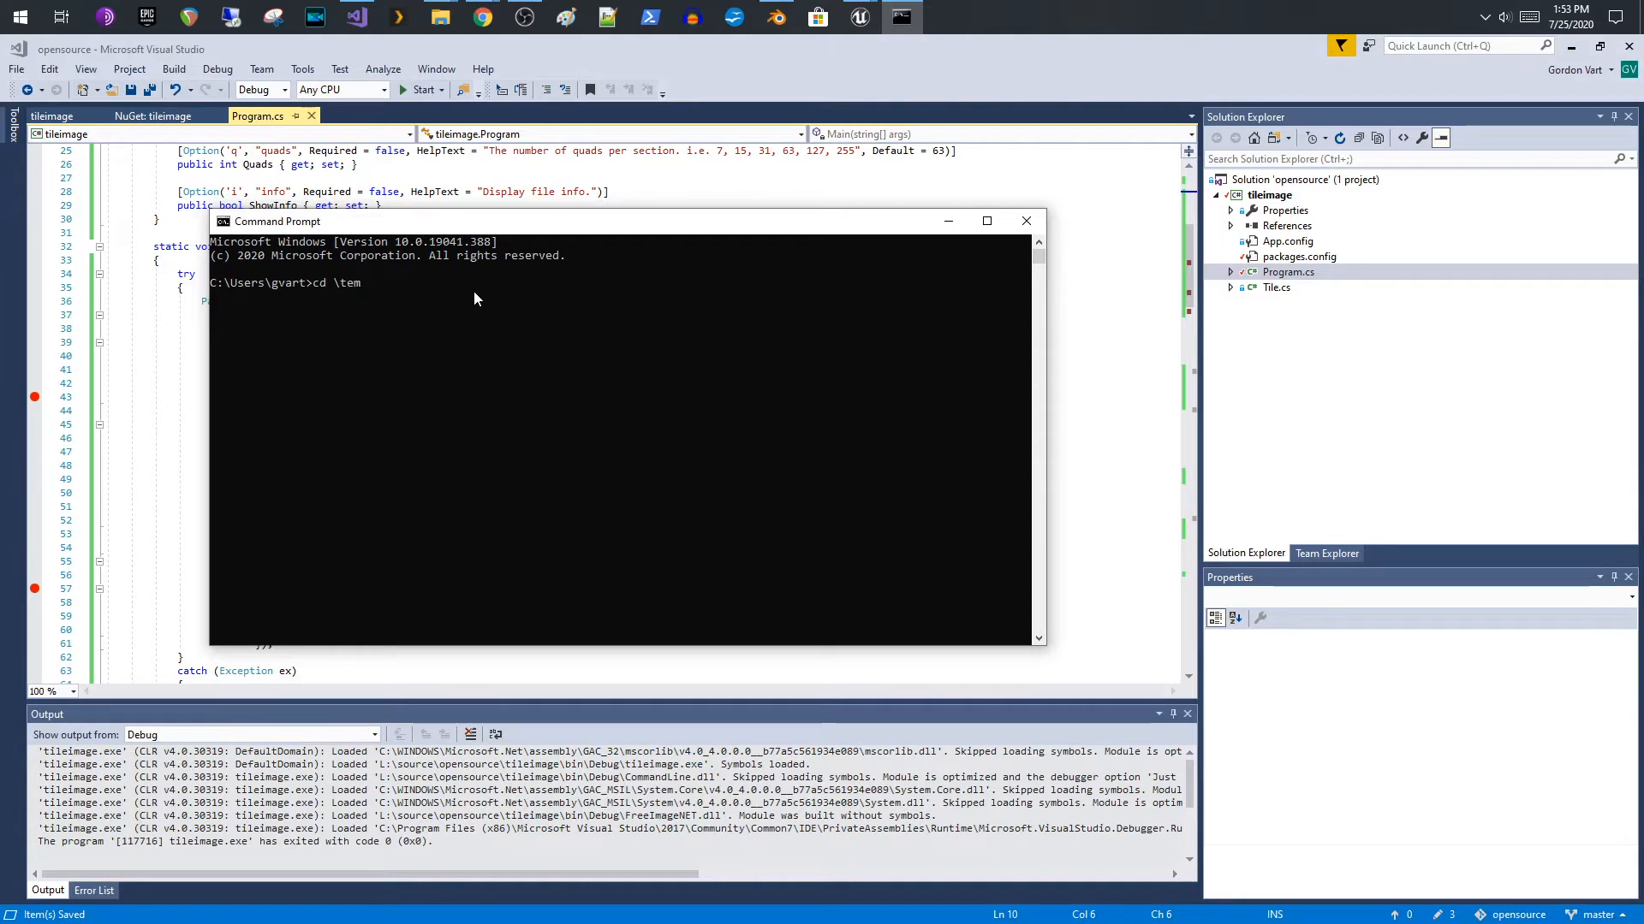
type("p")
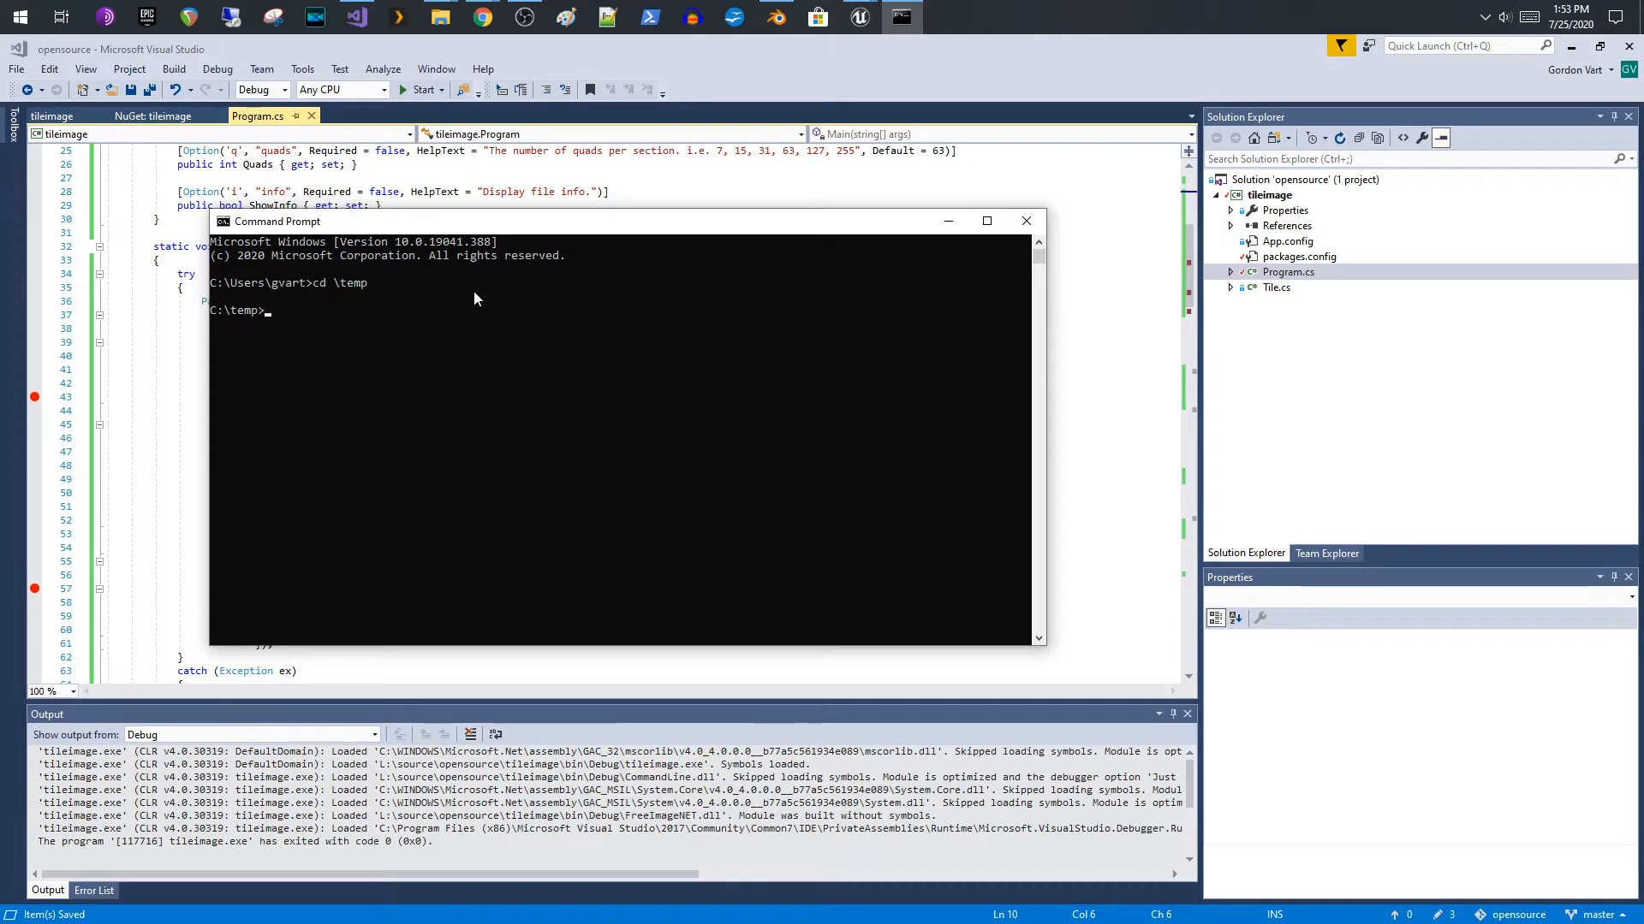
type("dir")
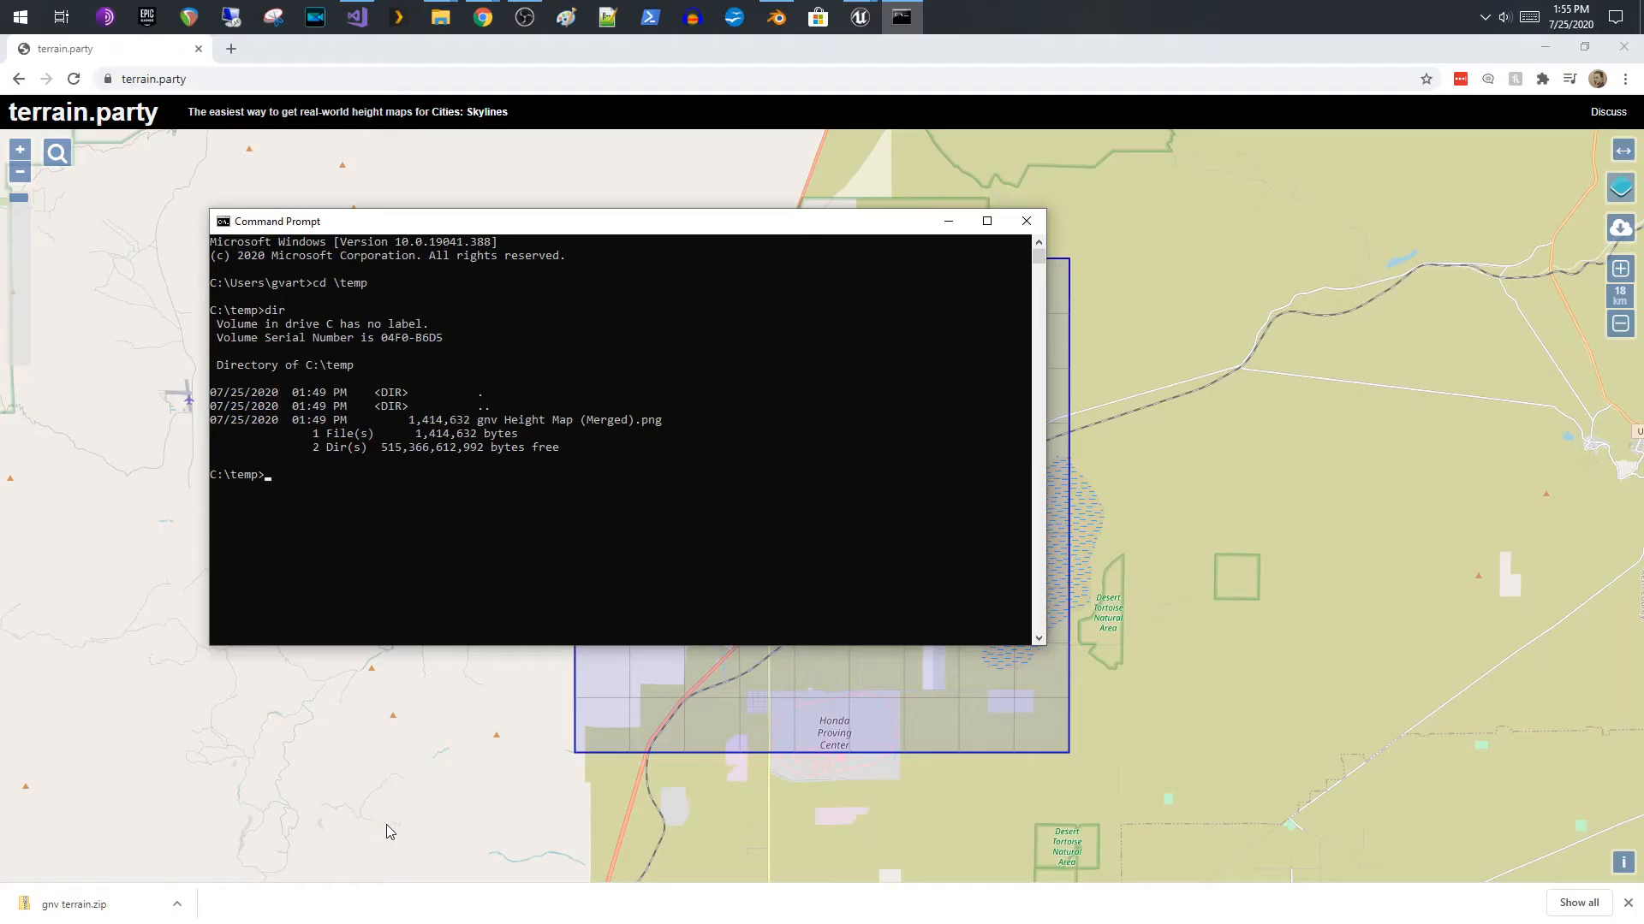
mouse_move(392, 511)
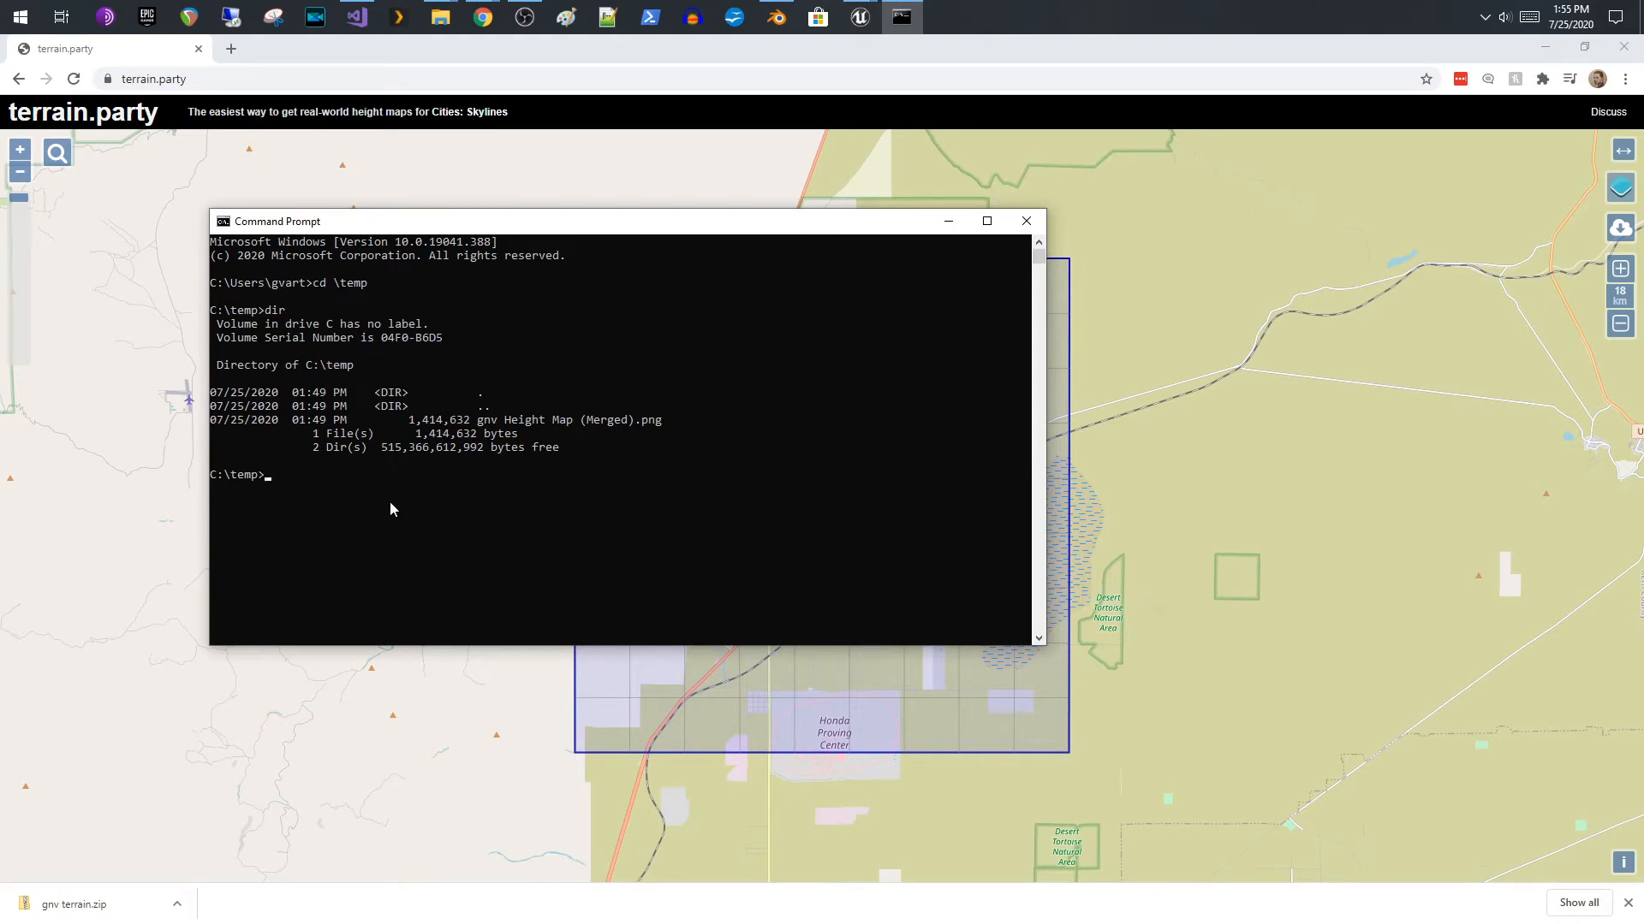
- Run tileimage.exe -f "c:\temp\gnv Height Map (Merged).png" -i to report 1081×1081, resolution 127, 8x8 tiles
type("\"L:\\source\\opensource\\tileimage\\bin\\Debug\\tileimage.exe\"")
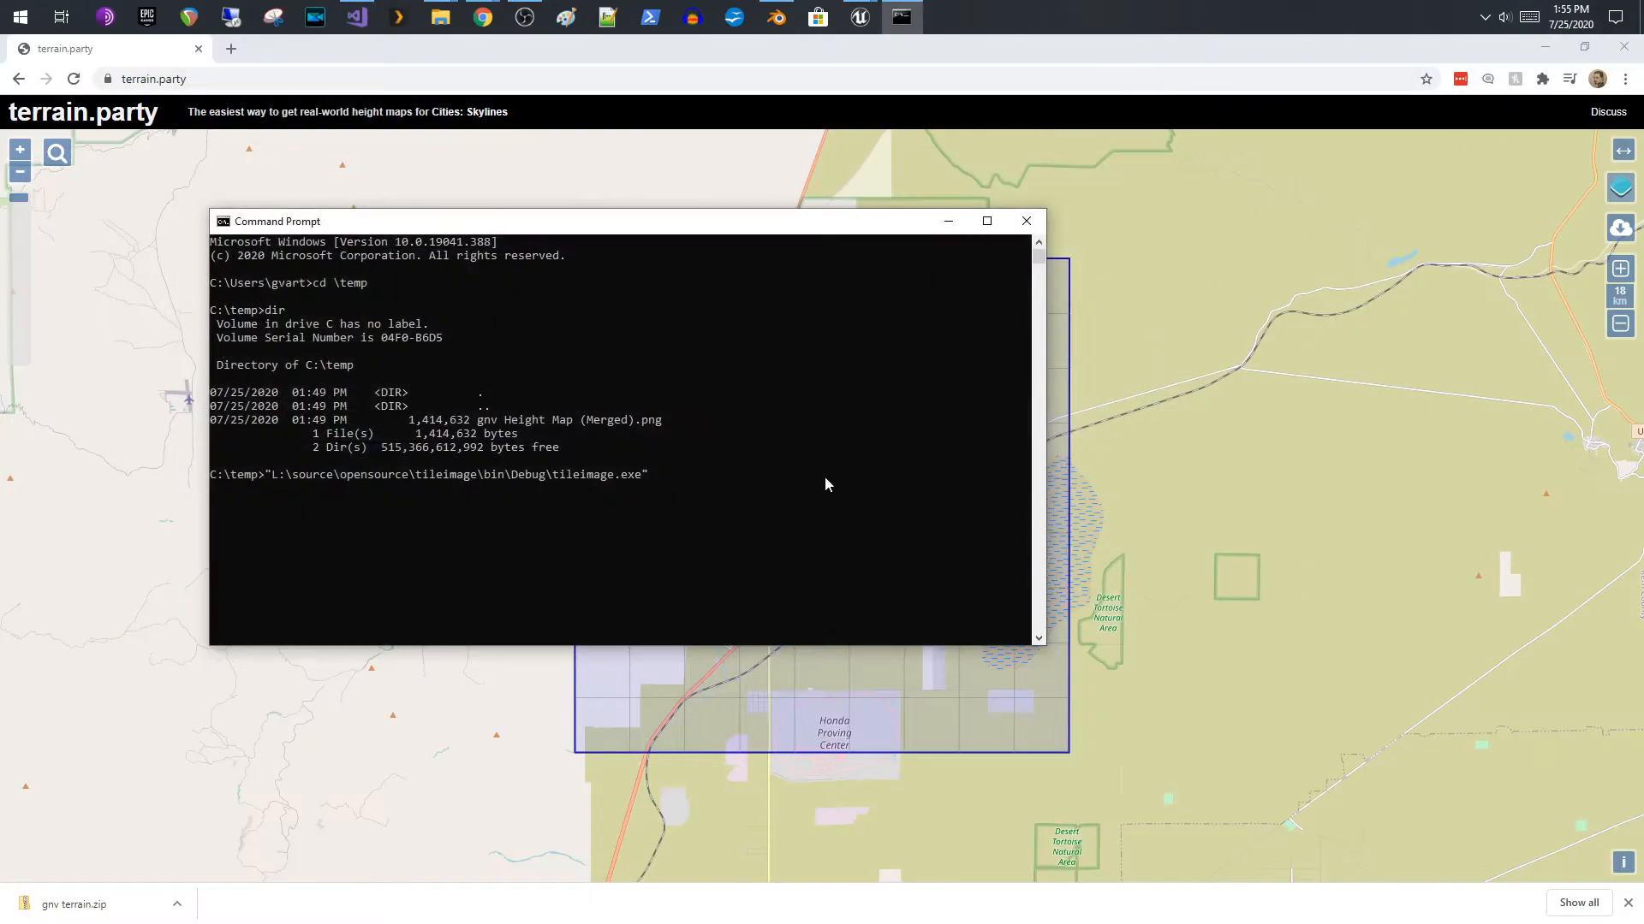
left_click(794, 488)
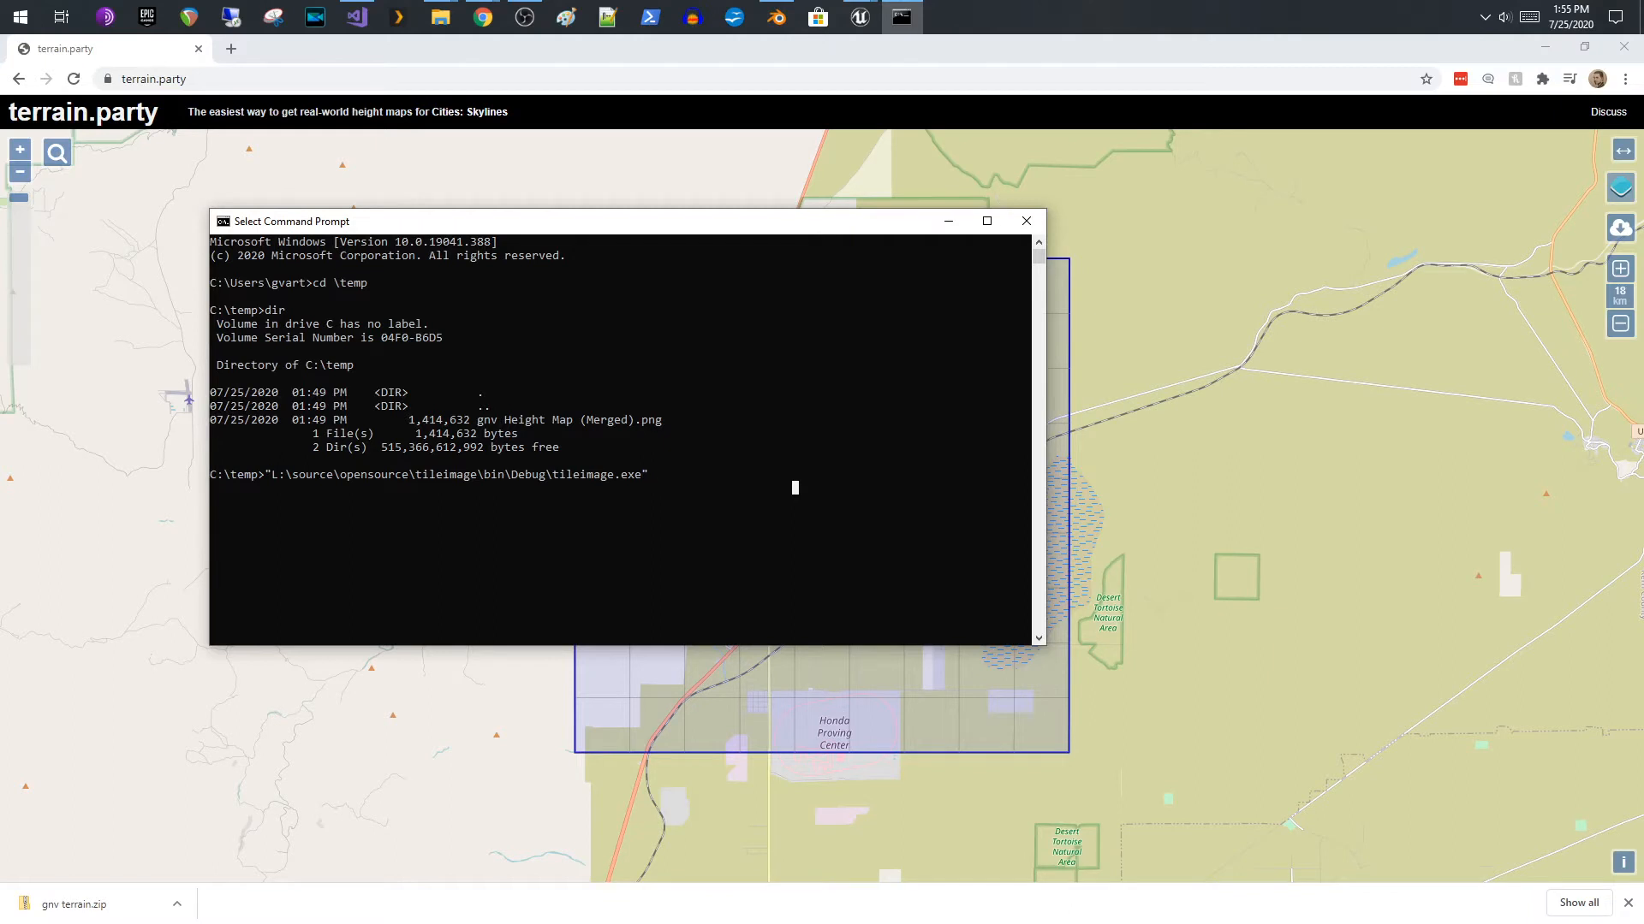
type("-")
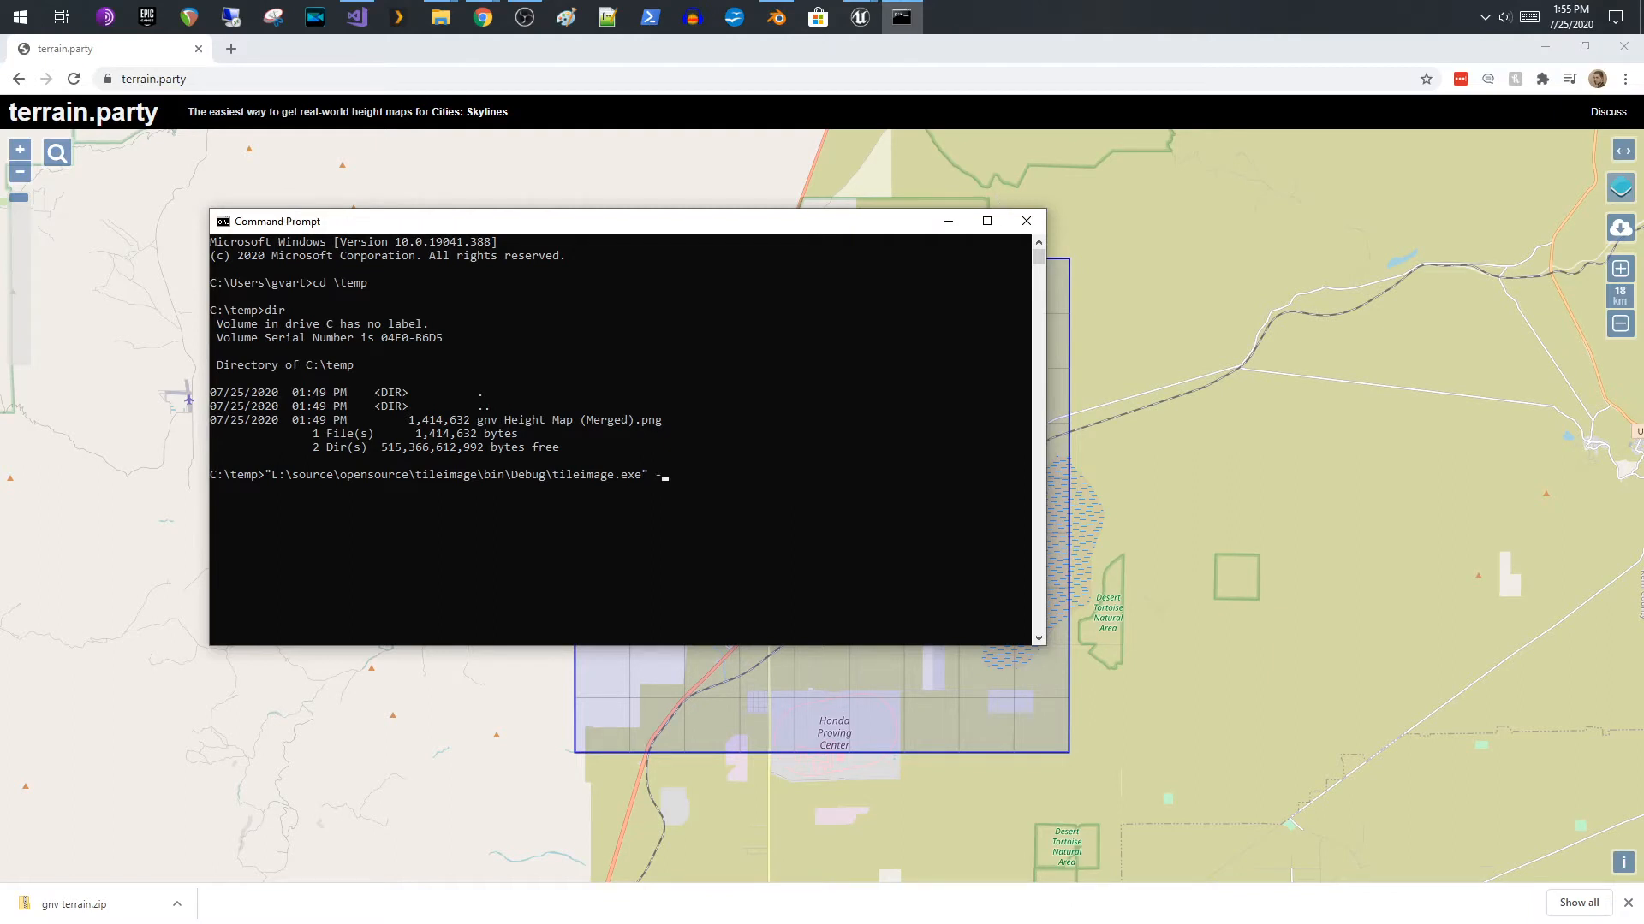
type("f")
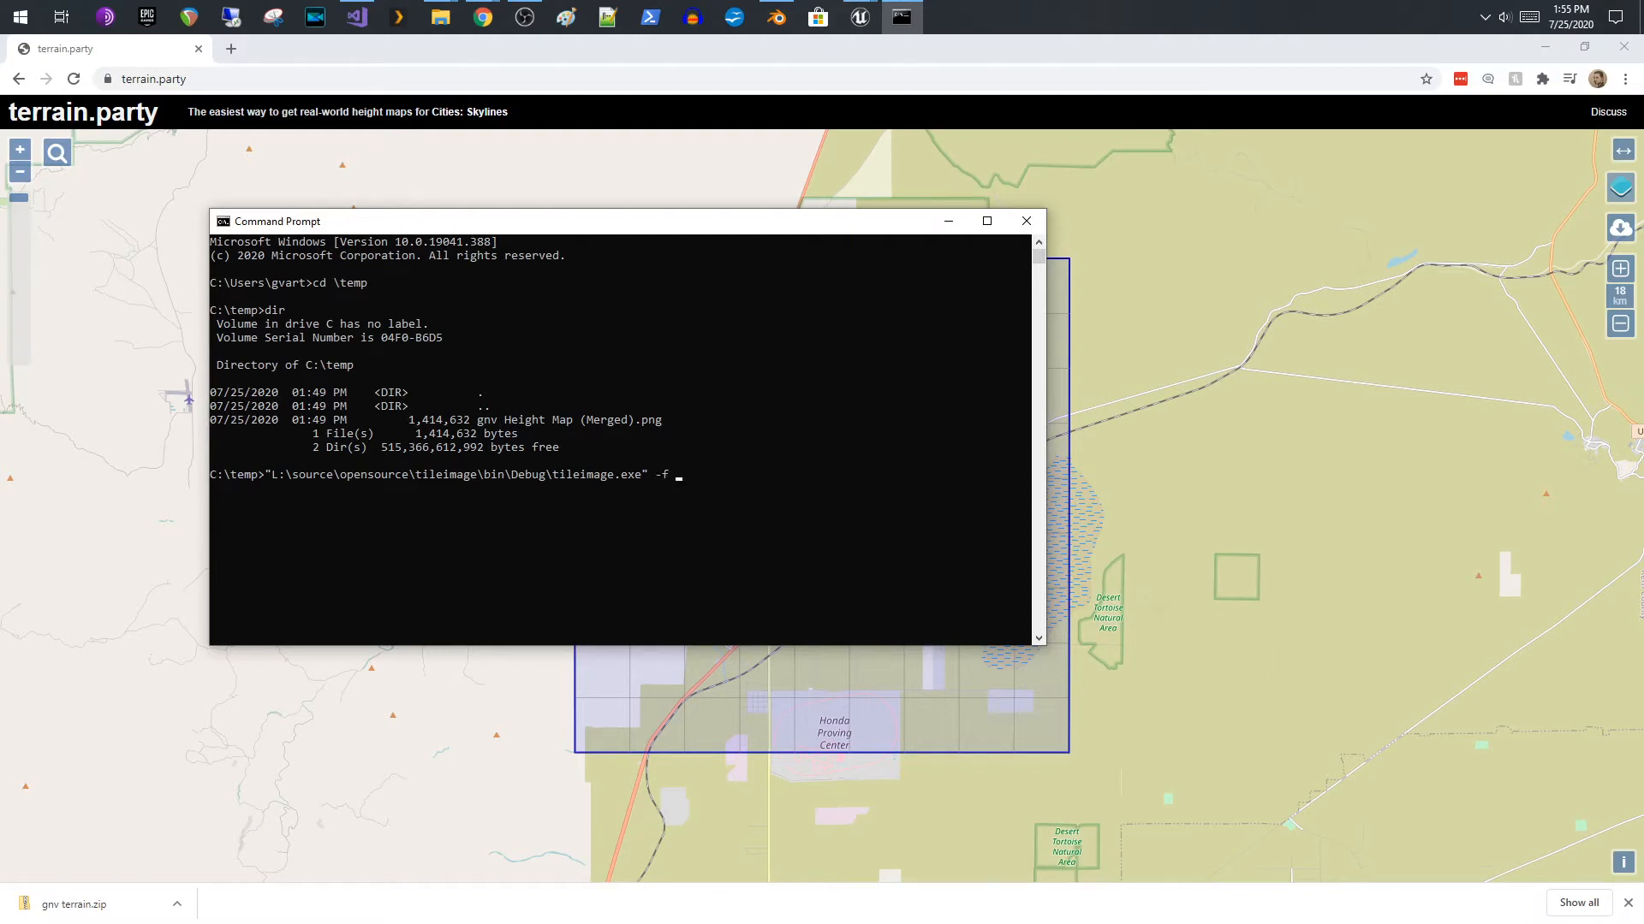
type("\"c:\\temp\\gnv Height Map (Merged).png\"")
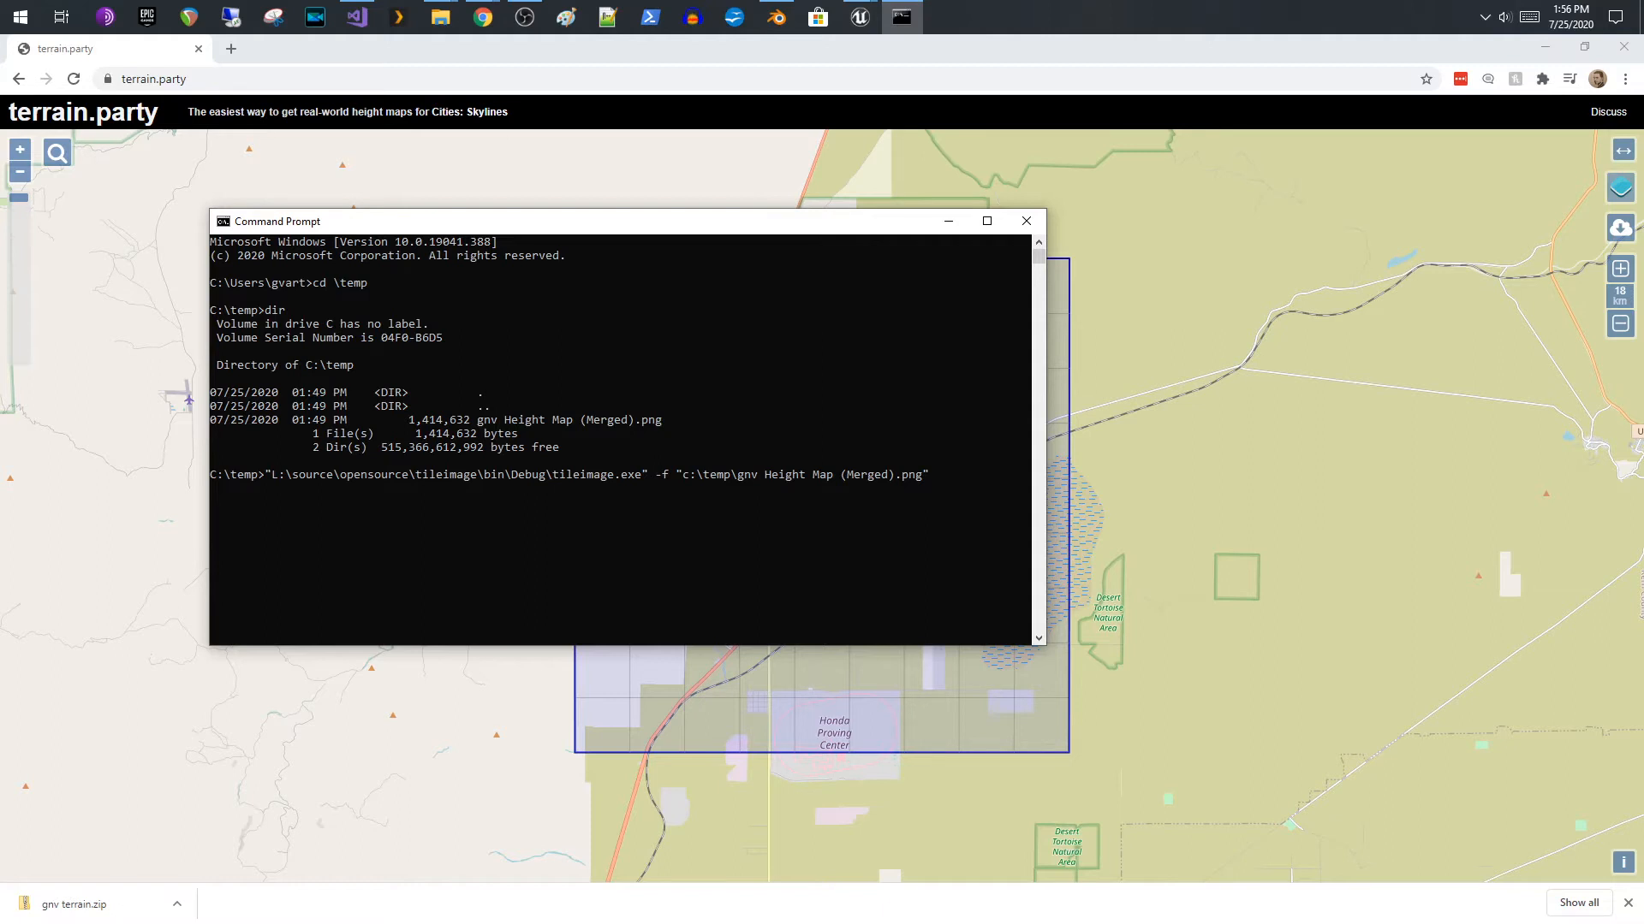
type("-")
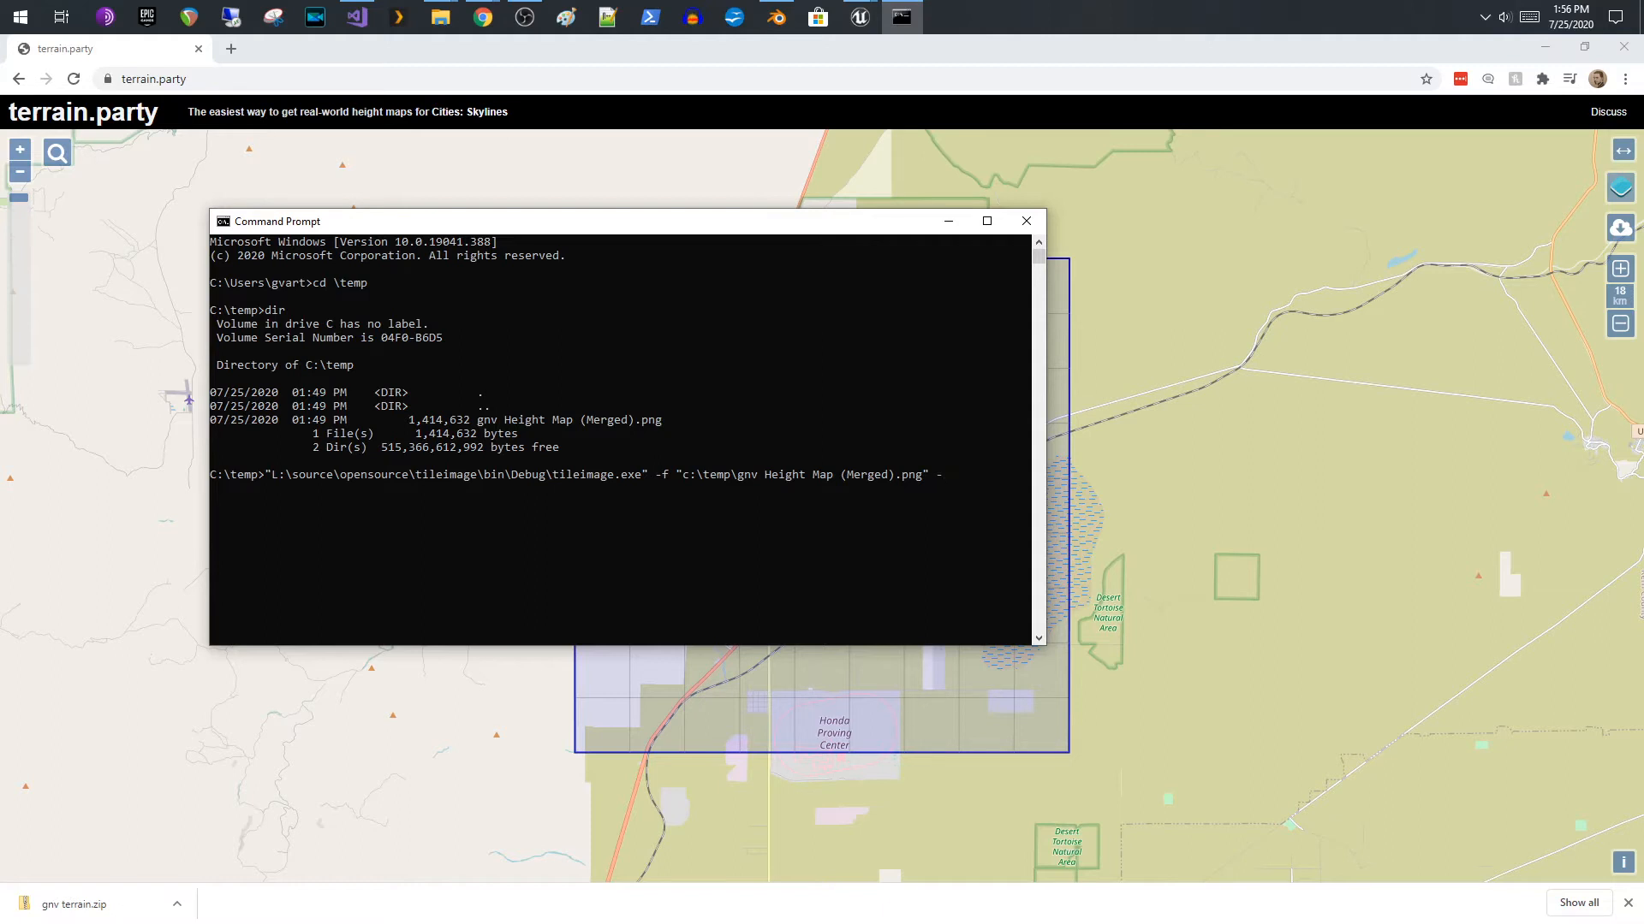
type("i")
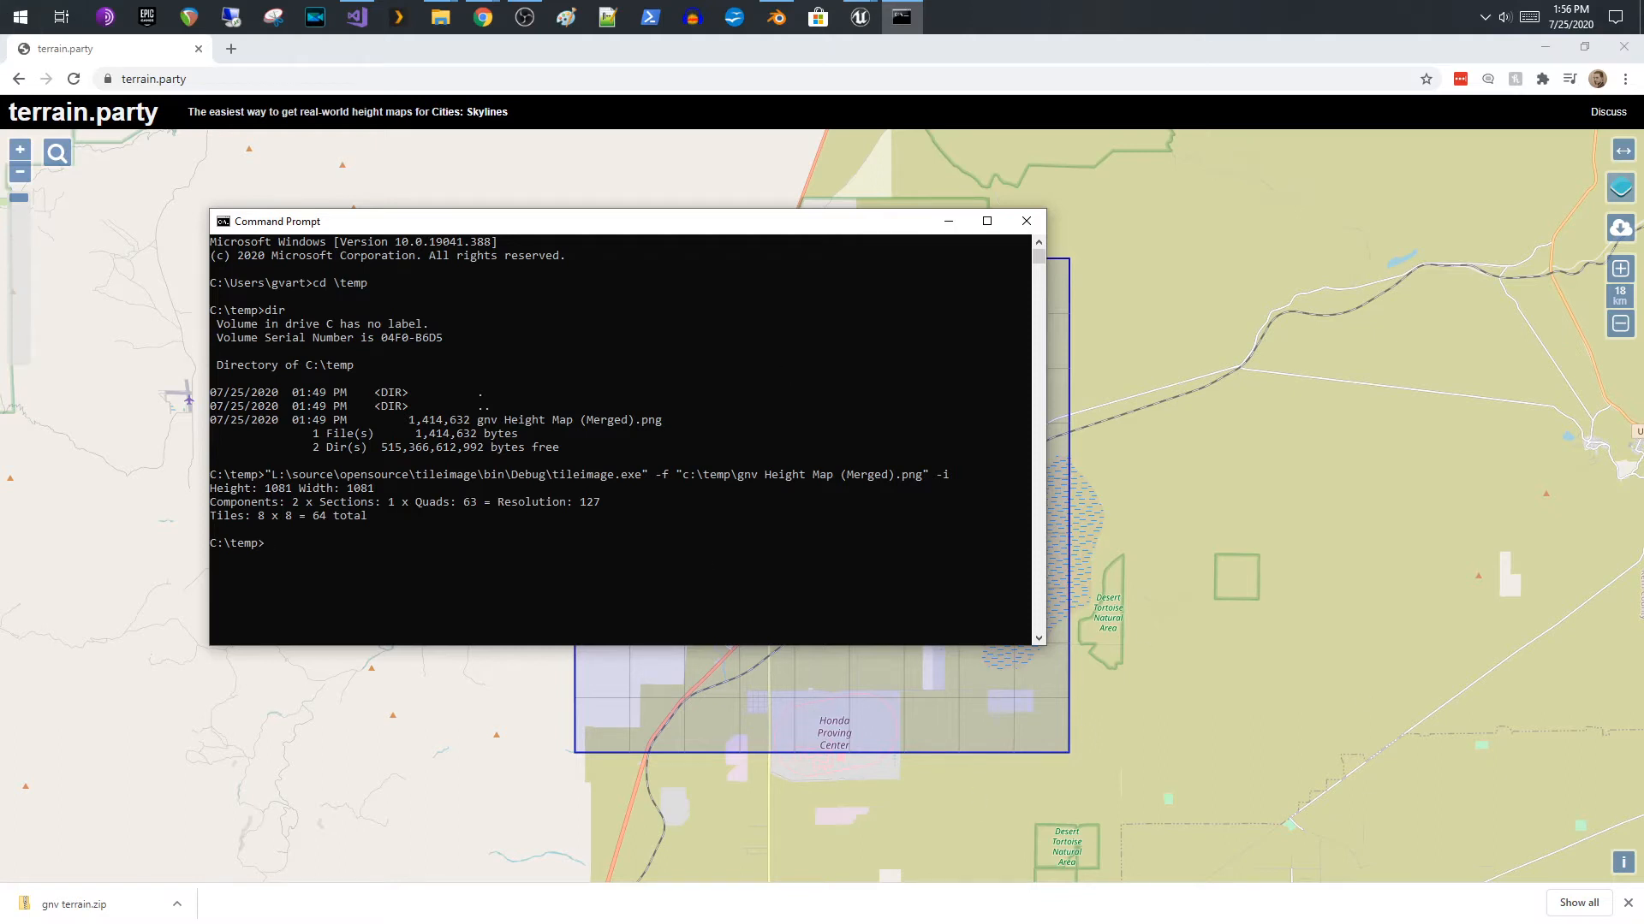
mouse_move(322, 558)
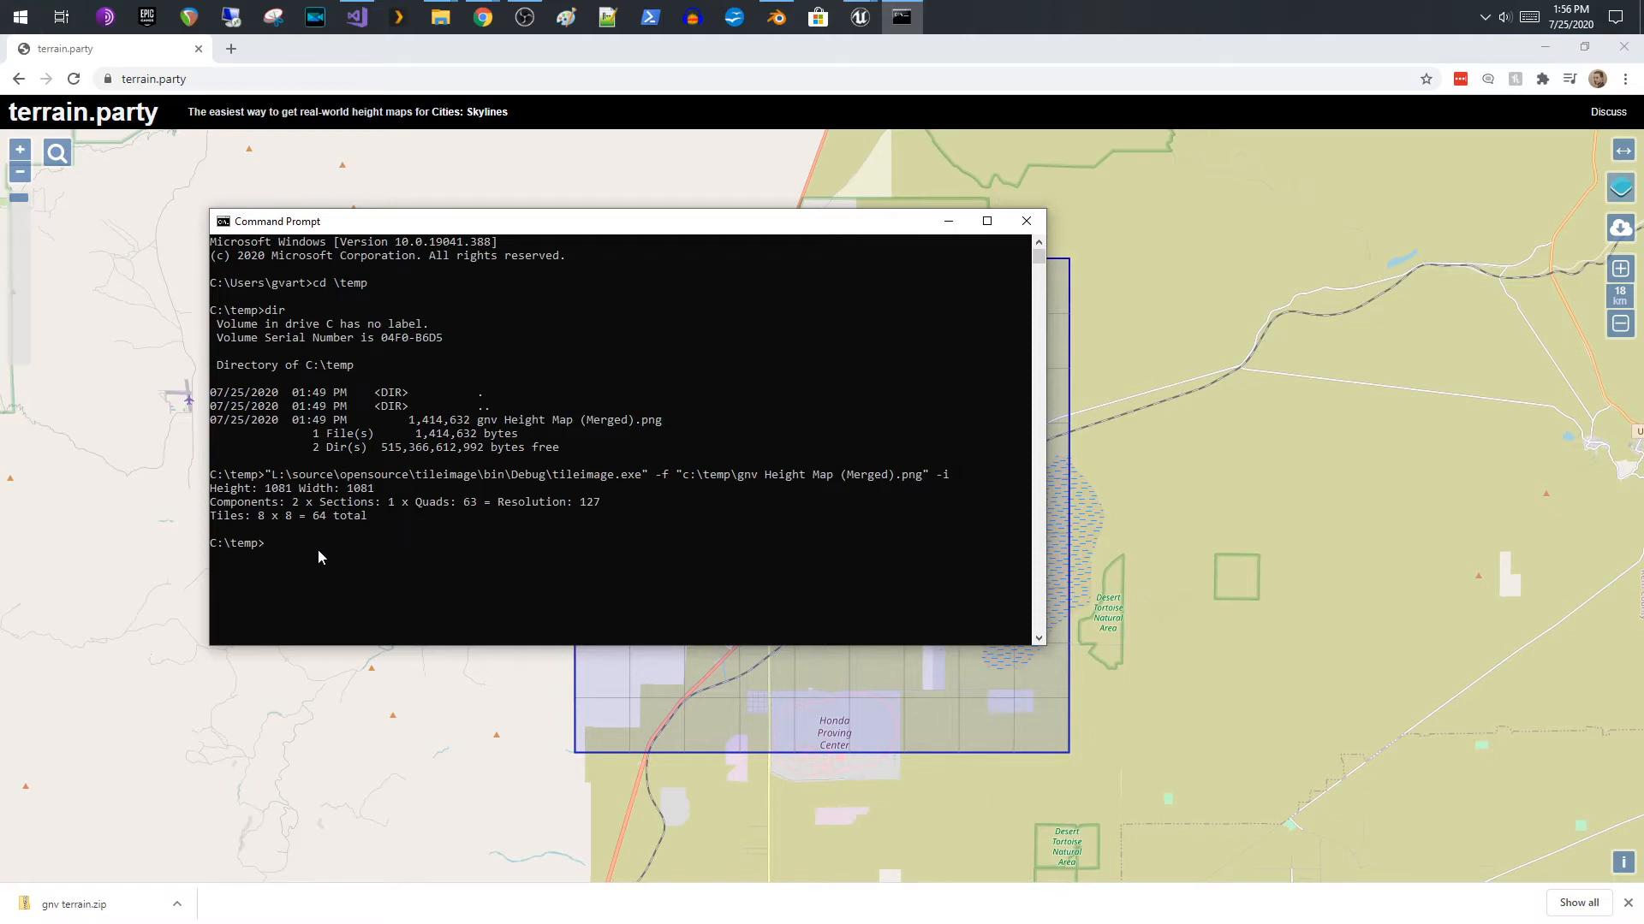
mouse_move(373, 497)
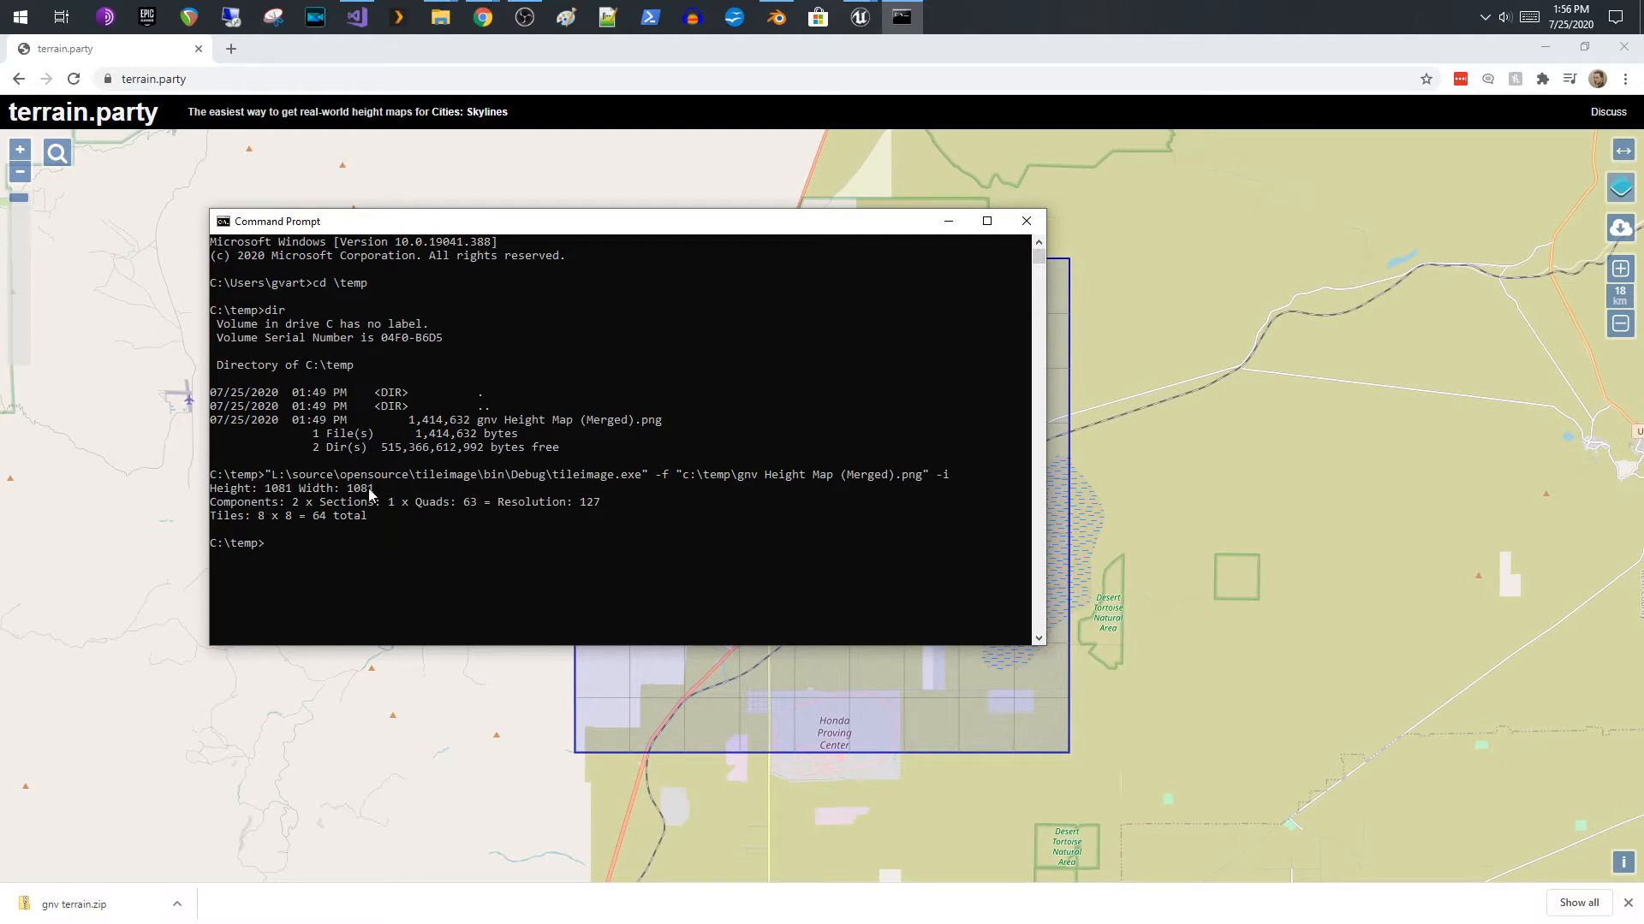
mouse_move(350, 520)
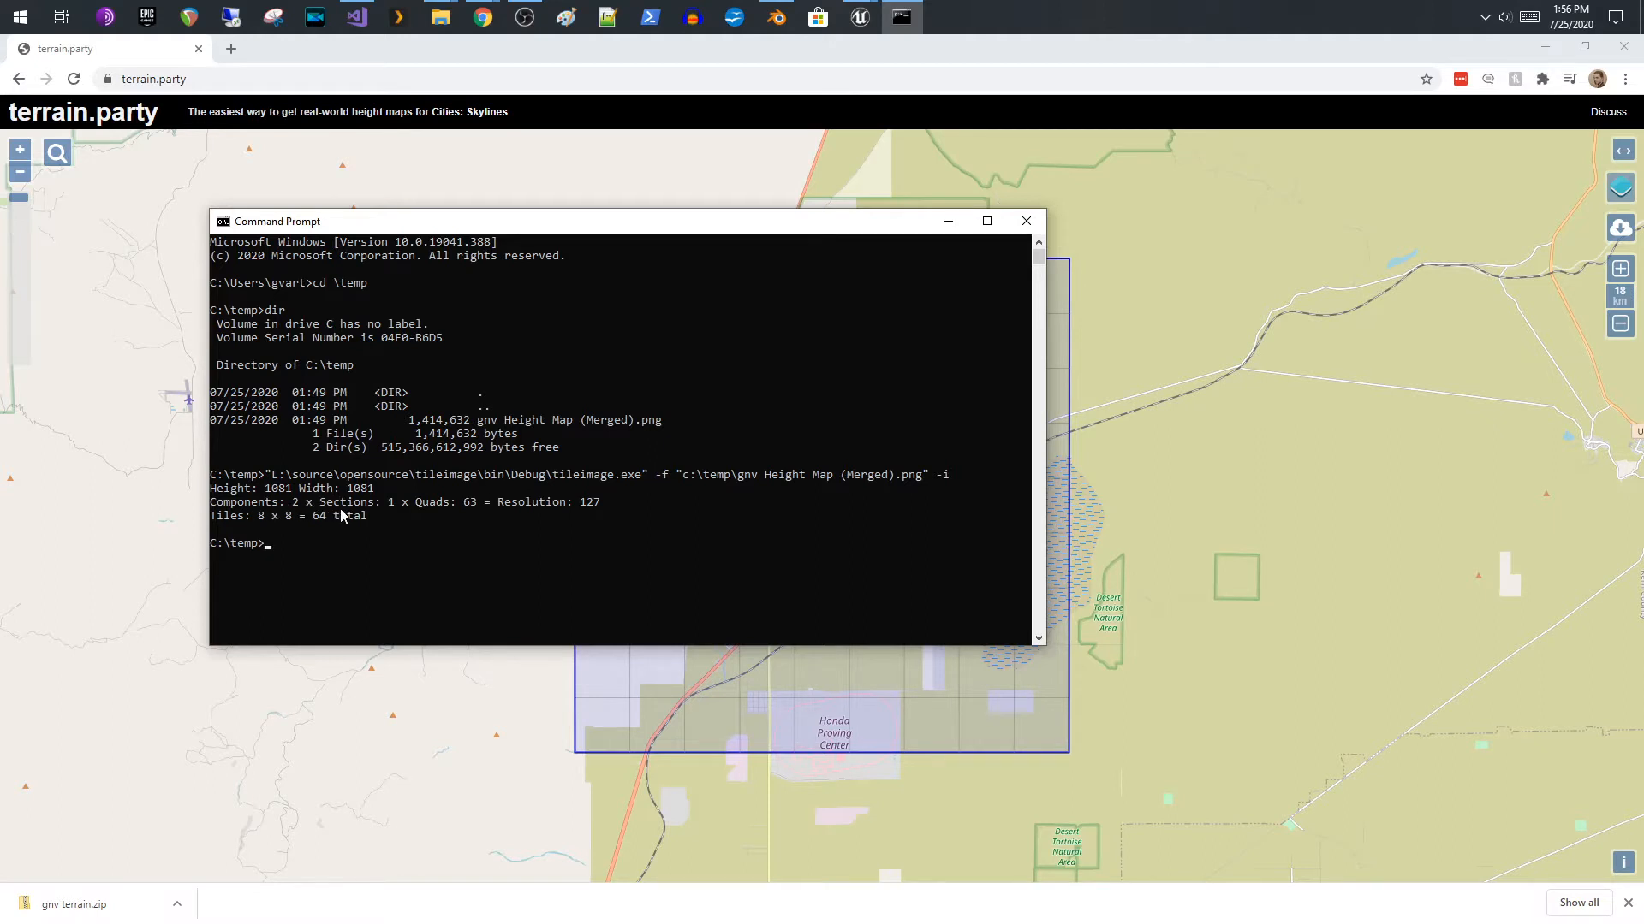
mouse_move(435, 507)
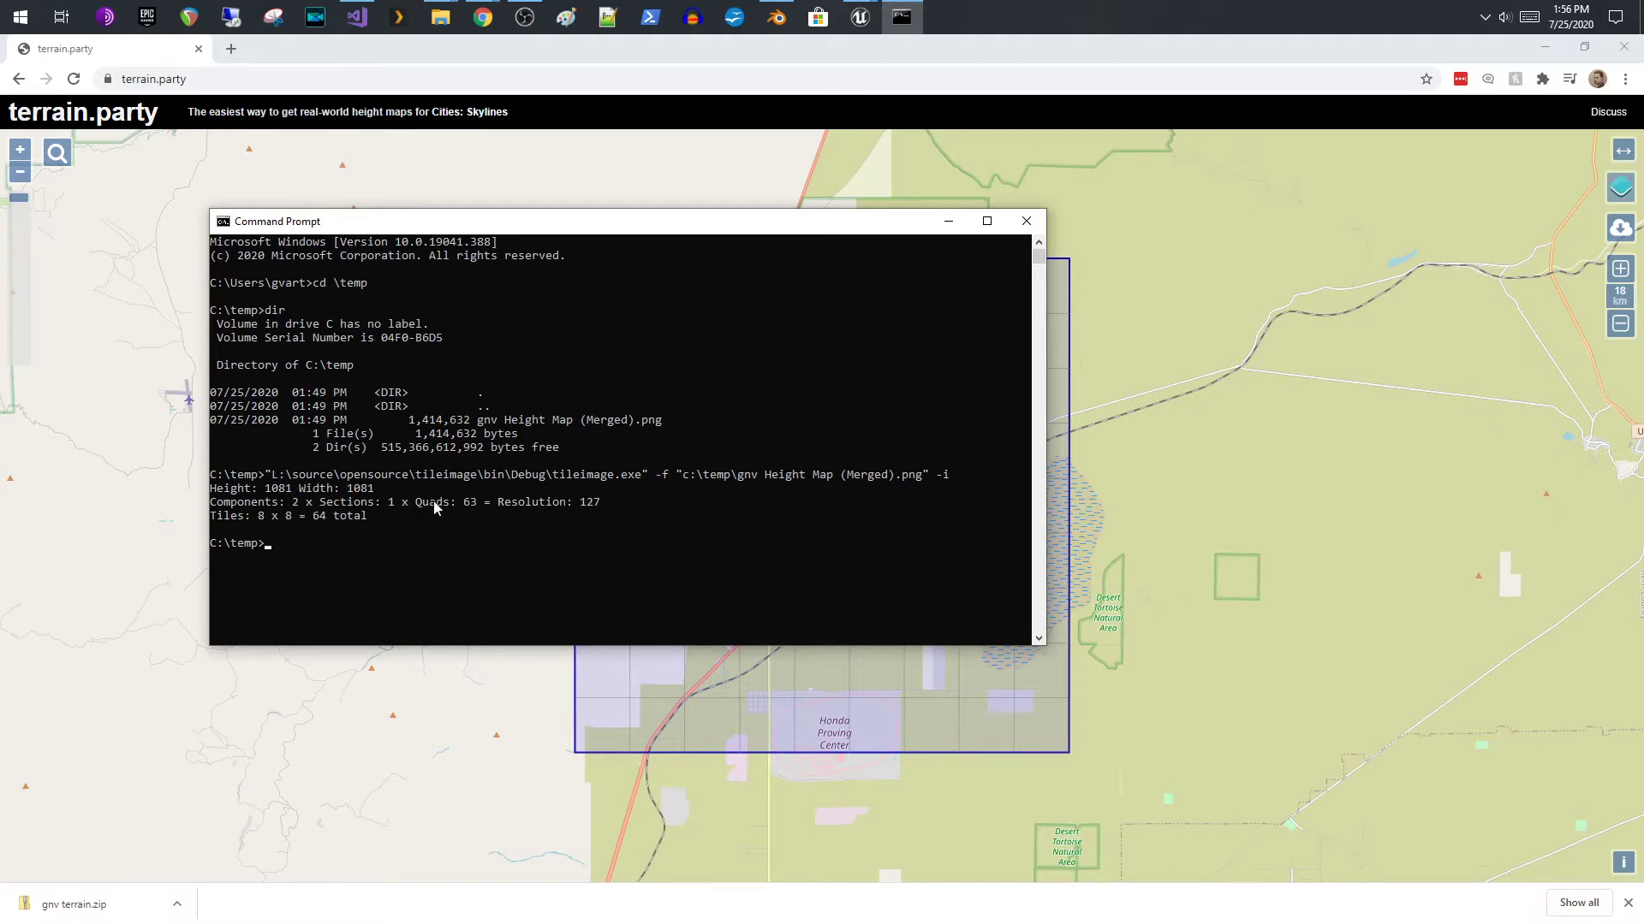
mouse_move(462, 505)
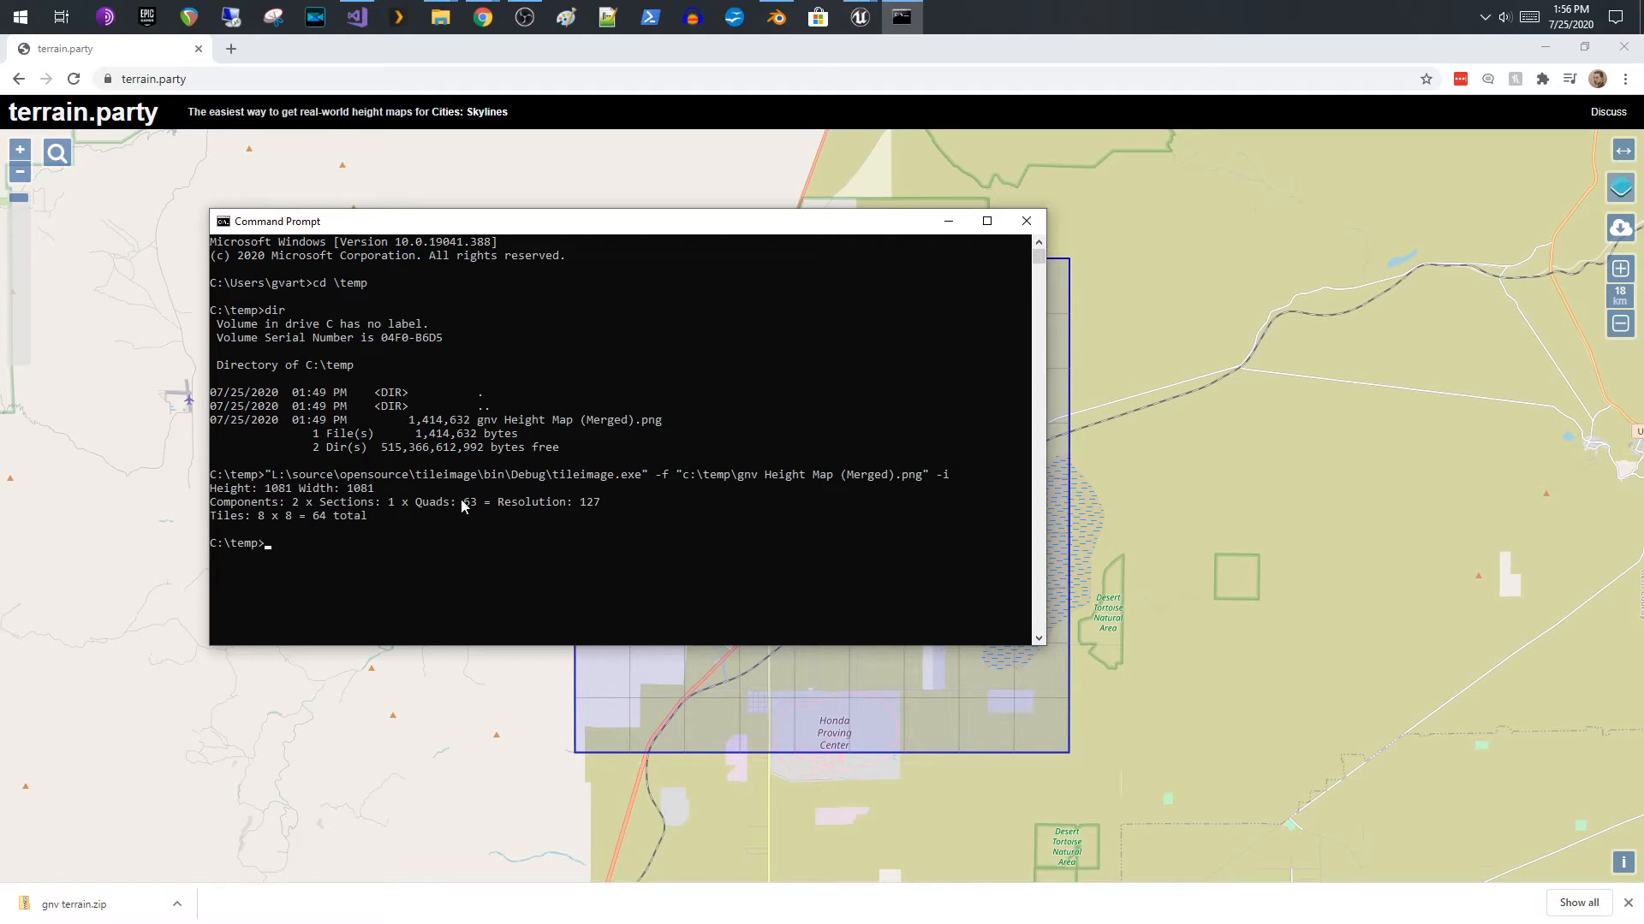
mouse_move(332, 515)
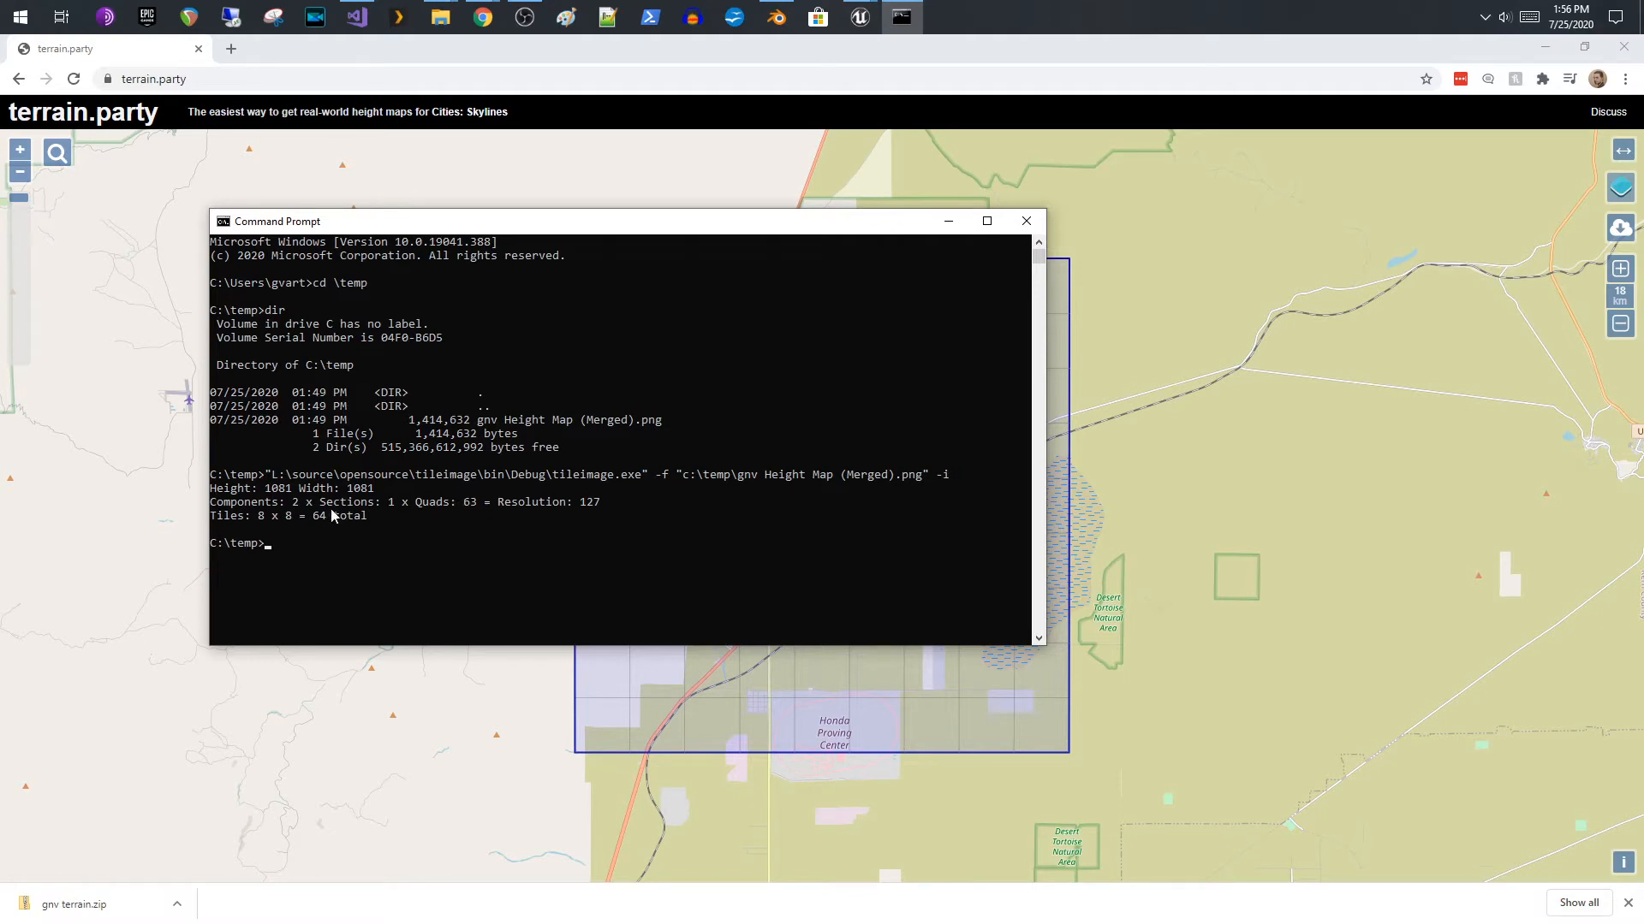
mouse_move(565, 506)
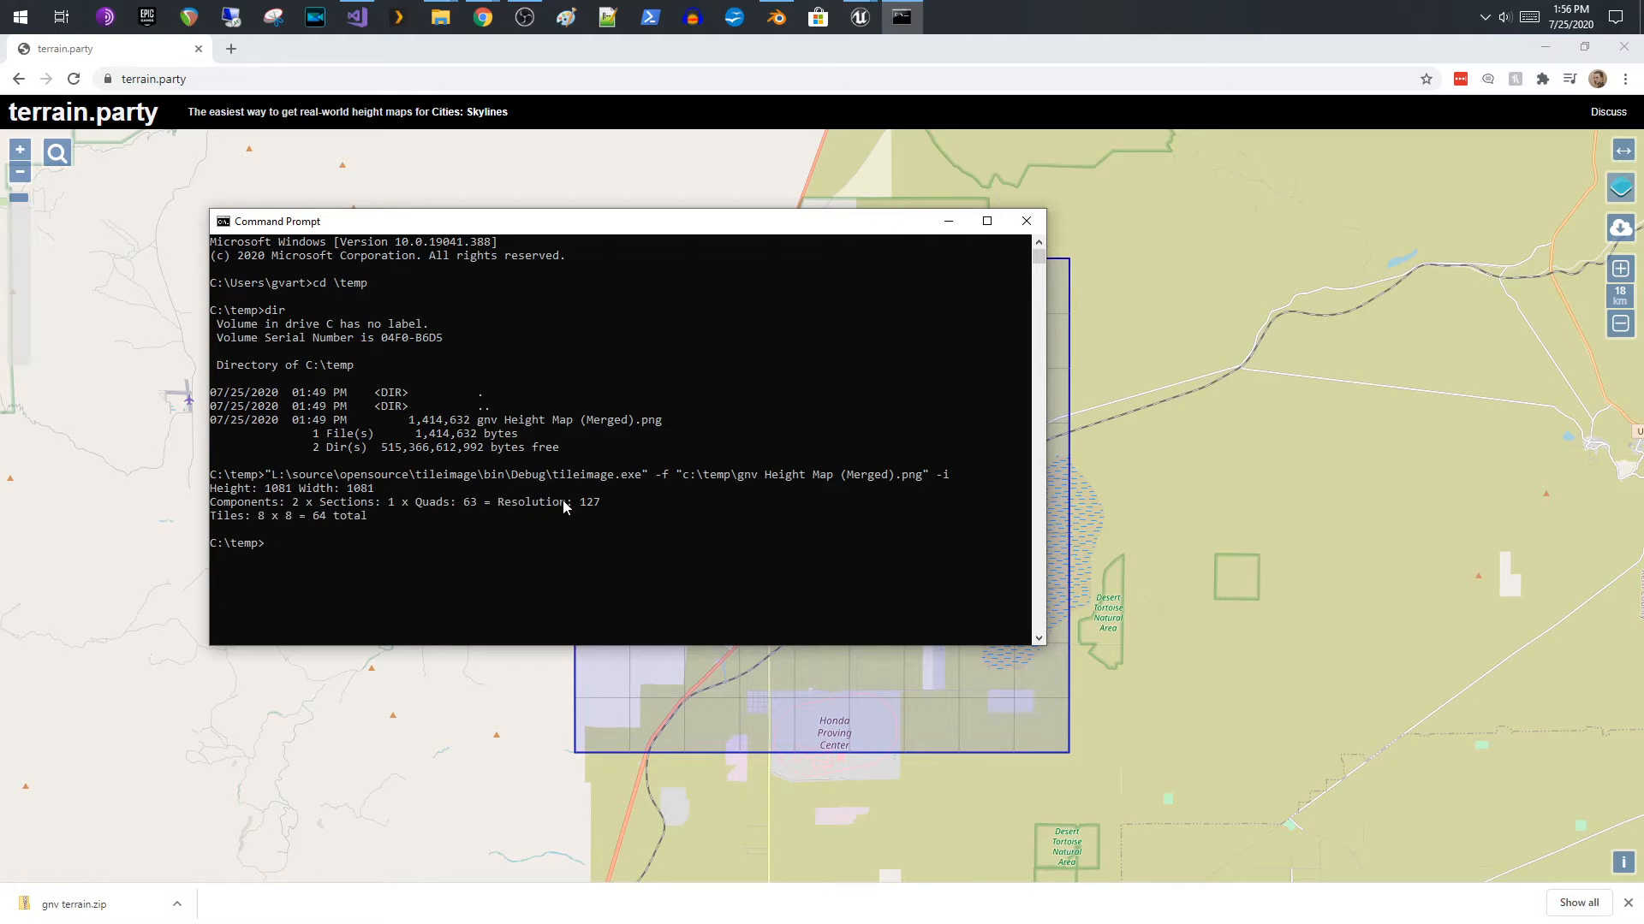
mouse_move(370, 514)
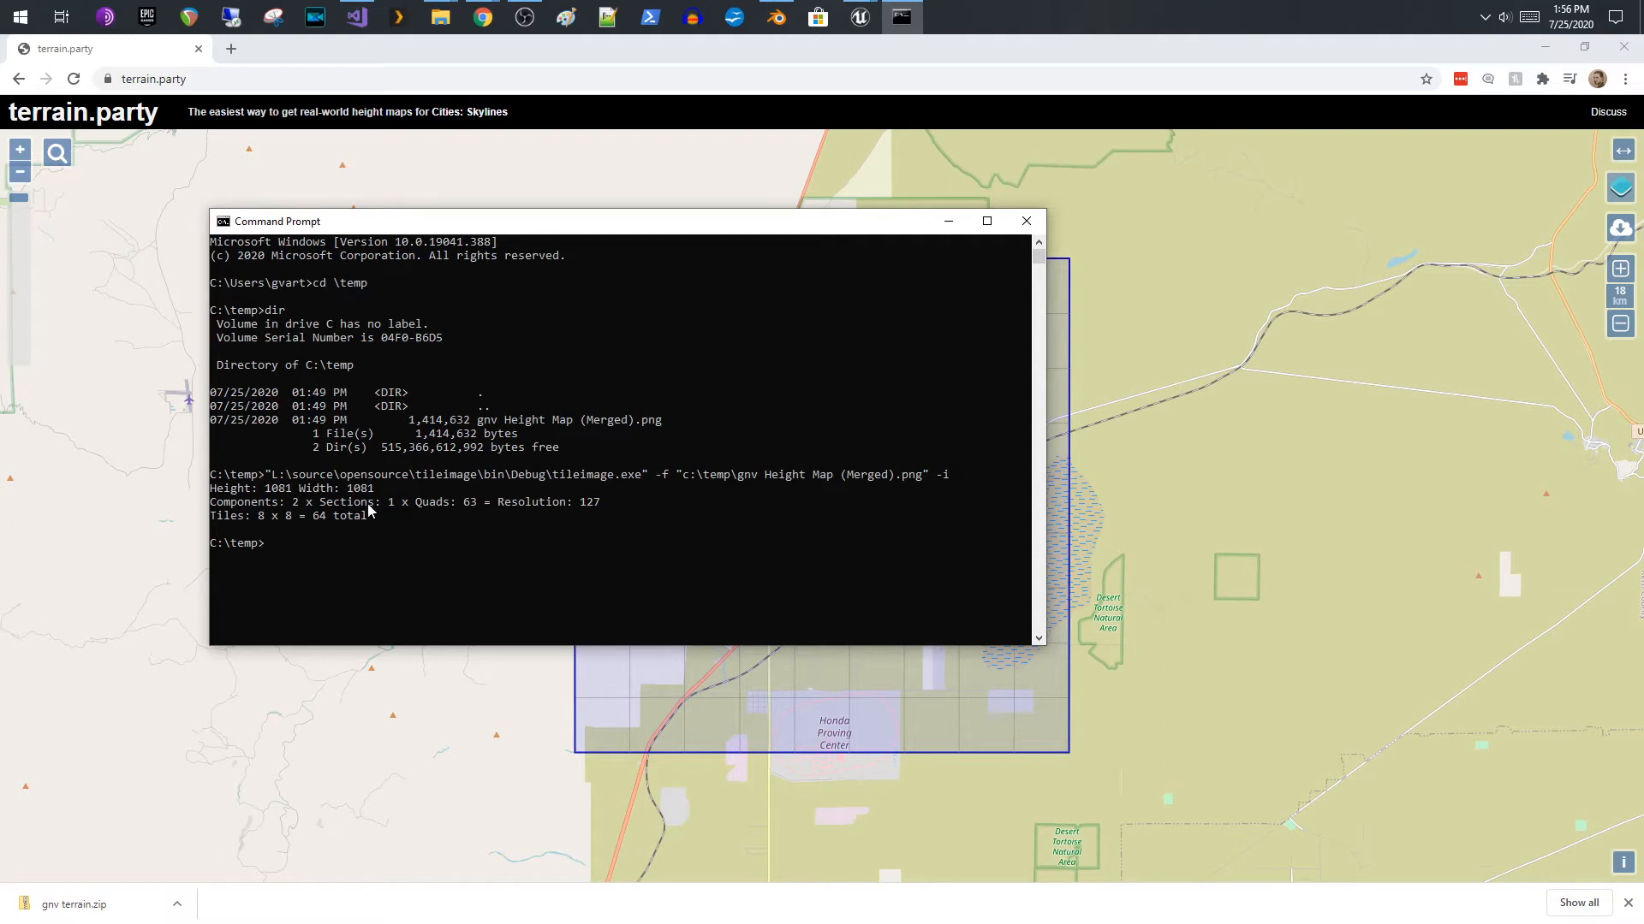
mouse_move(548, 511)
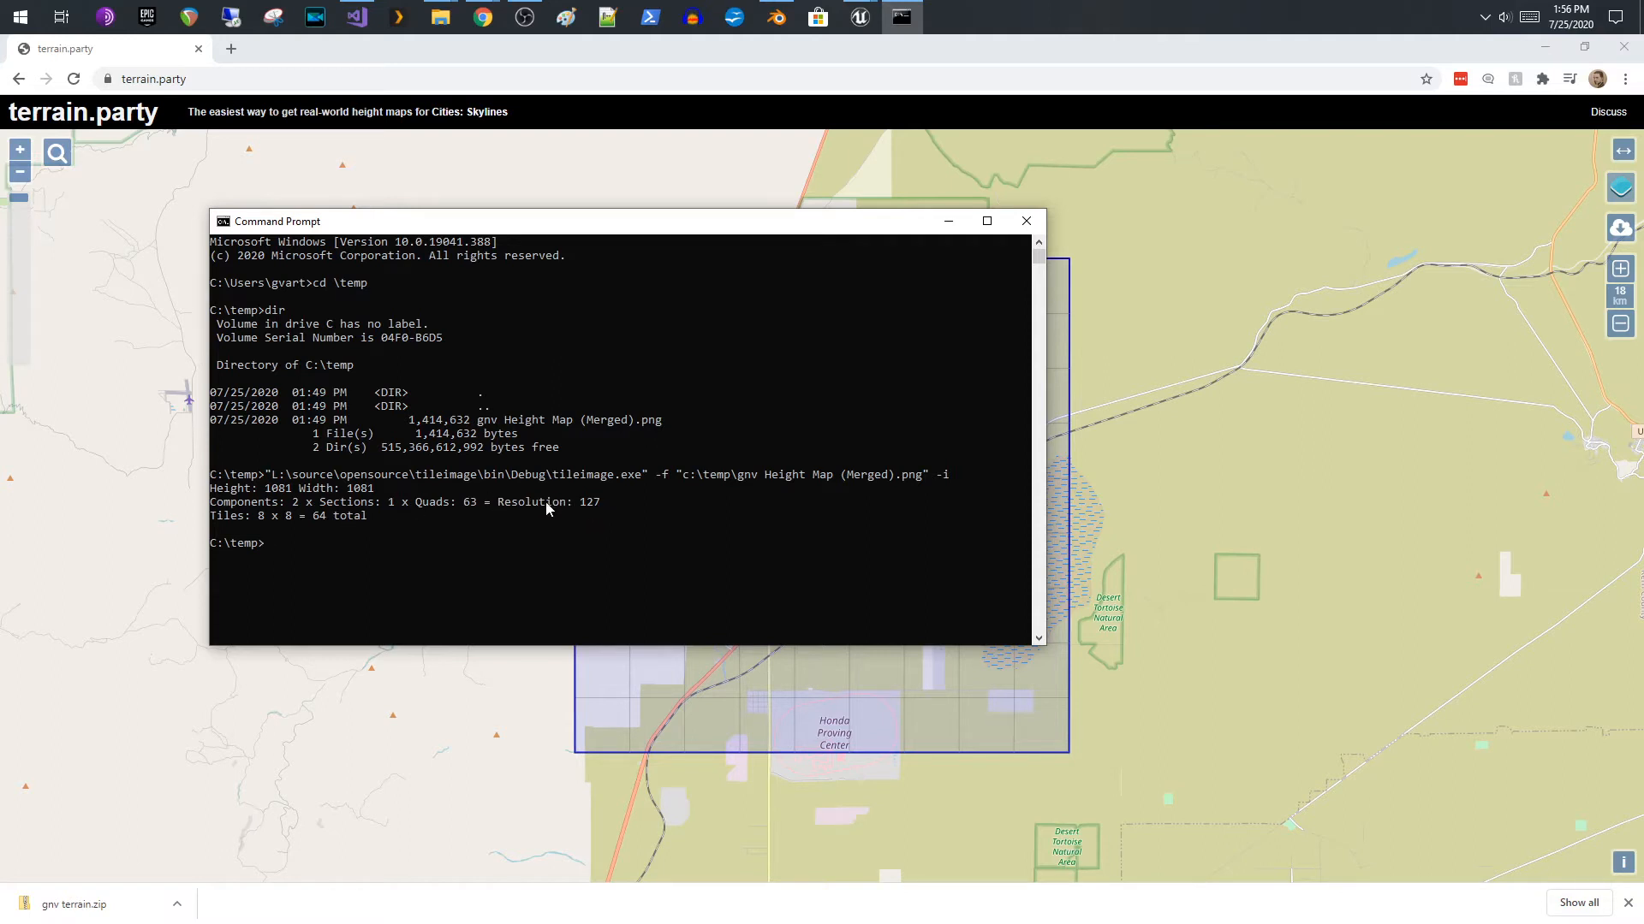
mouse_move(380, 496)
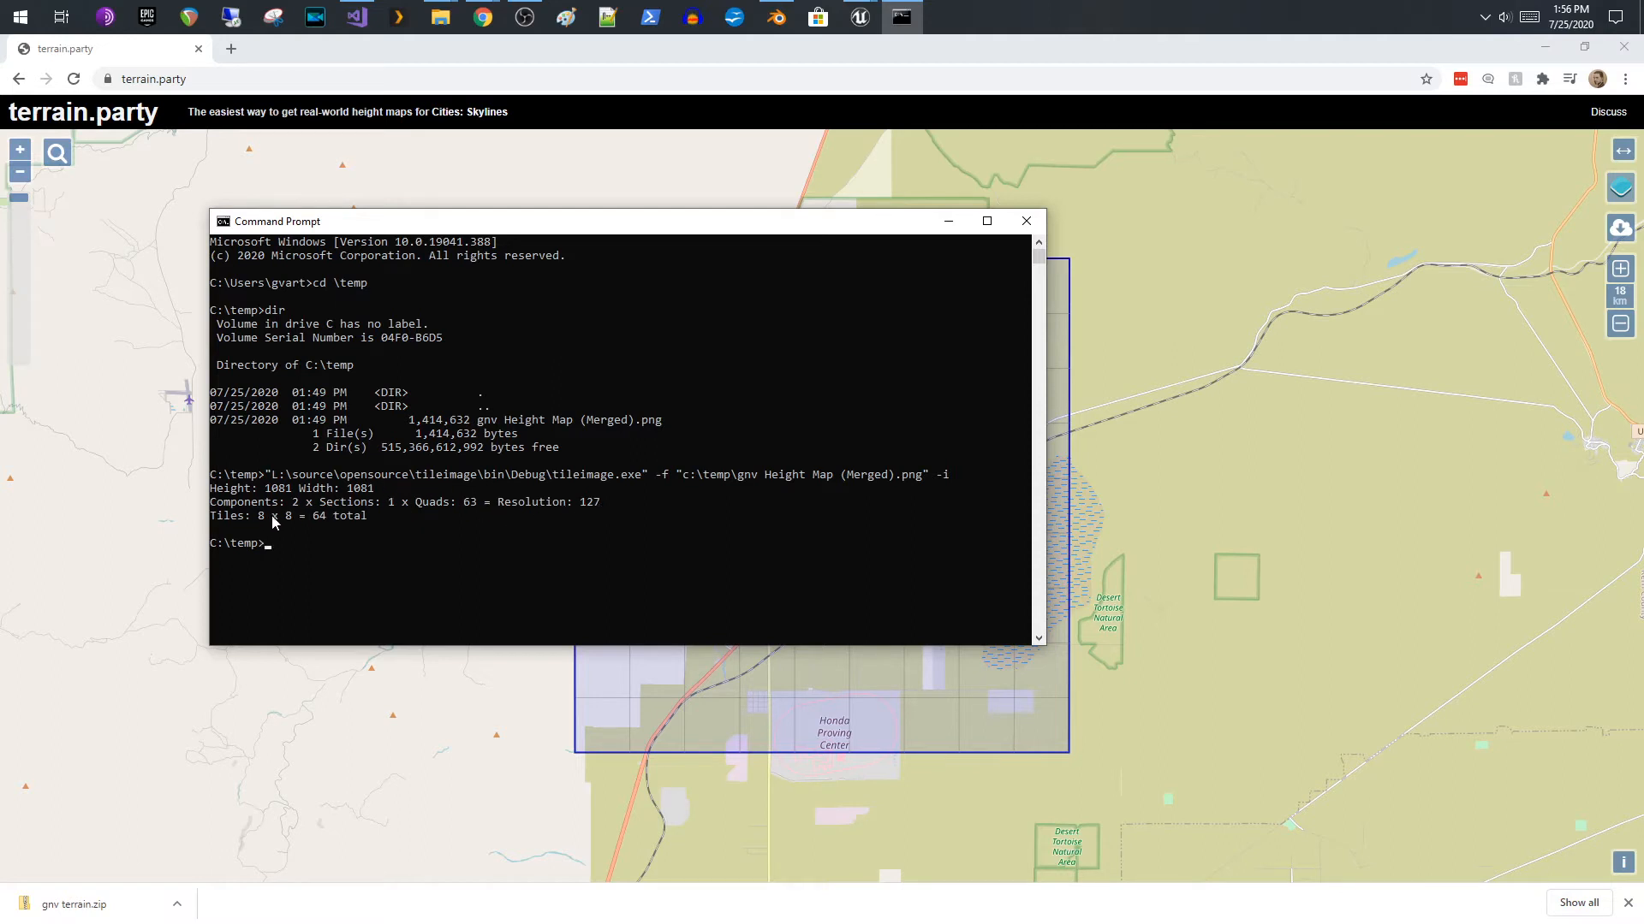
mouse_move(260, 528)
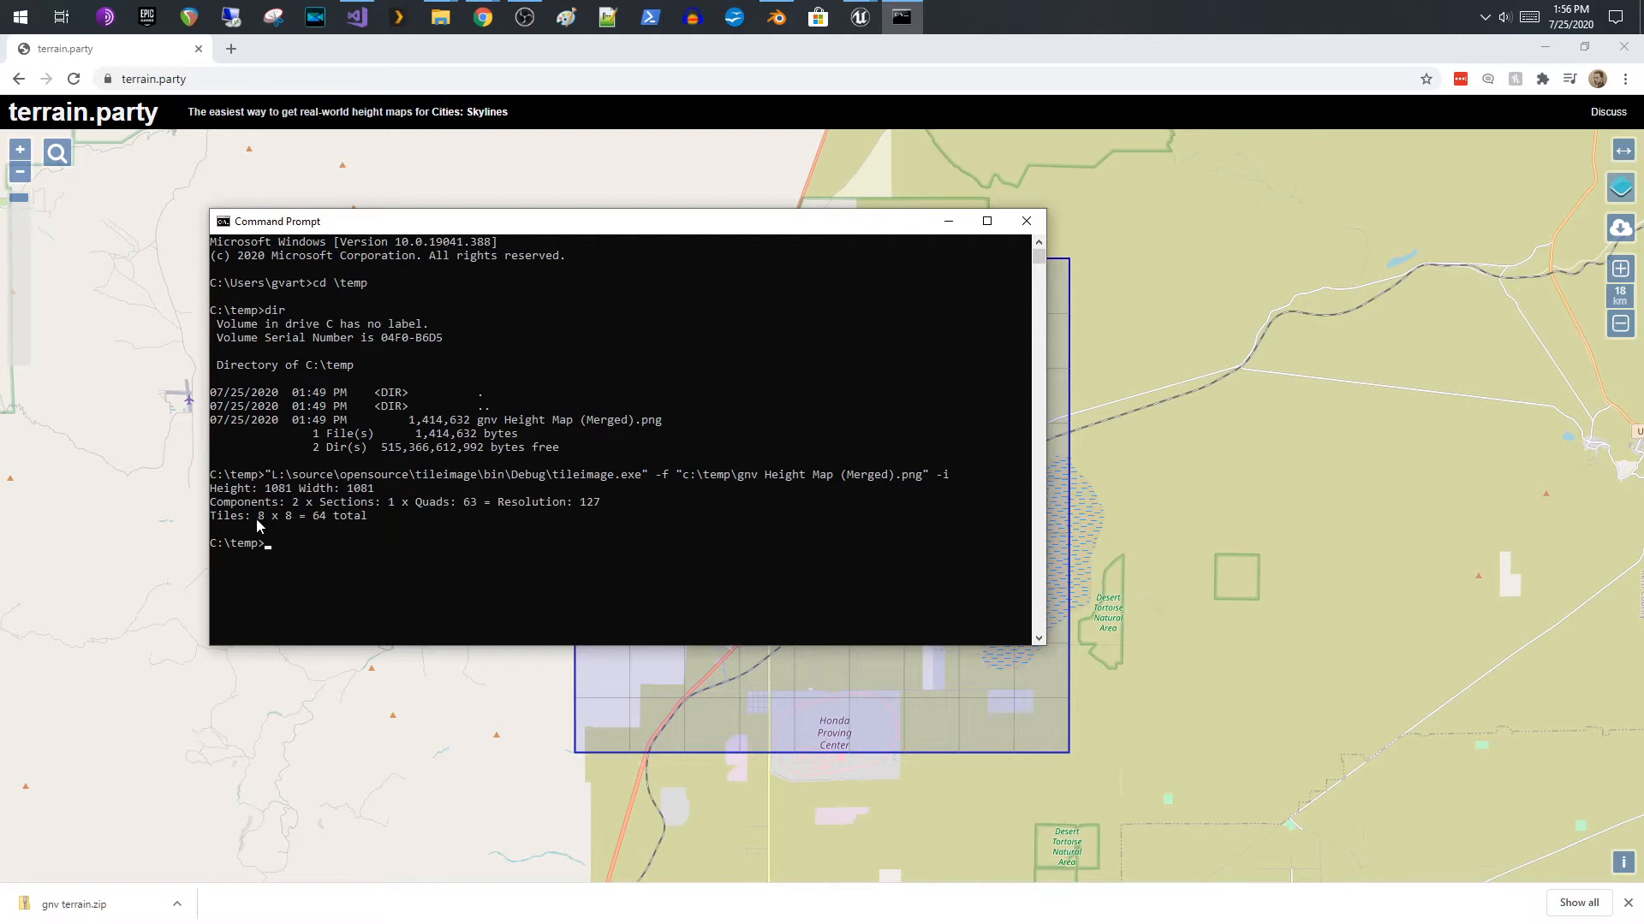
mouse_move(514, 501)
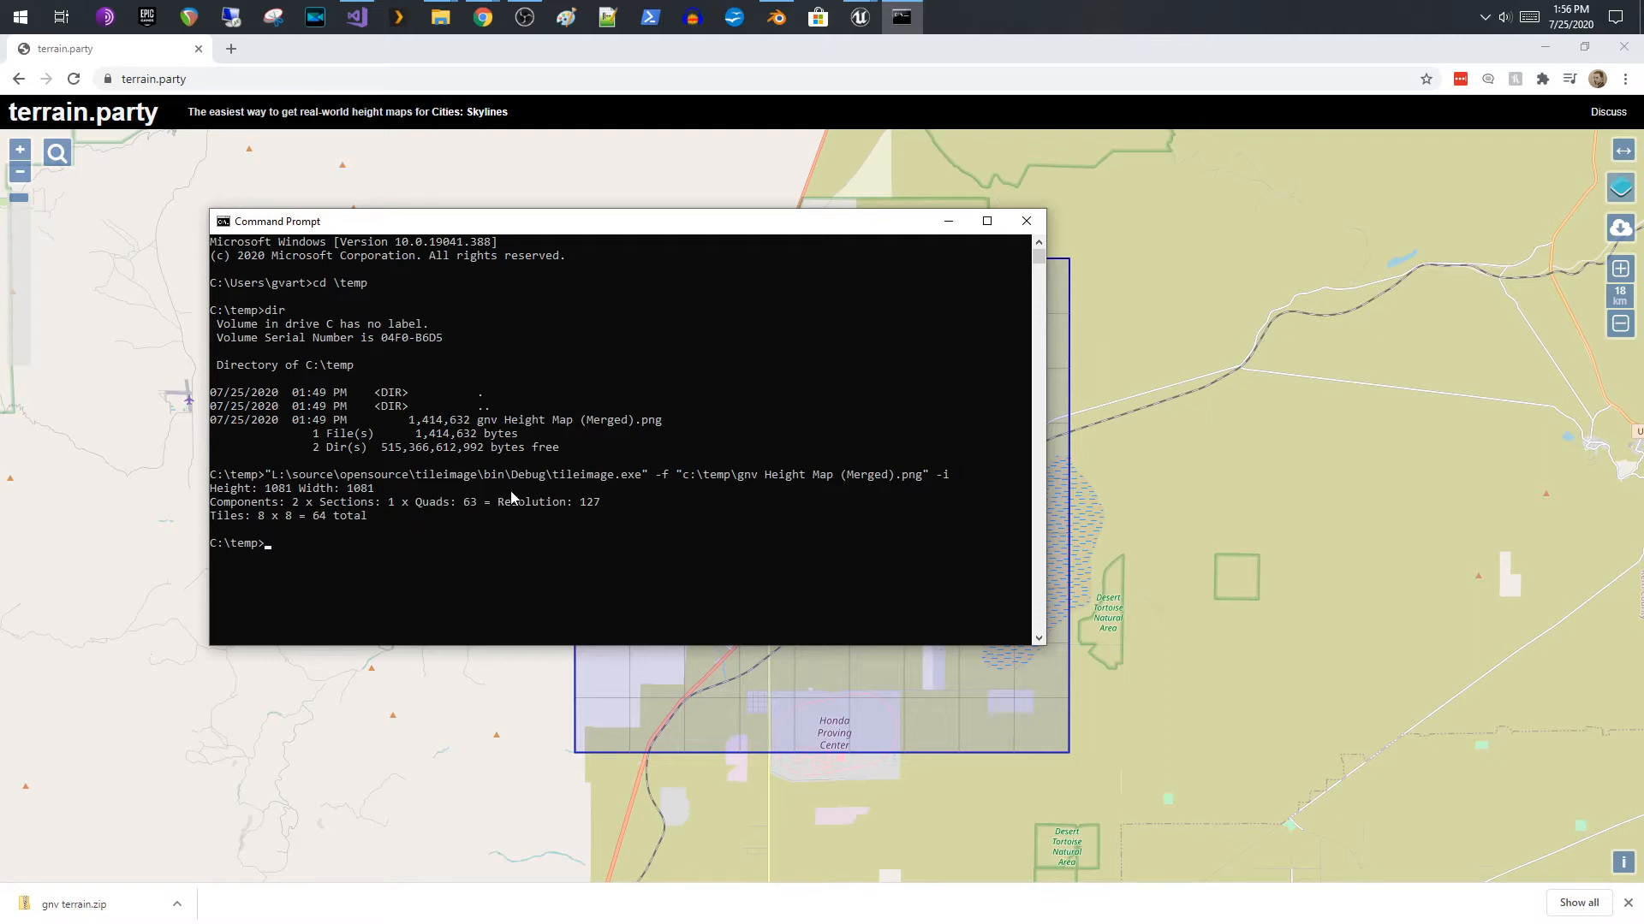
mouse_move(298, 505)
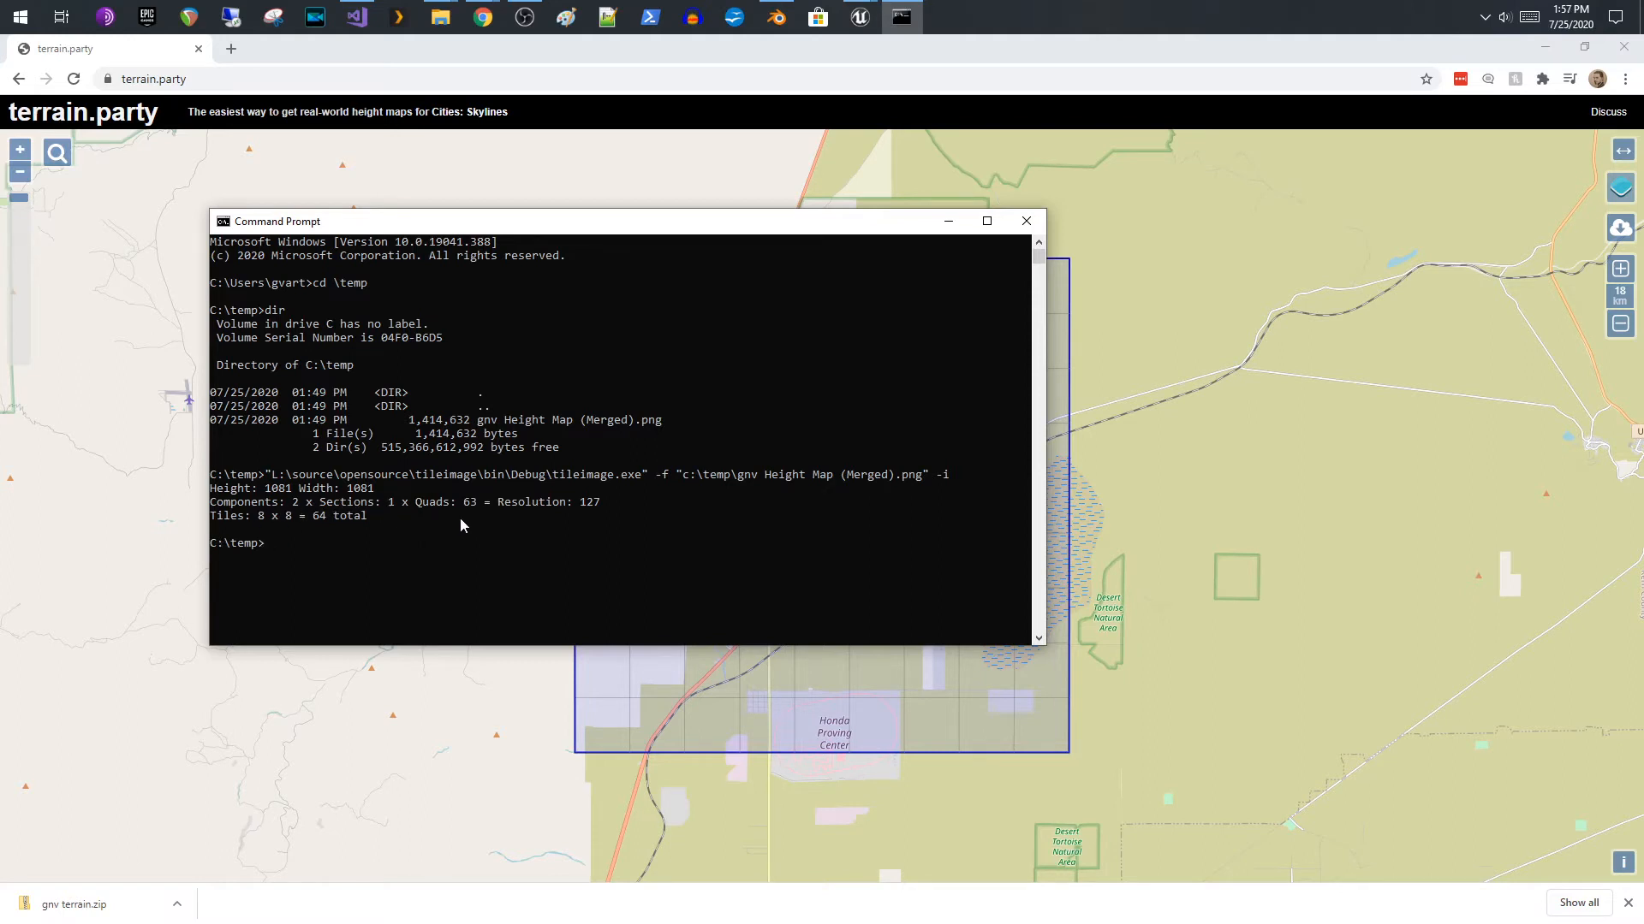
mouse_move(476, 514)
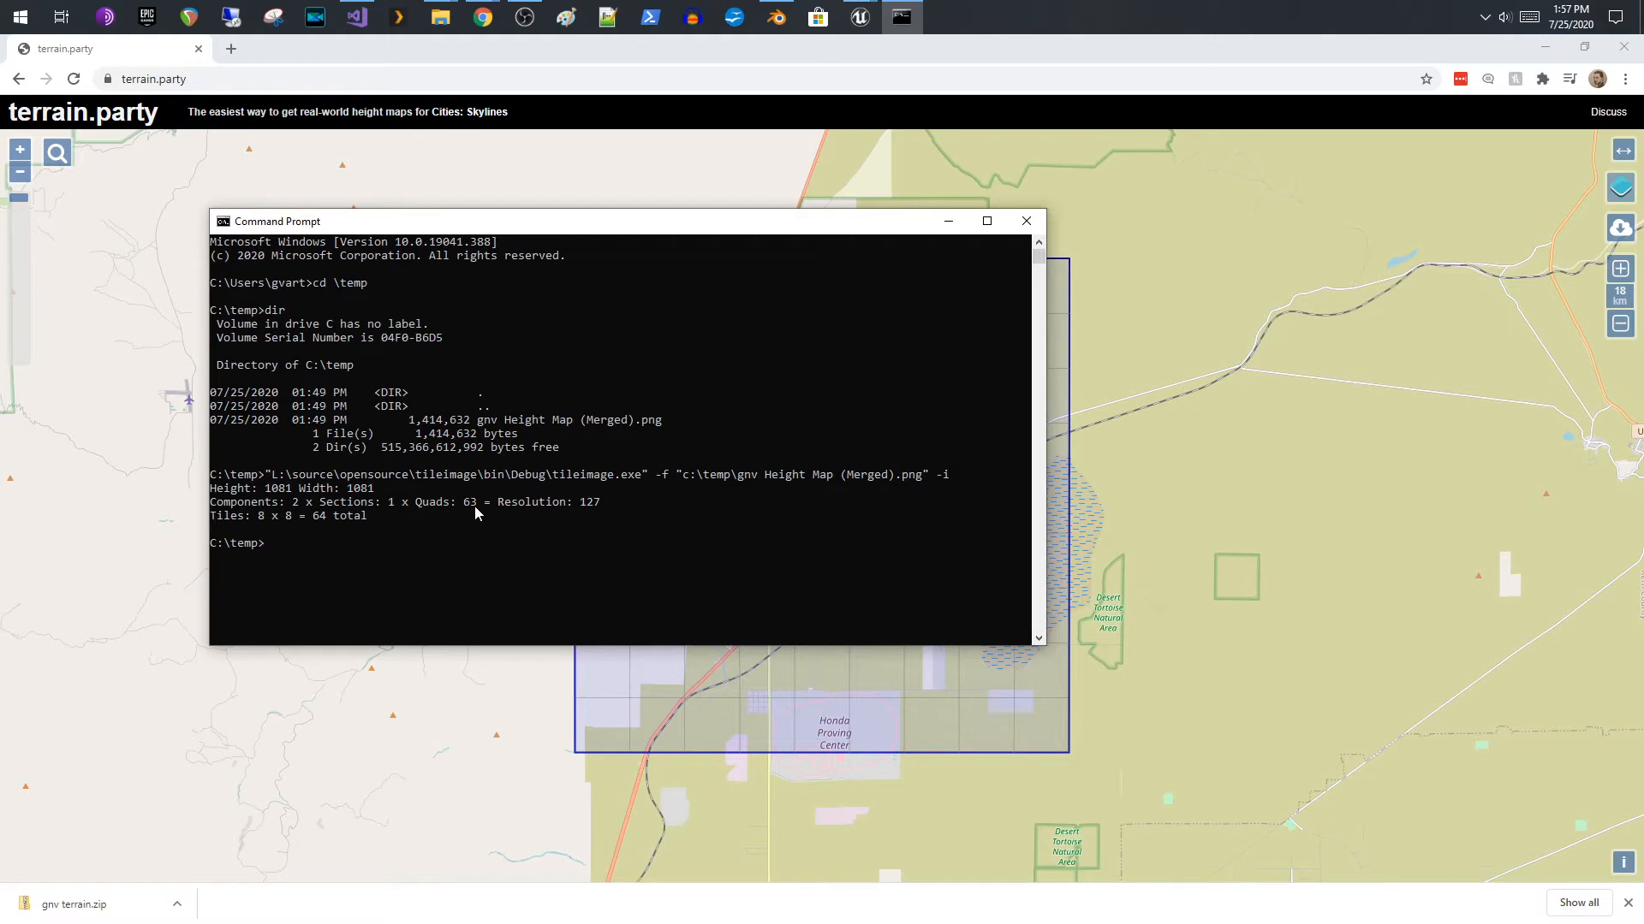
mouse_move(380, 510)
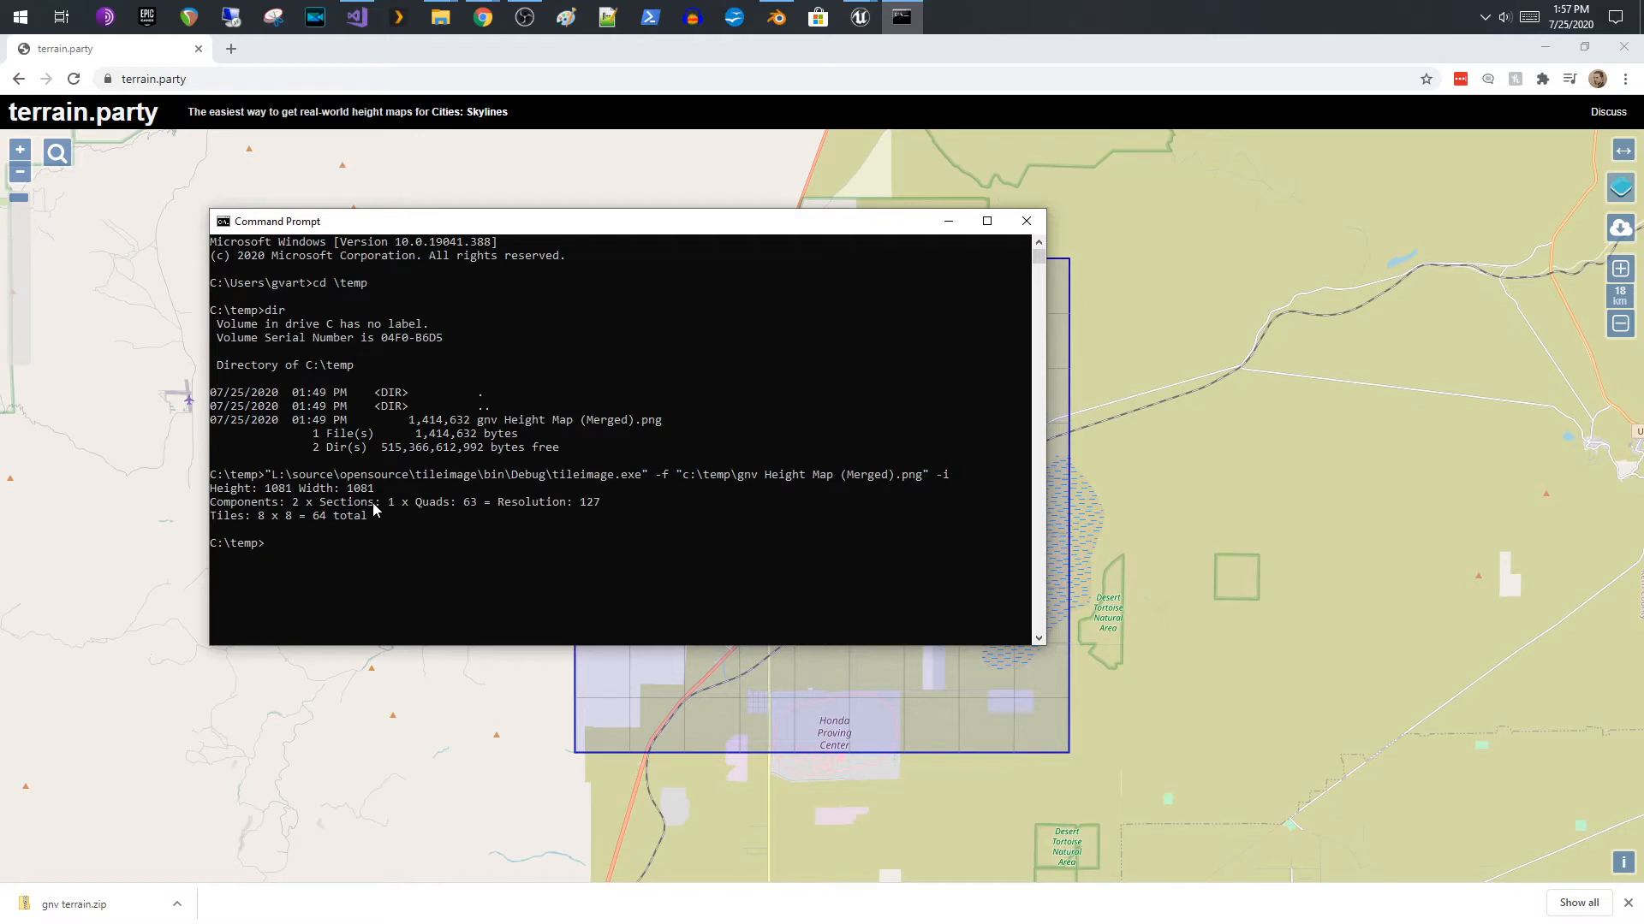
mouse_move(530, 512)
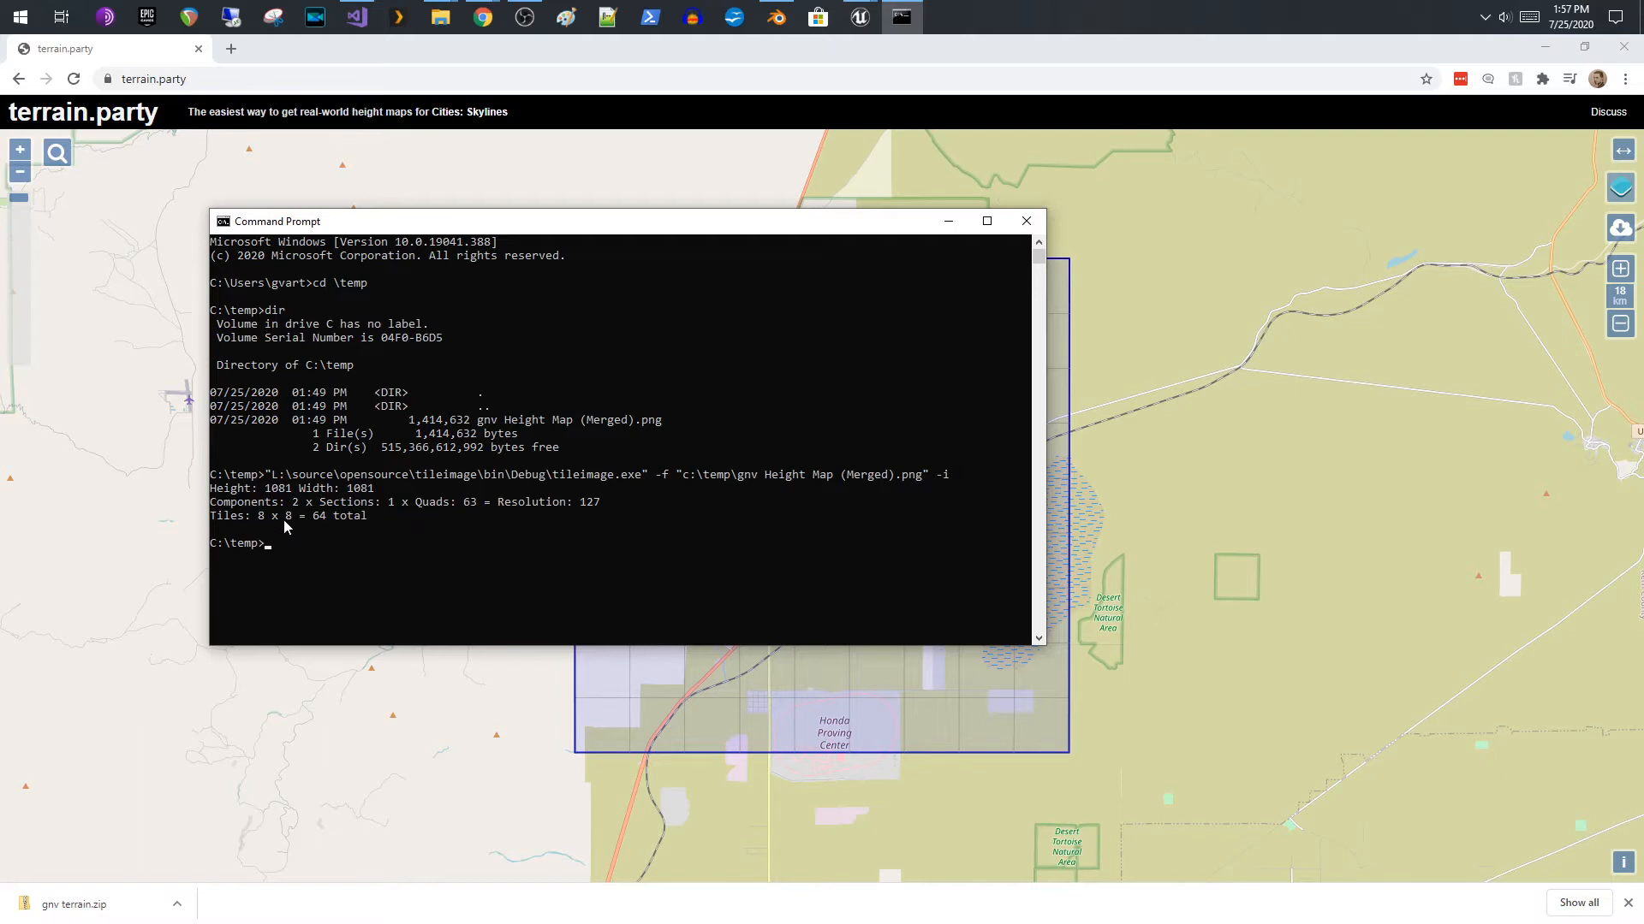
mouse_move(288, 521)
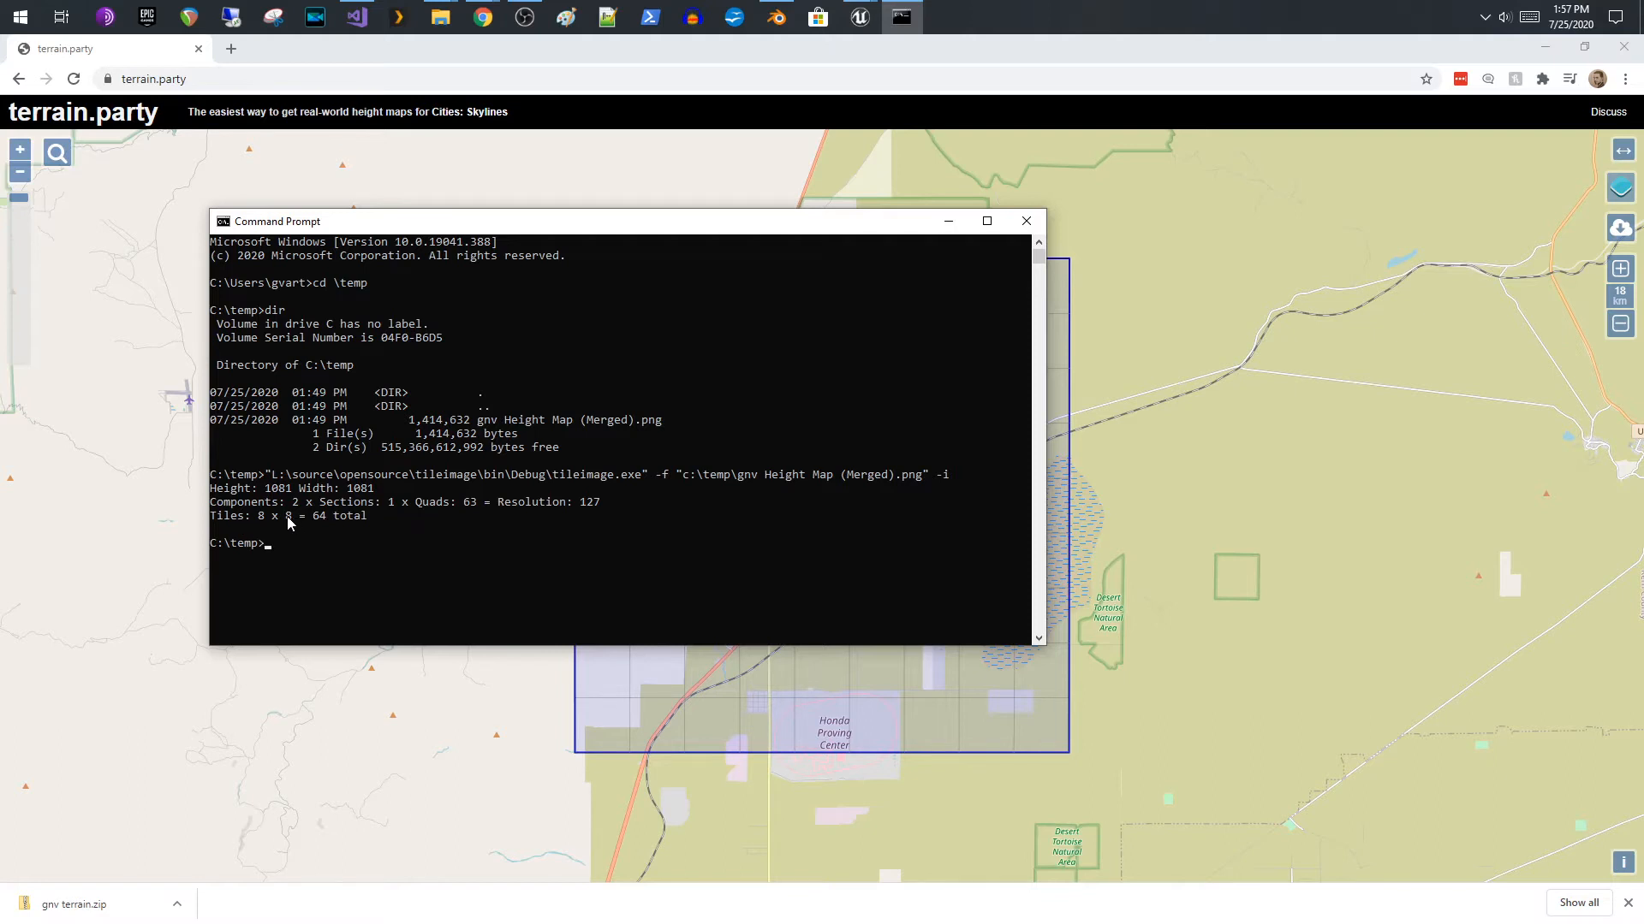
mouse_move(332, 525)
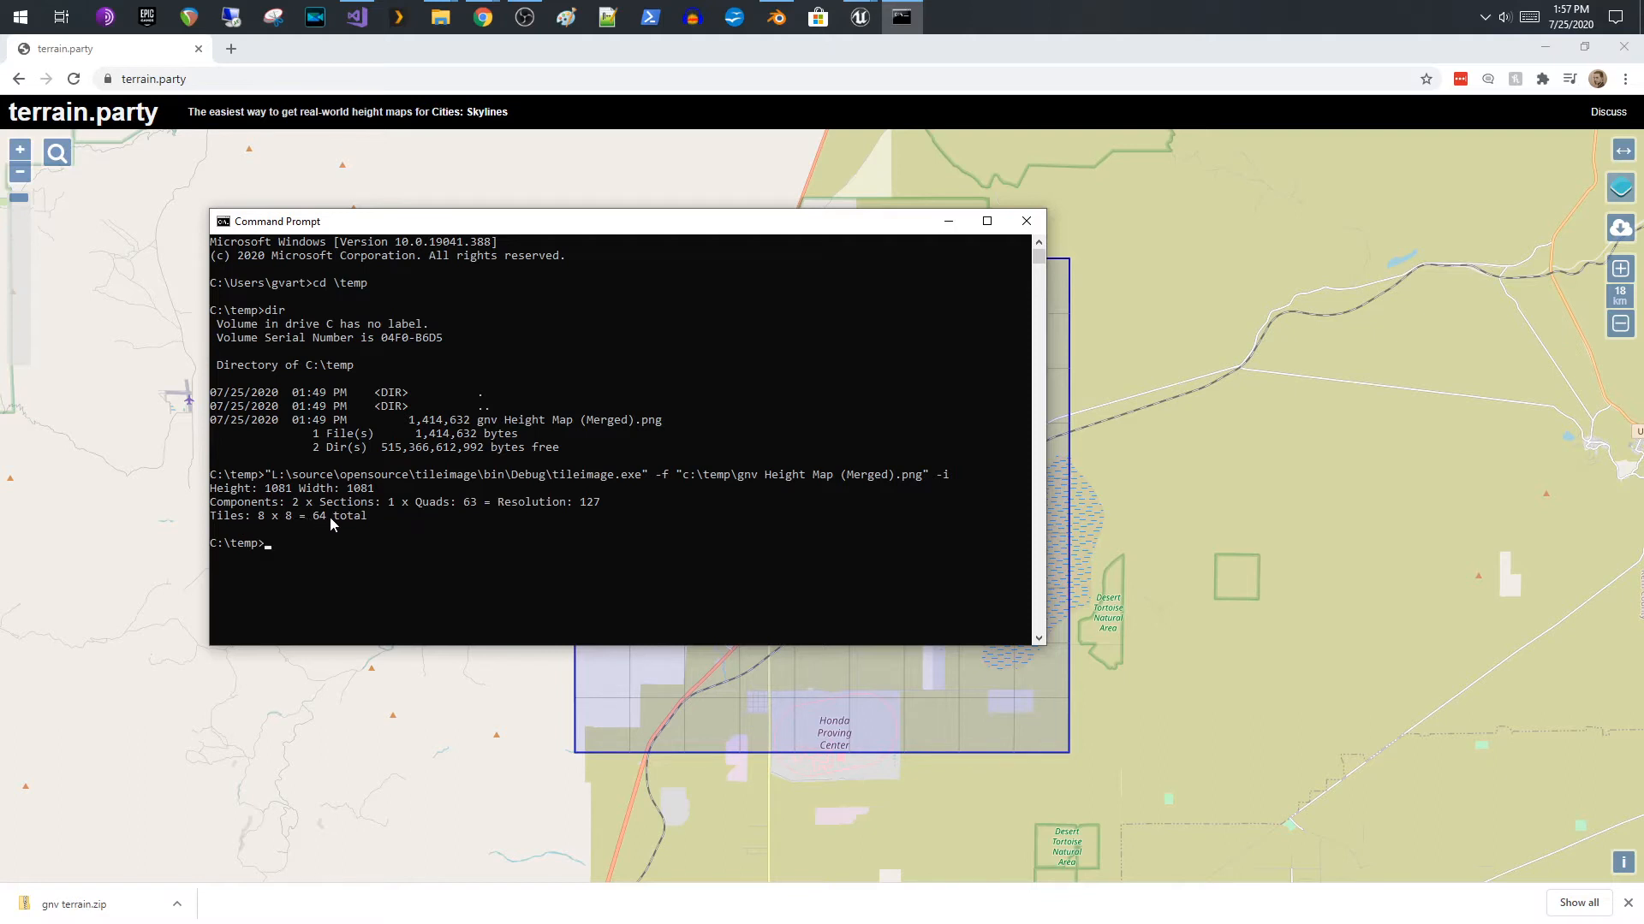
mouse_move(339, 520)
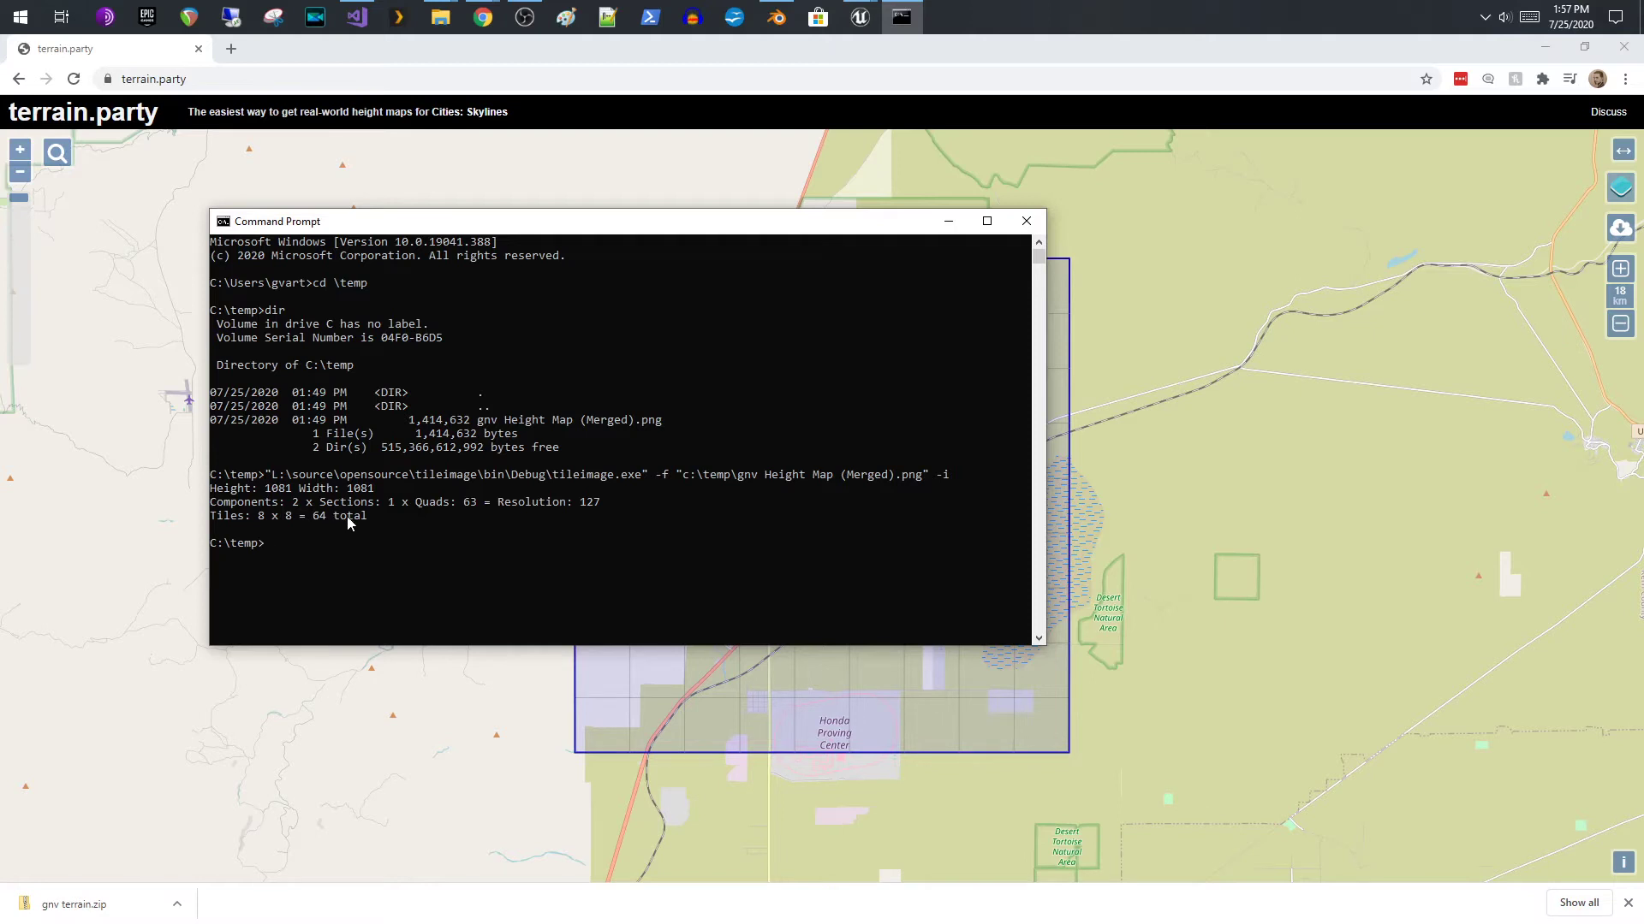
mouse_move(361, 518)
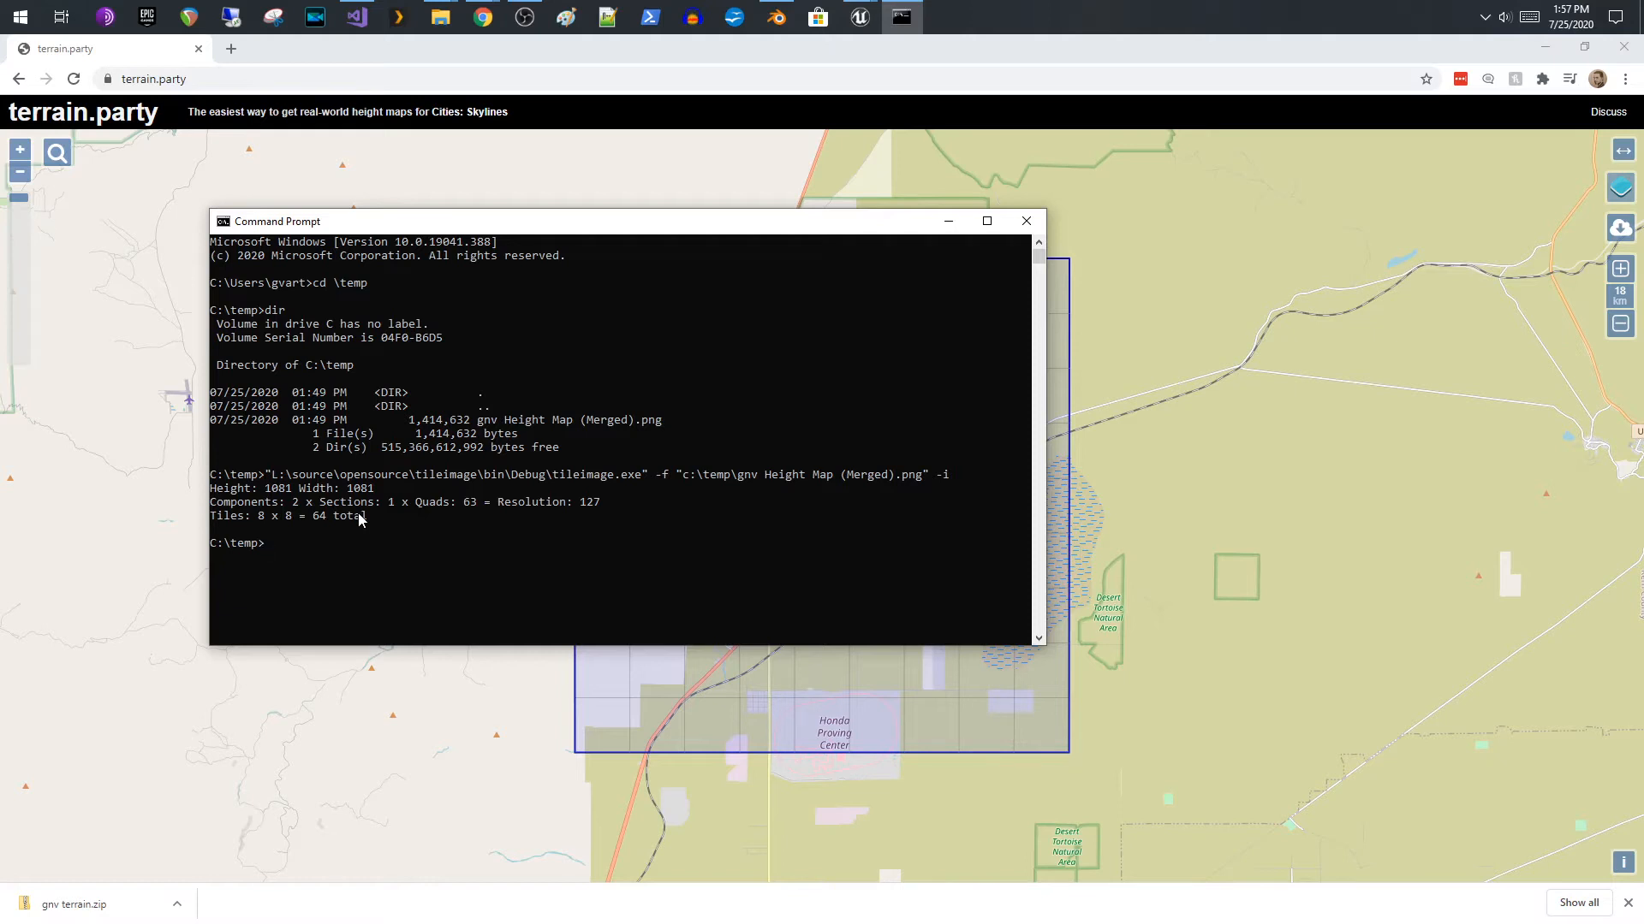
mouse_move(302, 527)
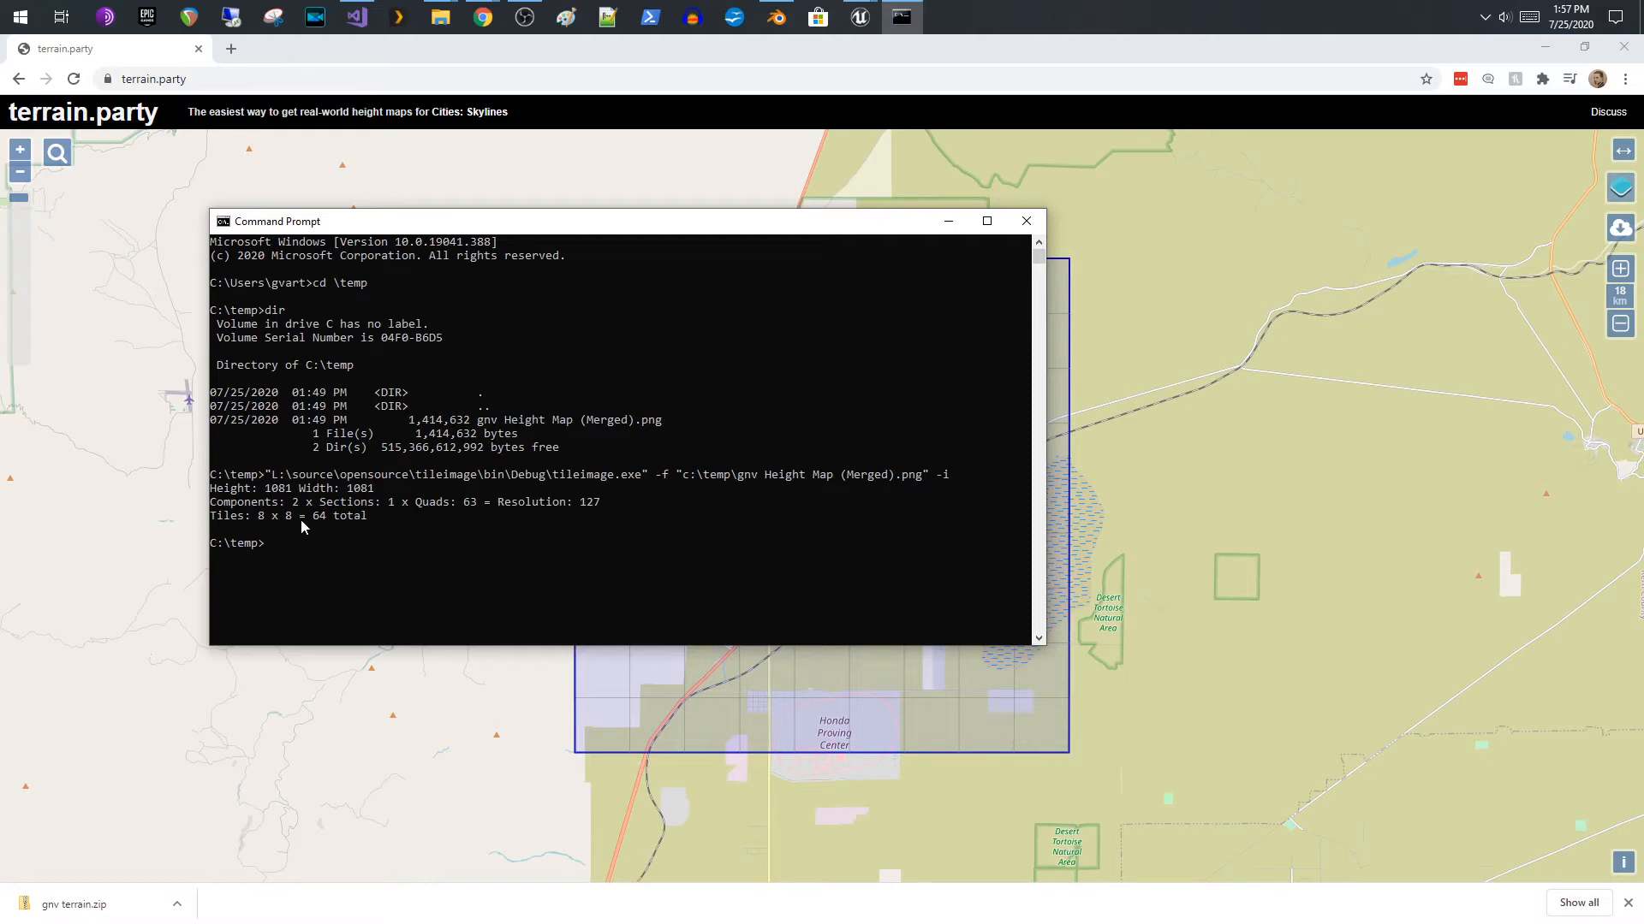
mouse_move(265, 538)
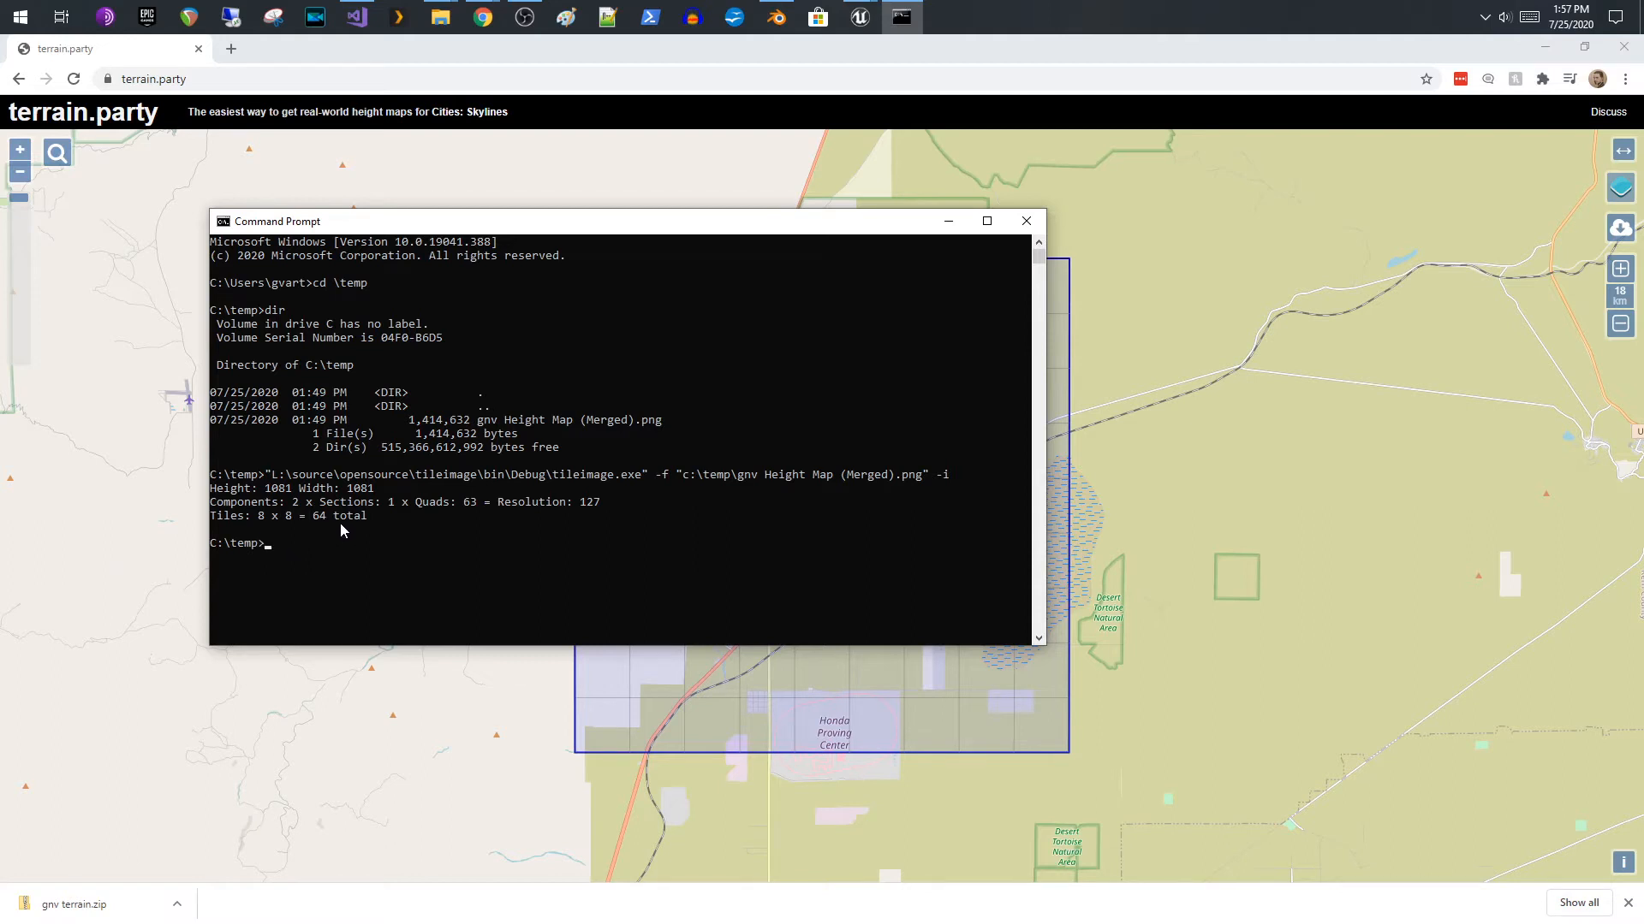
mouse_move(359, 519)
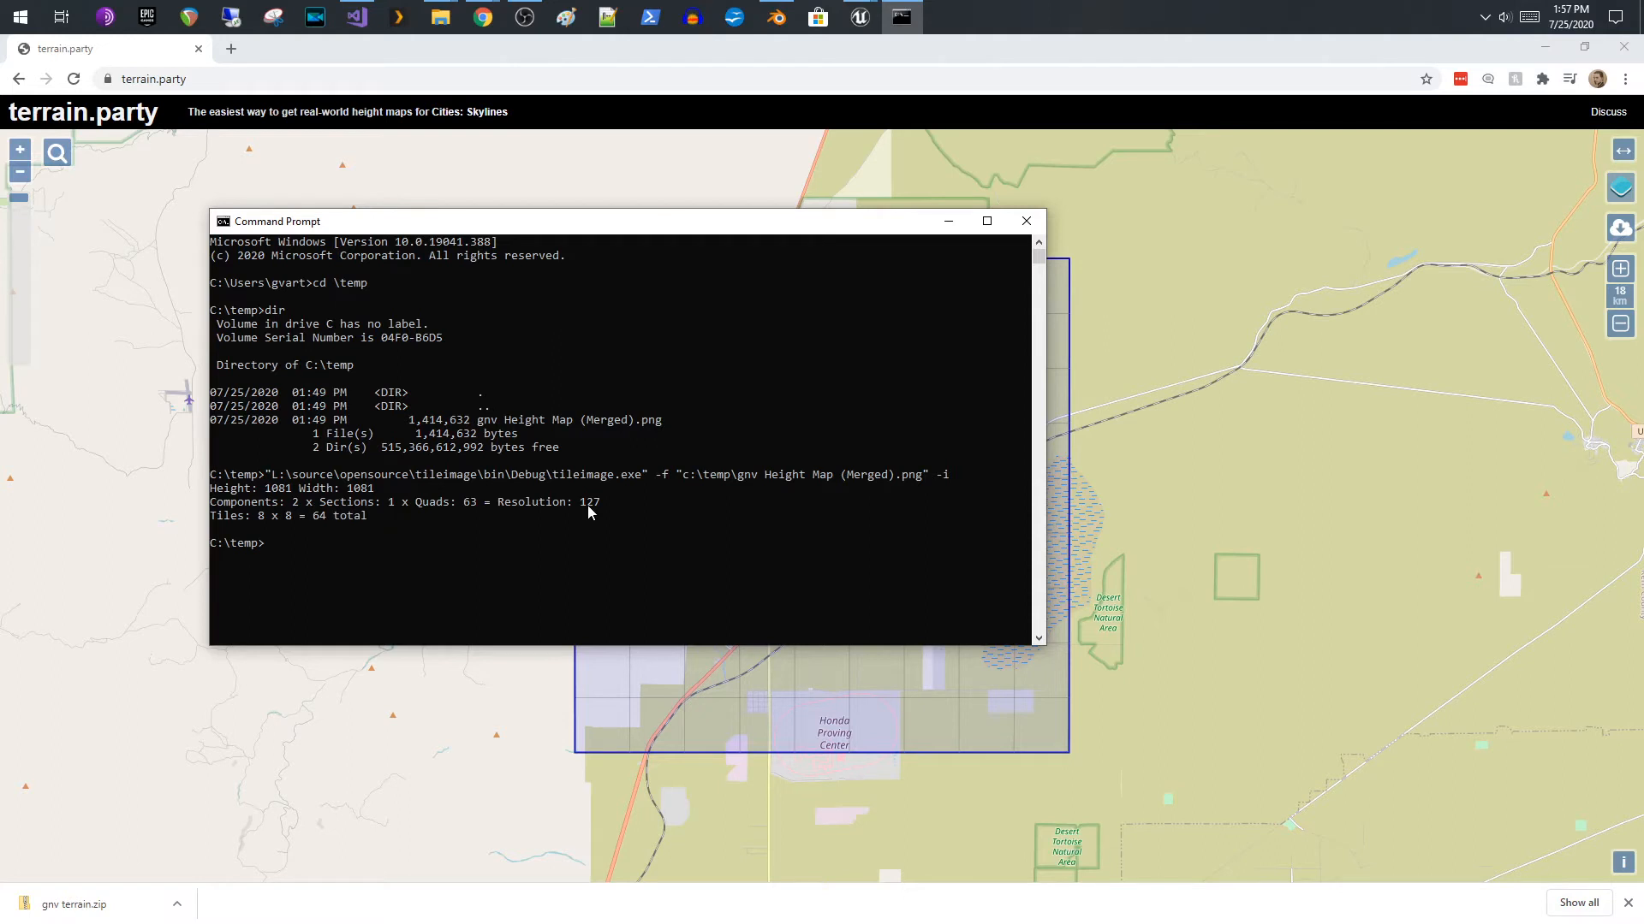
mouse_move(606, 519)
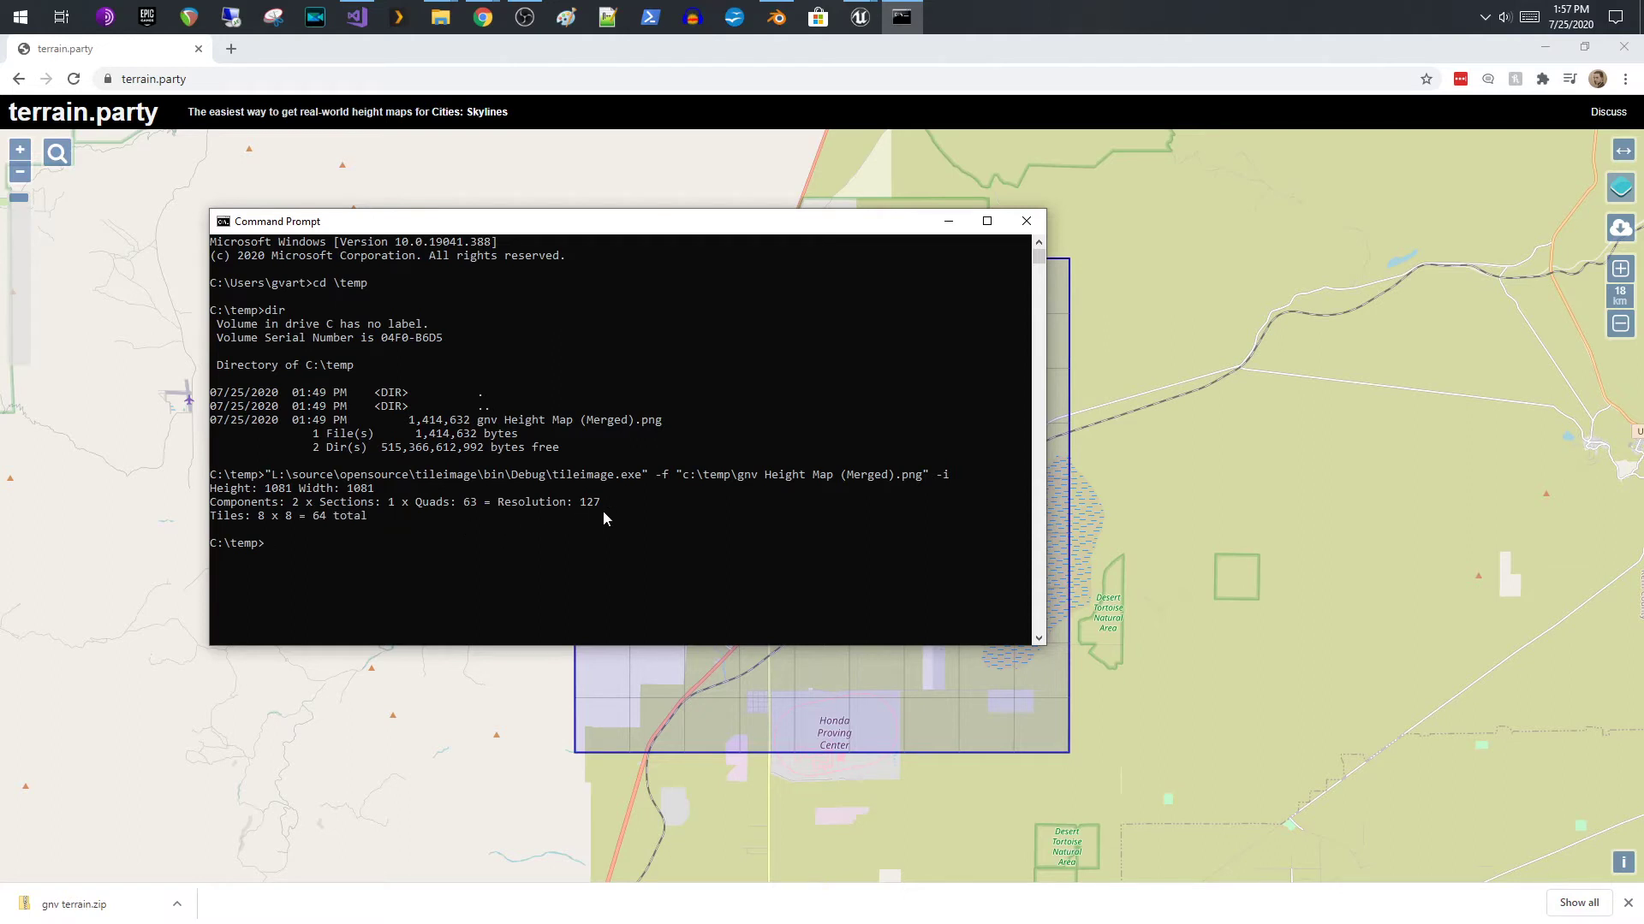
mouse_move(476, 513)
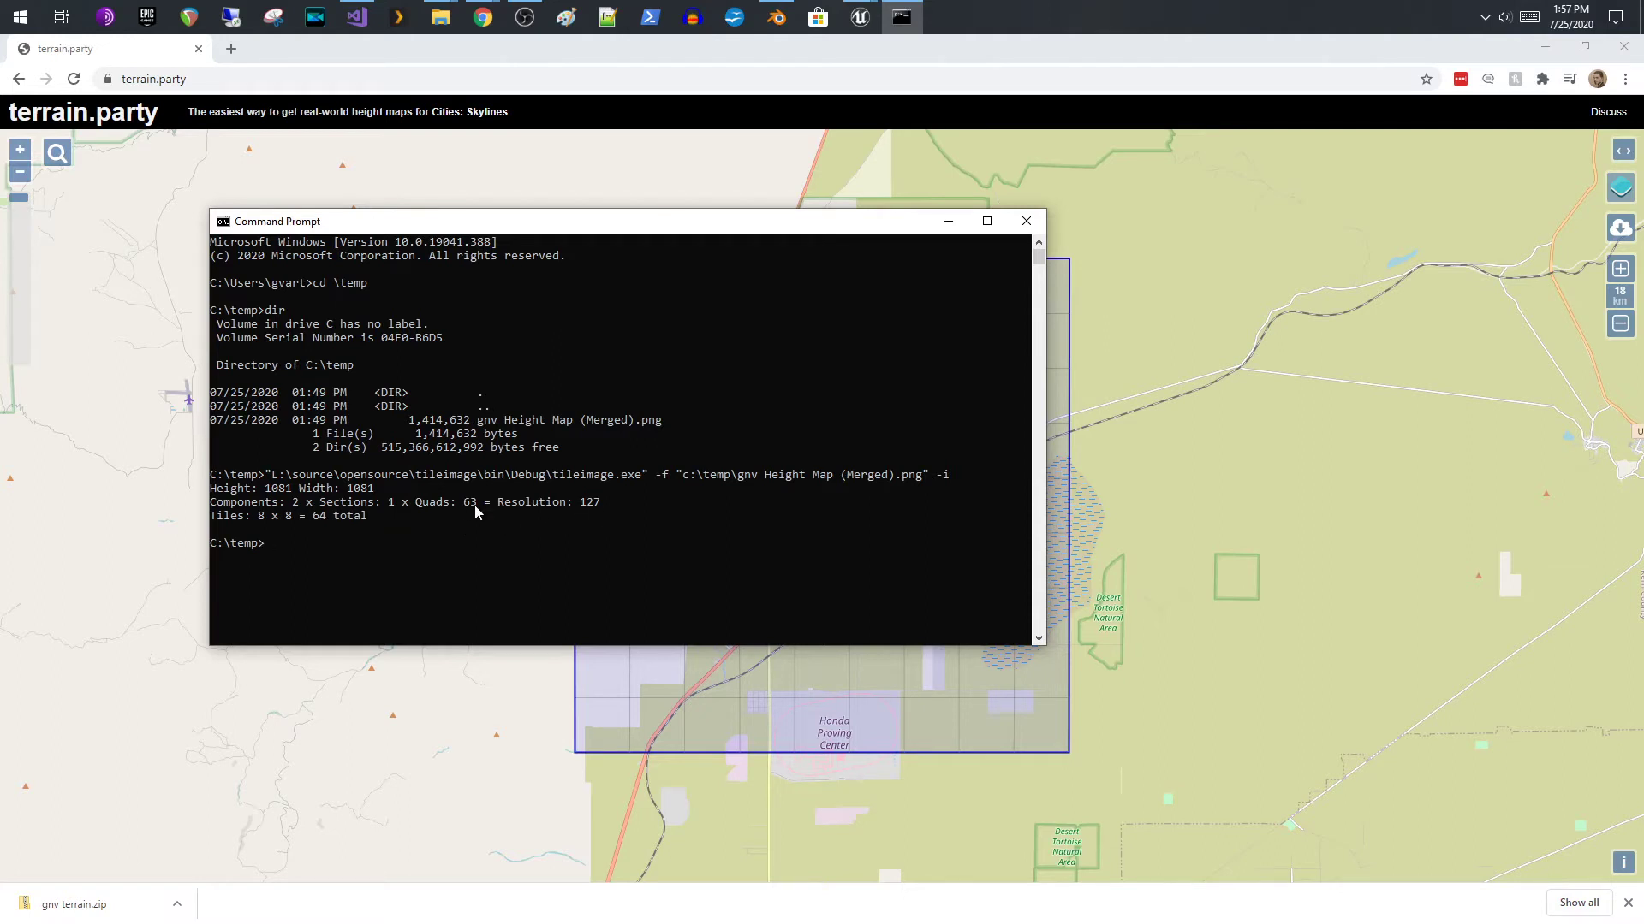
mouse_move(437, 630)
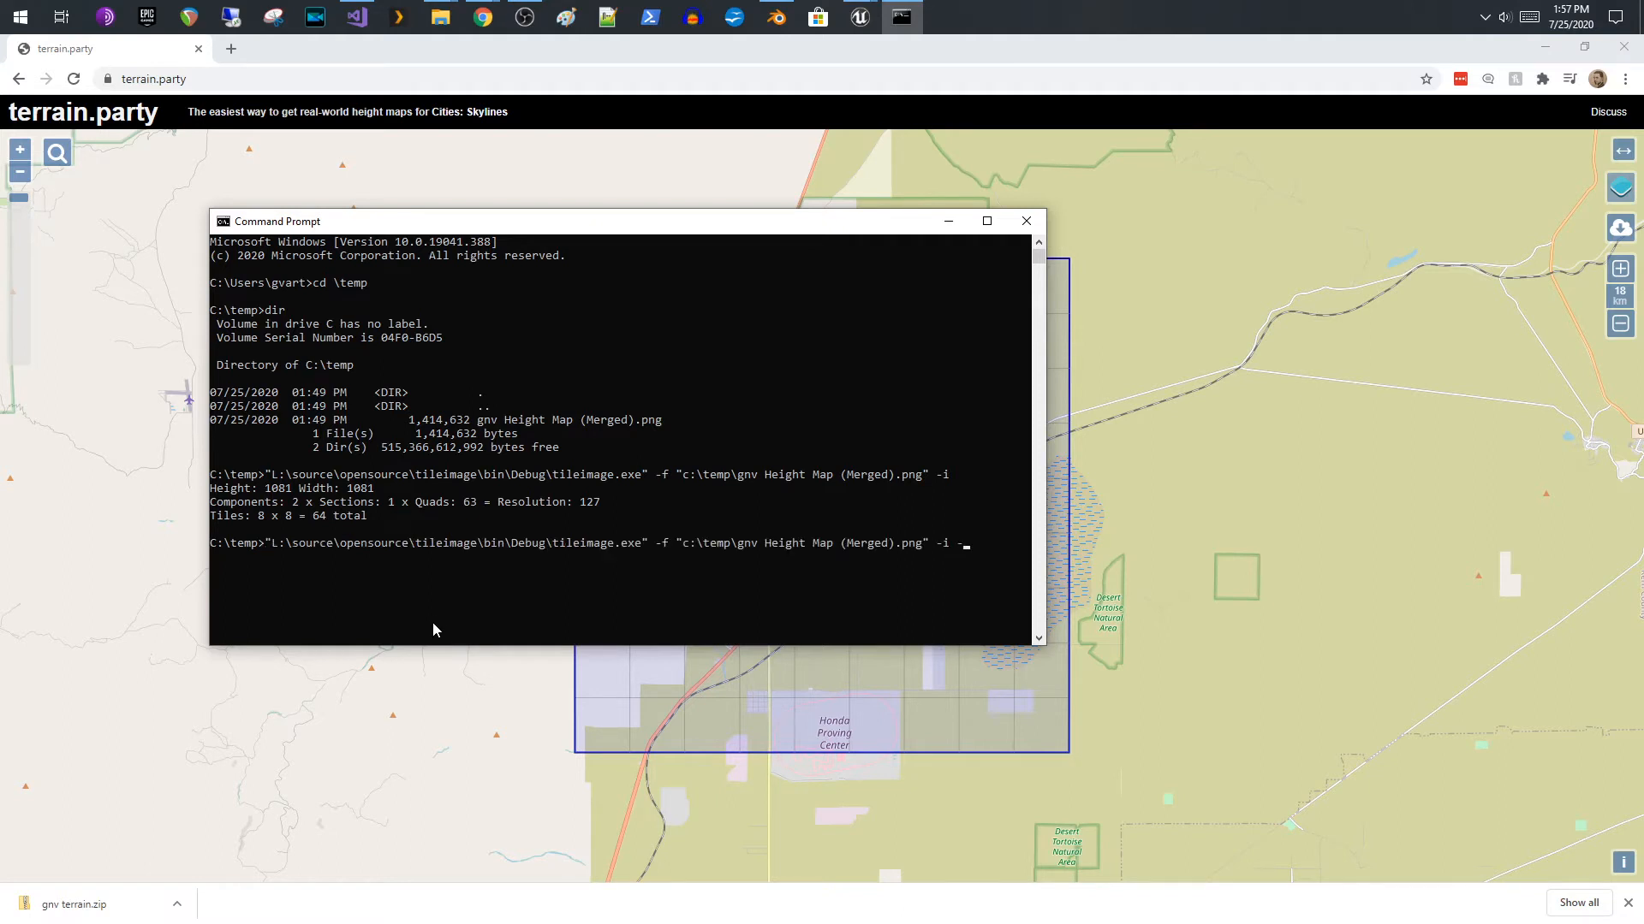
- Rerun the command with -q 127, now reporting resolution 255 and 4x4 = 16 tiles
type("q")
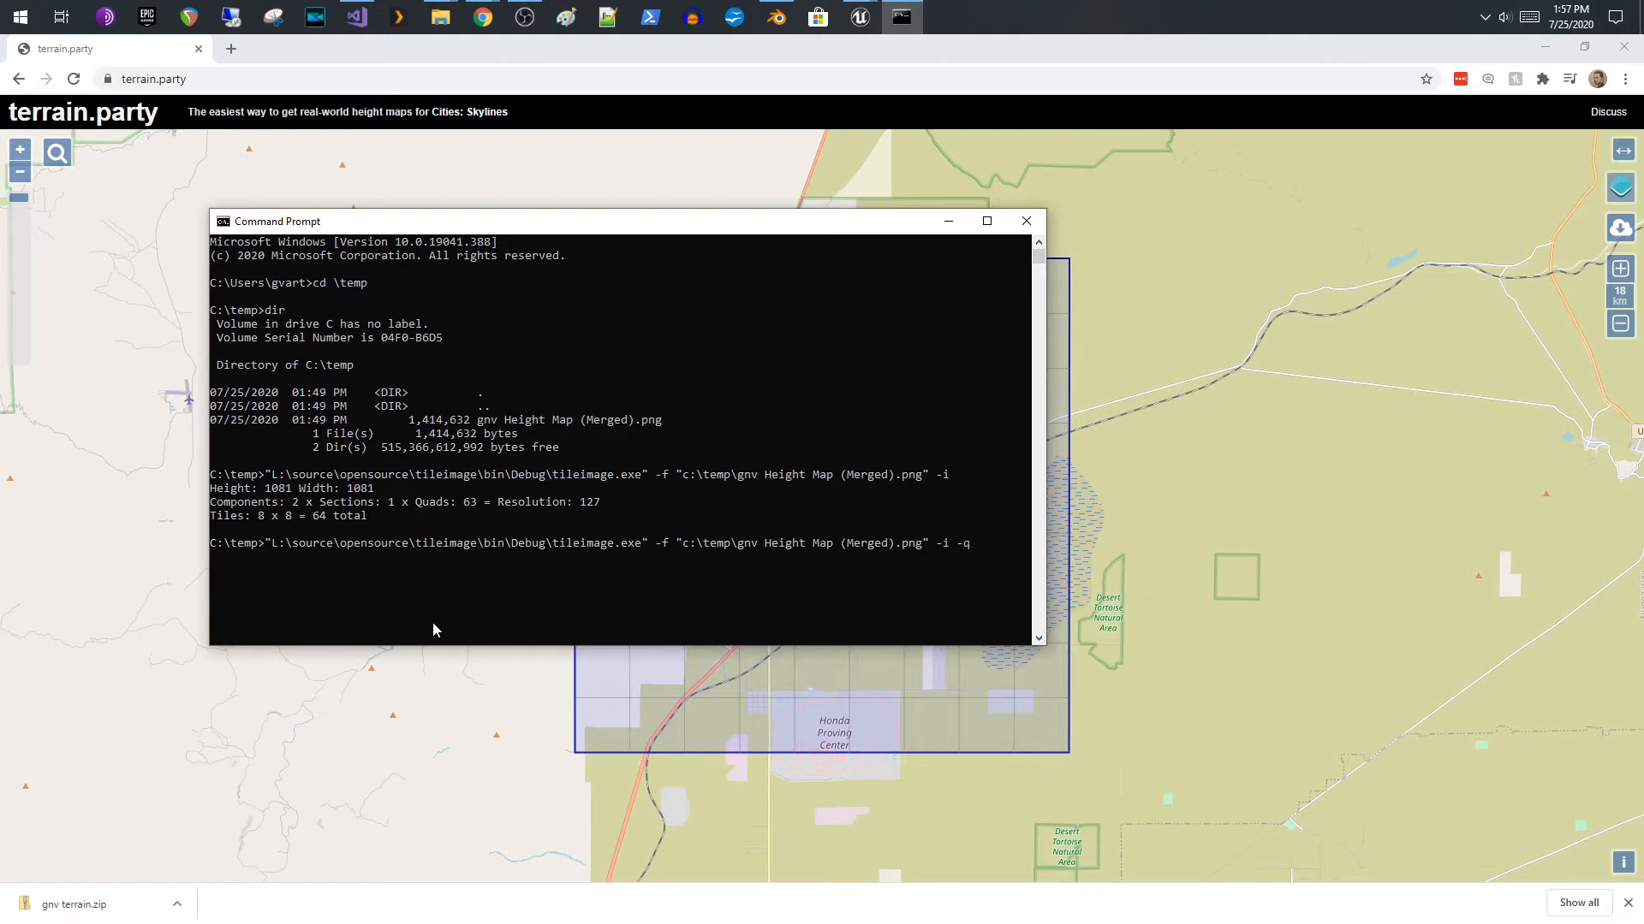
type("12")
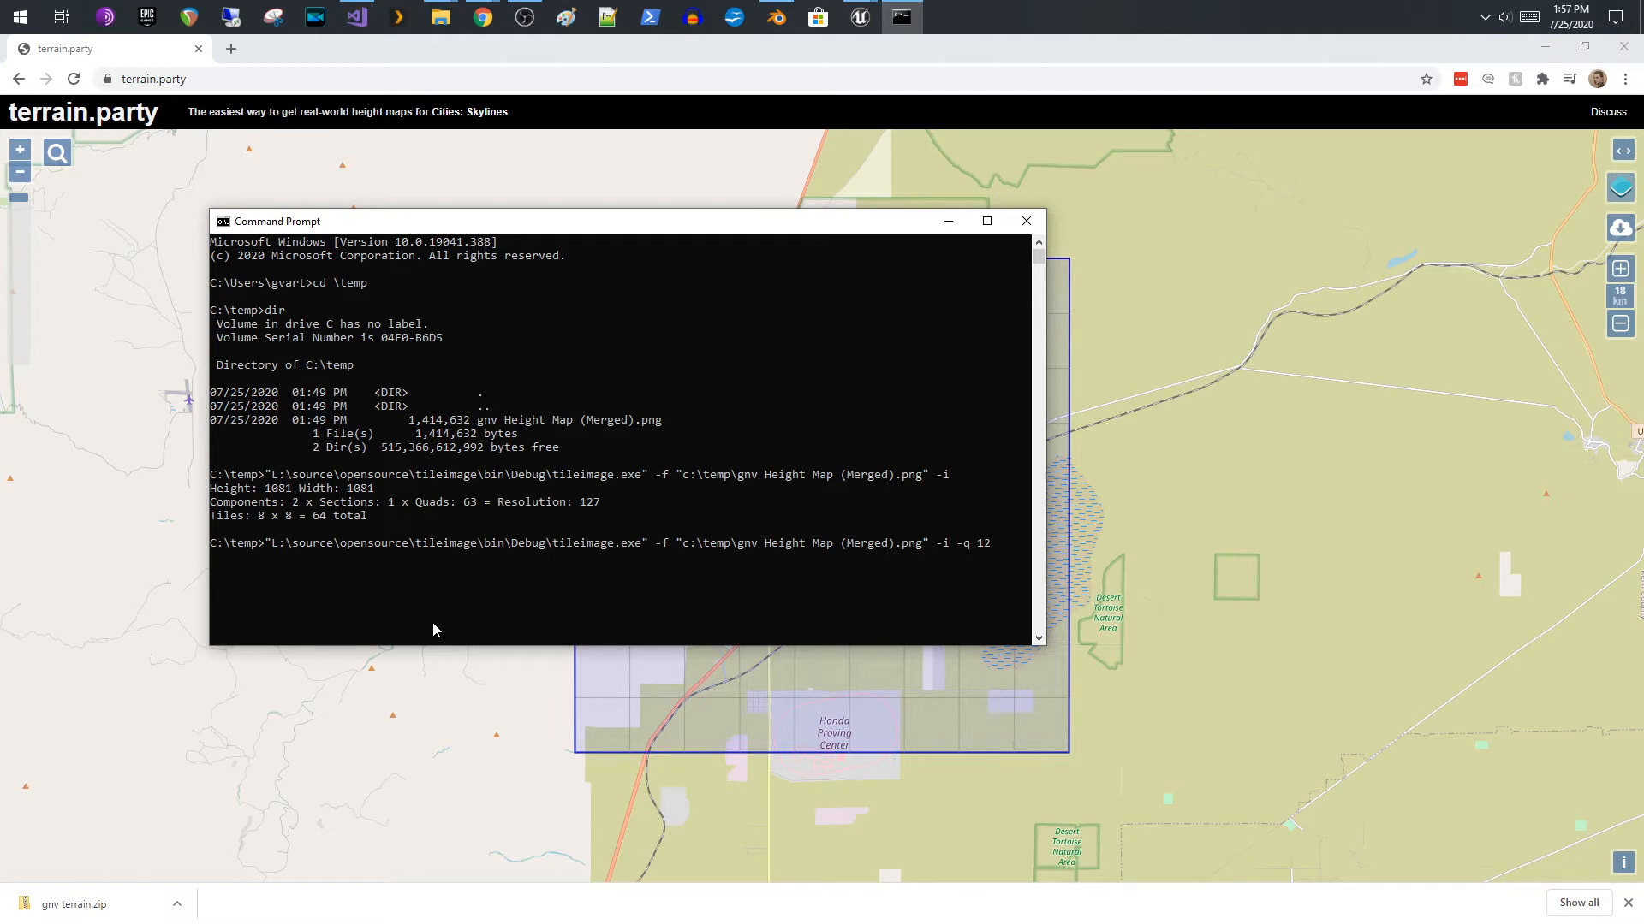
type("7")
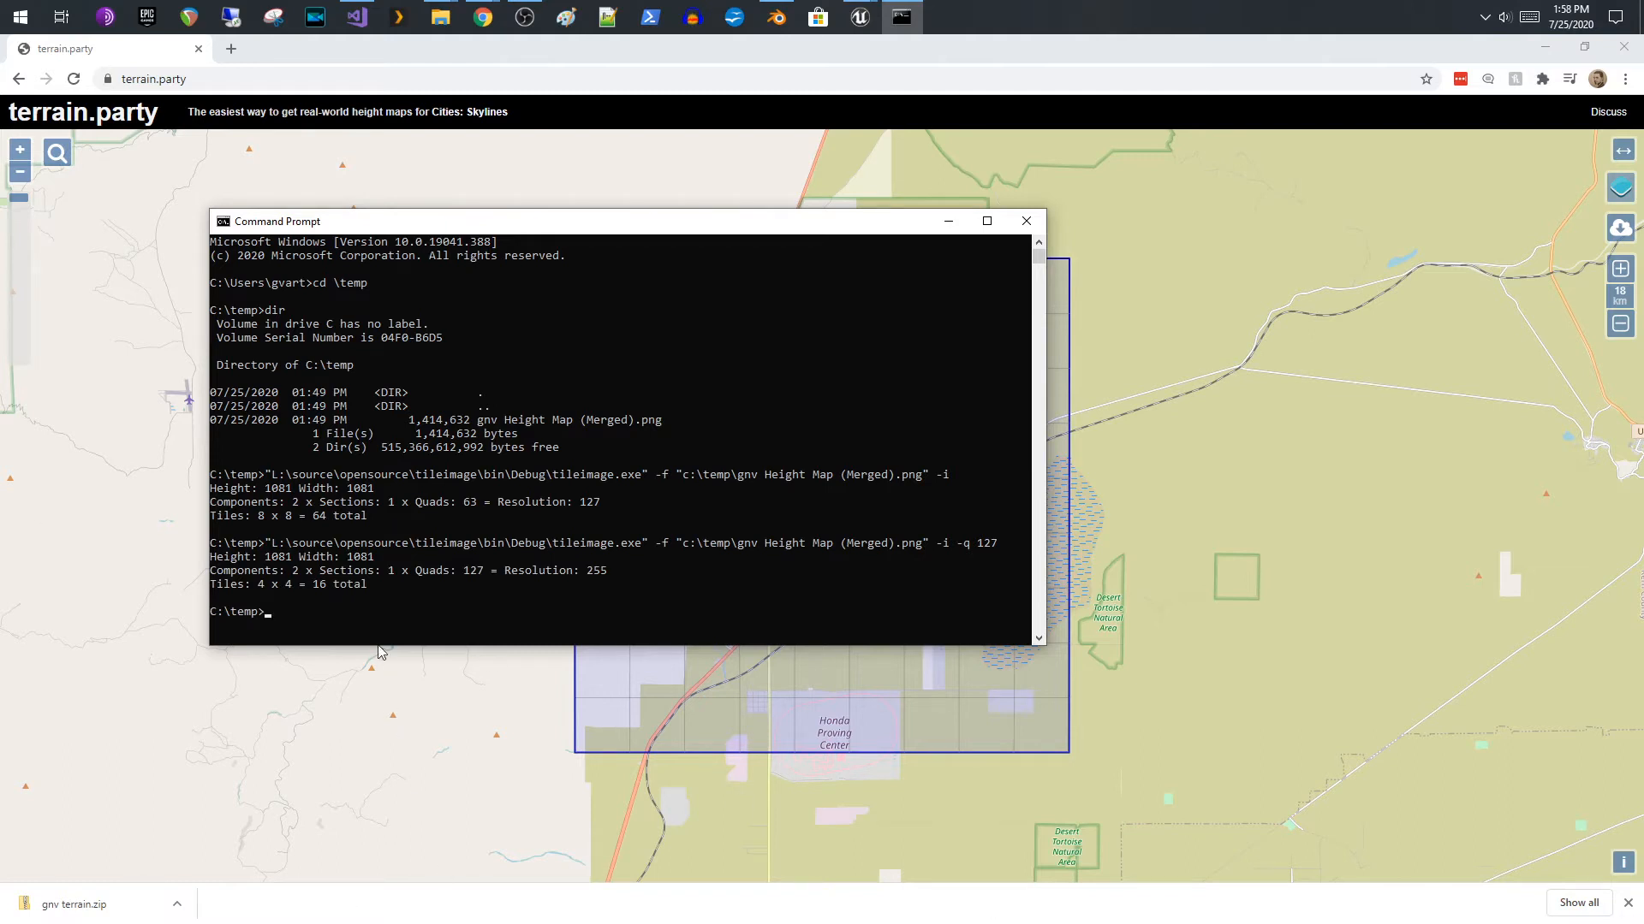
mouse_move(287, 523)
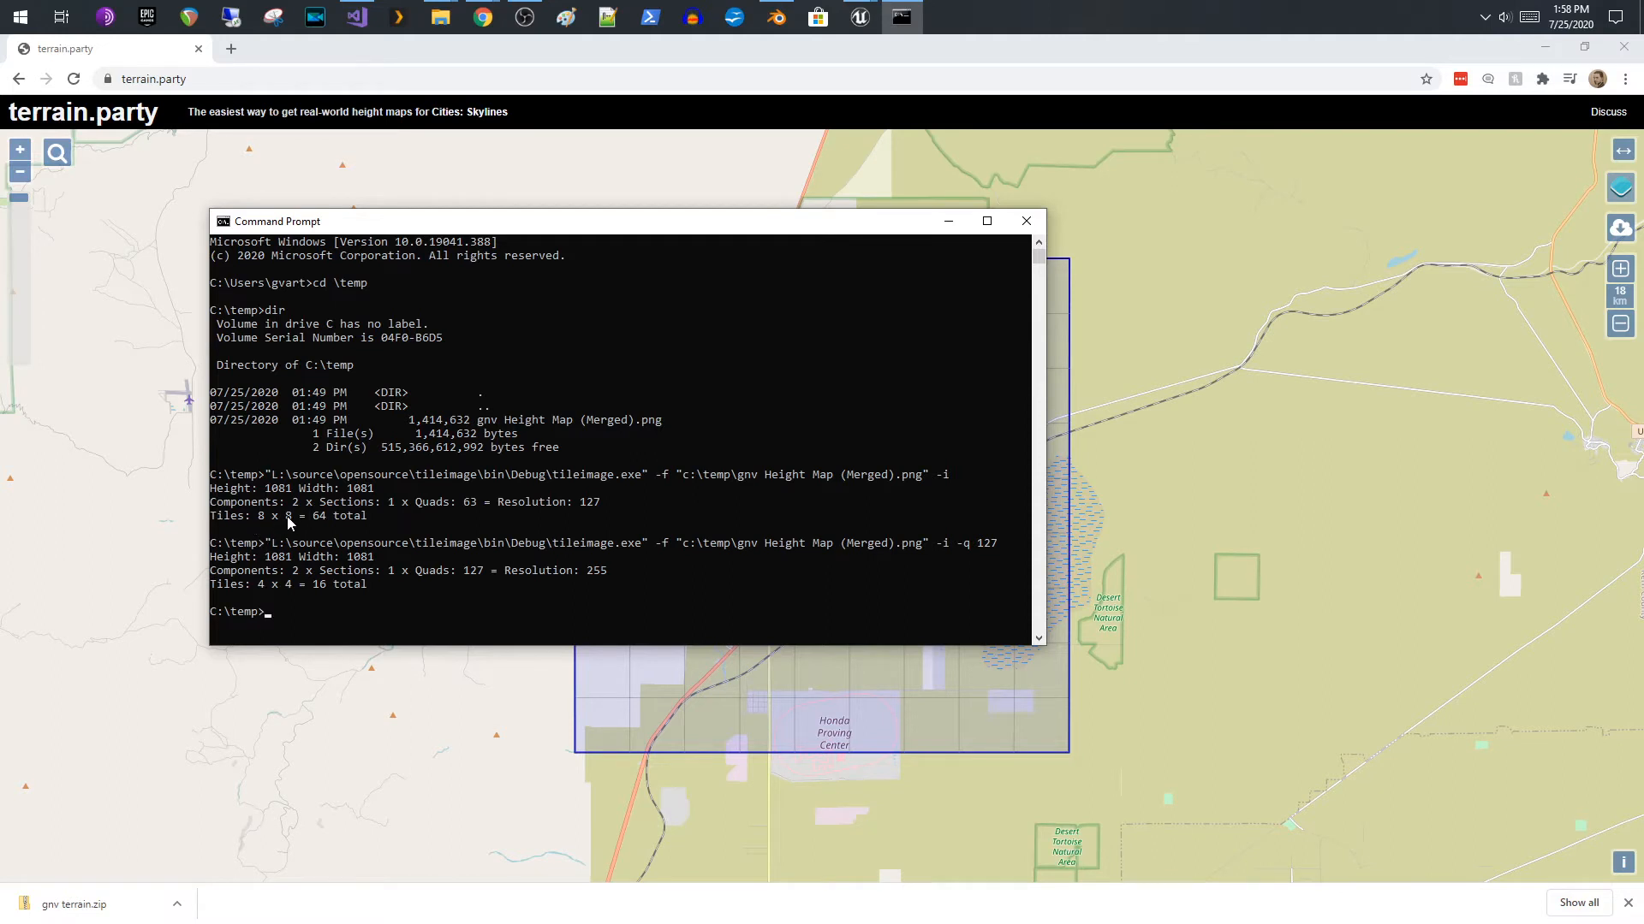
mouse_move(289, 591)
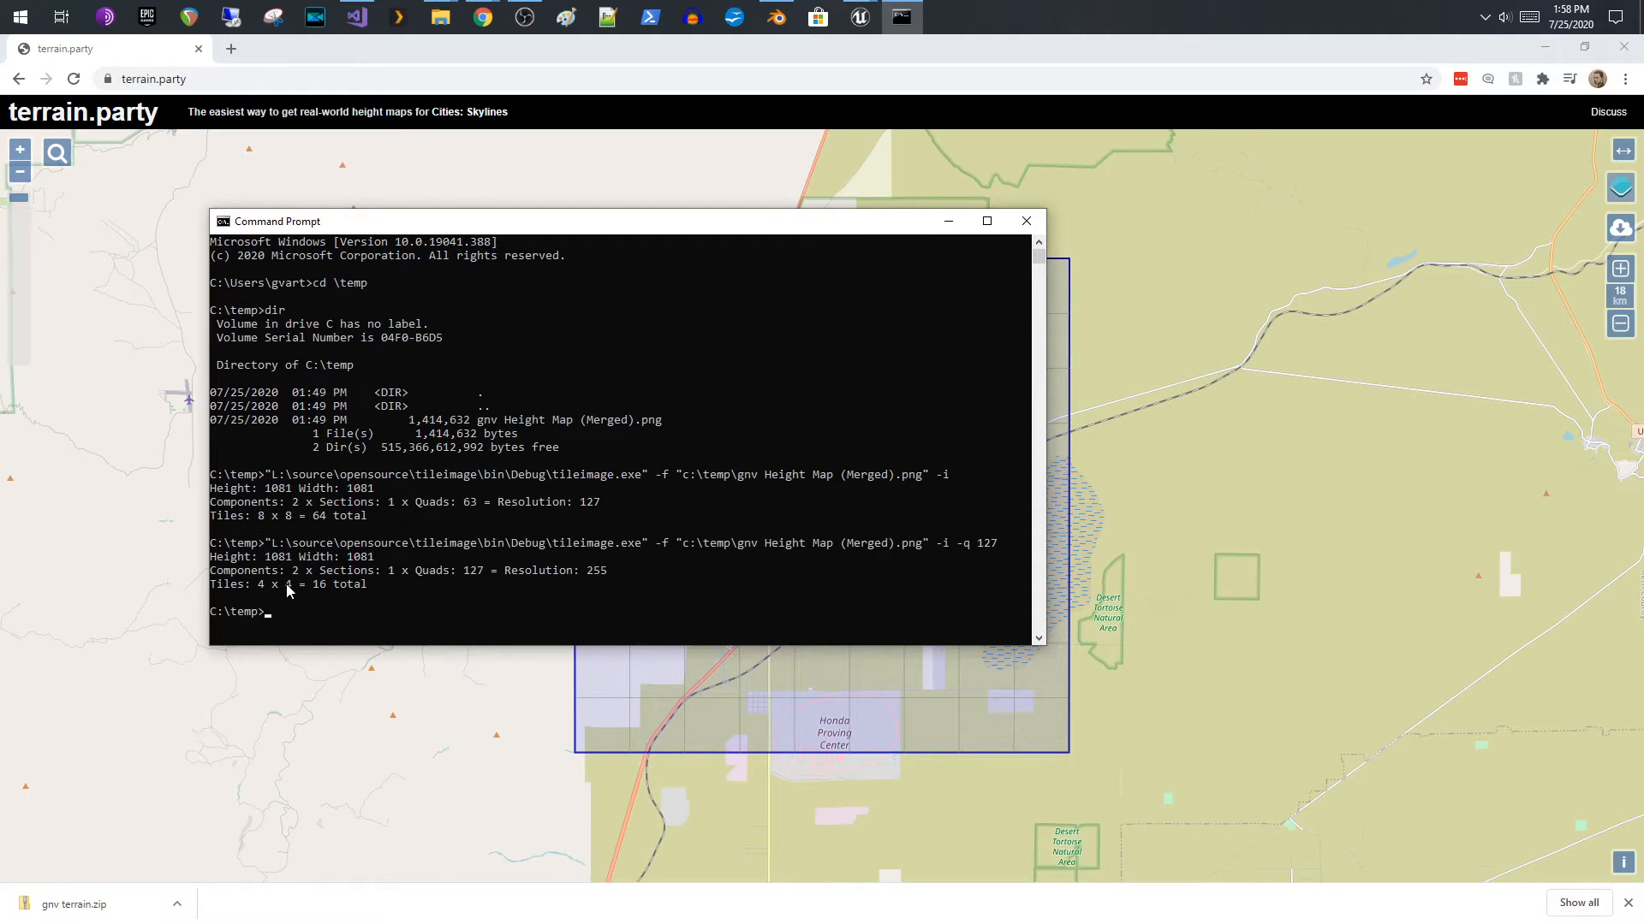
mouse_move(306, 561)
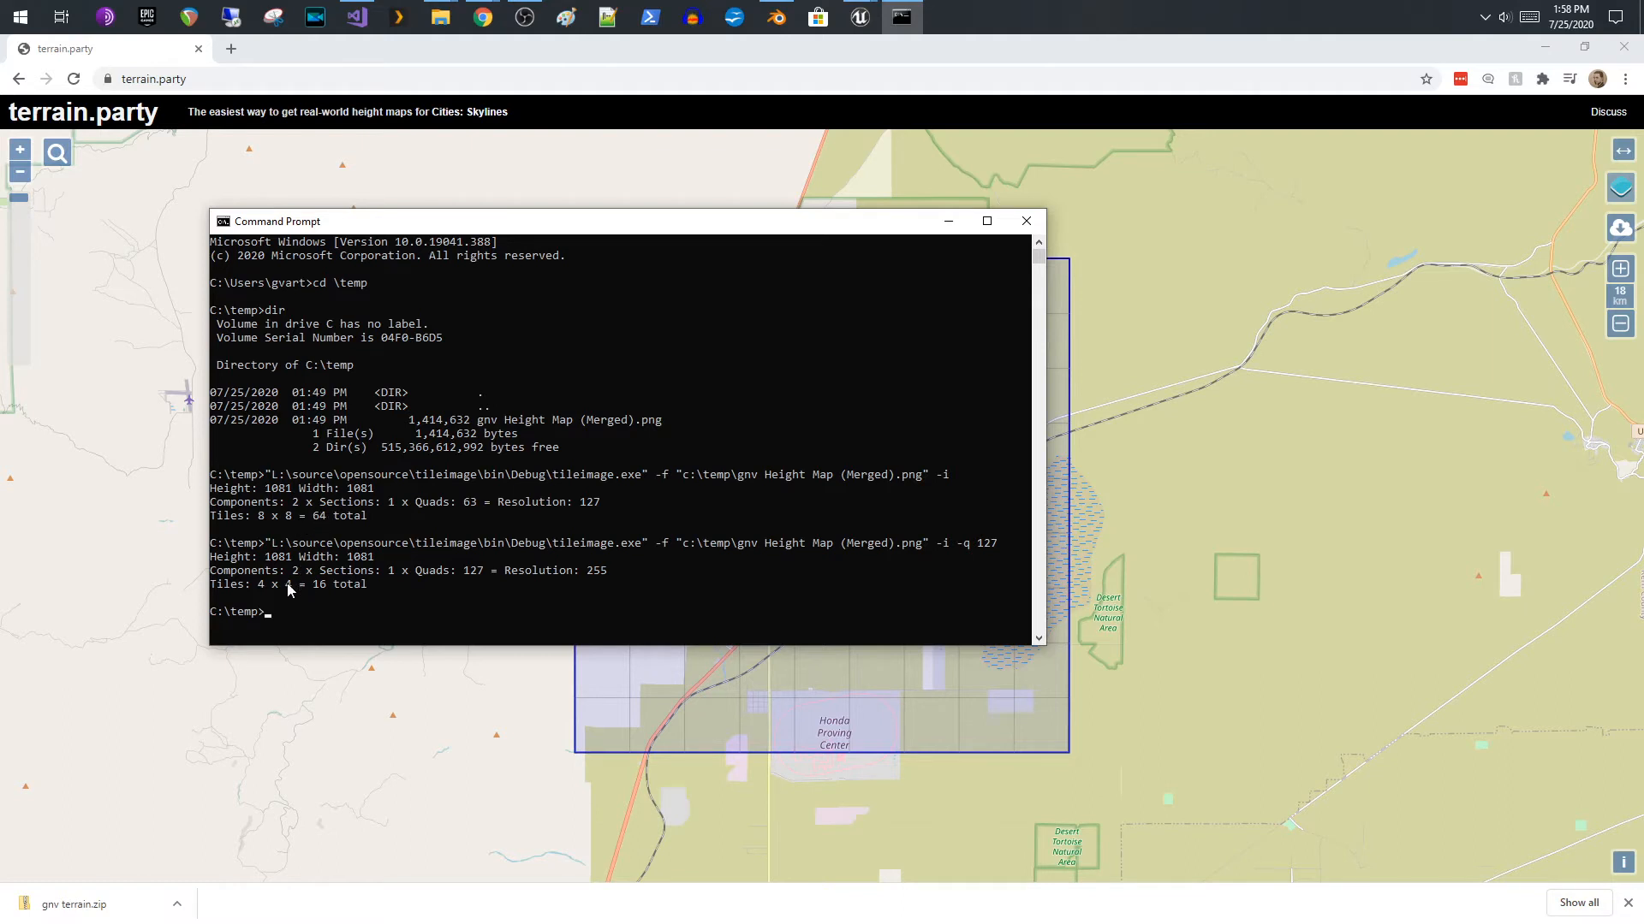
mouse_move(283, 522)
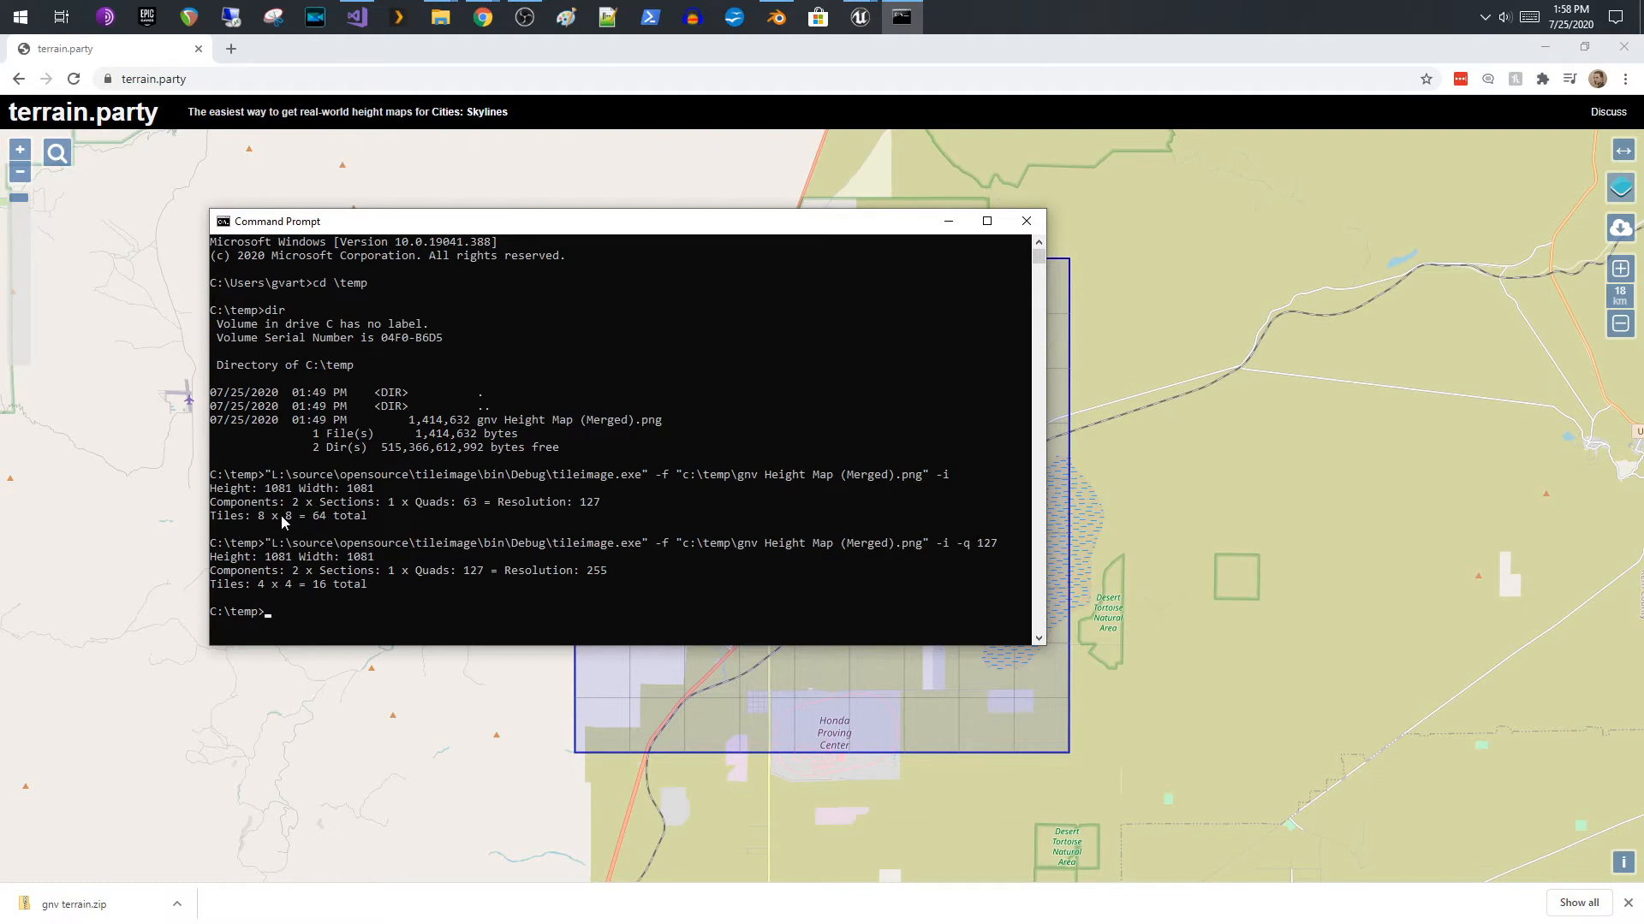
mouse_move(196, 558)
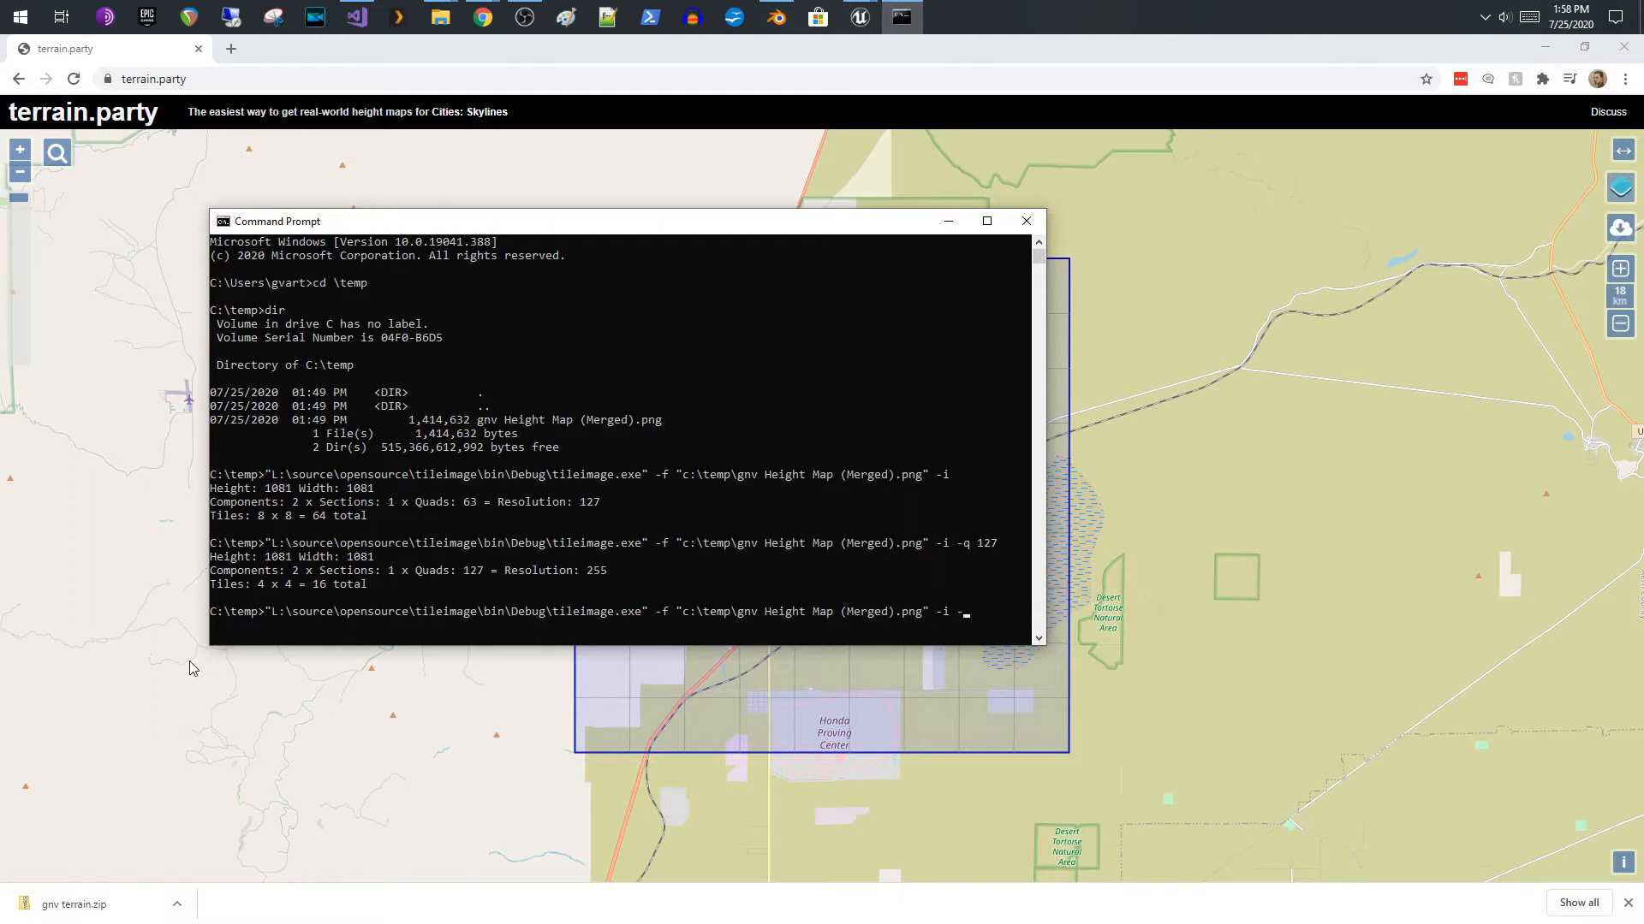
- Run tileimage with -t for an 8x8 = 64 tile split, then list C:\temp with dir
type("-t")
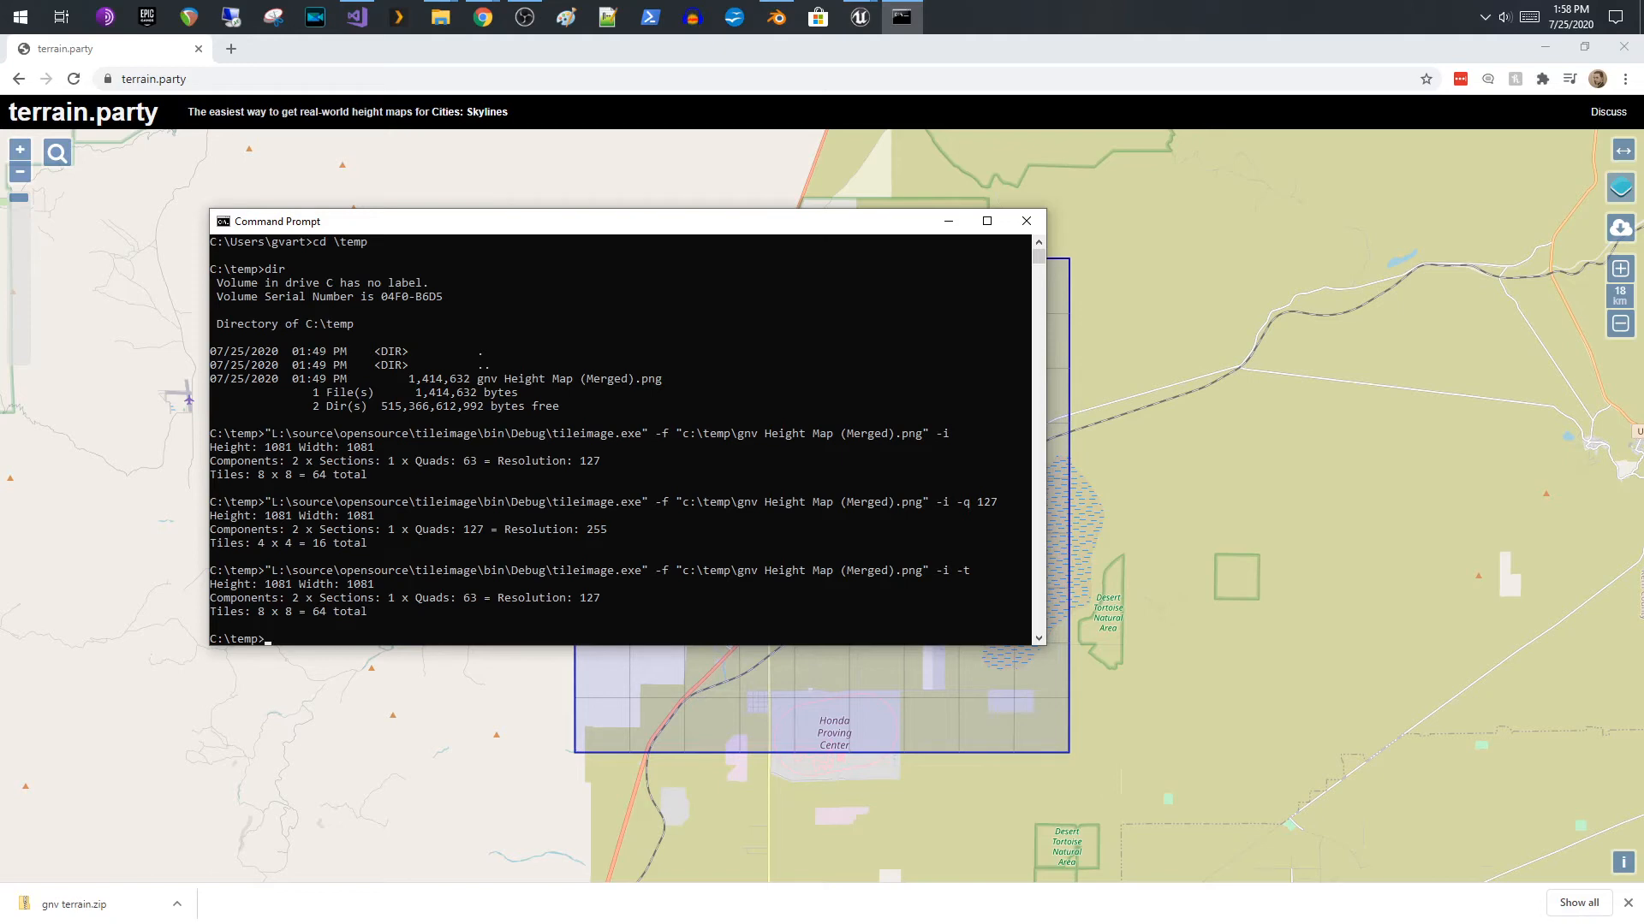
type("dir")
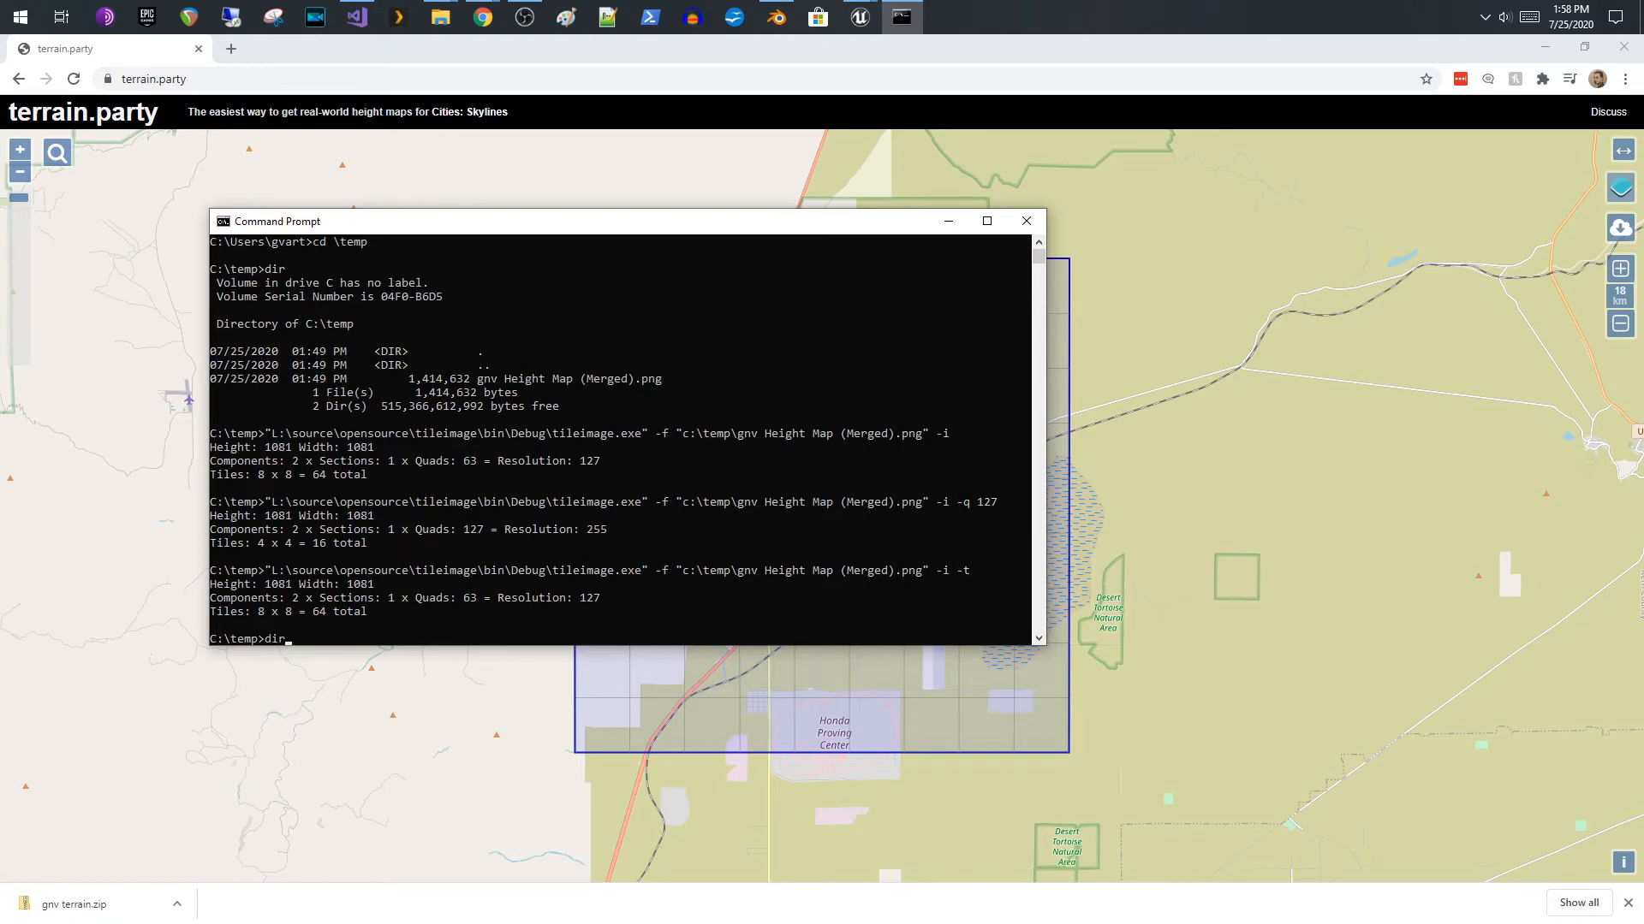
key("Return")
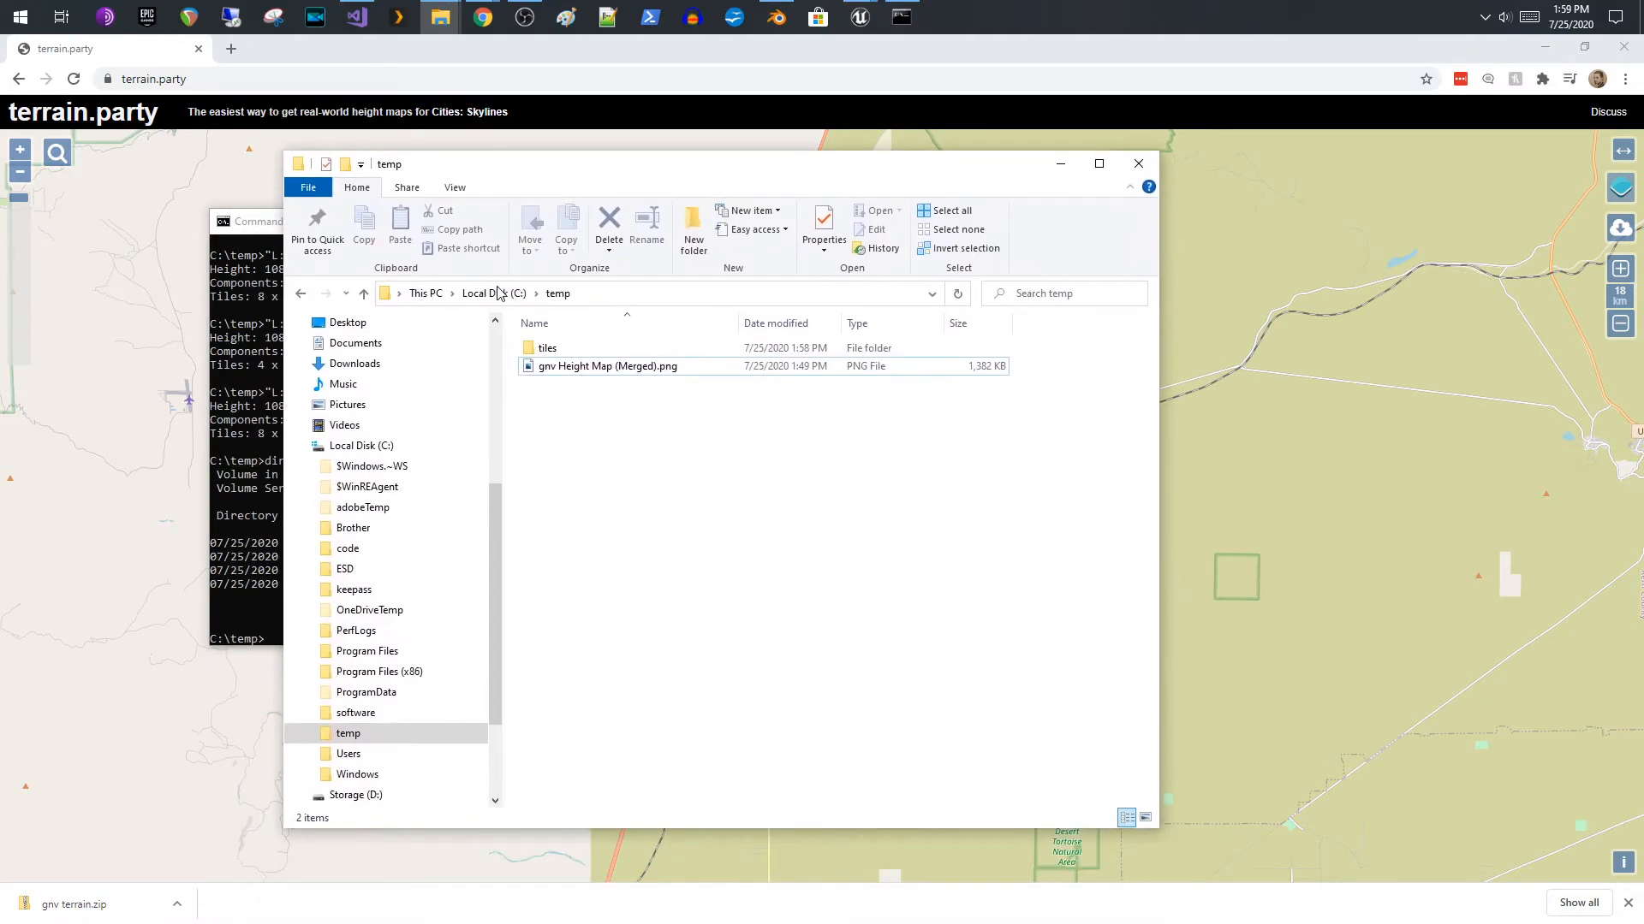
mouse_move(558, 171)
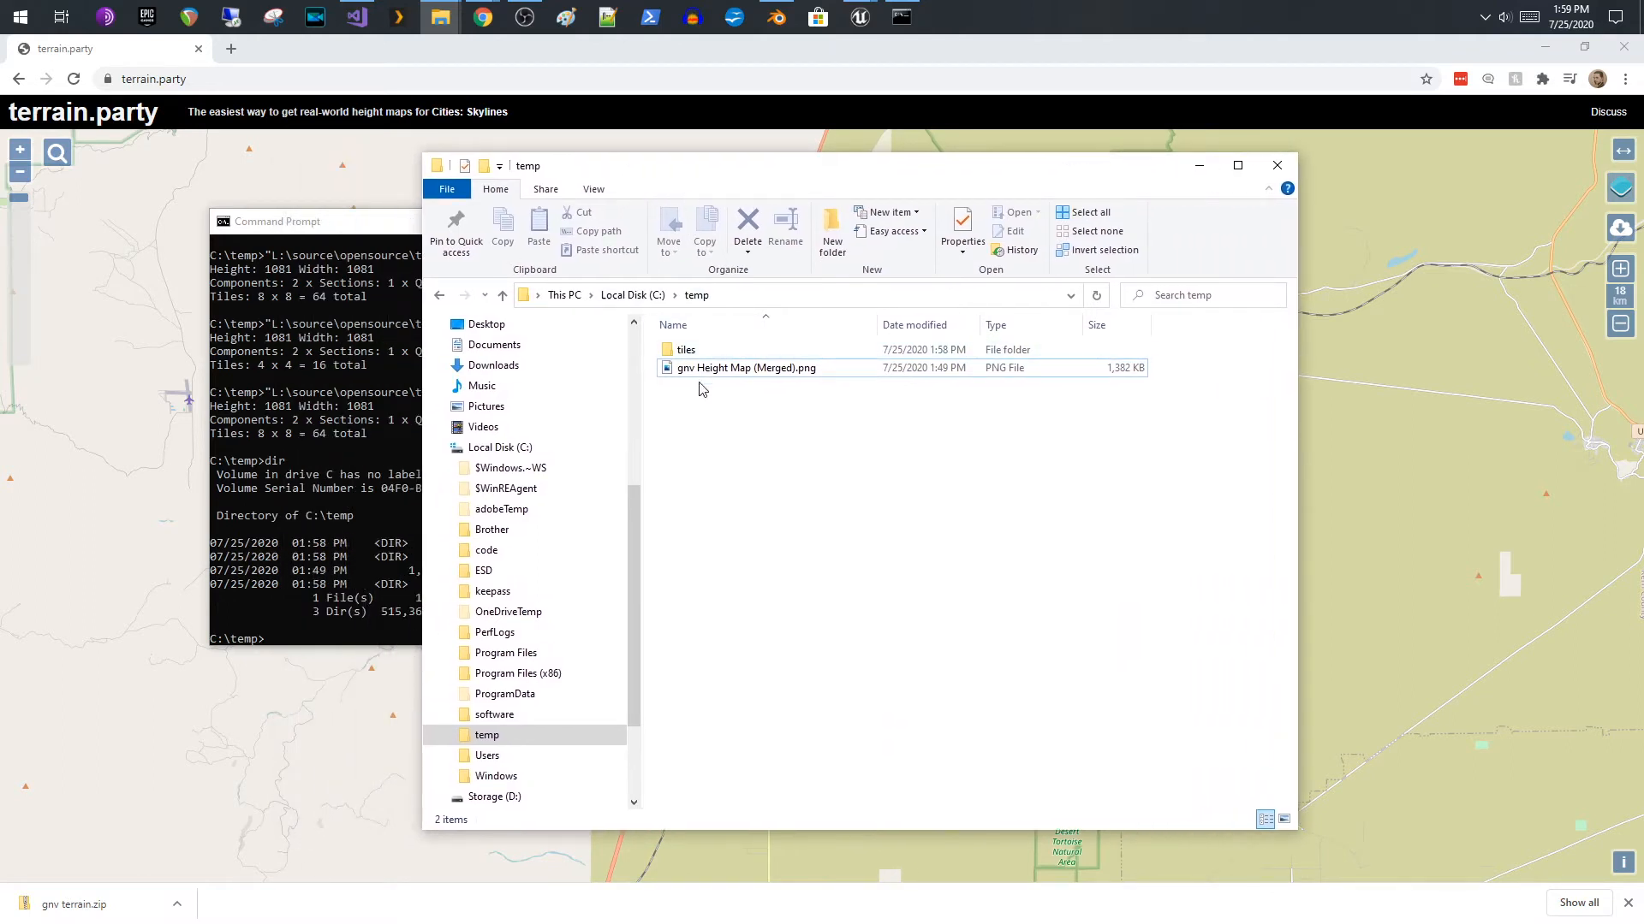
- Browse the tiles folder in C:\temp and scroll through its 64 .raw files
left_click(713, 368)
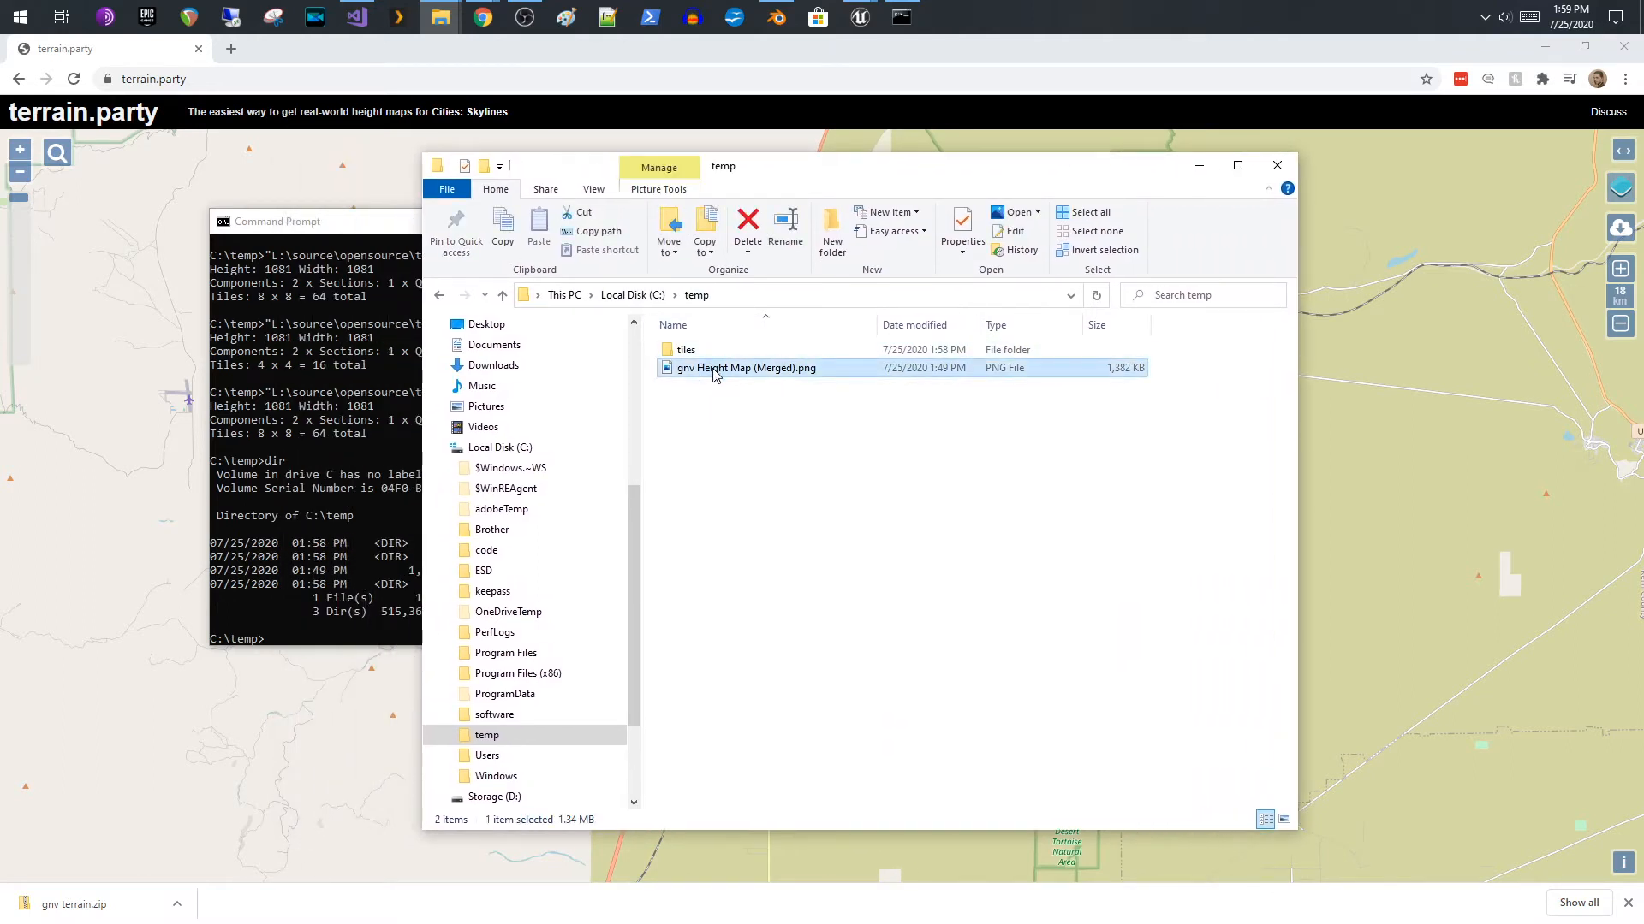
double_click(687, 349)
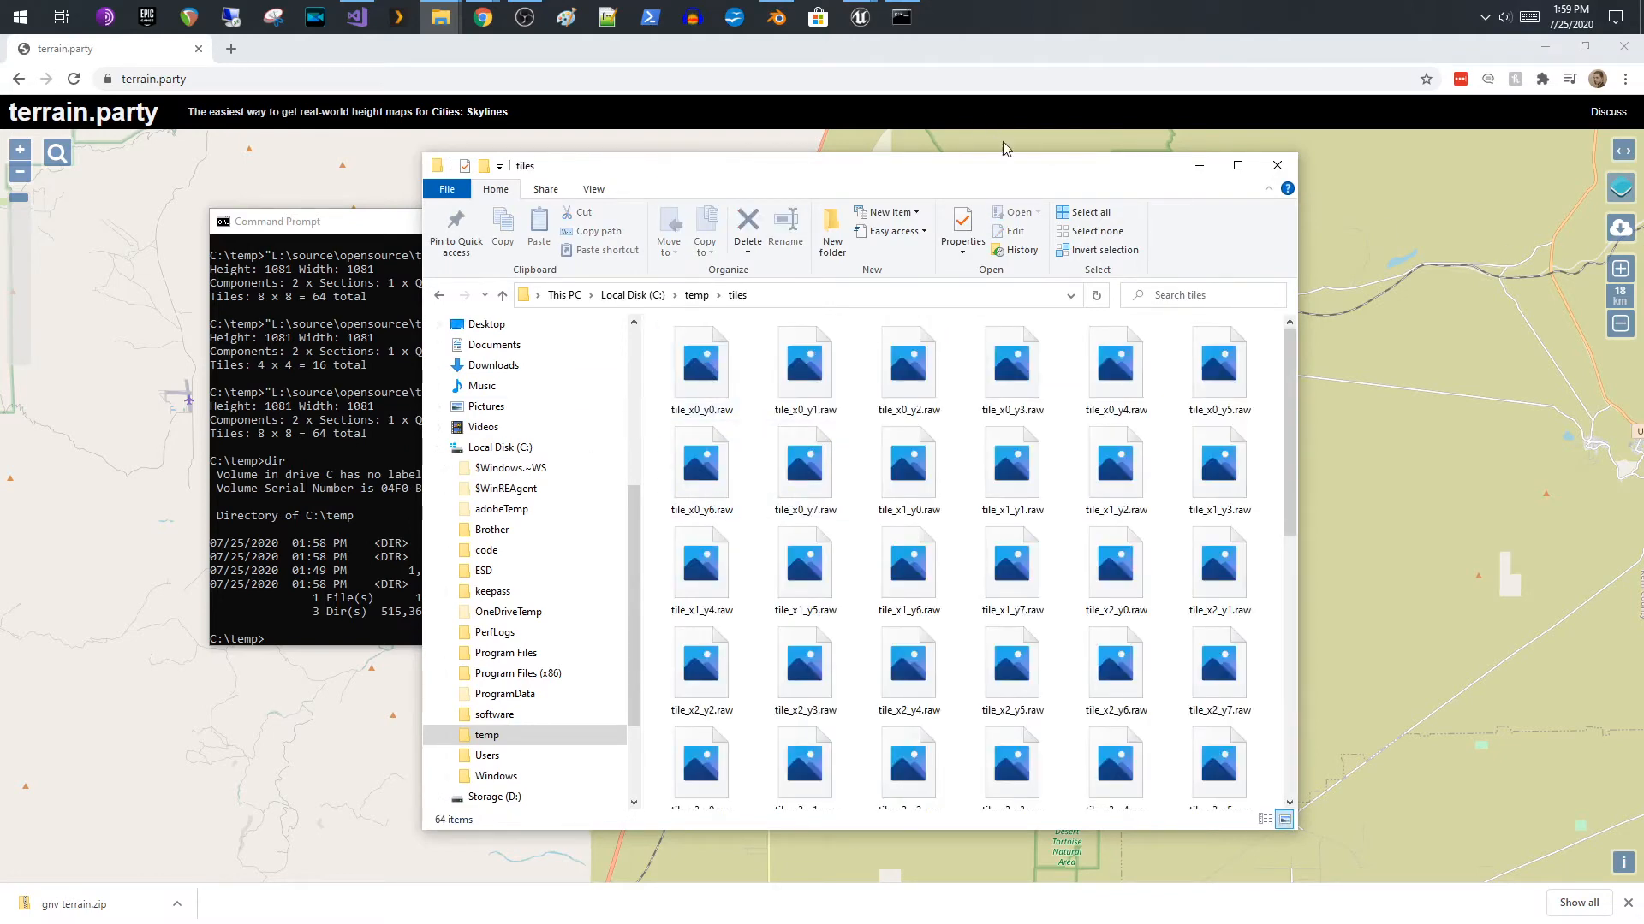
scroll("down", 3)
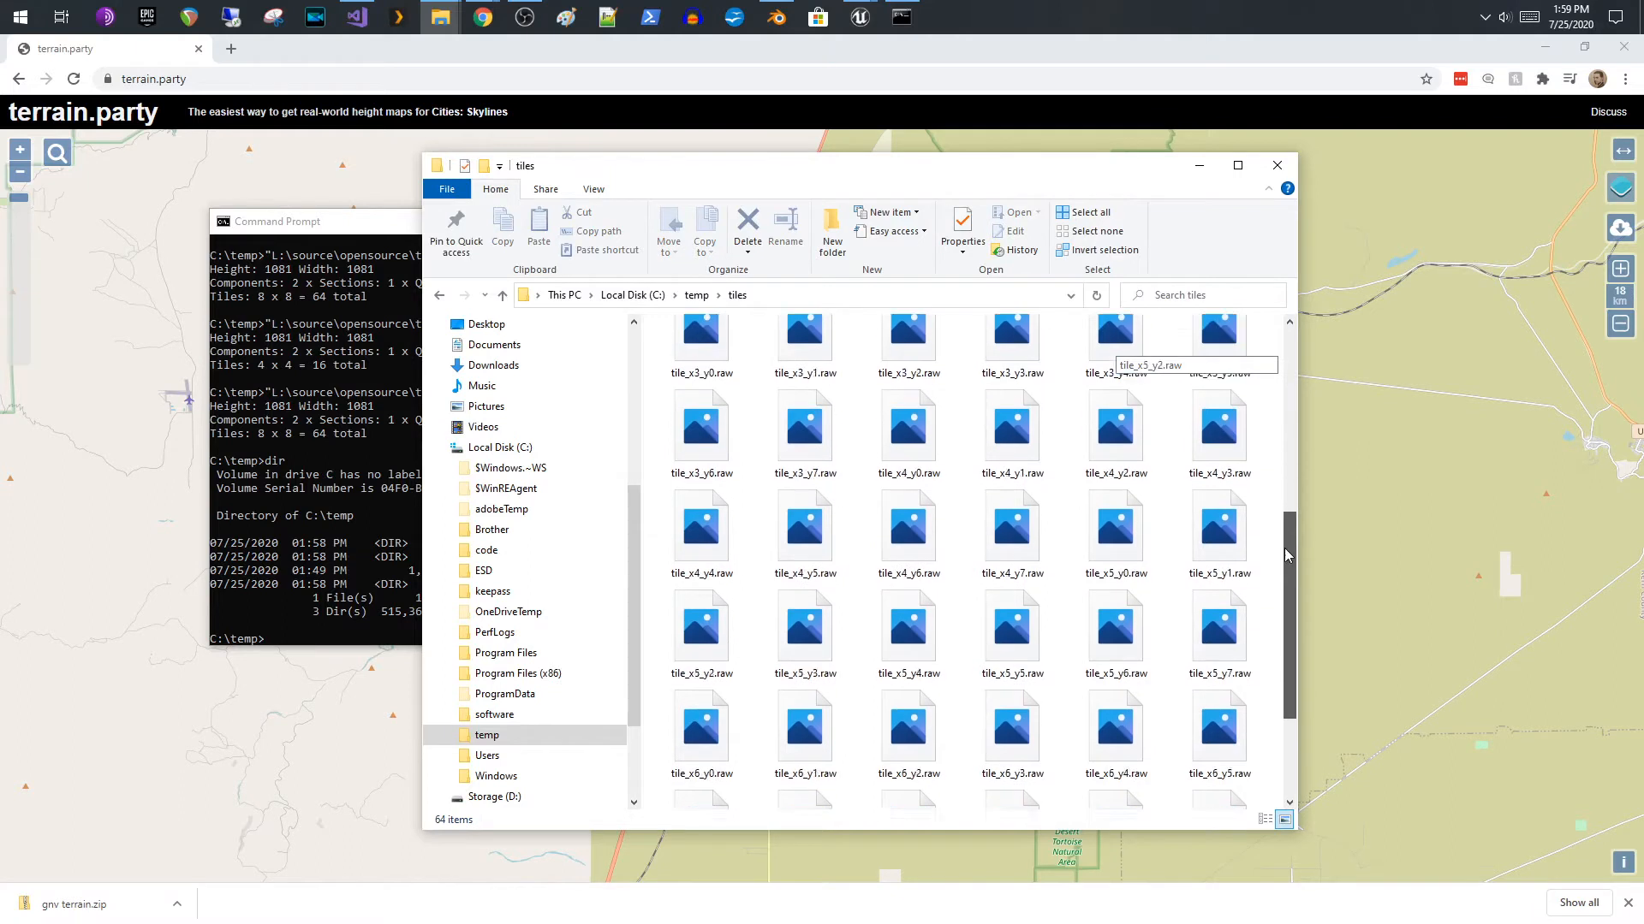
scroll("down", 3)
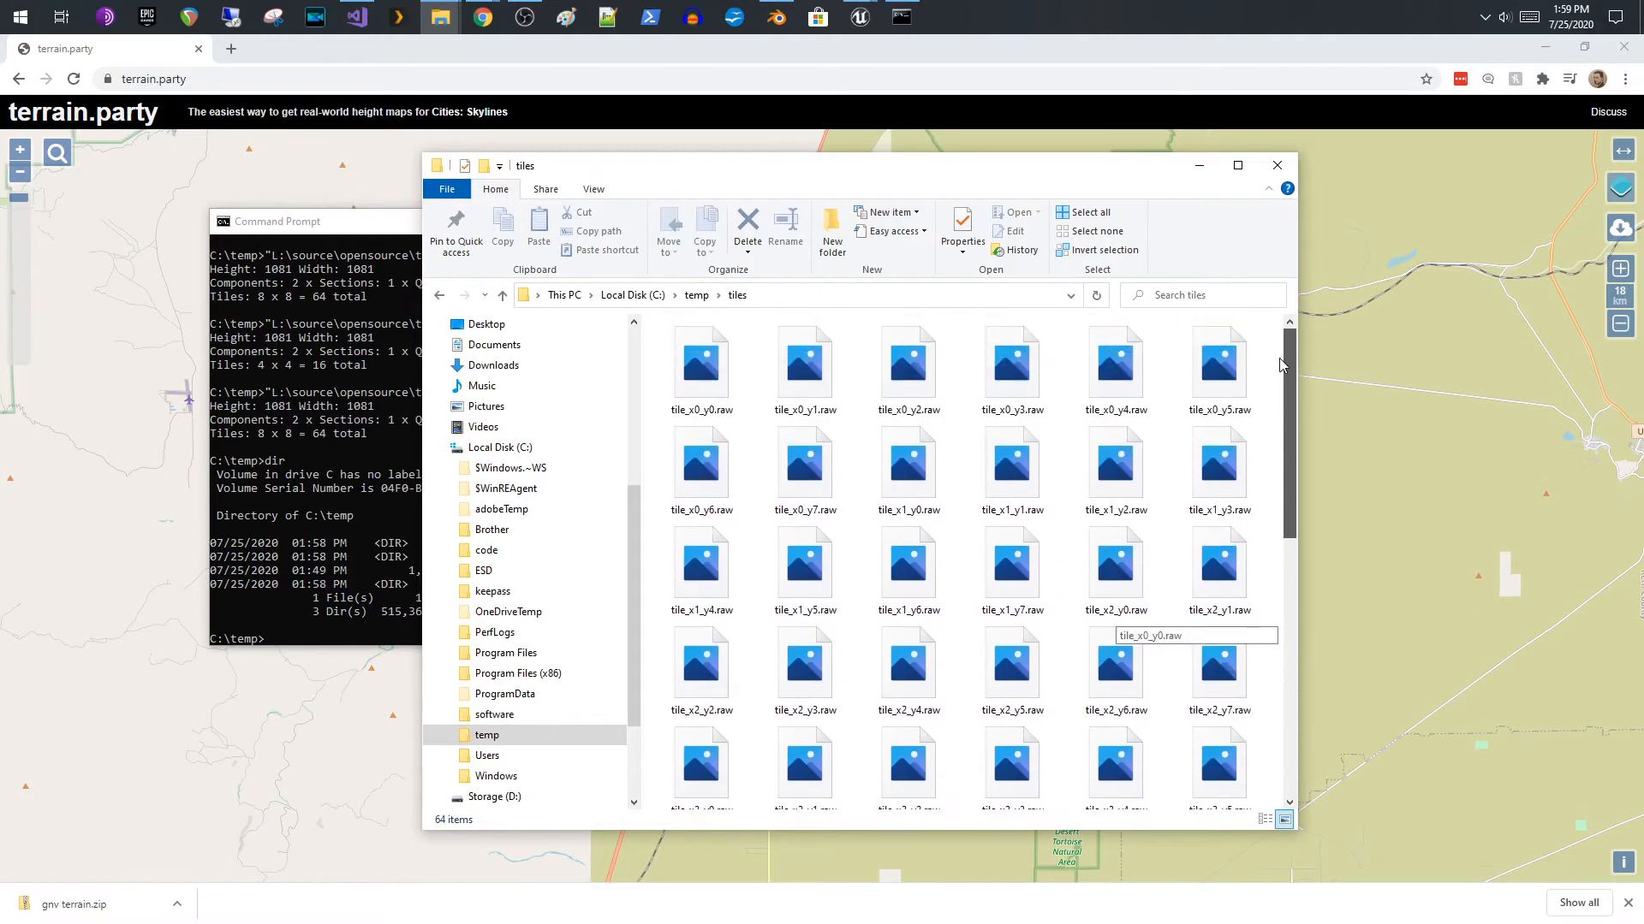
mouse_move(1291, 394)
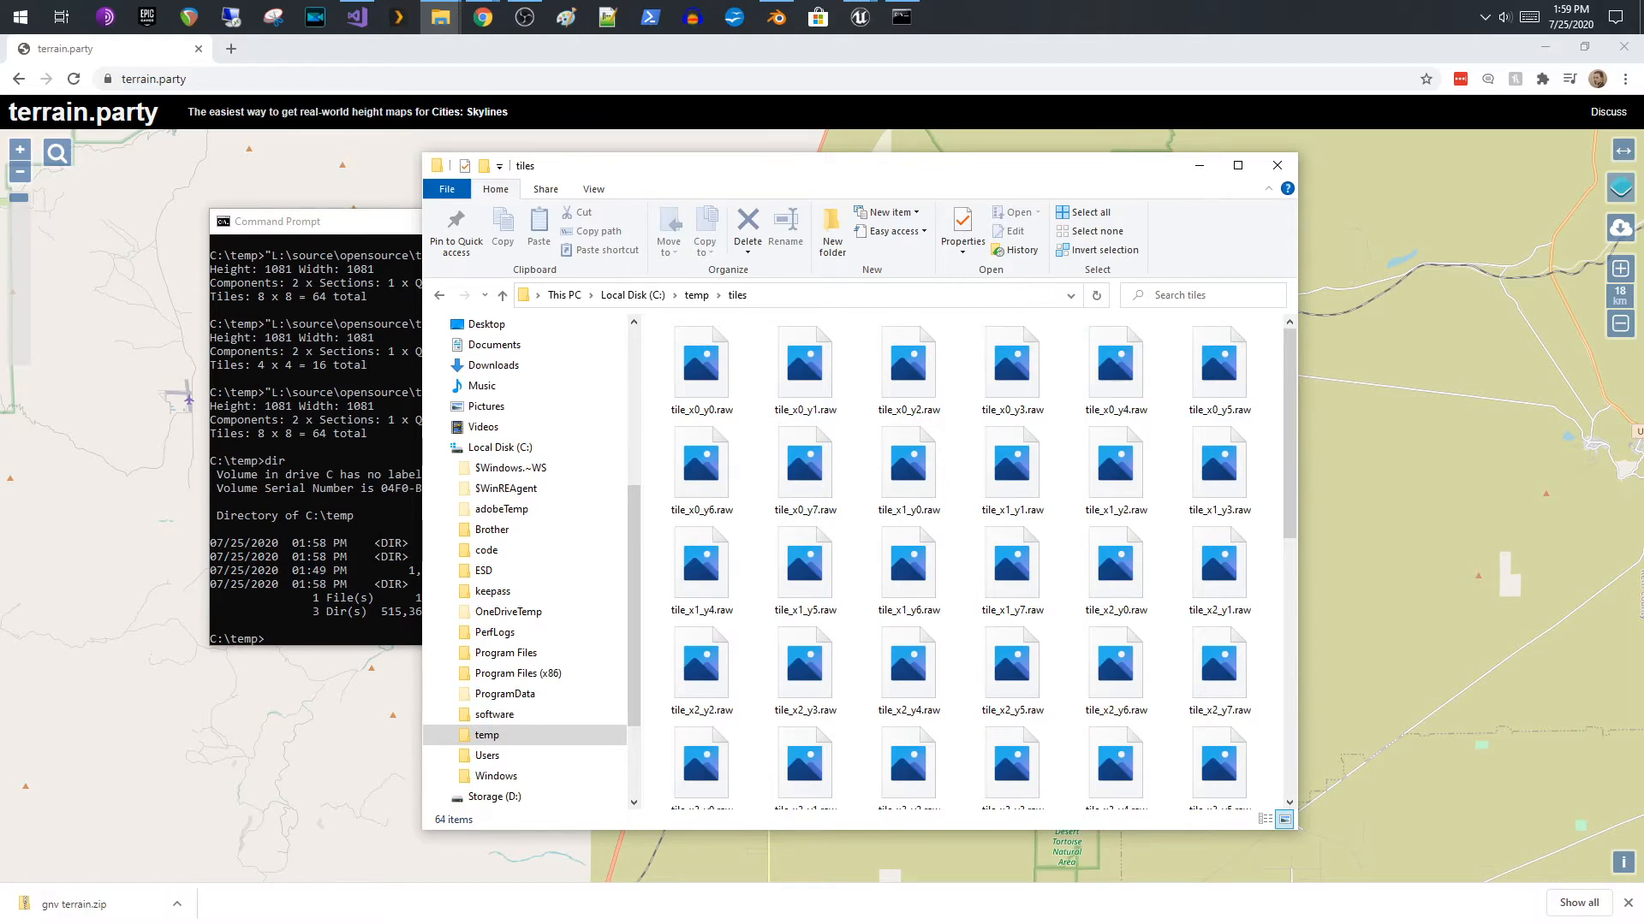
- Switch to Unreal Editor and create a new default level, dismissing the save prompt
left_click(858, 18)
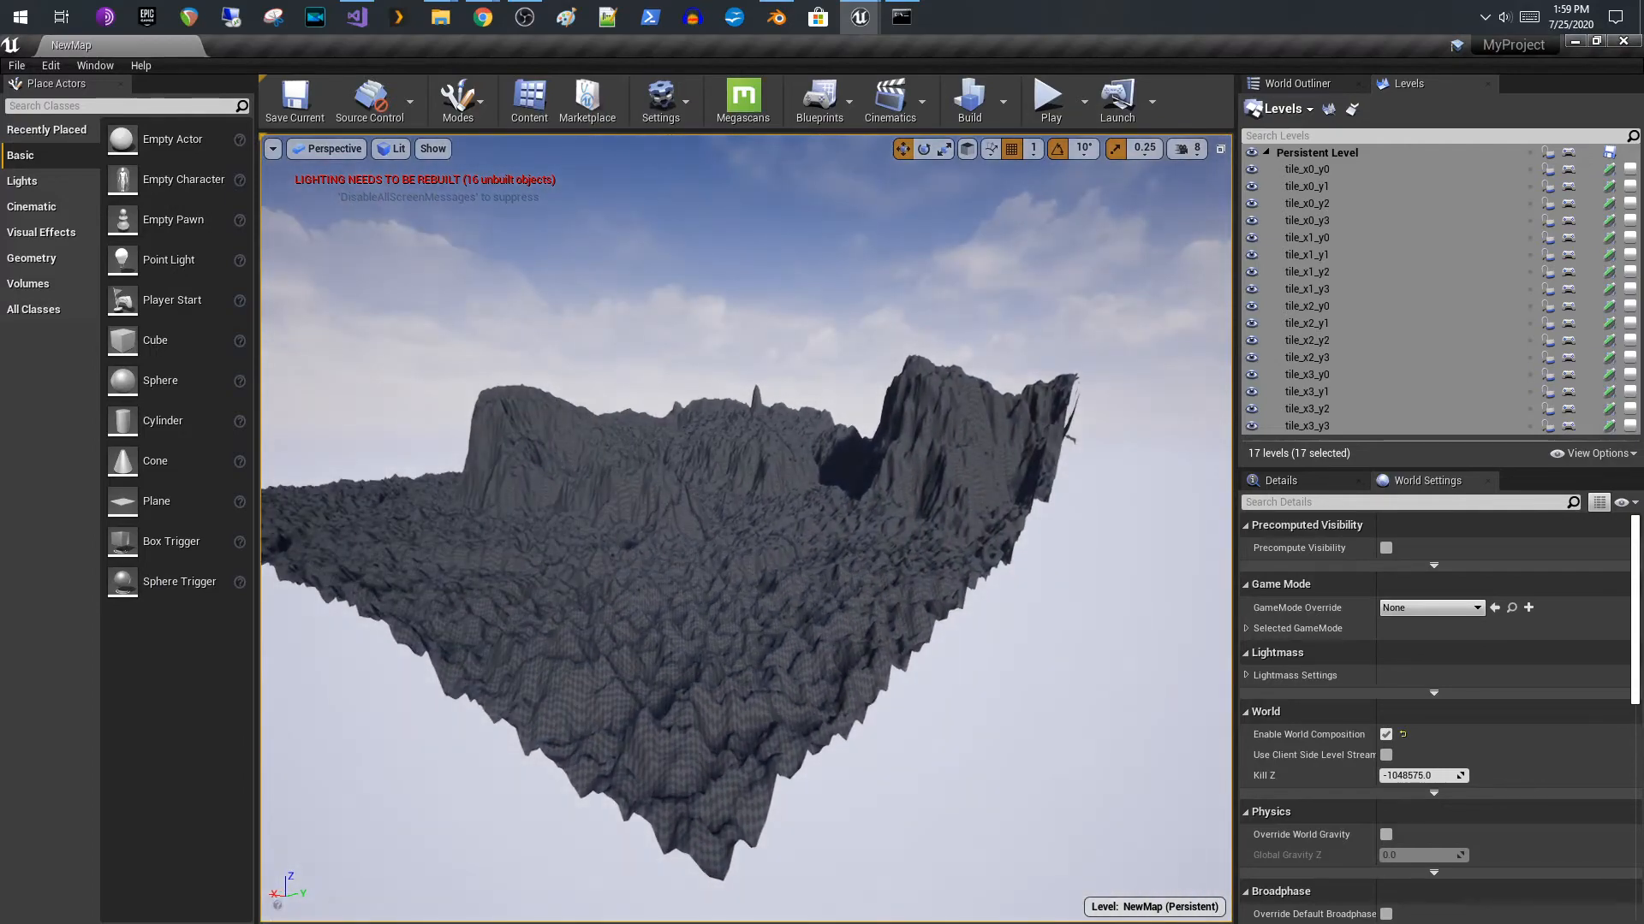
mouse_move(45, 86)
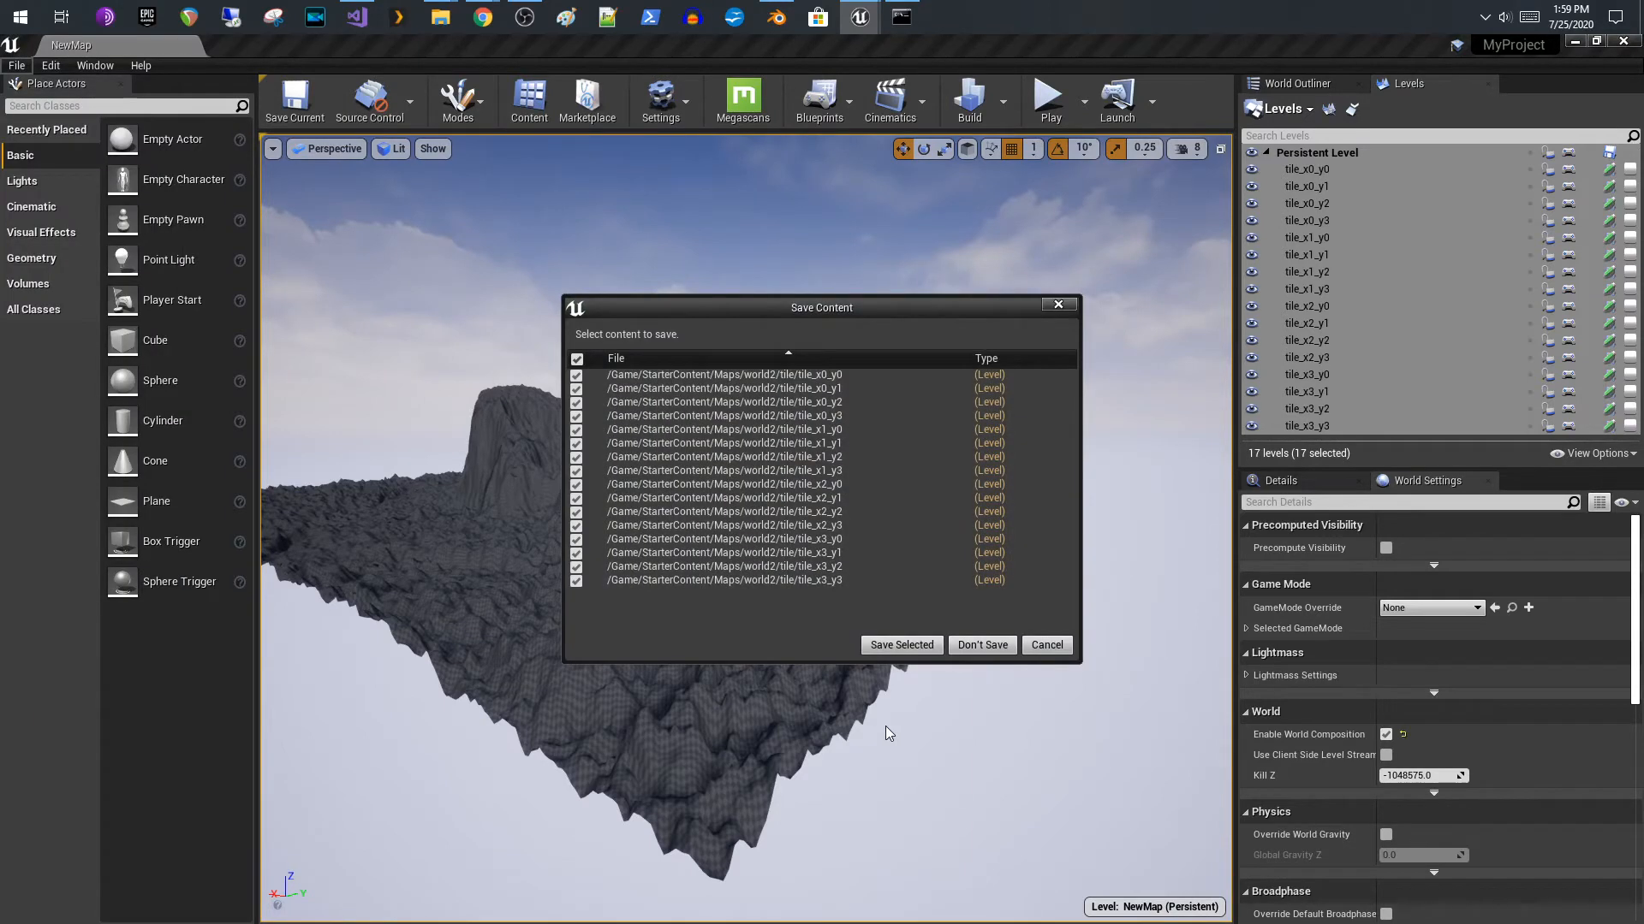
left_click(901, 643)
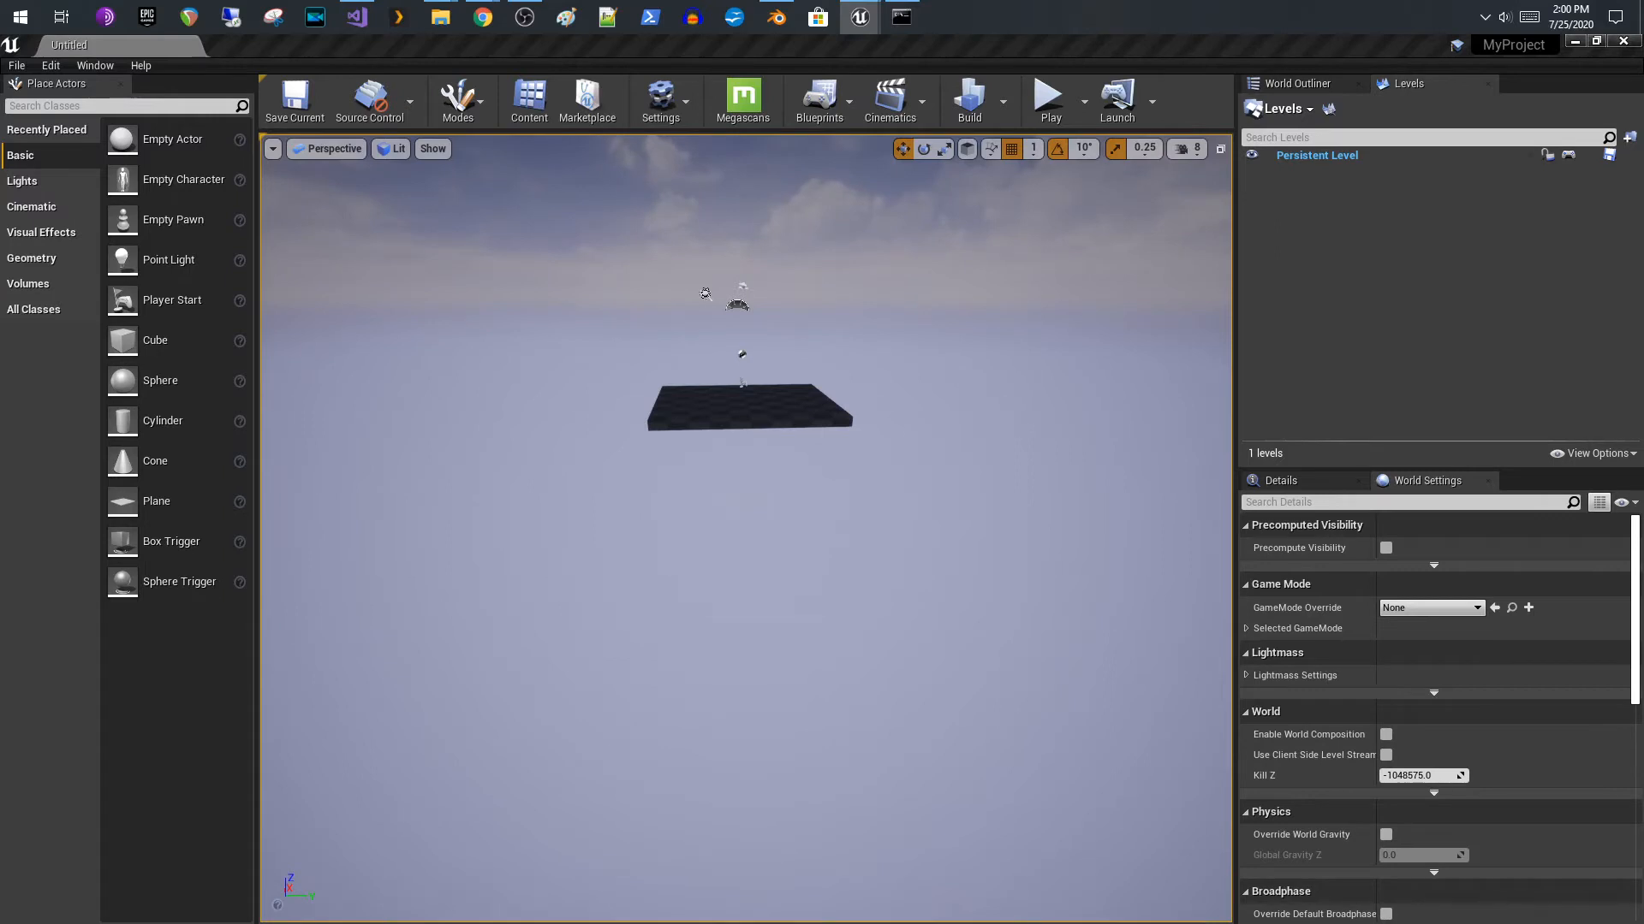
mouse_move(591, 421)
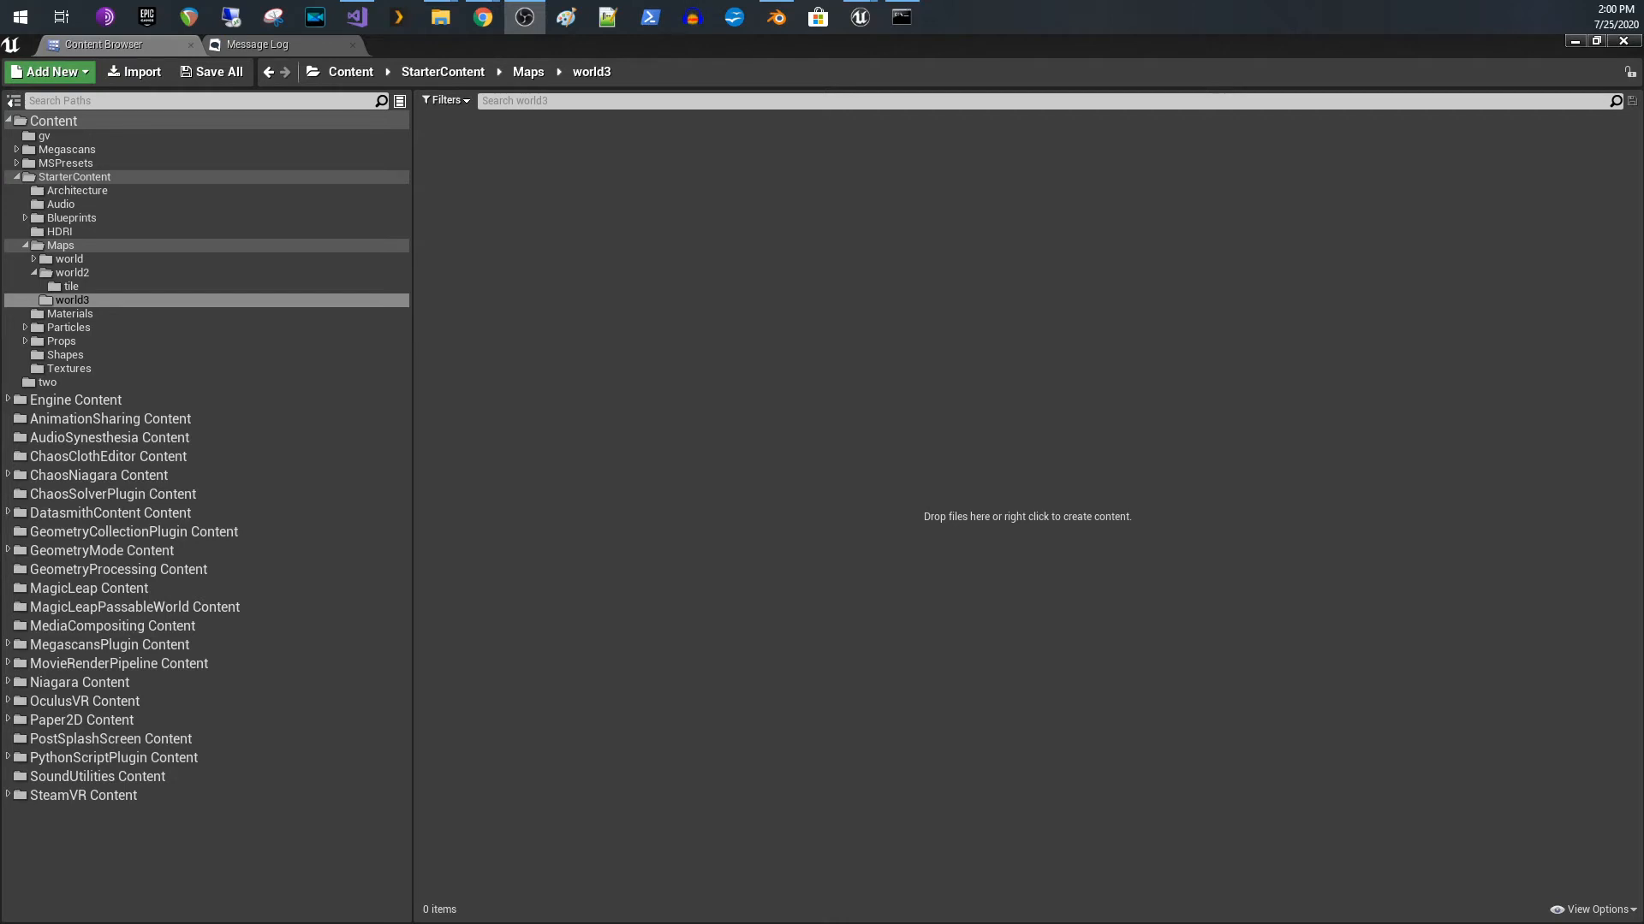
- Browse to the world3 folder under StarterContent Maps in the Content Browser
left_click(48, 247)
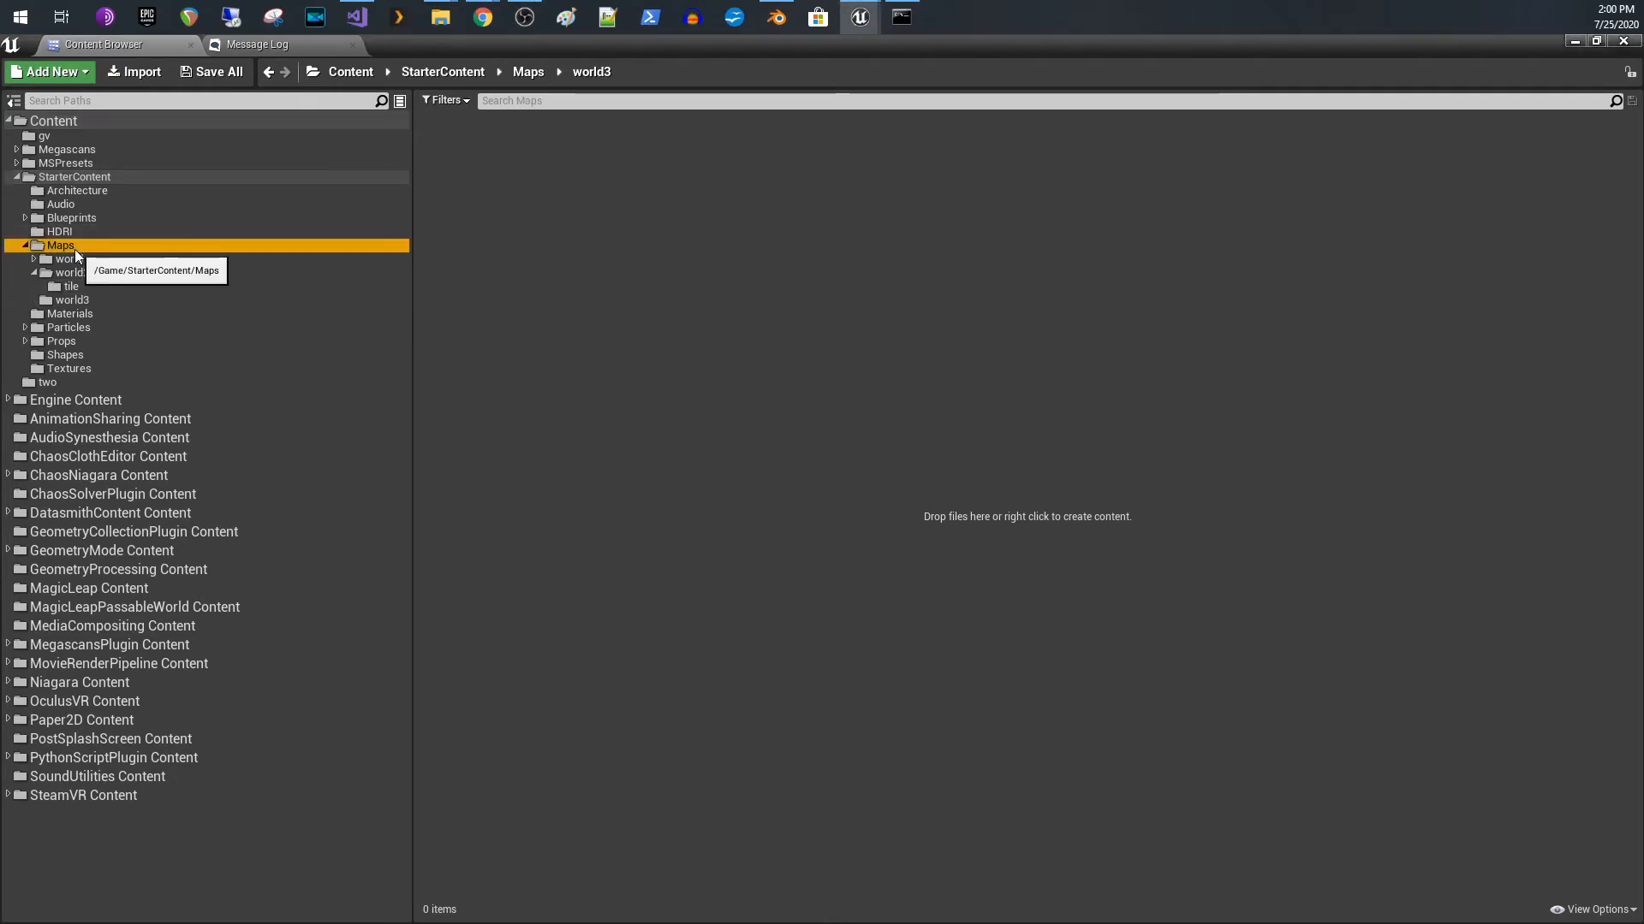
left_click(48, 245)
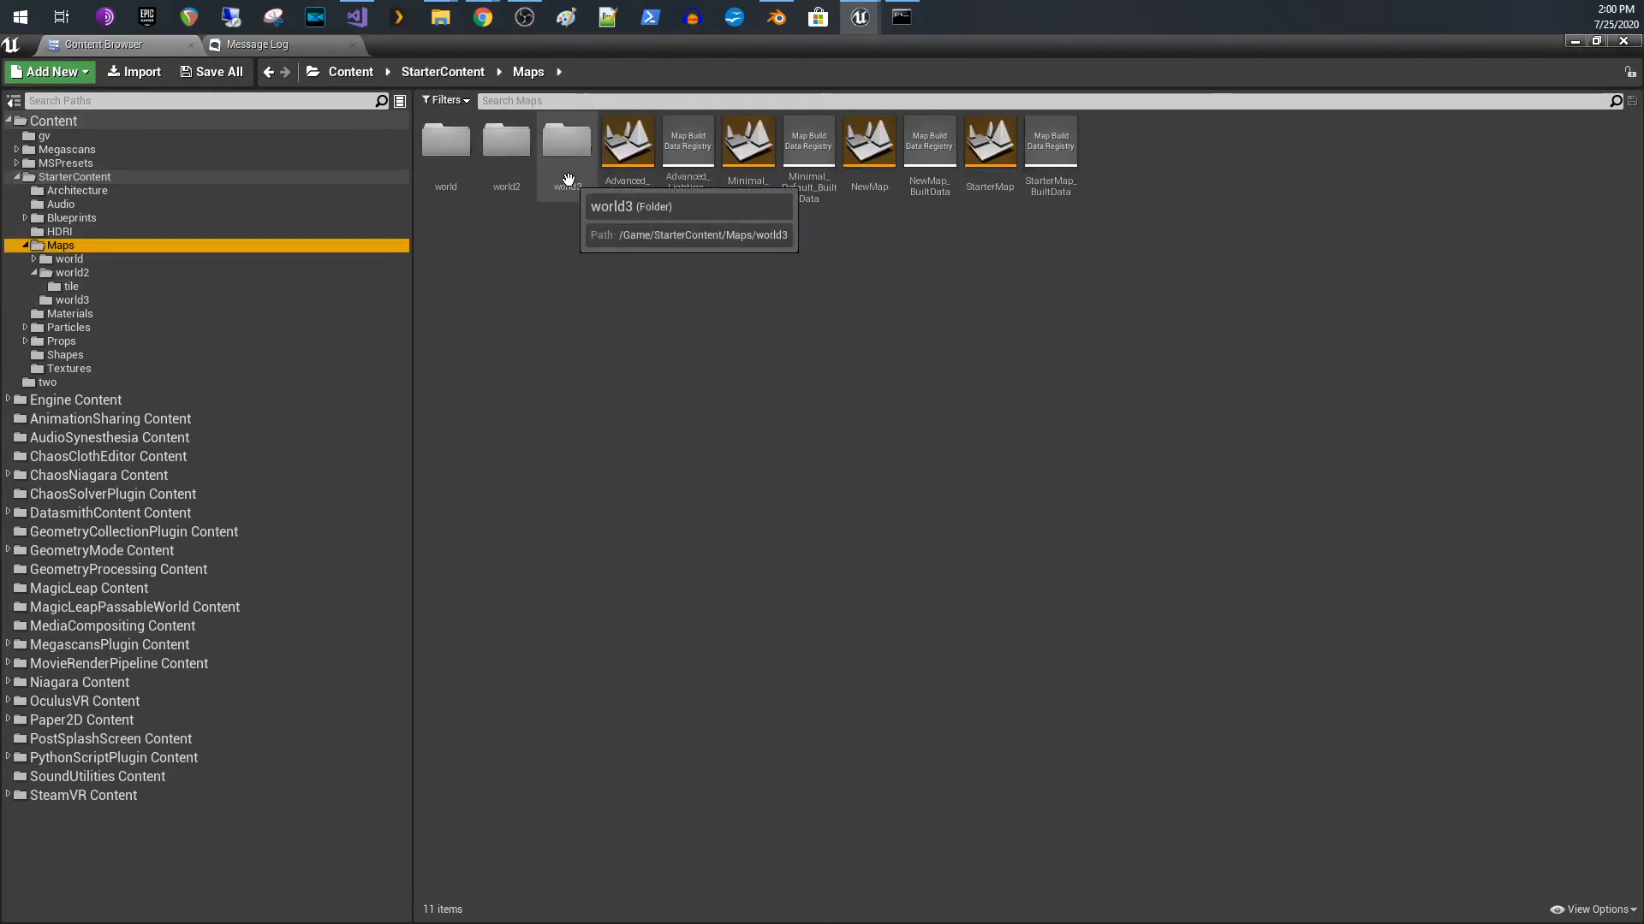
double_click(565, 140)
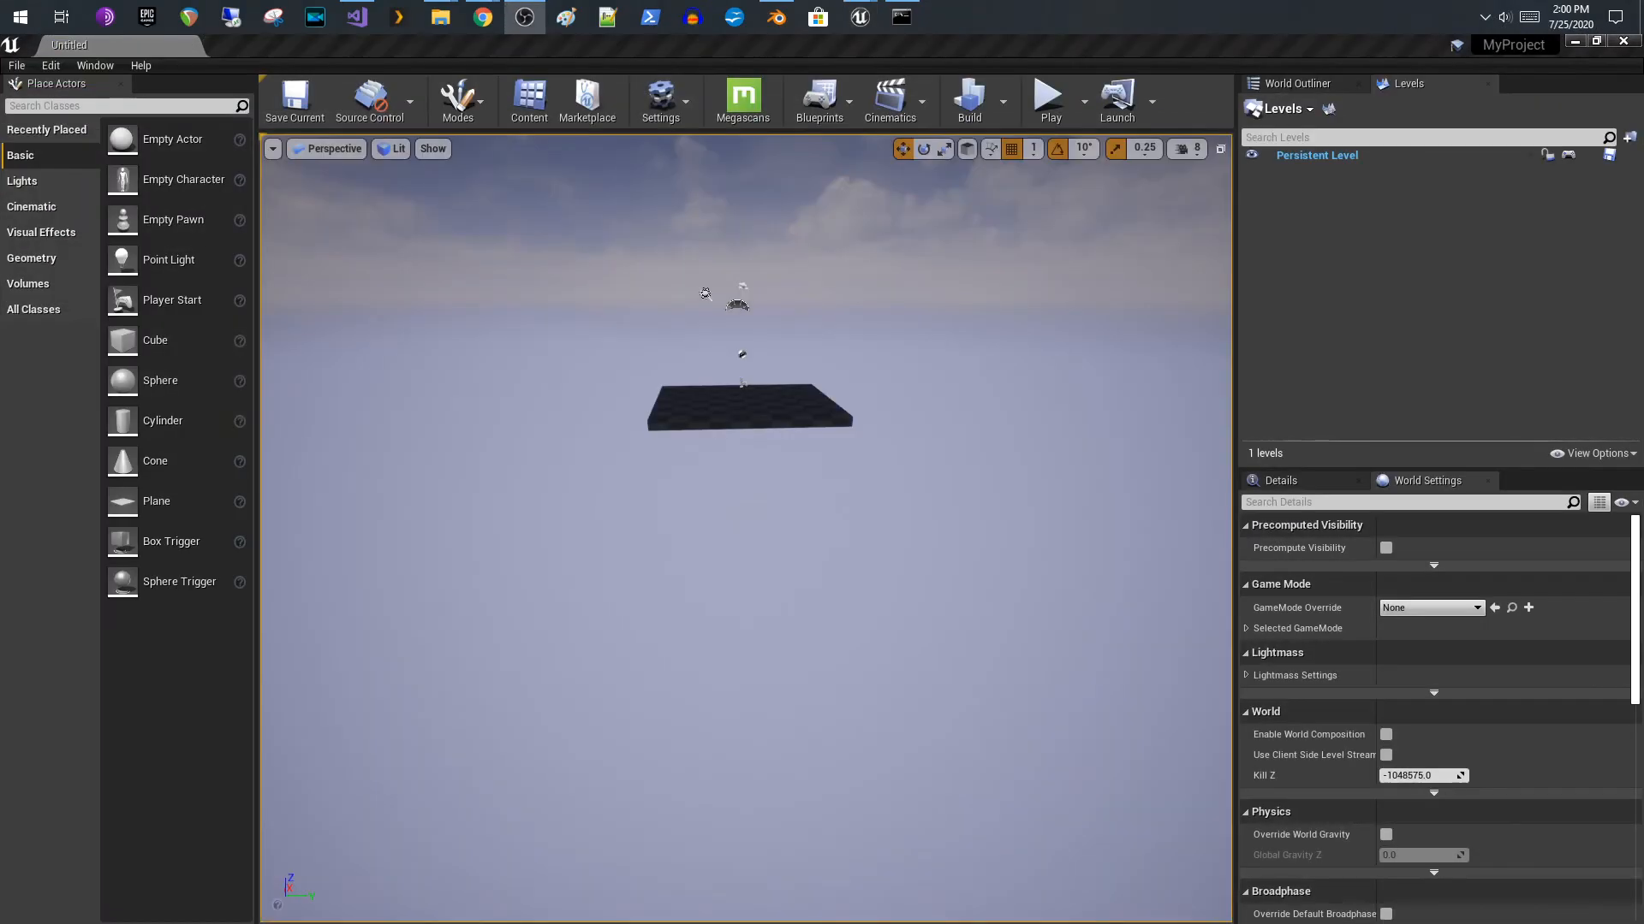
mouse_move(578, 253)
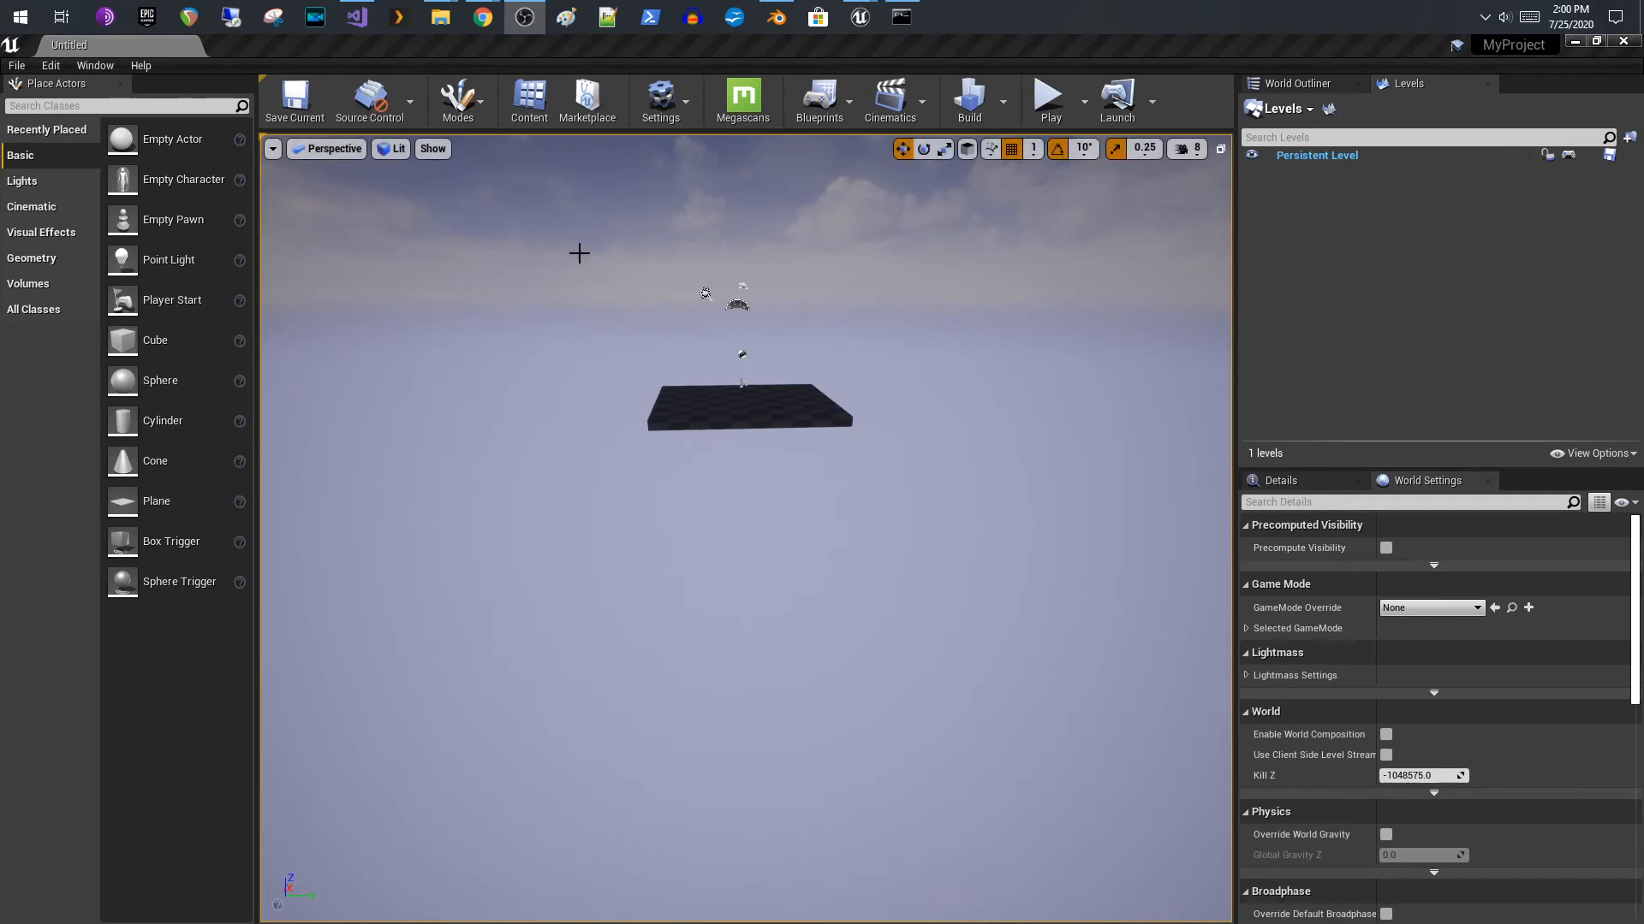
- Save the current level as NewMap1 in the world3 folder
left_click(294, 99)
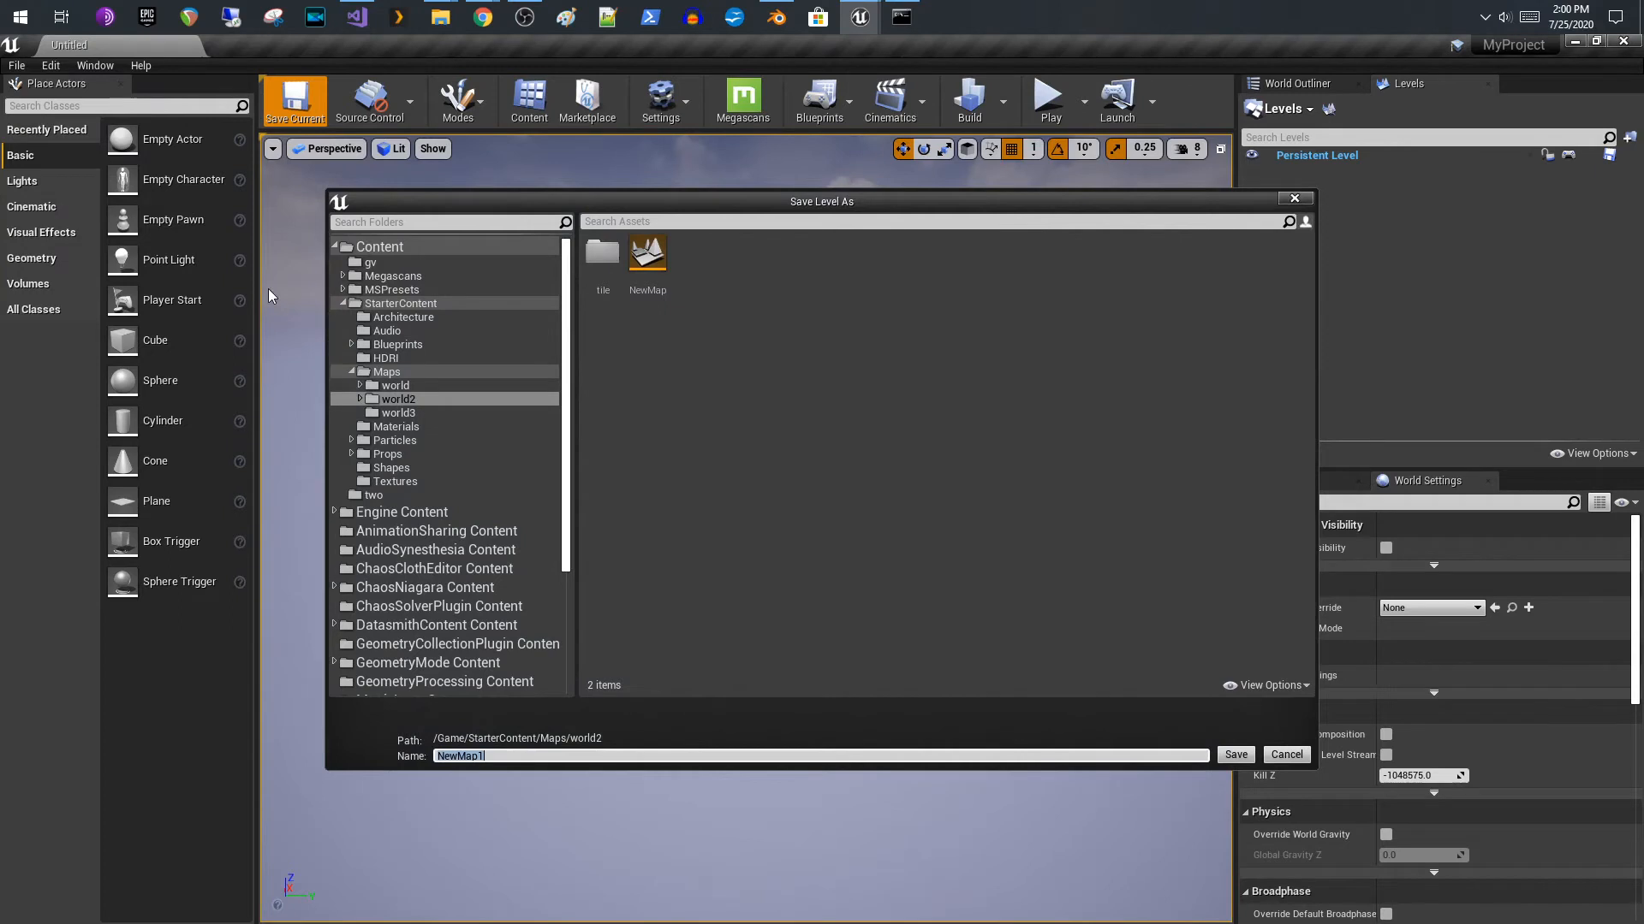
left_click(397, 413)
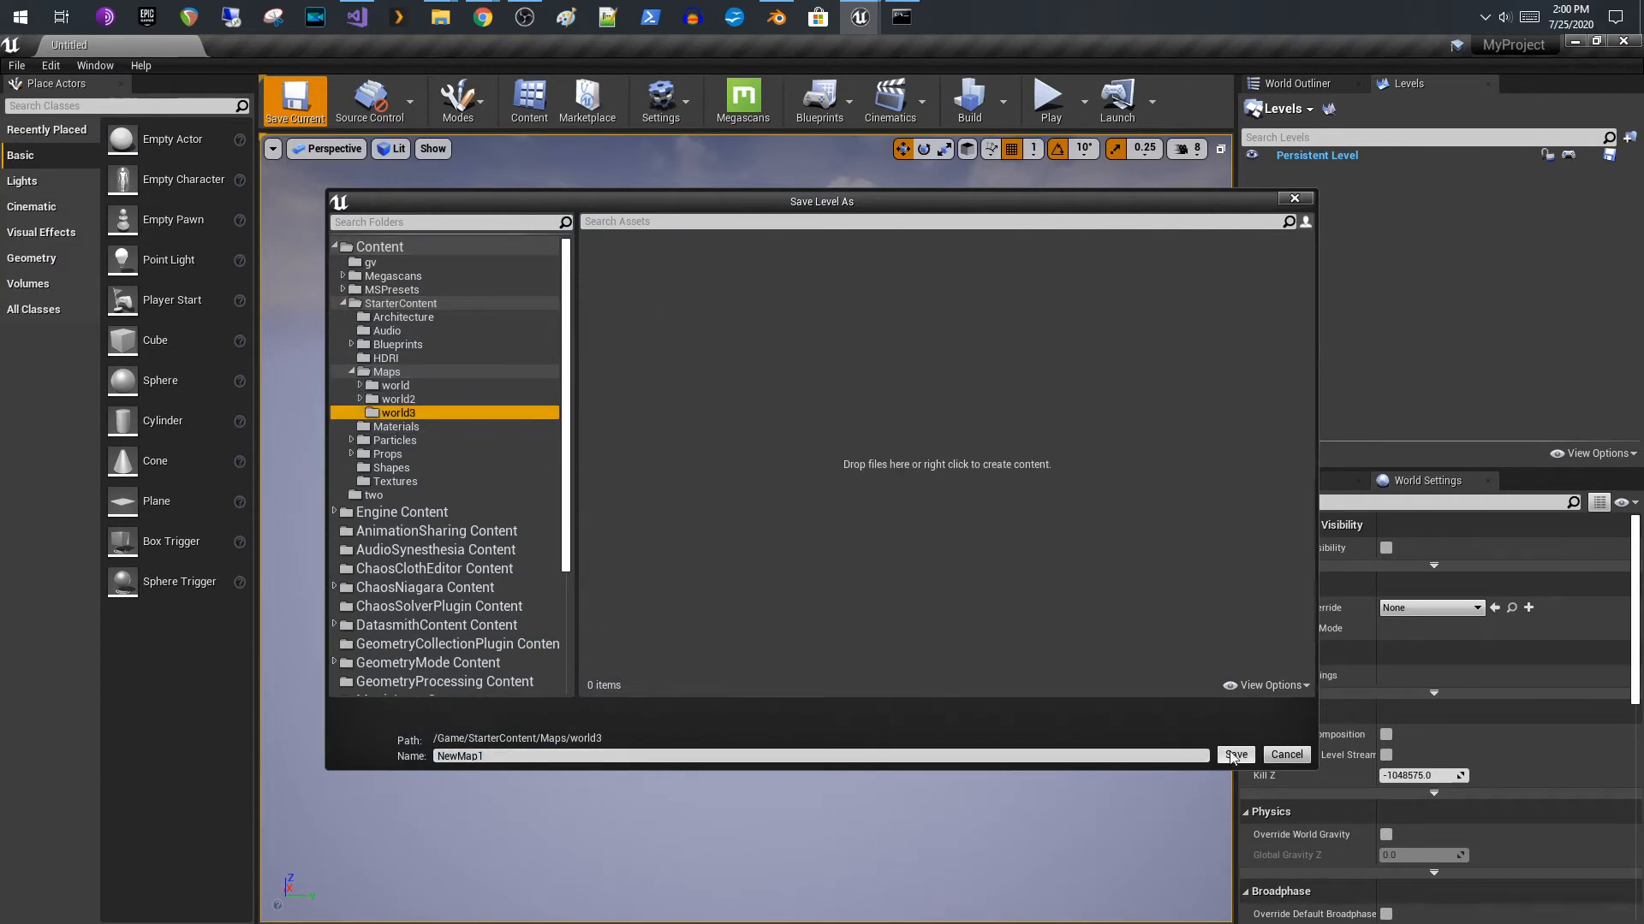
left_click(1234, 754)
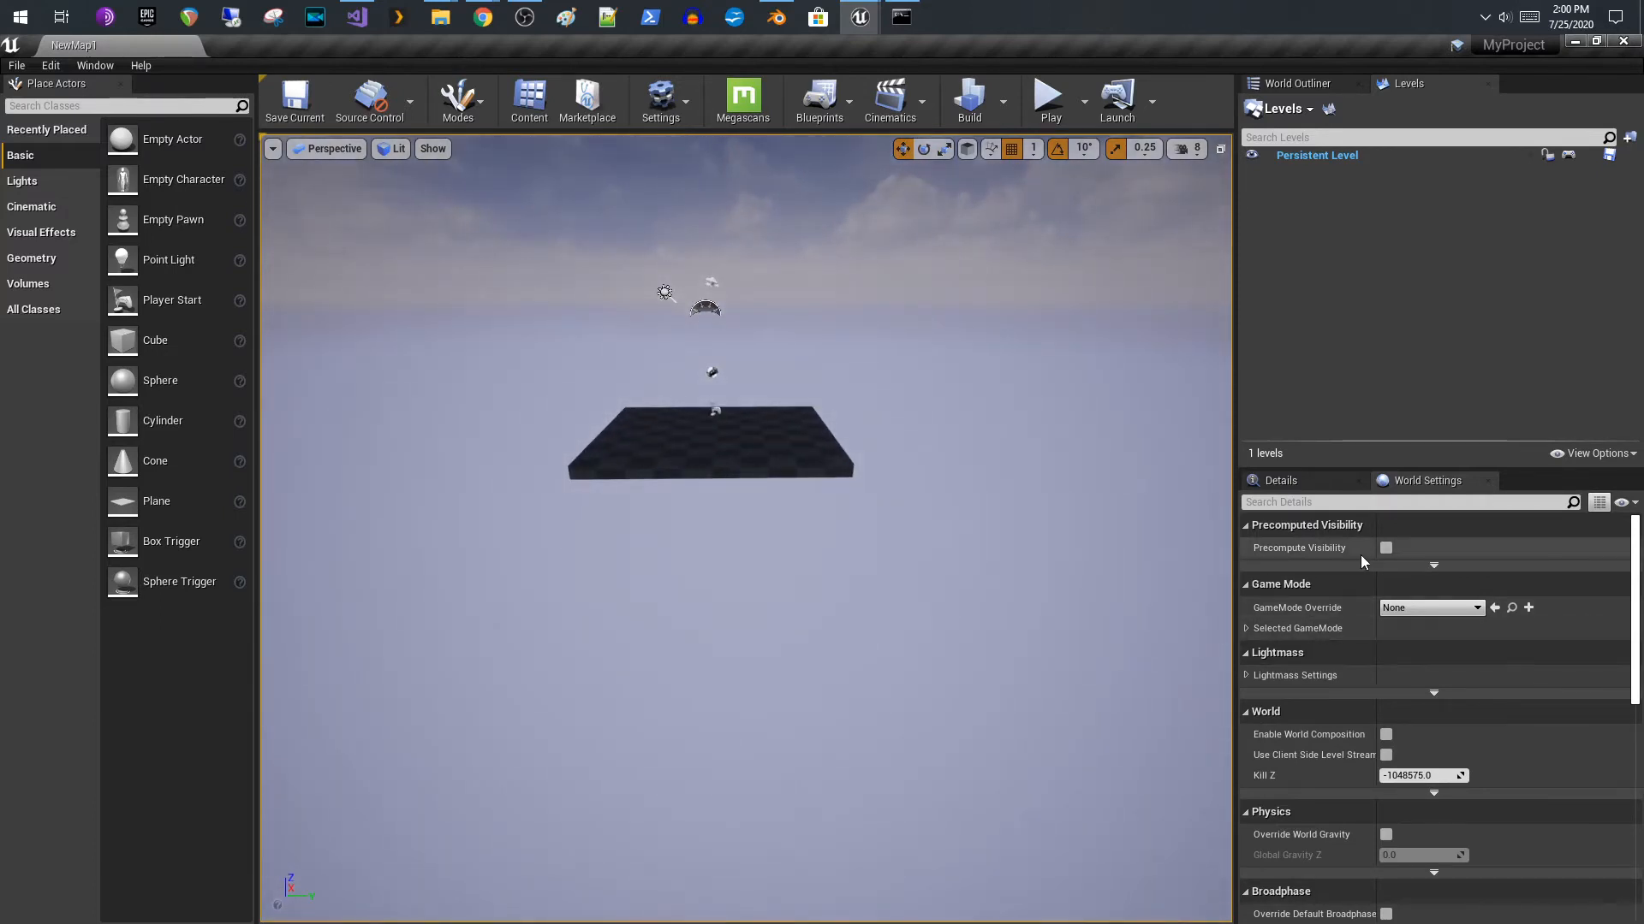
- Enable World Composition in NewMap1's World Settings
left_click(1281, 480)
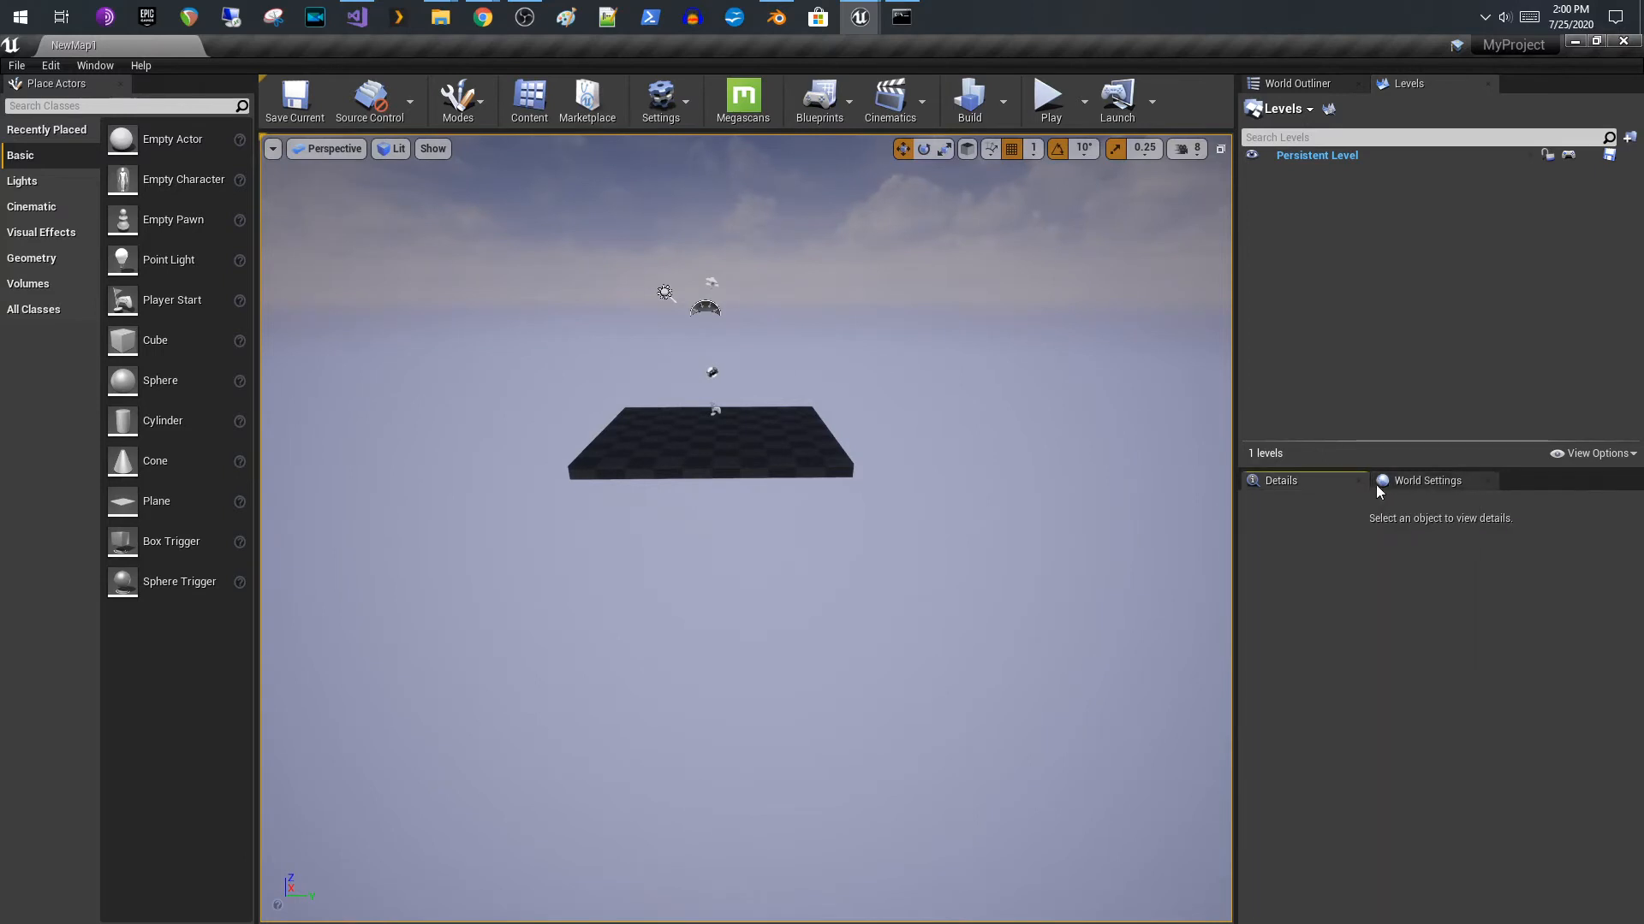
left_click(1428, 479)
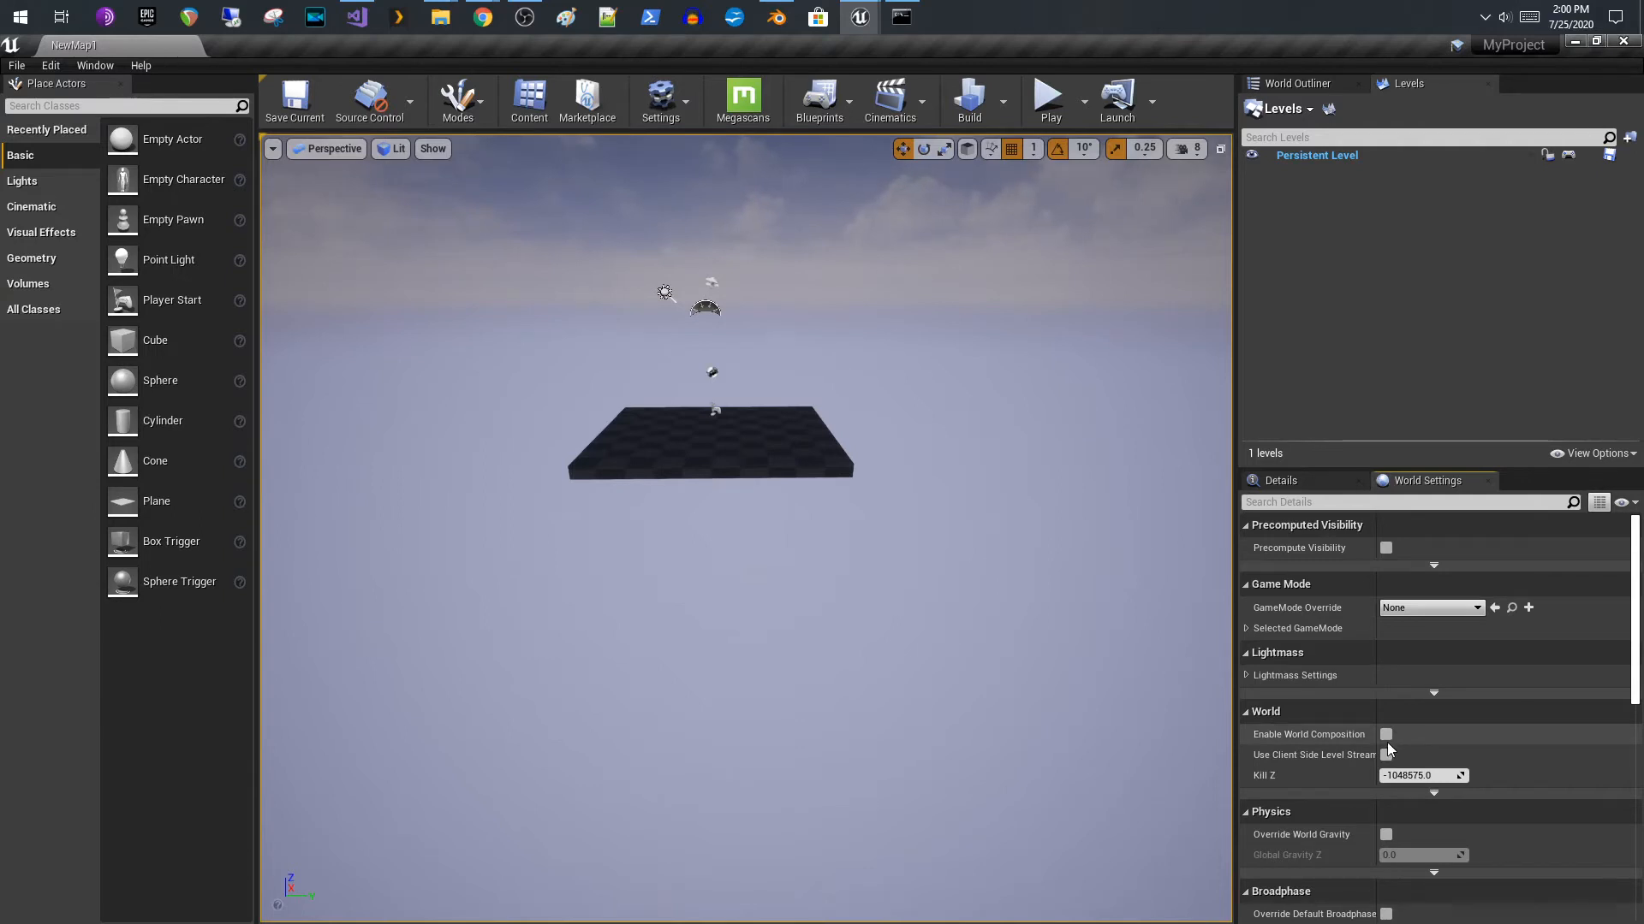
left_click(1386, 735)
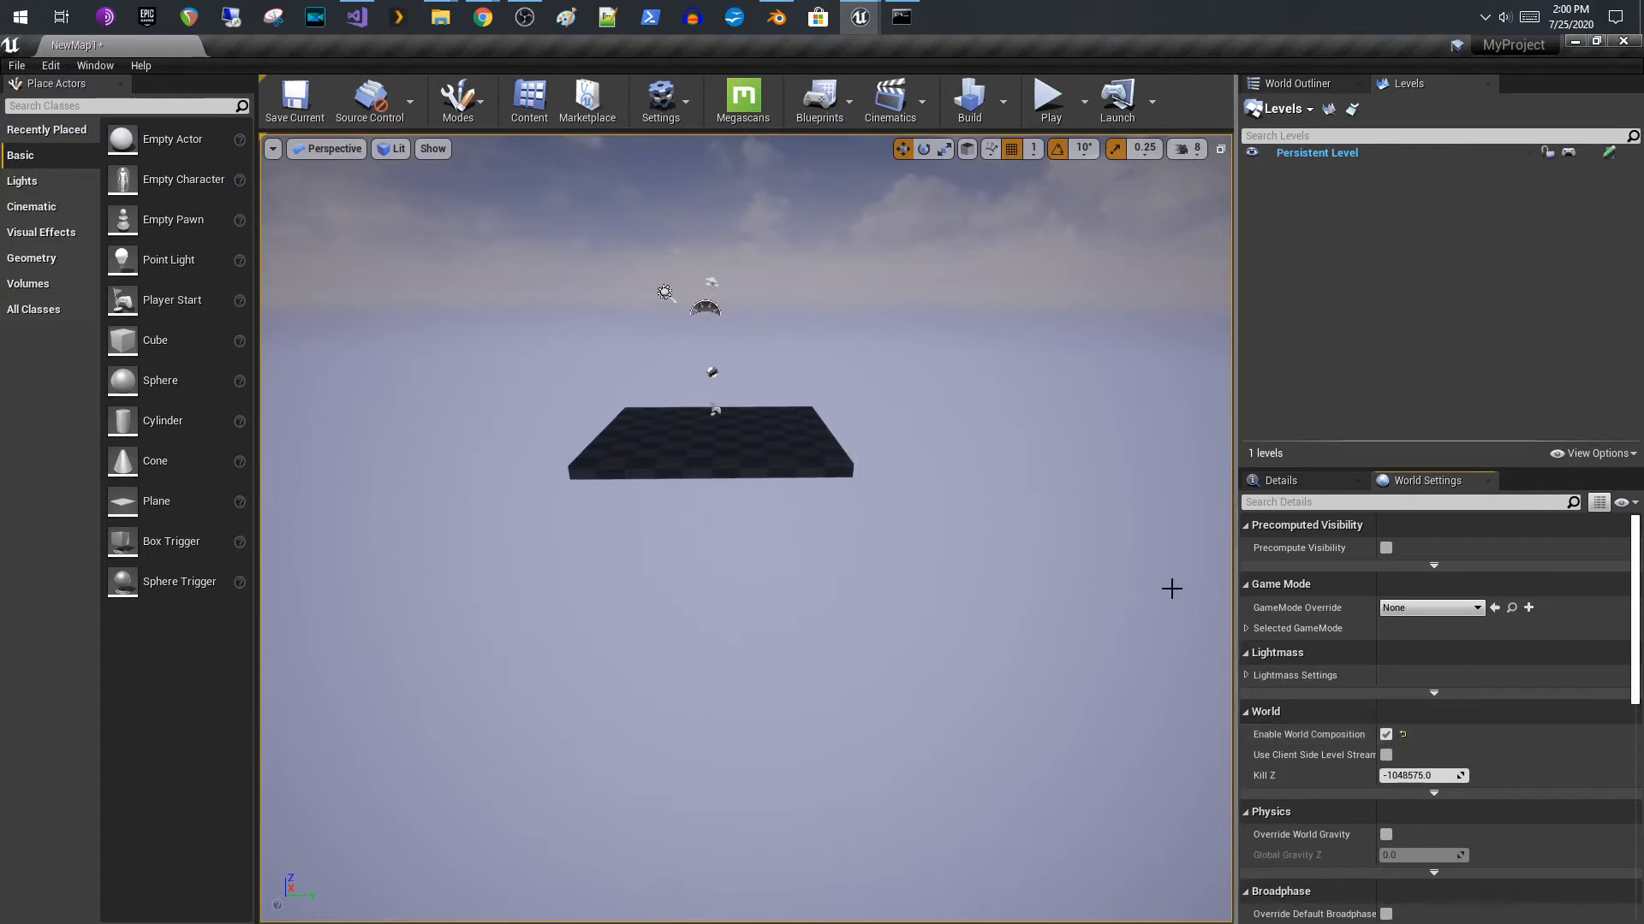
mouse_move(1322, 641)
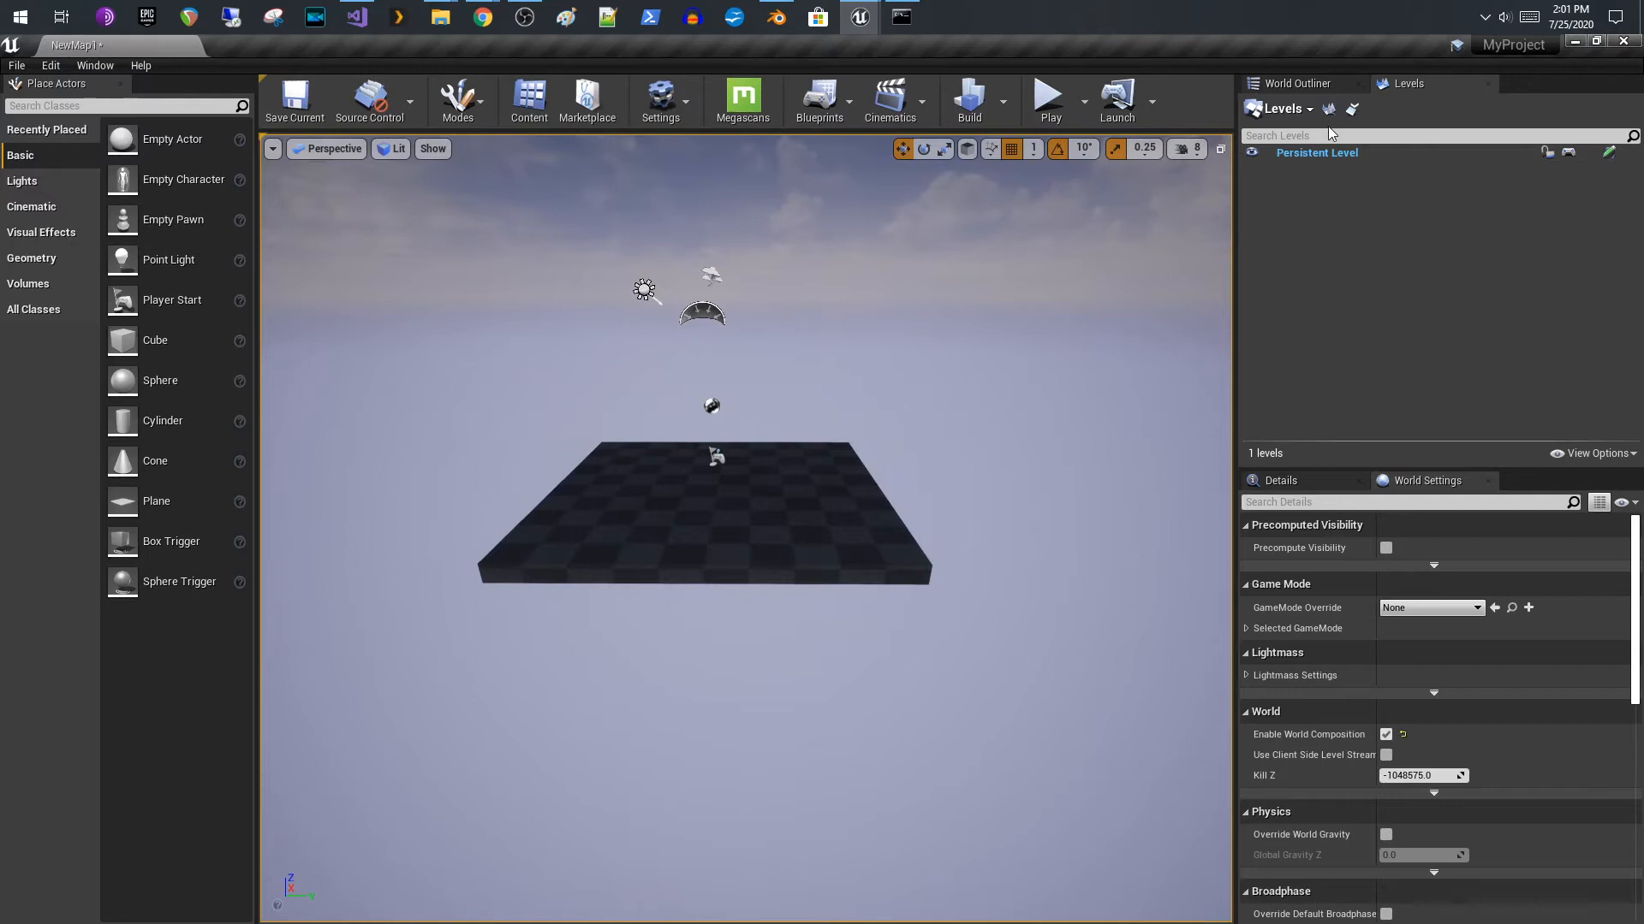
- Start Import Tiled Landscape from Levels and browse to the tiles folder for heightmap tiles
left_click(1279, 109)
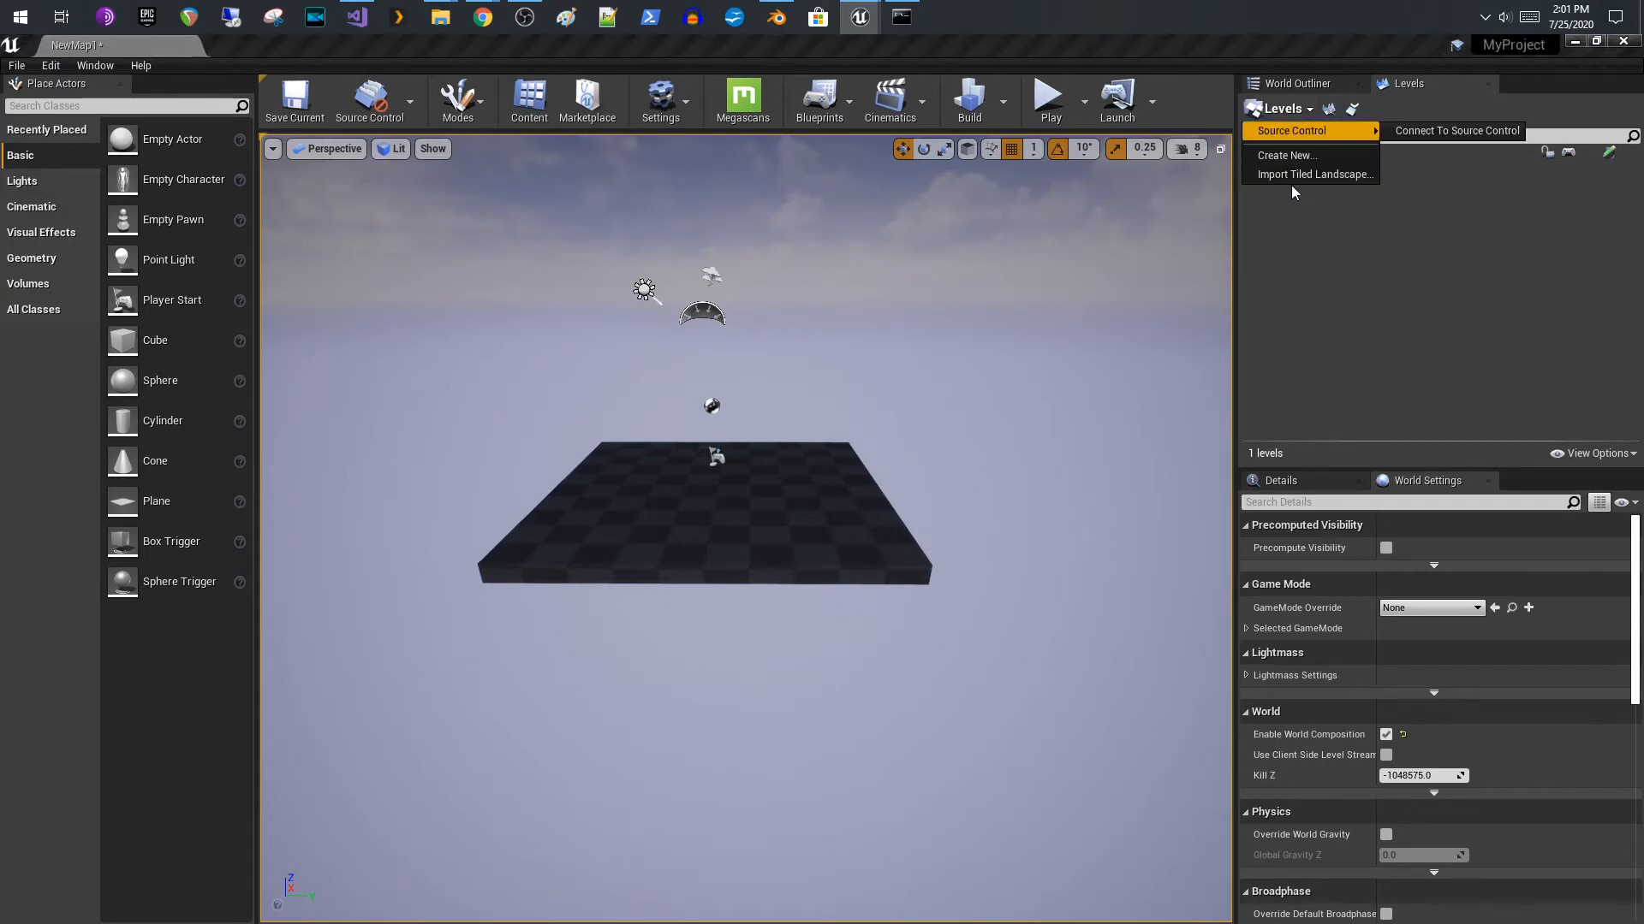
left_click(1315, 175)
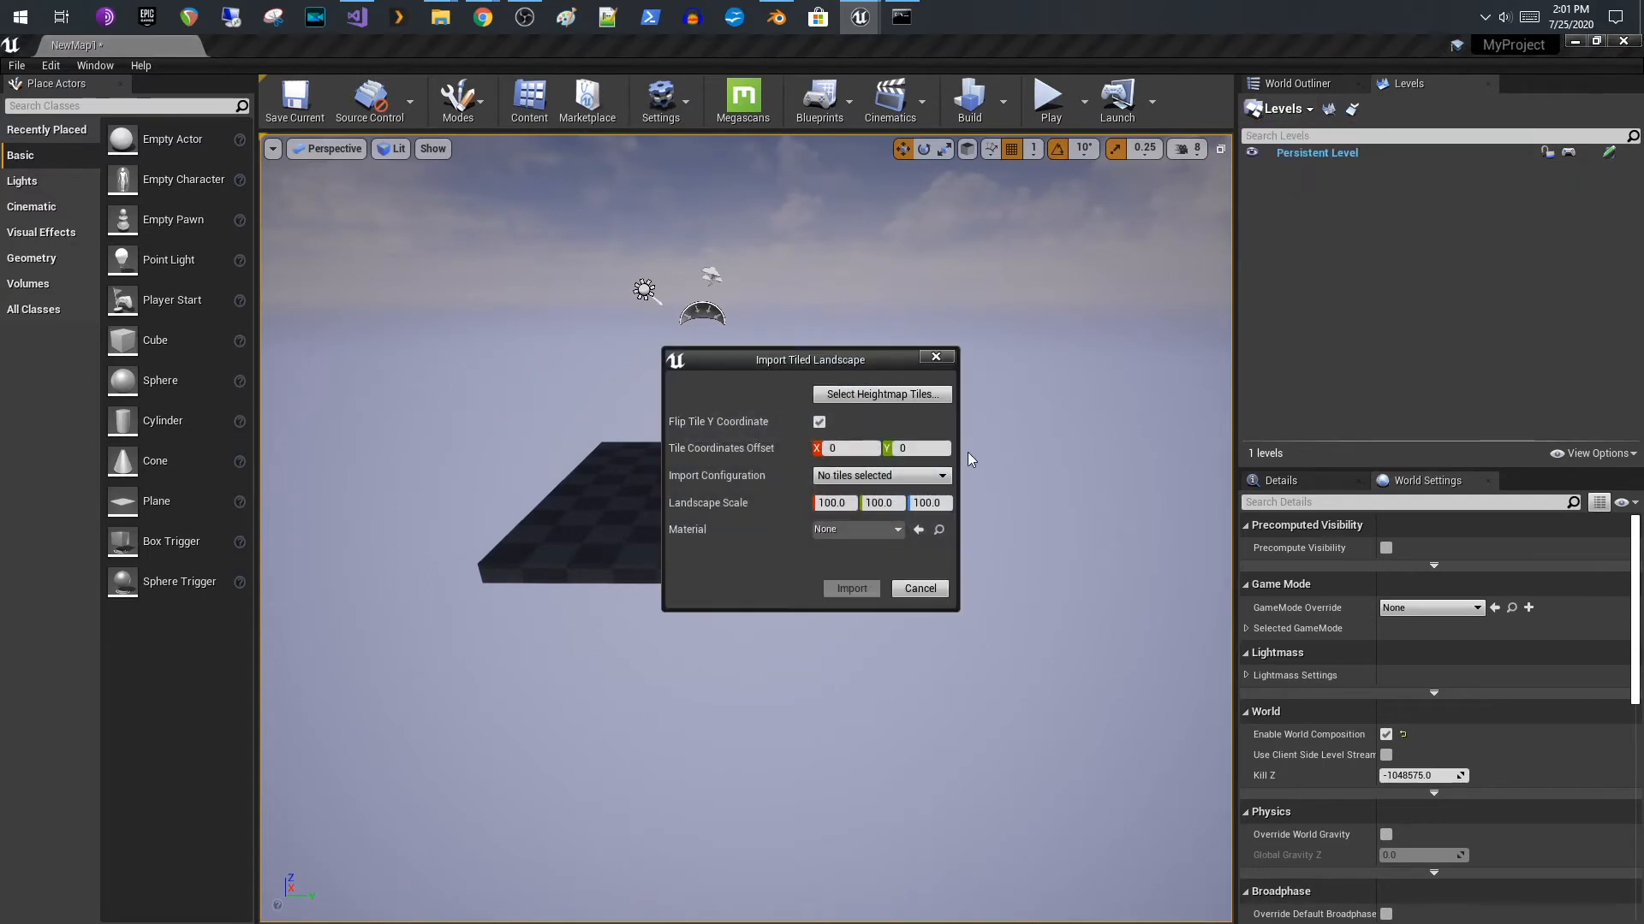
left_click(882, 394)
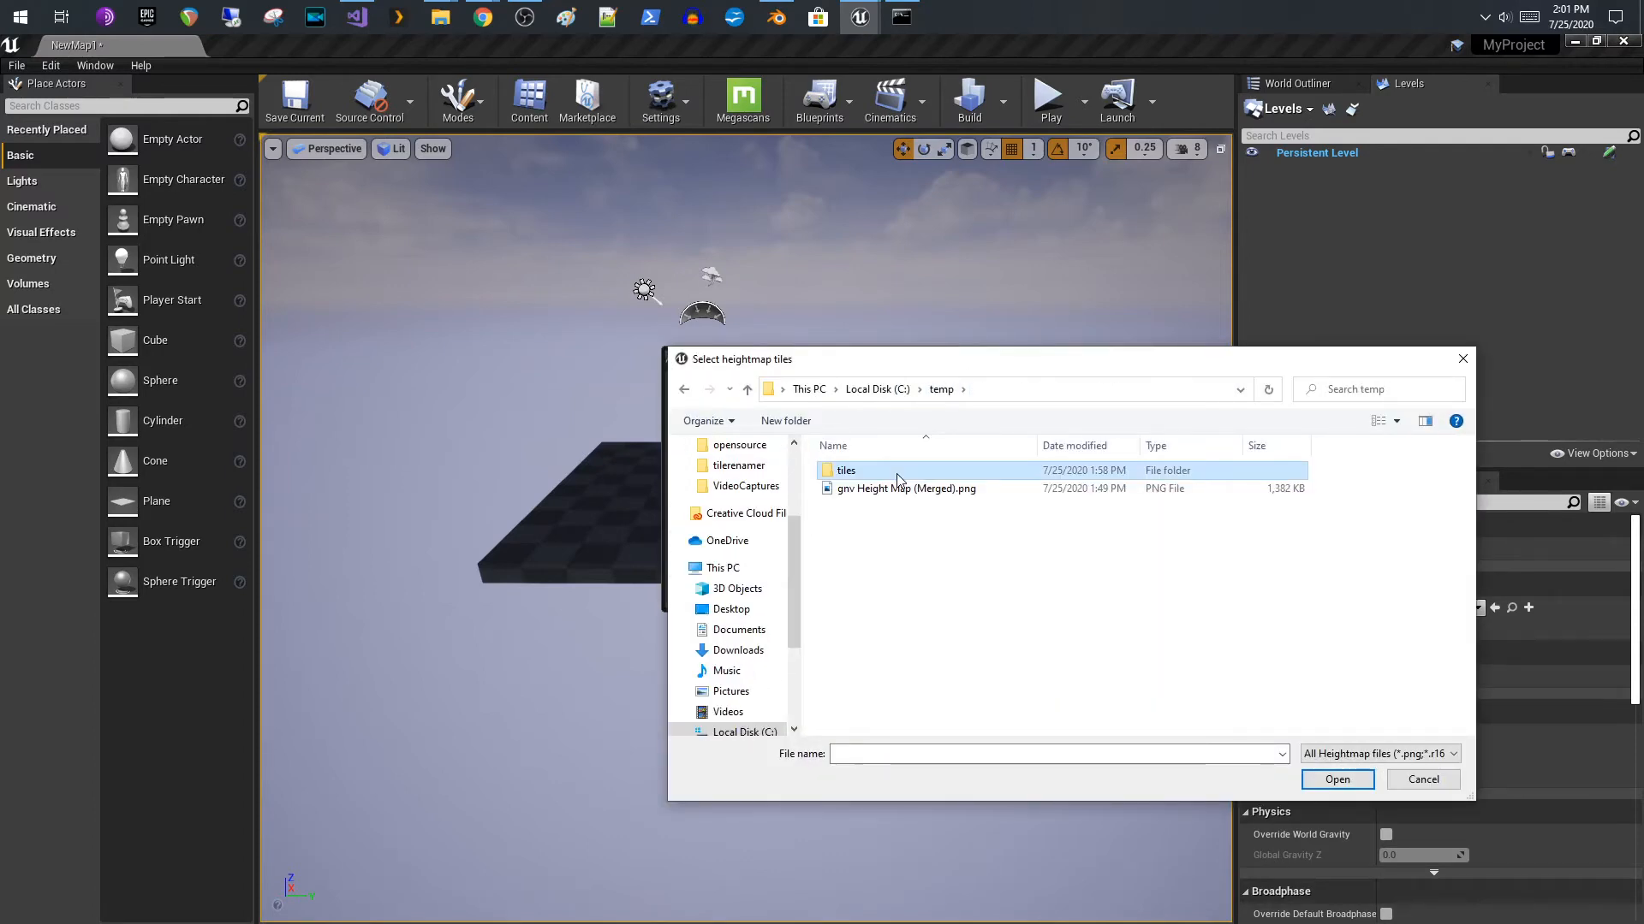
double_click(845, 469)
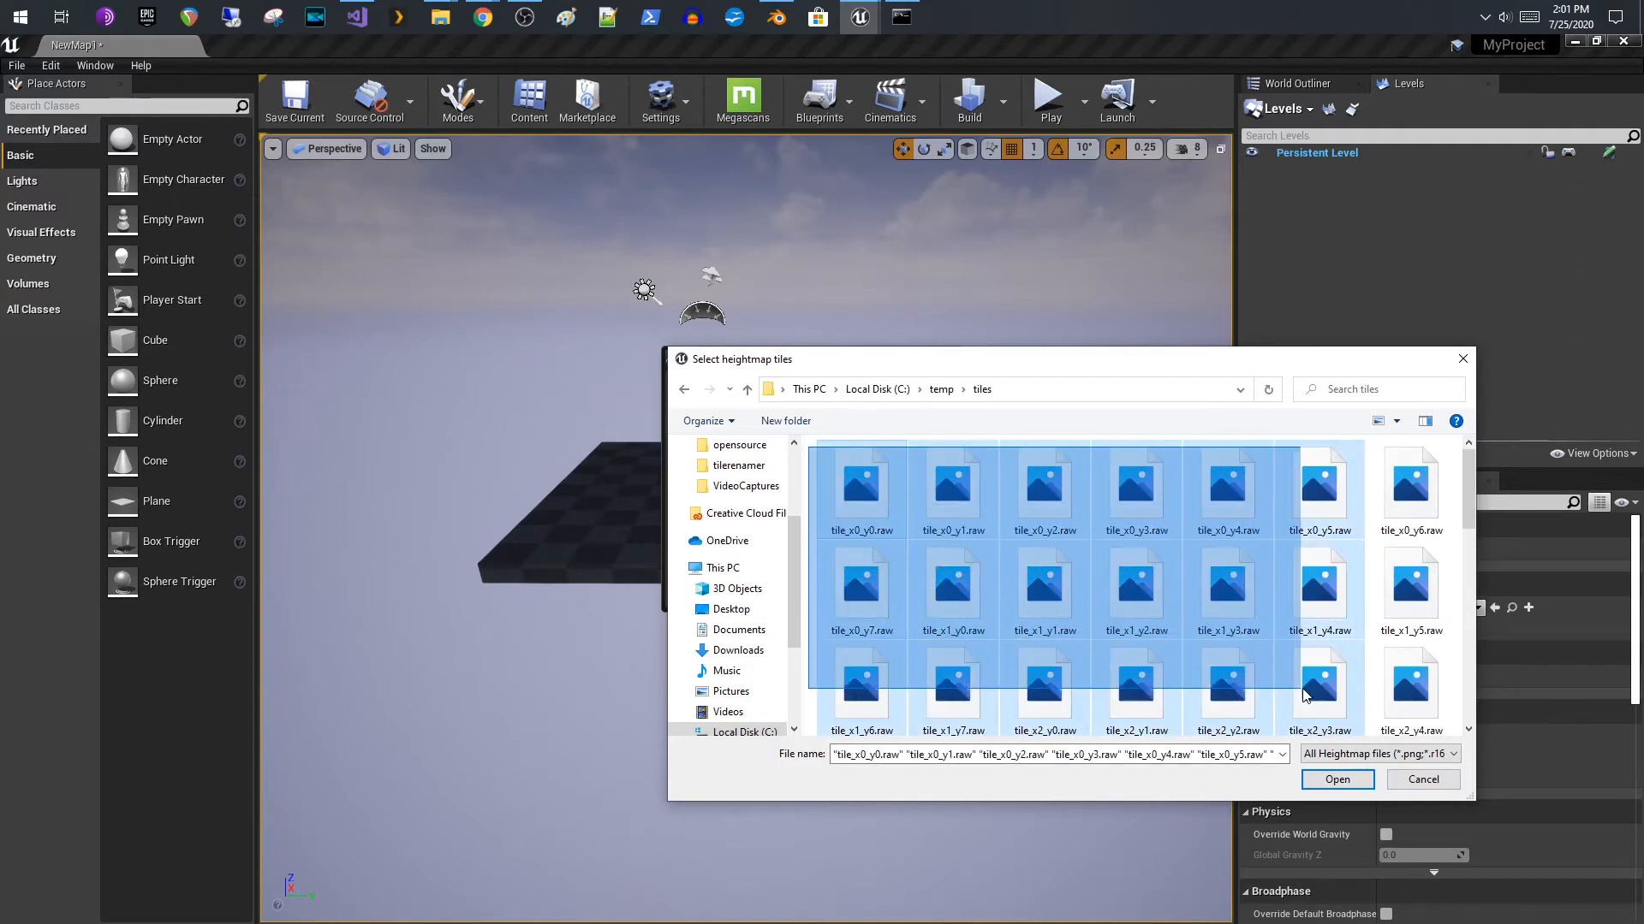
scroll("down", 3)
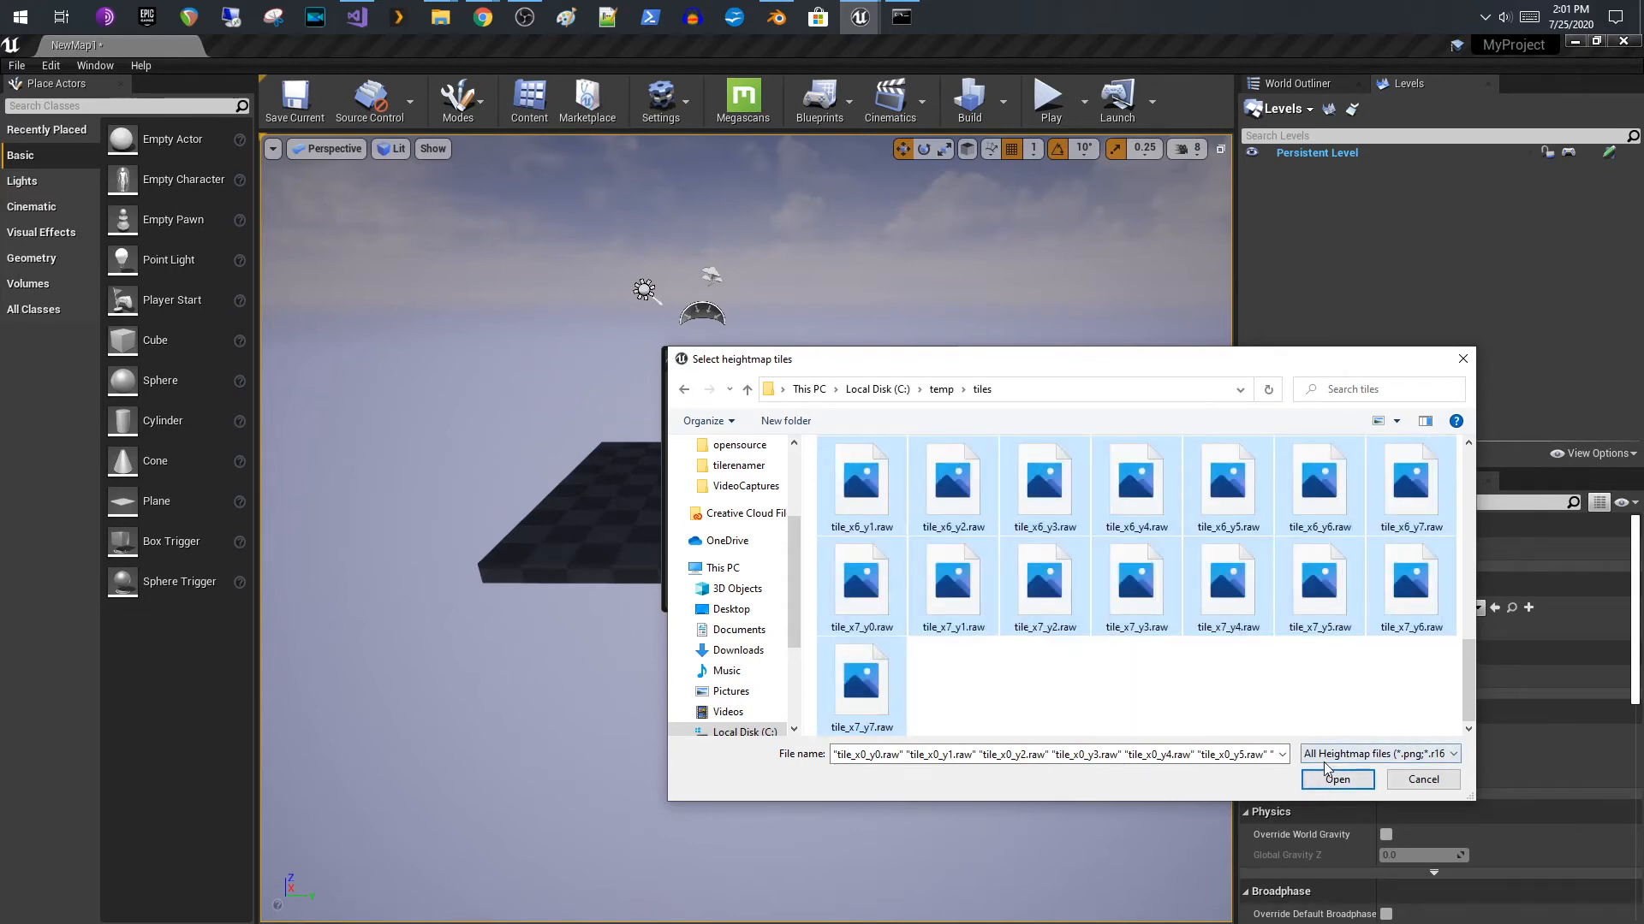
- Load the 64 tiles with 1x1 components, 2x2 sections, 63x63 quads and Flip Tile Y off
left_click(1337, 779)
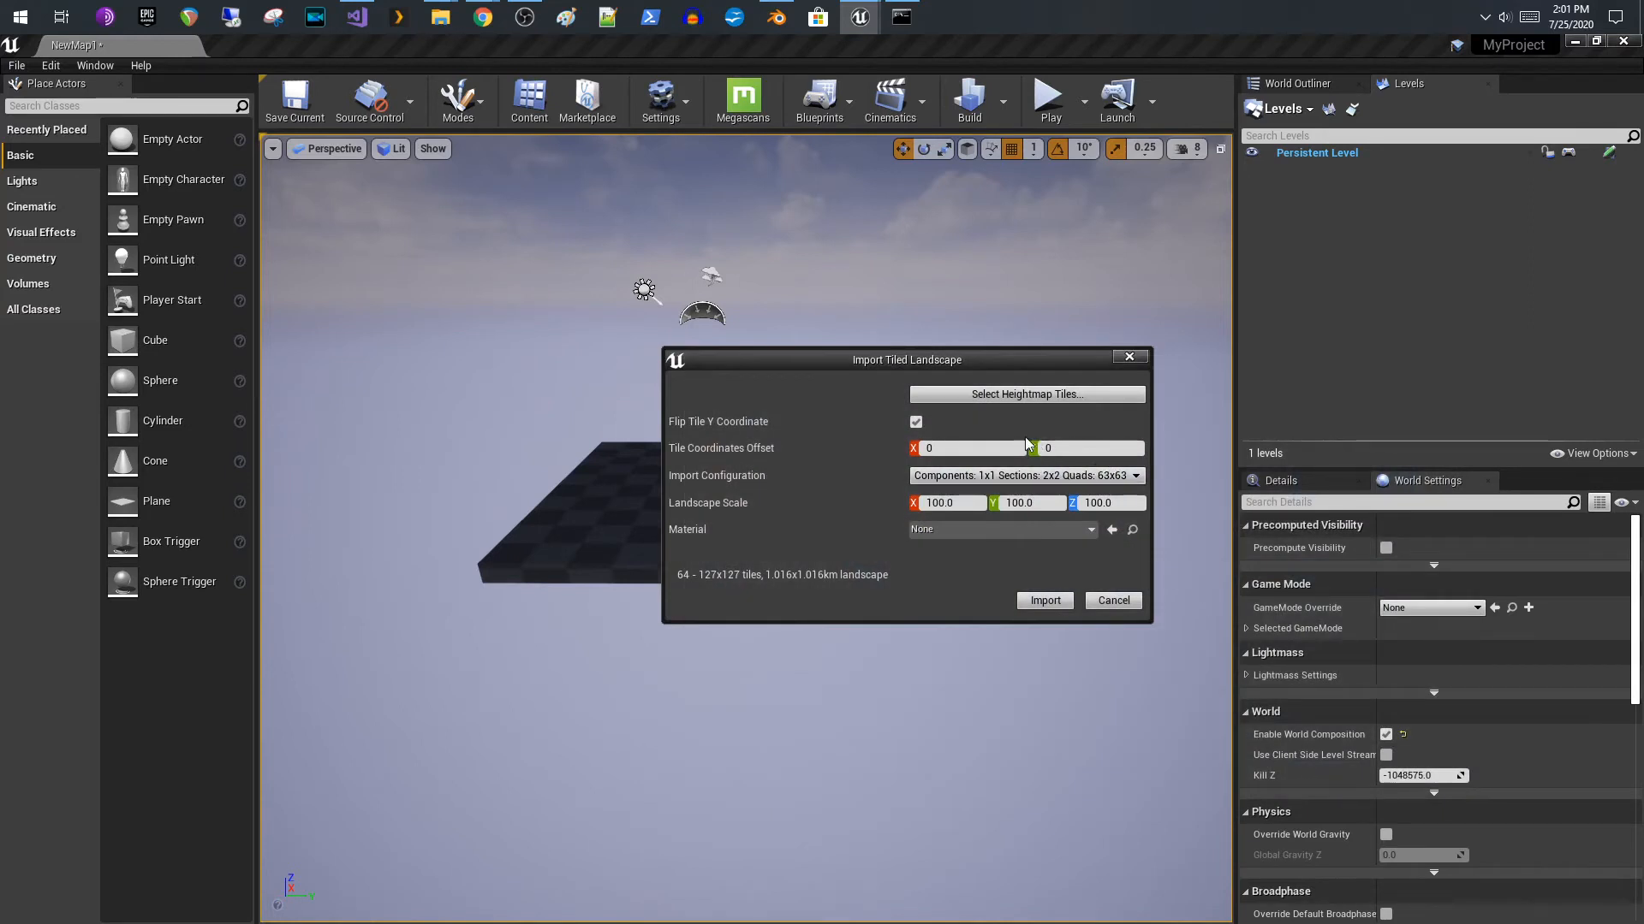
mouse_move(859, 471)
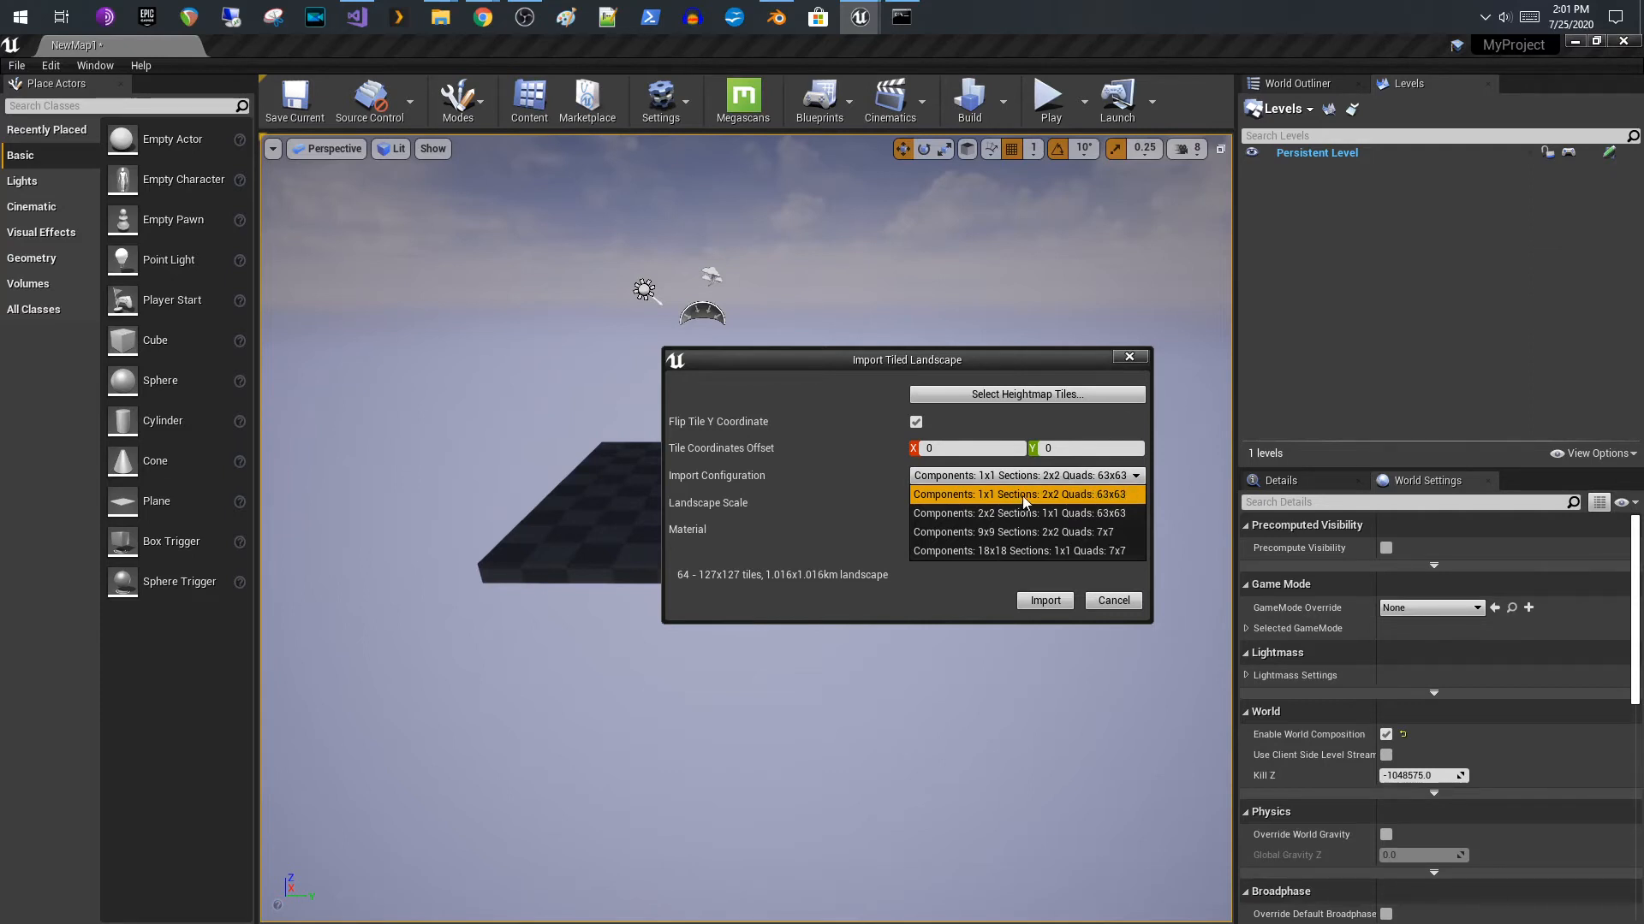
mouse_move(955, 503)
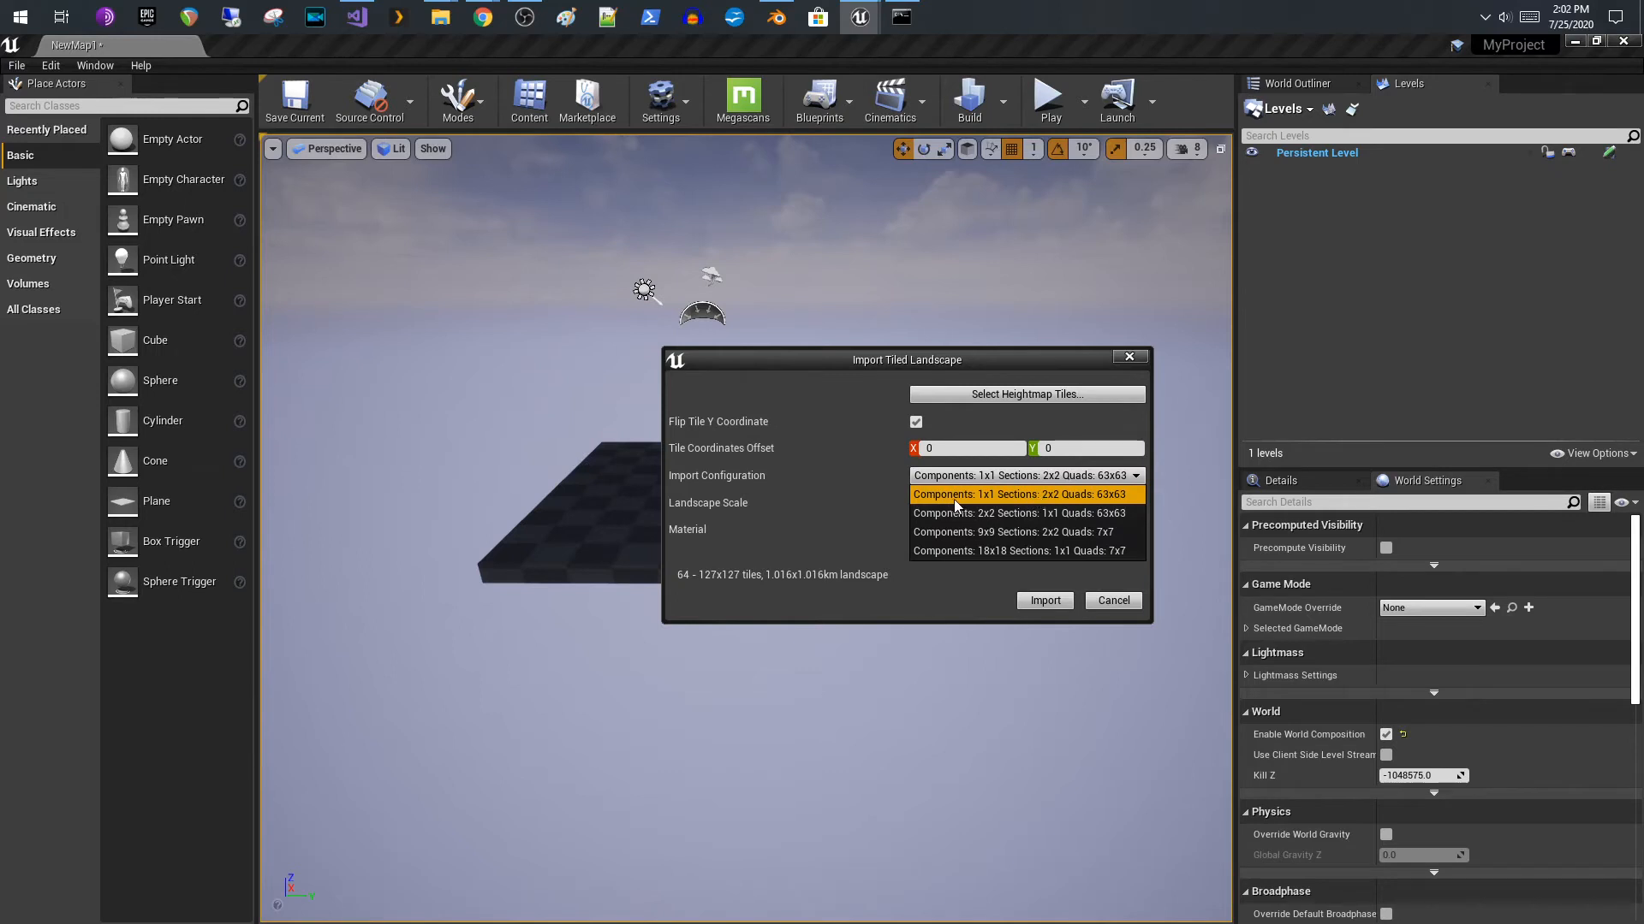
left_click(1024, 493)
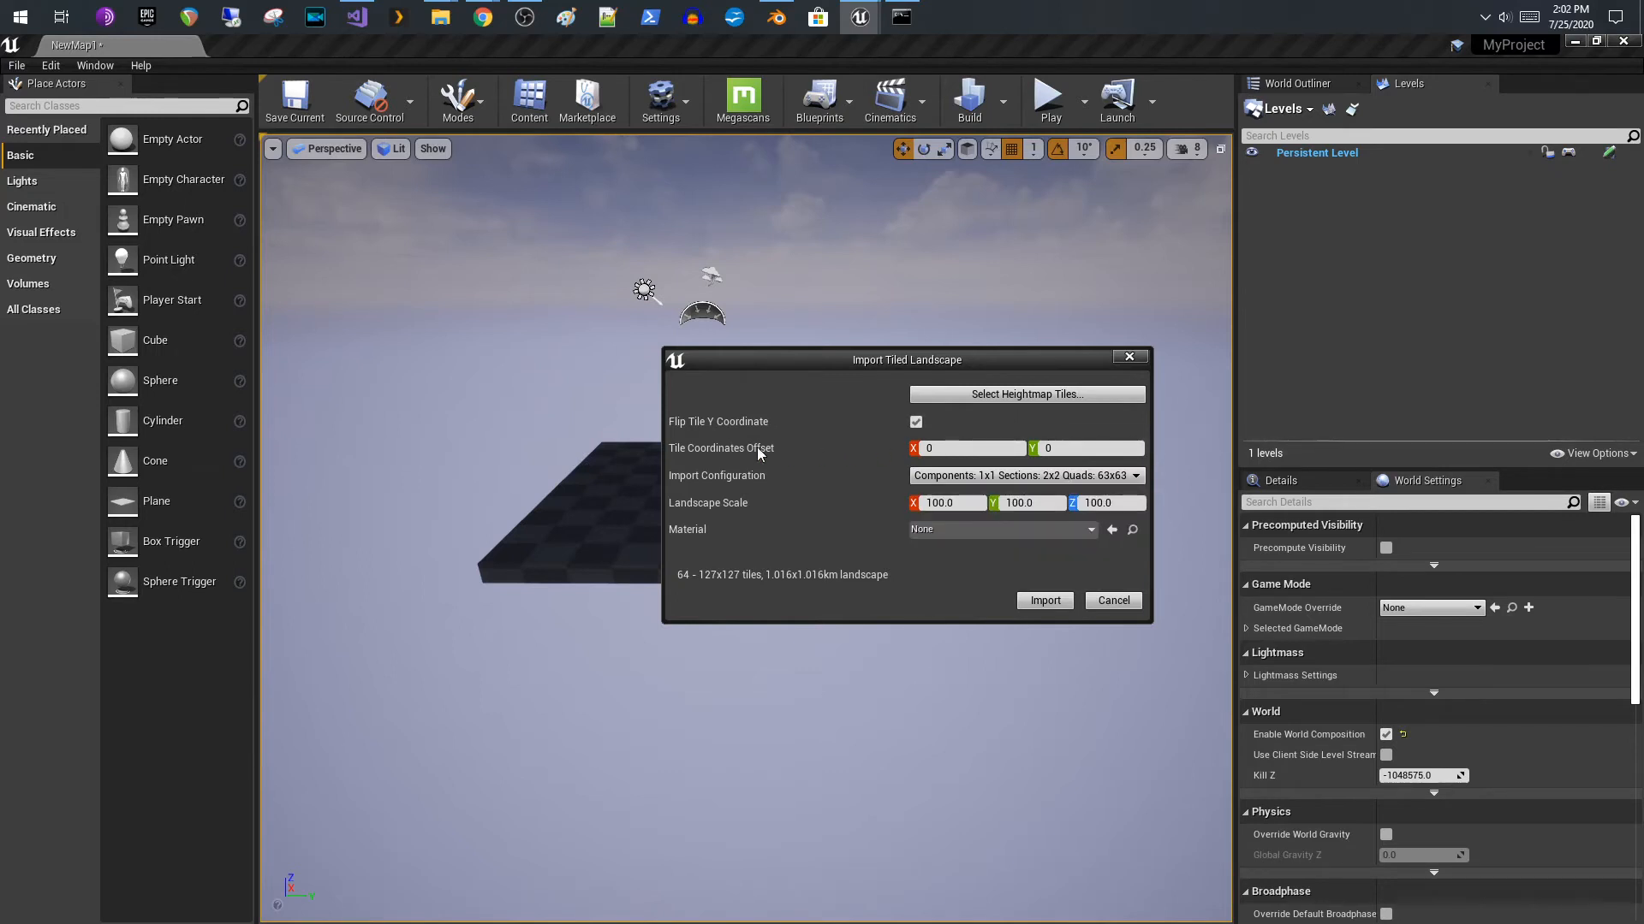
mouse_move(926, 415)
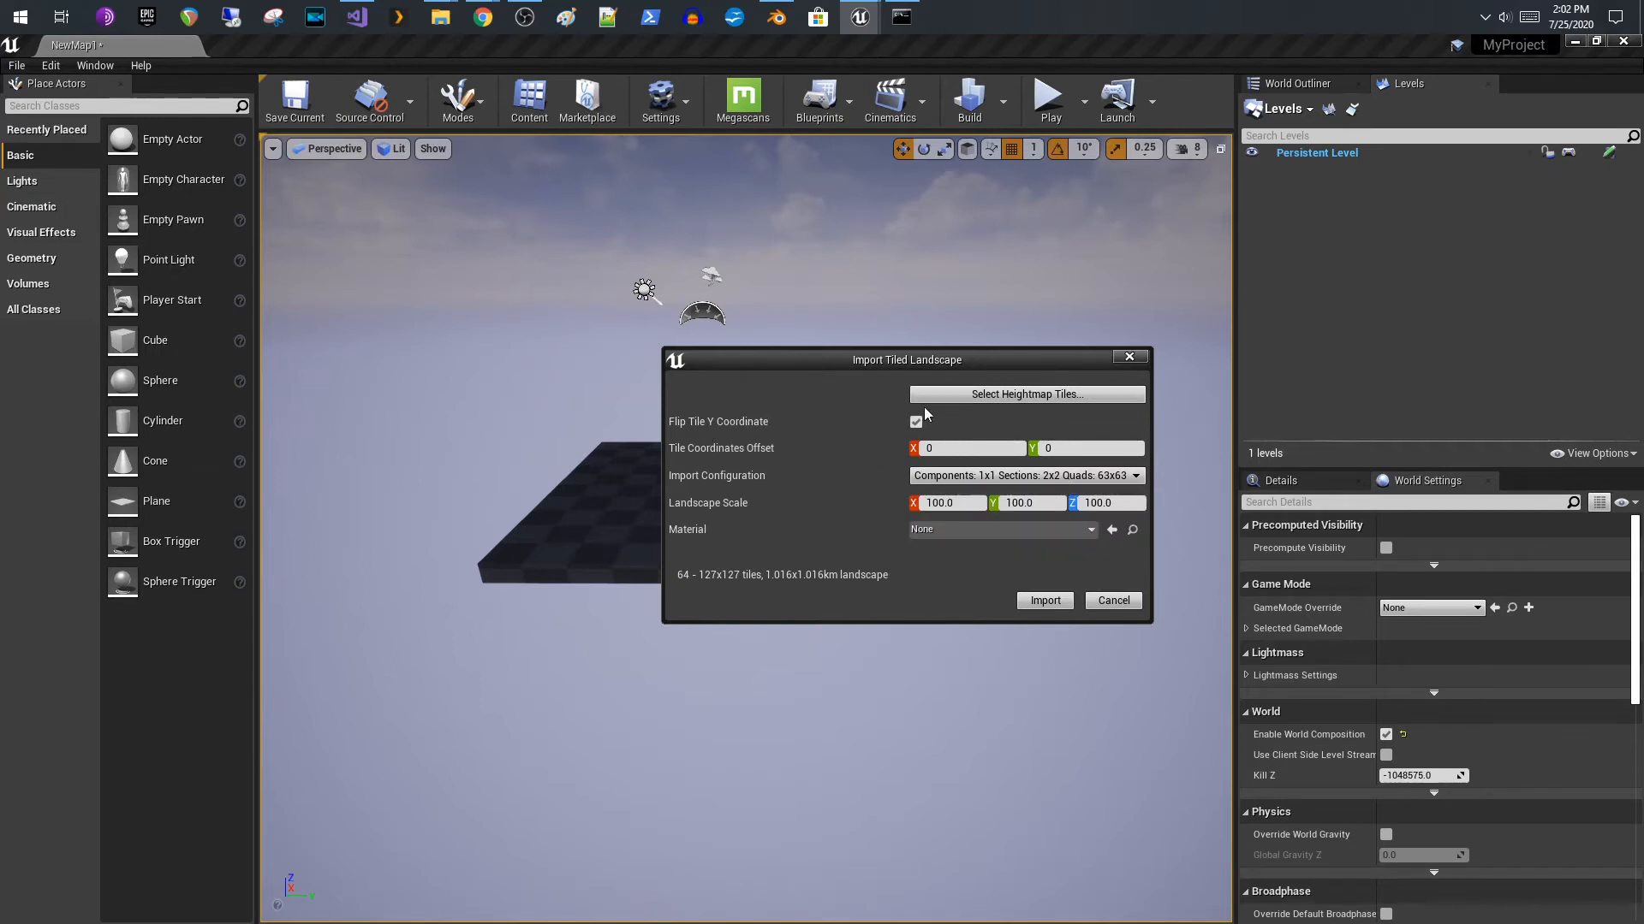
mouse_move(755, 428)
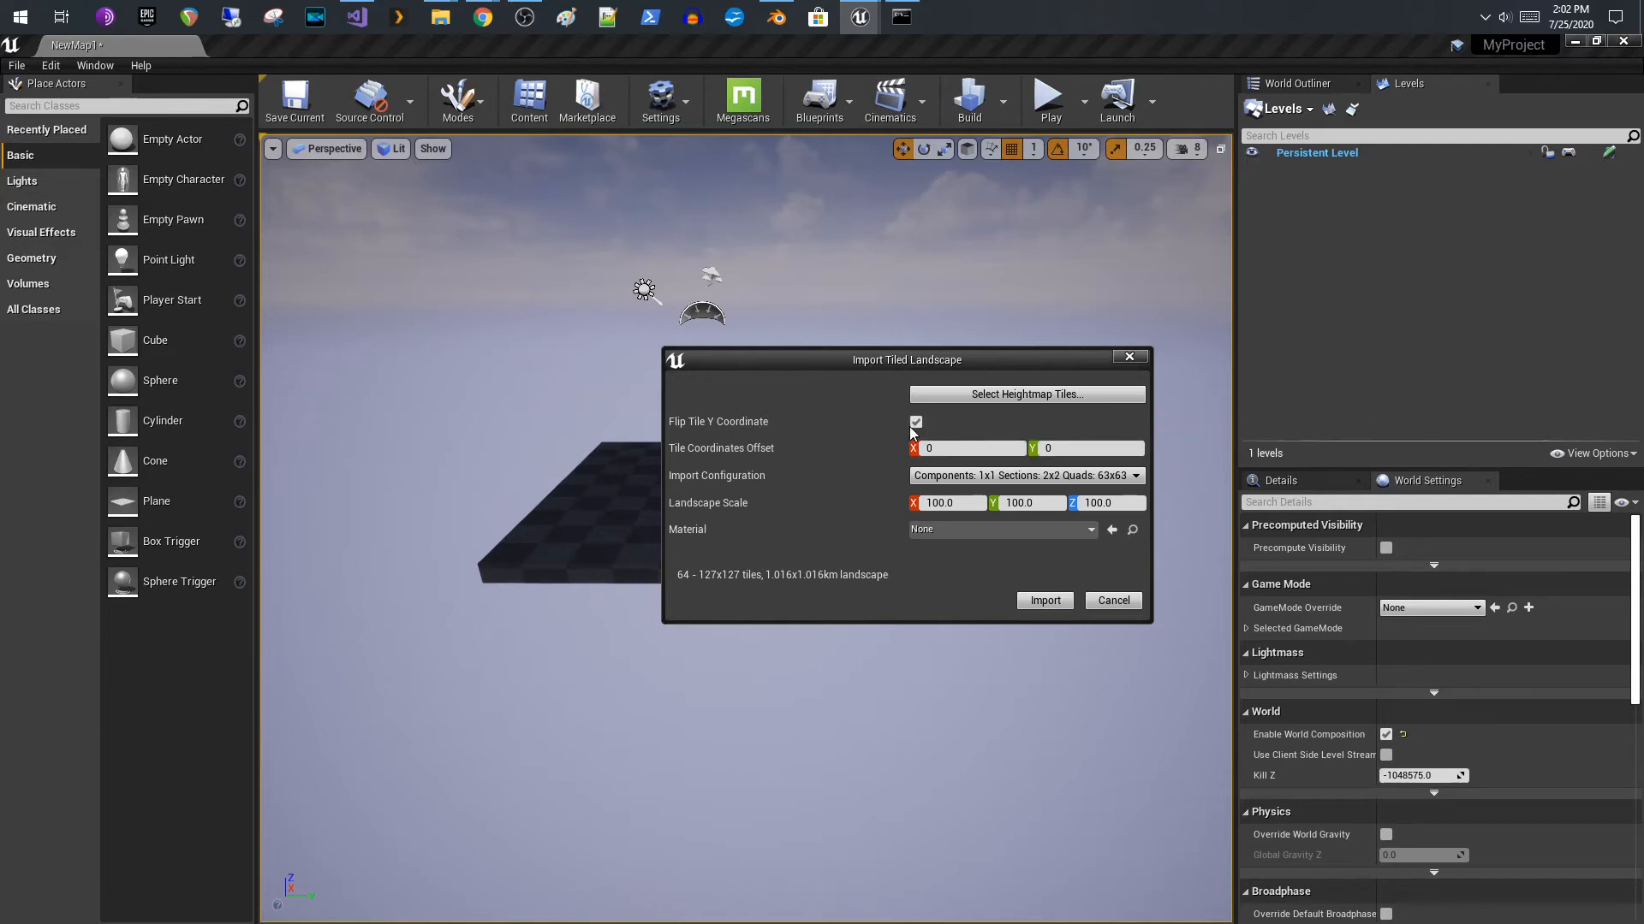
left_click(916, 421)
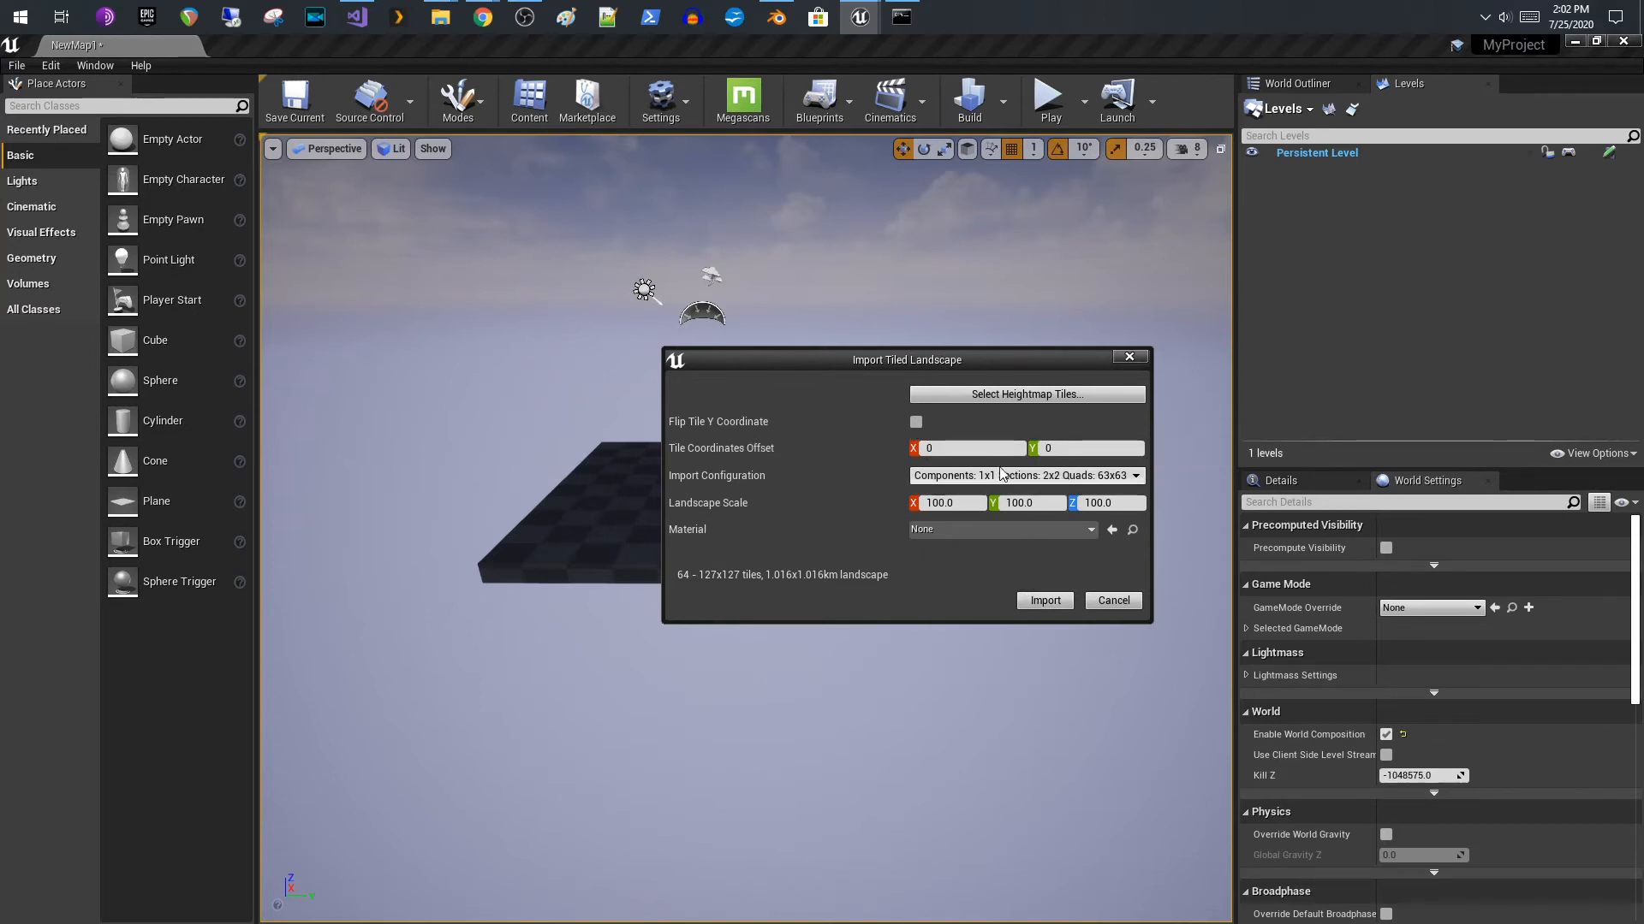
- Set the Landscape Scale Z to 50
left_click_drag(905, 360, 839, 375)
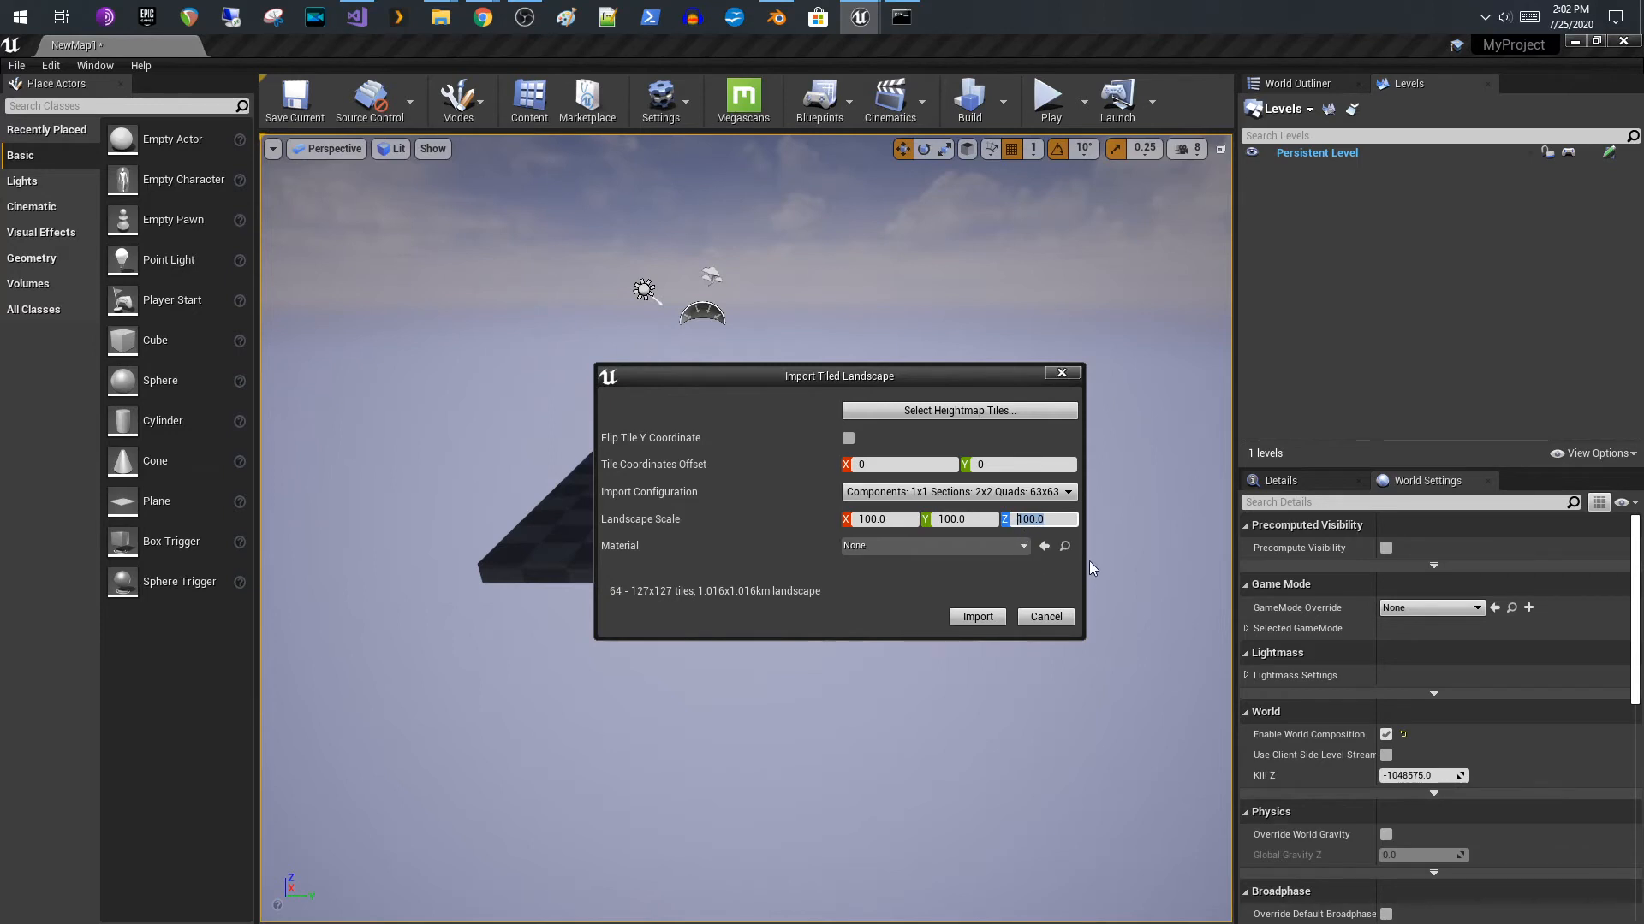
mouse_move(914, 690)
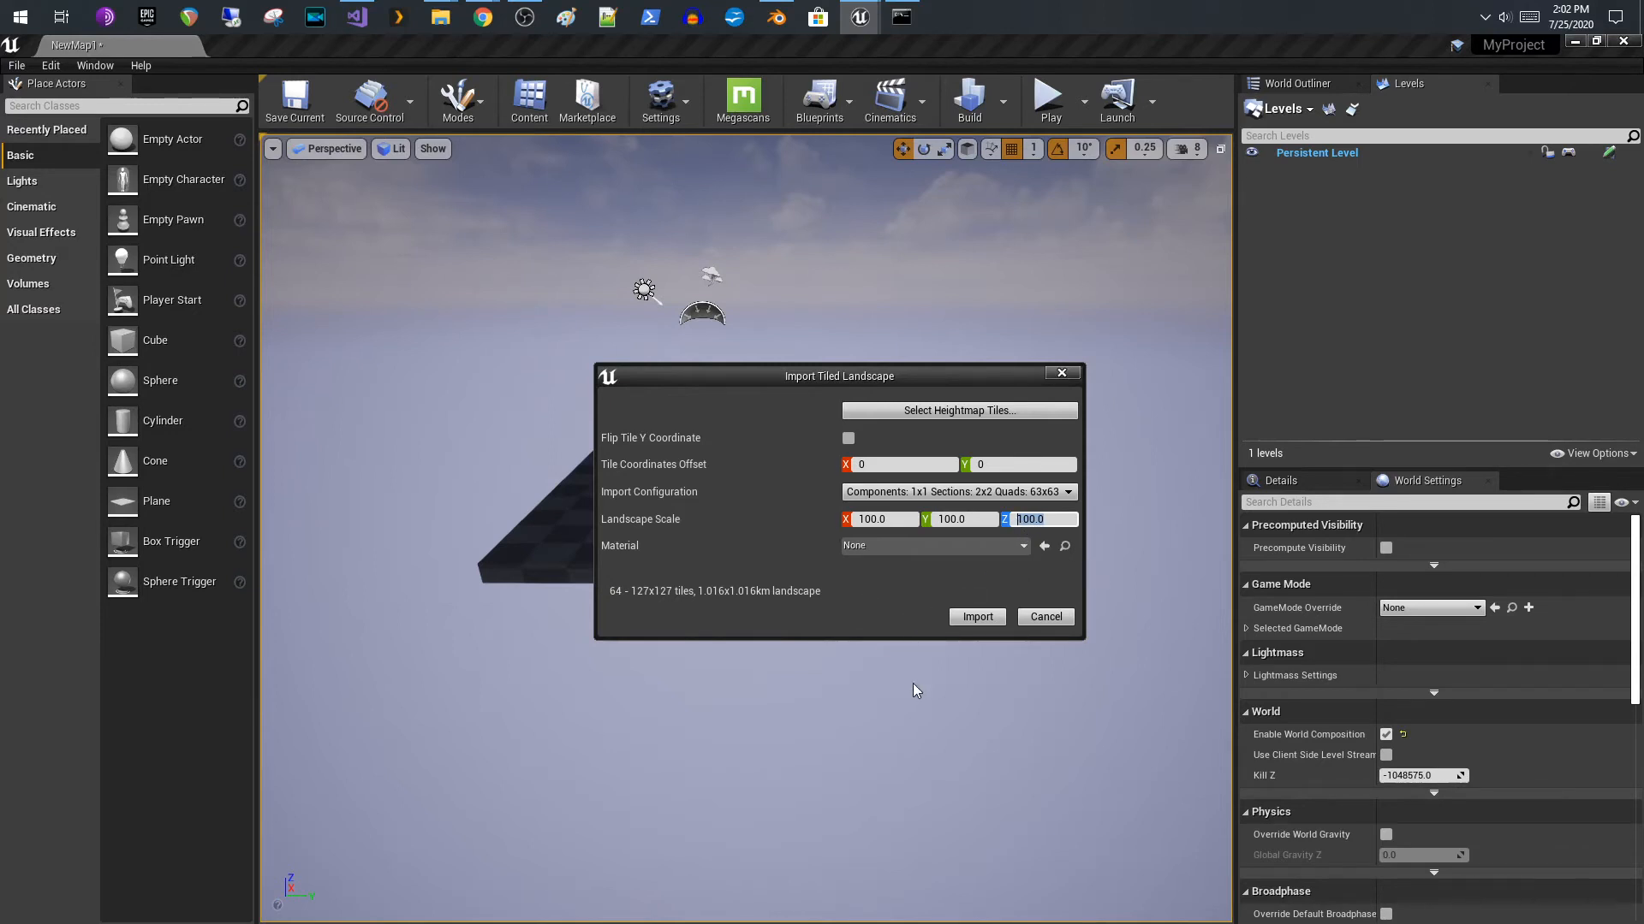
type("5")
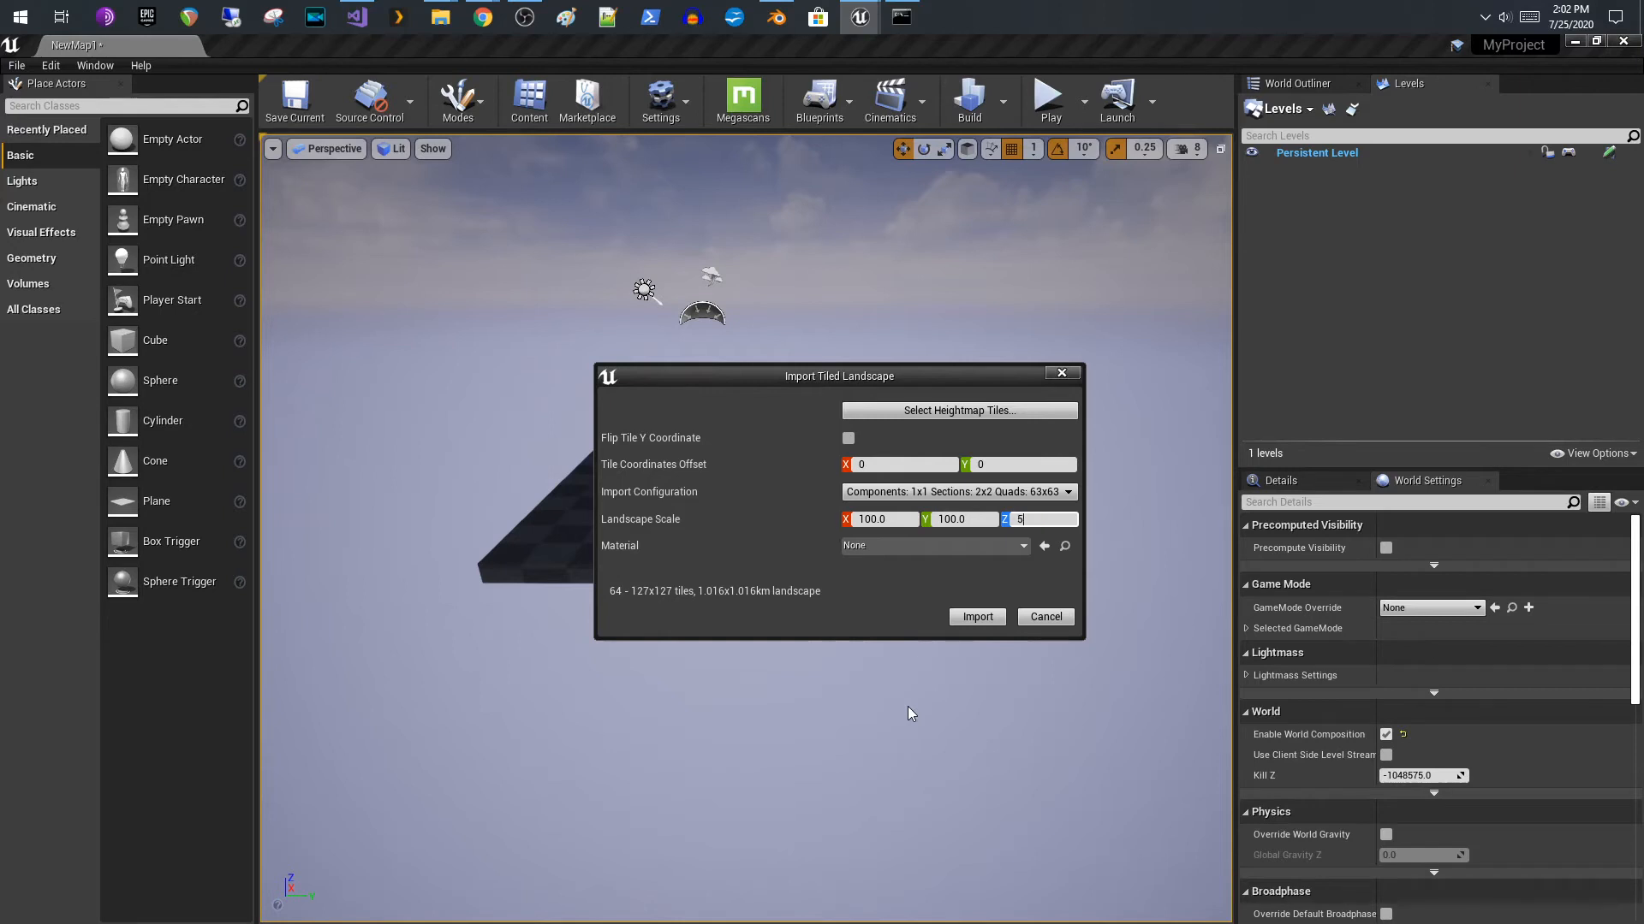
type("0.0")
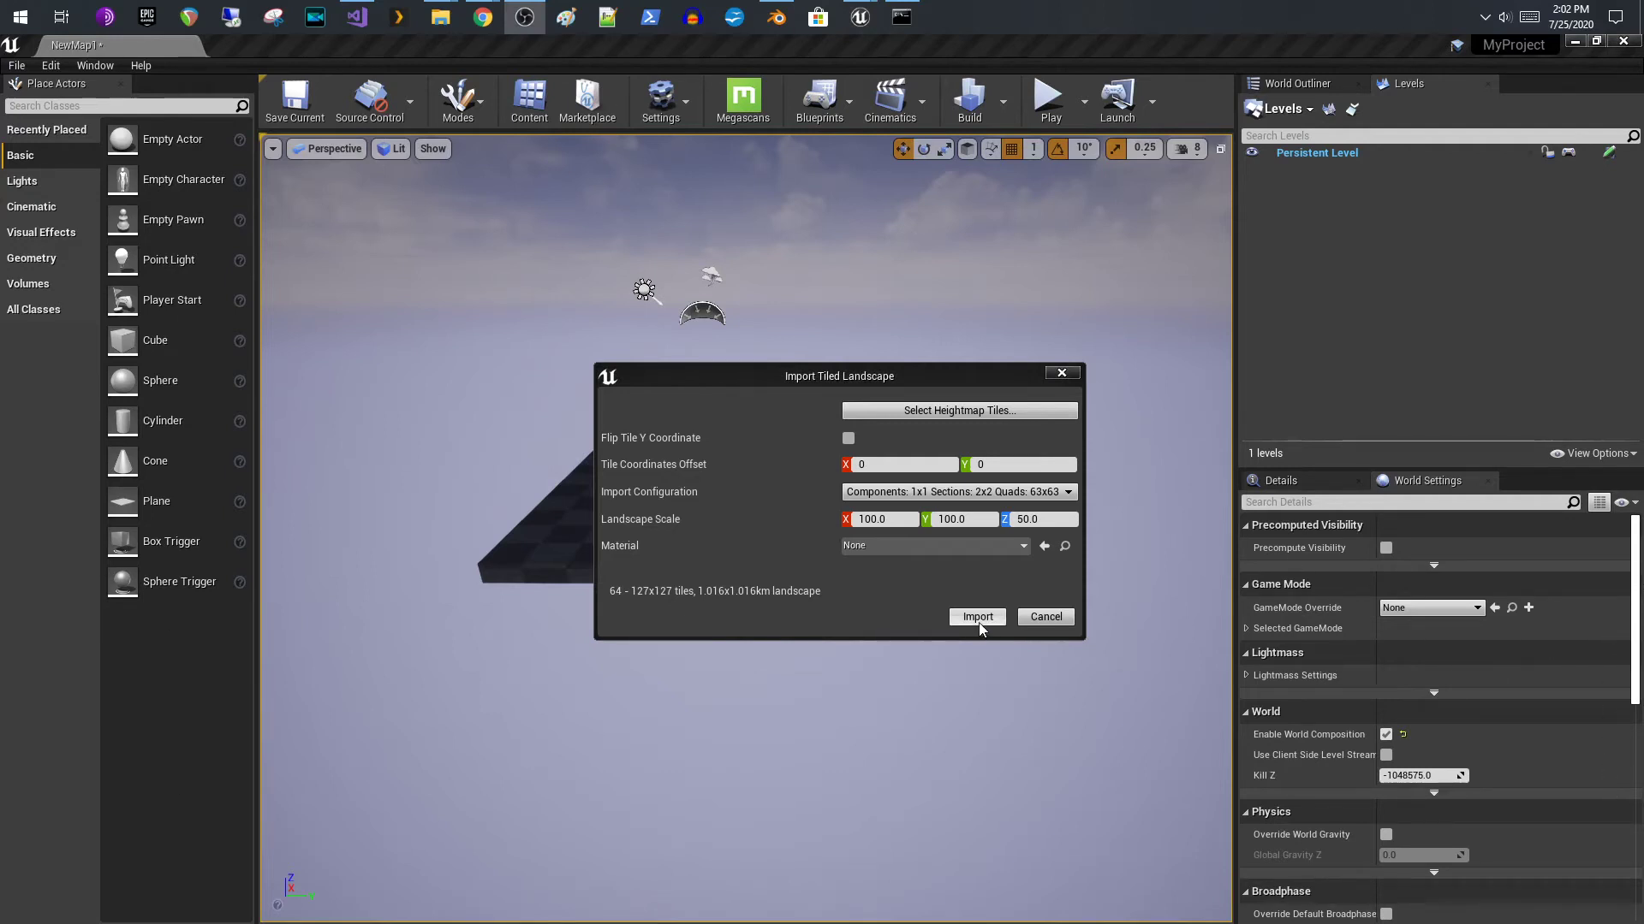
- Import the tiled landscape and view the 64 tile levels in world3's tile folder
left_click(976, 617)
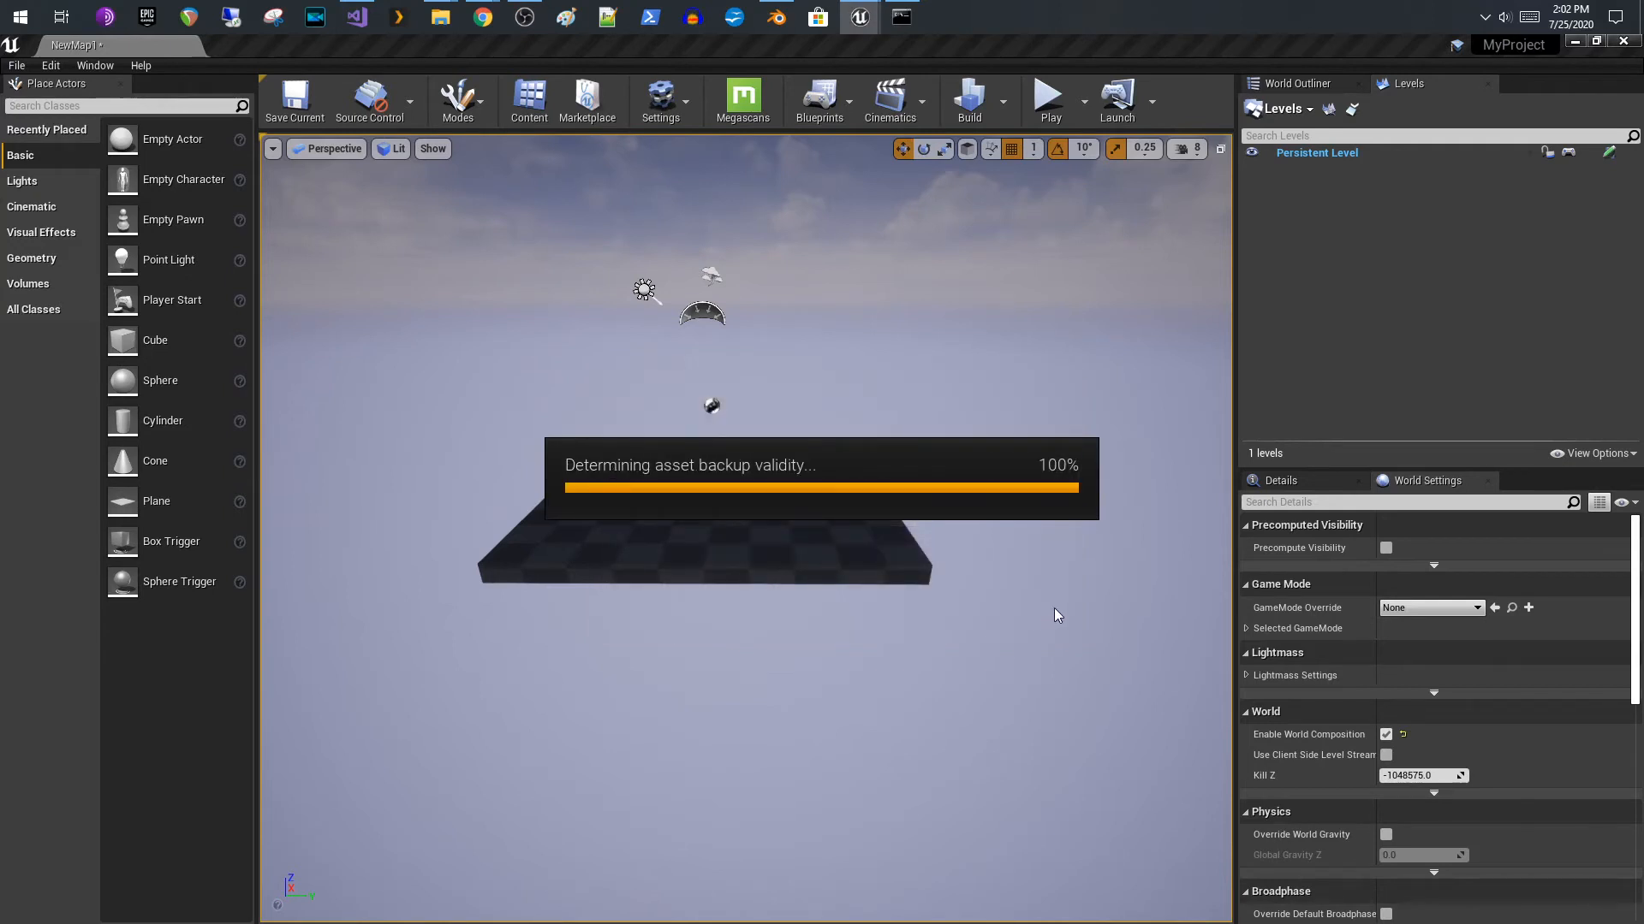
mouse_move(1062, 613)
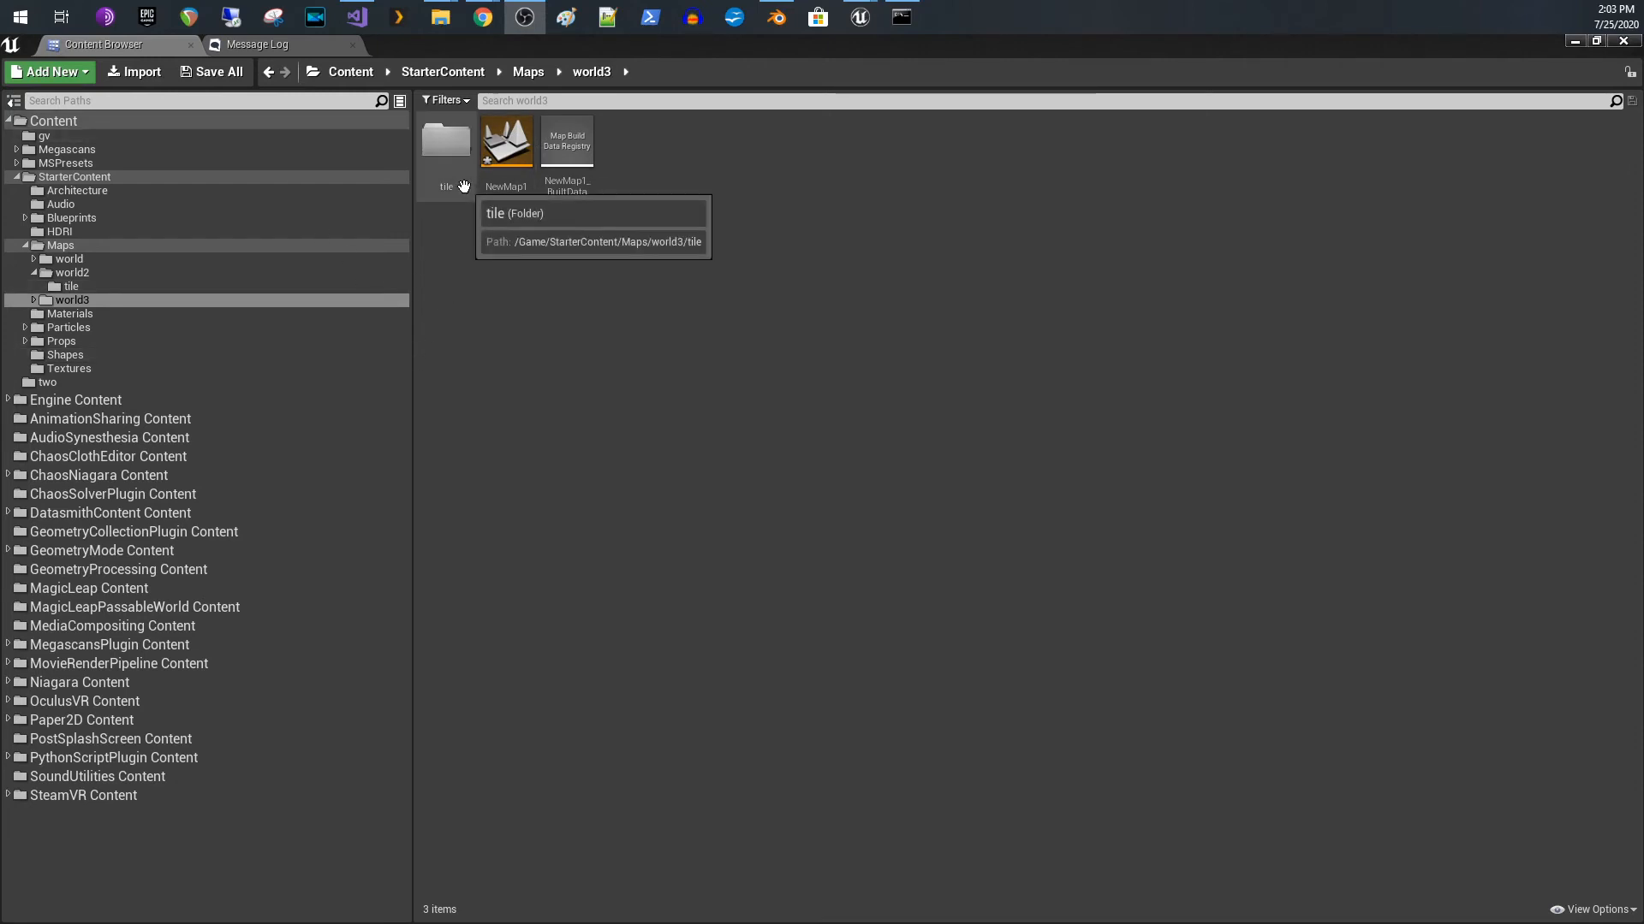
left_click(445, 140)
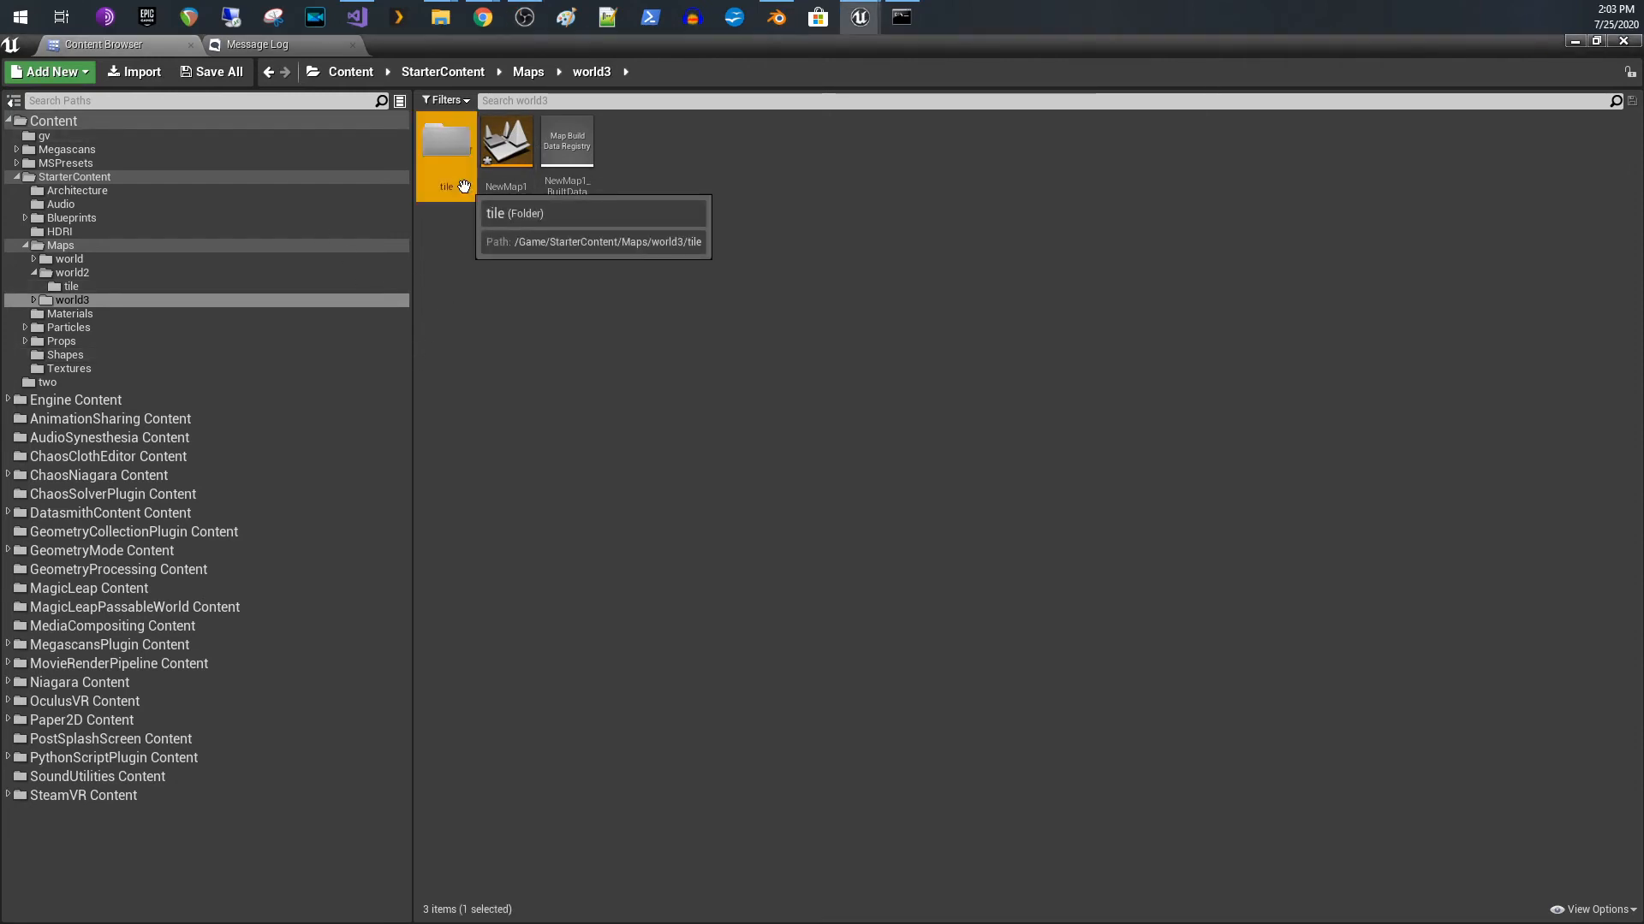
double_click(446, 140)
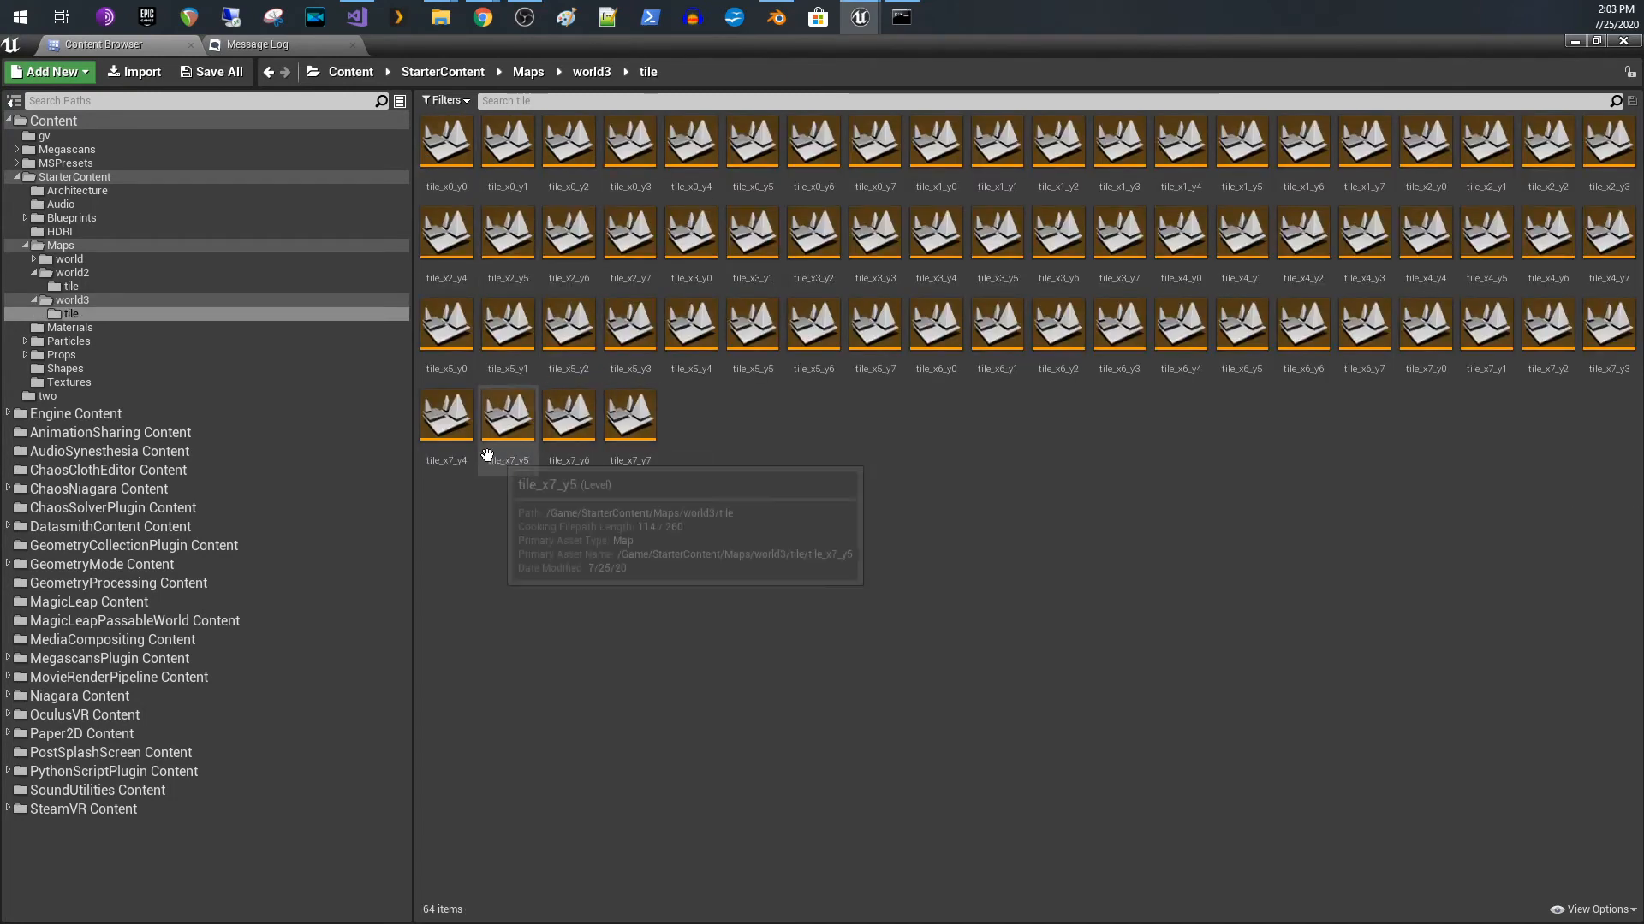
mouse_move(448, 130)
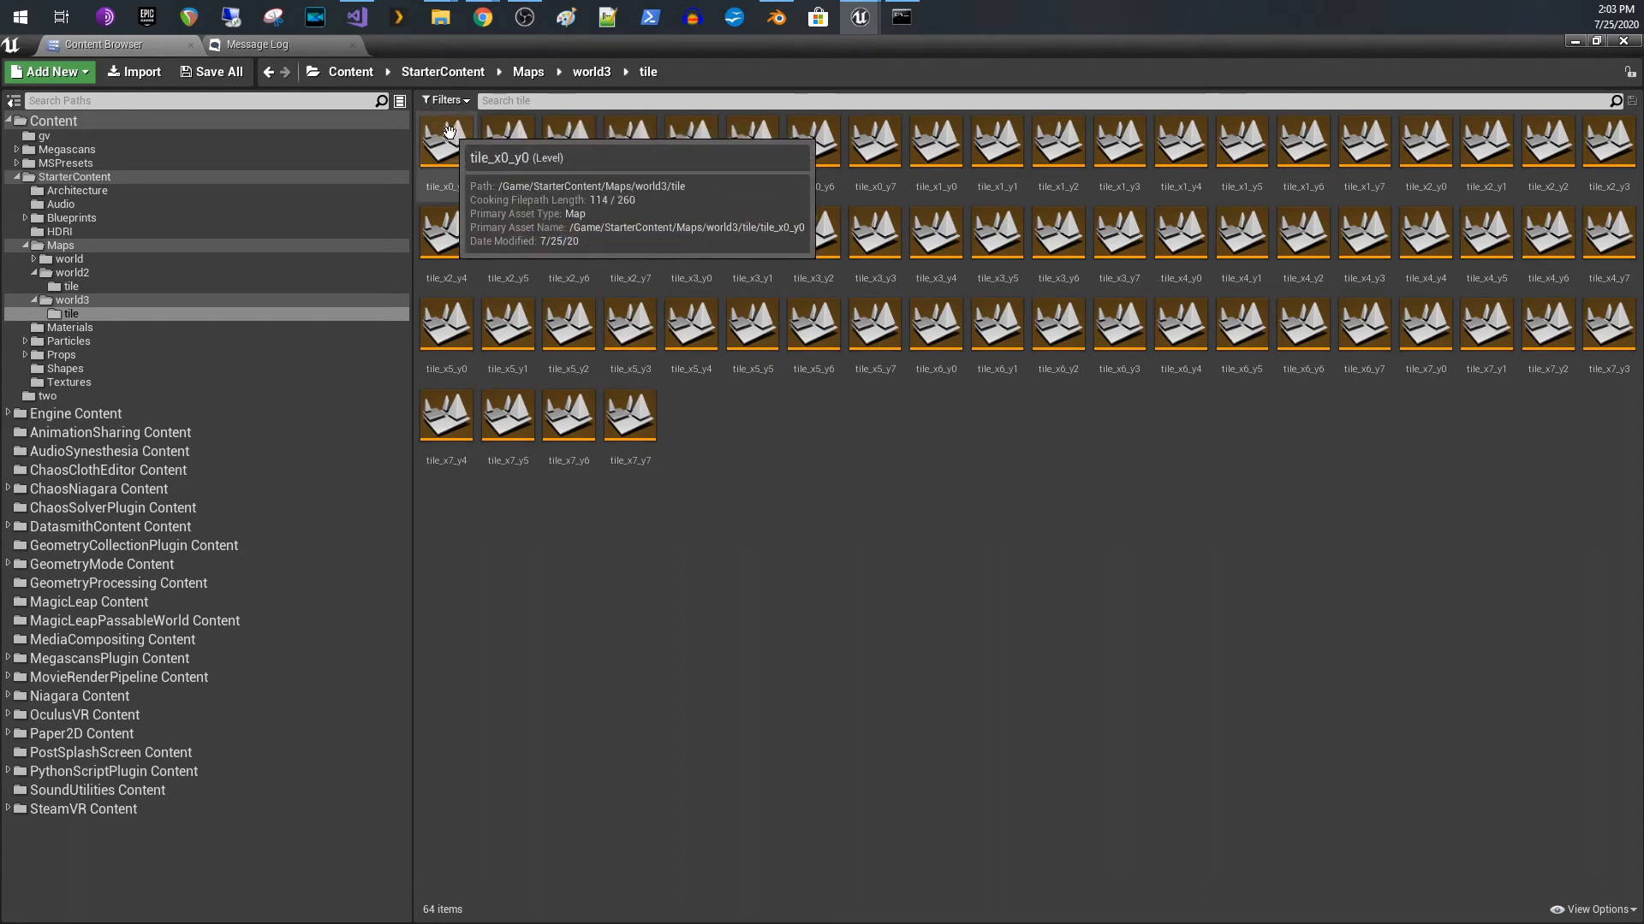
mouse_move(482, 156)
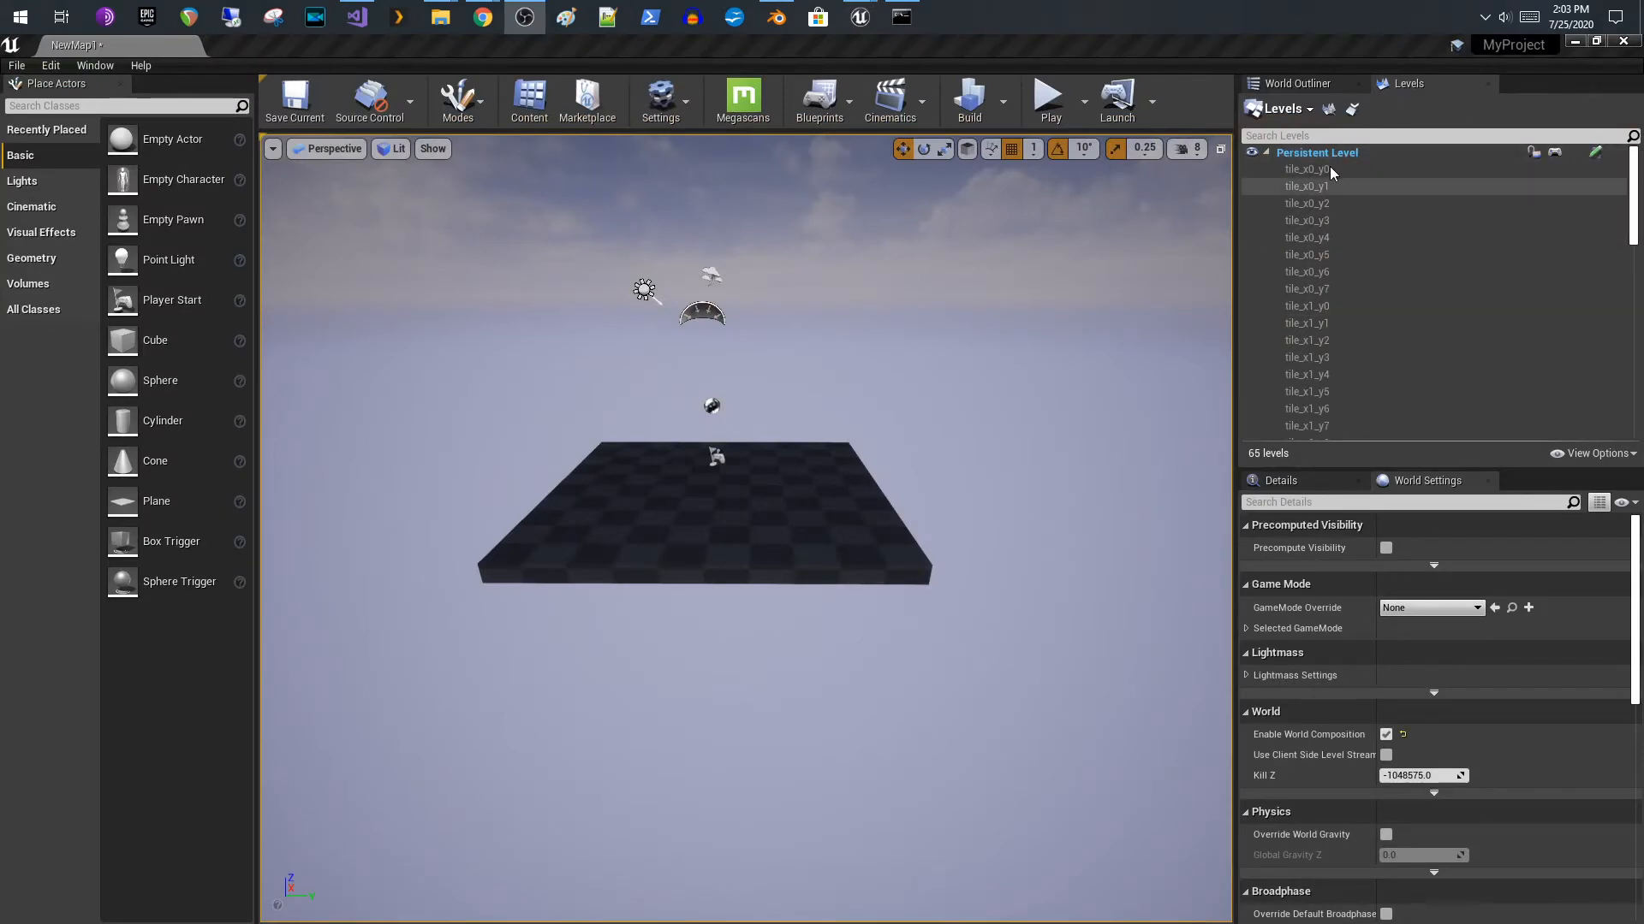
- Select all 65 levels from tile_x0_y0's context menu in the Levels panel
left_click(1306, 167)
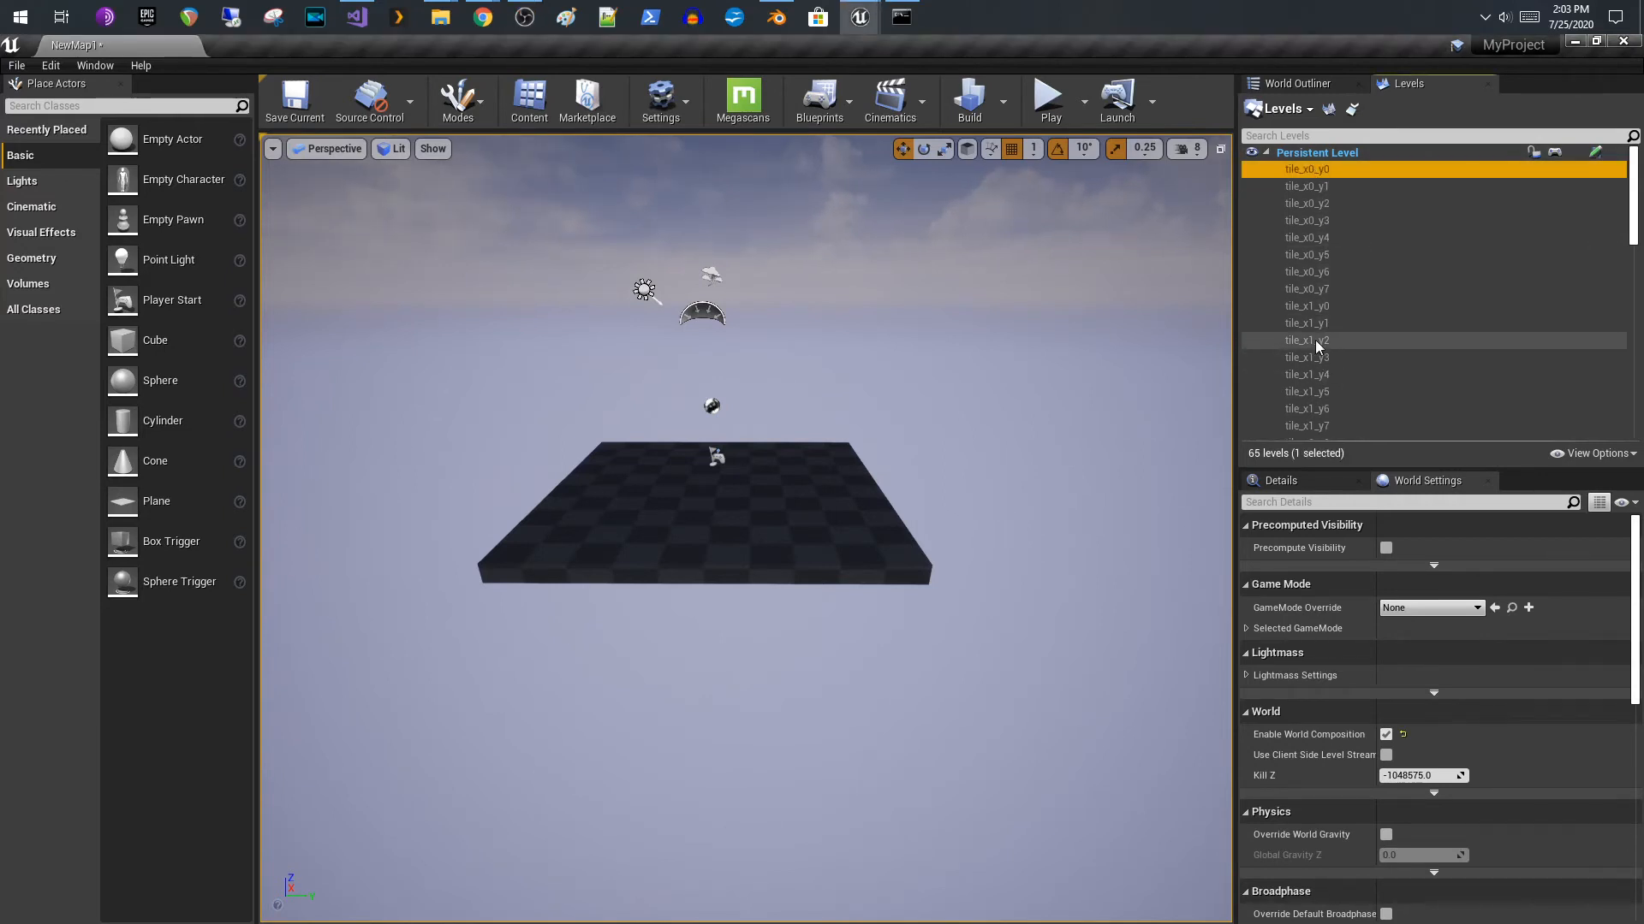
right_click(1306, 339)
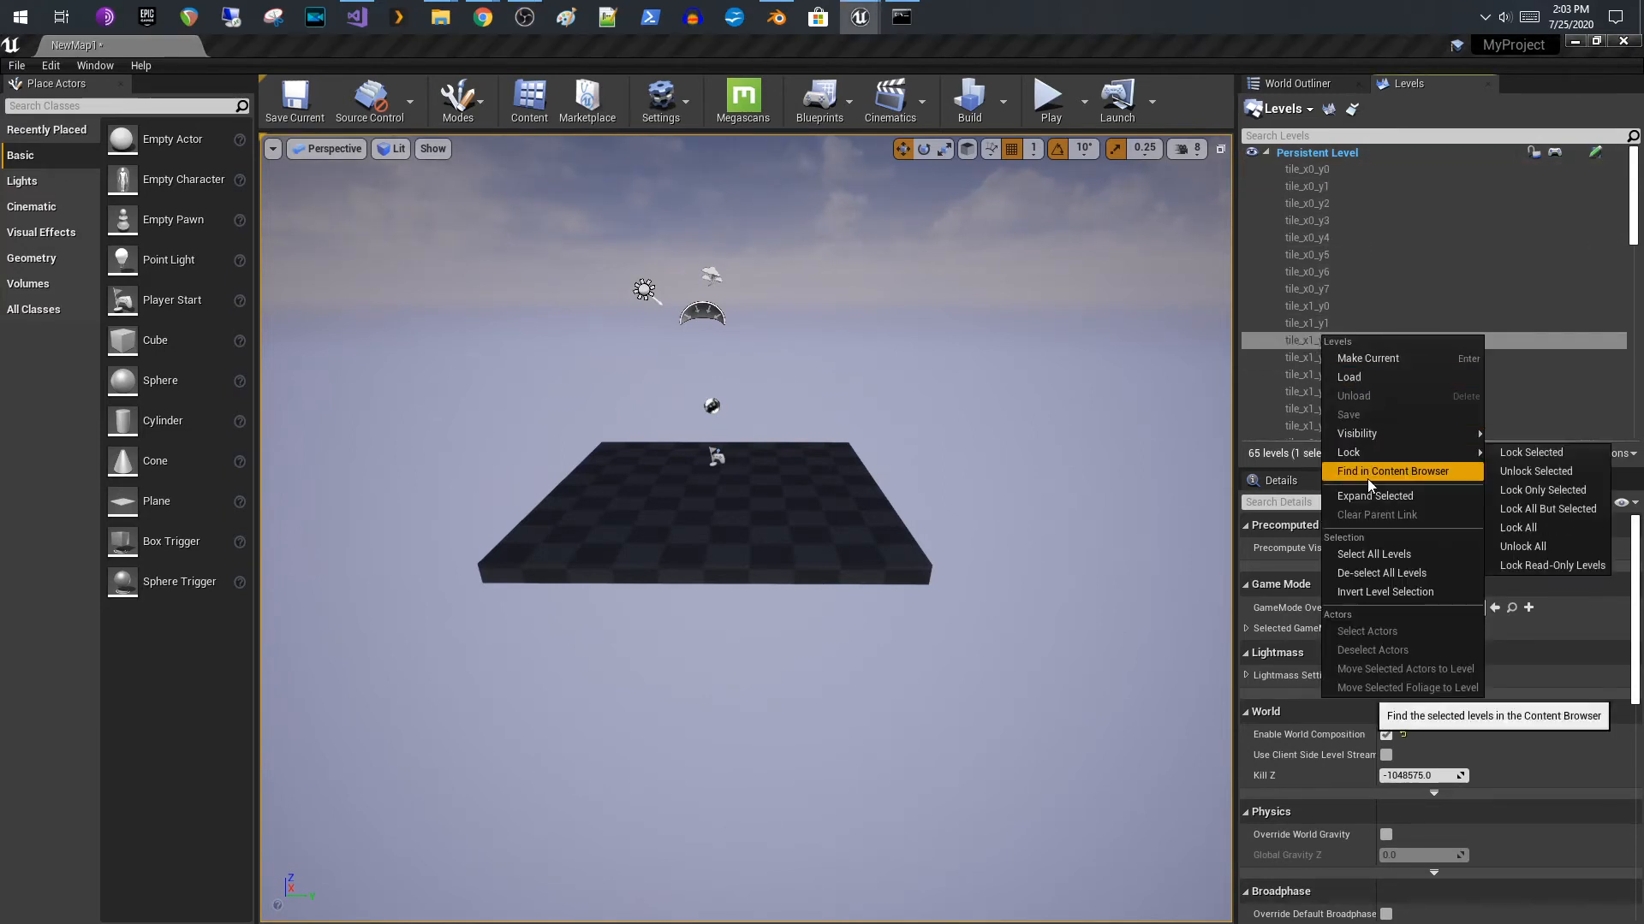
left_click(1373, 554)
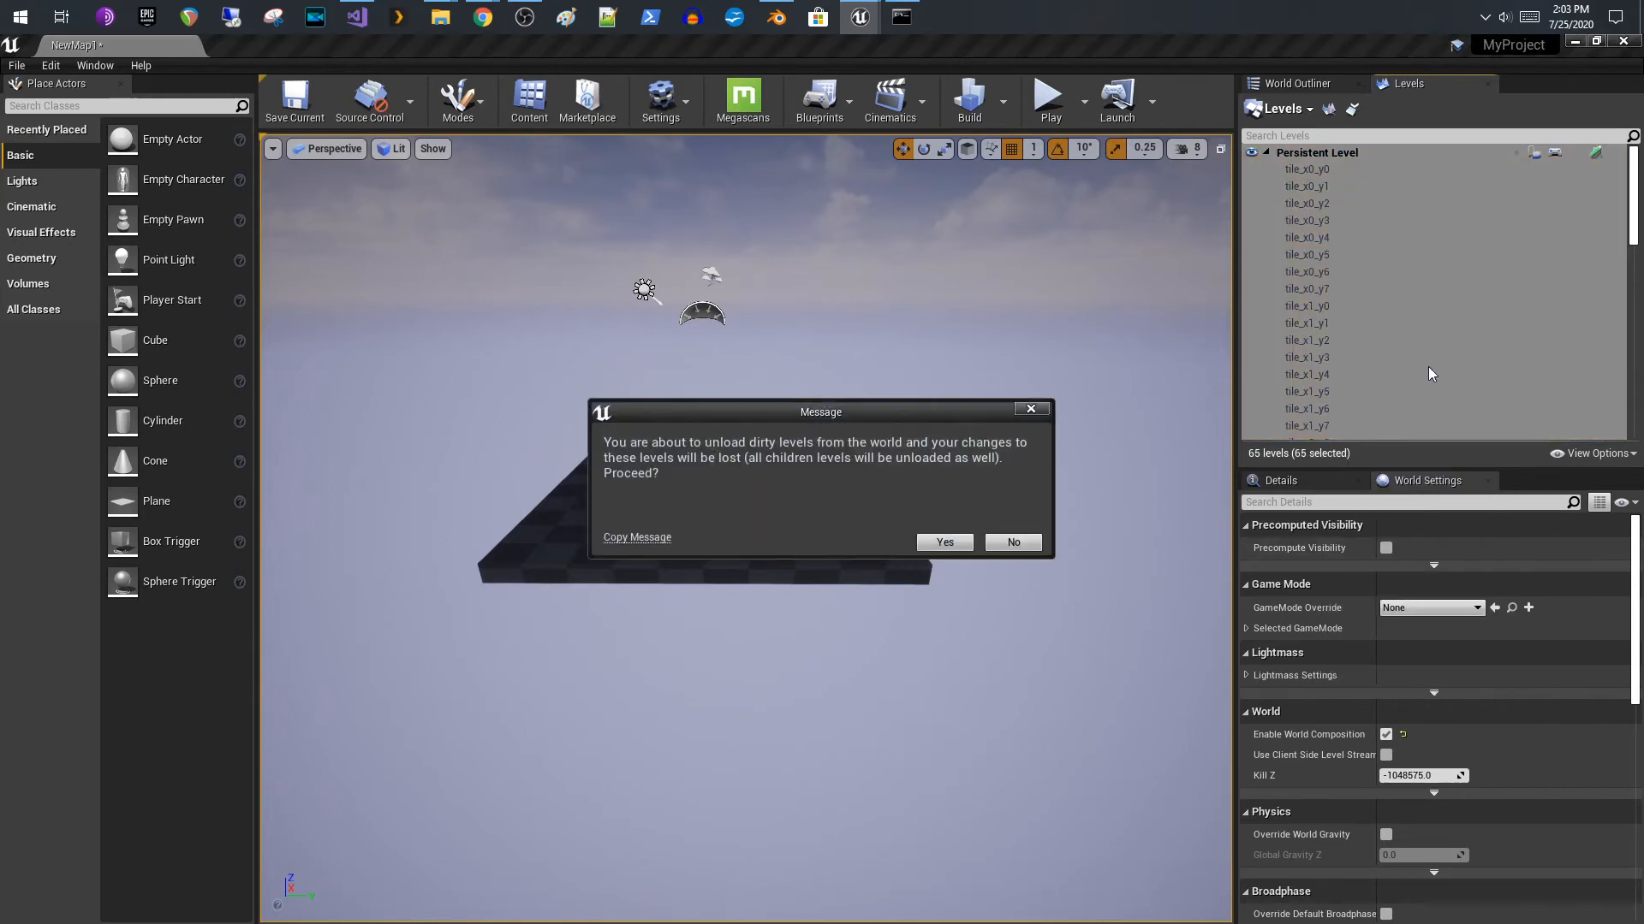
mouse_move(1013, 543)
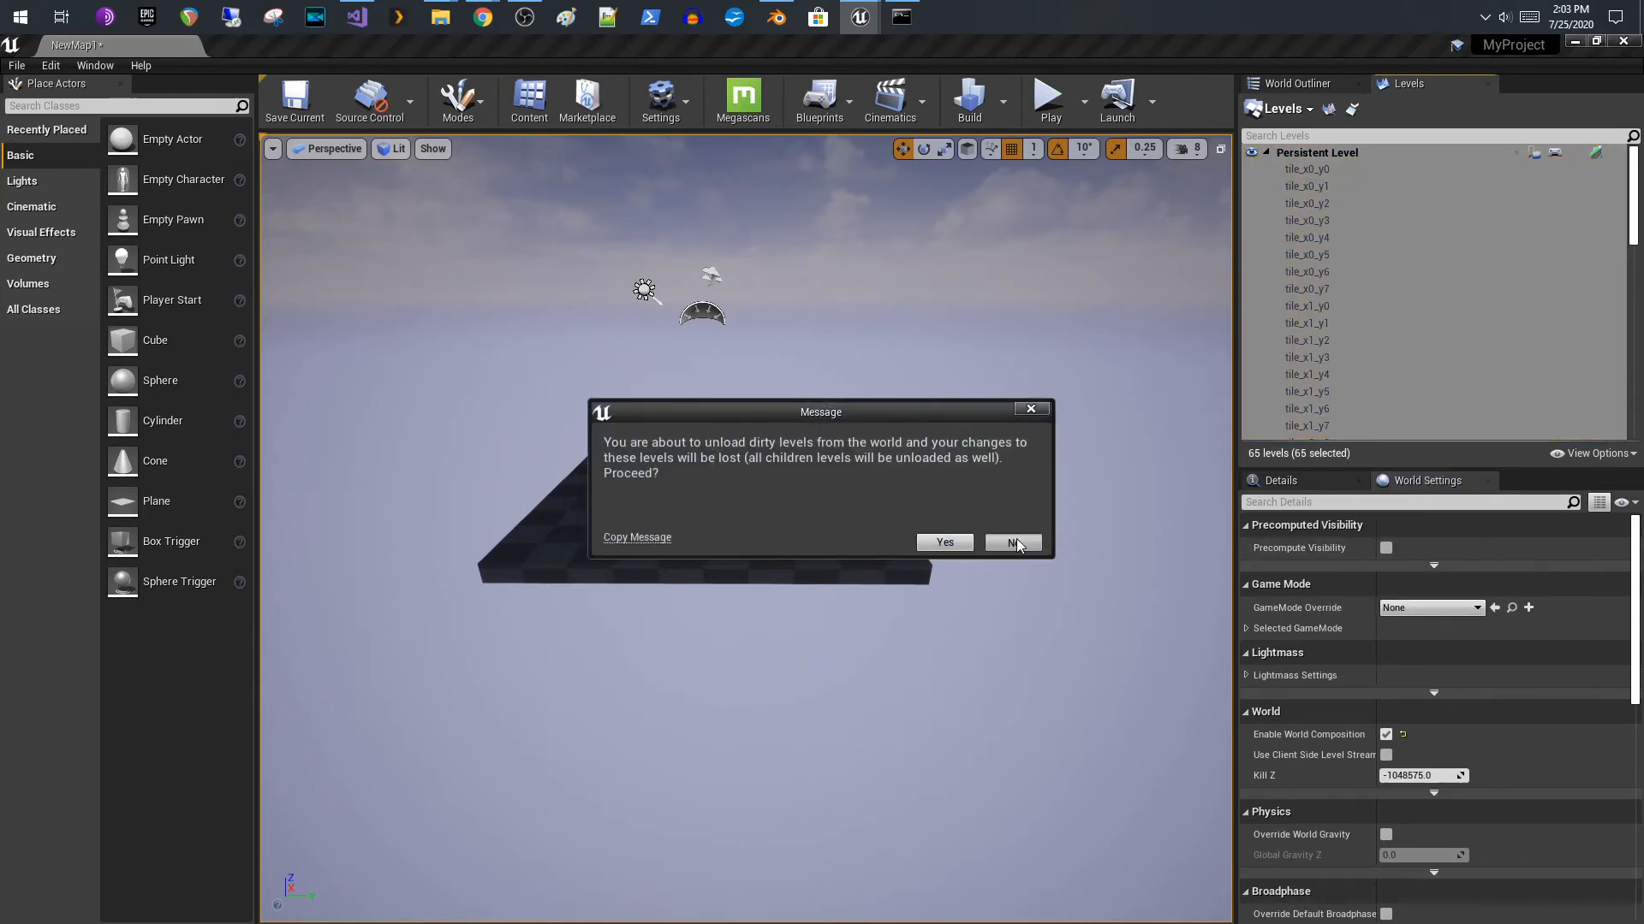
- Decline unloading the unsaved tile levels and save all selected levels
left_click(1014, 543)
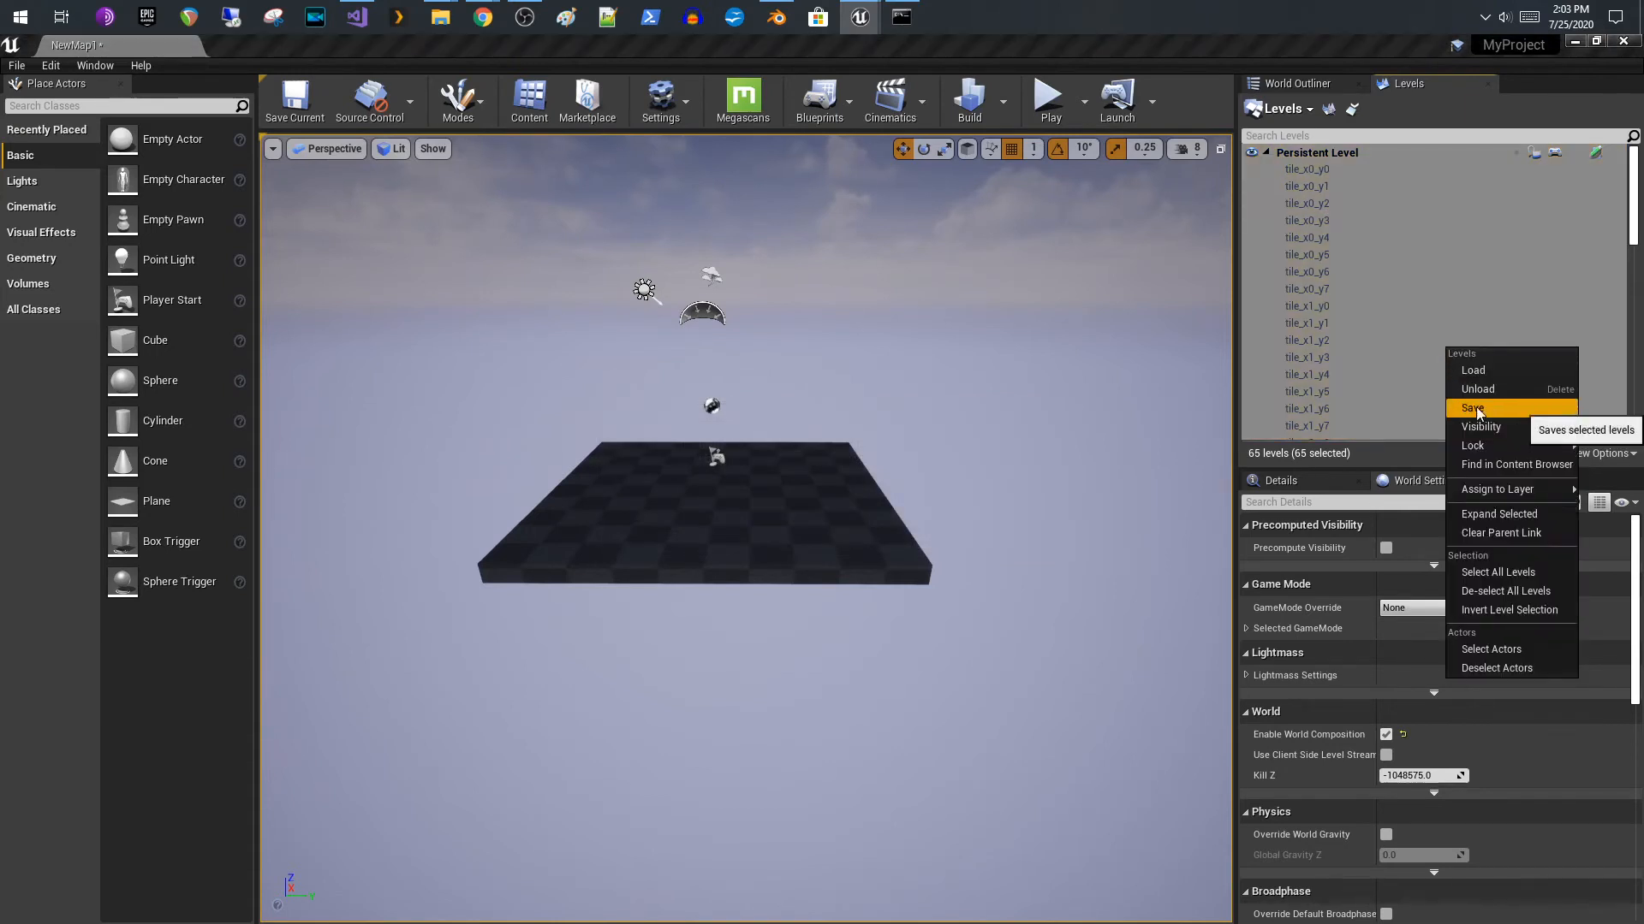
left_click(1472, 408)
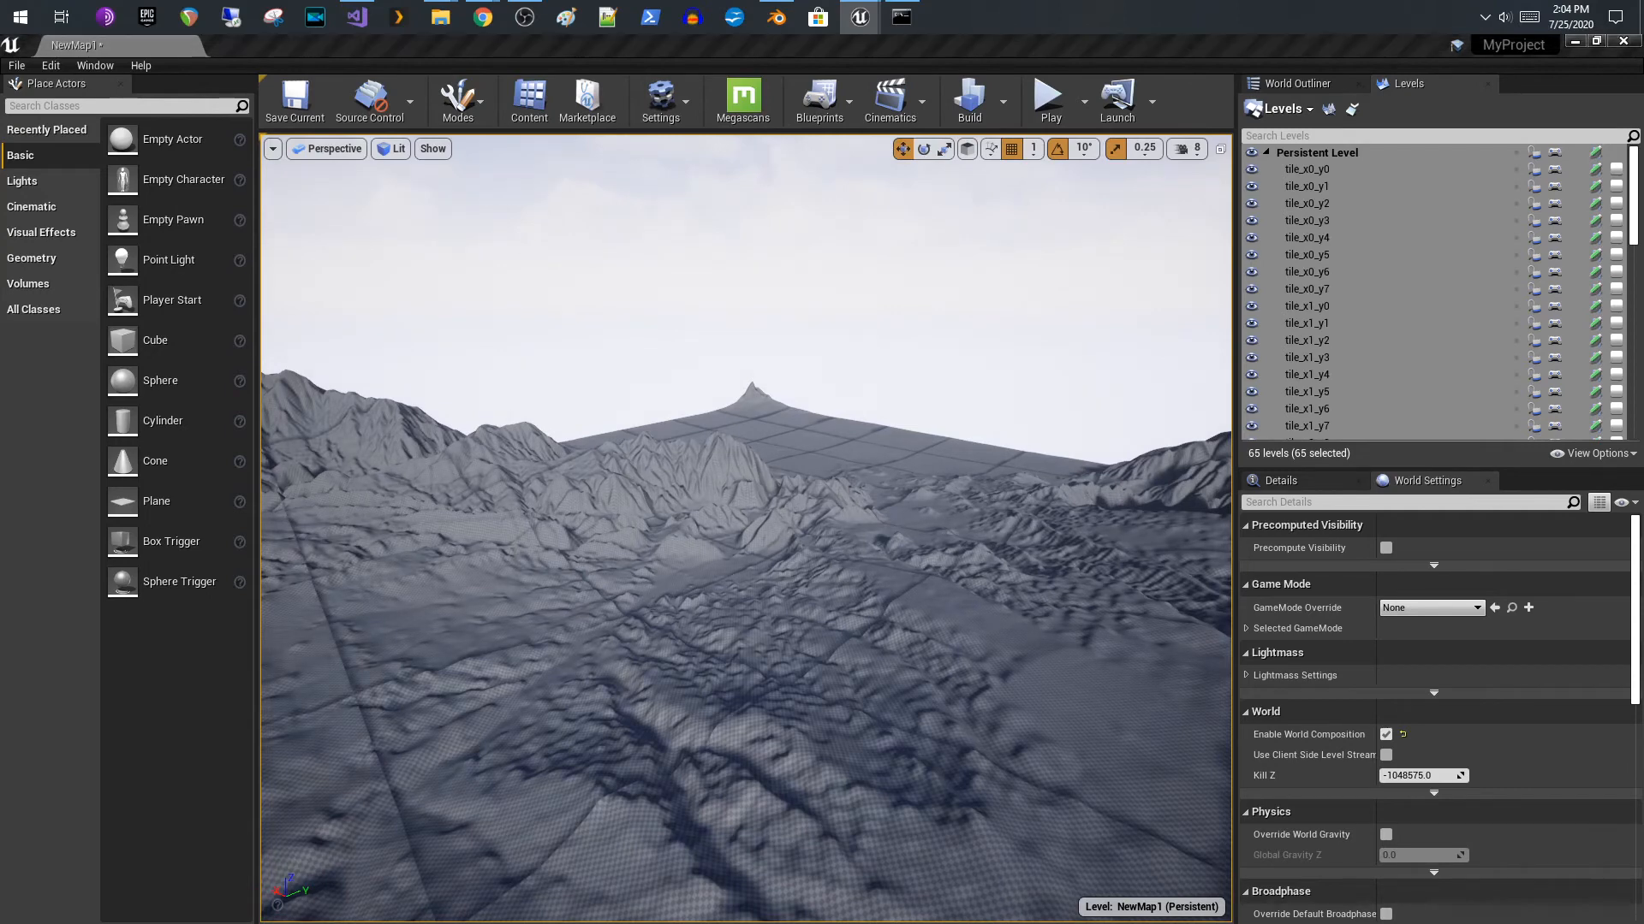
left_click(294, 95)
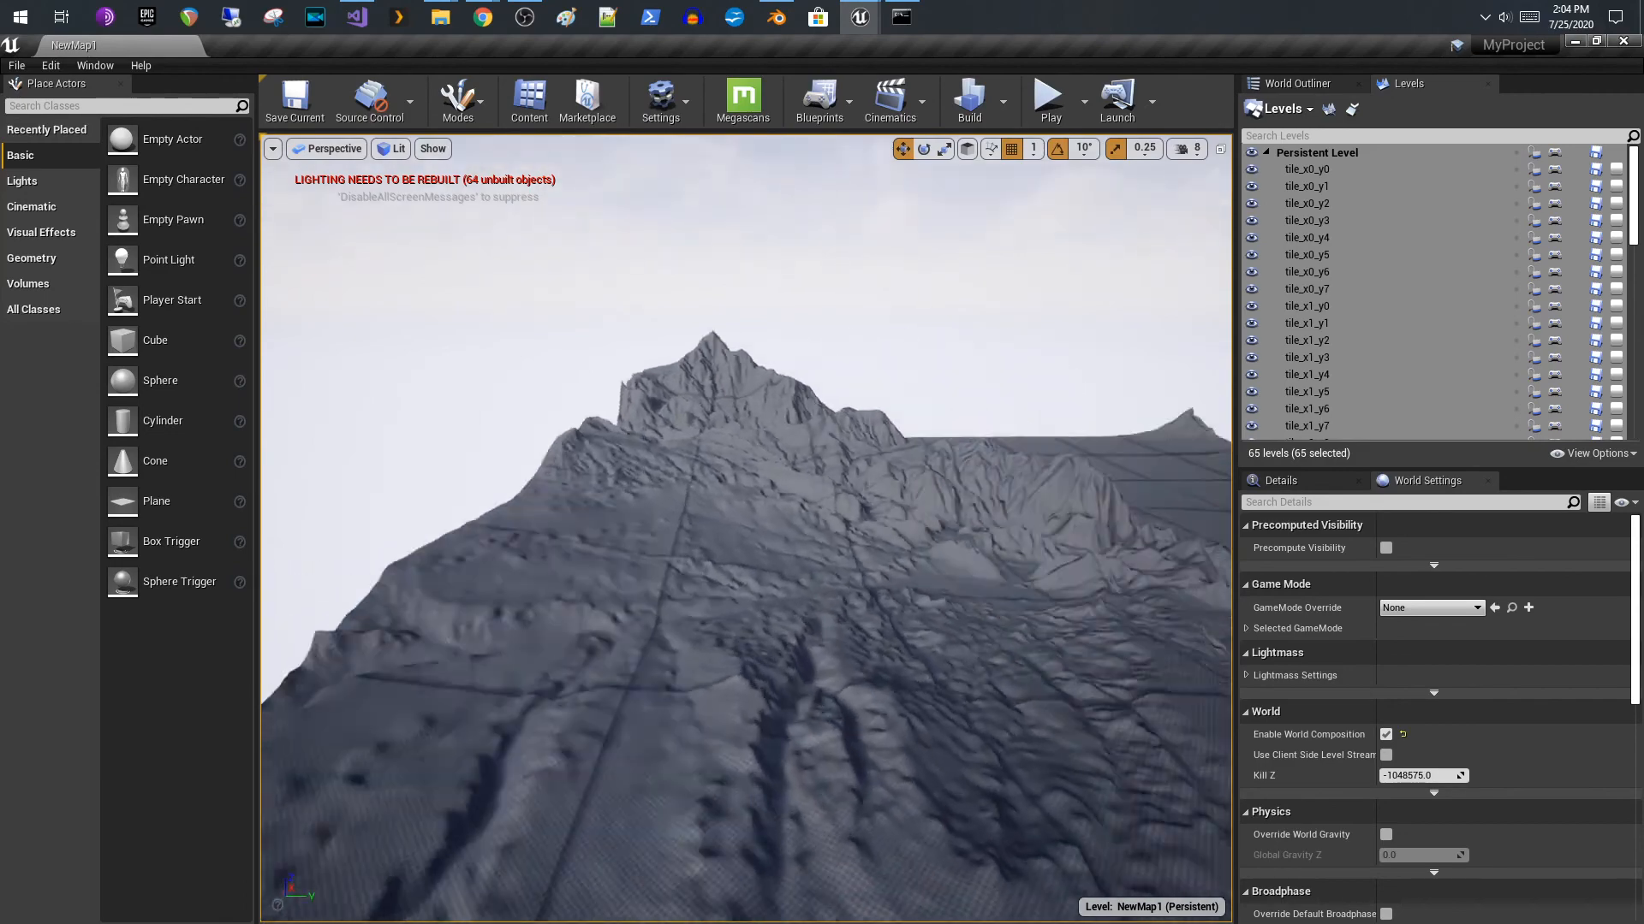
left_click_drag(745, 524, 818, 861)
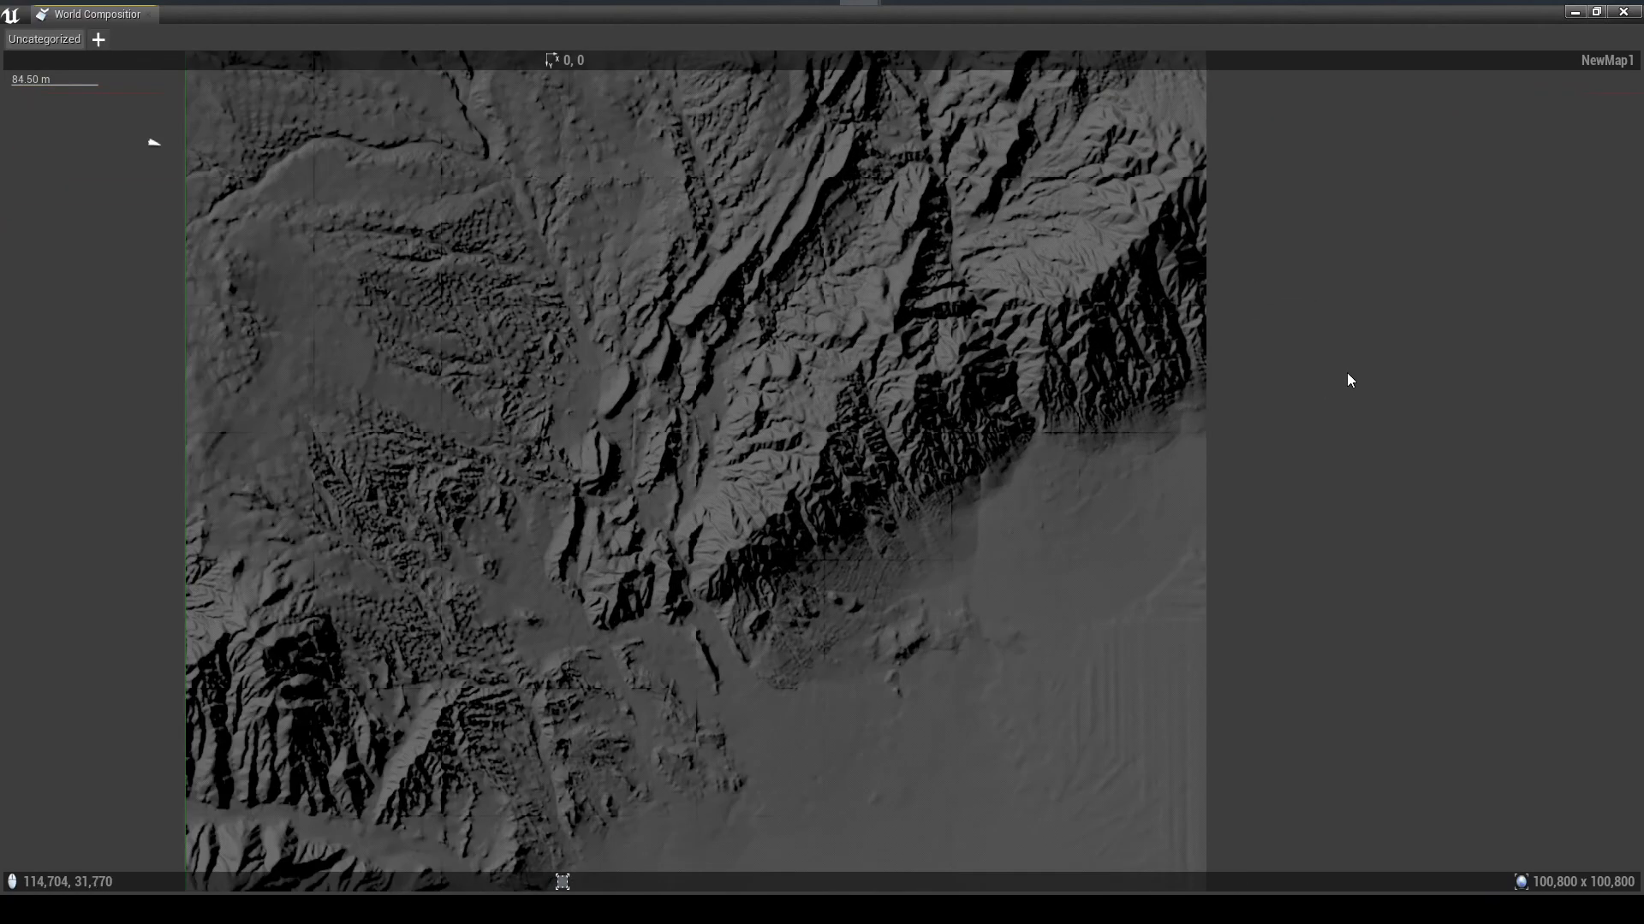
- Select all 64 landscape tile levels in the World Composition grid
scroll("down", 3)
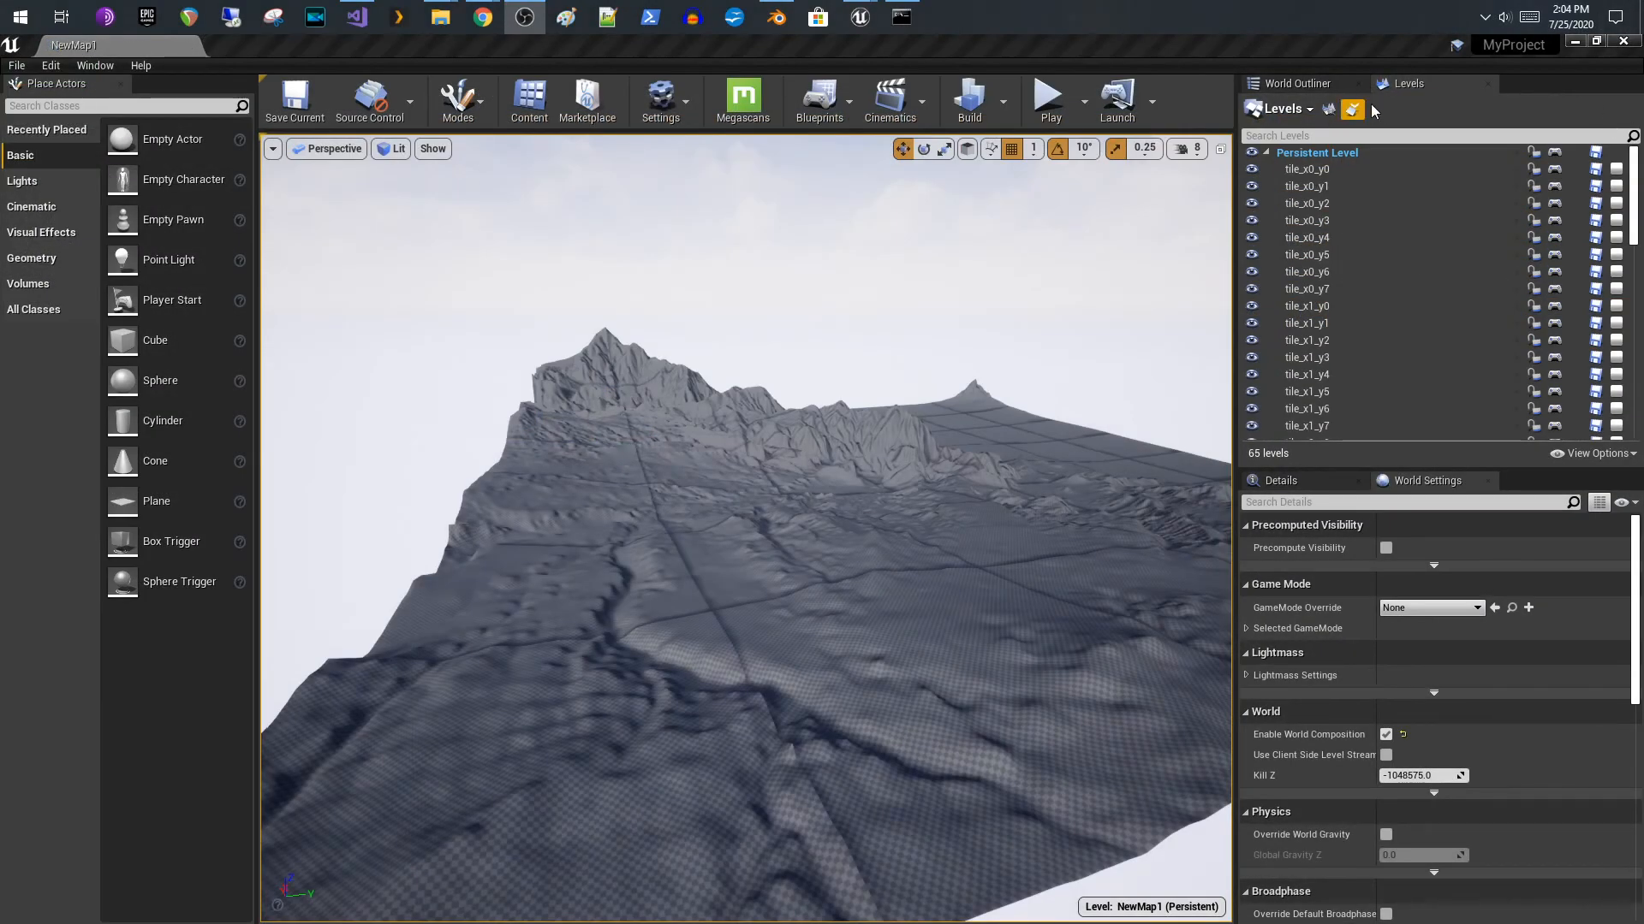
mouse_move(1352, 110)
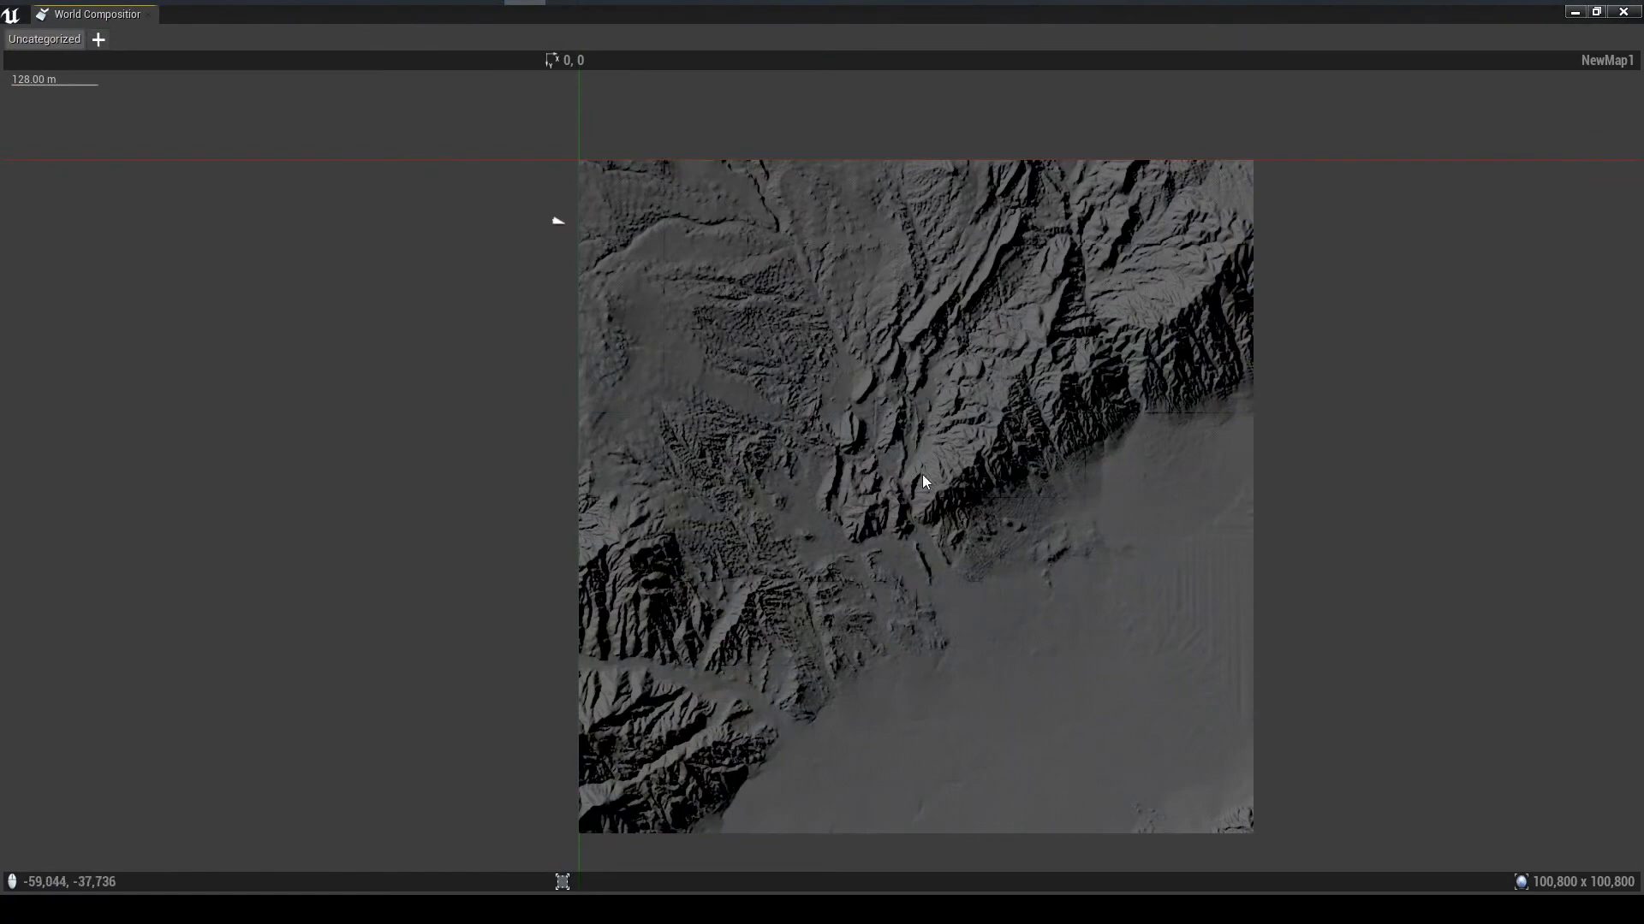
mouse_move(990, 356)
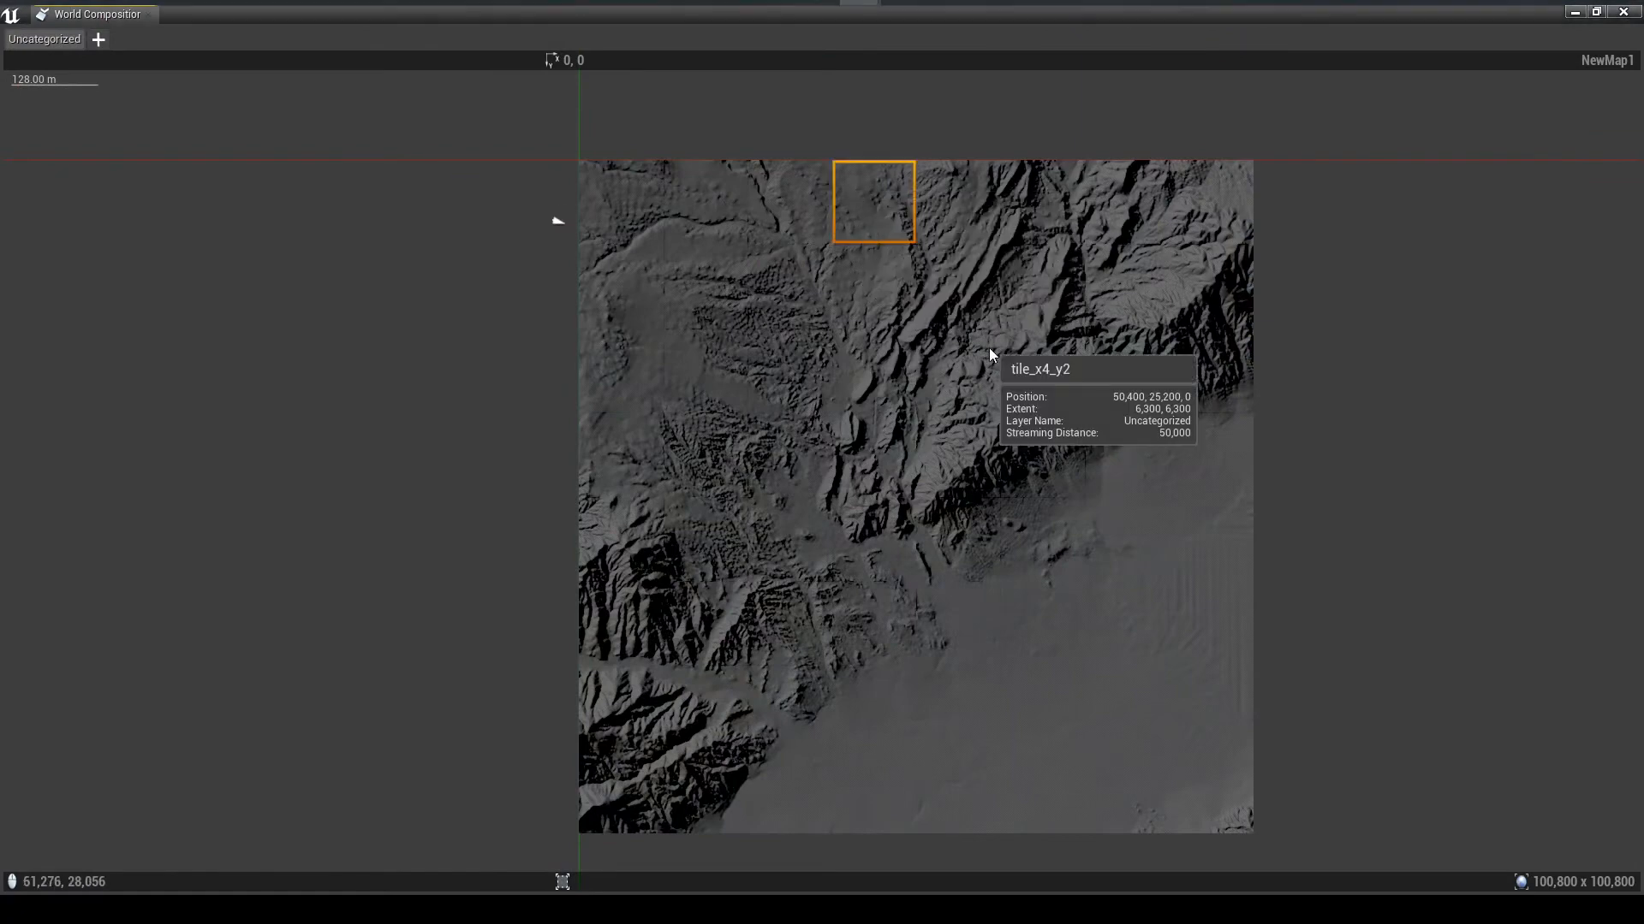
left_click_drag(435, 149, 917, 493)
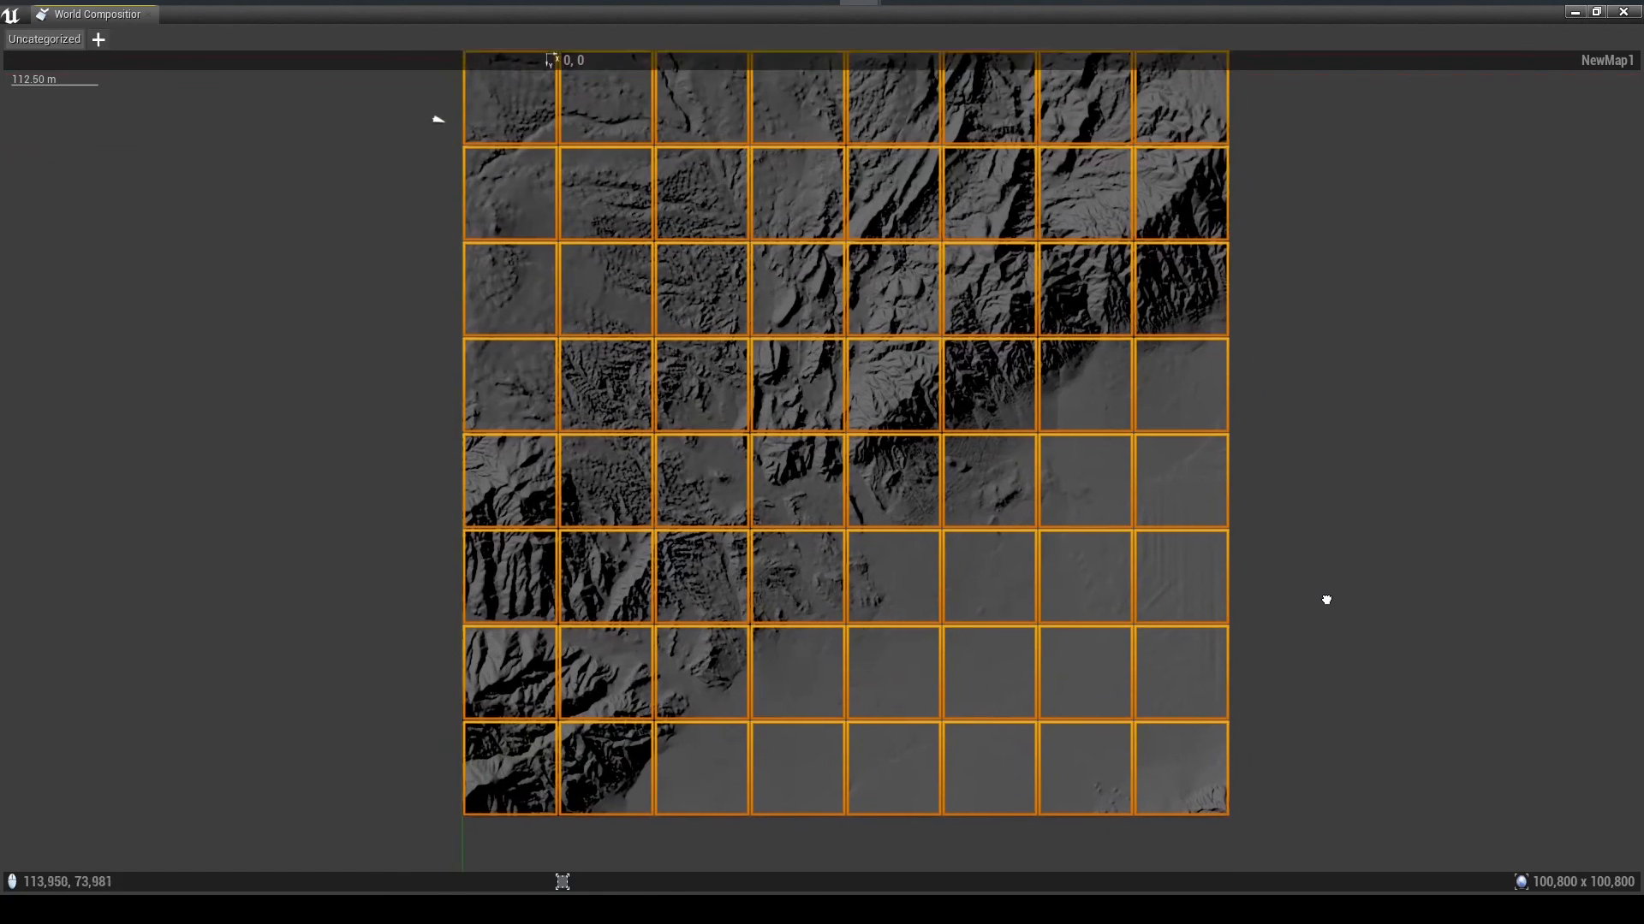
mouse_move(532, 188)
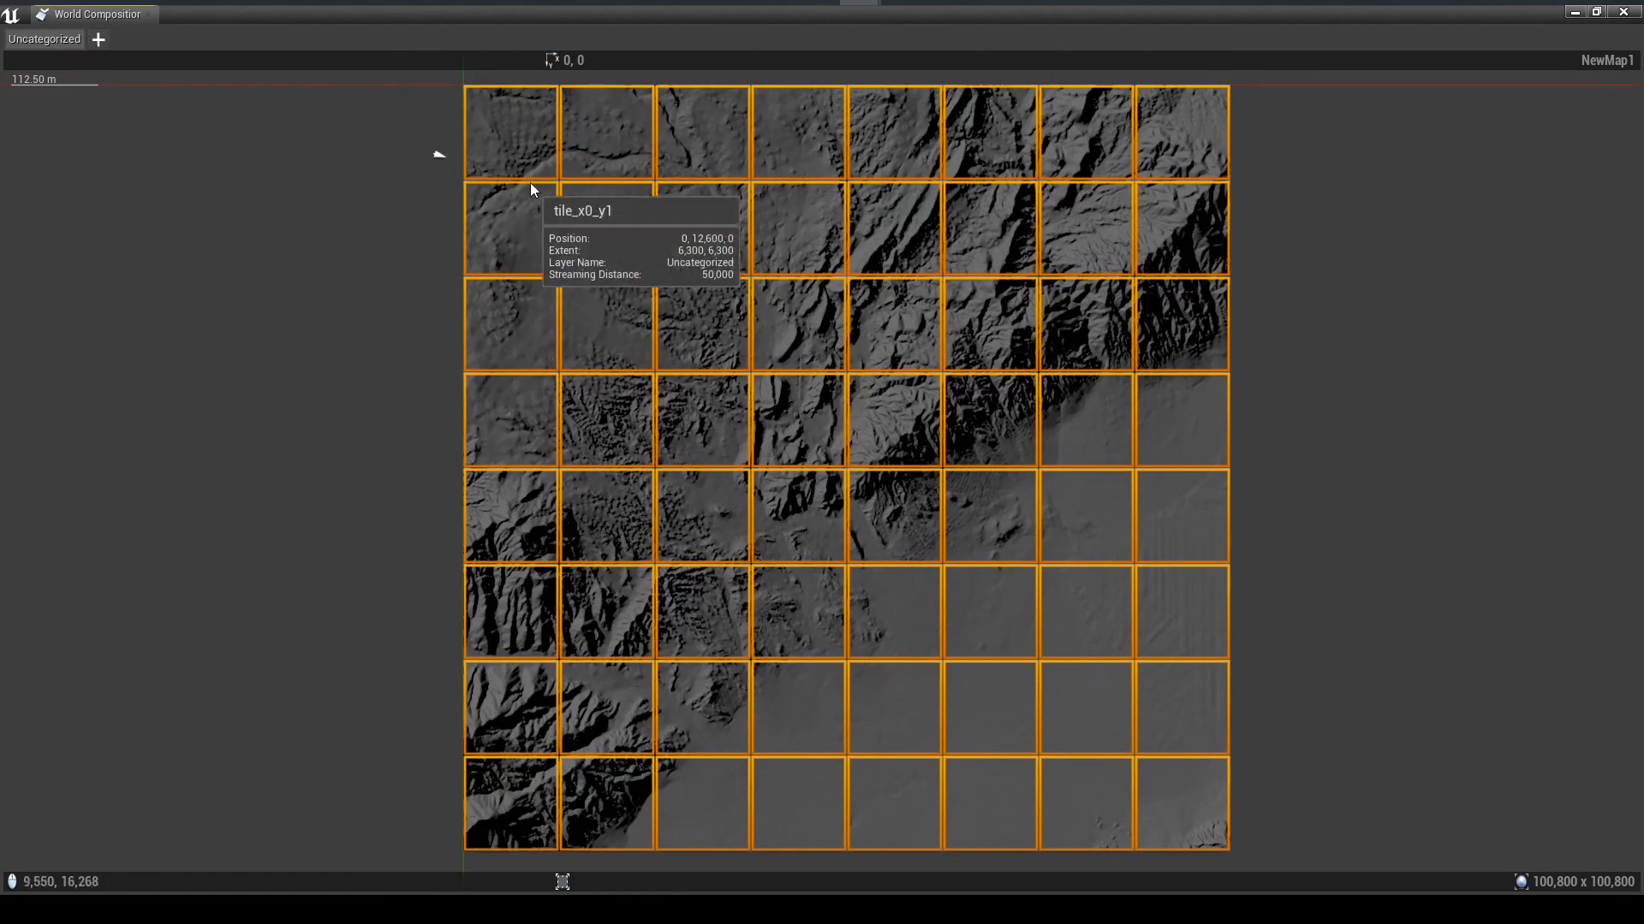
mouse_move(763, 137)
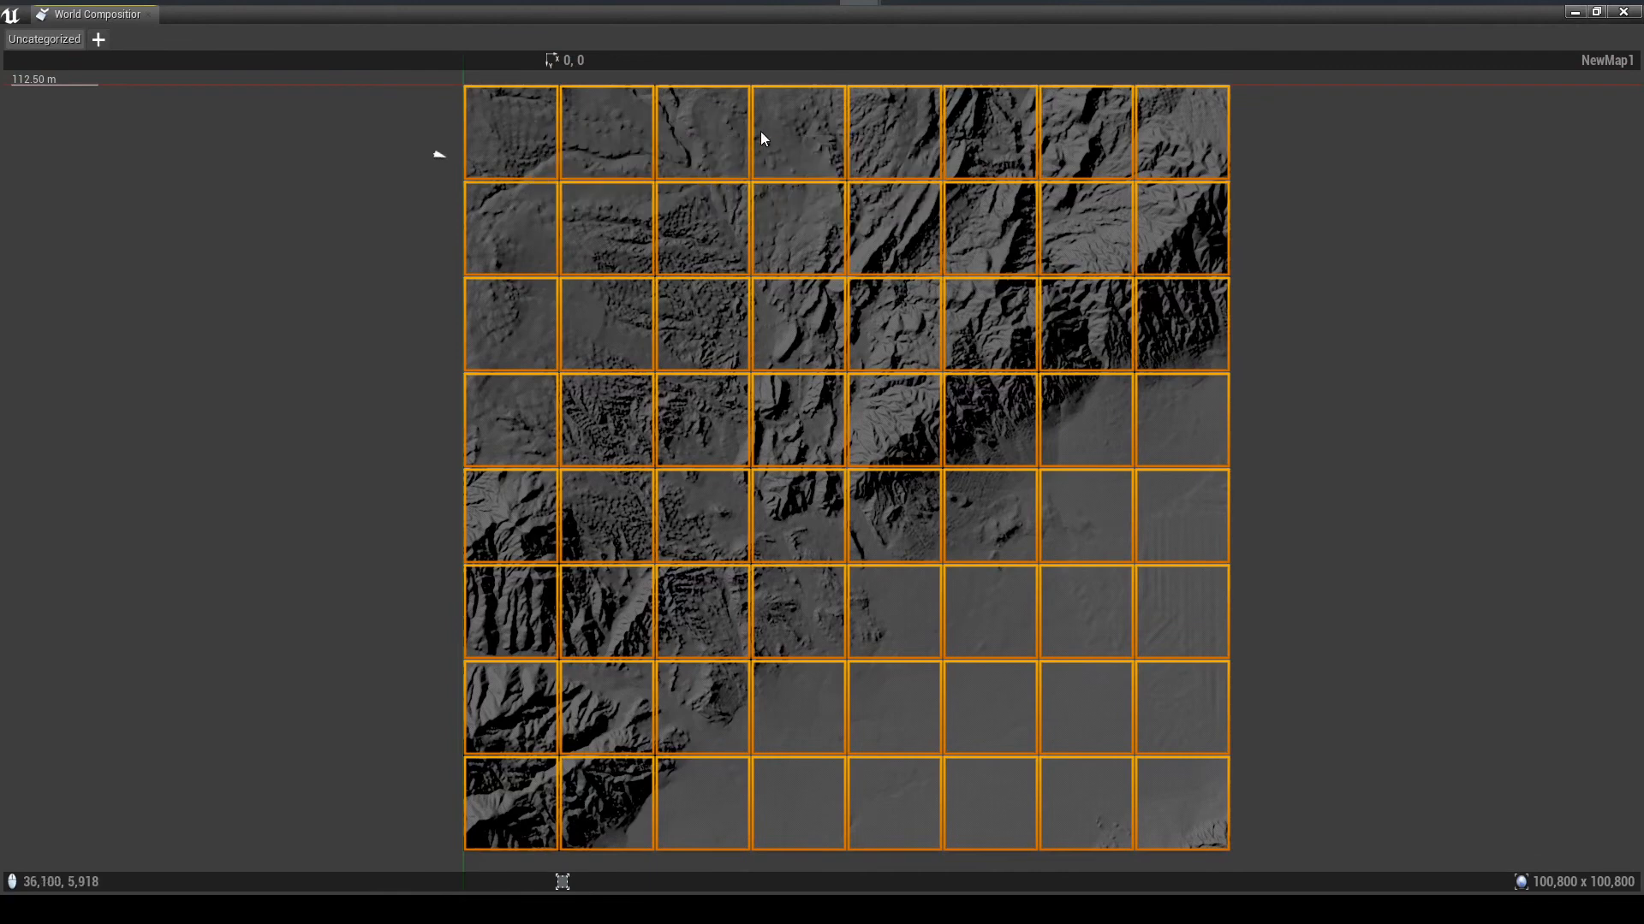
mouse_move(1192, 144)
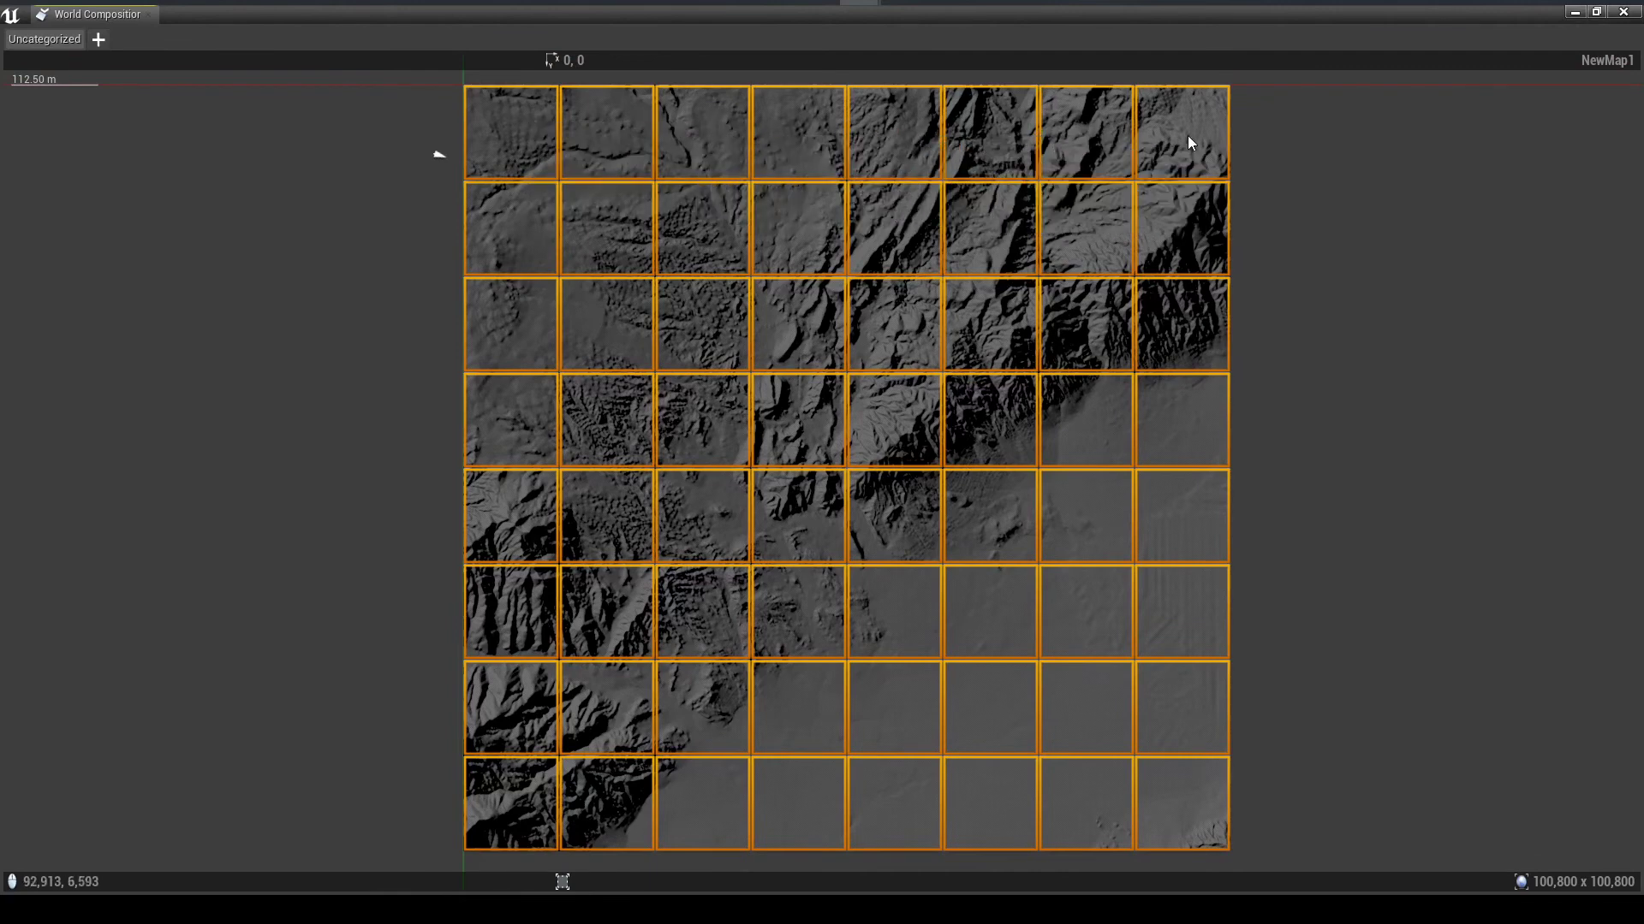
mouse_move(1255, 540)
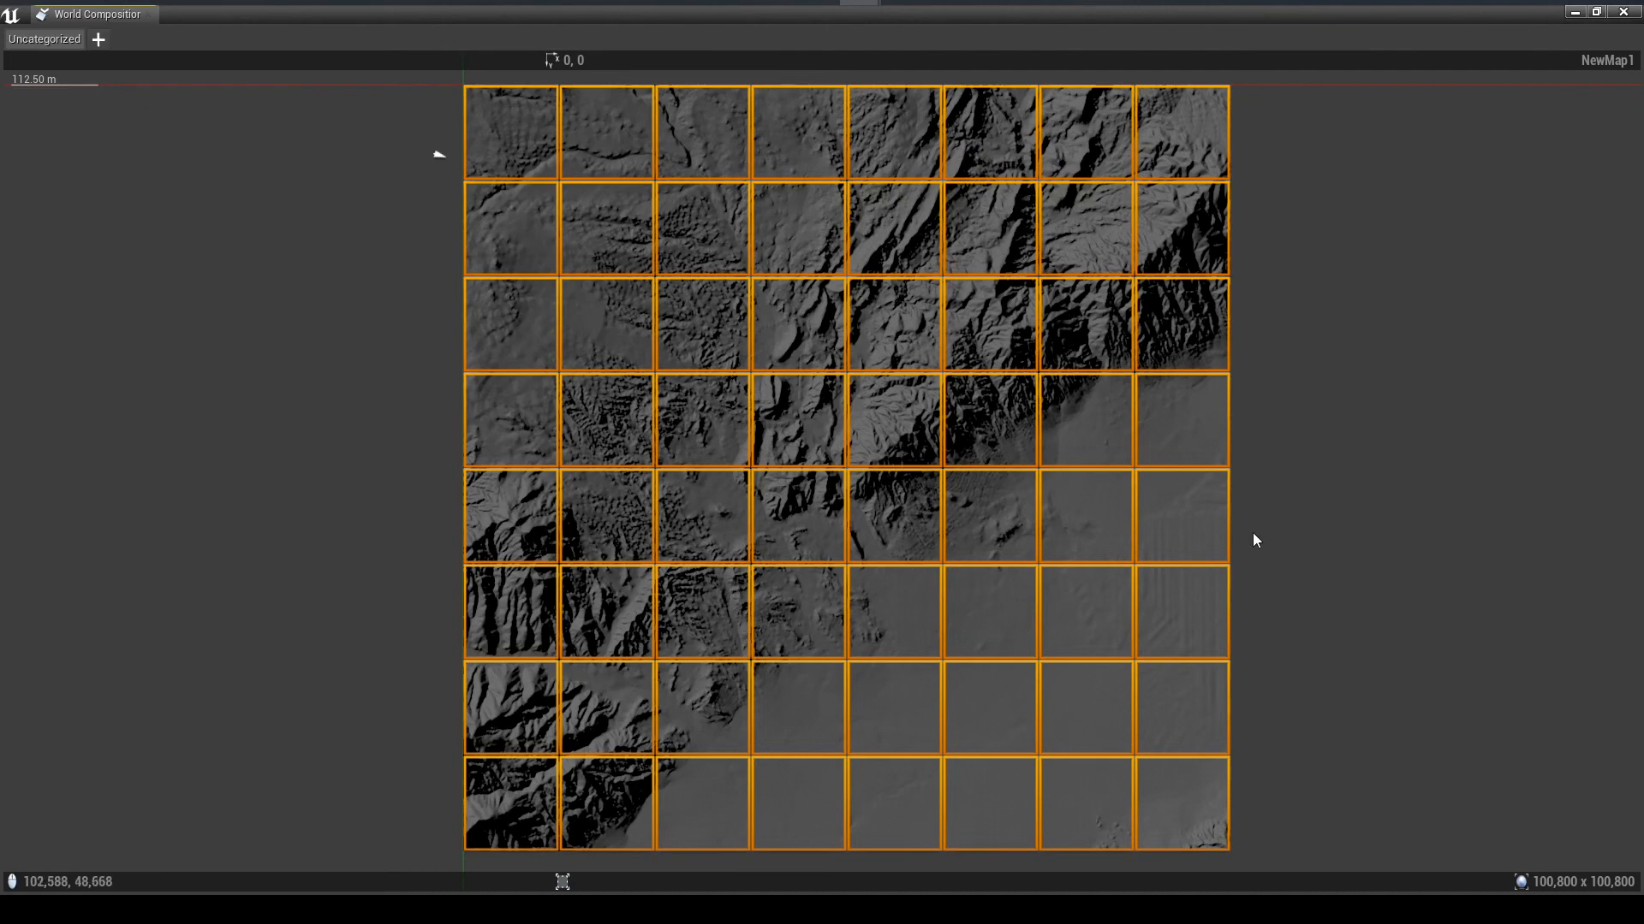
mouse_move(1327, 667)
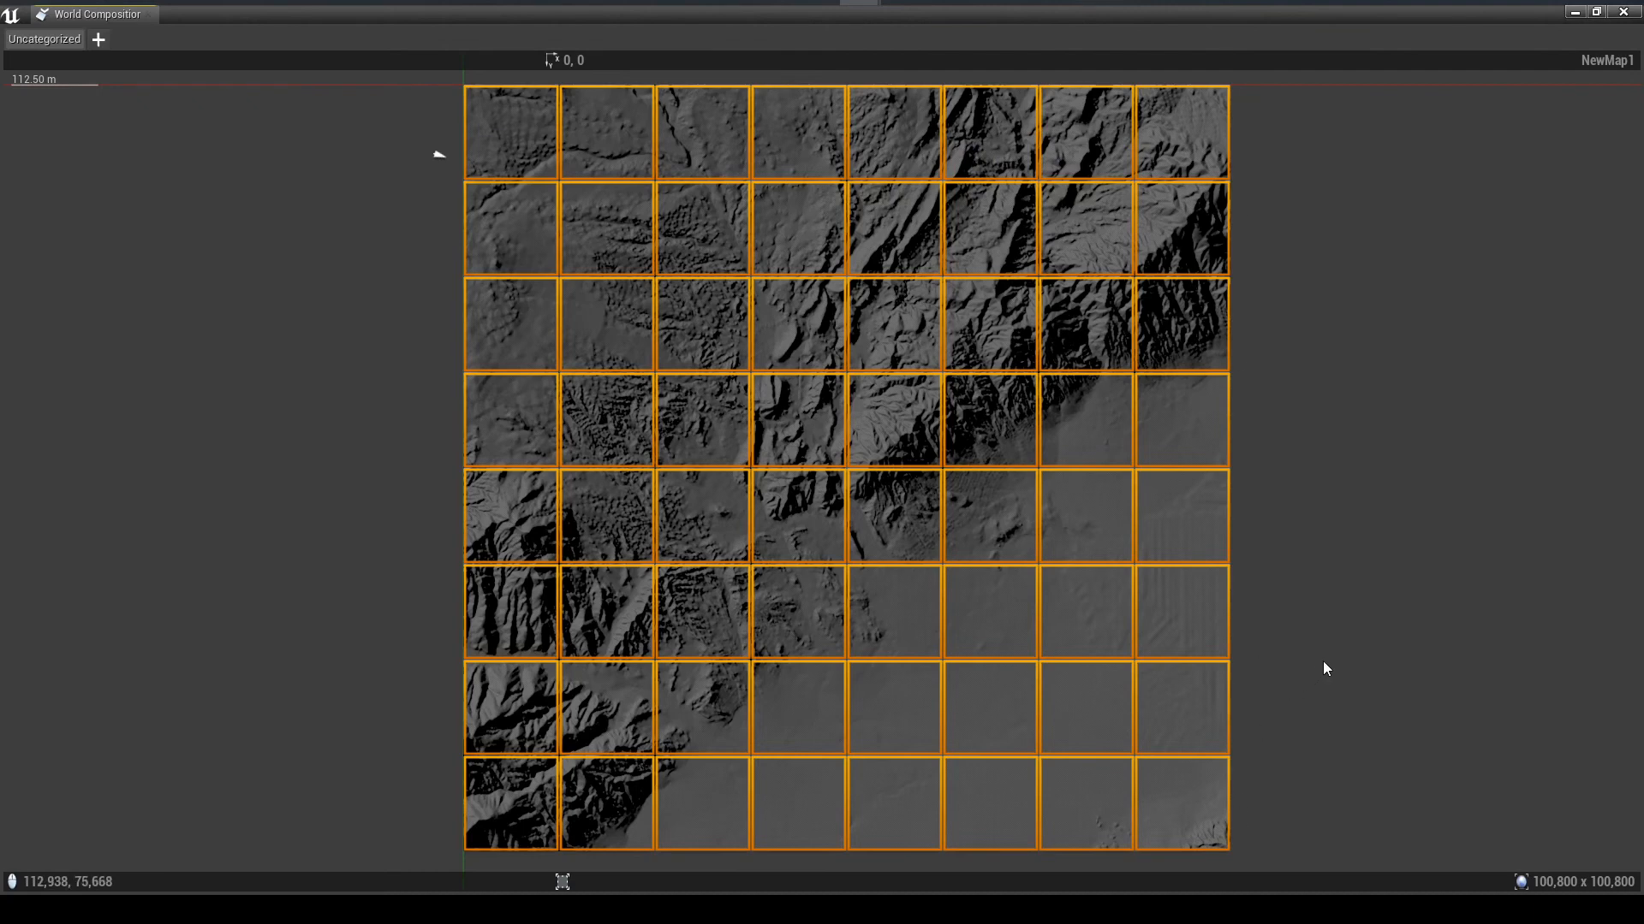
mouse_move(974, 214)
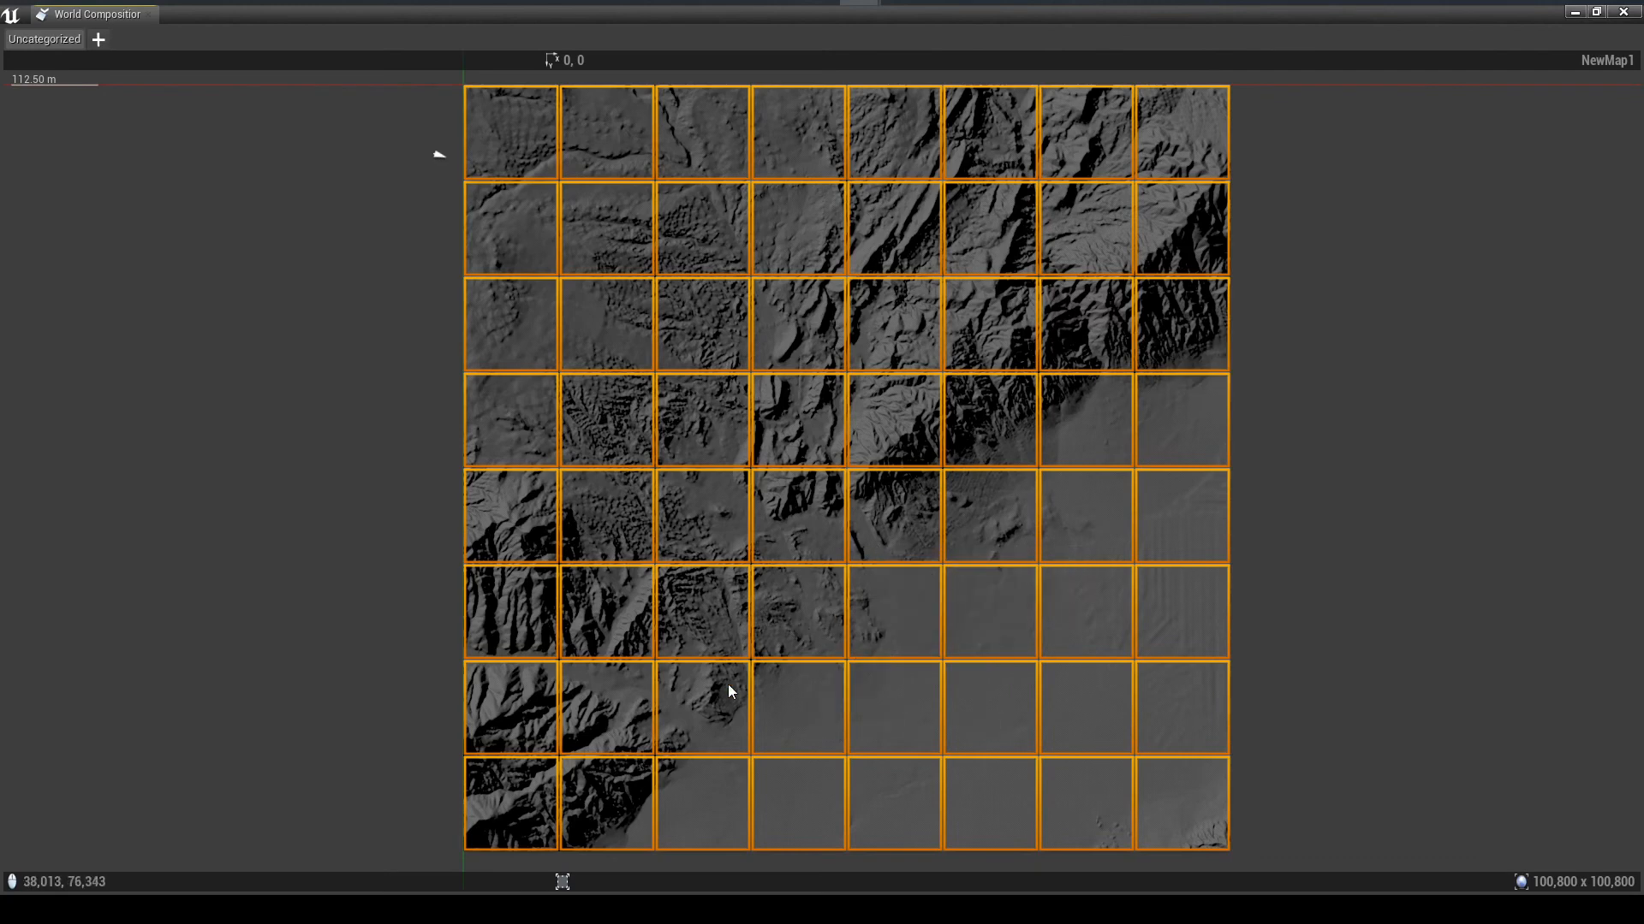
mouse_move(1209, 671)
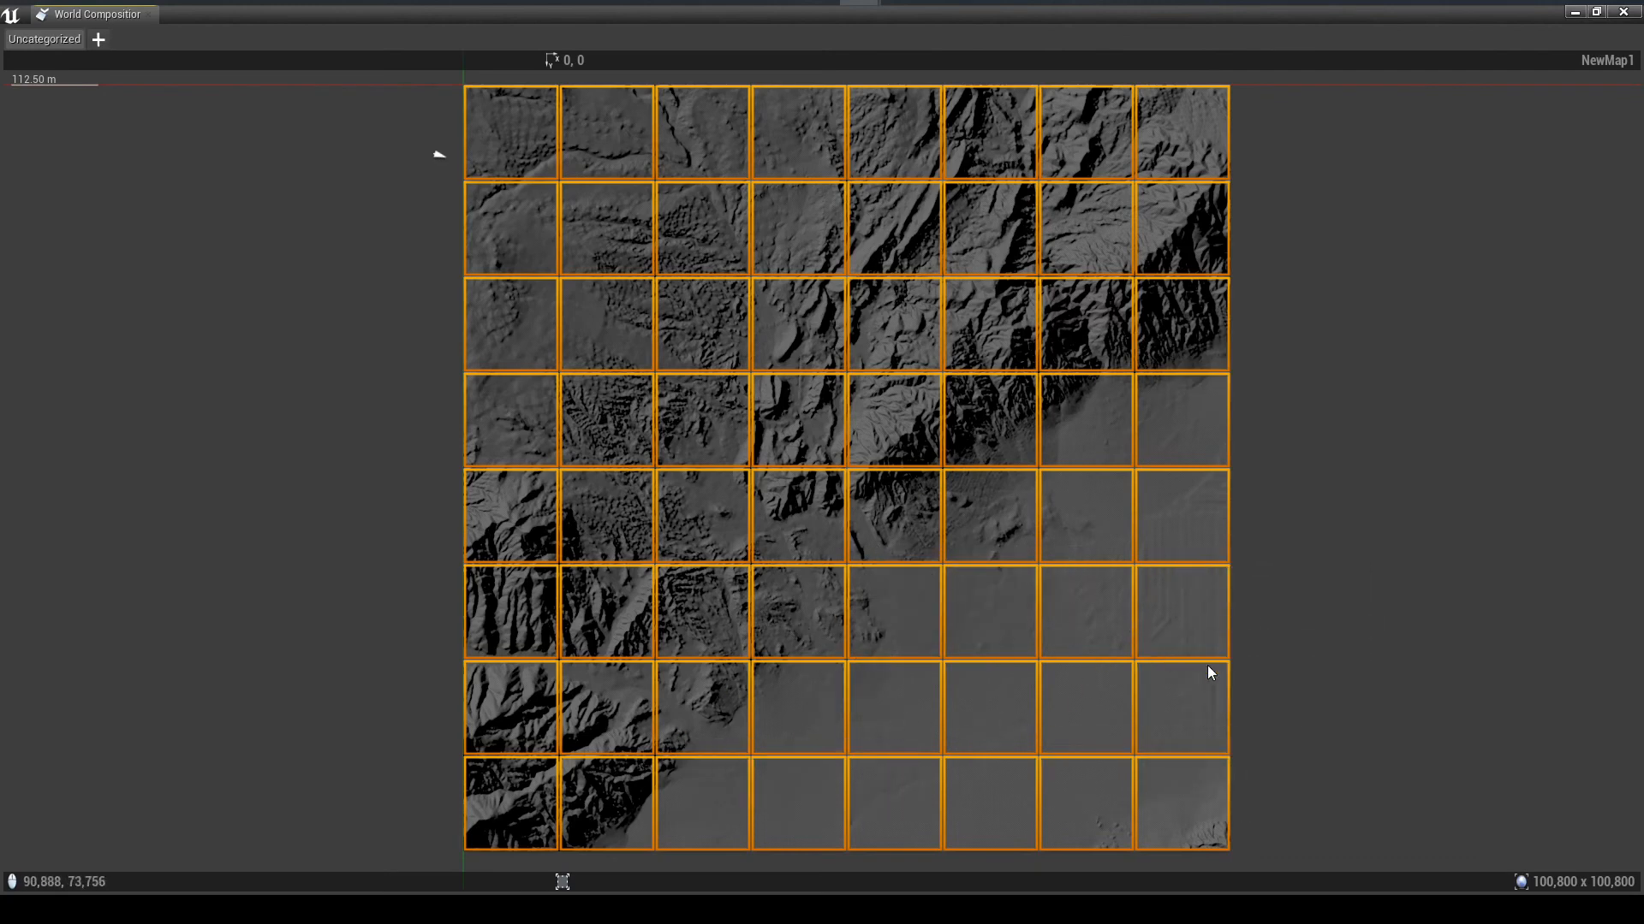
mouse_move(1208, 586)
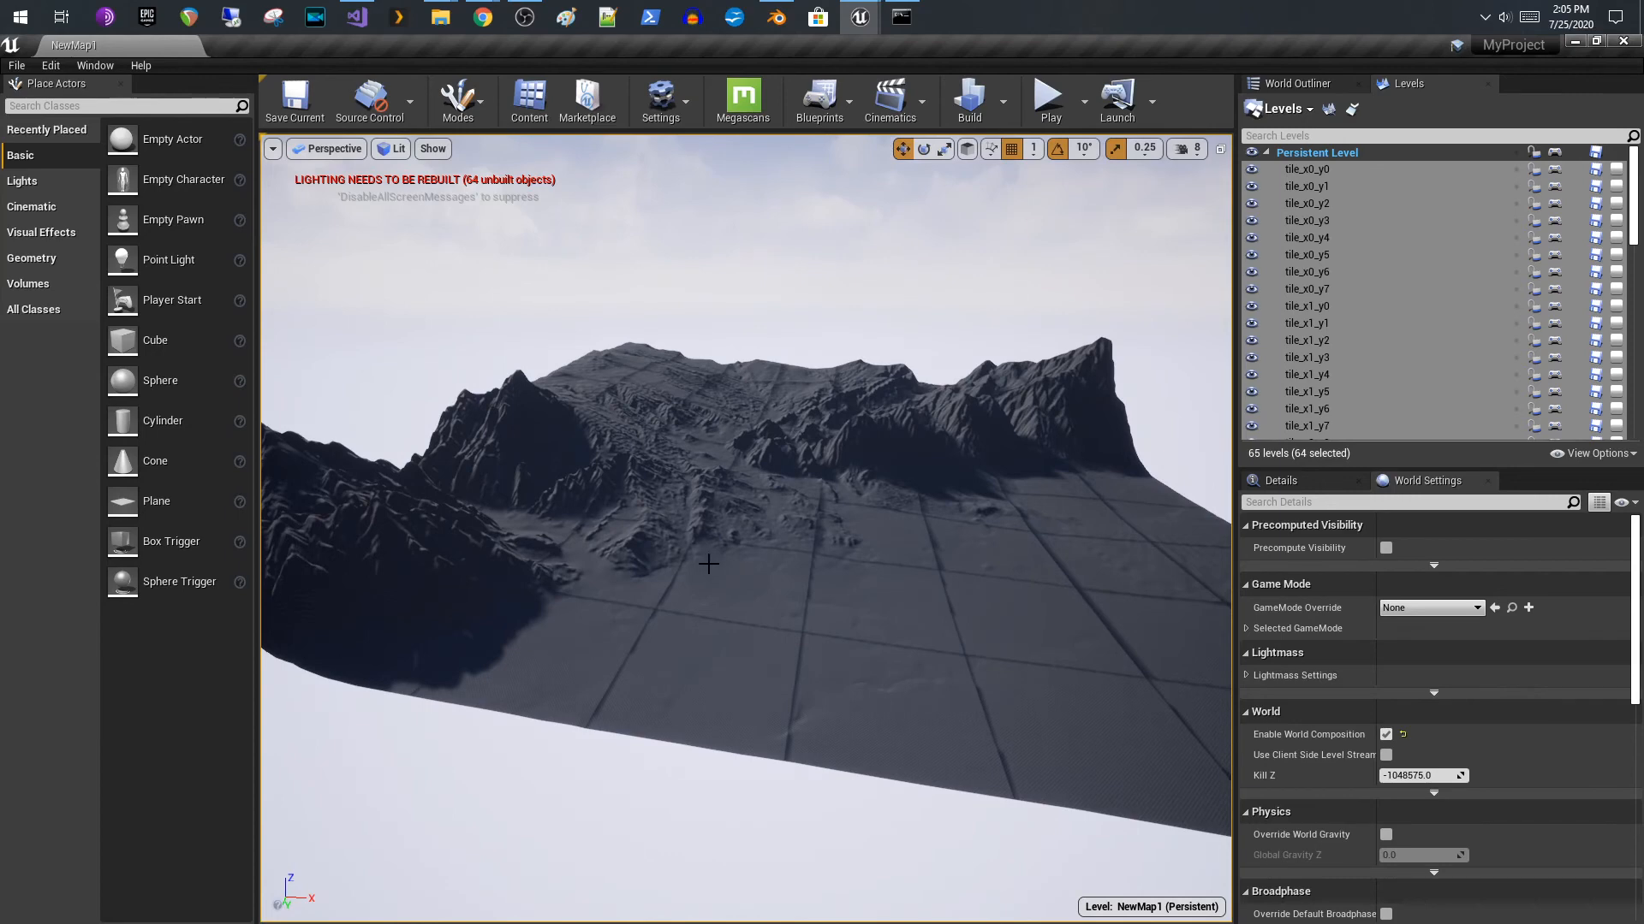
- Run Play From Here on the clicked terrain spot and take mouse control in the preview
right_click(707, 565)
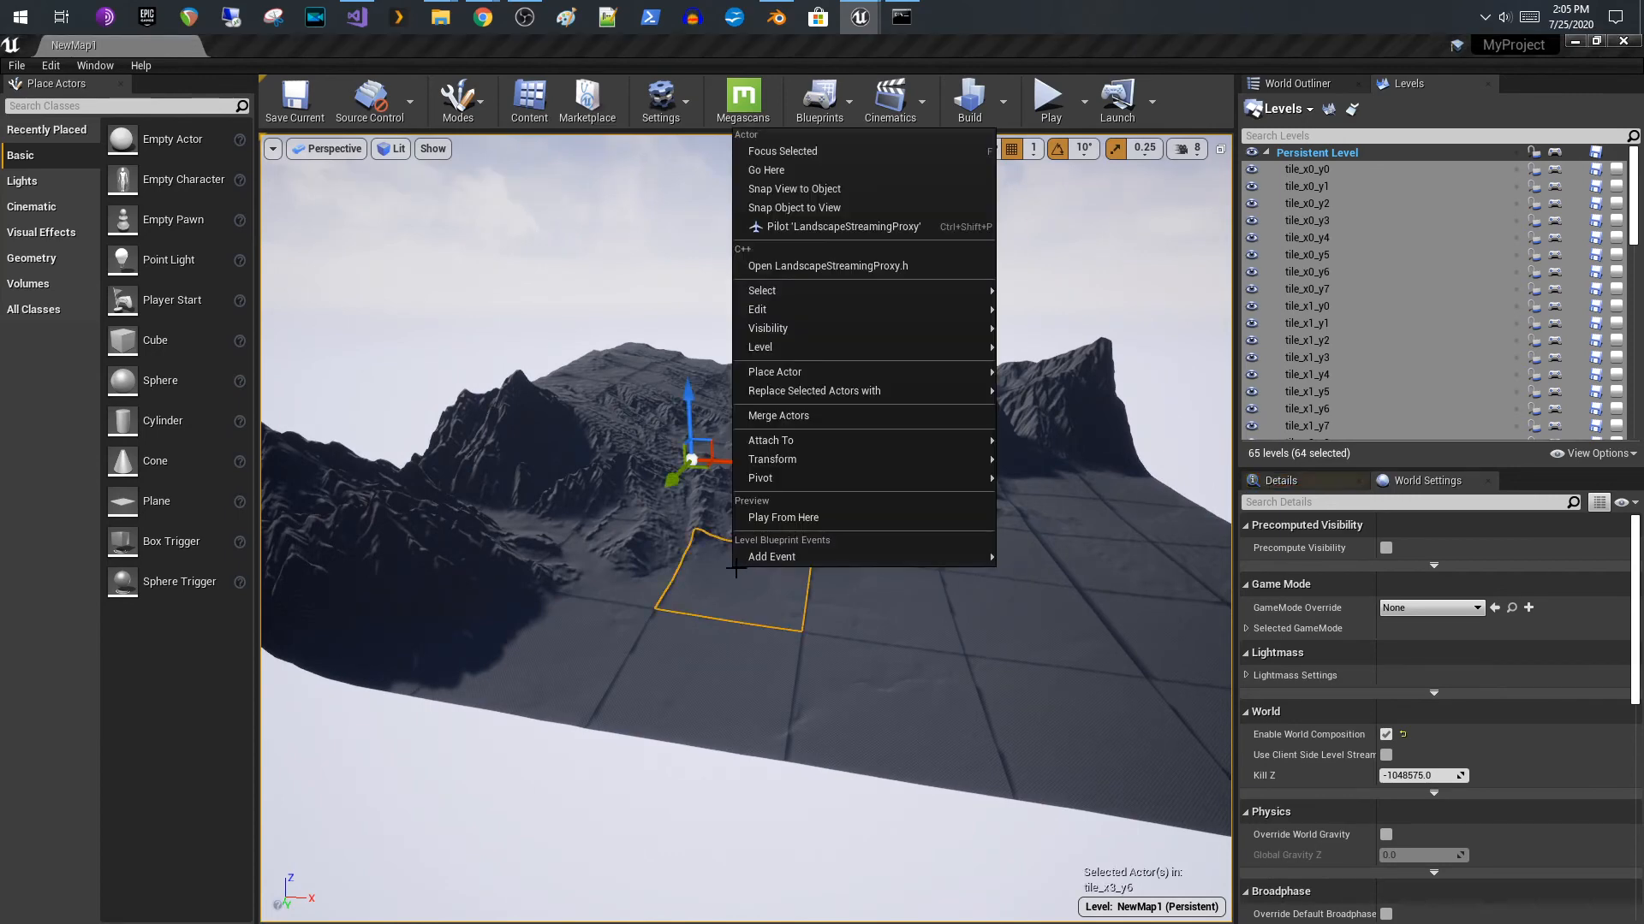
mouse_move(784, 517)
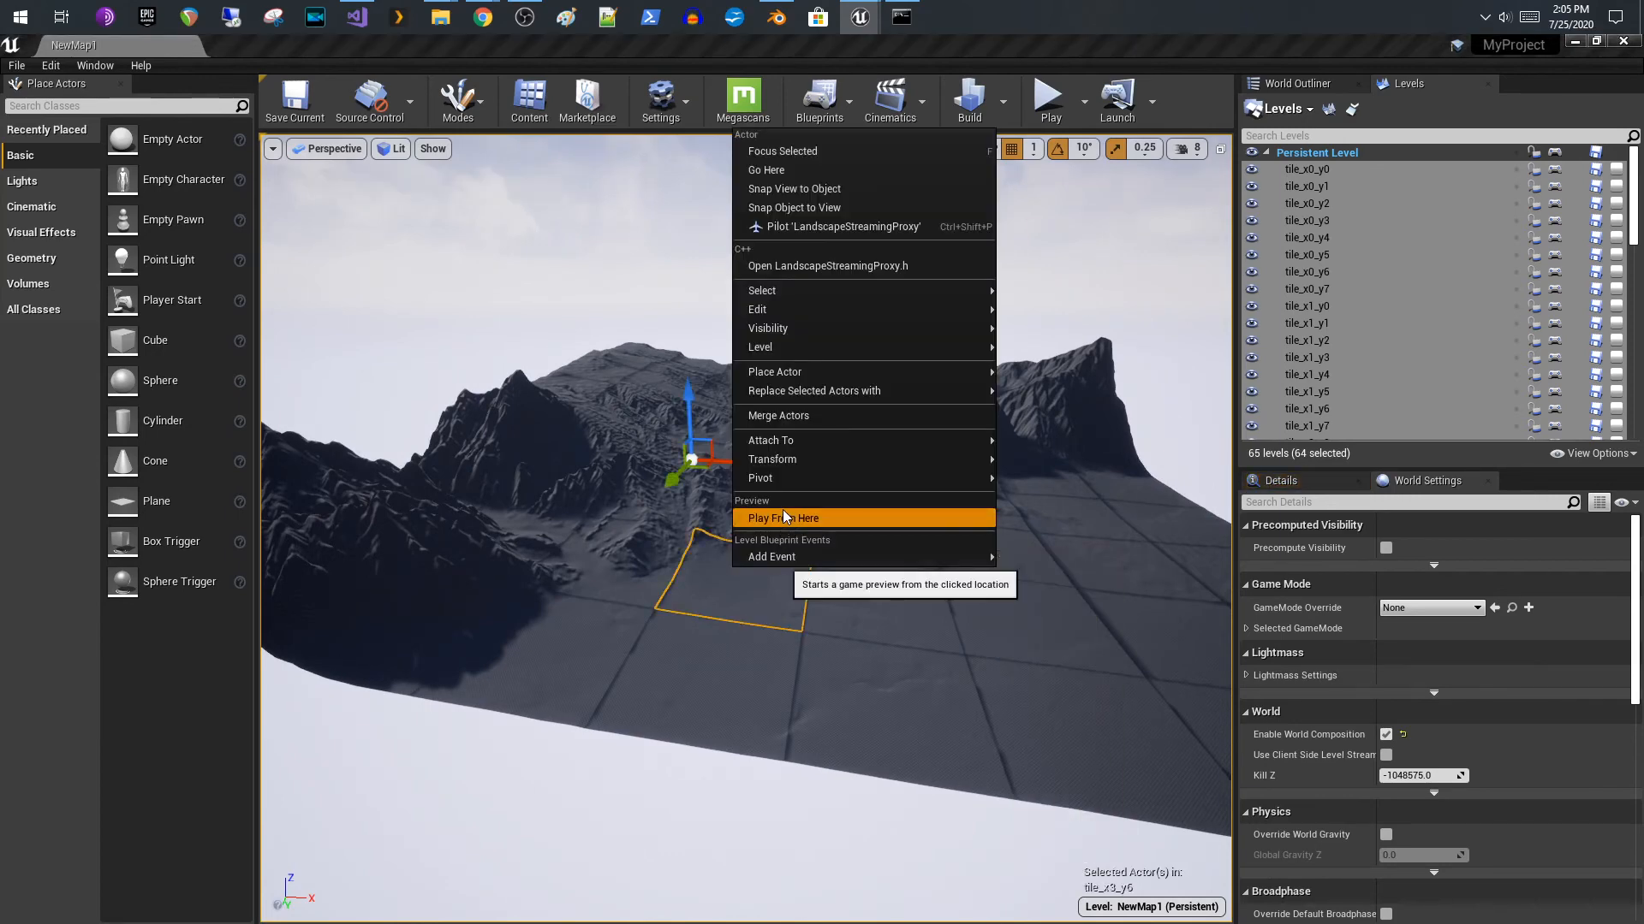
left_click(784, 517)
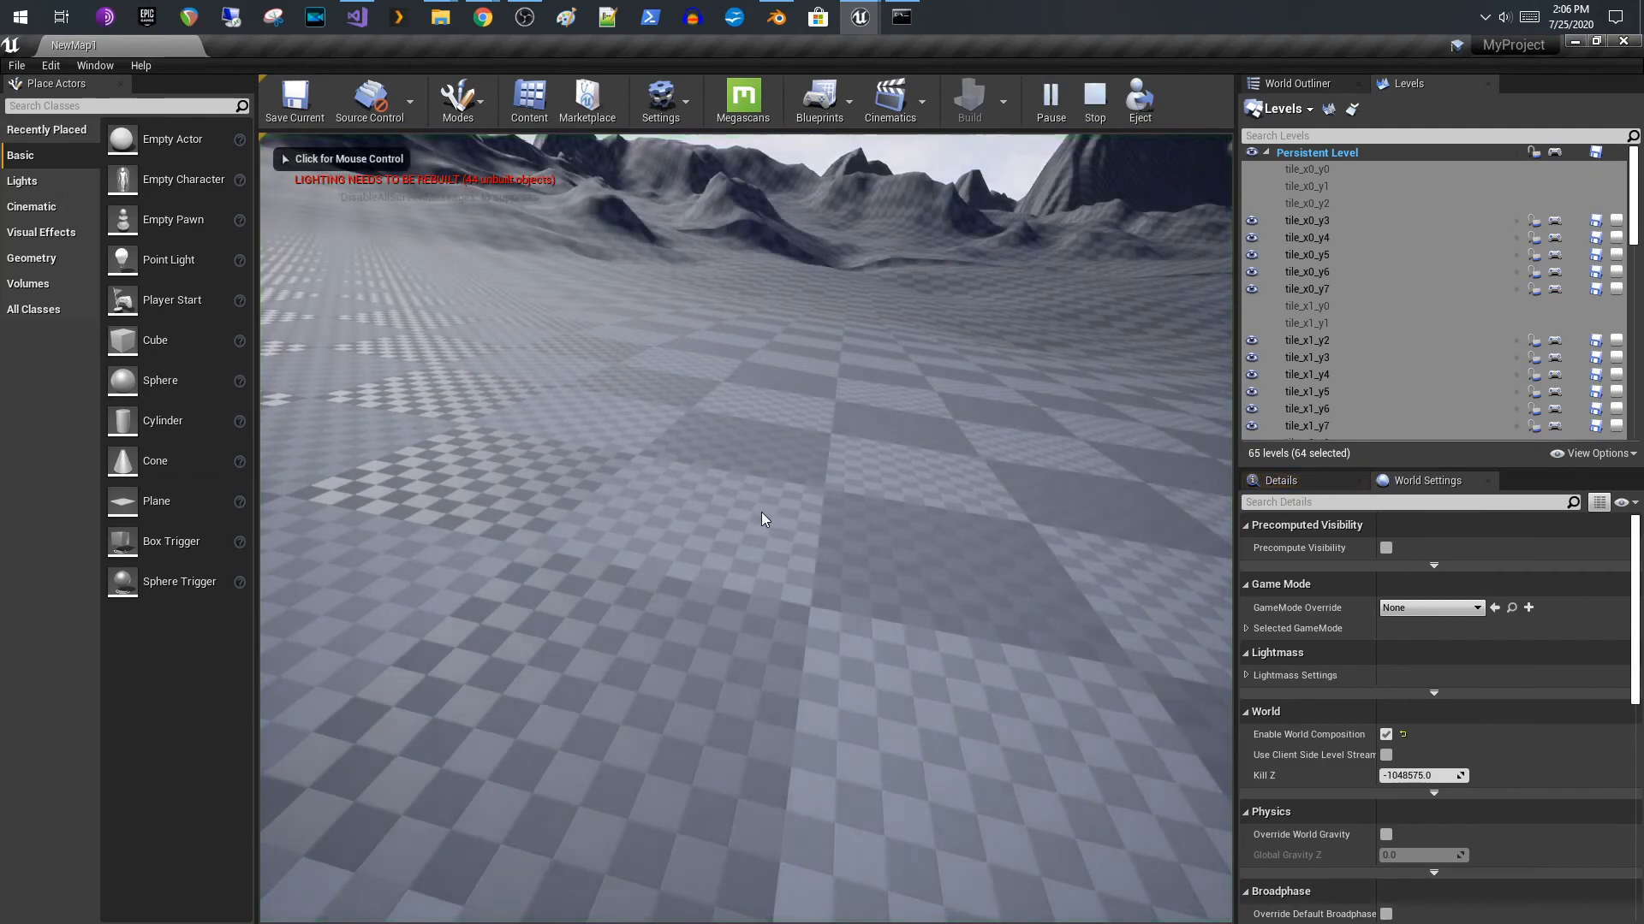
left_click(762, 520)
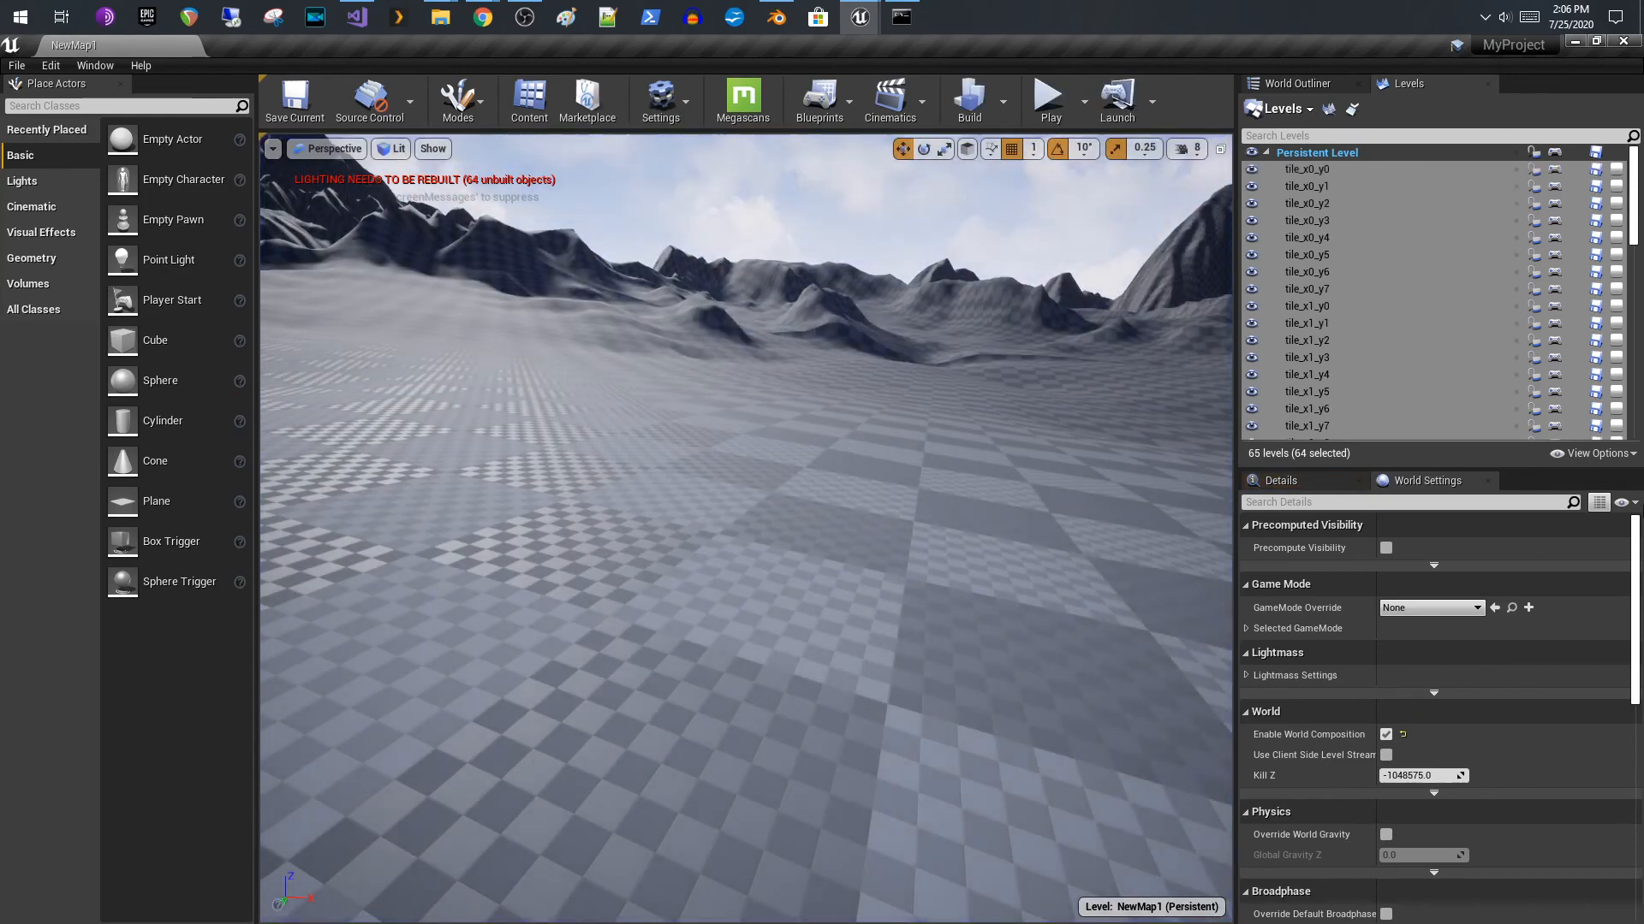
mouse_move(1594, 254)
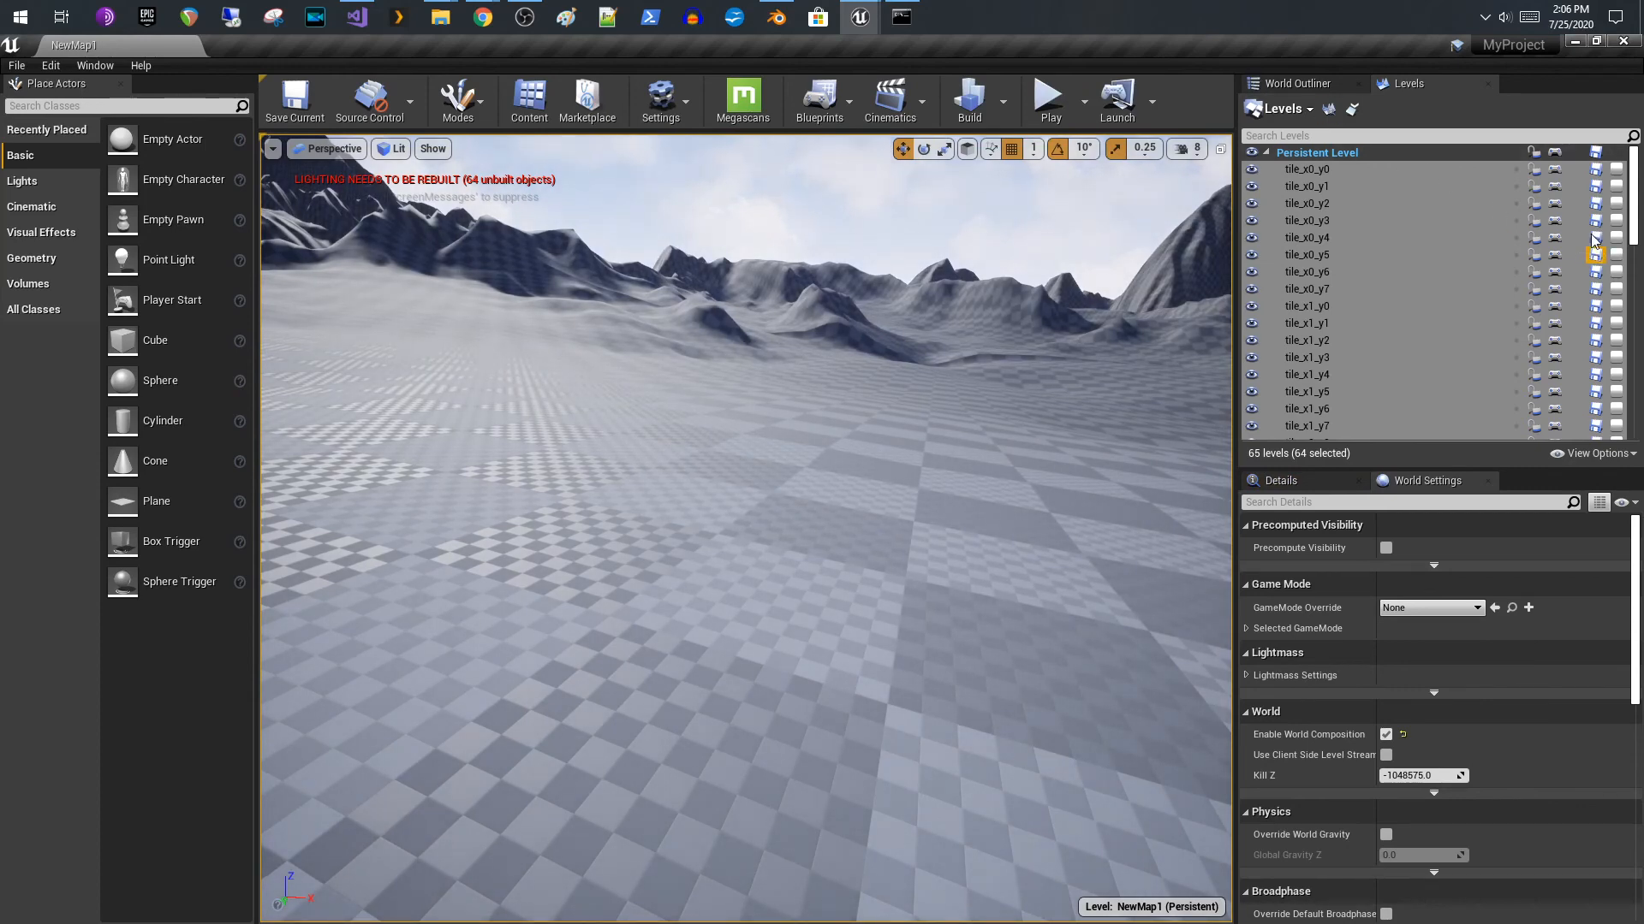
mouse_move(1619, 168)
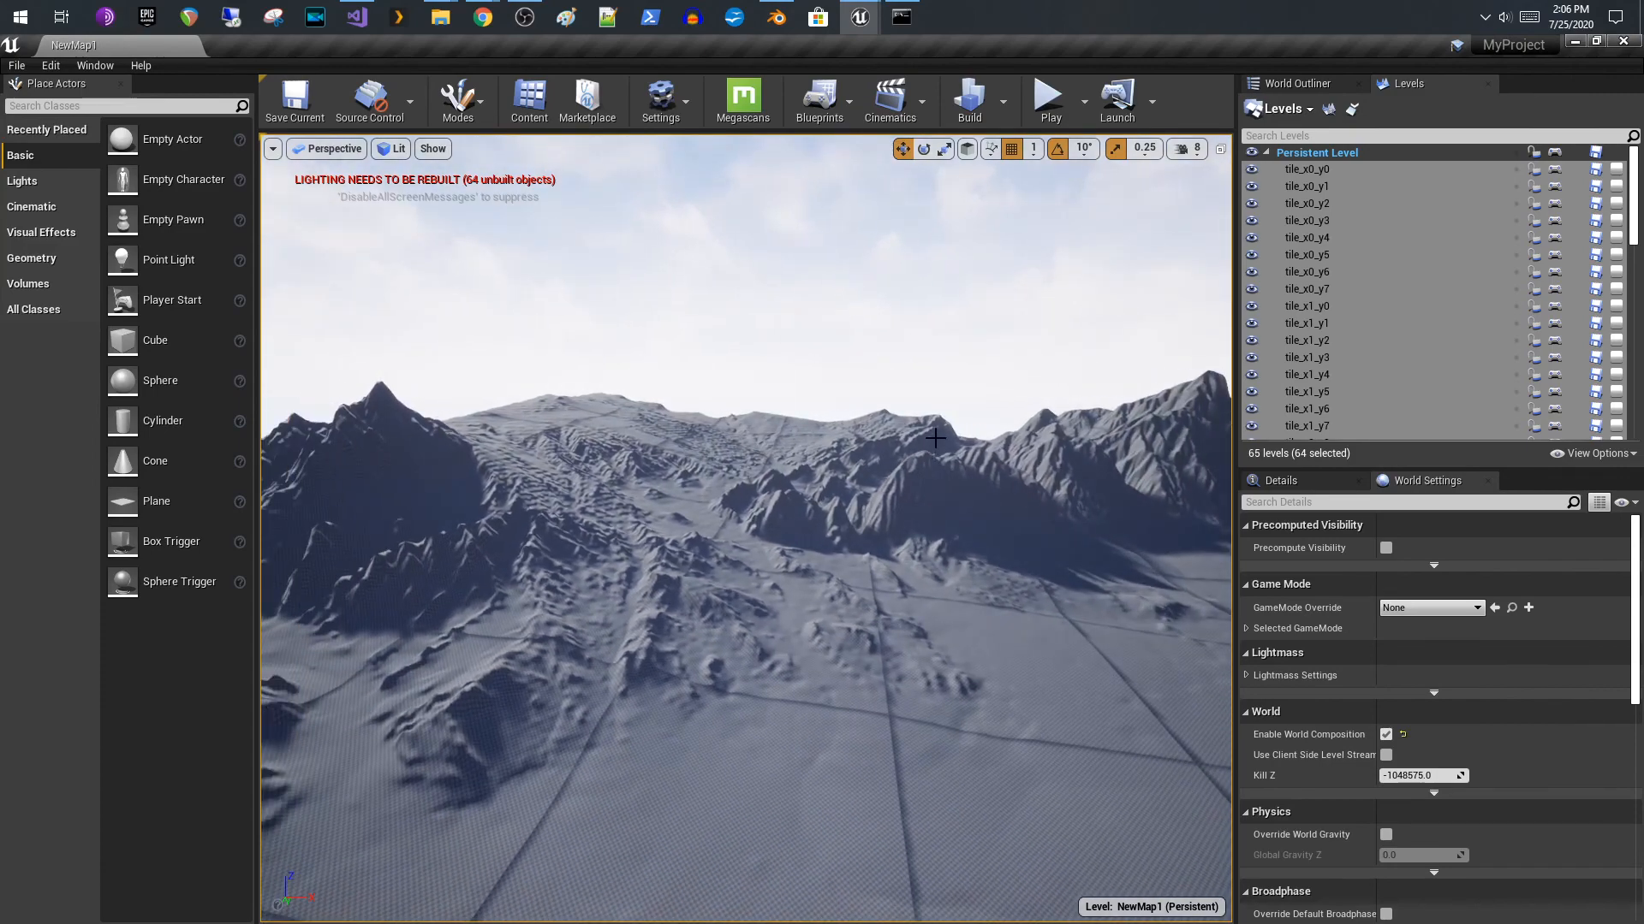
mouse_move(933, 416)
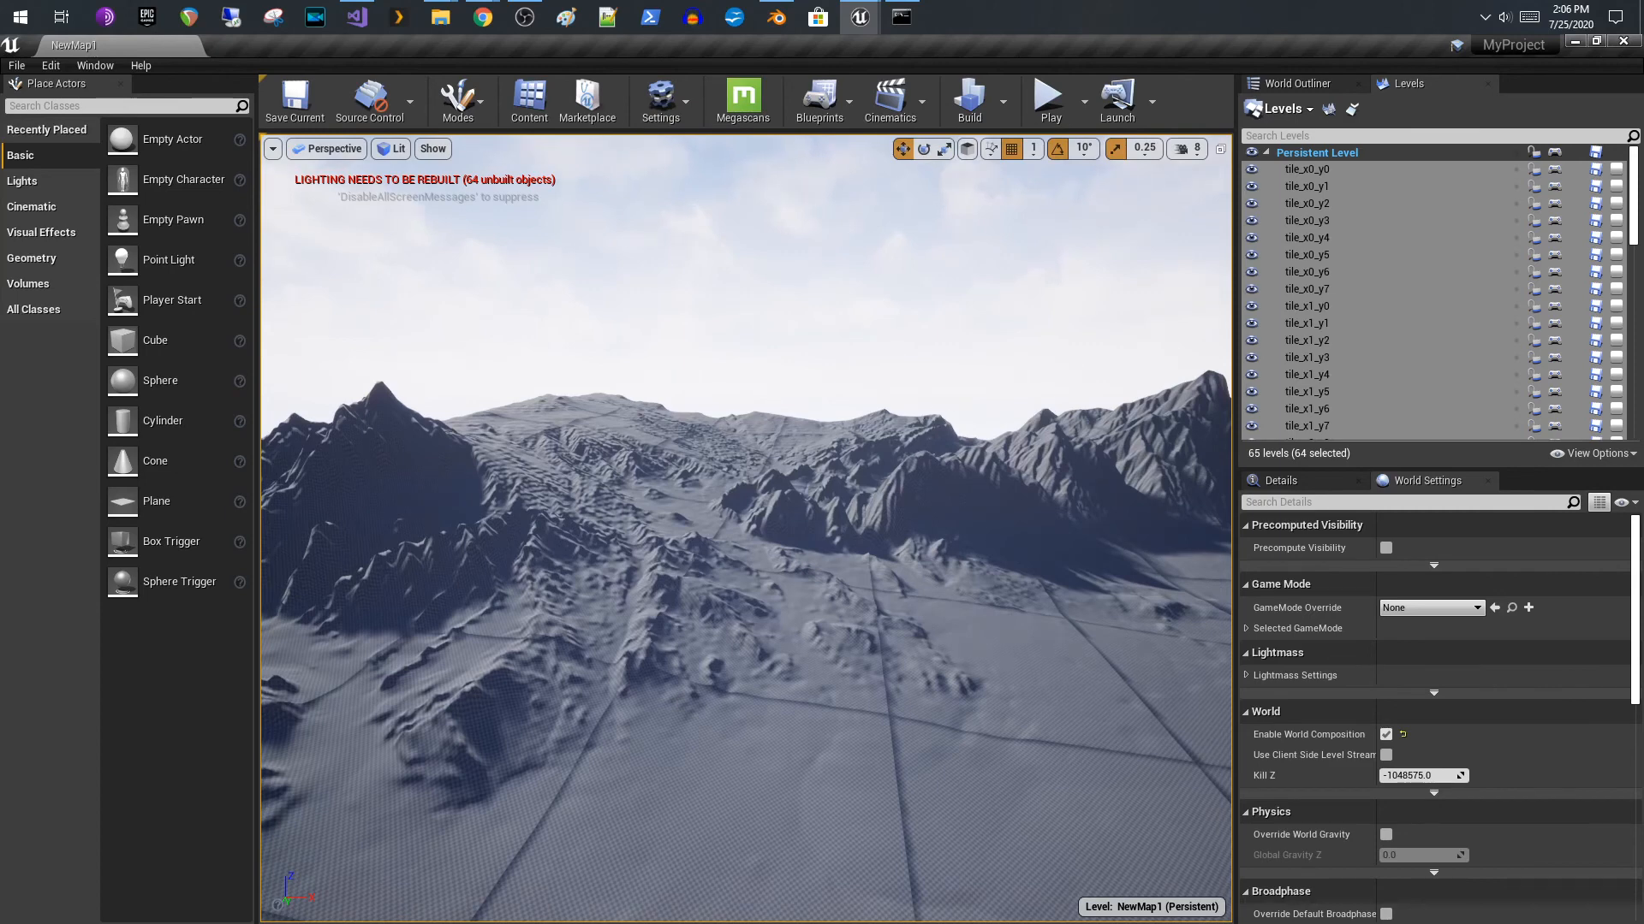
mouse_move(36, 398)
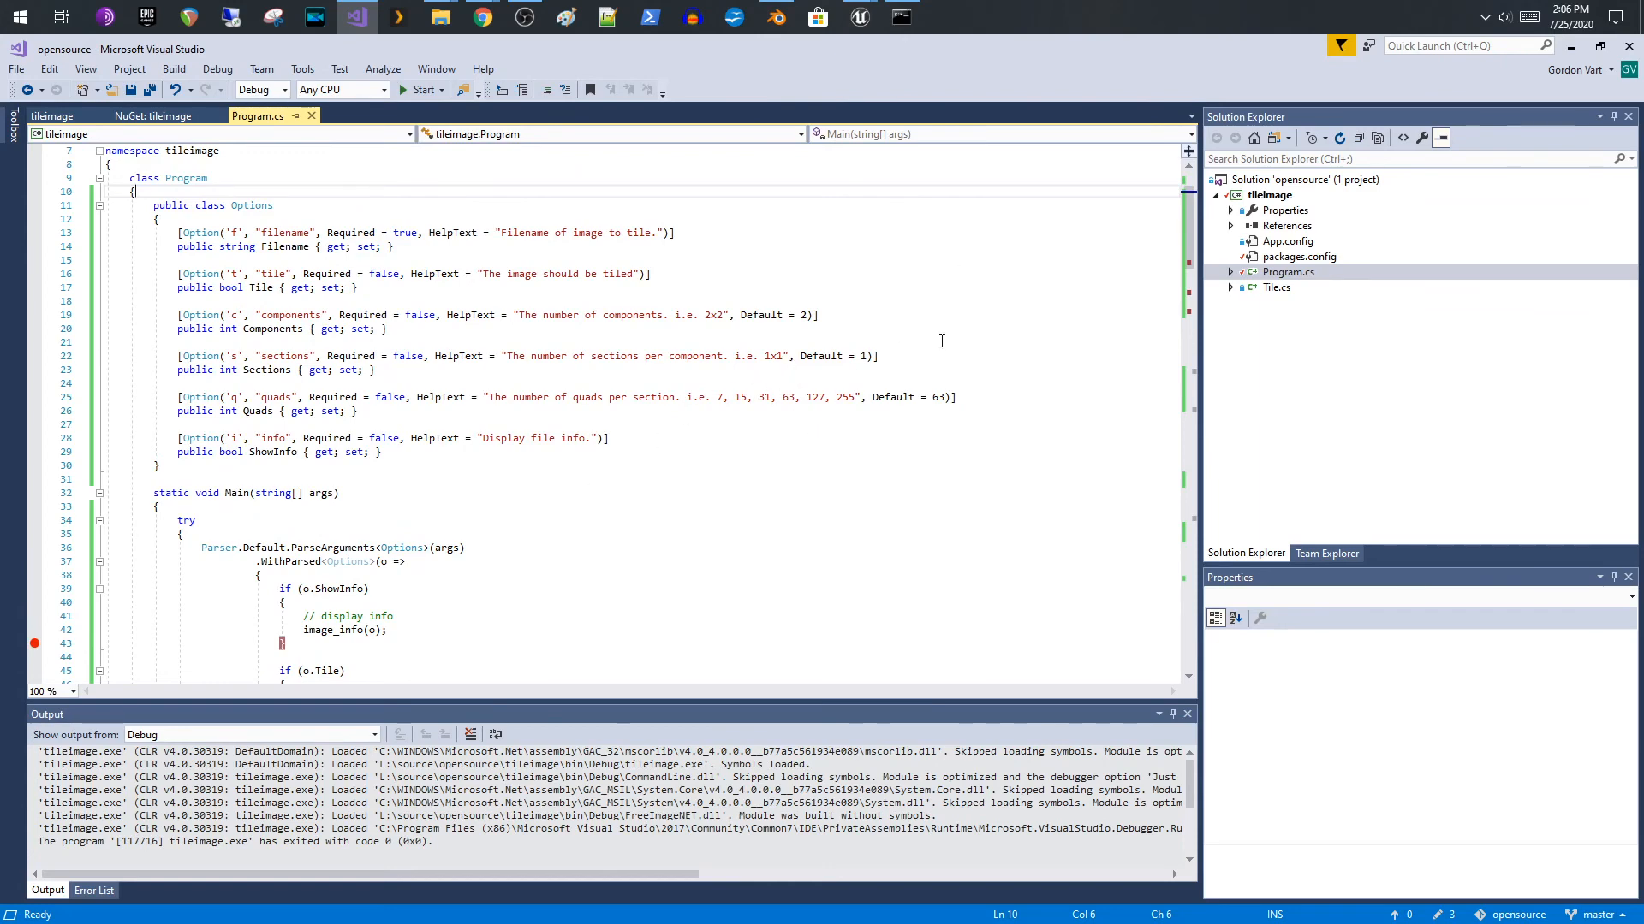
- Scroll through Program.cs past the Options, Main, image_info and tile_image code
scroll("down", 3)
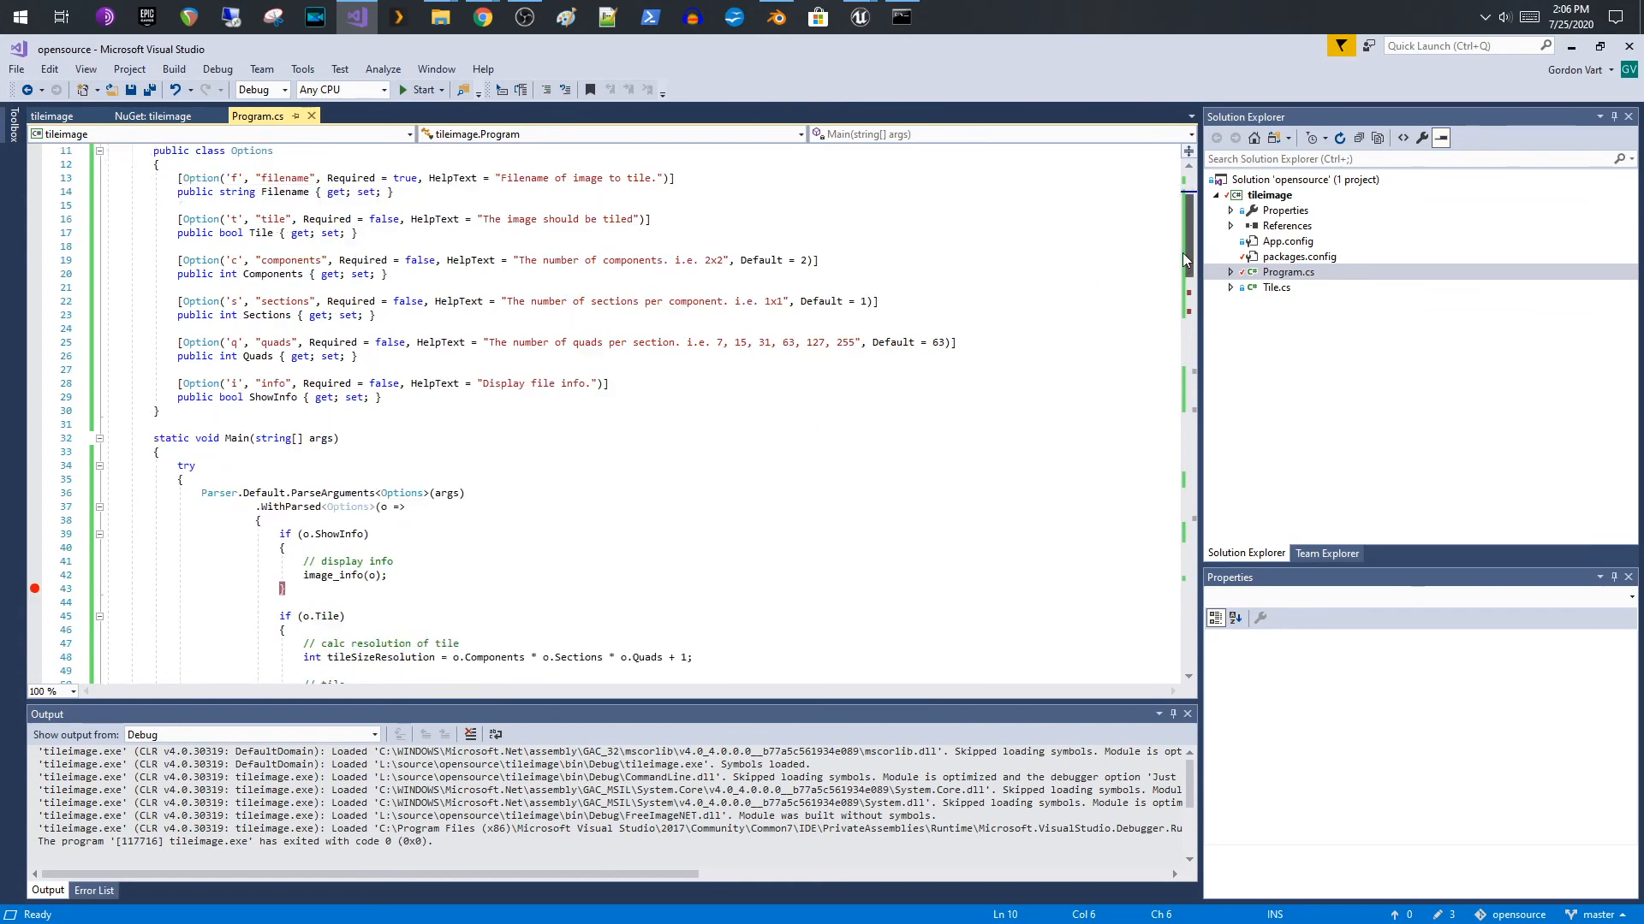
scroll("down", 3)
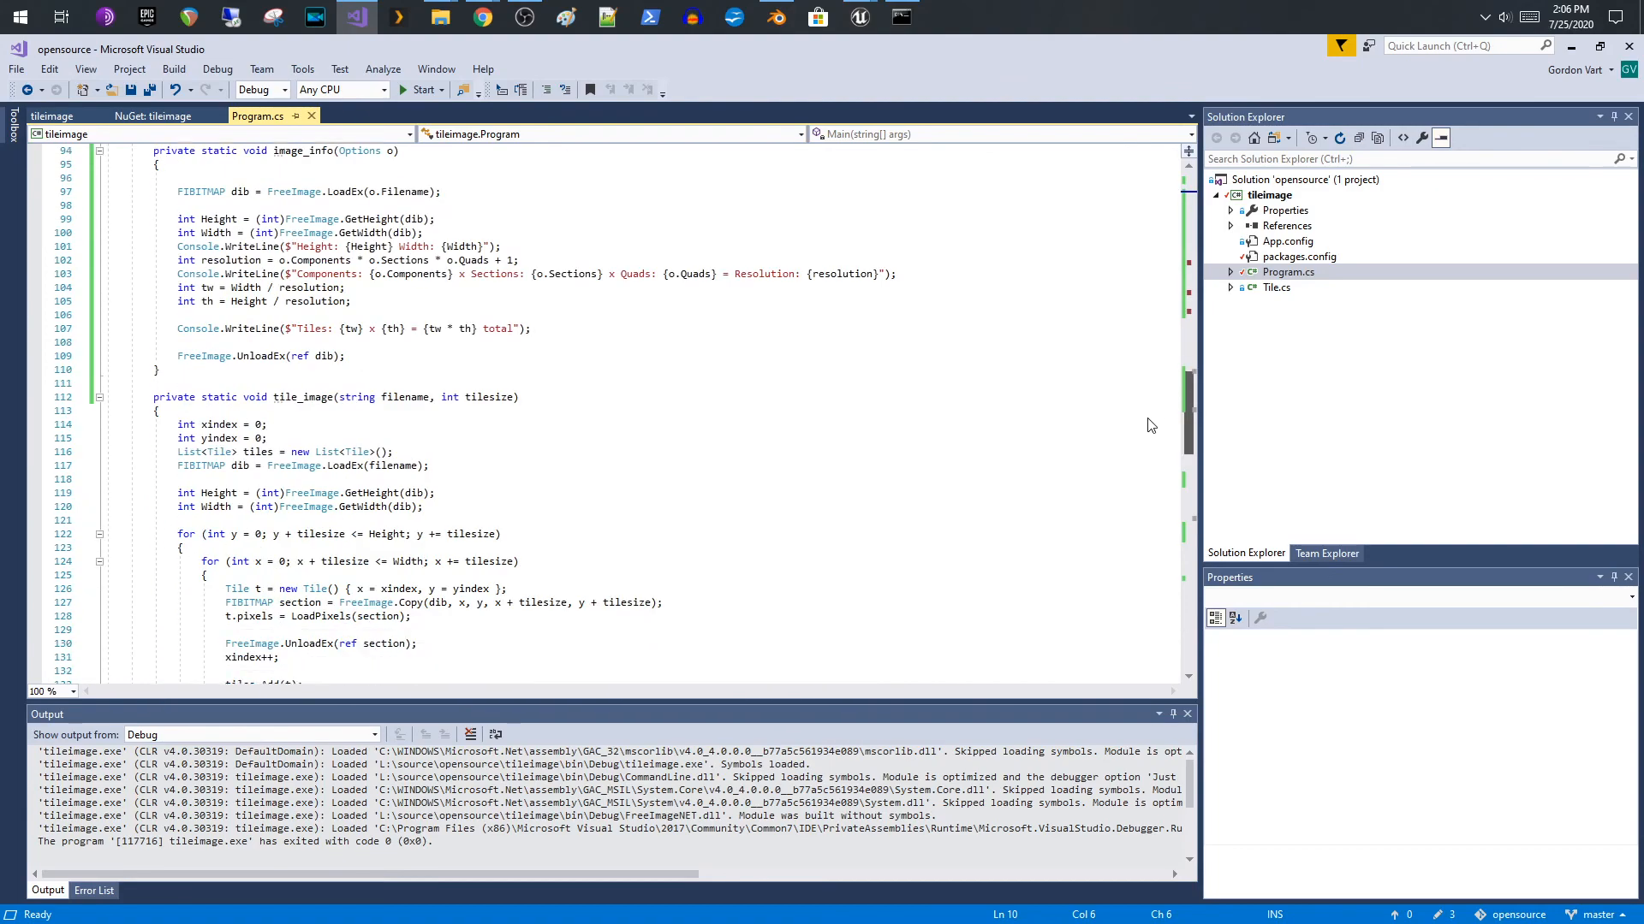
scroll("down", 3)
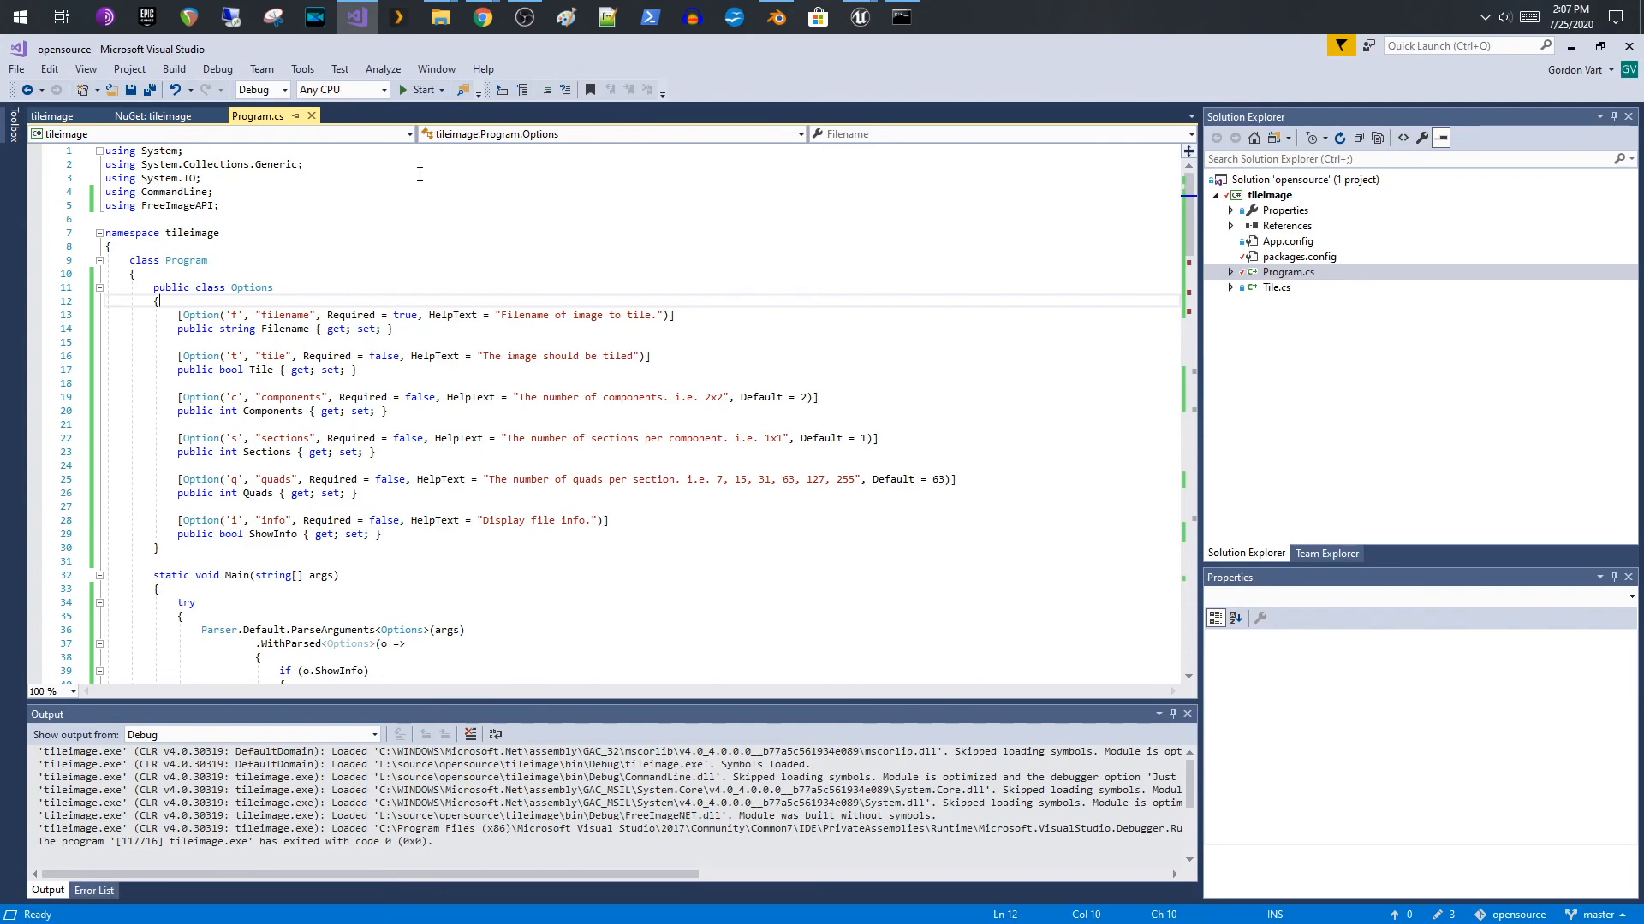
mouse_move(291, 237)
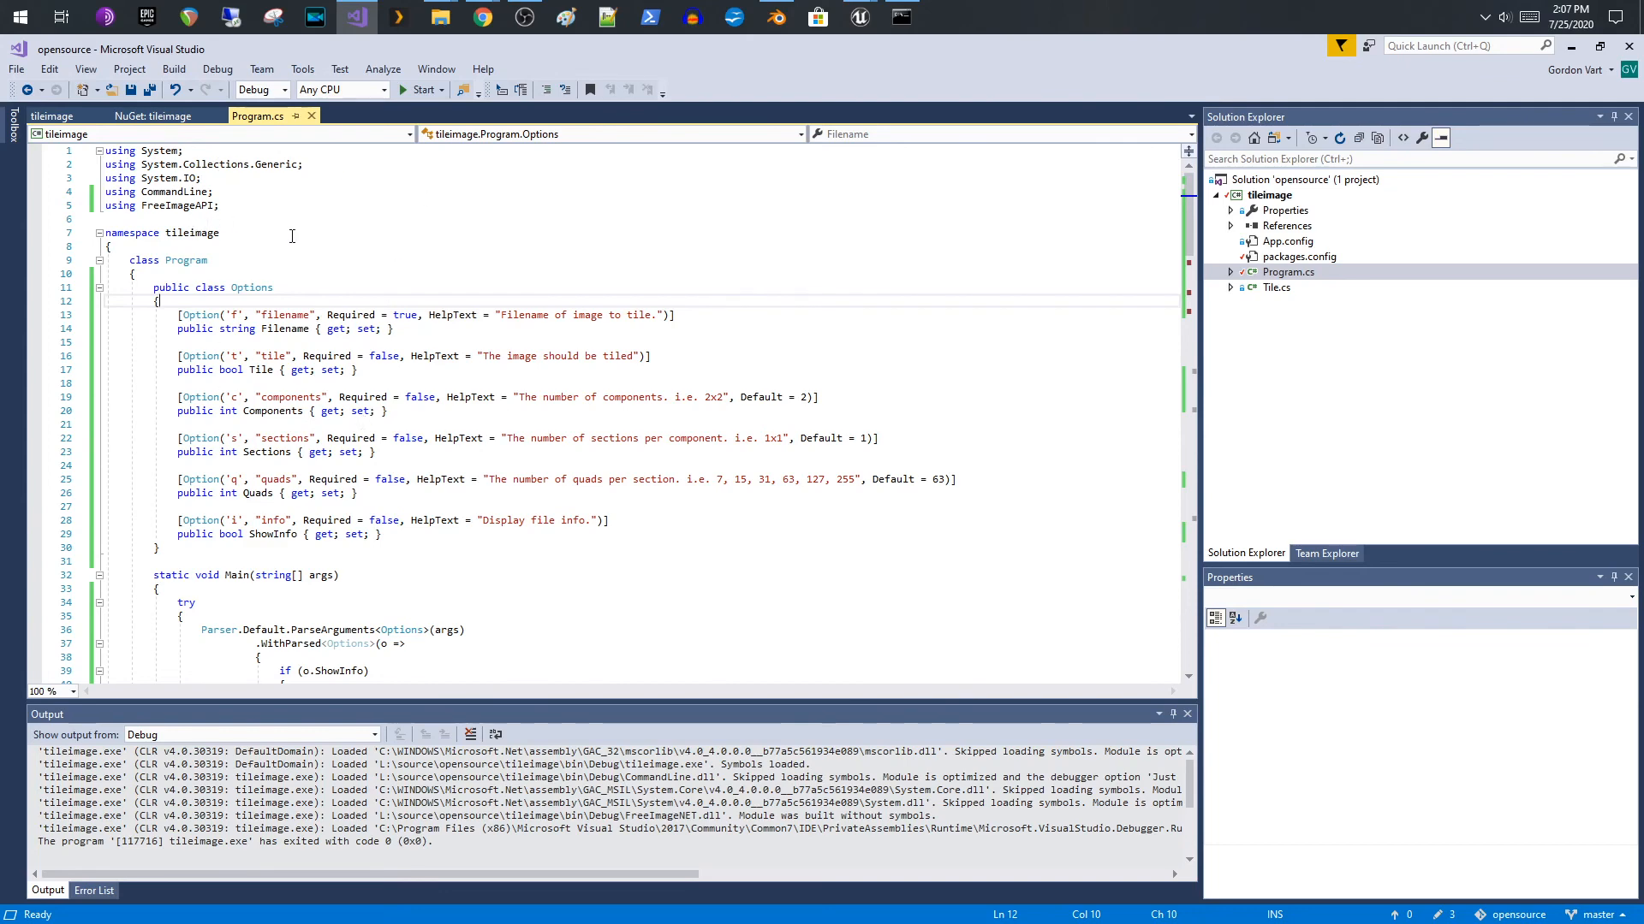
mouse_move(335, 248)
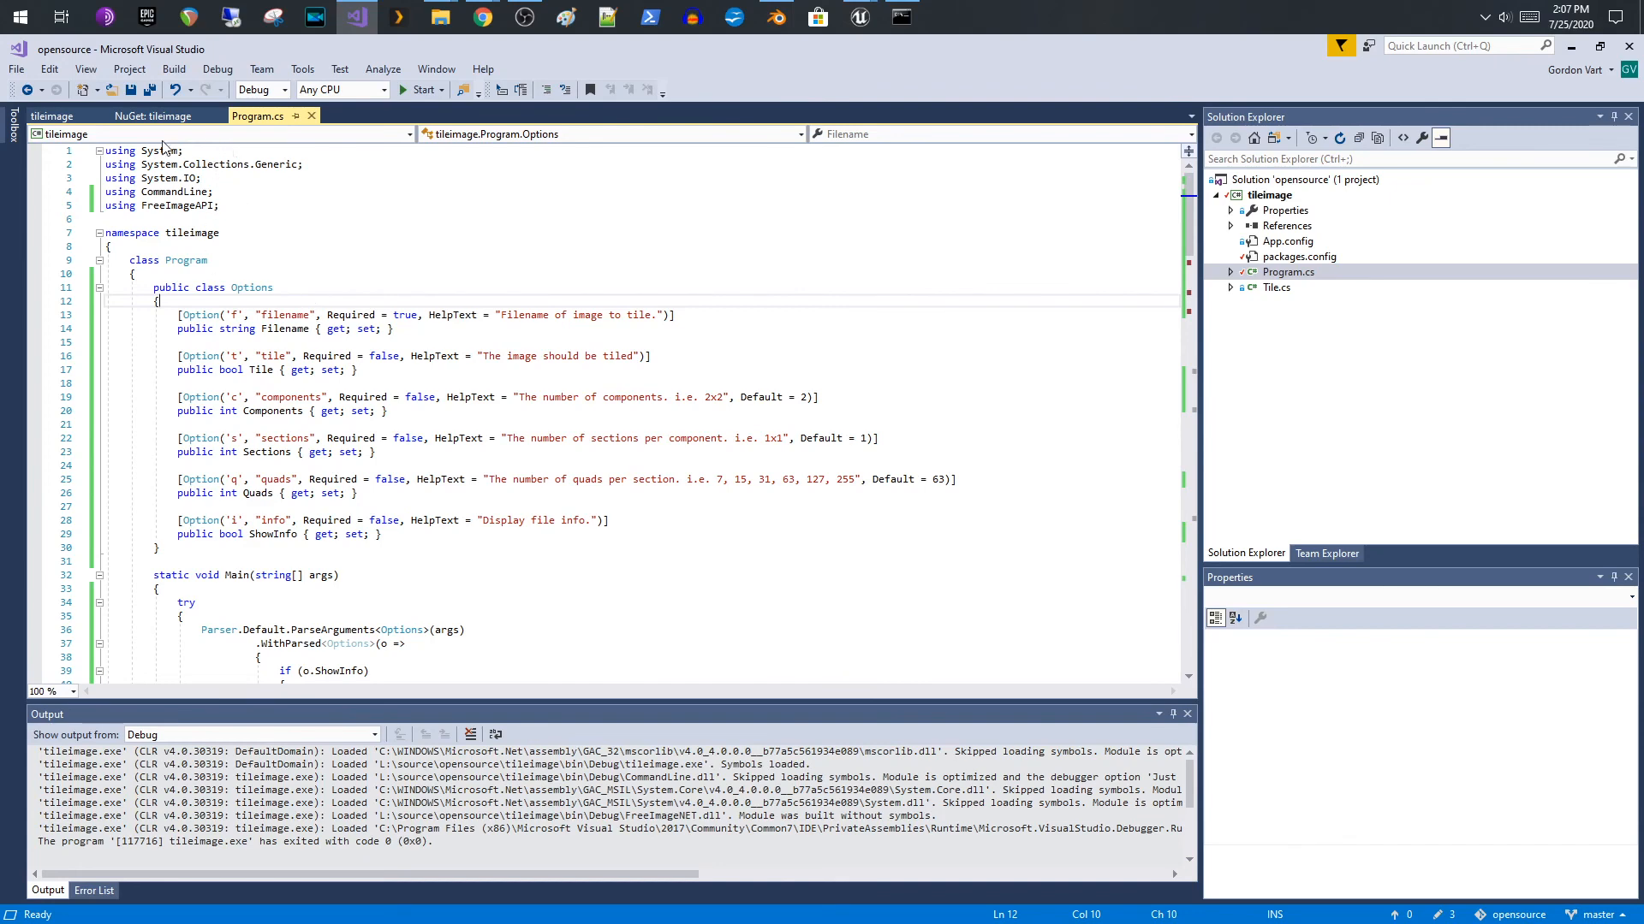
- Show the tileimage project's installed NuGet packages with the search filter cleared
left_click(128, 117)
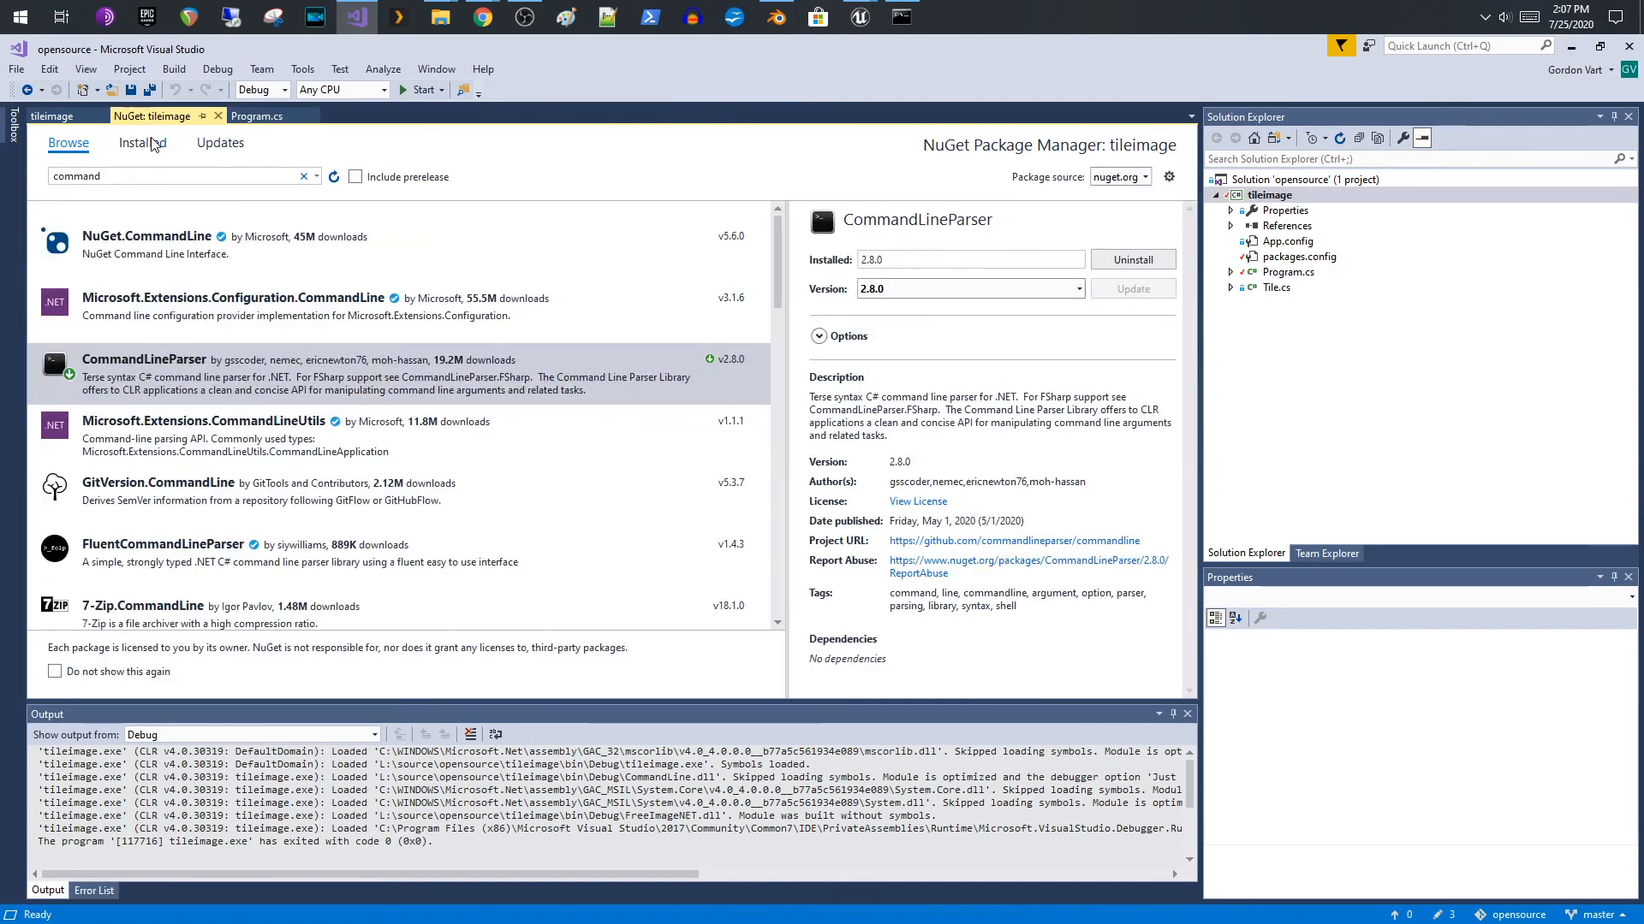
left_click(142, 144)
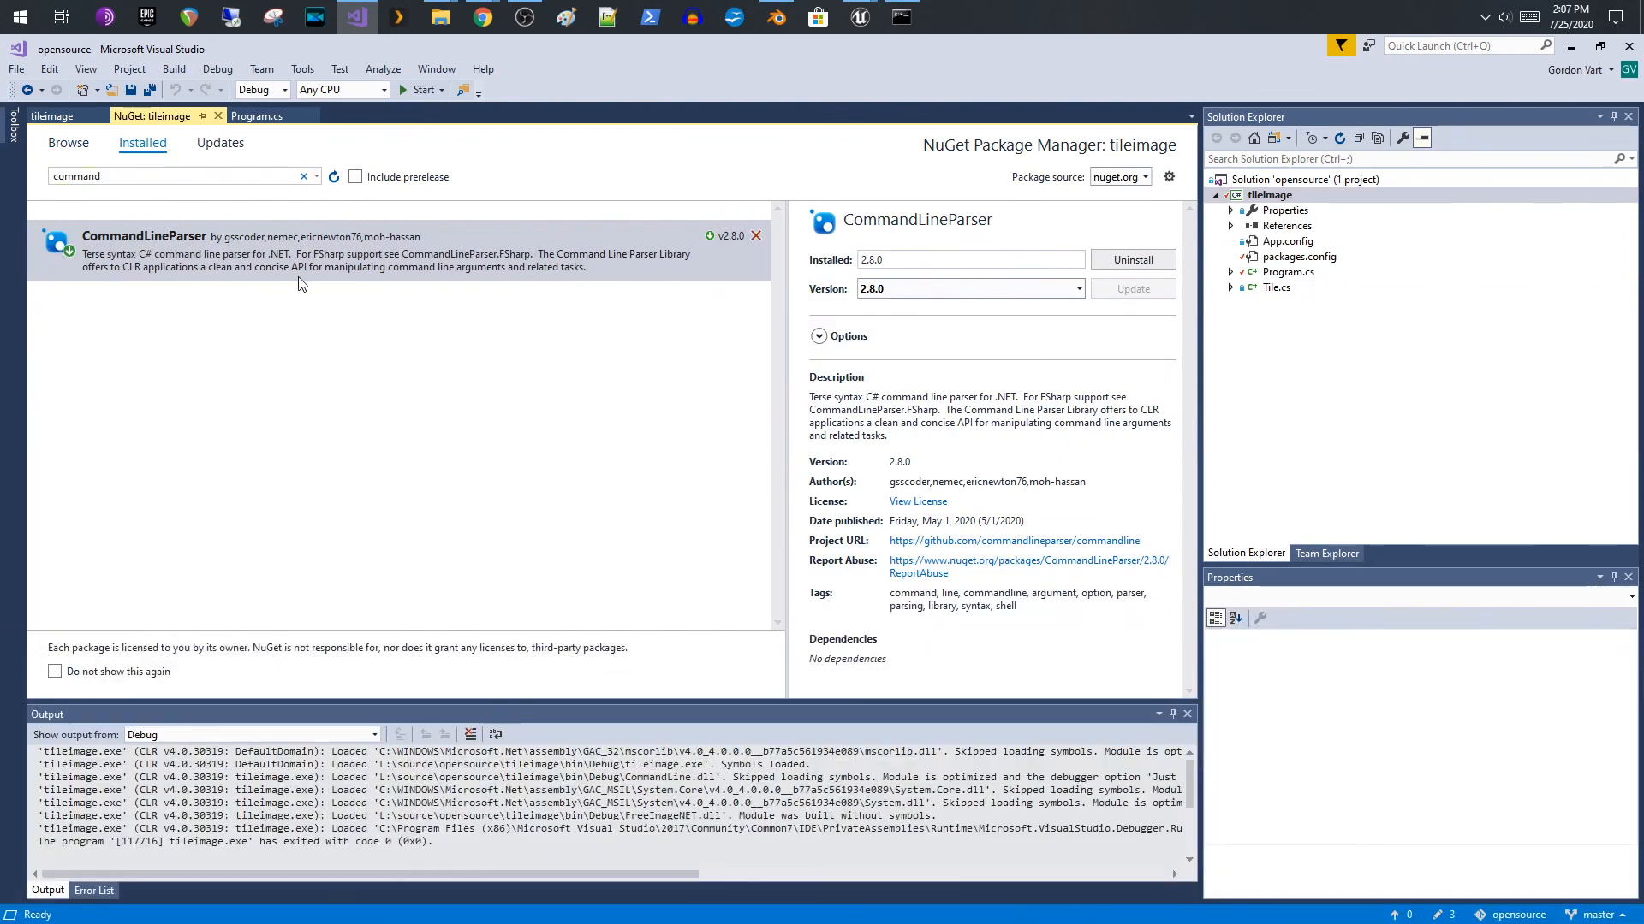
mouse_move(274, 274)
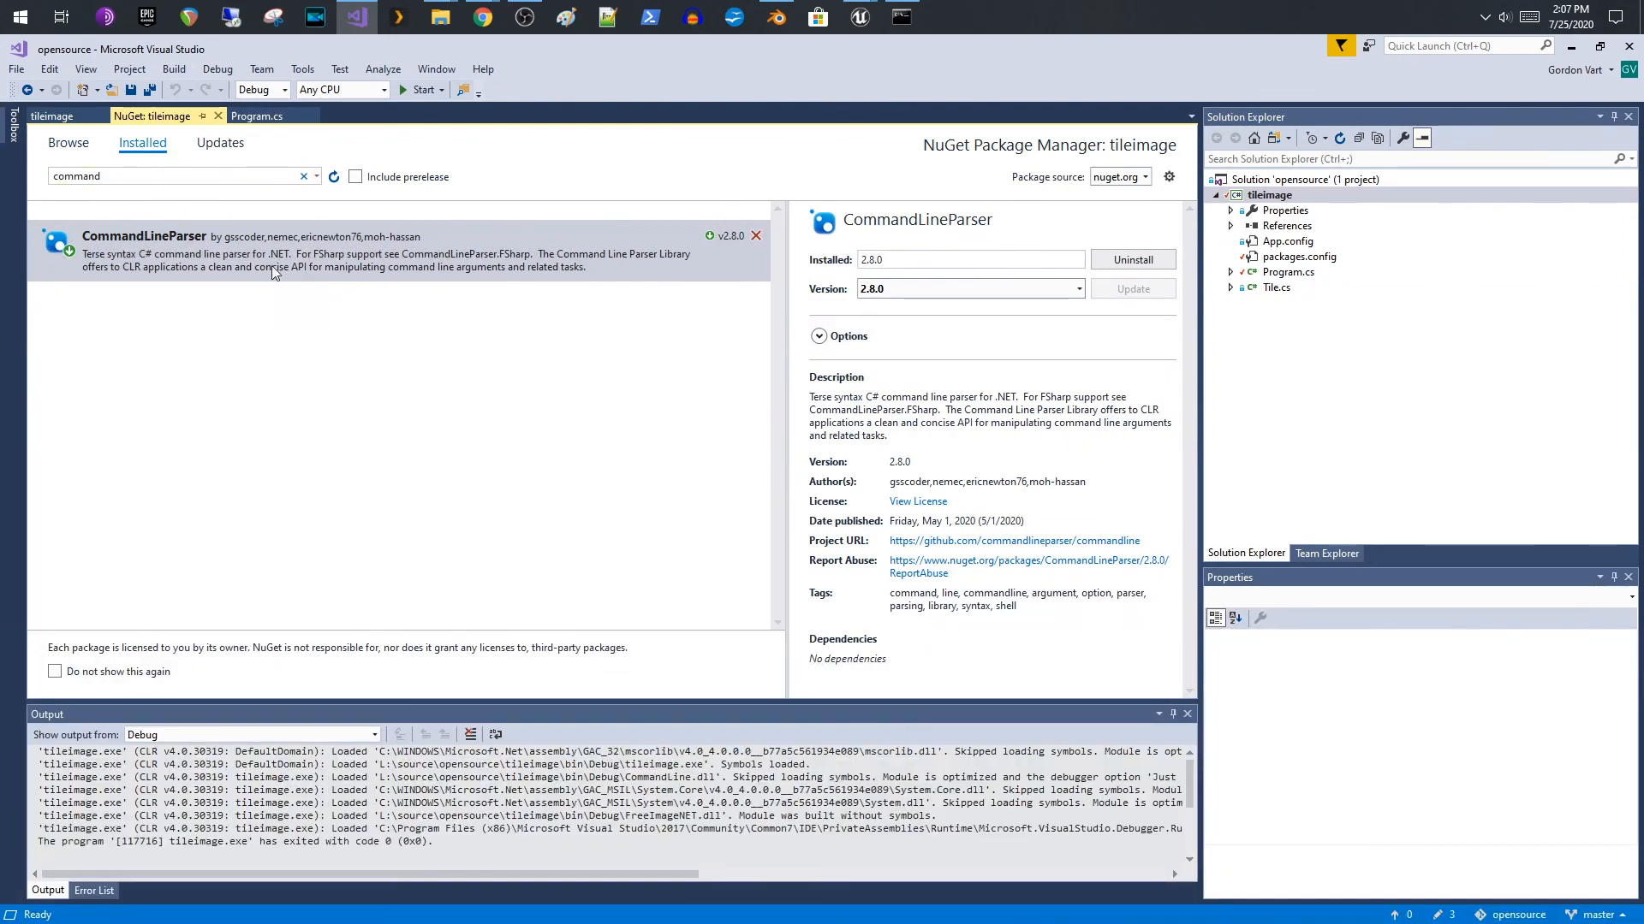
mouse_move(421, 274)
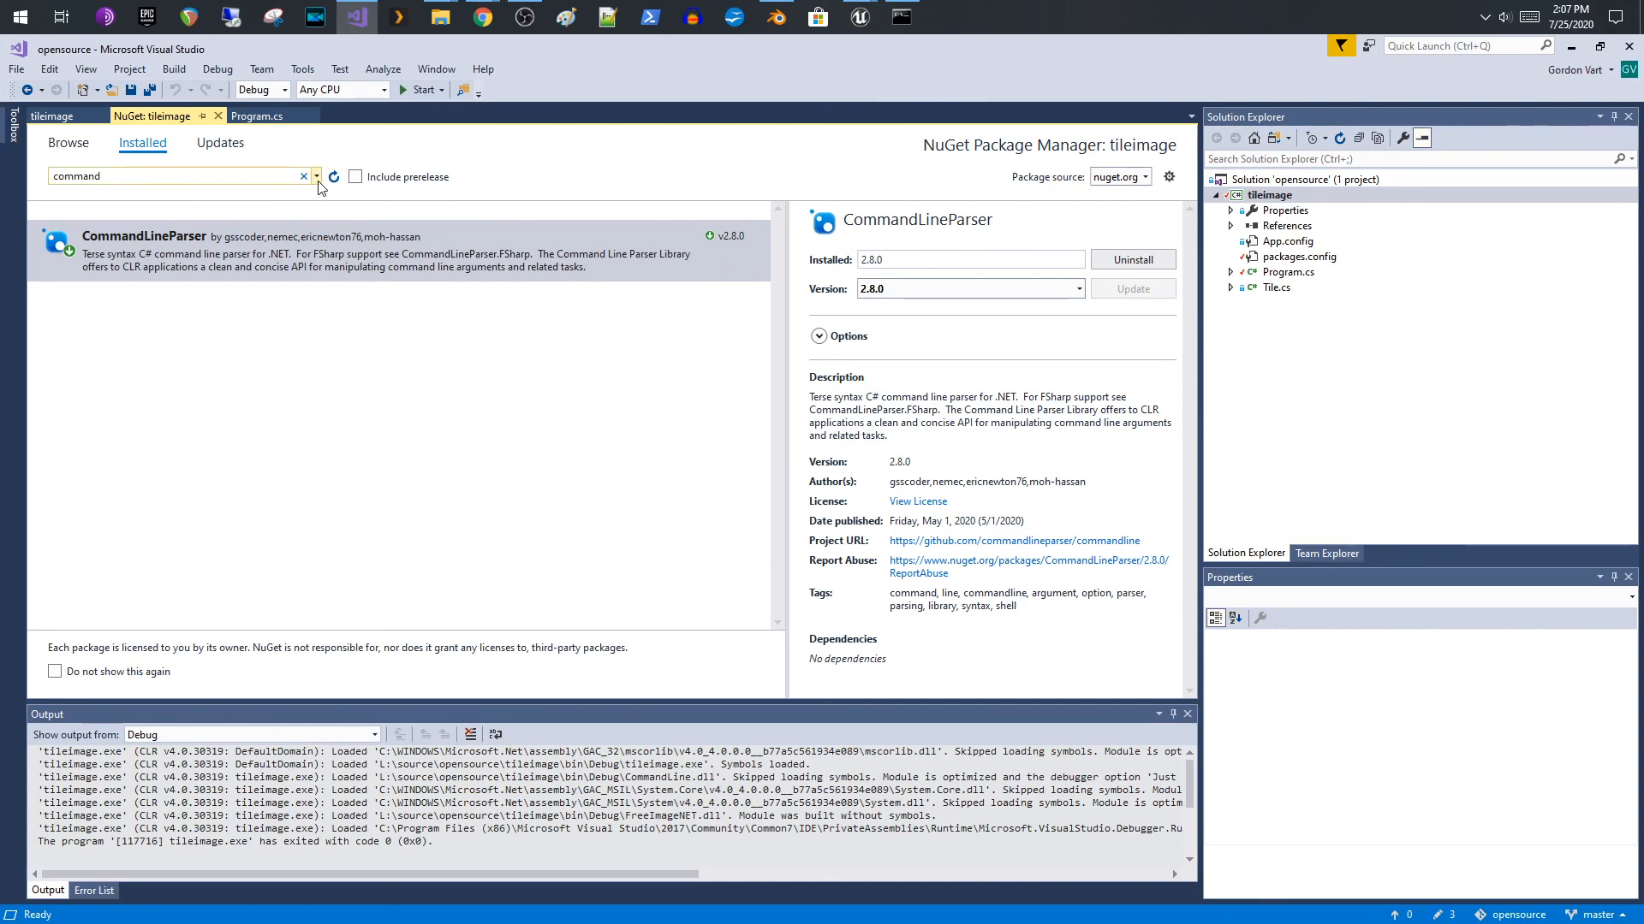
left_click(303, 177)
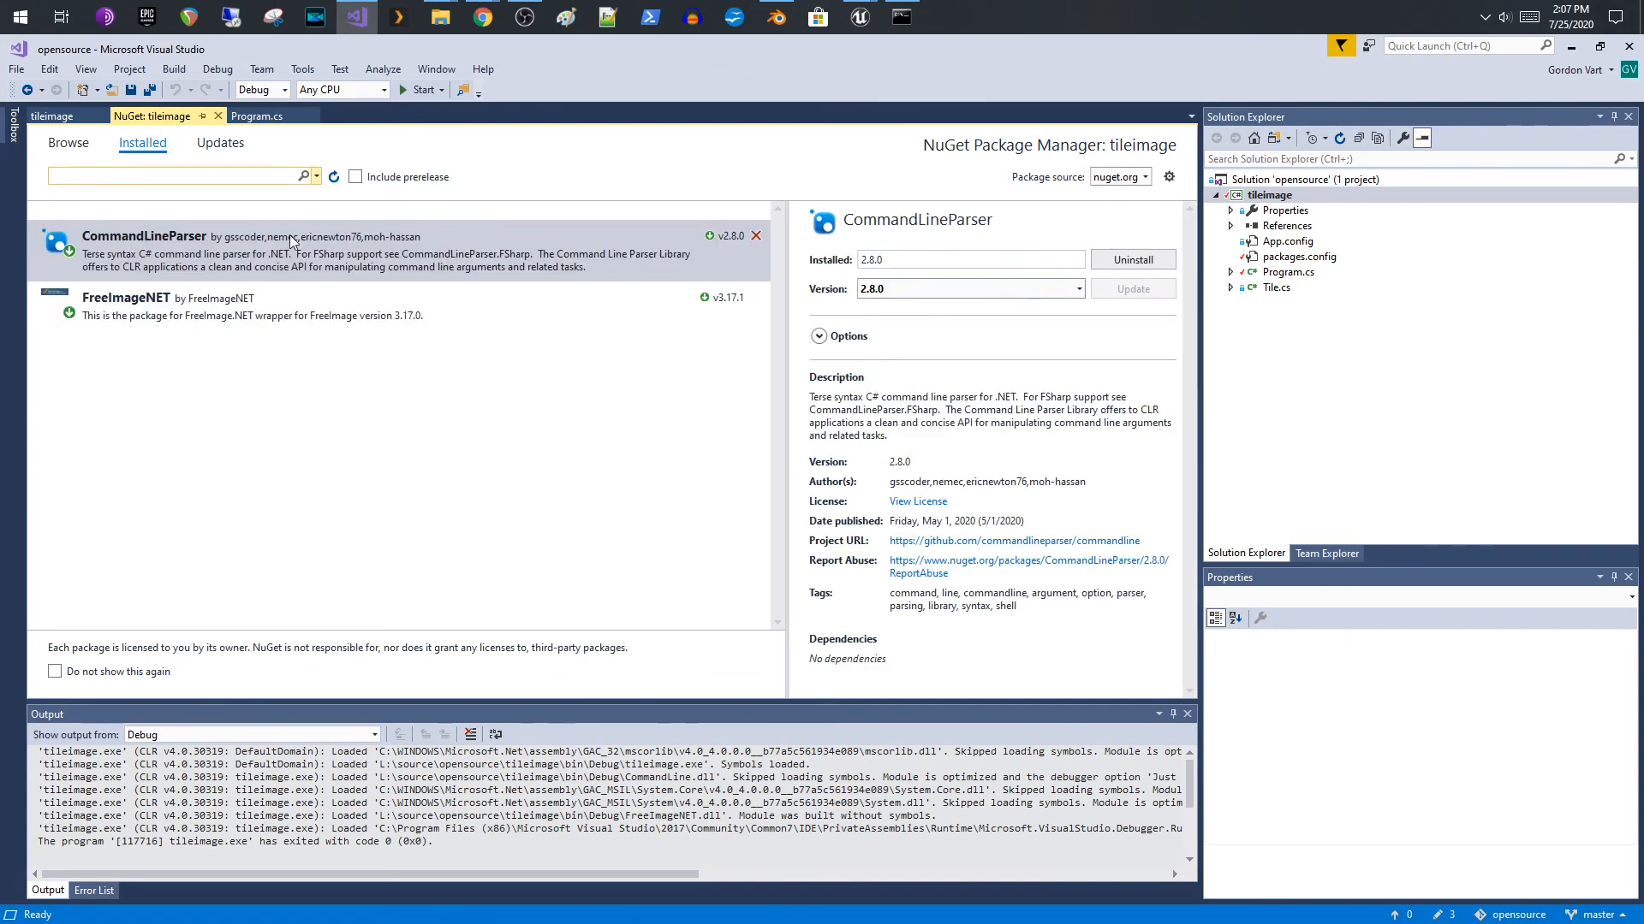
- Select the CommandLineParser 2.8.0 and FreeImageNET 3.17.1 packages in turn
left_click(125, 298)
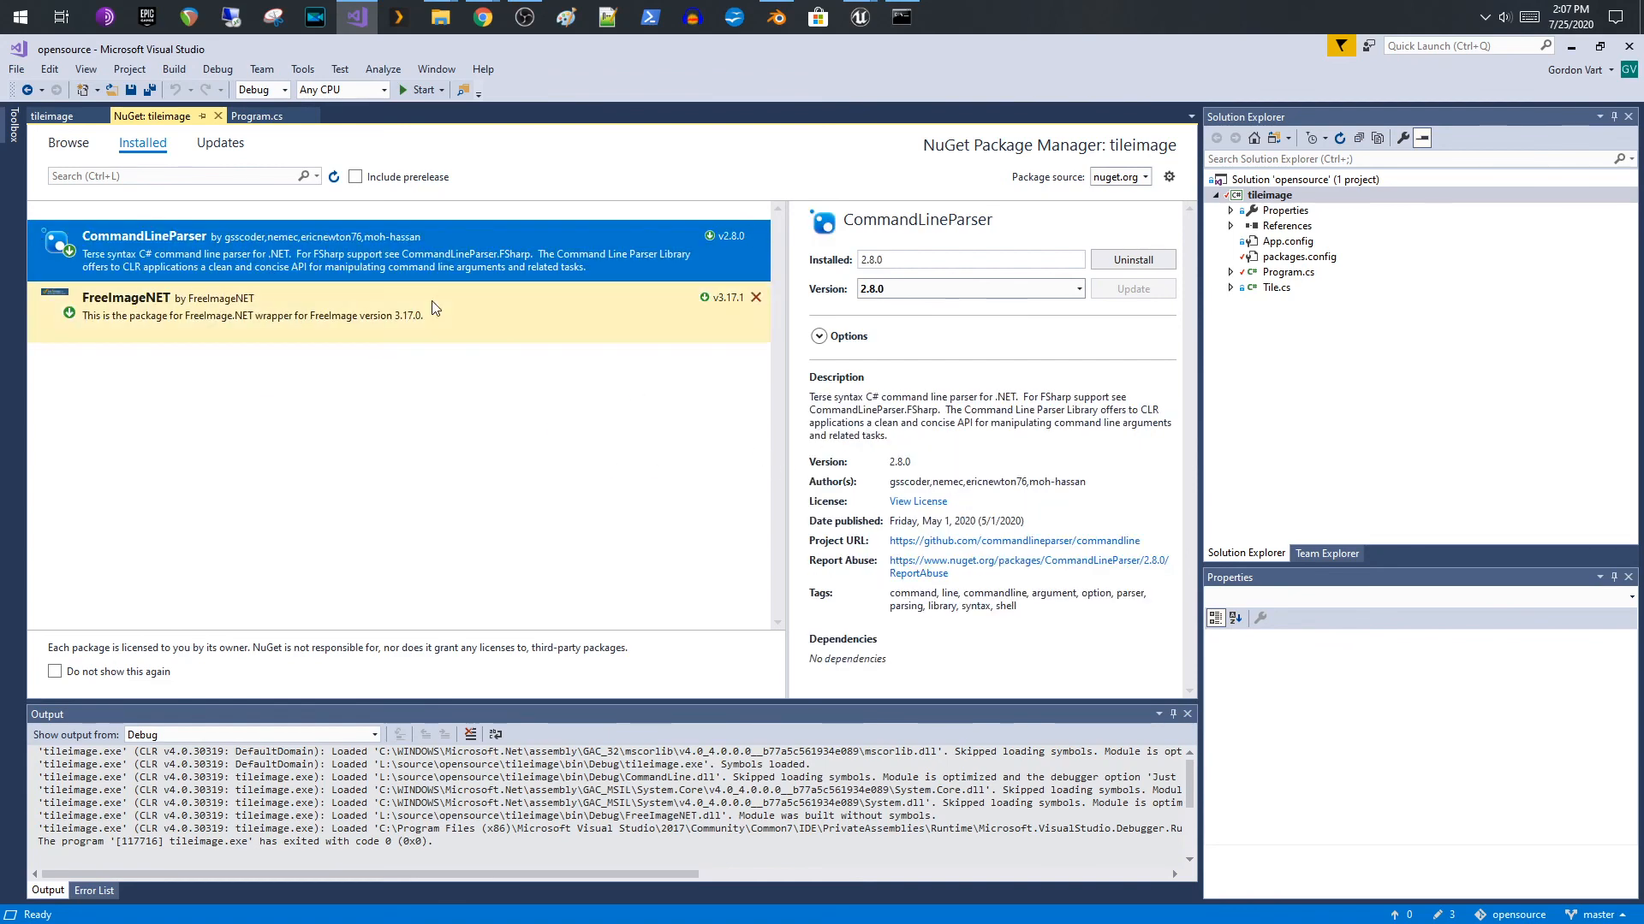
left_click(257, 116)
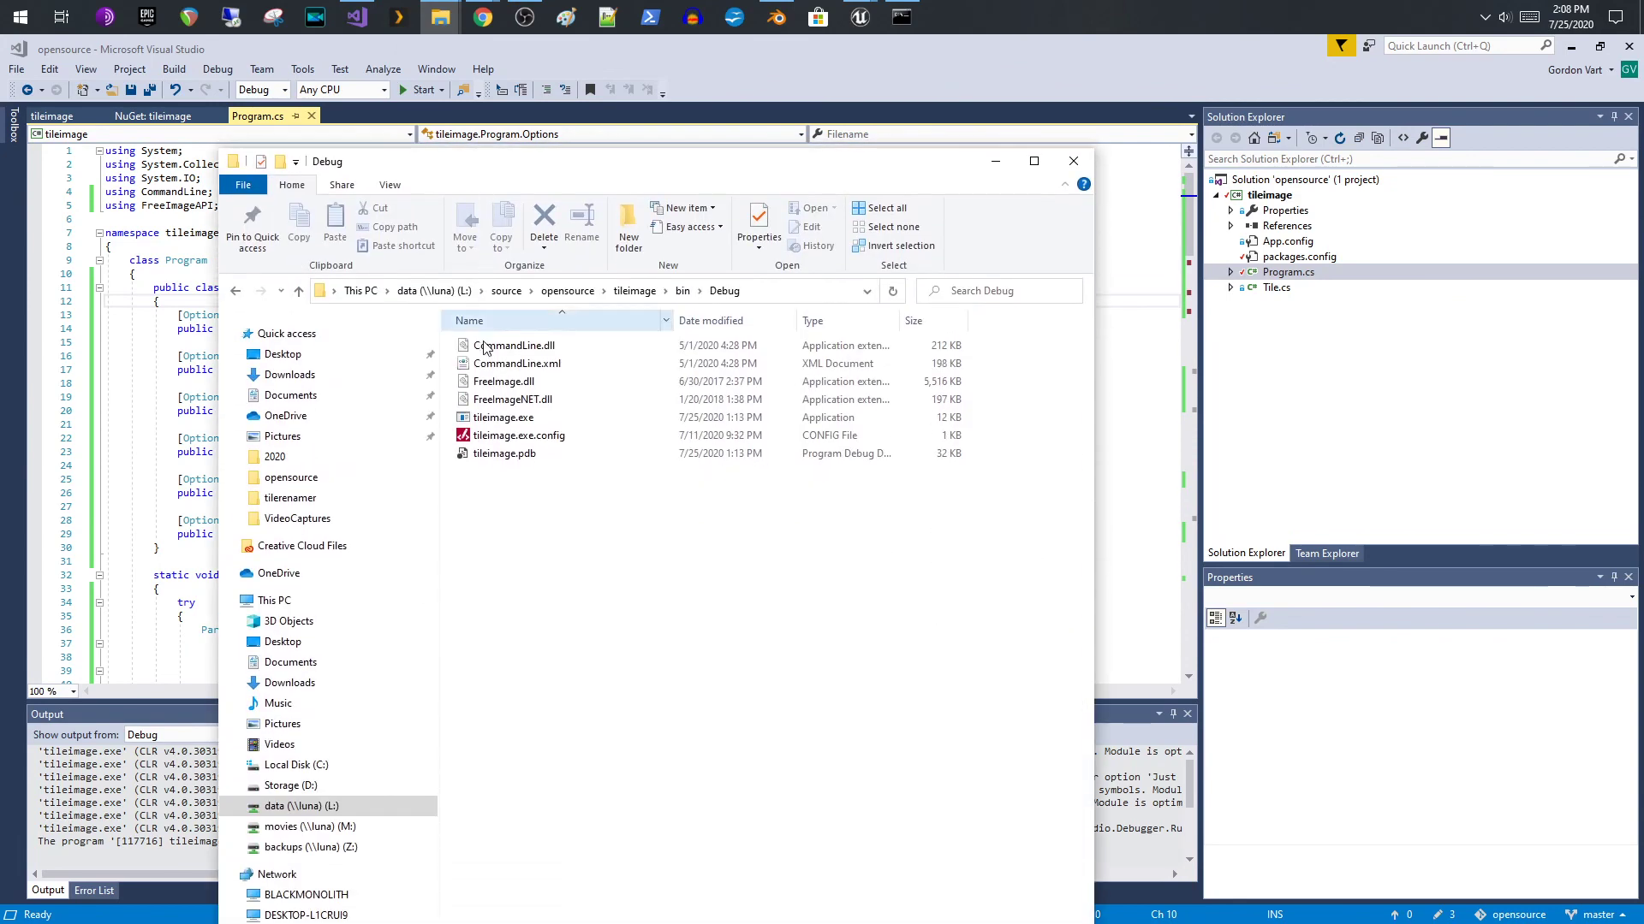
- Look over CommandLine.dll in bin\Debug, then bring Program.cs back to the front
left_click(503, 418)
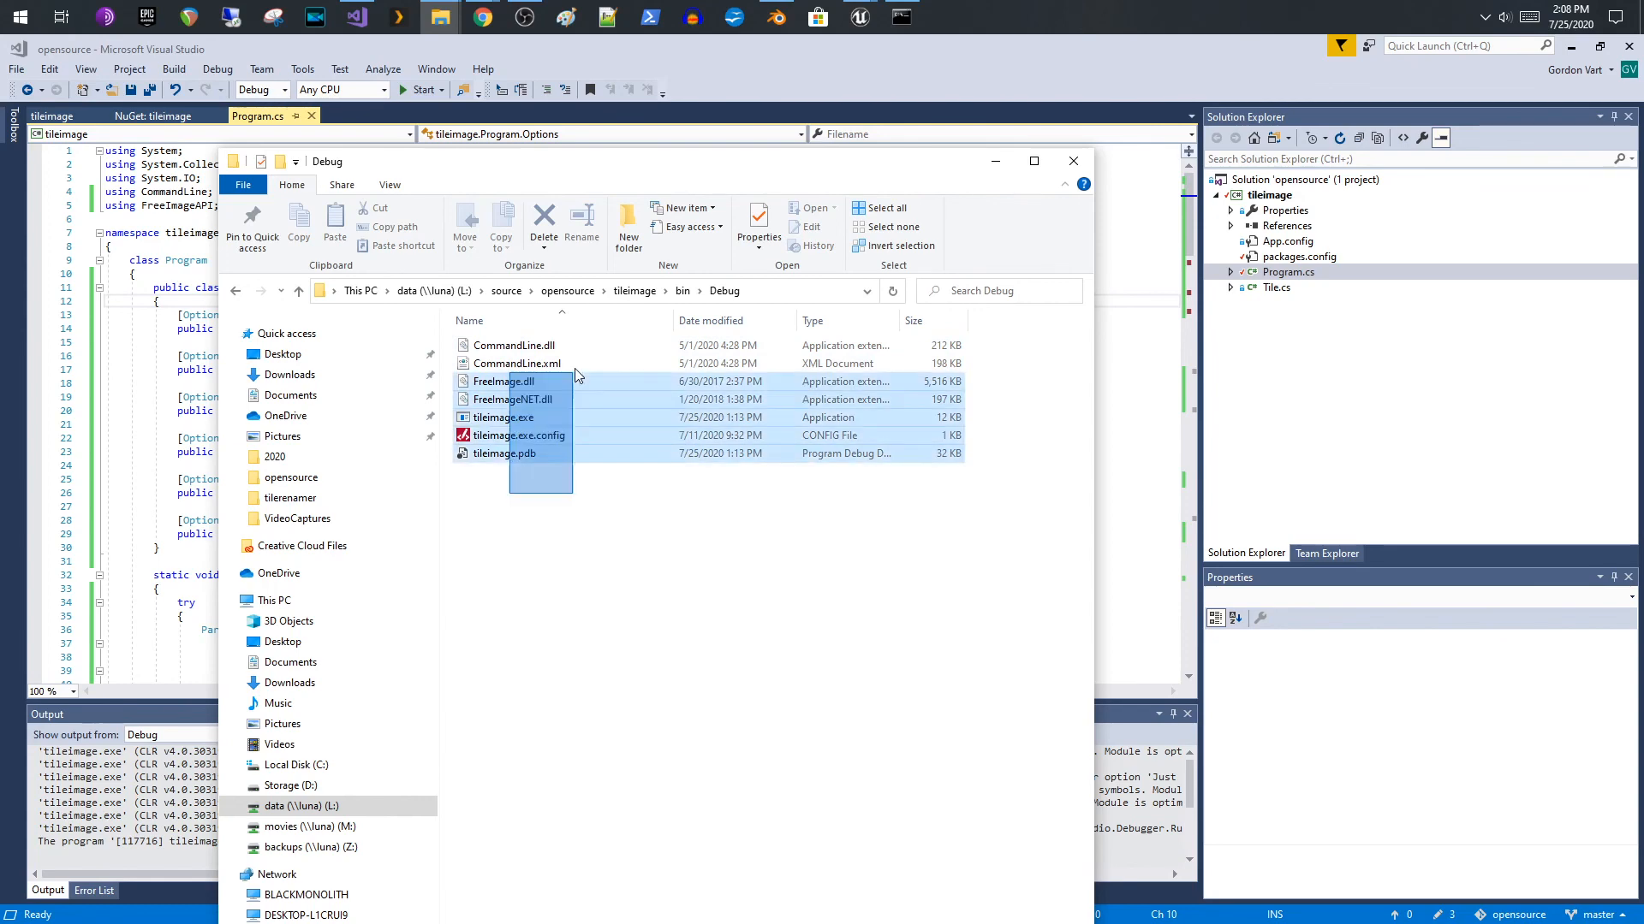
left_click(578, 548)
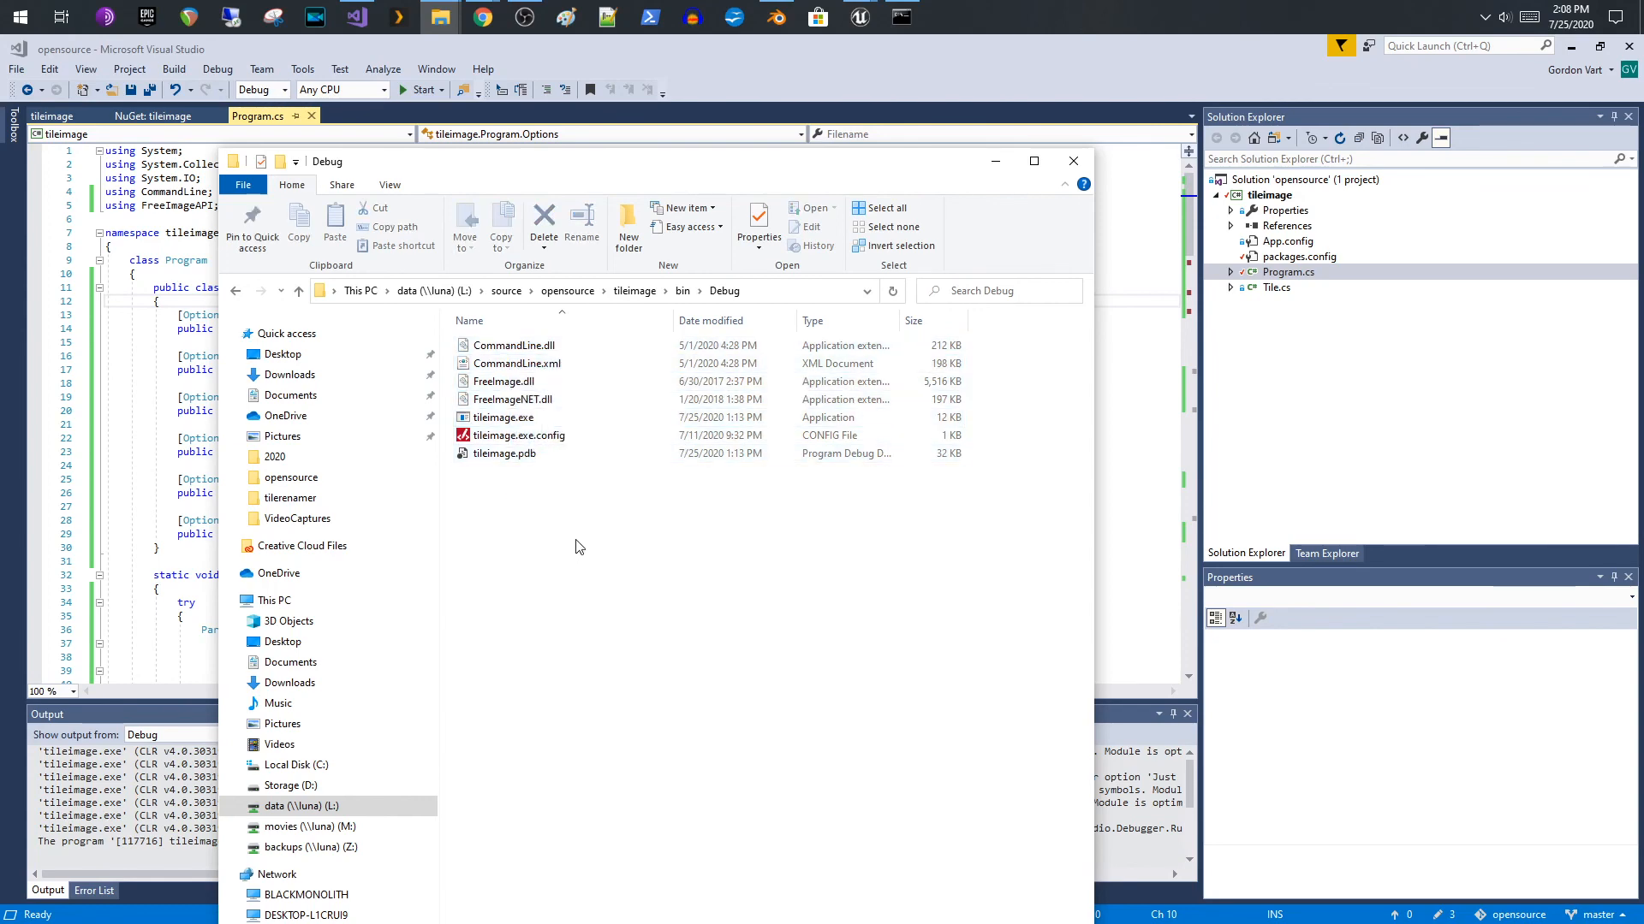
mouse_move(582, 523)
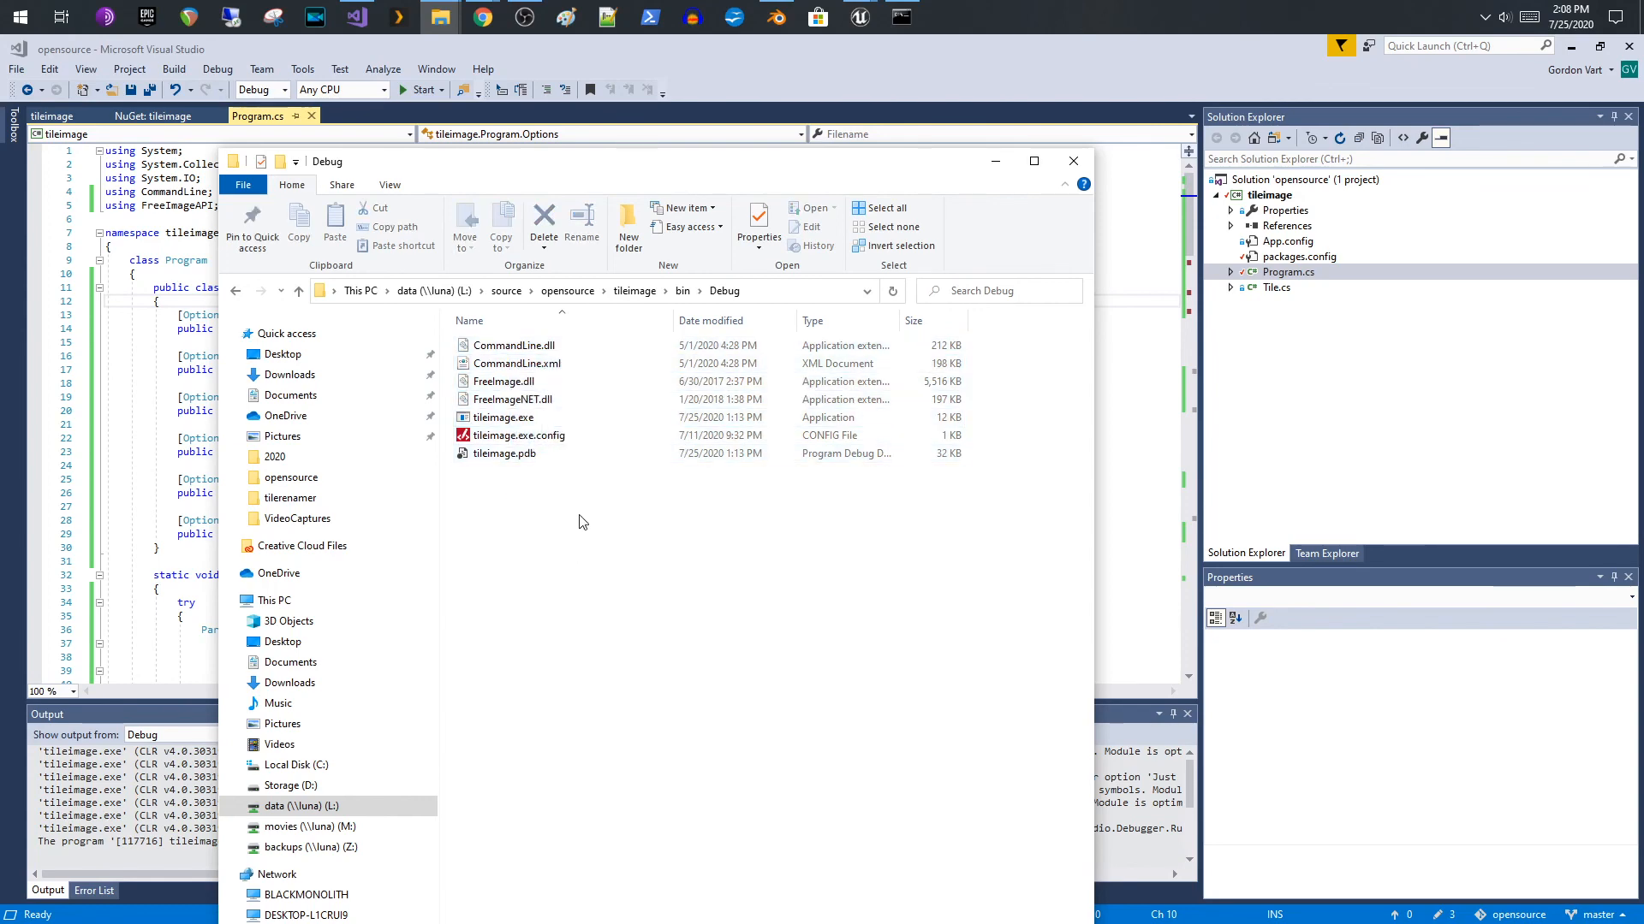
mouse_move(503, 418)
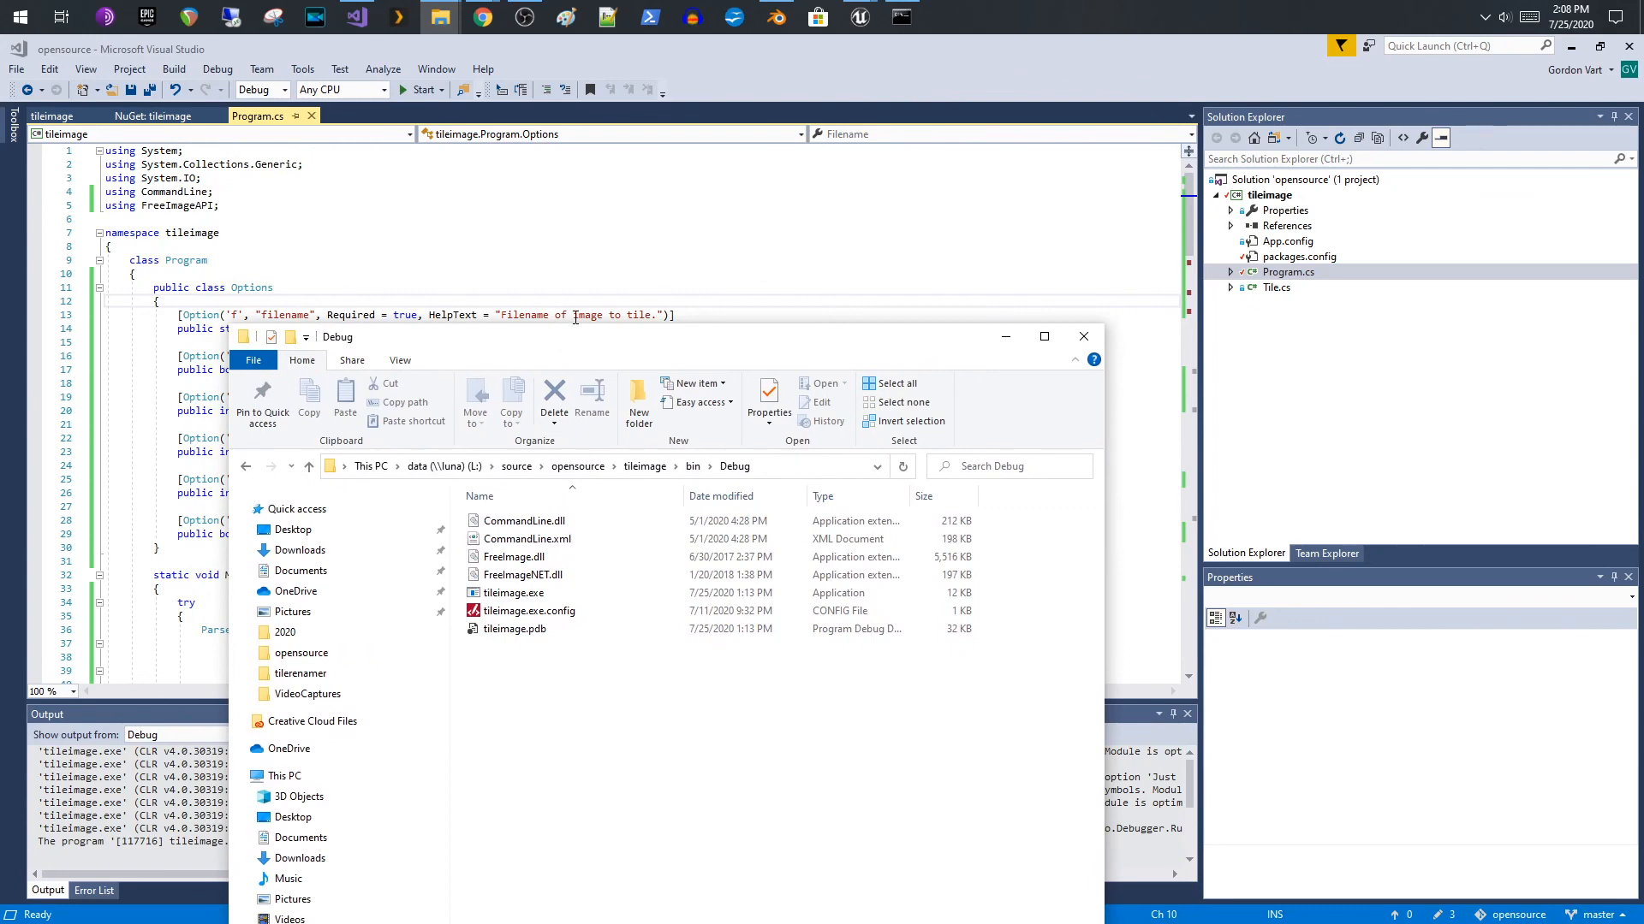
left_click(1083, 335)
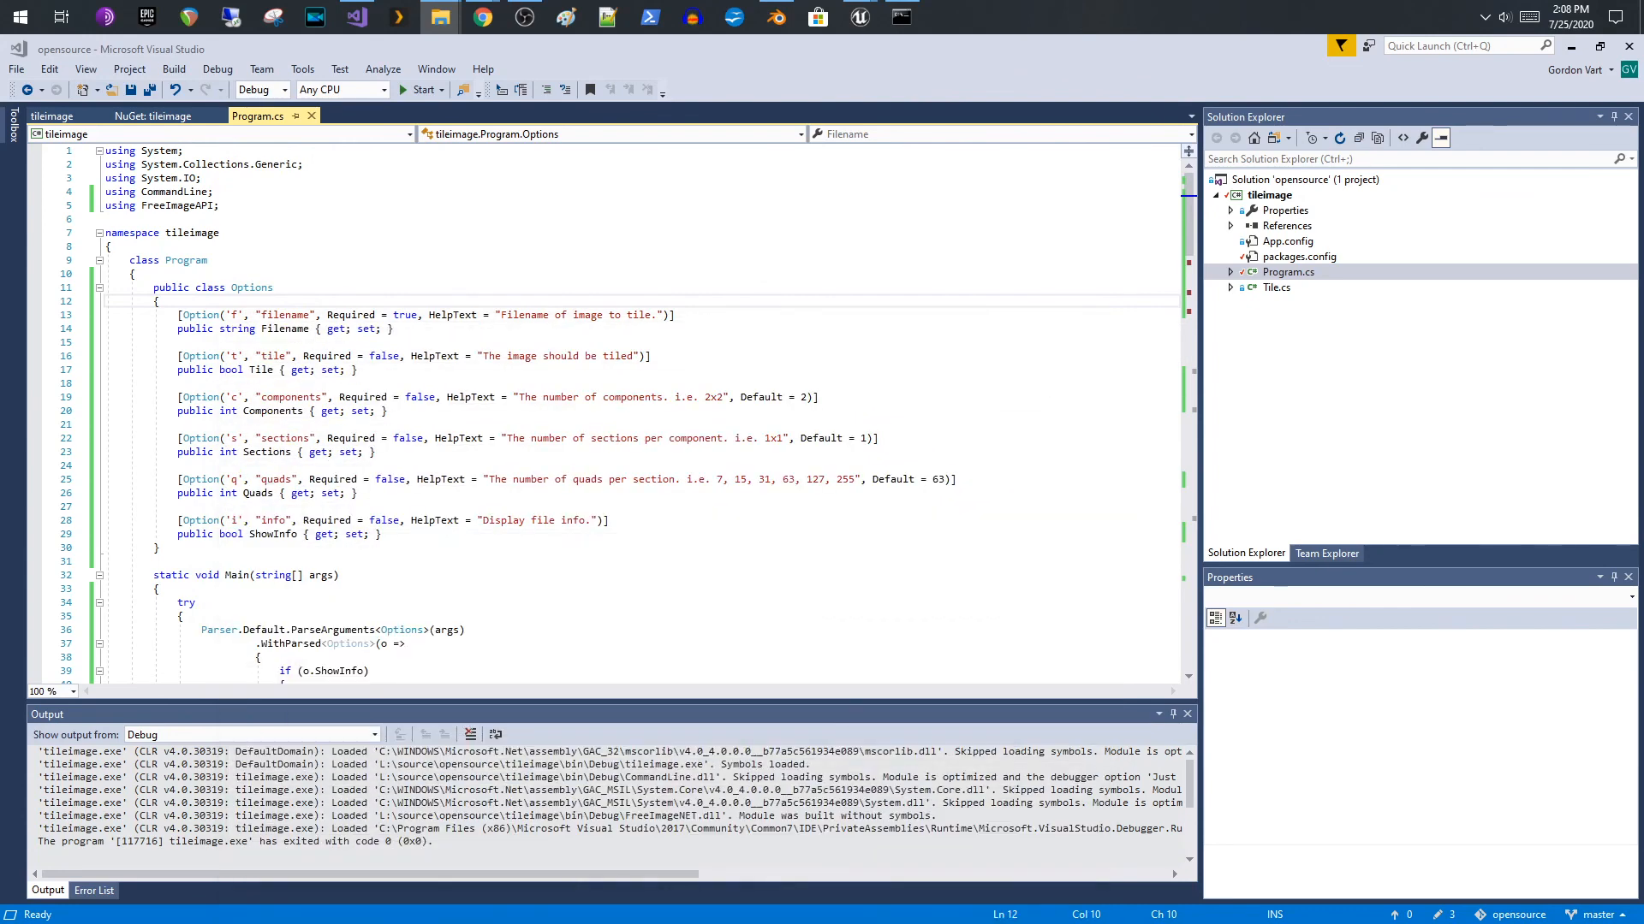